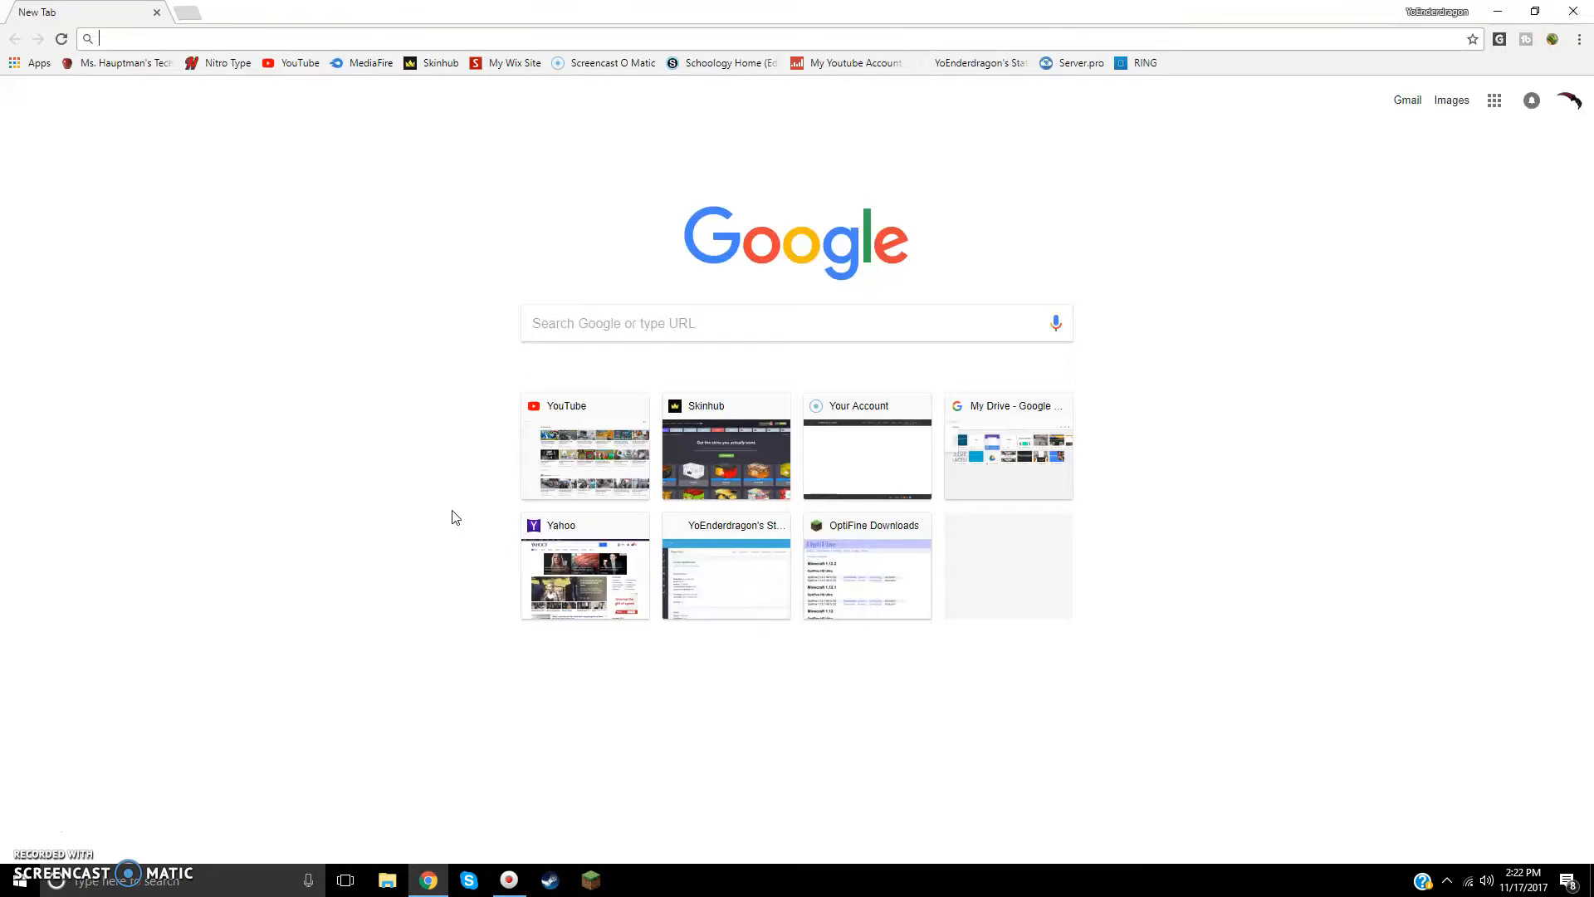
pyautogui.moveTo(760, 479)
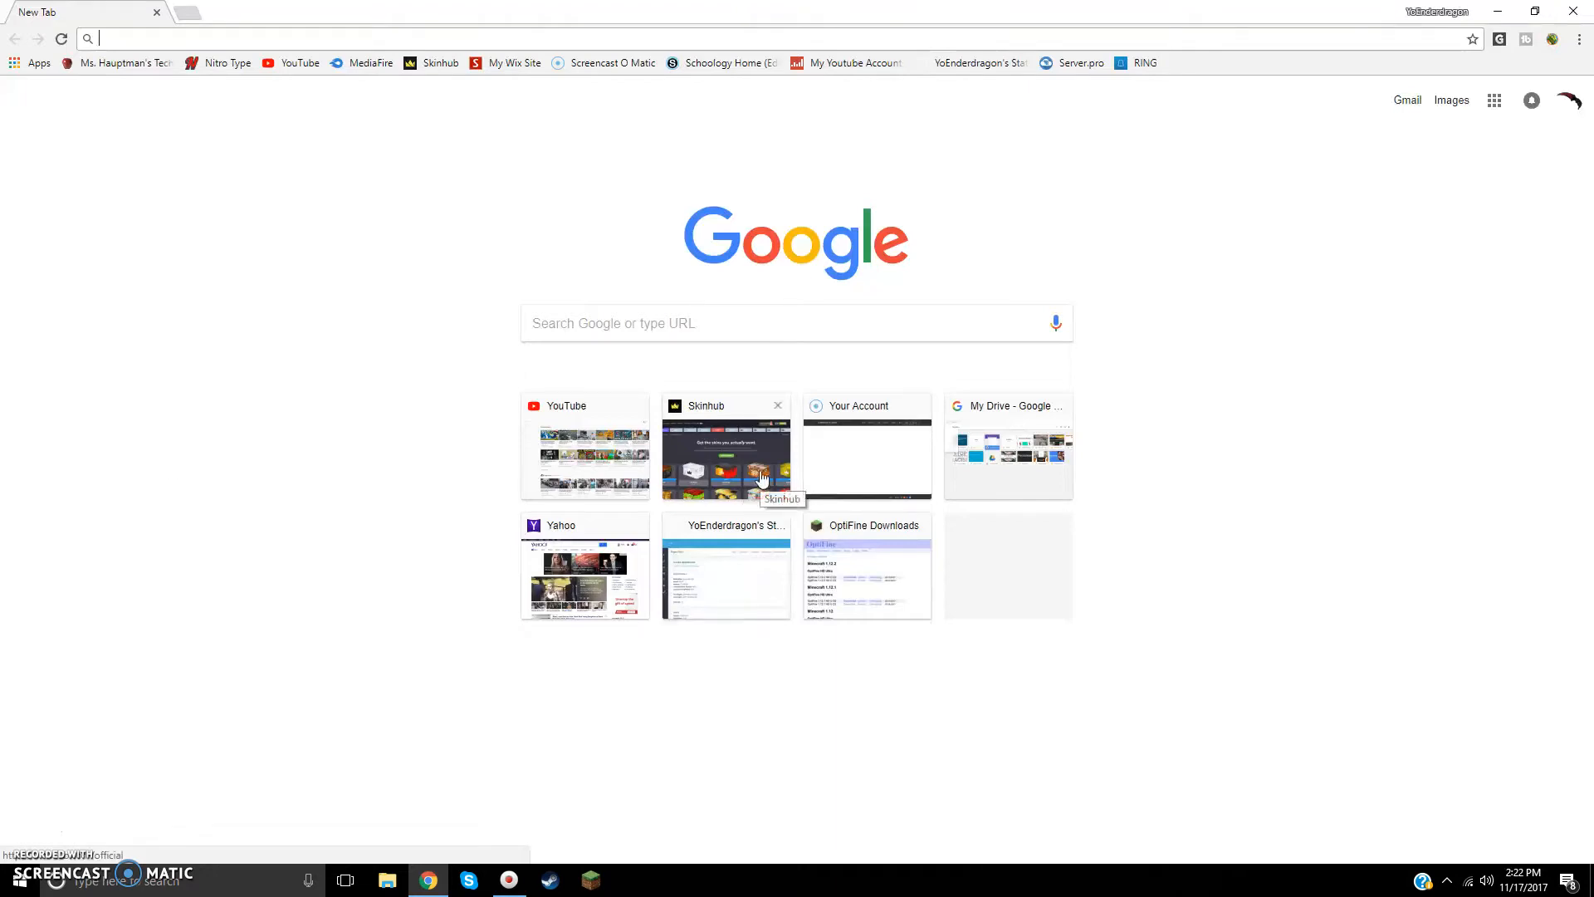
pyautogui.moveTo(778, 405)
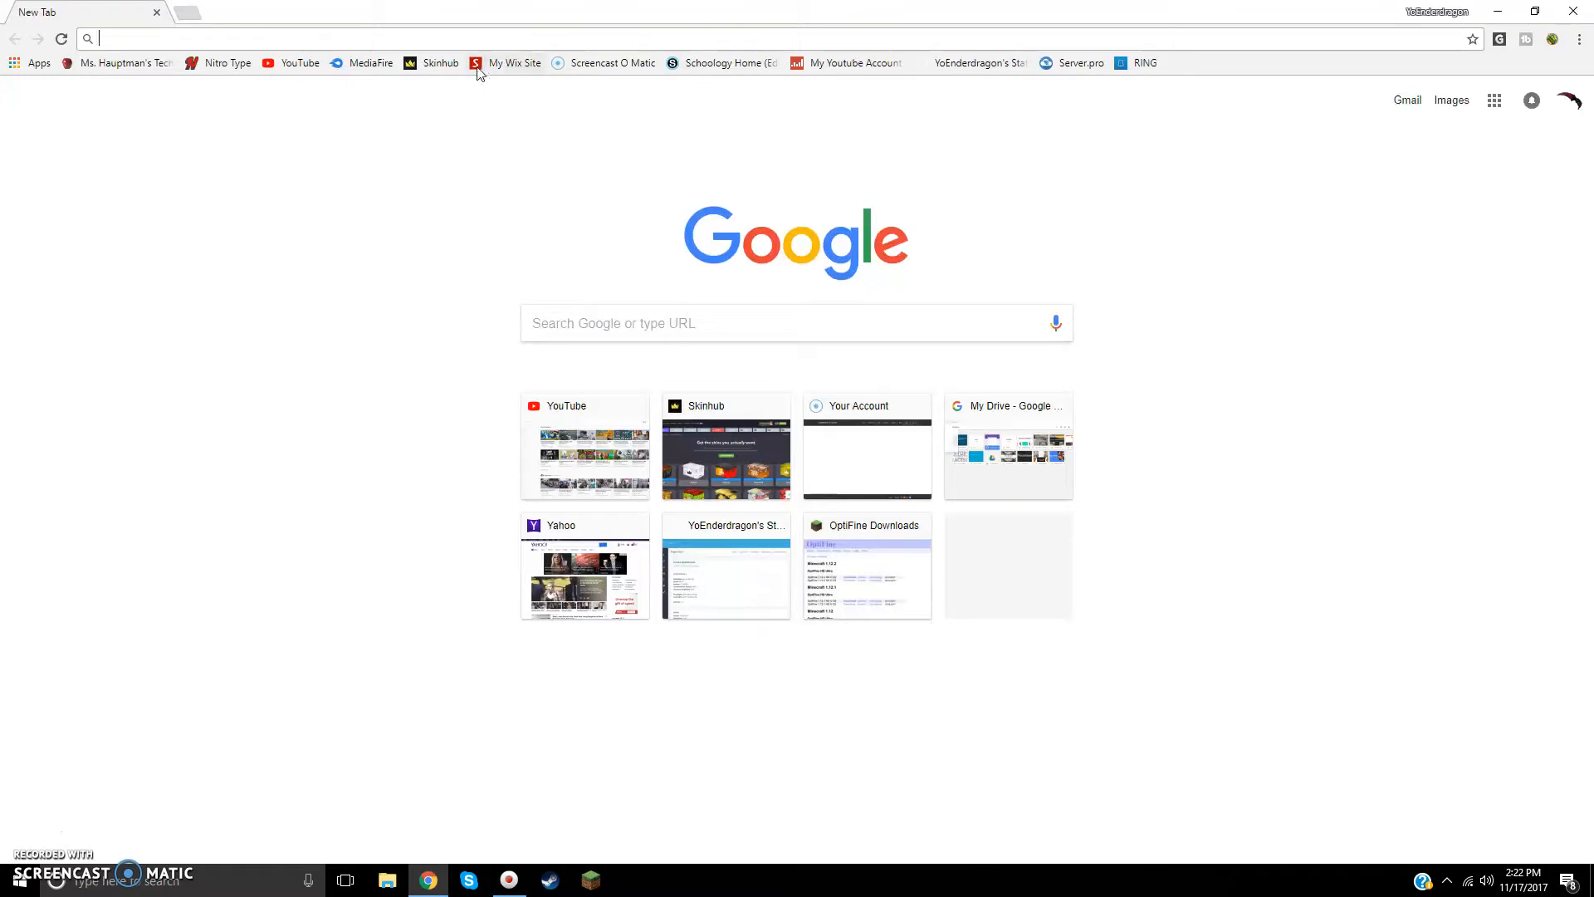
pyautogui.moveTo(979, 489)
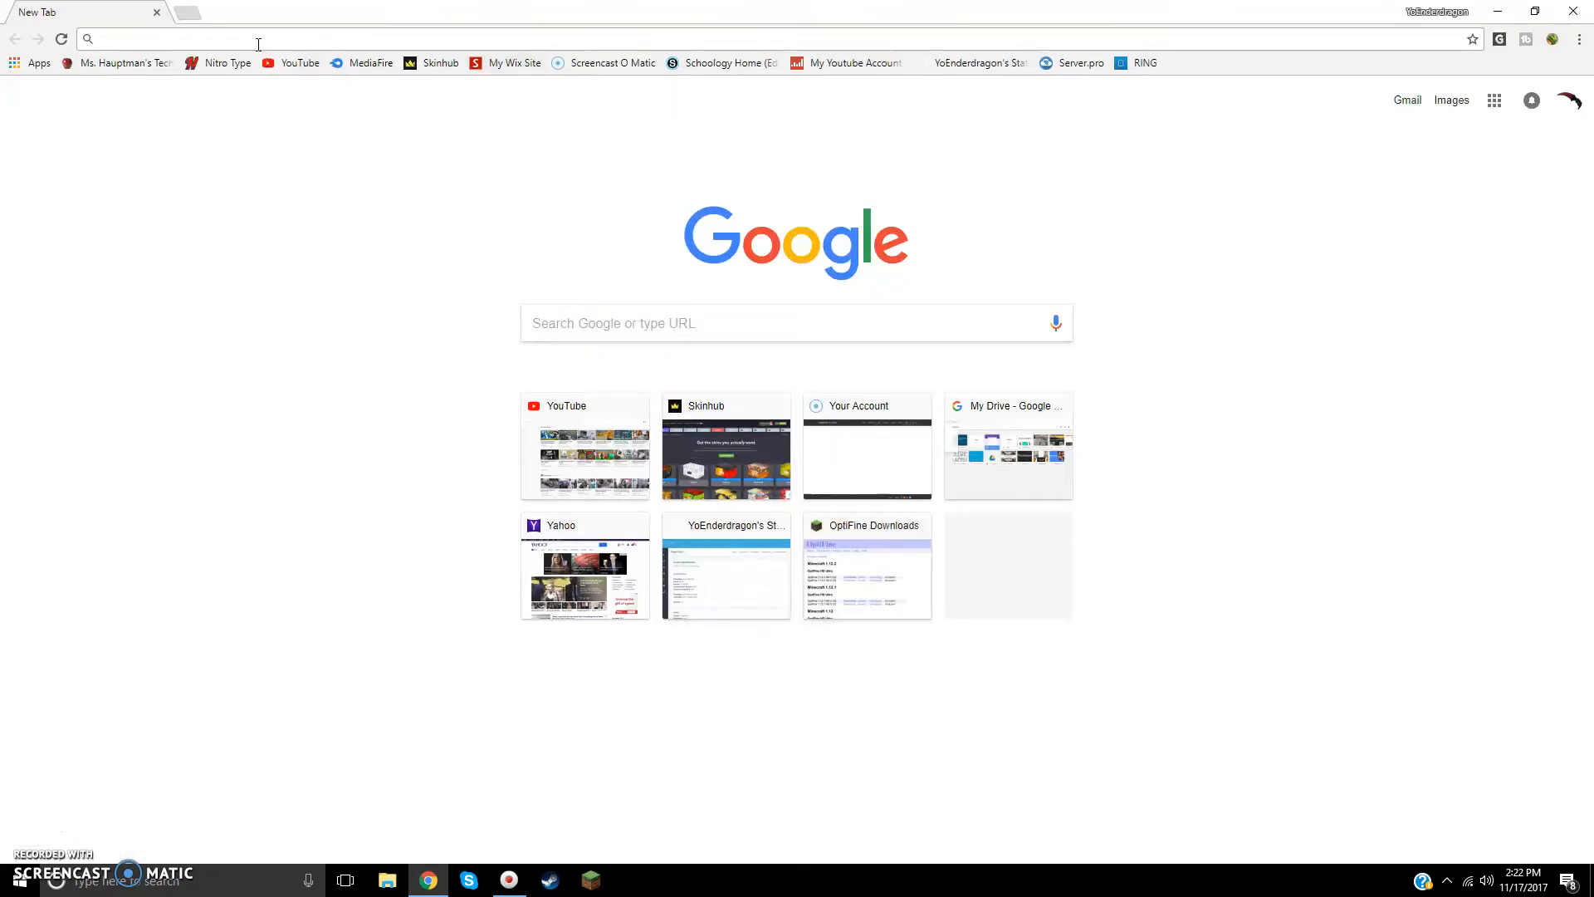
pyautogui.moveTo(279, 30)
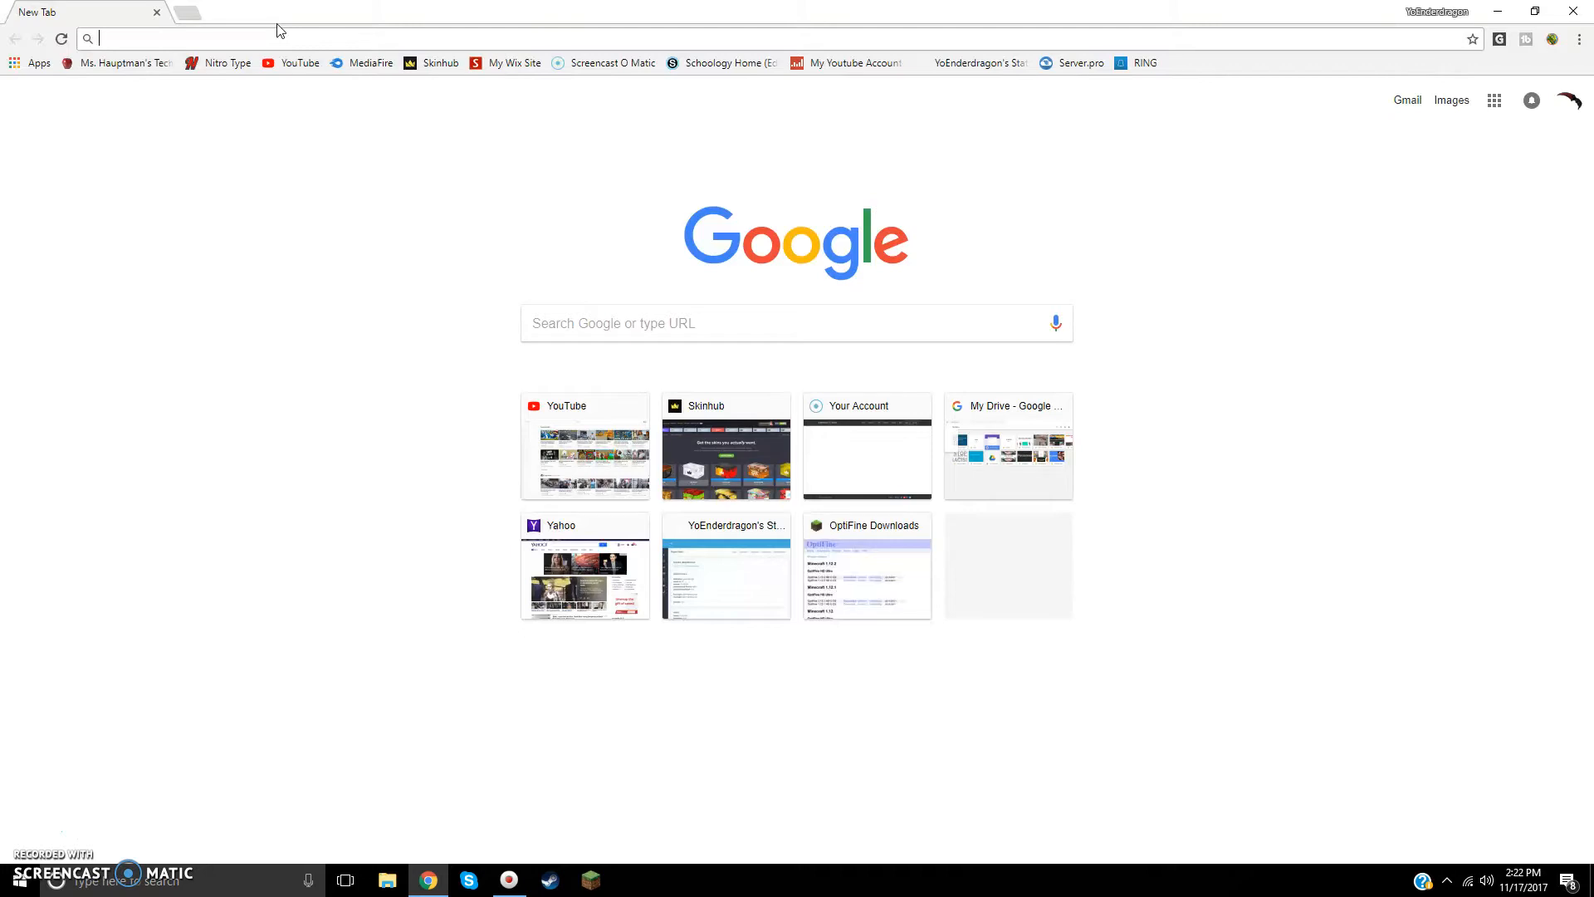
pyautogui.moveTo(312, 59)
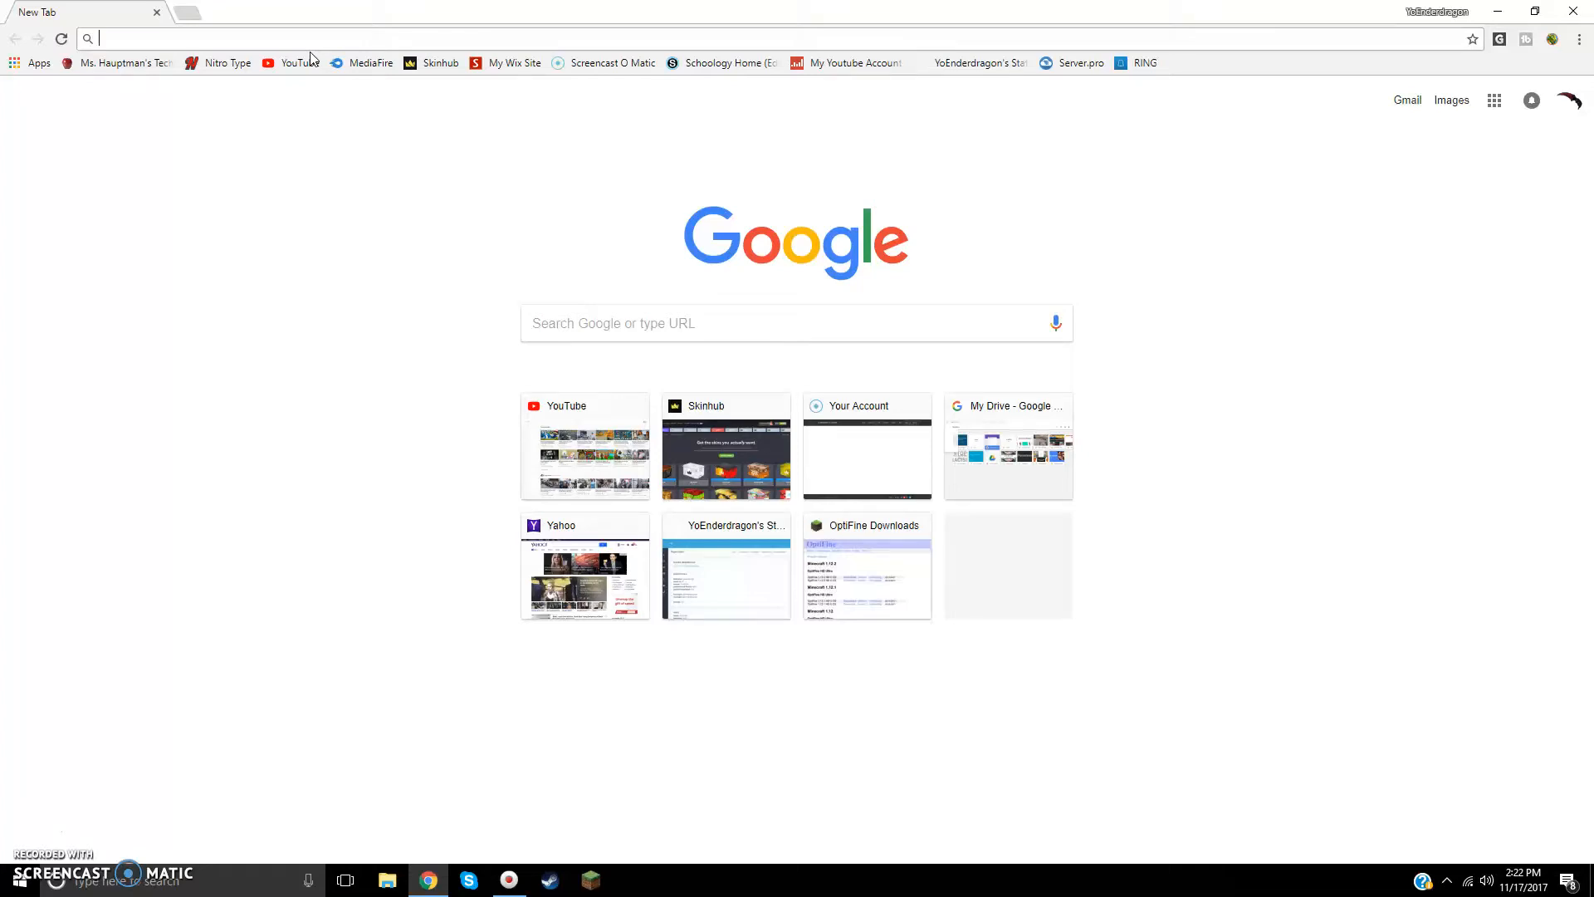
# Step: Search Google for 'csgo cliker' and scroll down to the CSGOClicker result
pyautogui.write('csgo cliker')
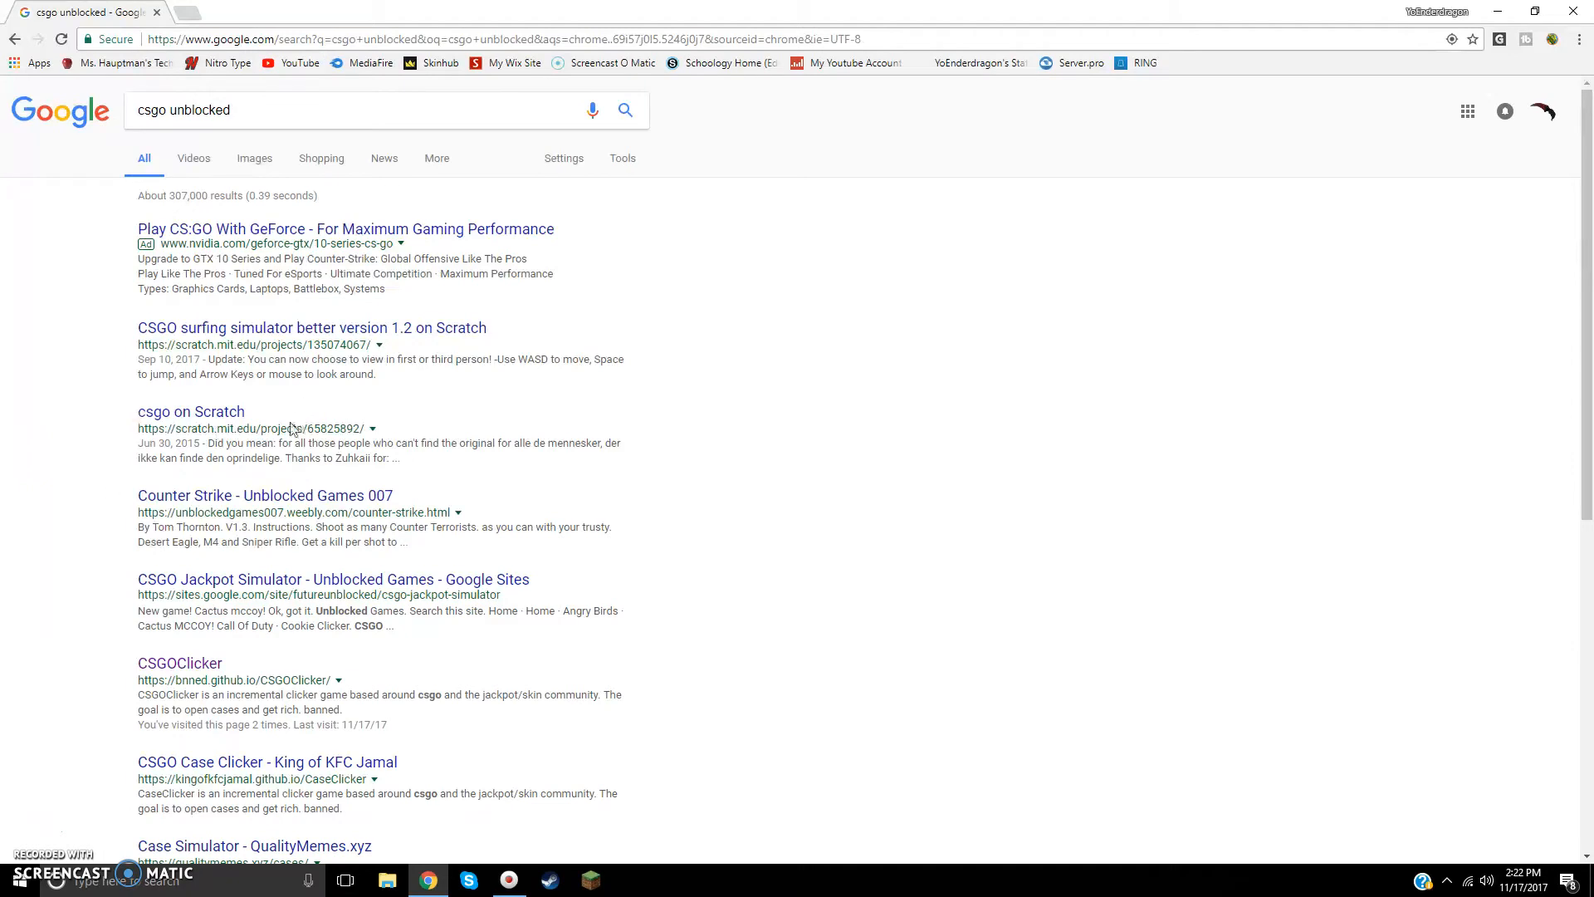
pyautogui.moveTo(191, 411)
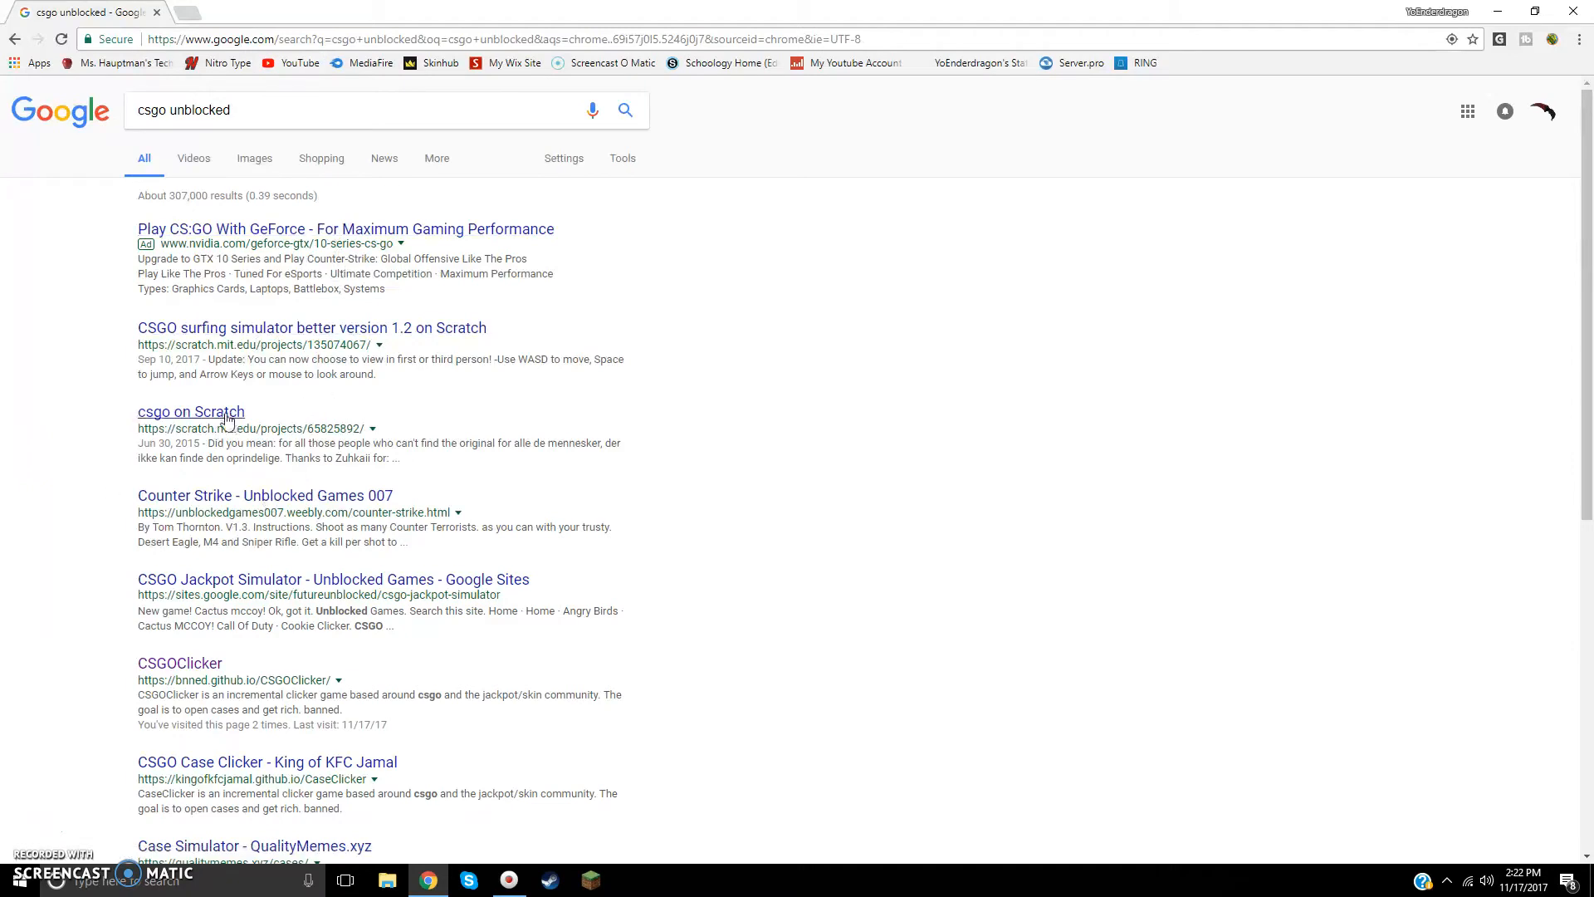
pyautogui.scroll(-3)
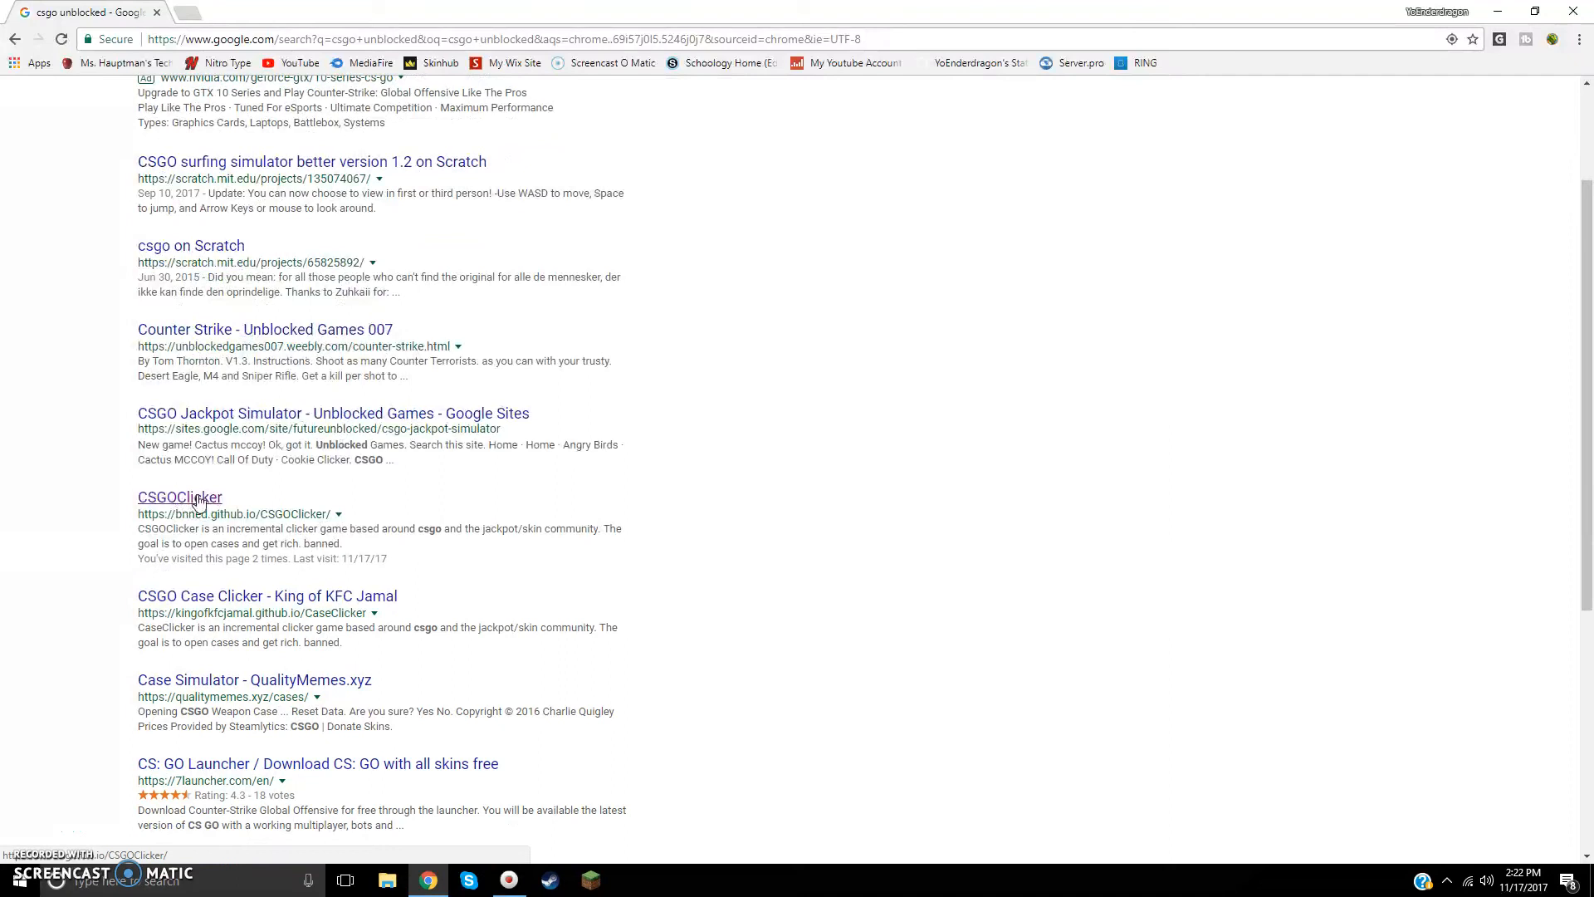
# Step: Launch CSGOClicker and unbox P90 | Trigon, Negev | Terrain and MAG-7 | Heaven Guard from Operation Phoenix Cases
pyautogui.click(179, 498)
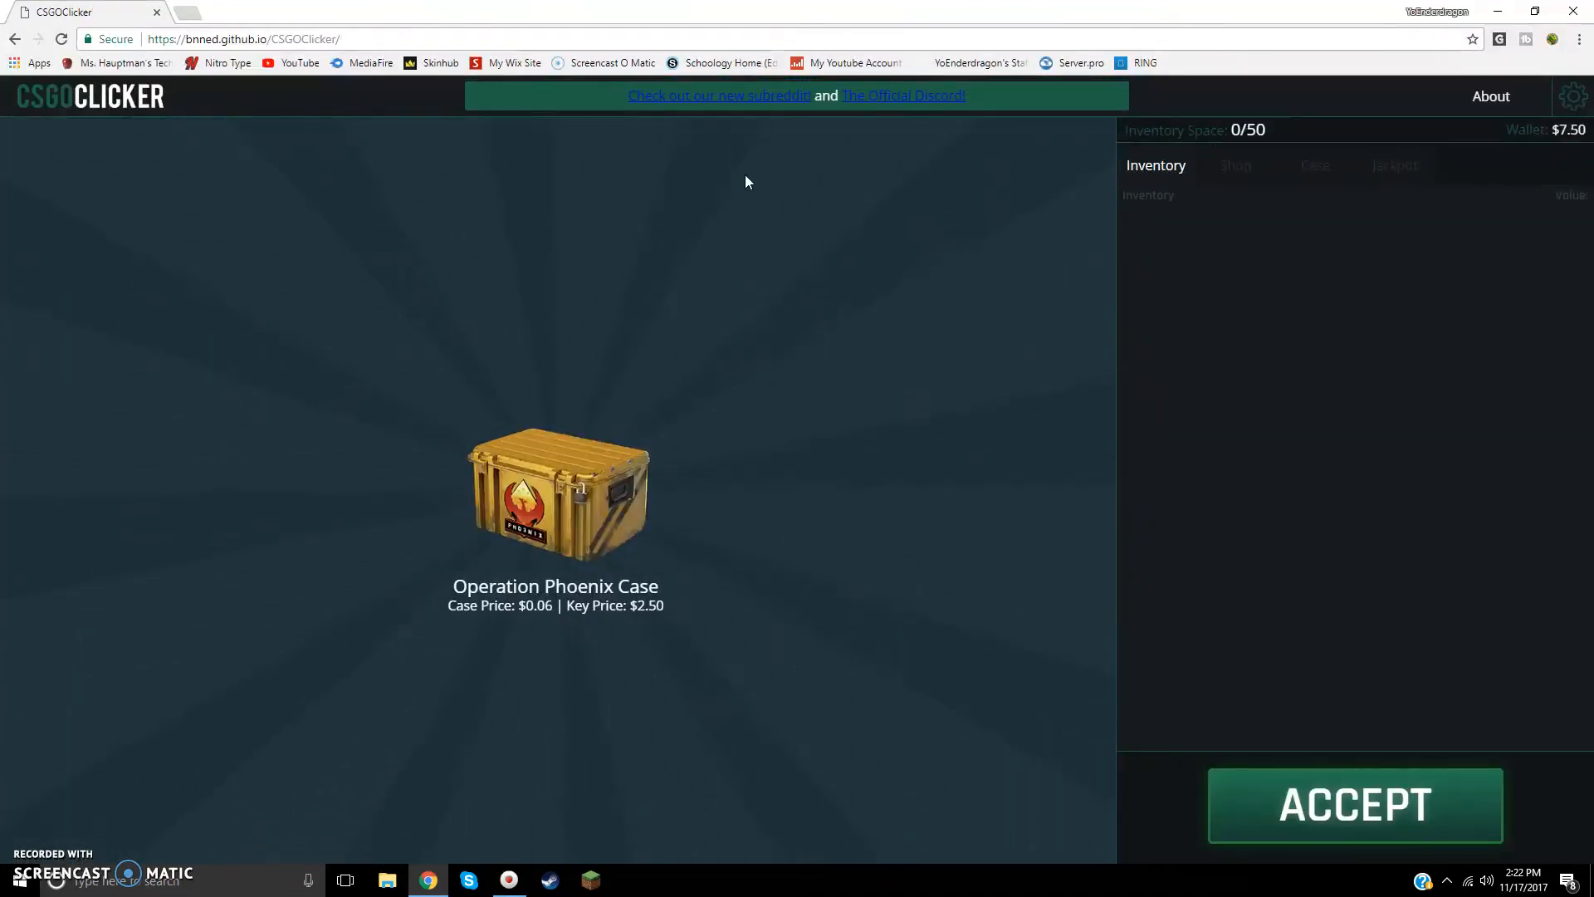
pyautogui.click(1355, 805)
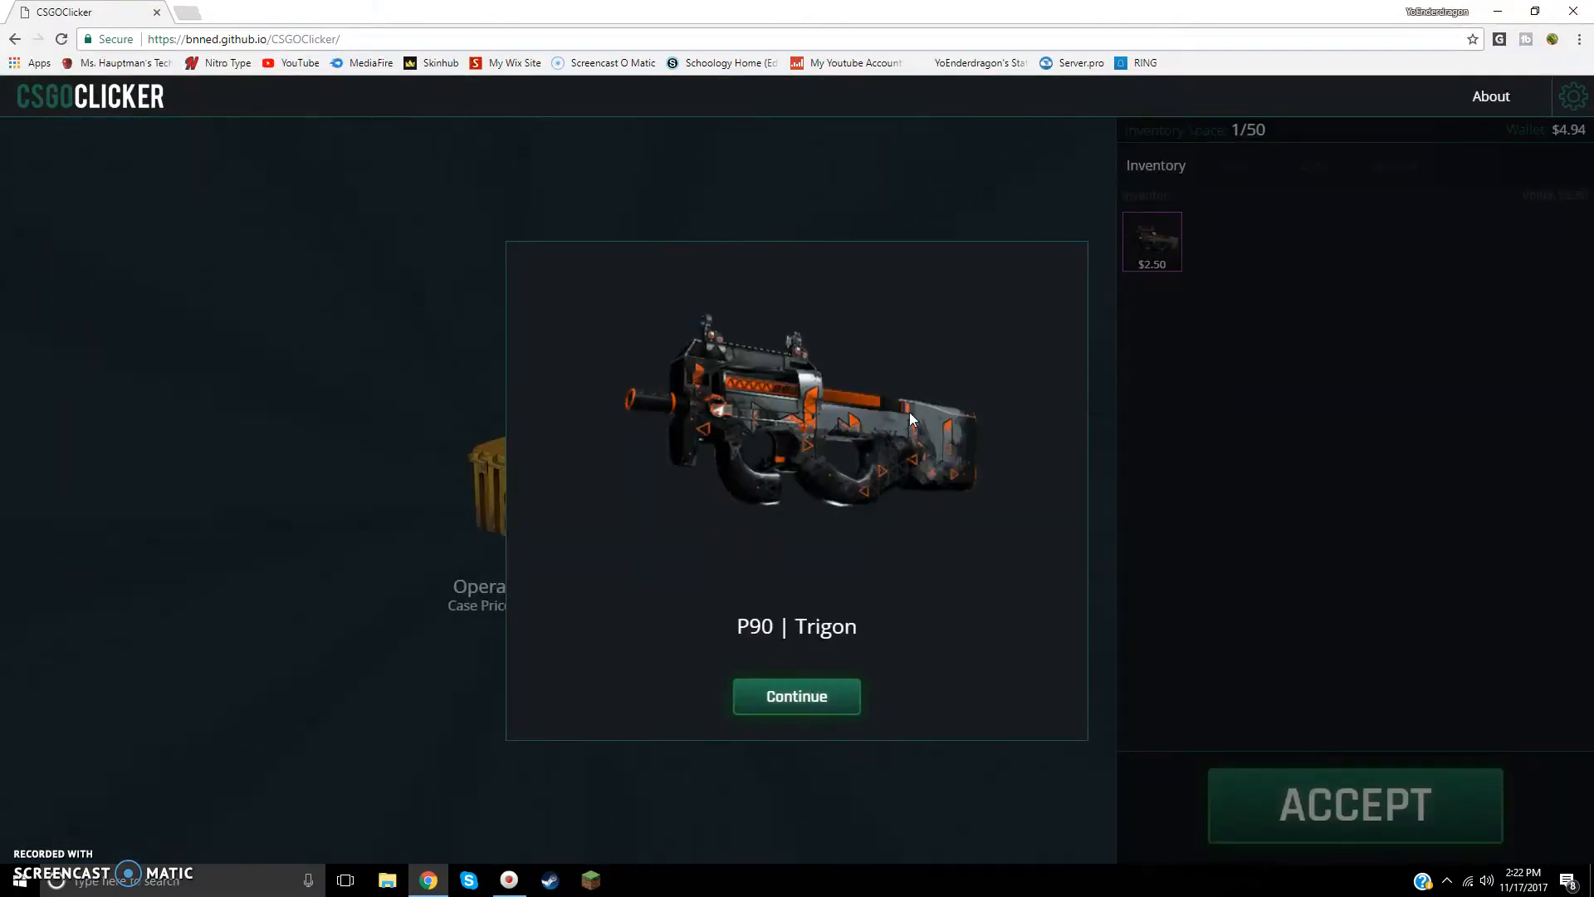
pyautogui.click(796, 696)
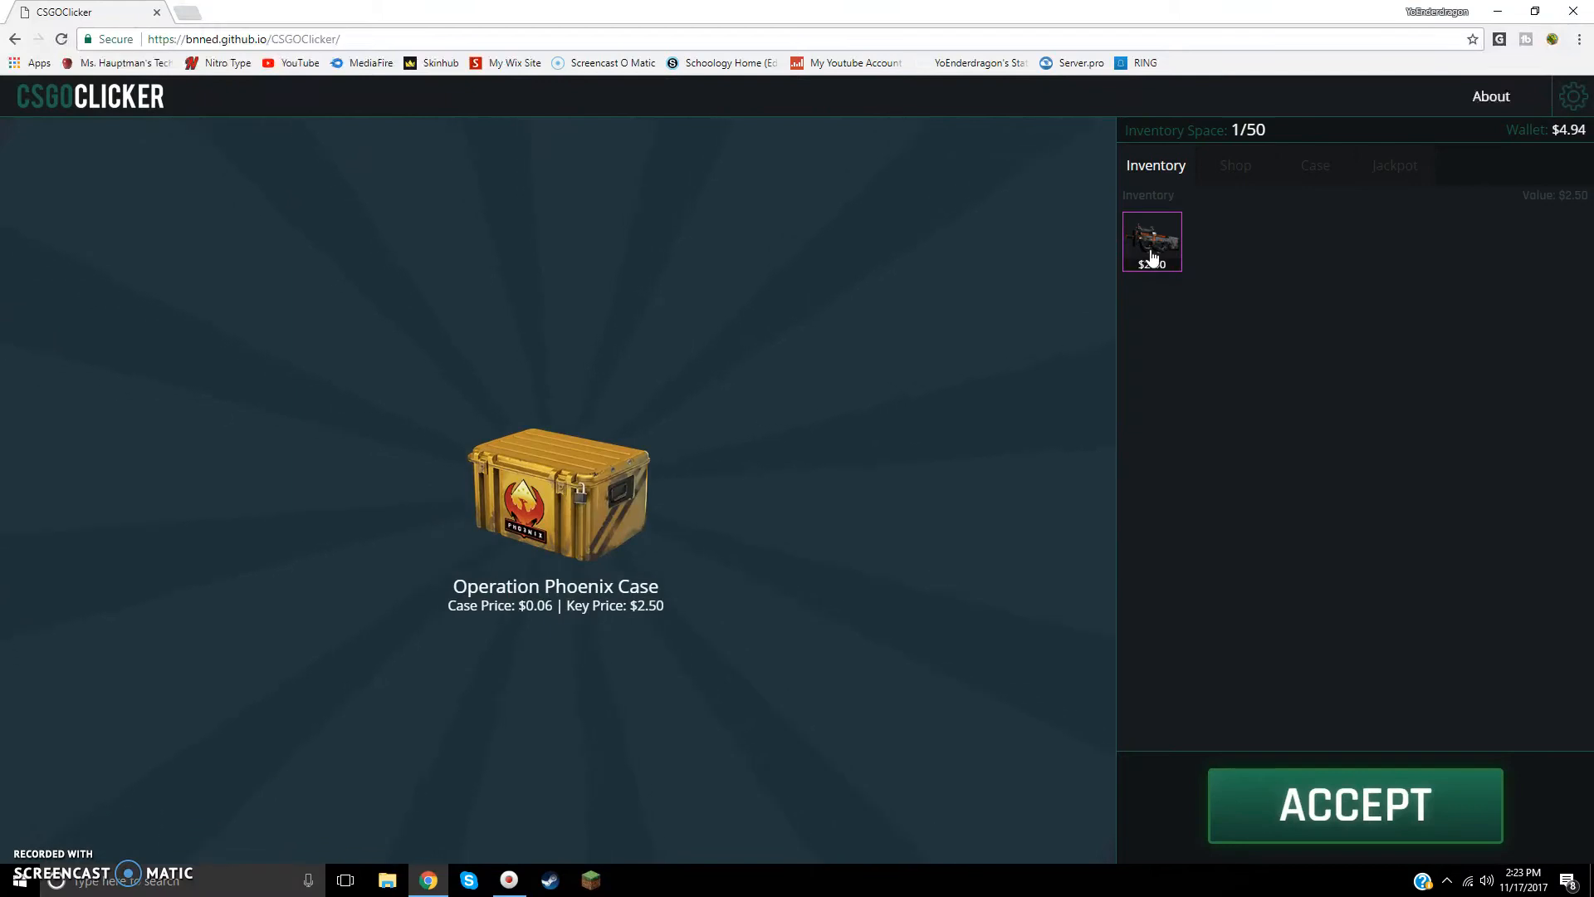
pyautogui.click(1355, 804)
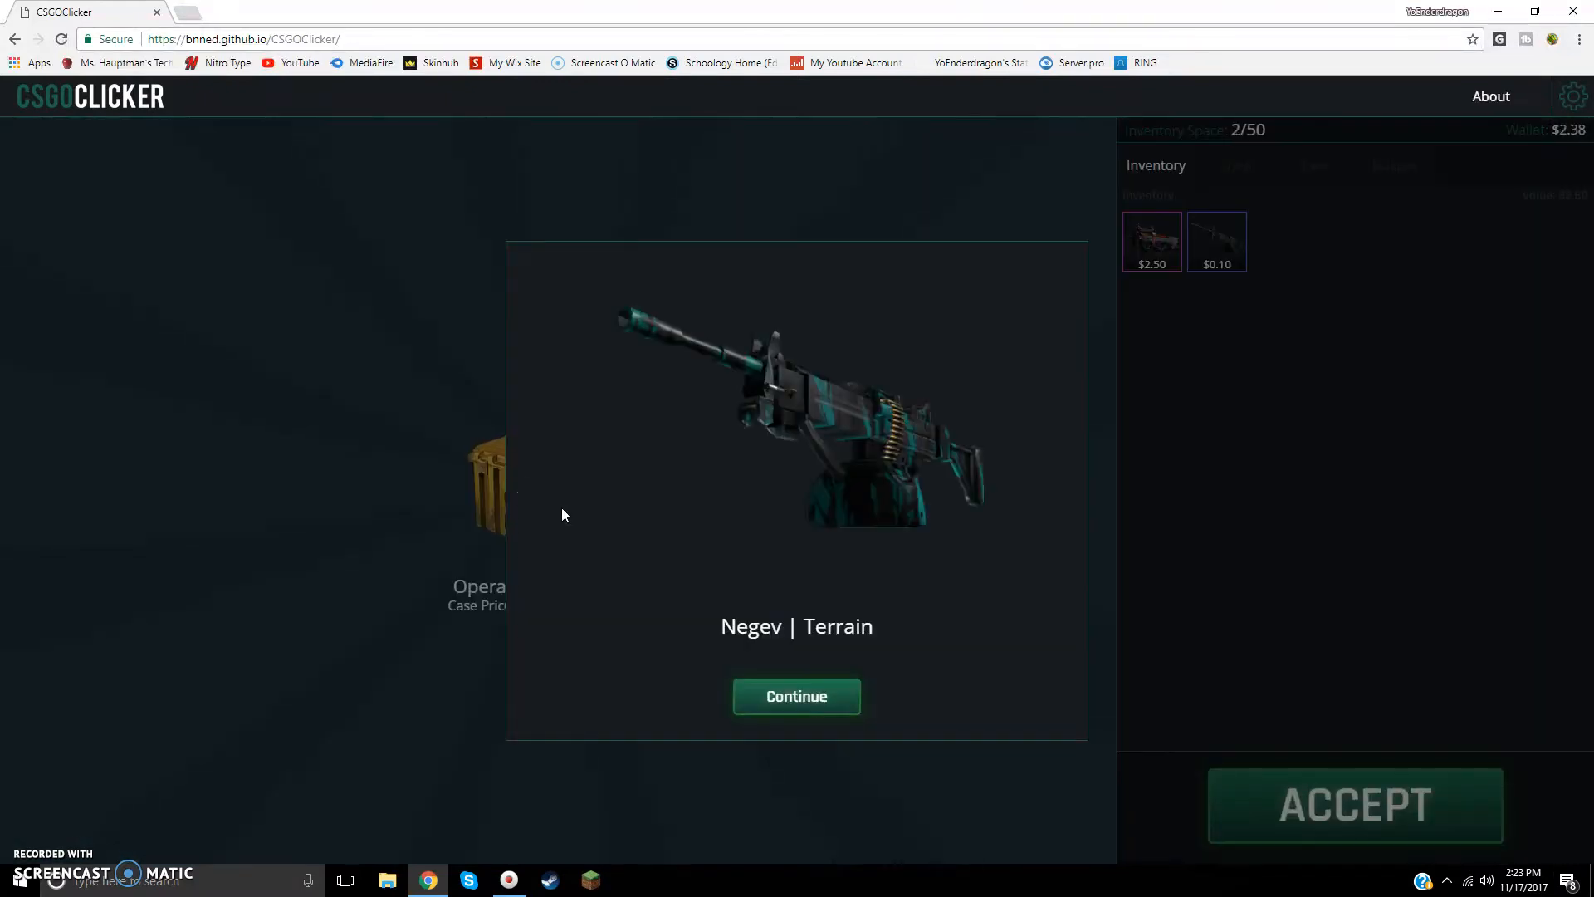
pyautogui.click(796, 696)
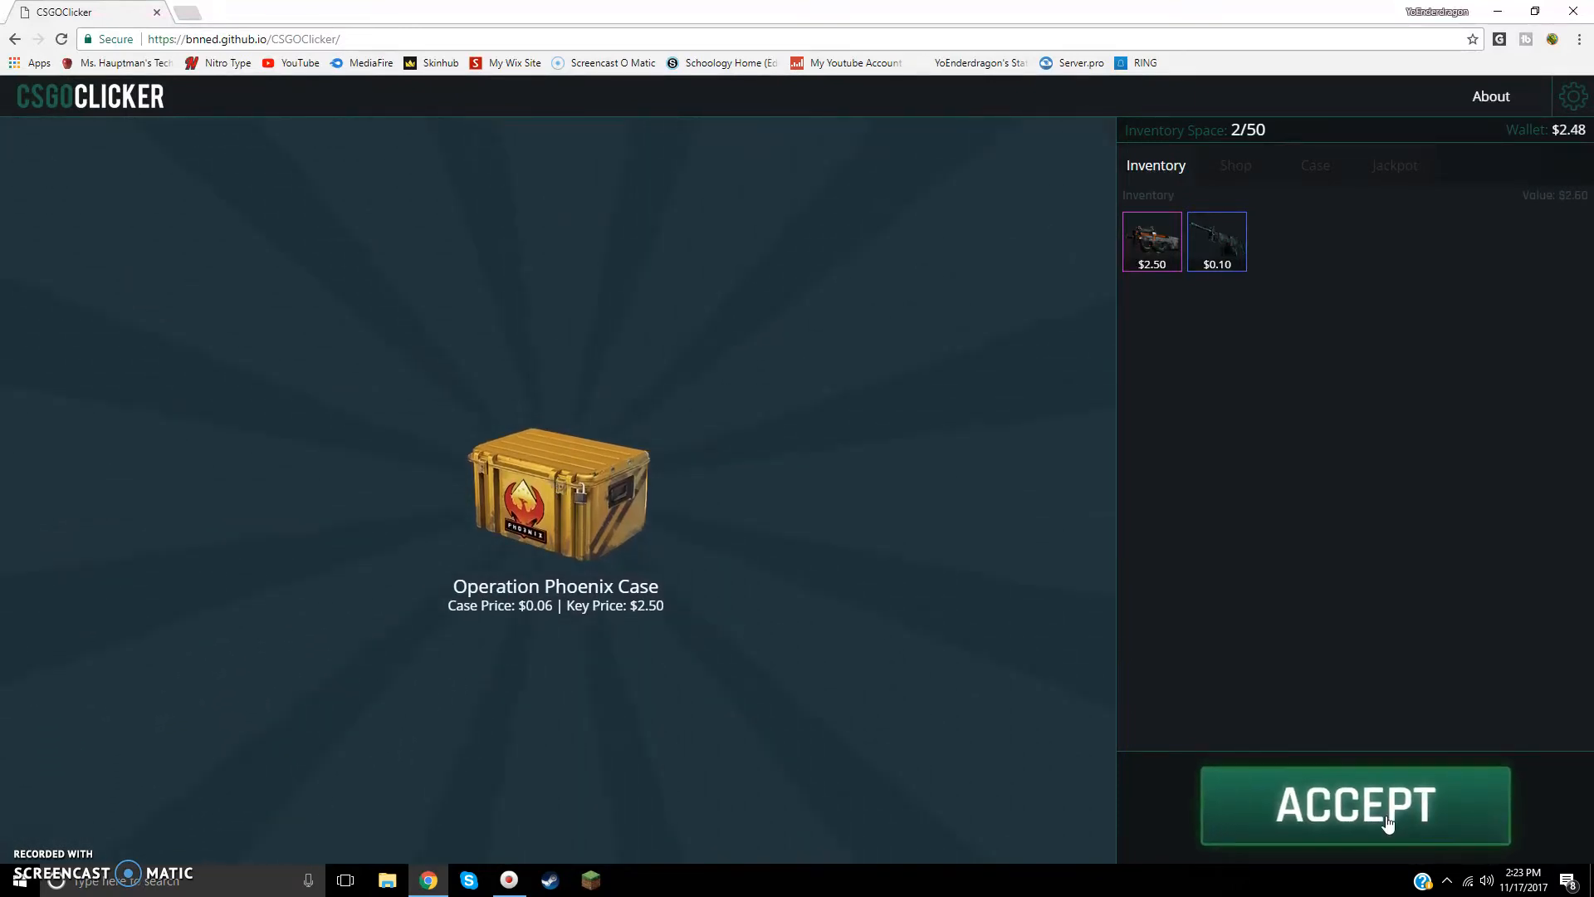
pyautogui.click(1355, 805)
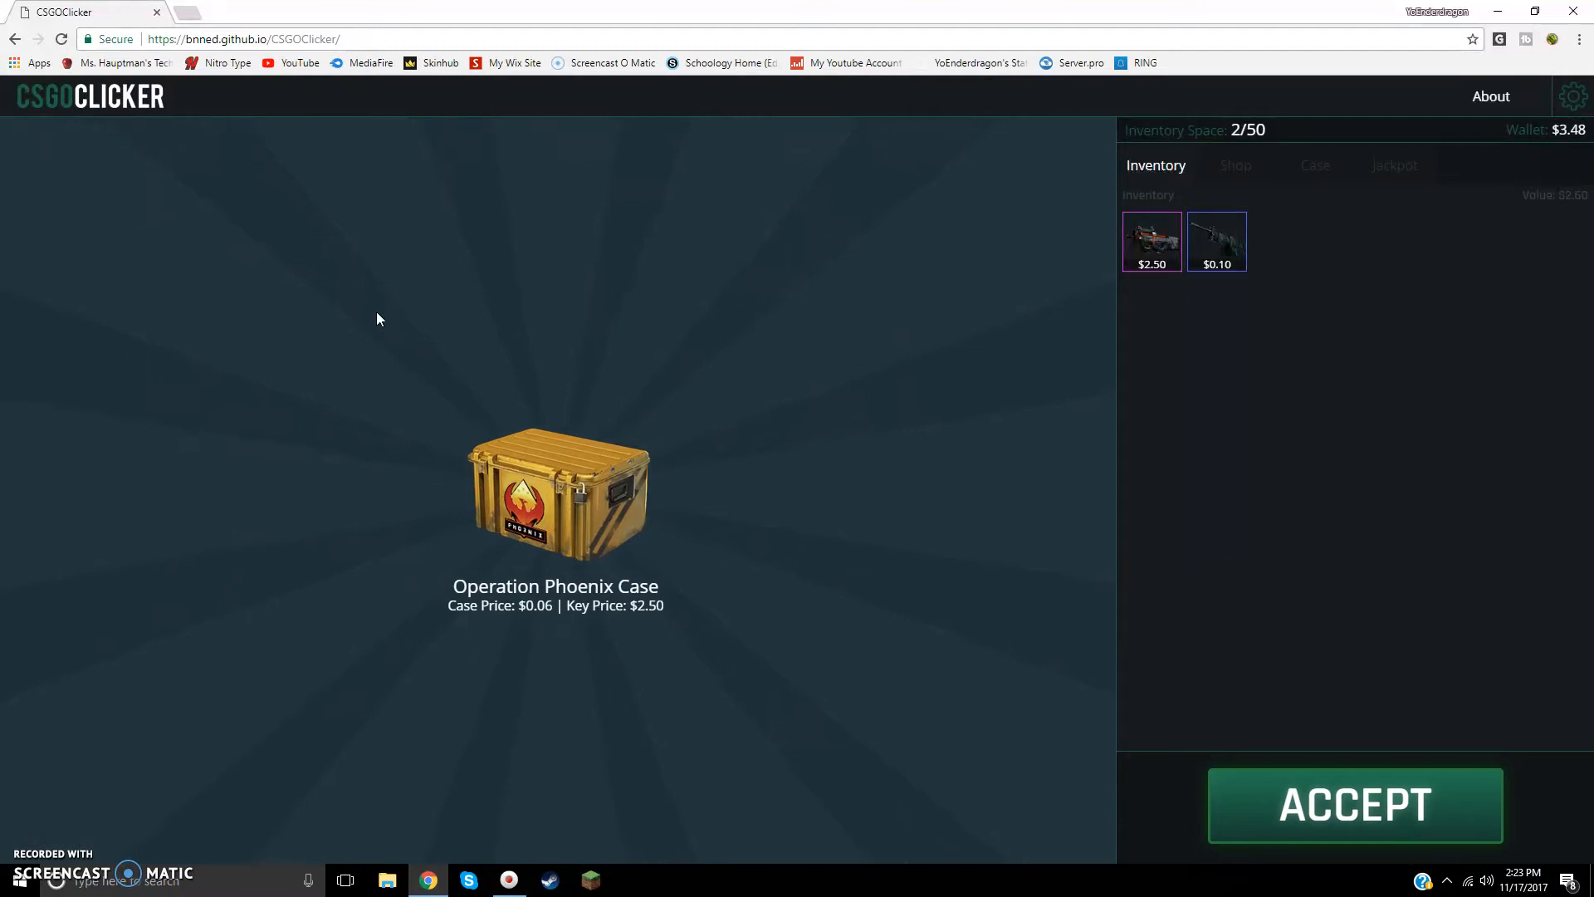
pyautogui.click(1354, 804)
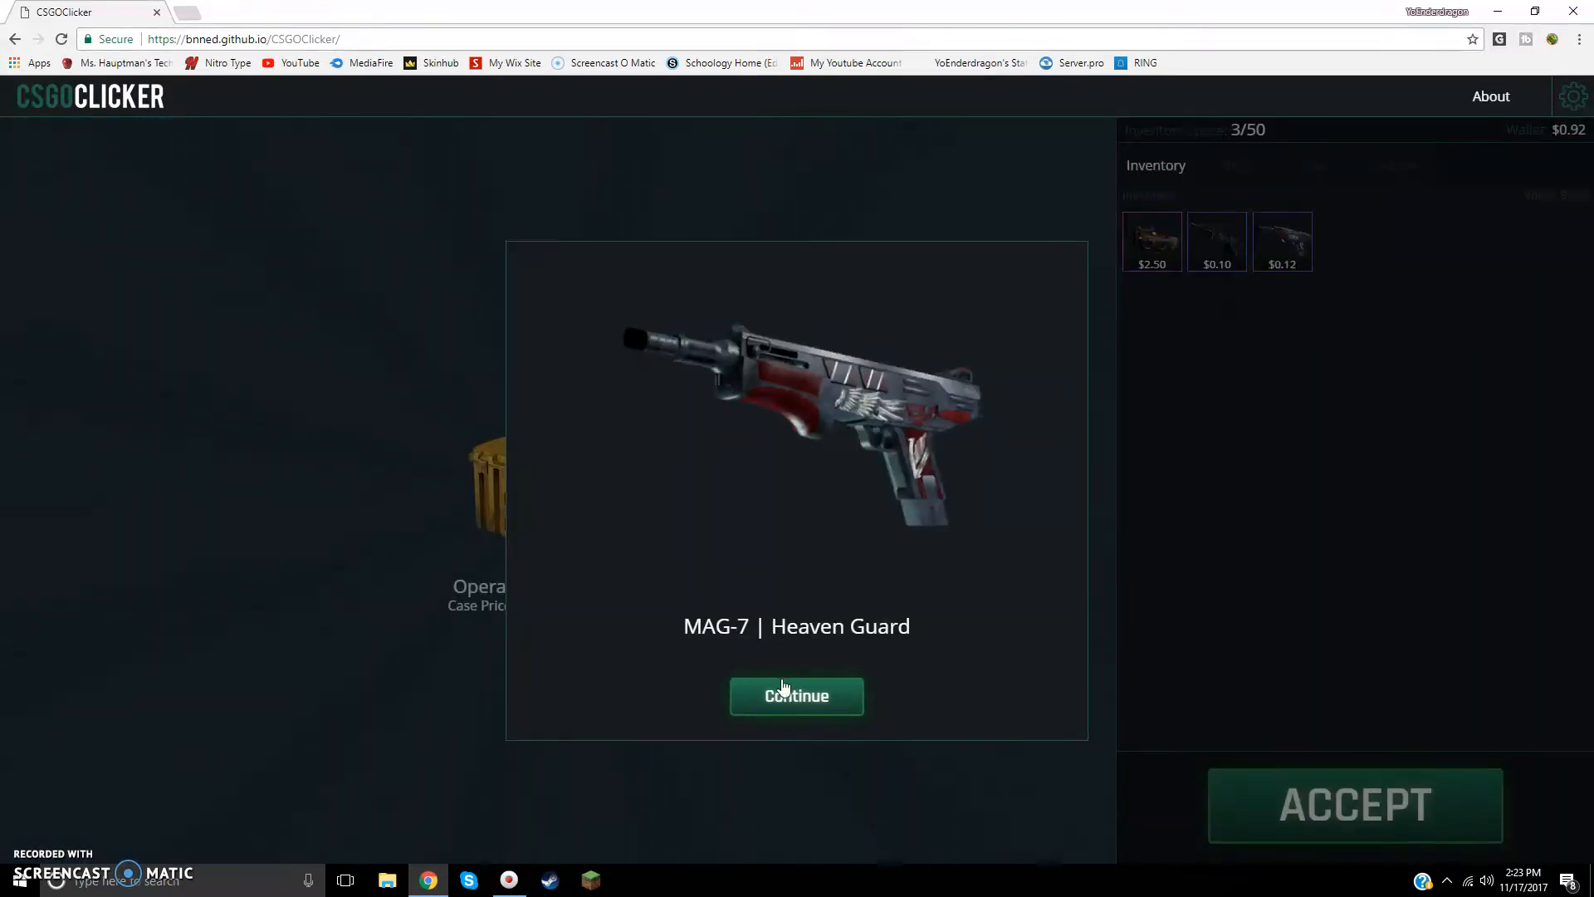
pyautogui.click(796, 696)
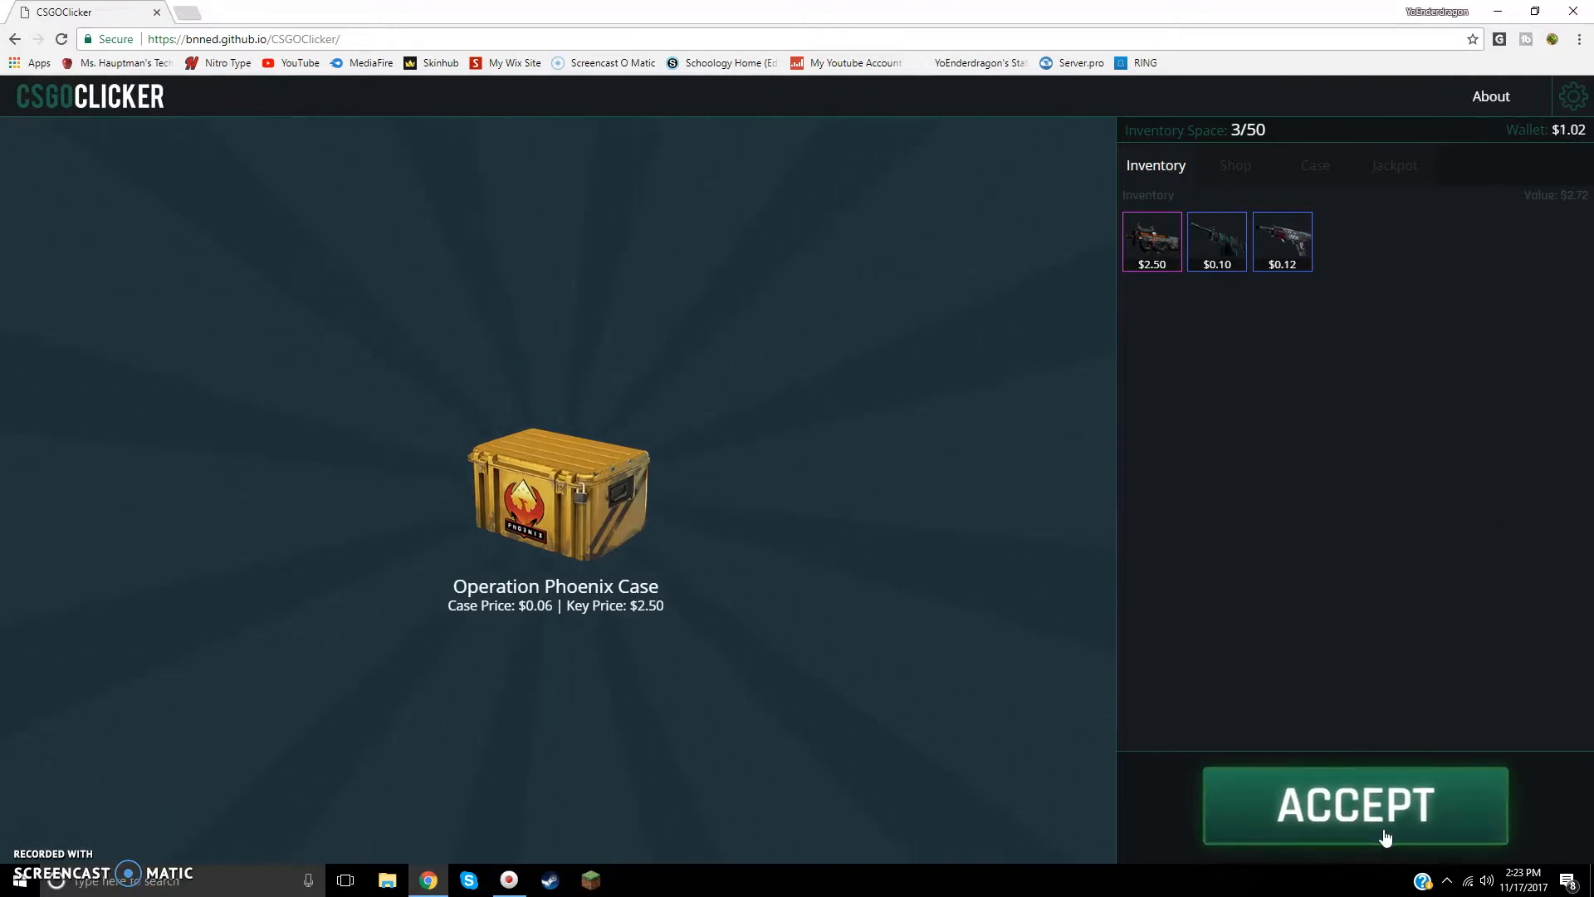
# Step: Earn more cash and unbox UMP-45 | Corporal and a second MAG-7, leaving $0.50
pyautogui.click(1354, 804)
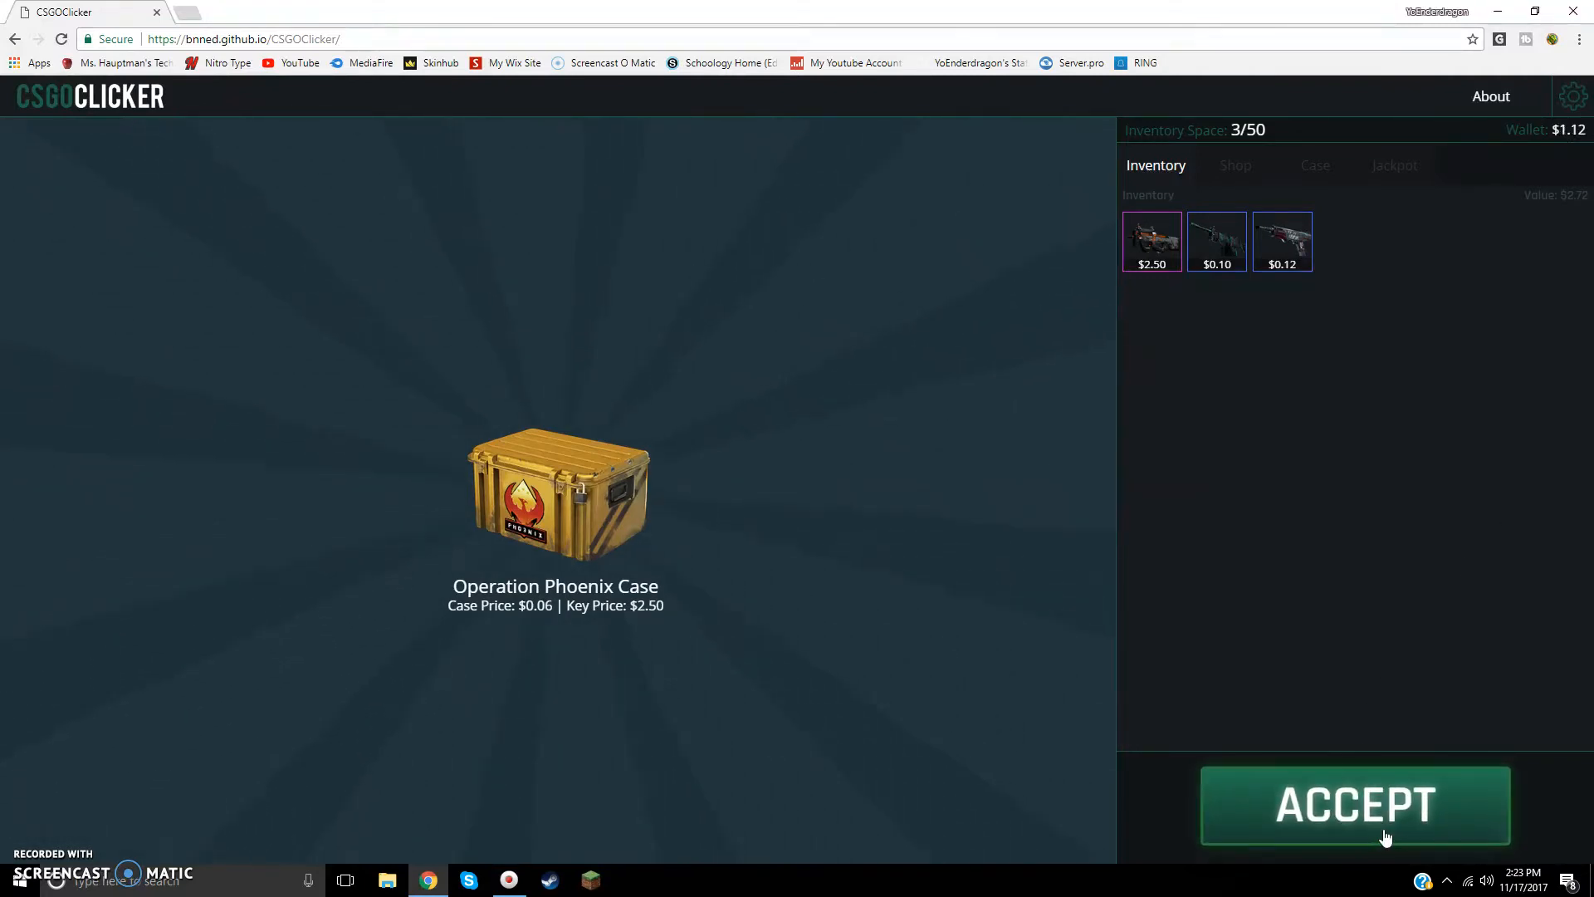
pyautogui.click(1355, 805)
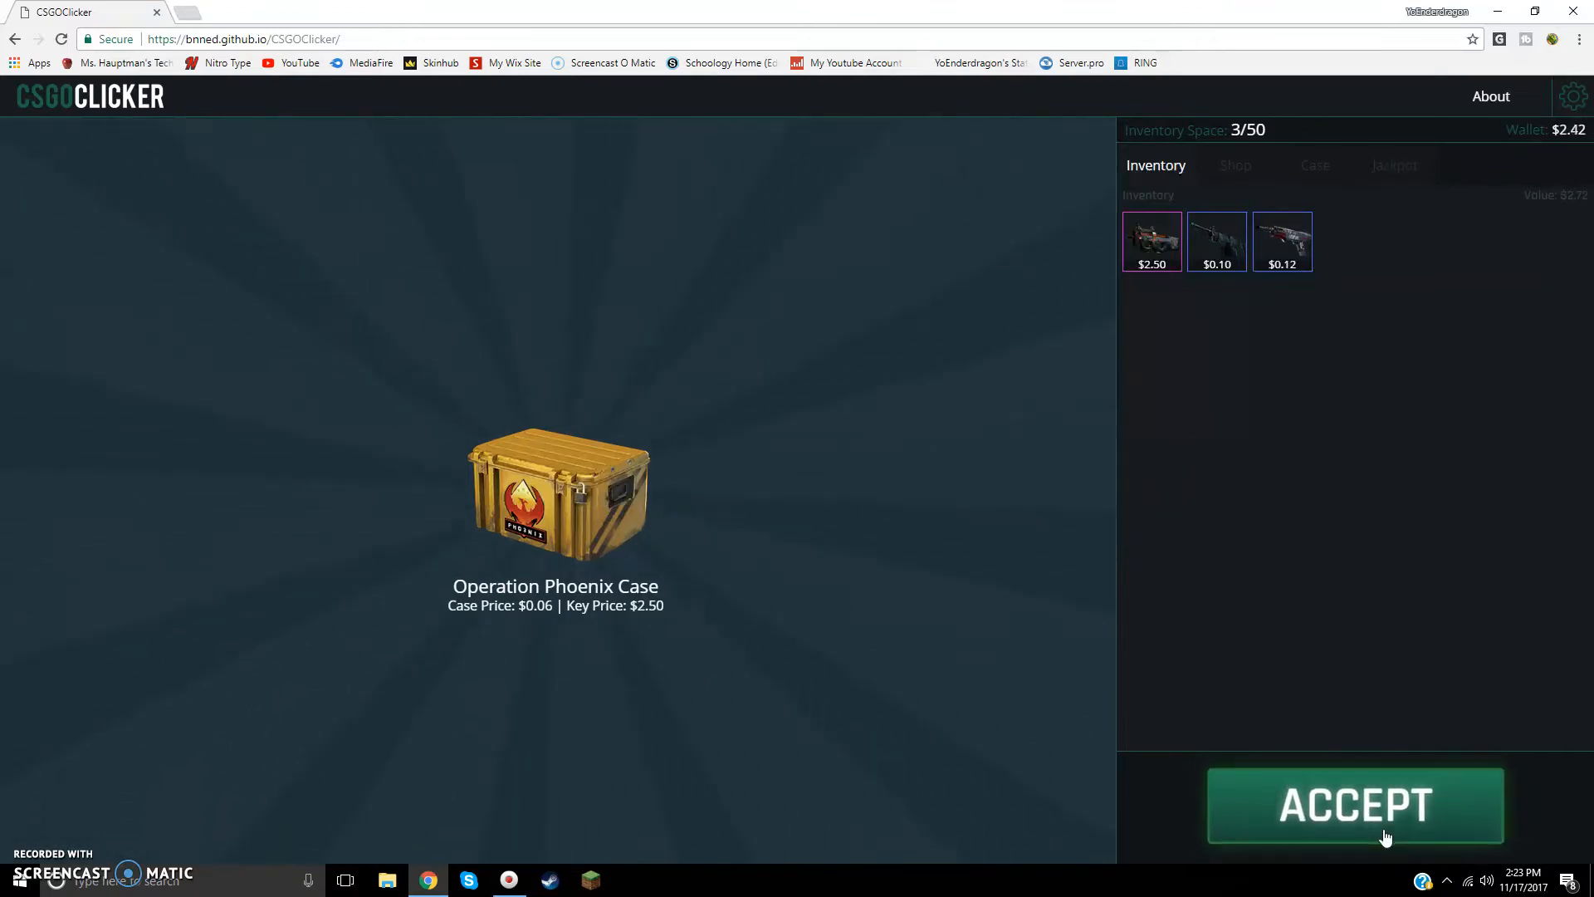
pyautogui.click(1353, 806)
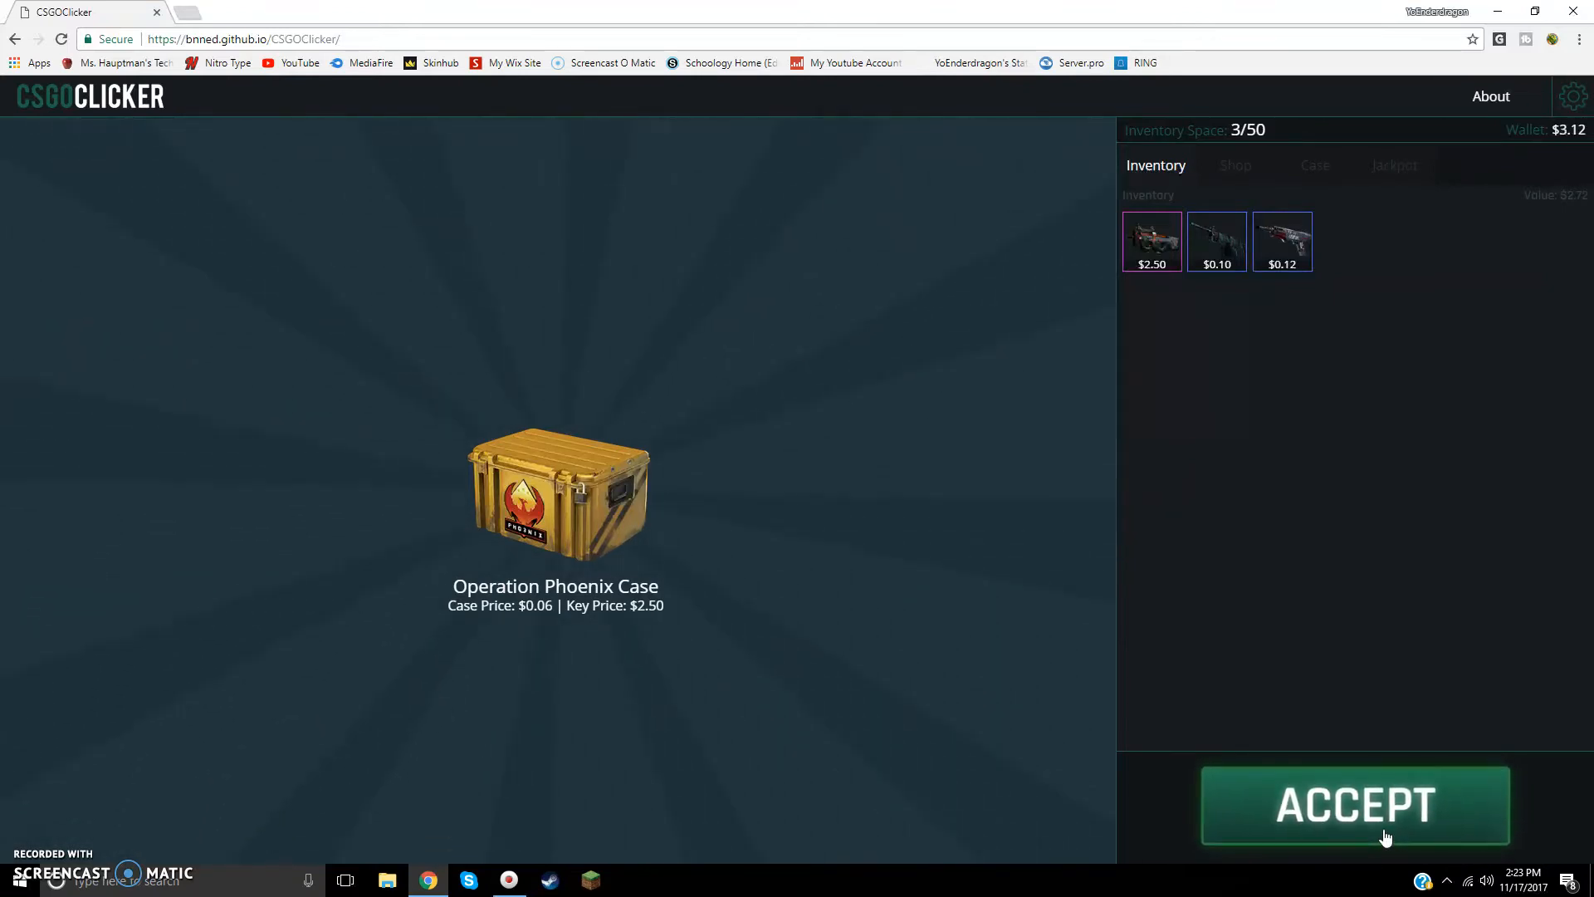
pyautogui.click(1354, 805)
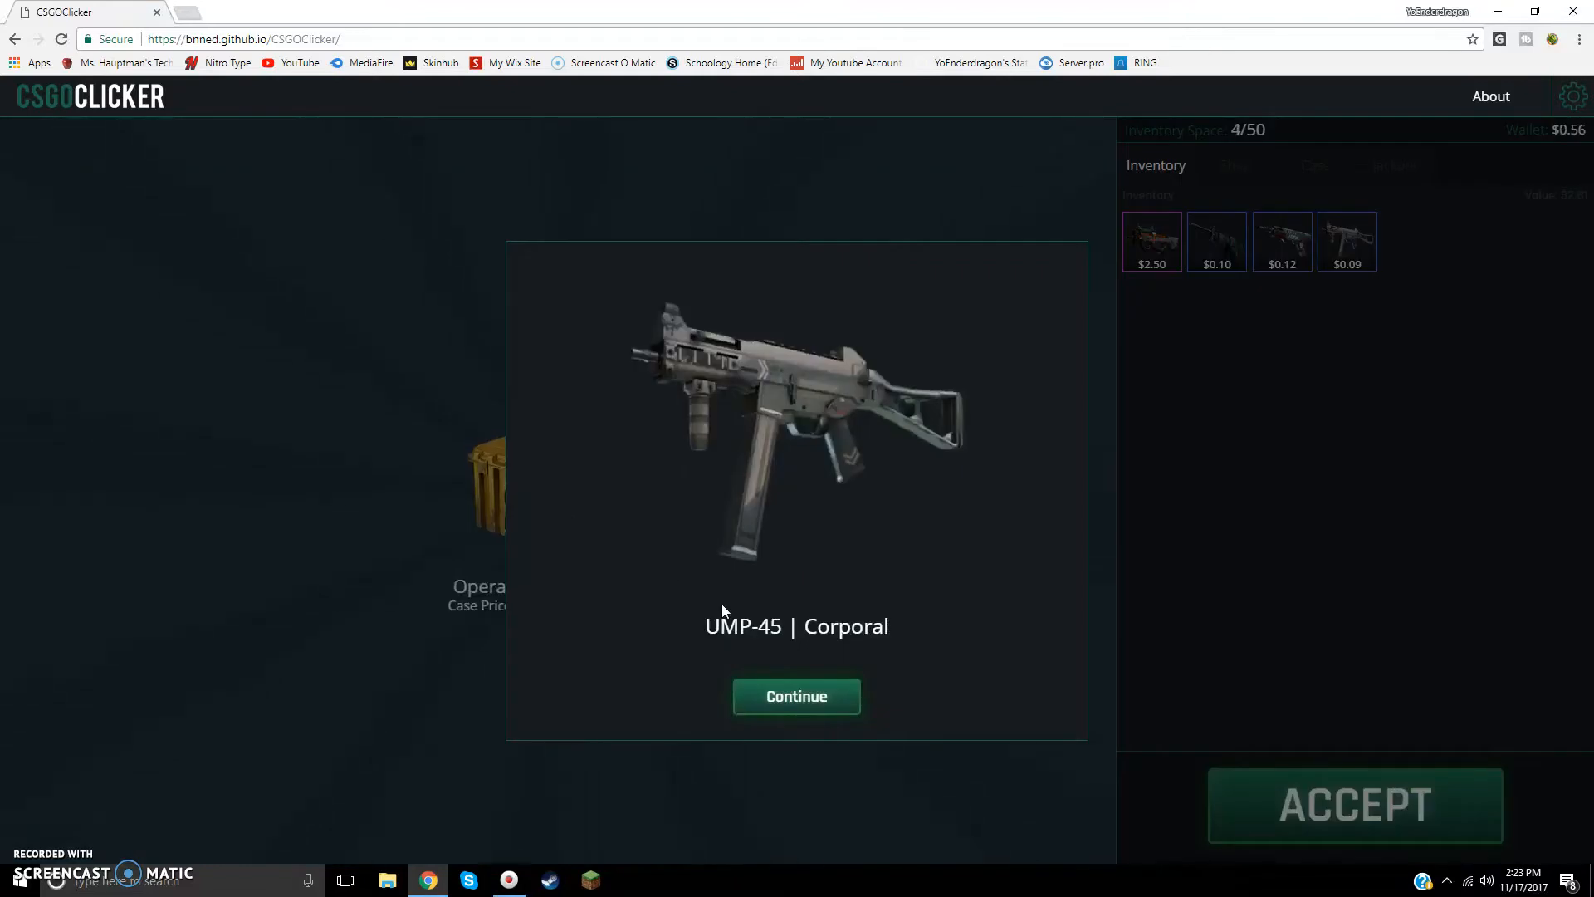
pyautogui.click(796, 696)
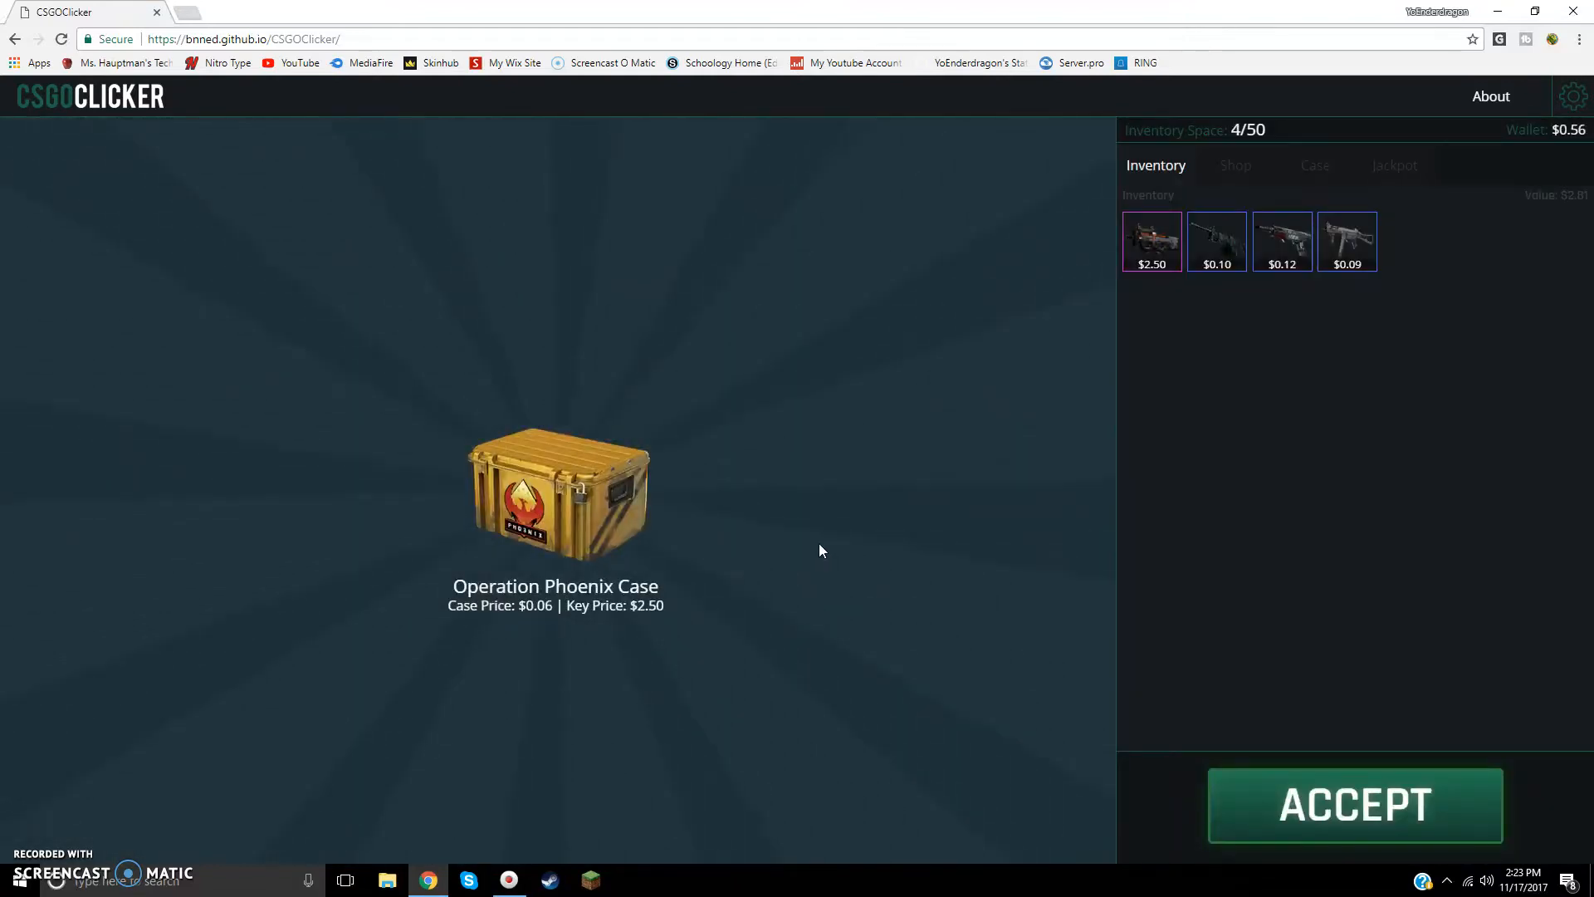
pyautogui.moveTo(1169, 234)
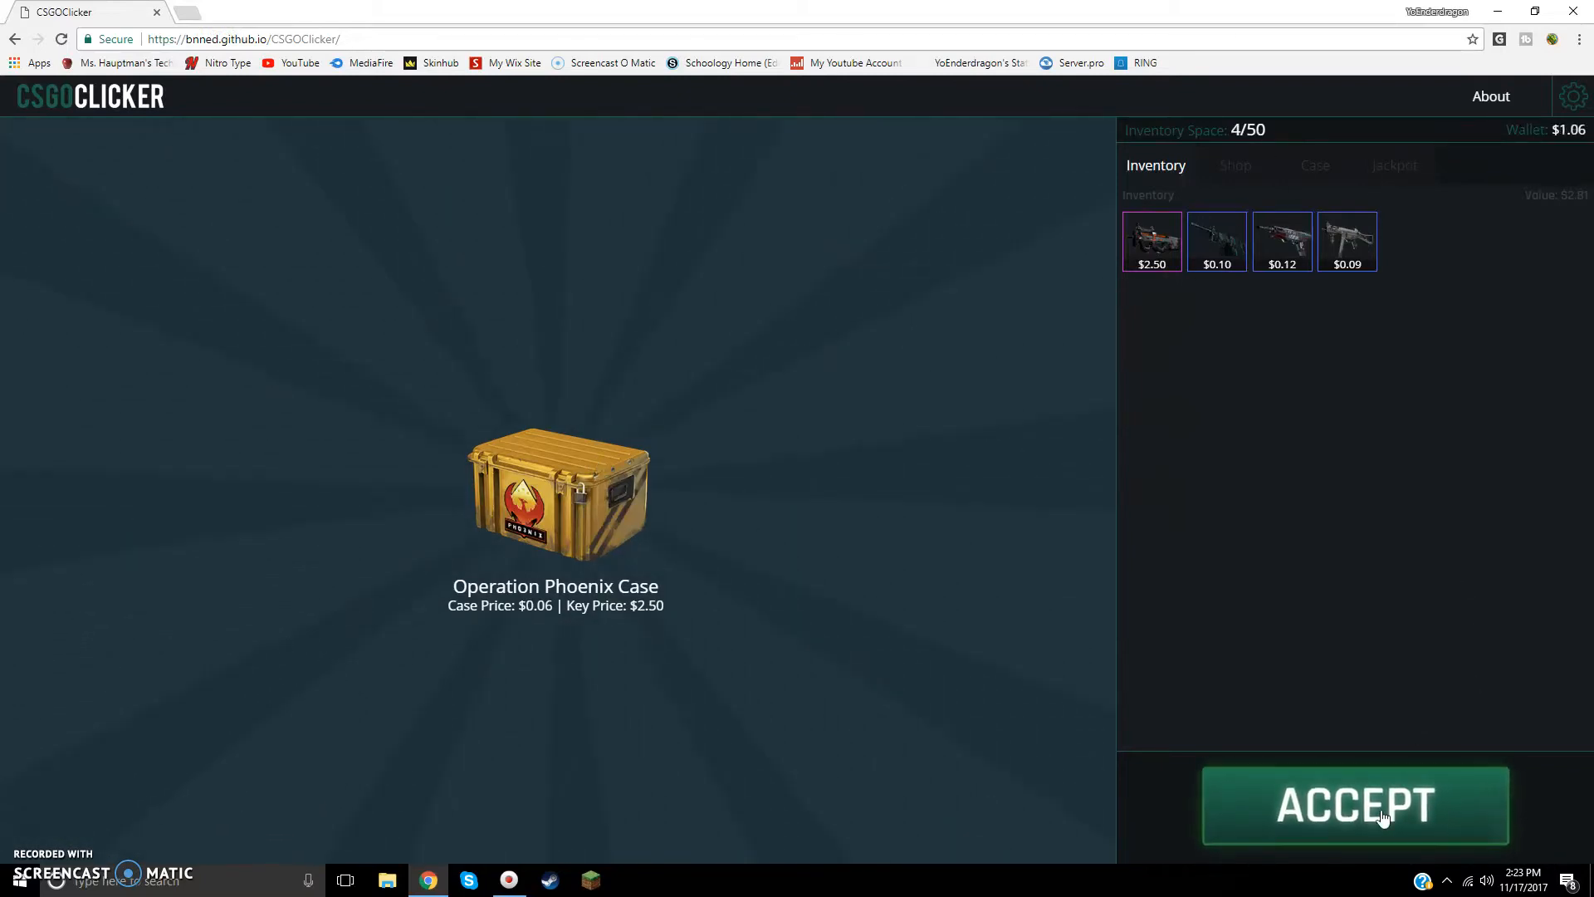
pyautogui.click(1354, 804)
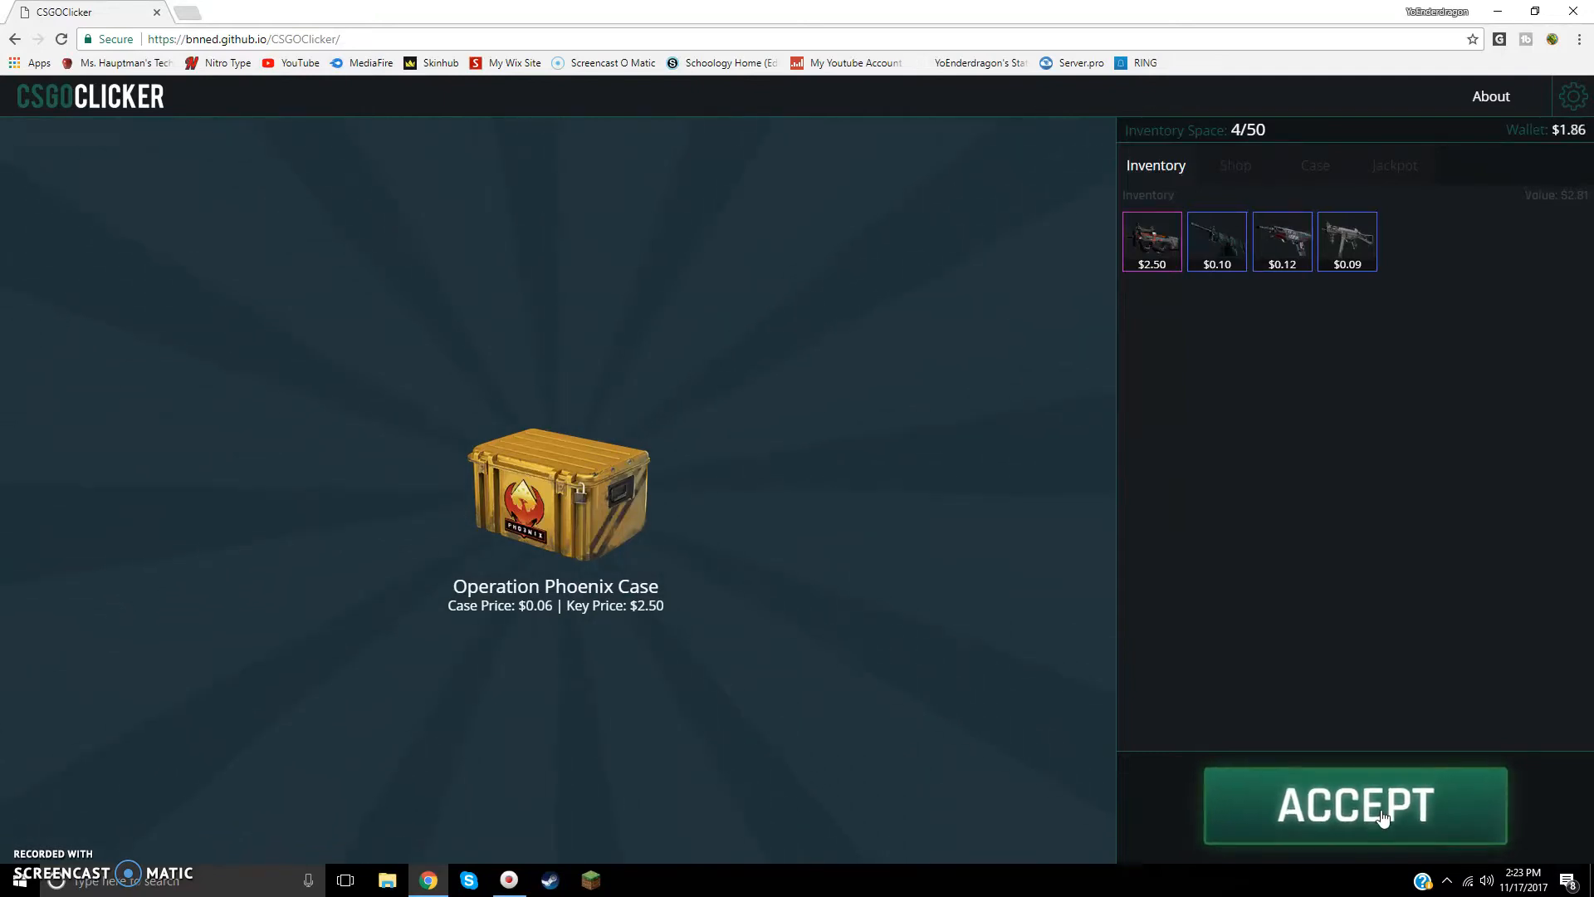
pyautogui.click(1354, 804)
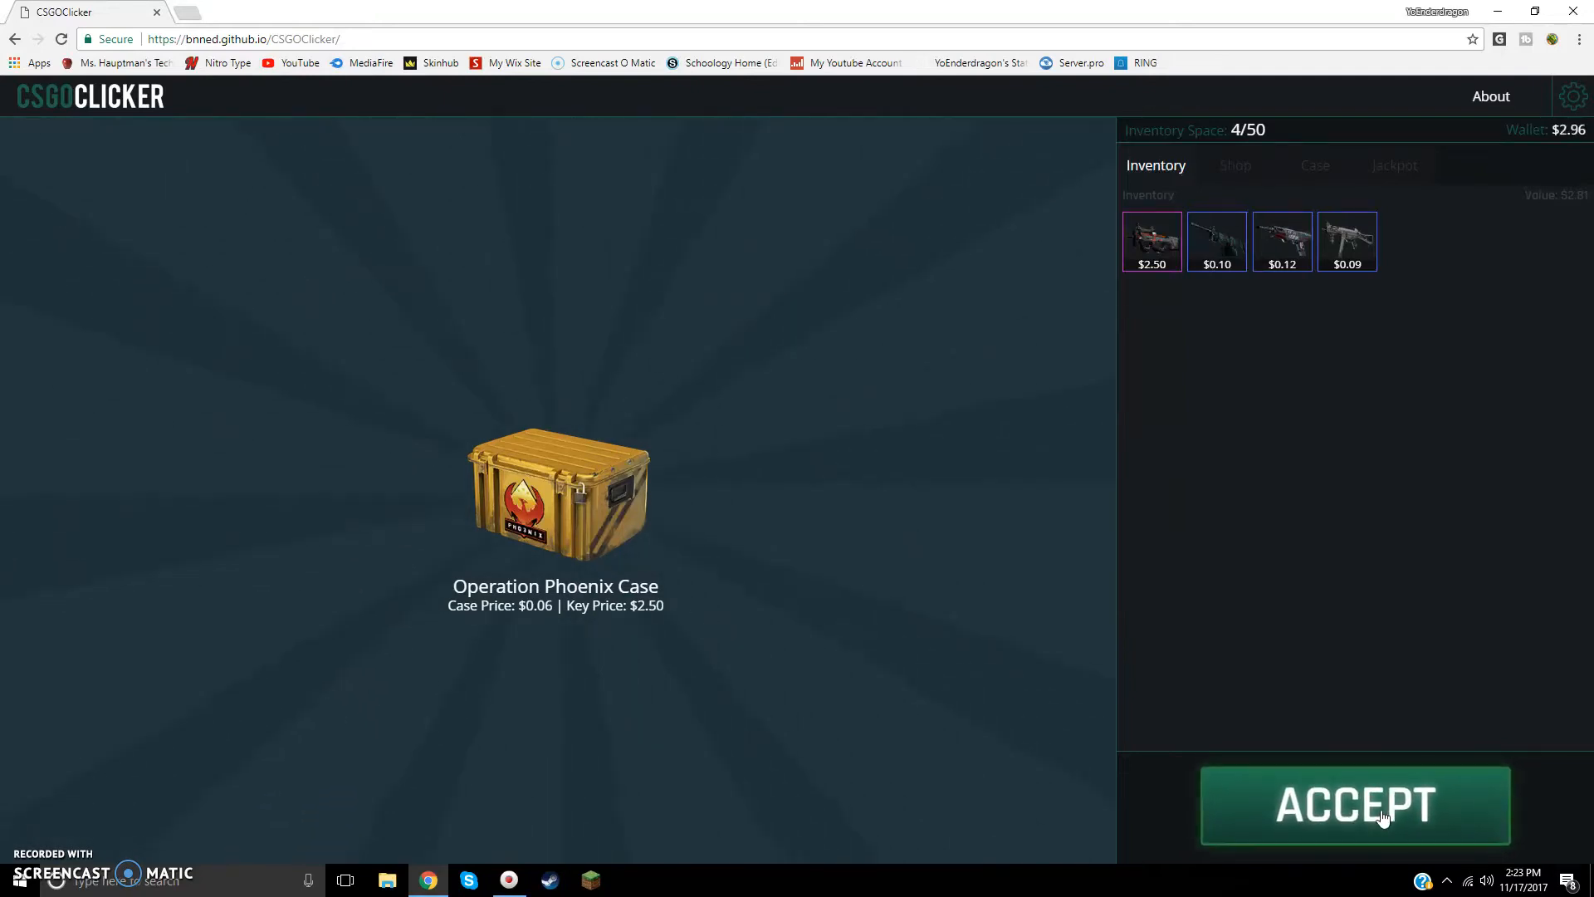
pyautogui.click(1354, 804)
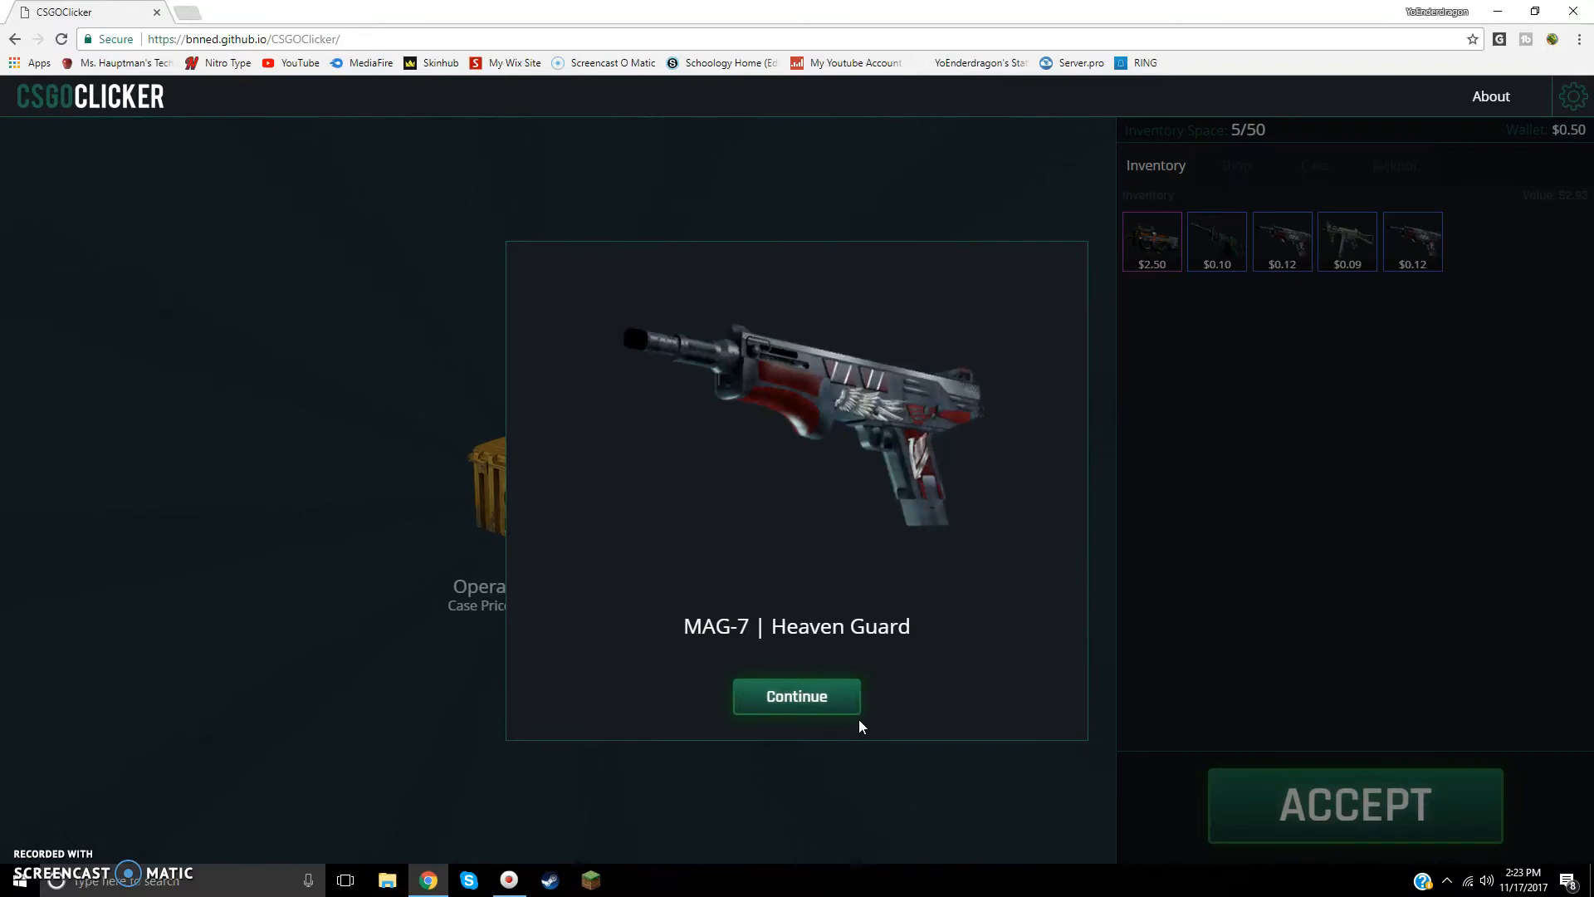
pyautogui.click(796, 695)
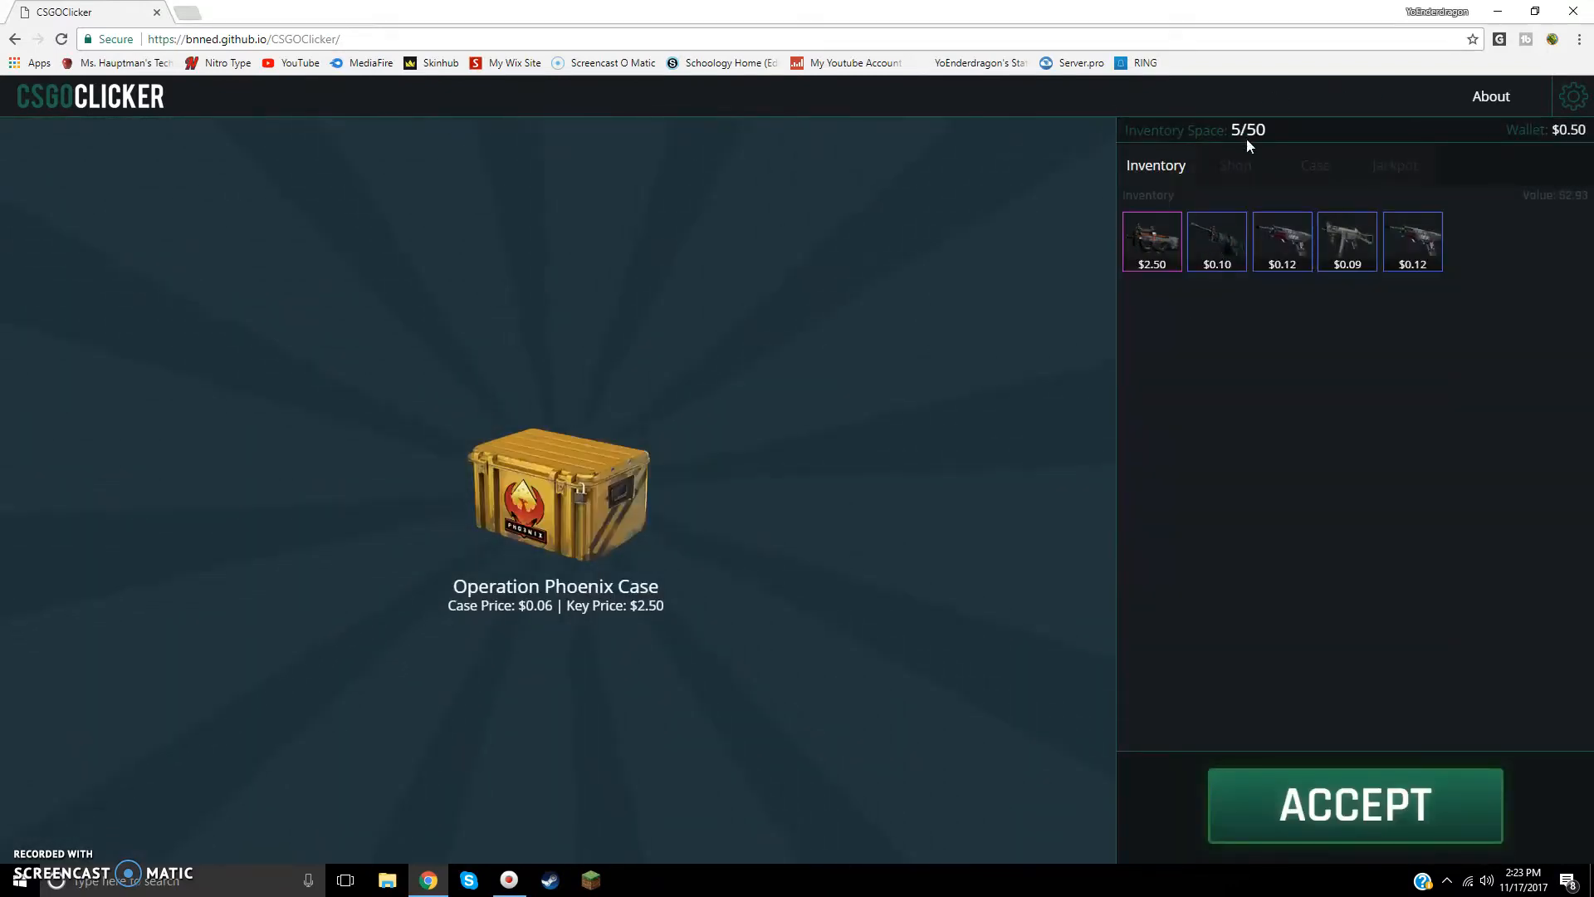
# Step: Bet all five skins in a Low jackpot: $12.37 pot at 23.69% win odds
pyautogui.click(1314, 166)
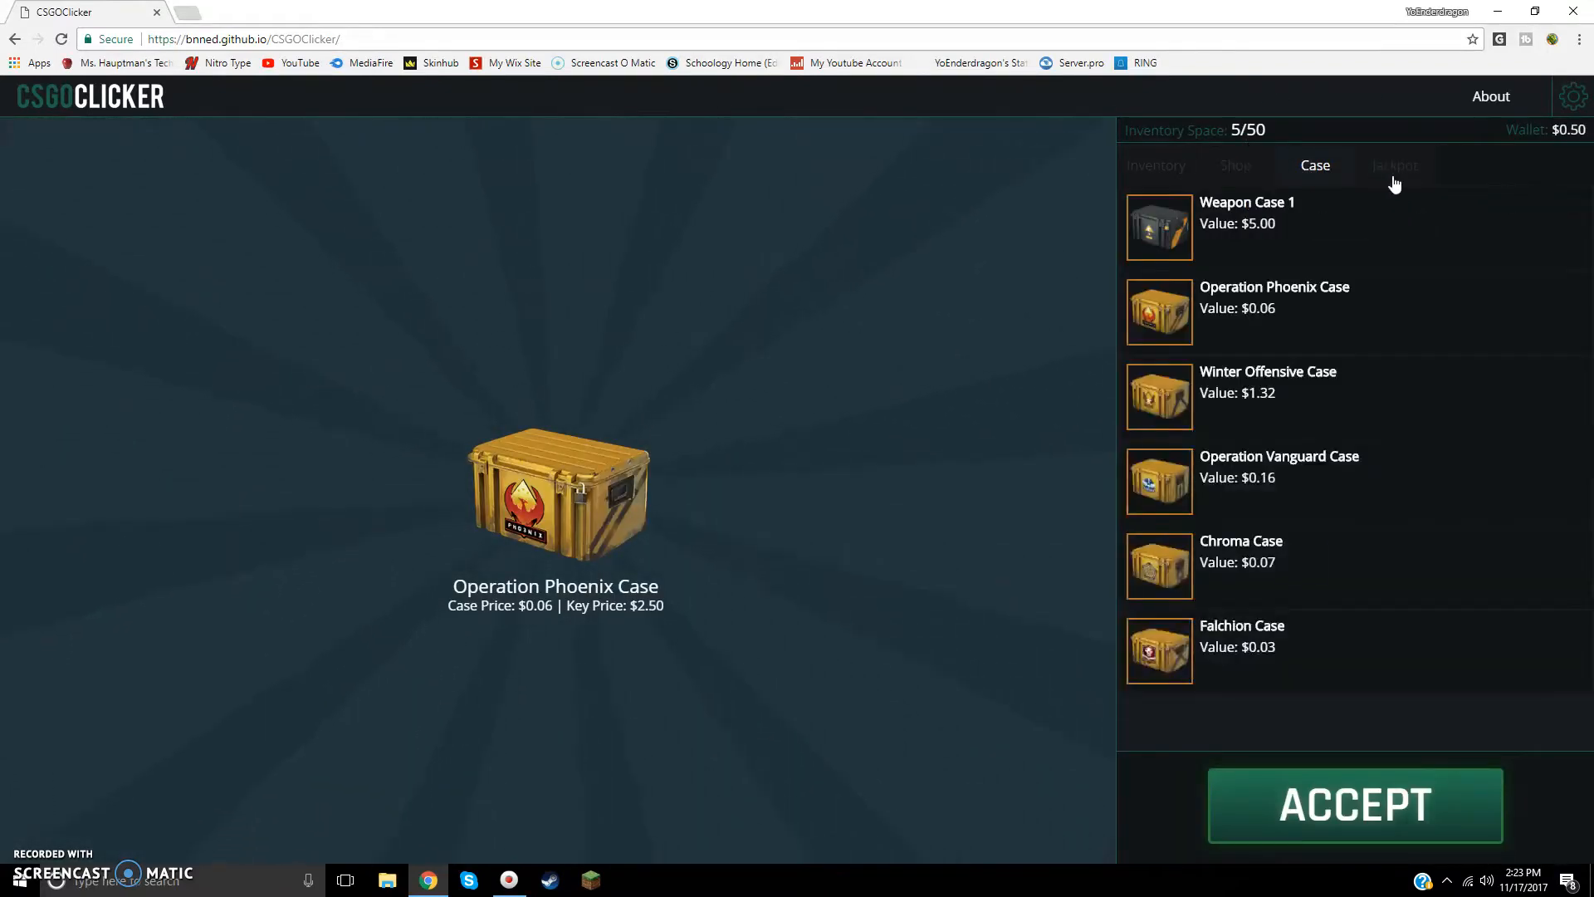
pyautogui.click(1395, 164)
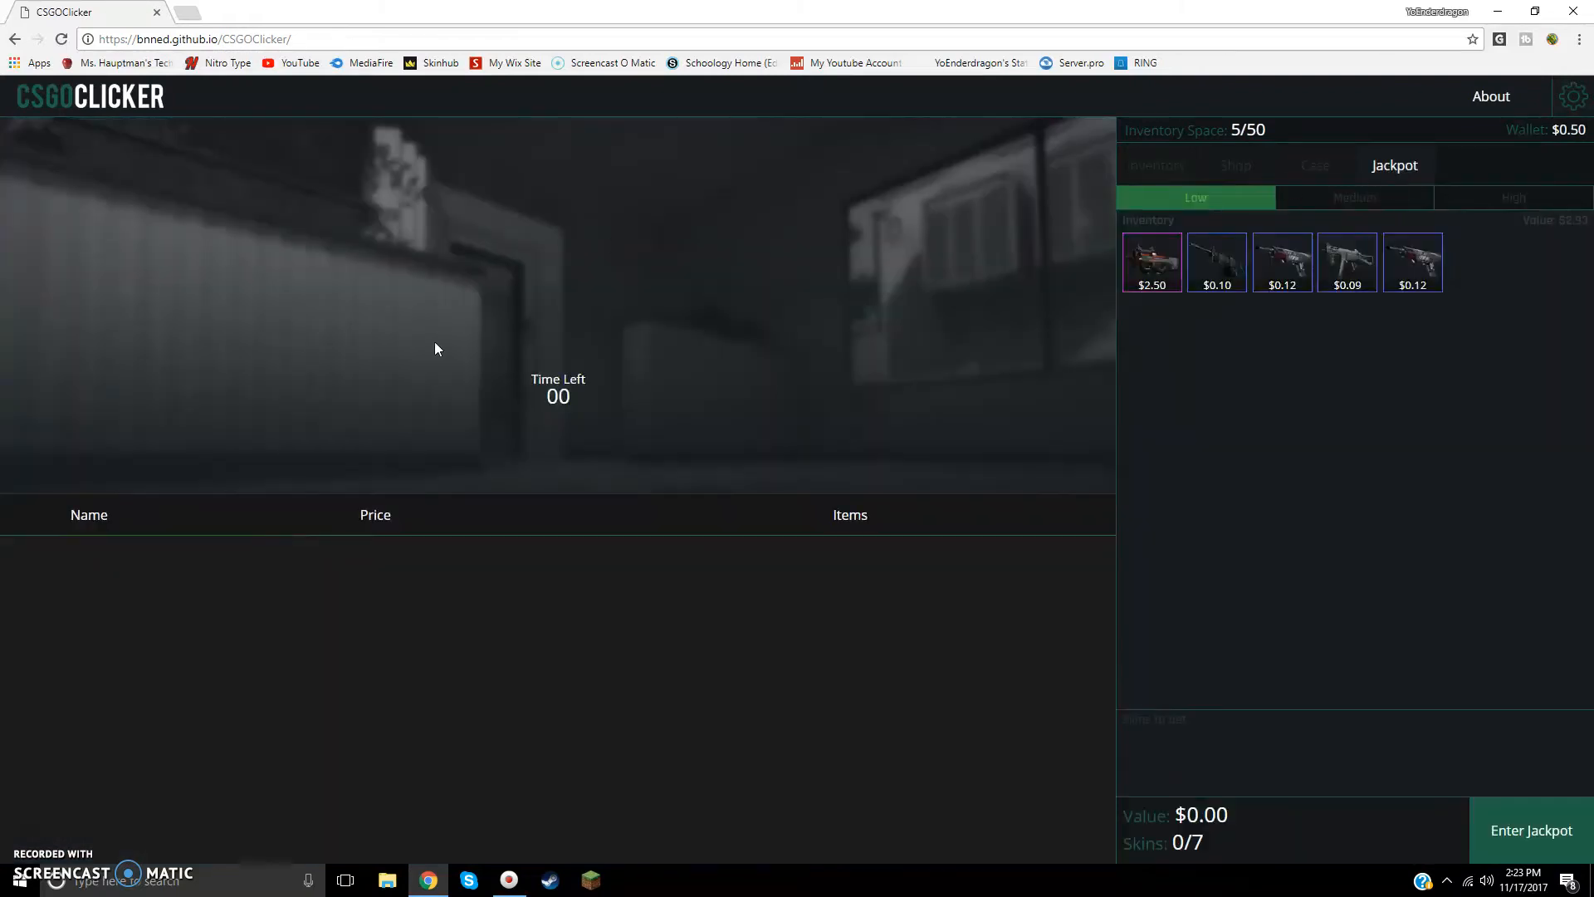
pyautogui.moveTo(1340, 273)
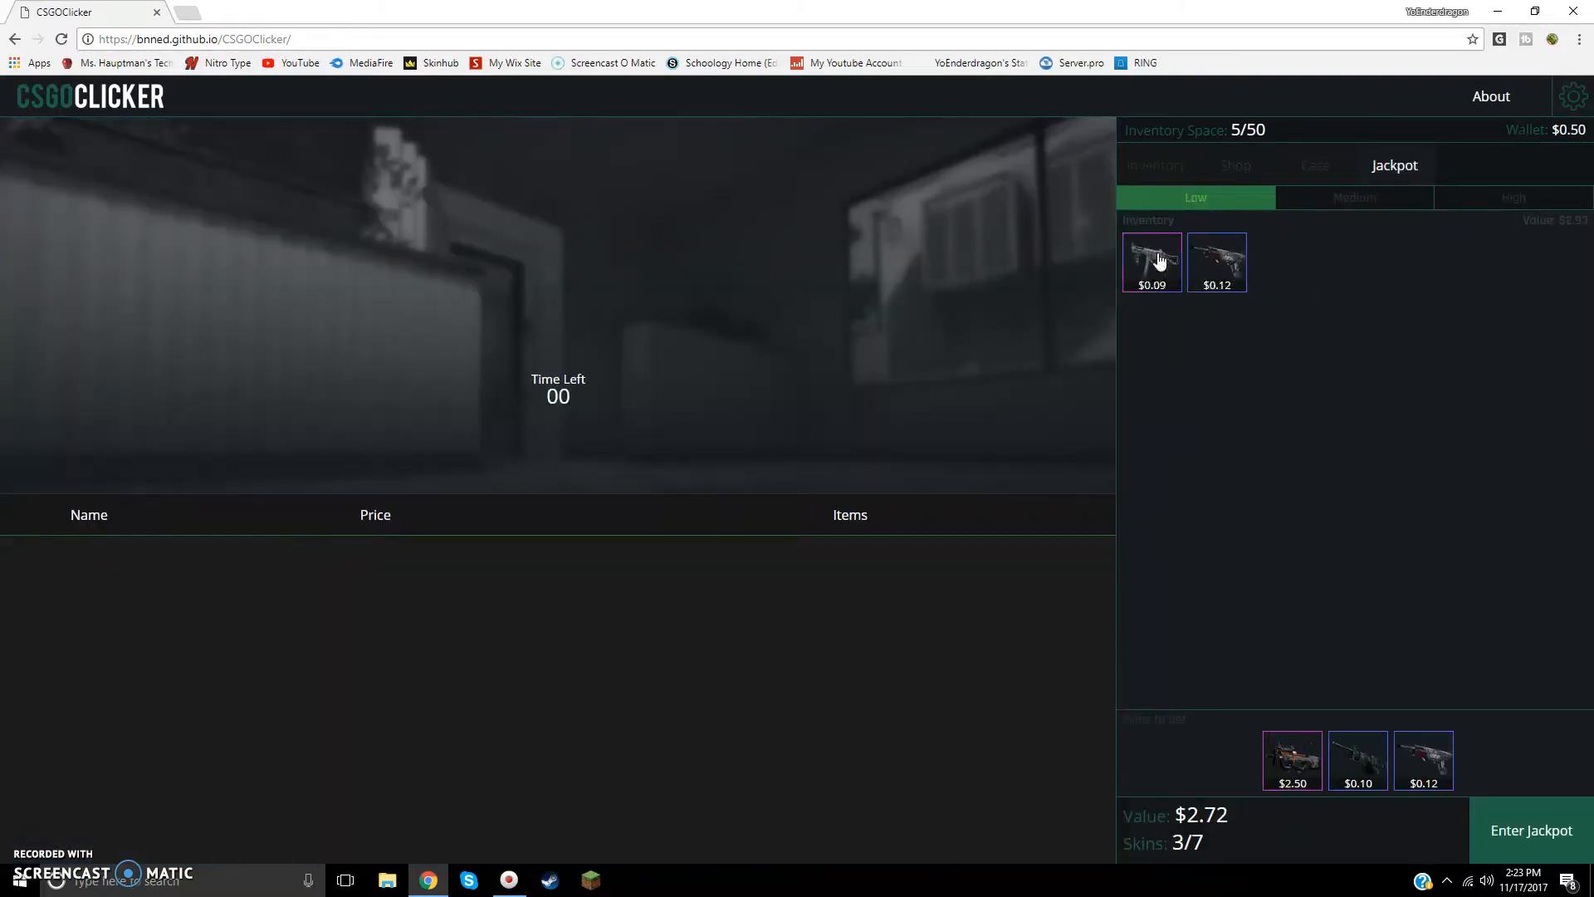
pyautogui.click(1531, 830)
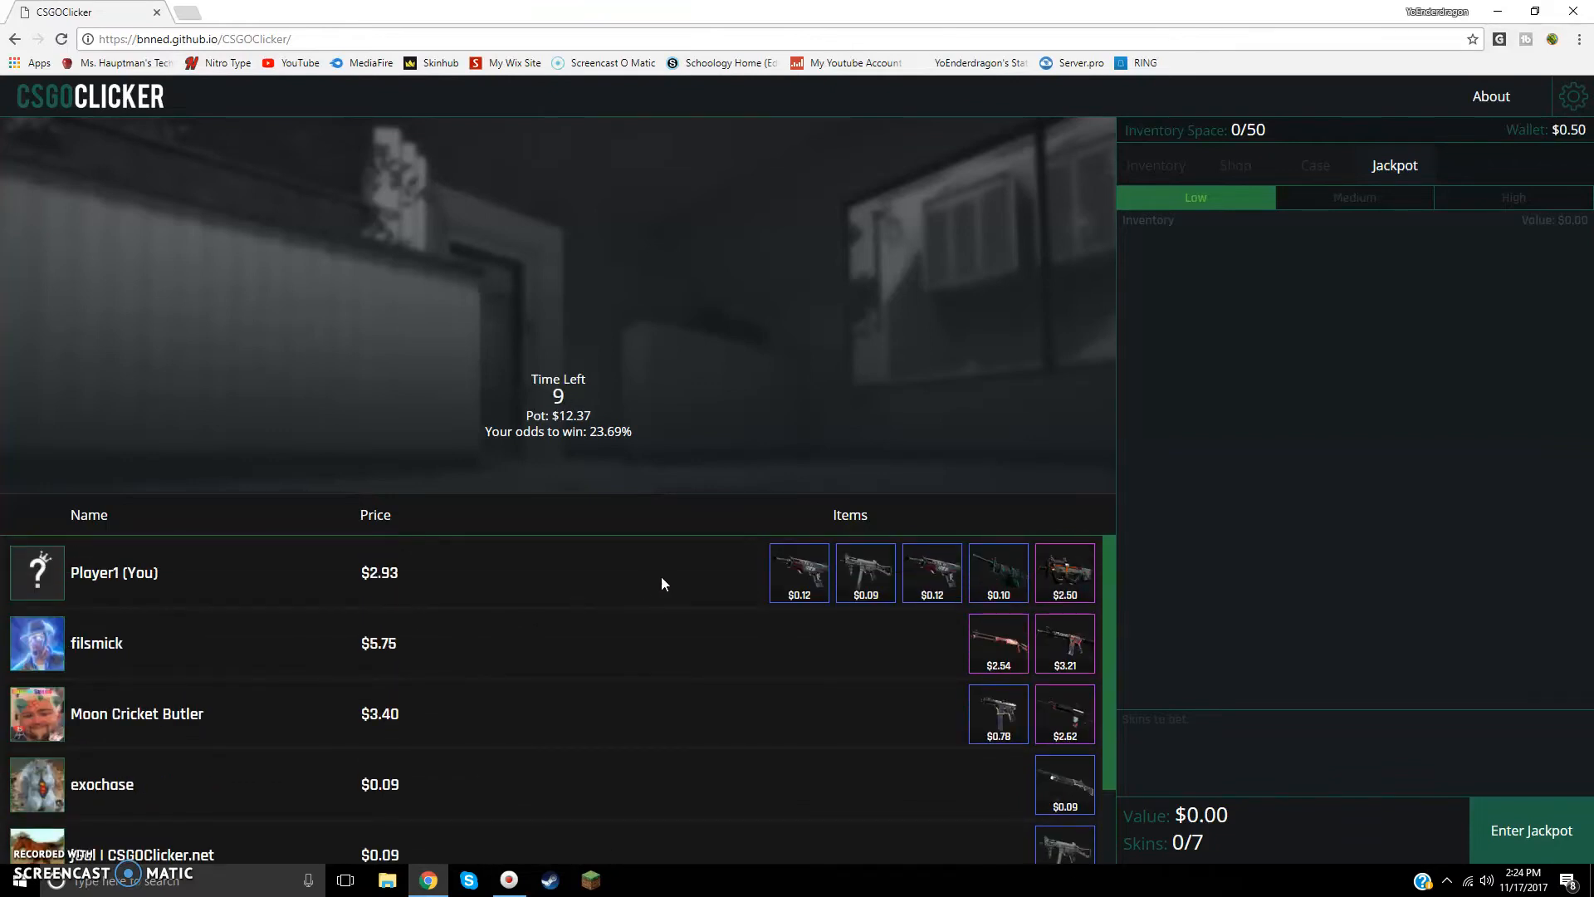
pyautogui.moveTo(614, 460)
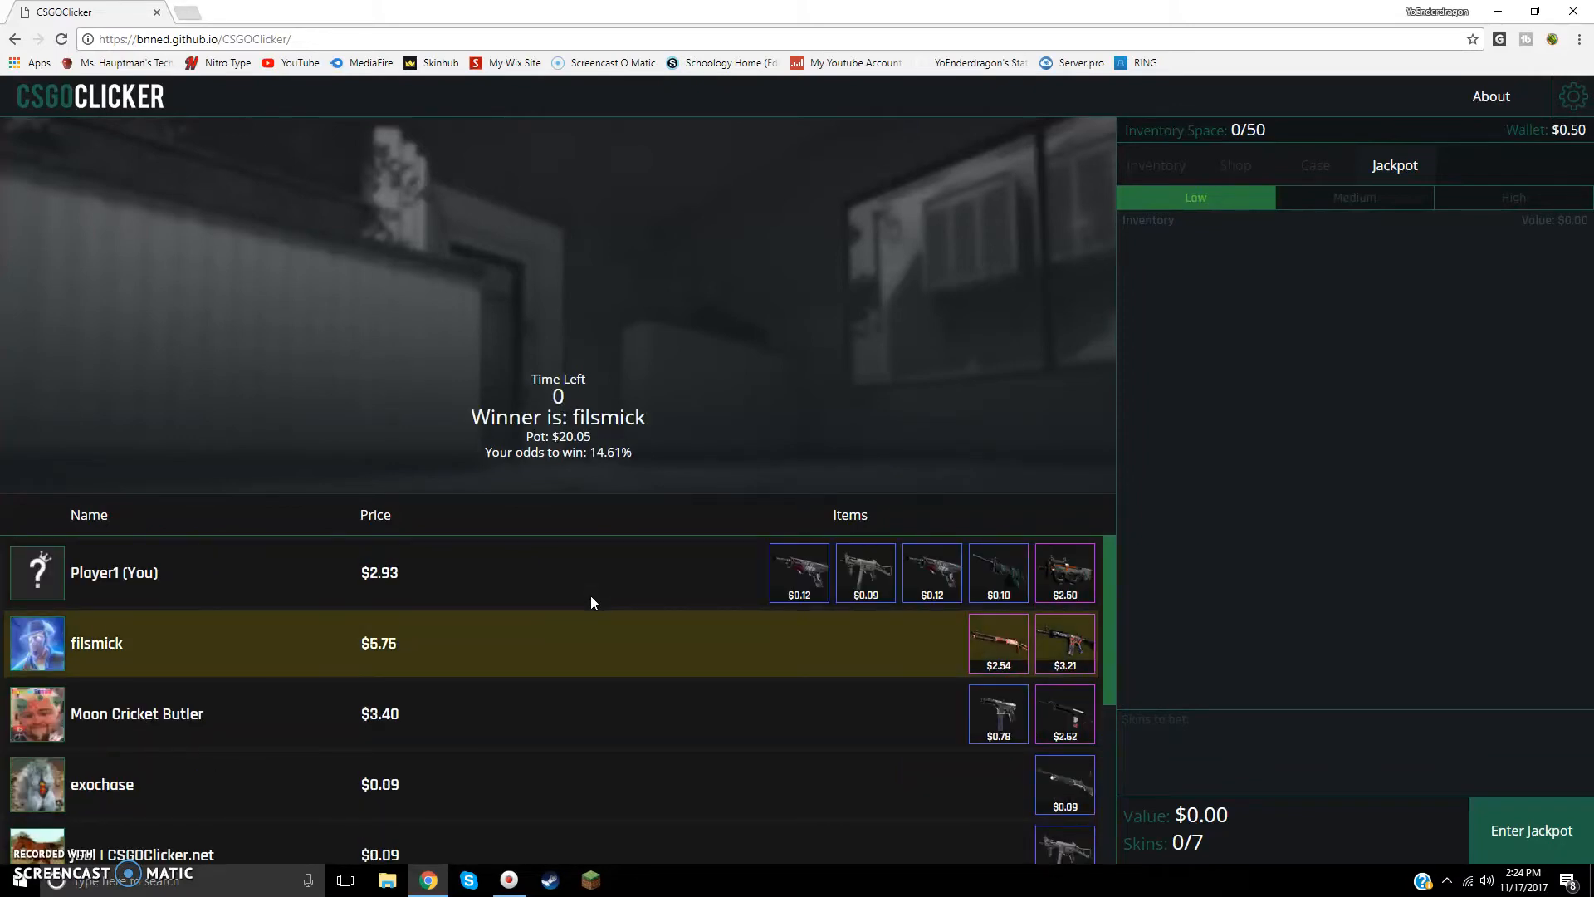
pyautogui.moveTo(710, 478)
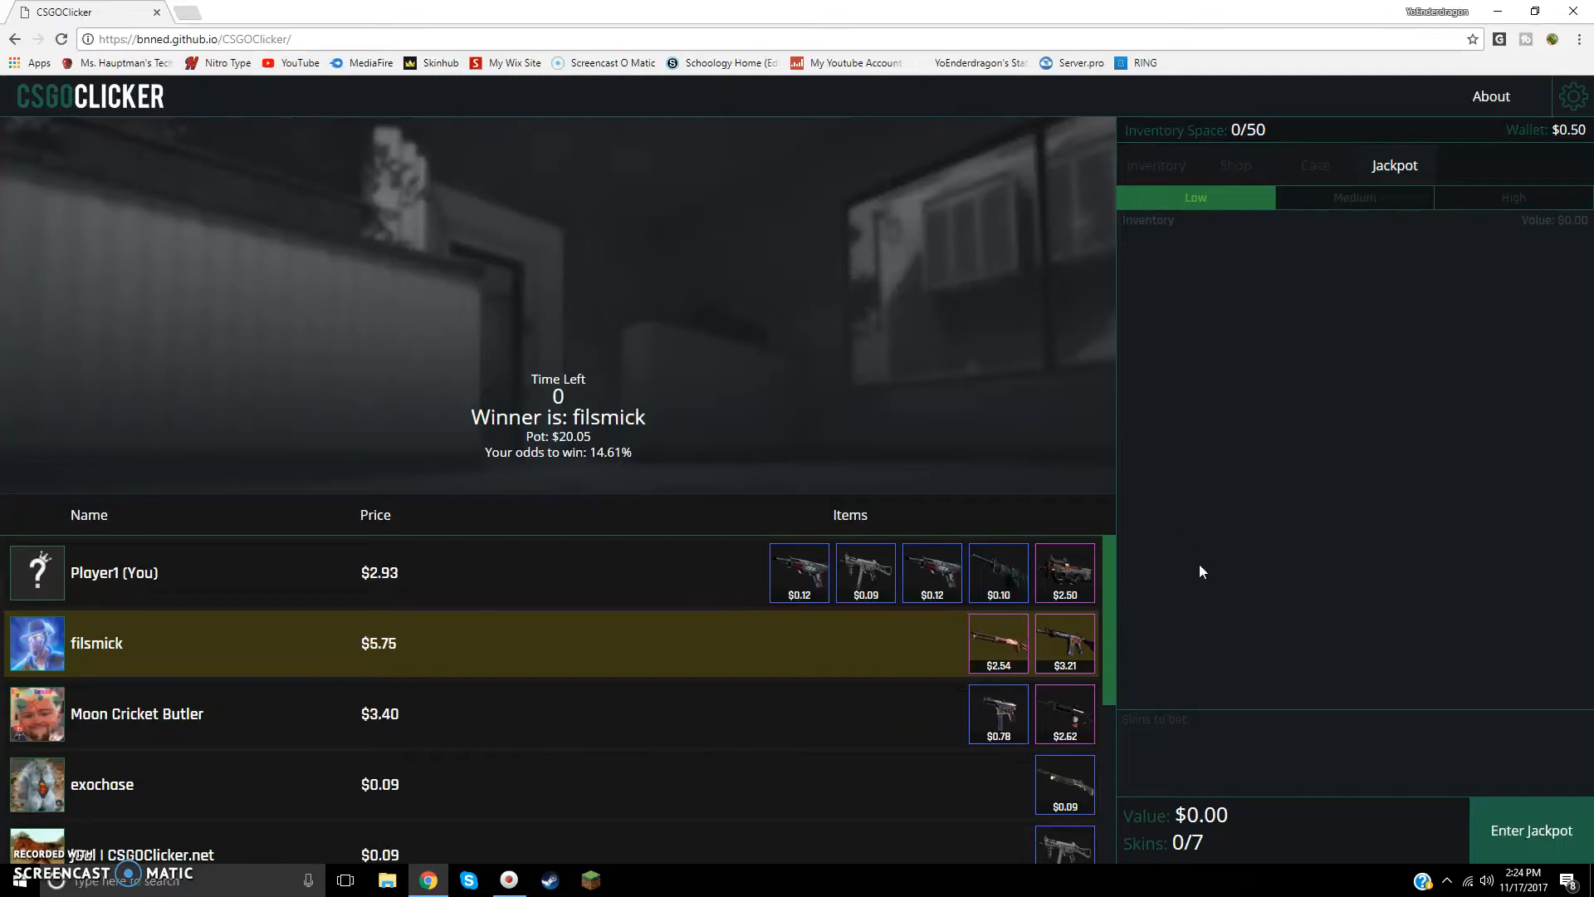
pyautogui.moveTo(1129, 92)
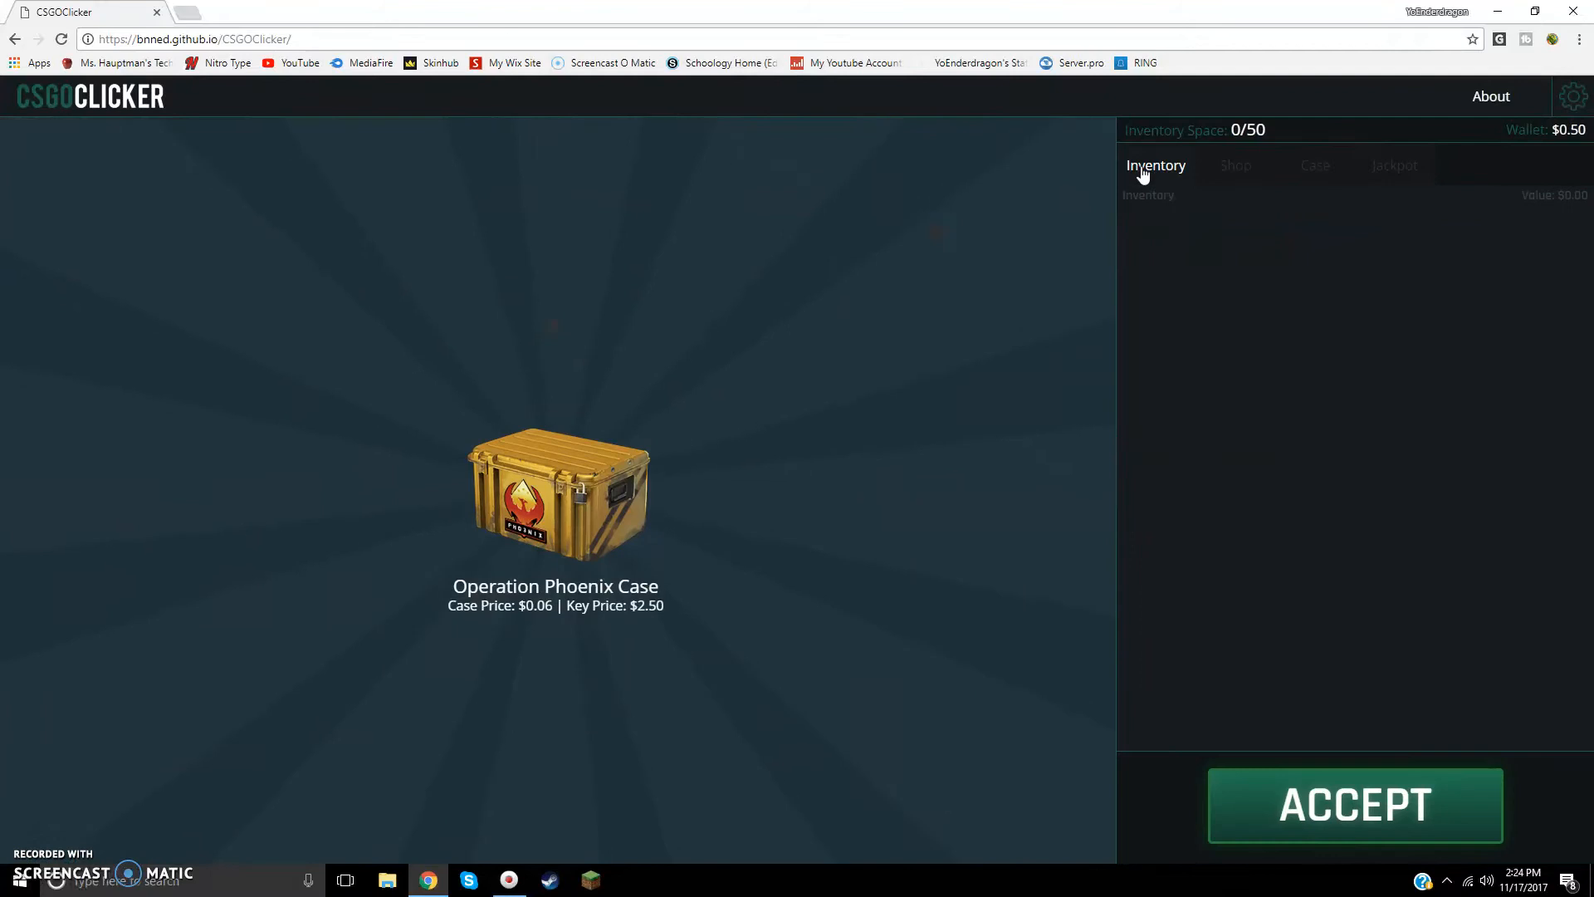
# Step: Earn wallet money by clicking ACCEPT and browse the case list and inventory views
pyautogui.click(1355, 805)
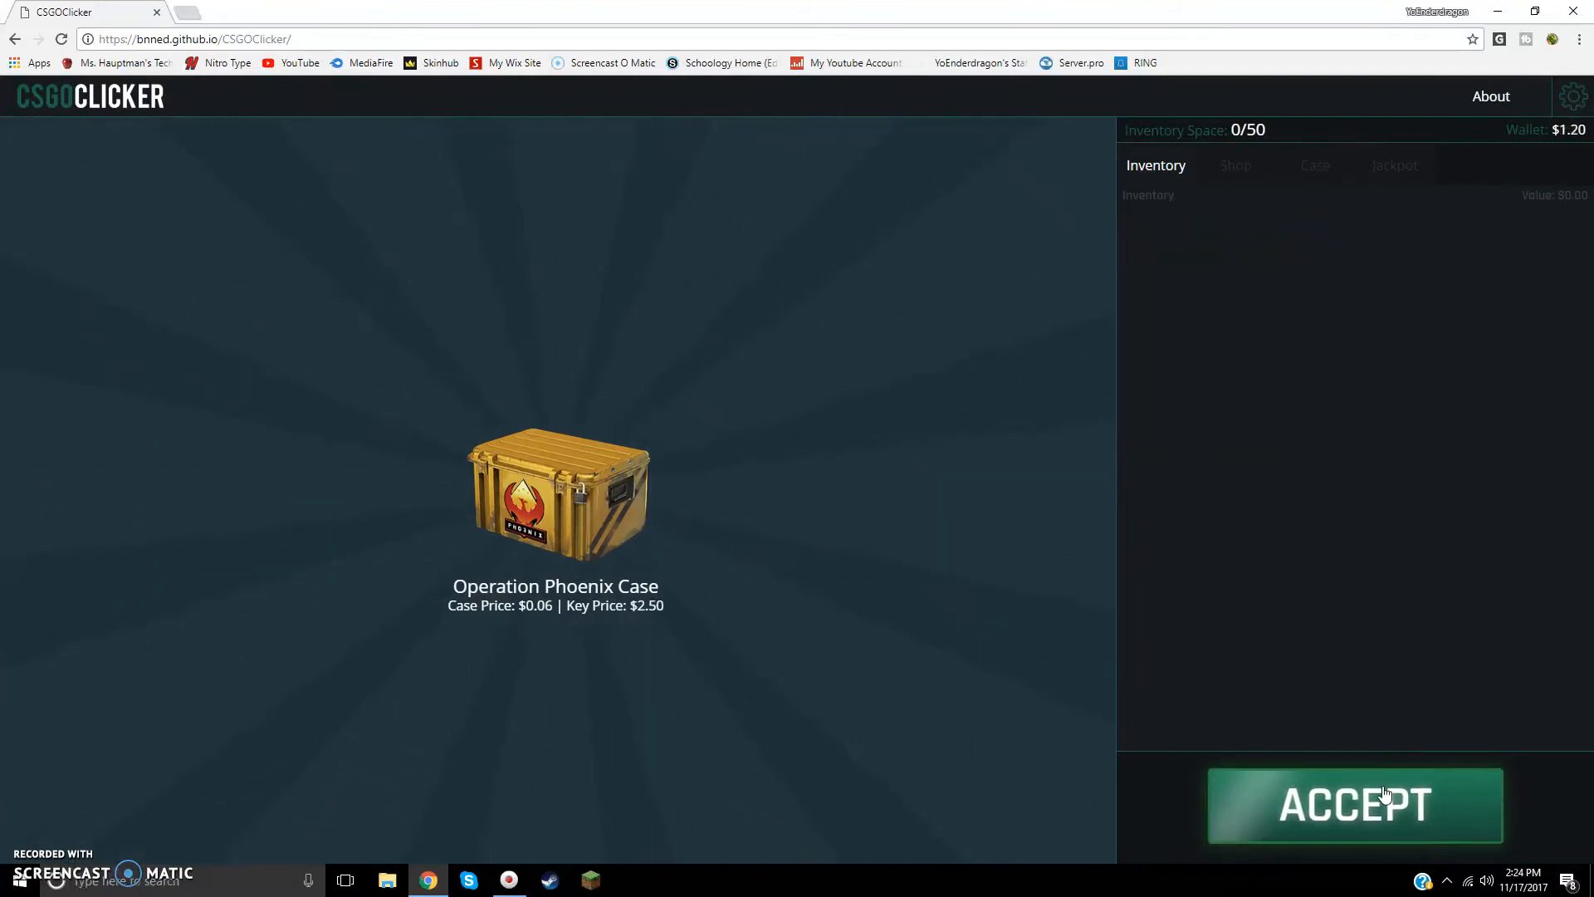
pyautogui.click(1354, 804)
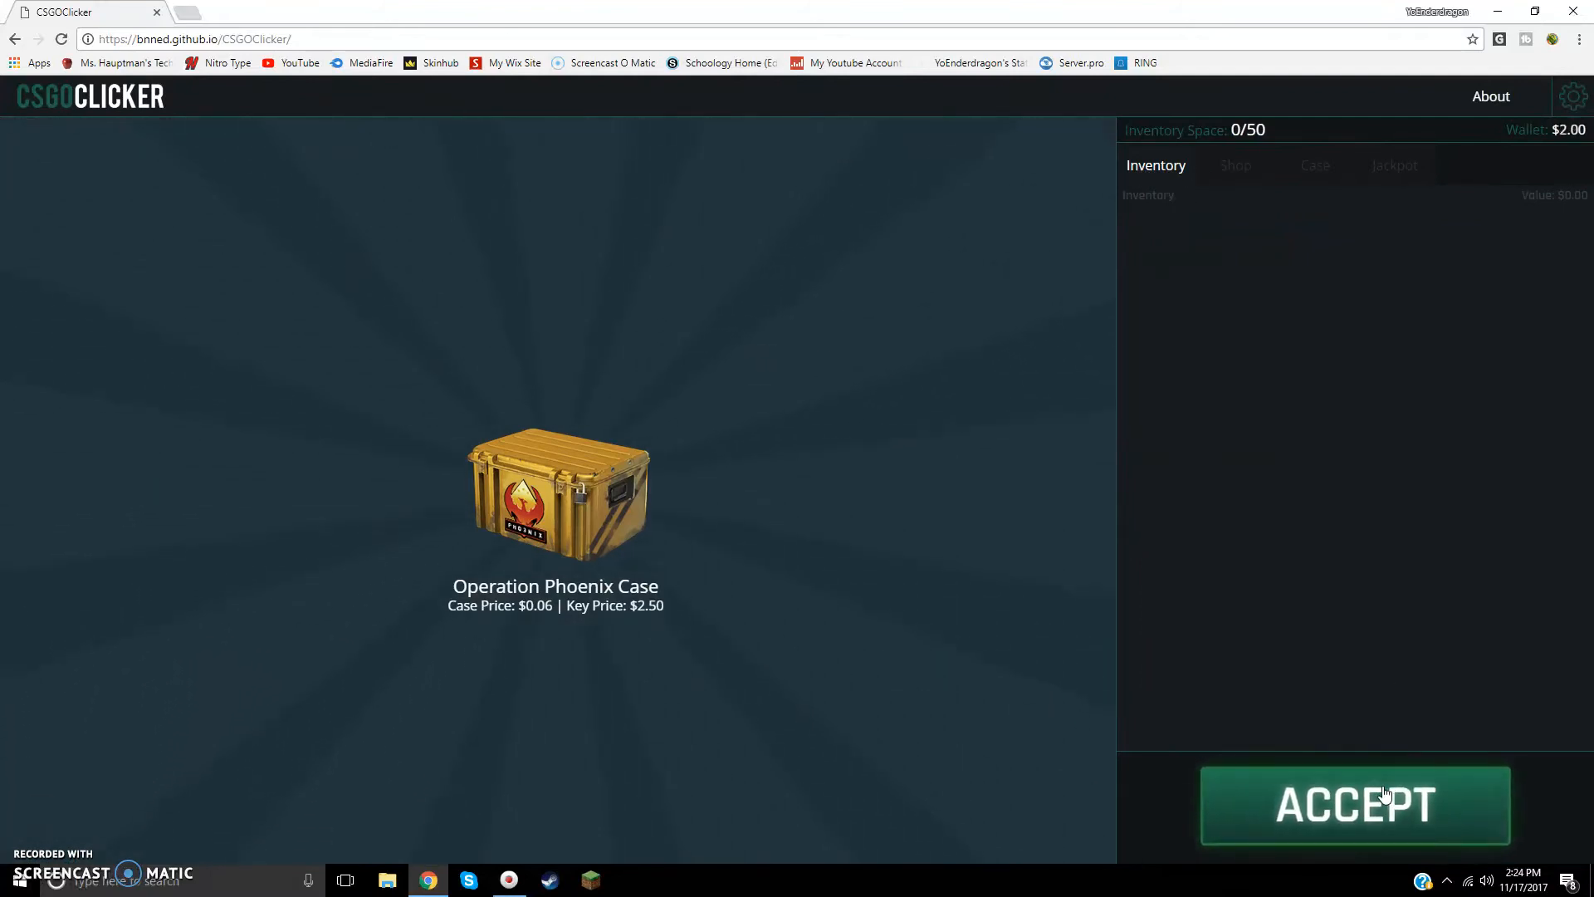
pyautogui.click(1355, 805)
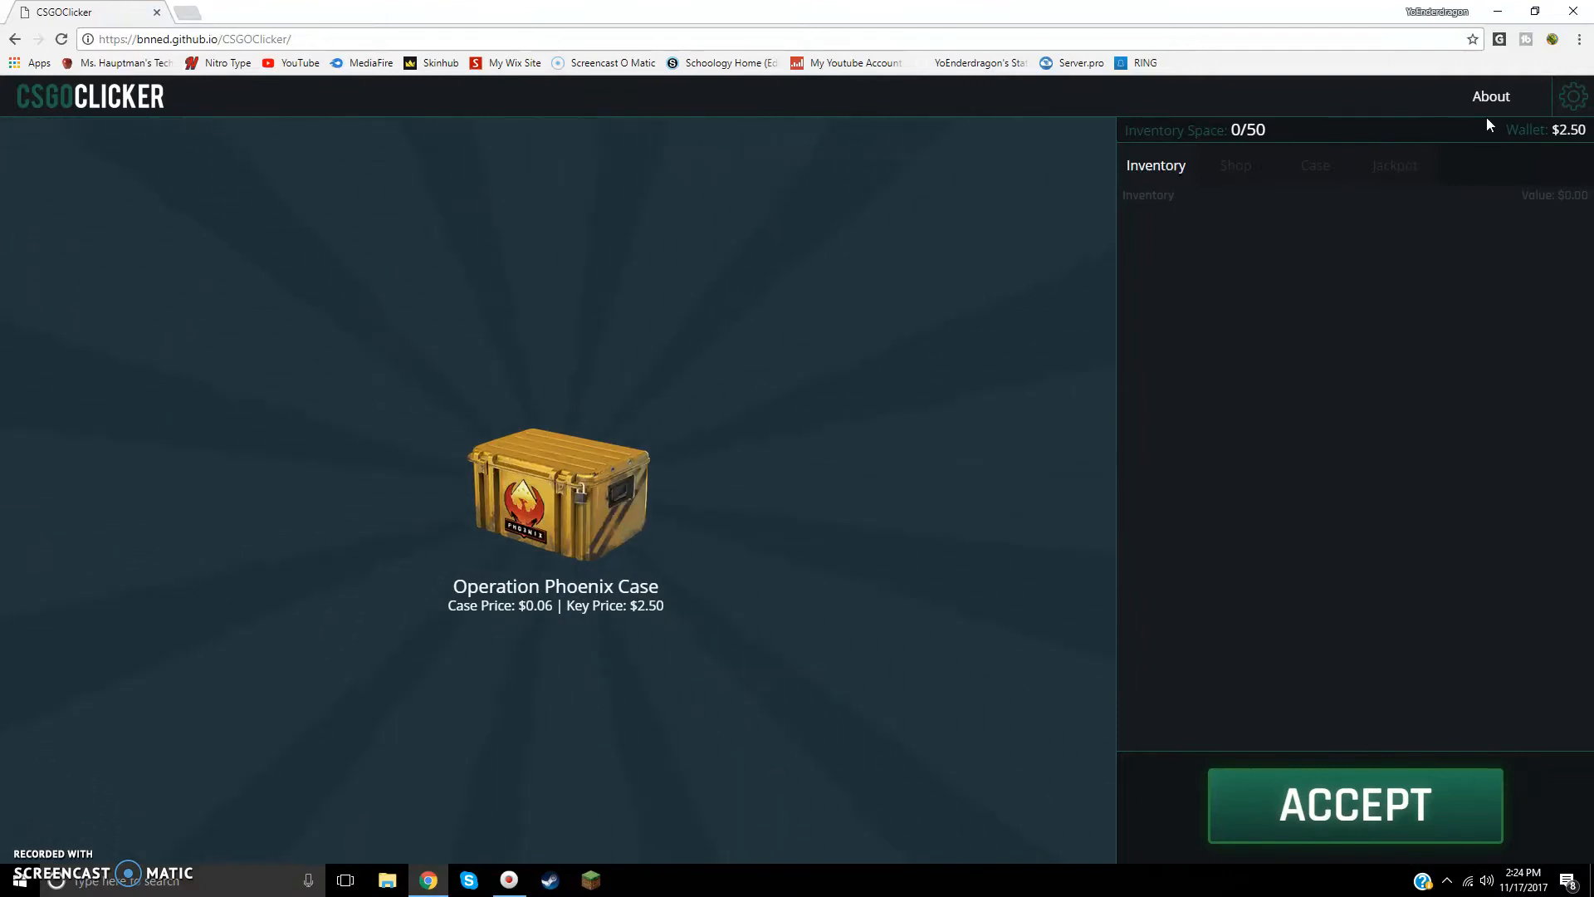
pyautogui.moveTo(1522, 262)
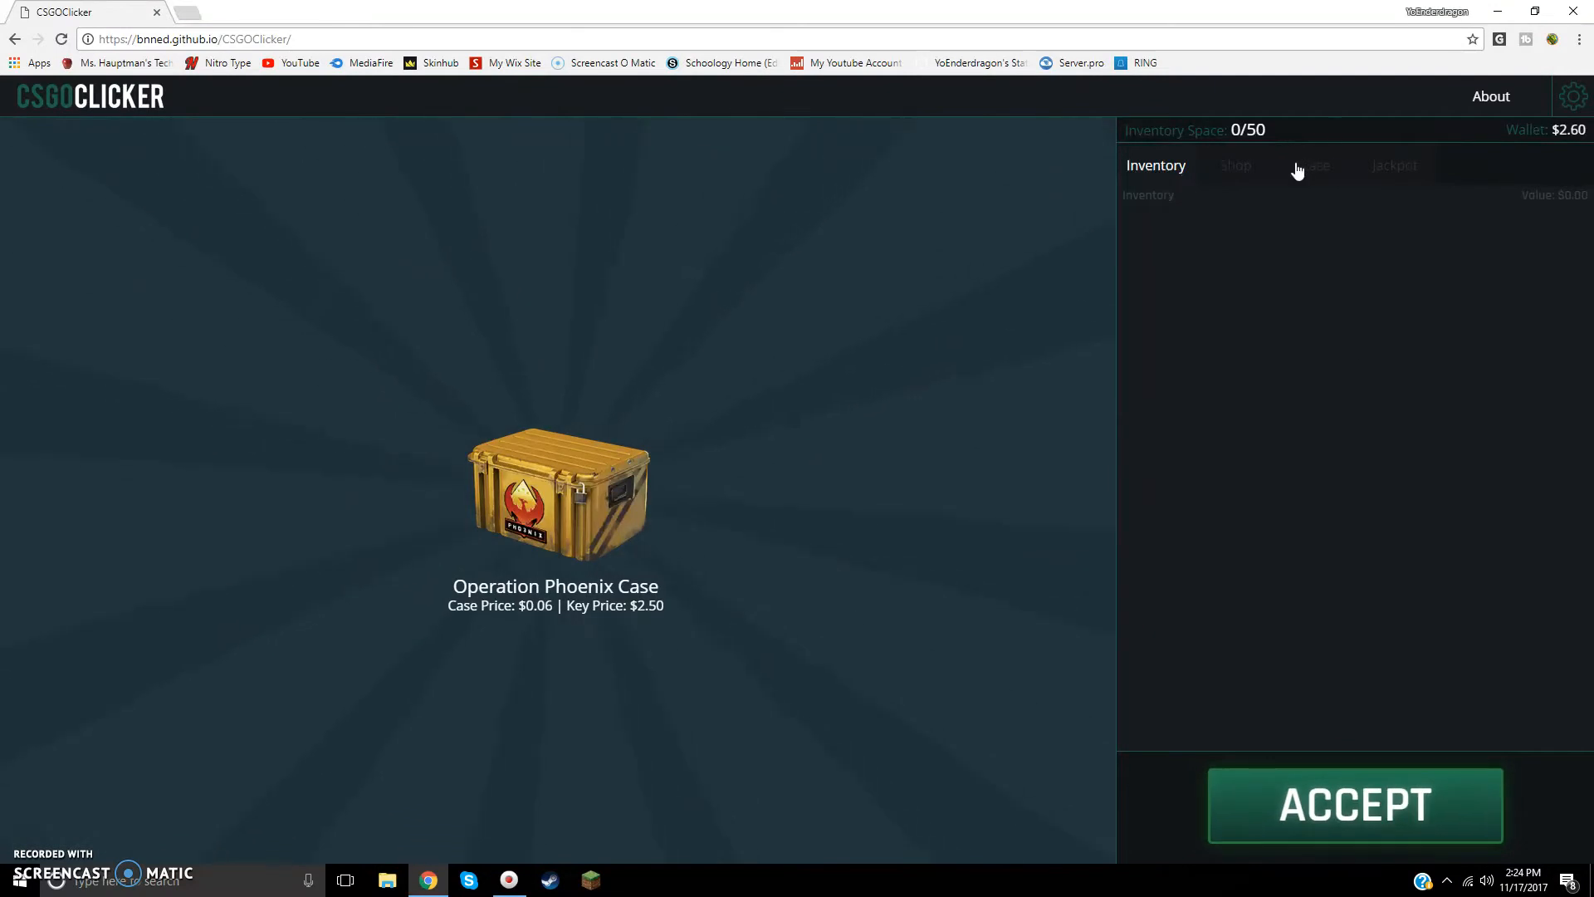
pyautogui.click(1313, 164)
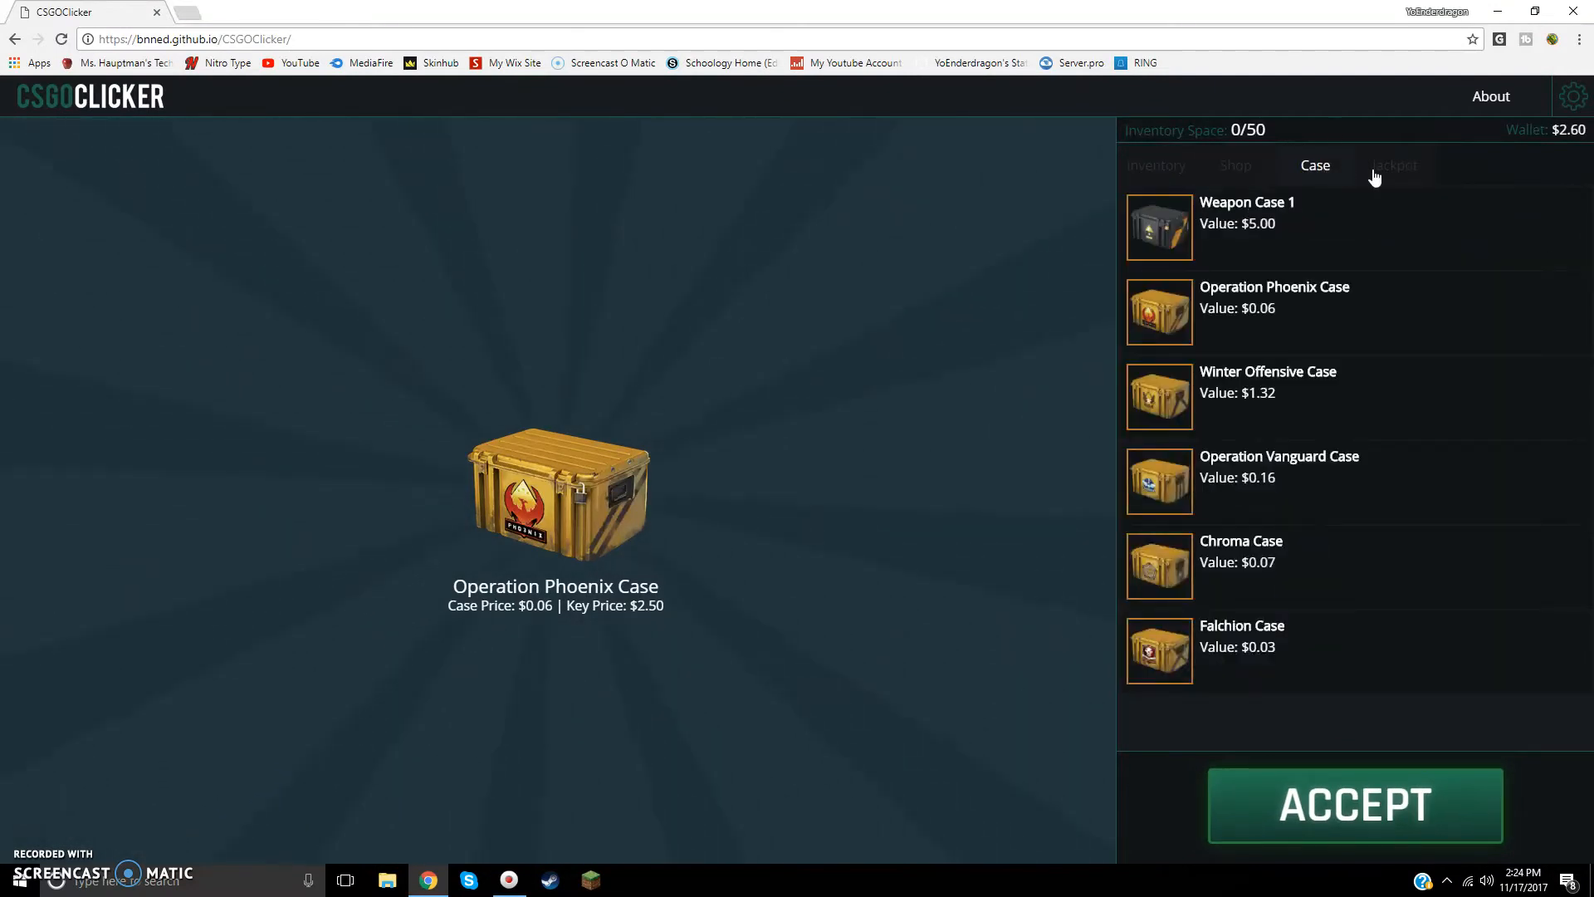
pyautogui.click(1156, 164)
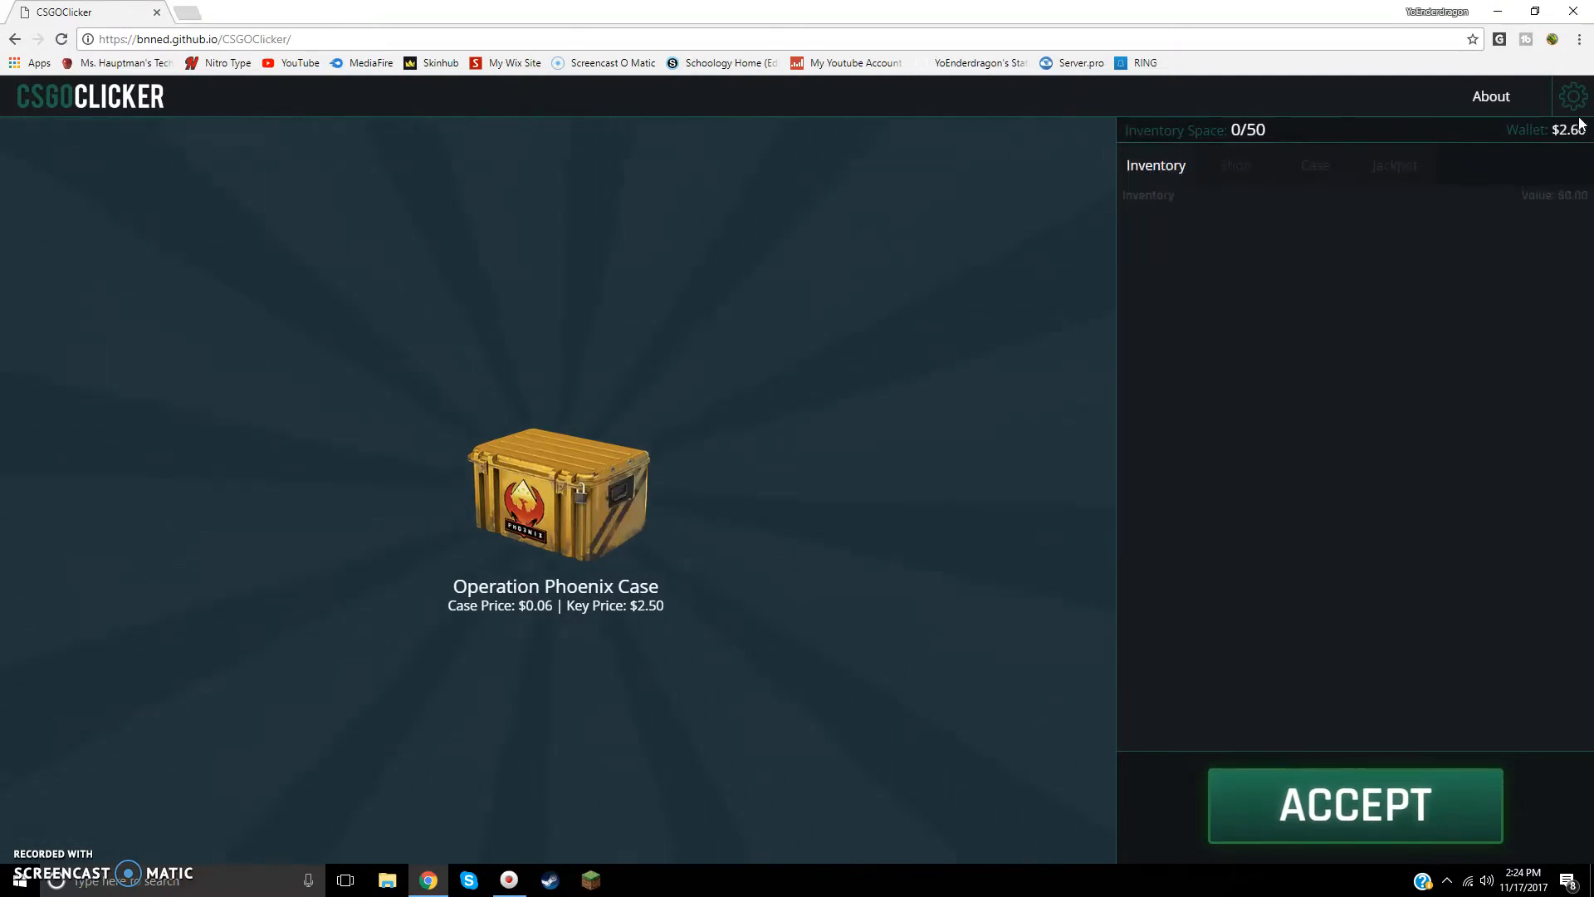
pyautogui.moveTo(1086, 204)
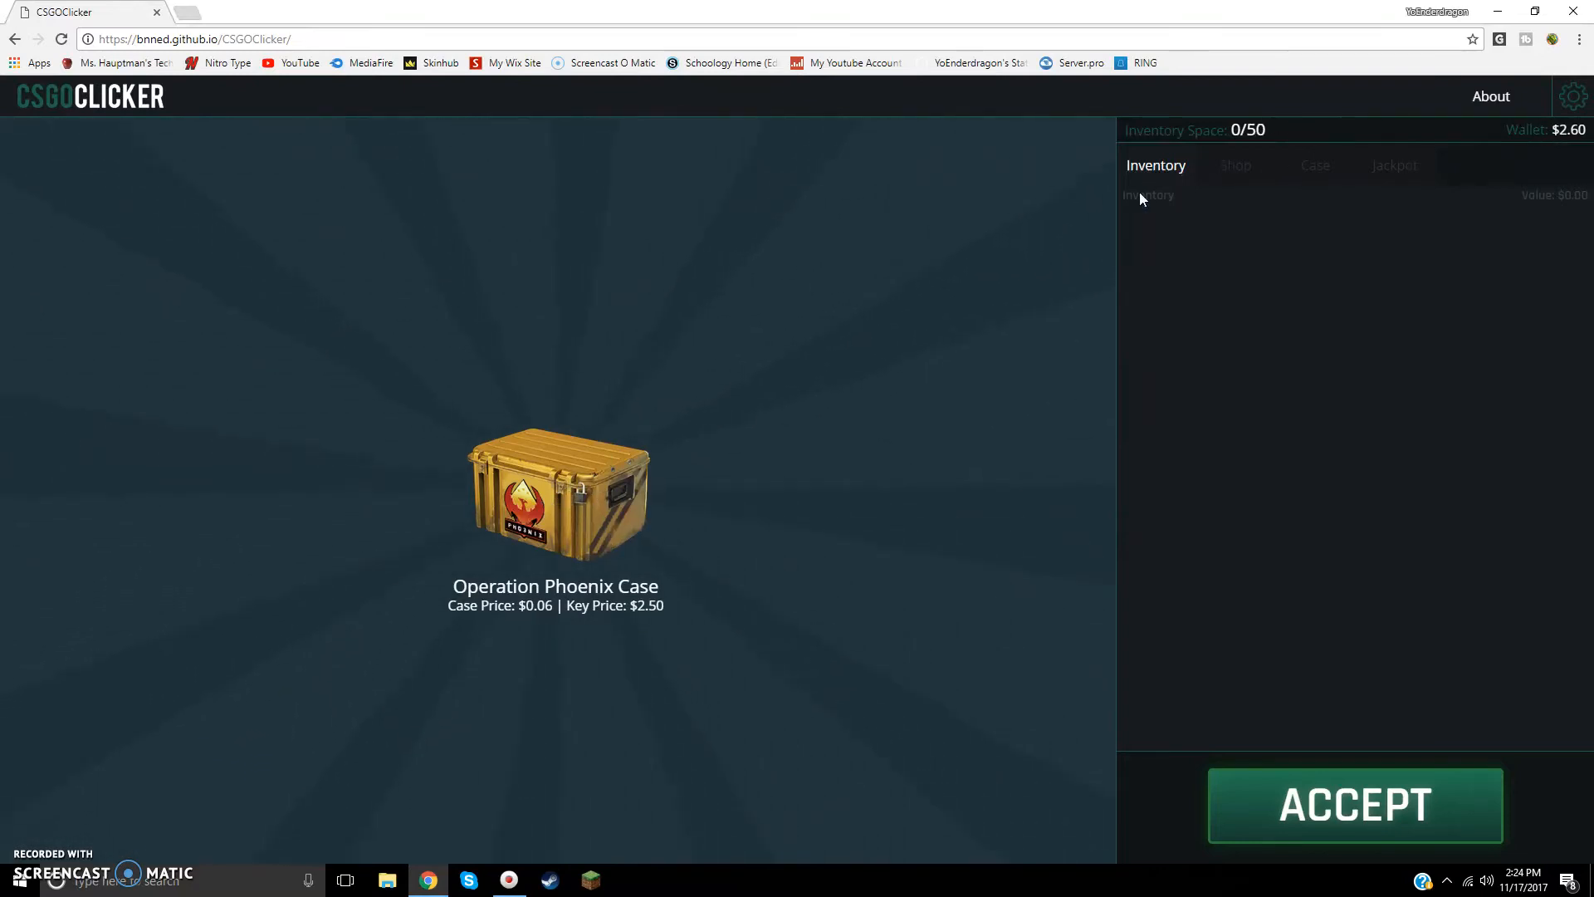
pyautogui.click(1315, 164)
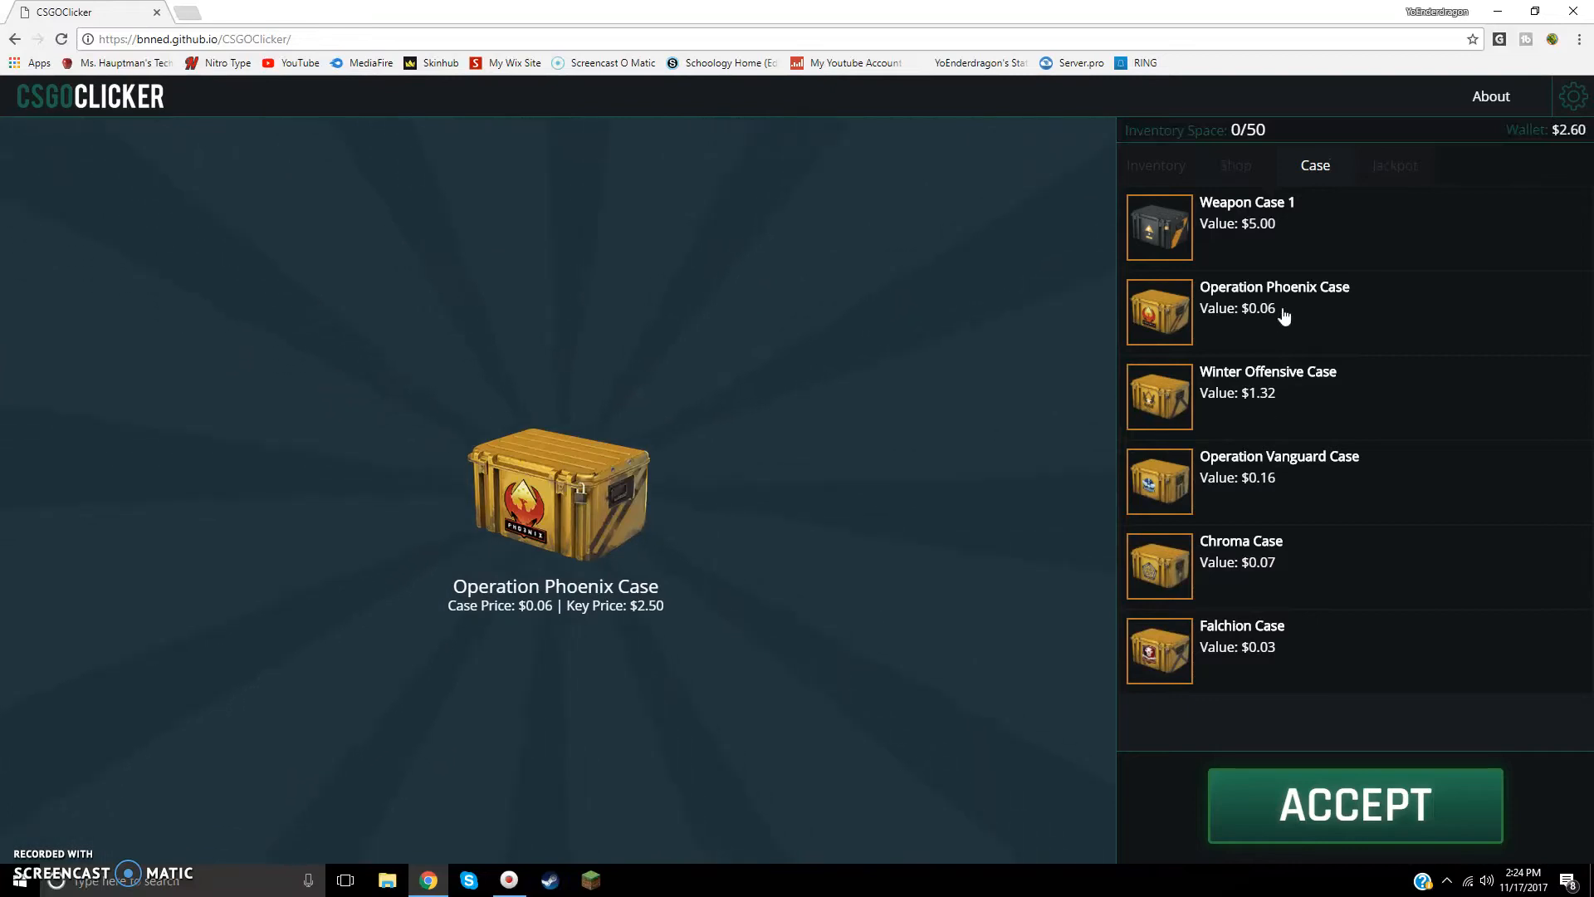
pyautogui.moveTo(1322, 258)
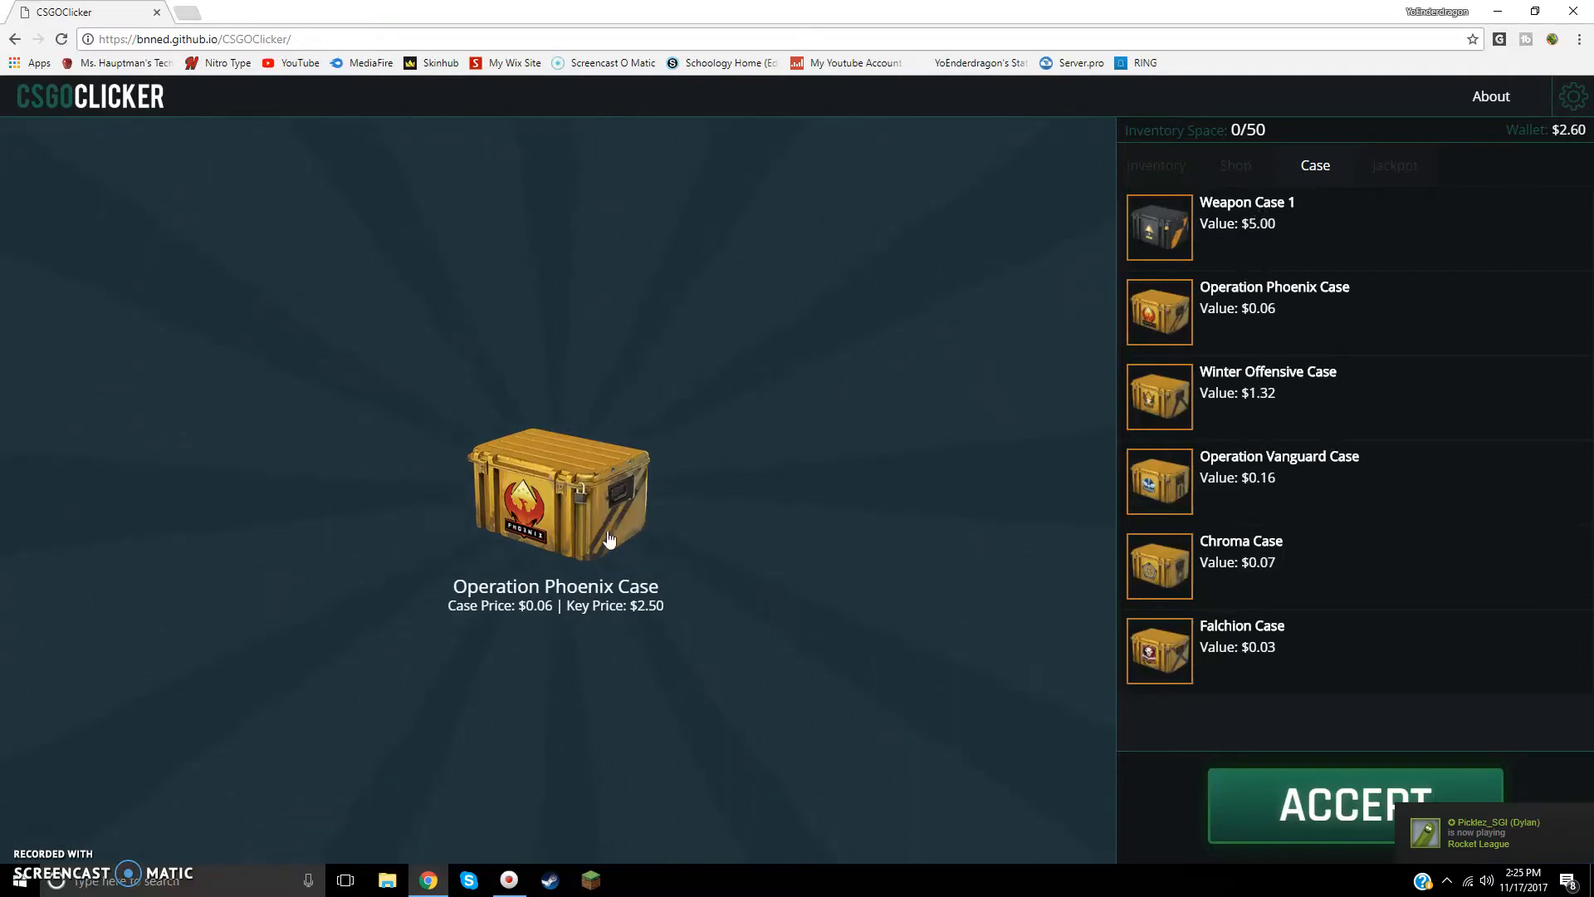
pyautogui.moveTo(415, 524)
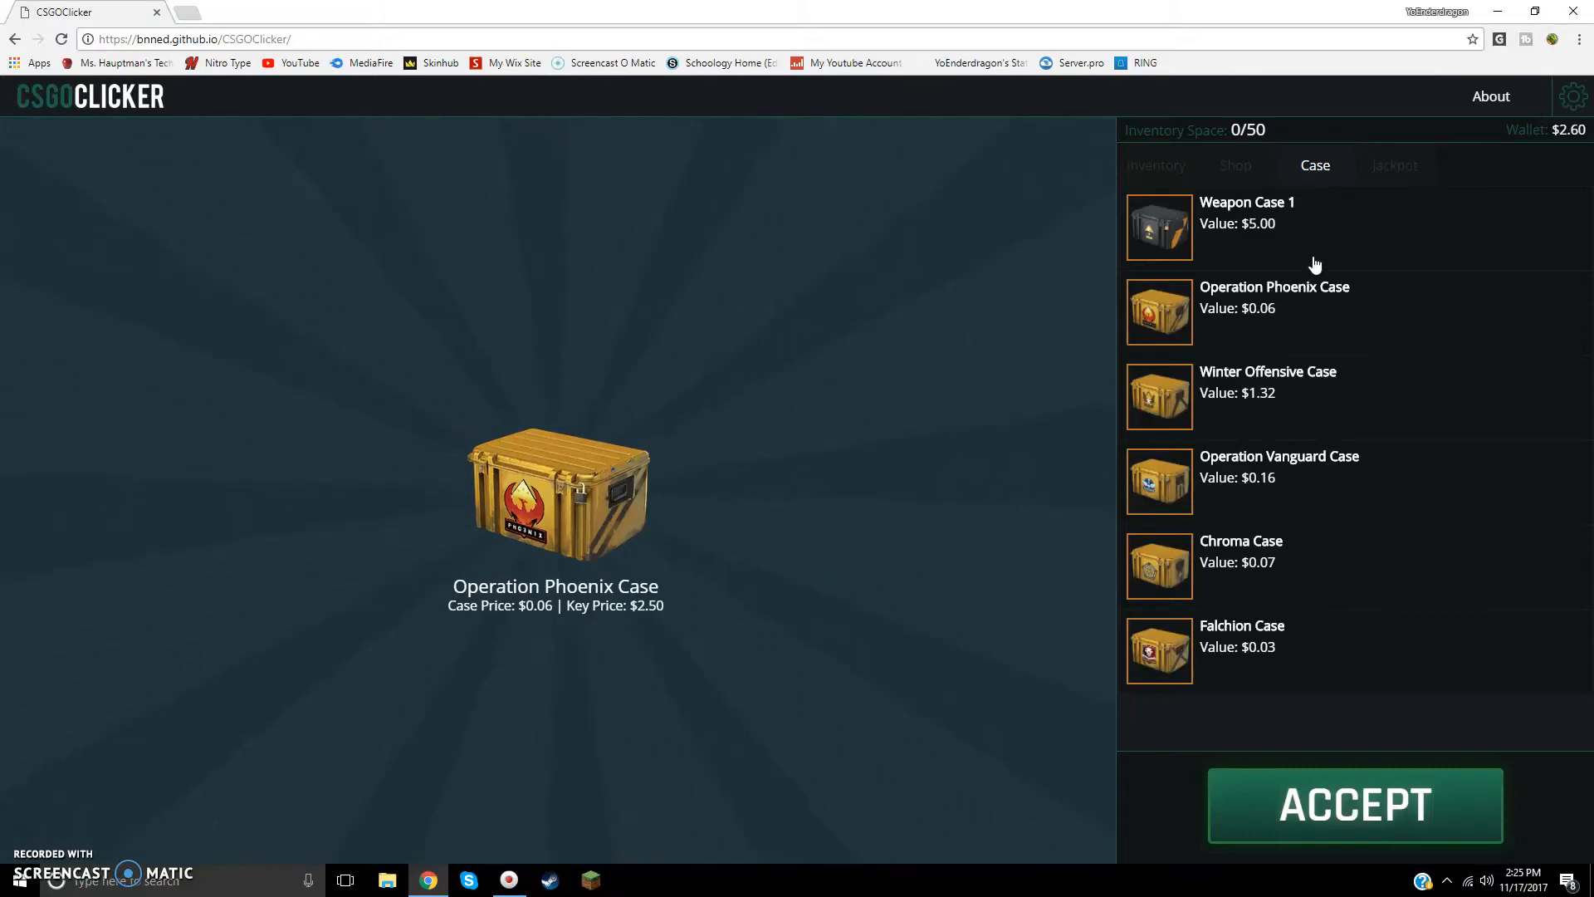
pyautogui.moveTo(488, 675)
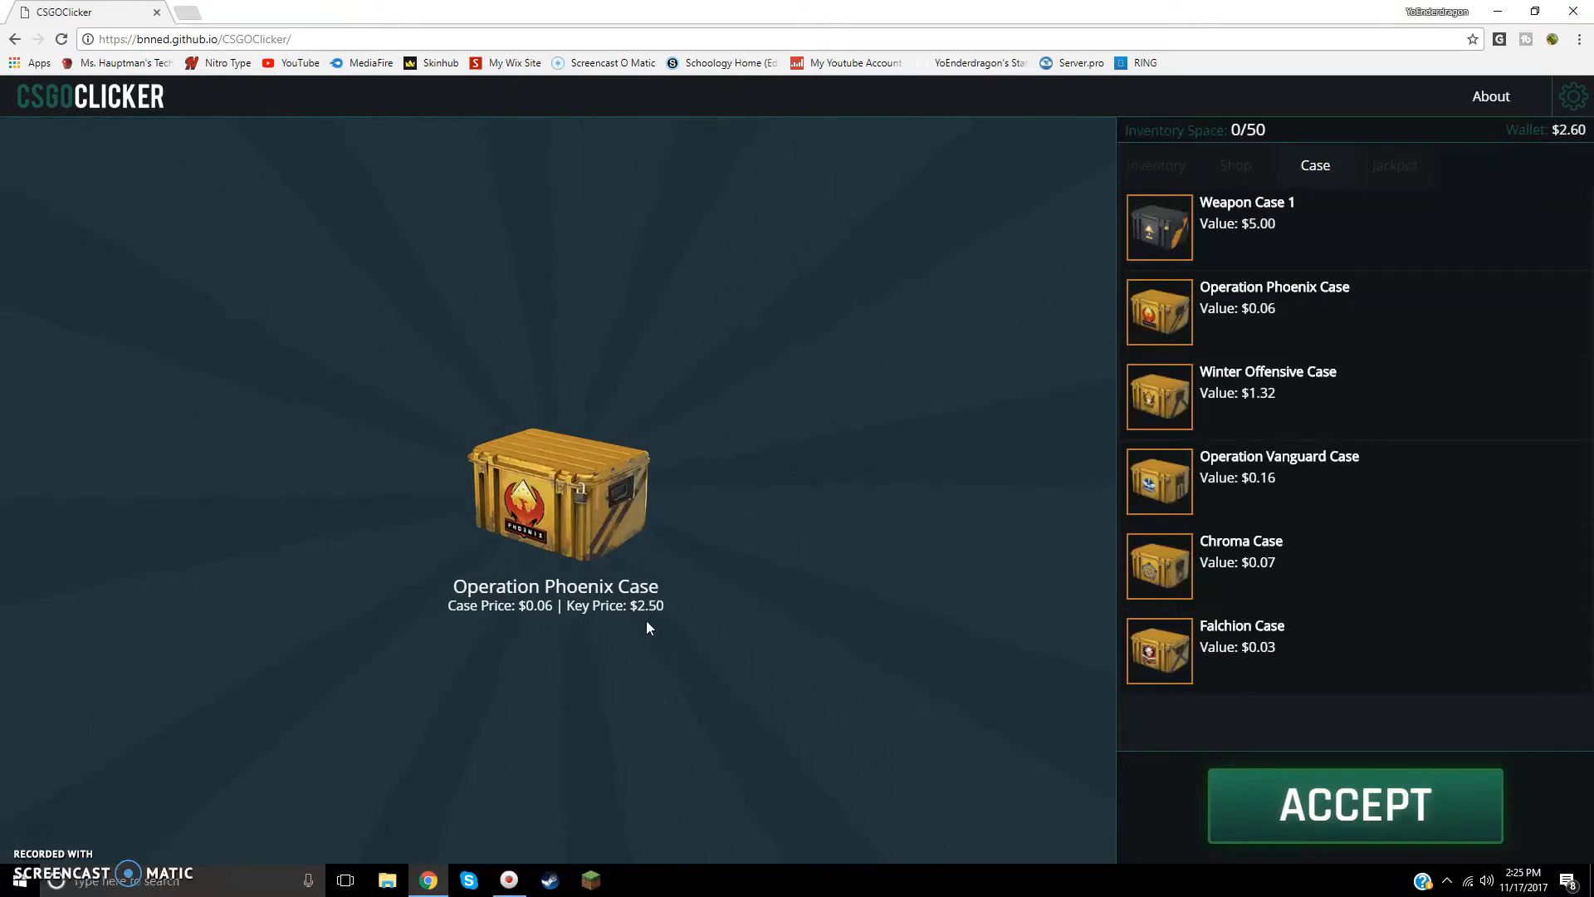
pyautogui.moveTo(712, 335)
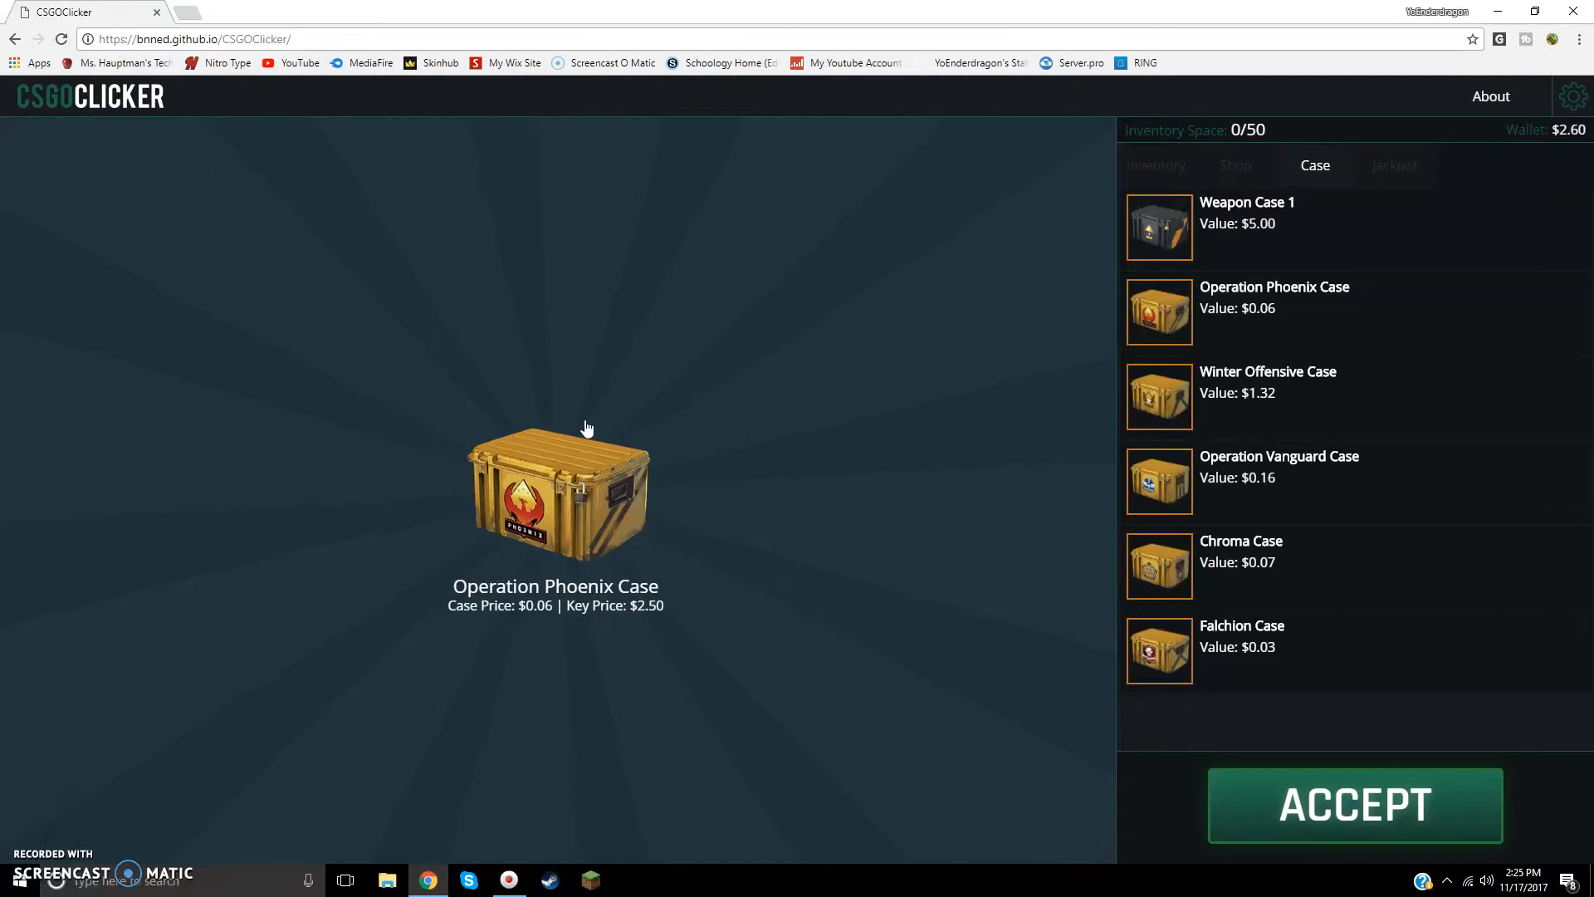
pyautogui.moveTo(633, 549)
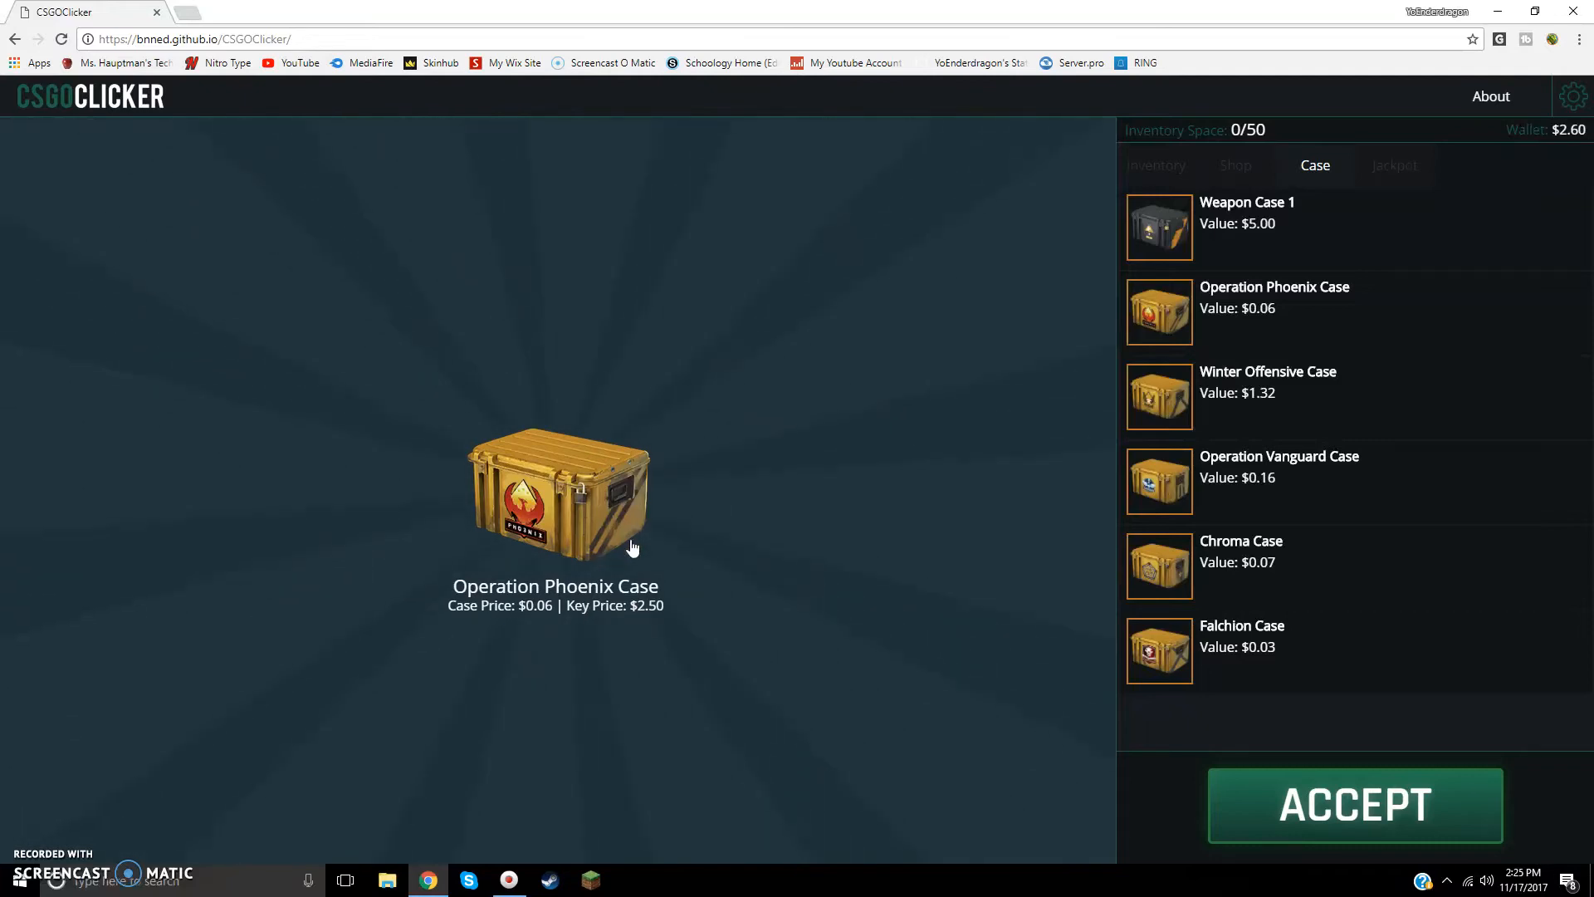
pyautogui.moveTo(1579, 155)
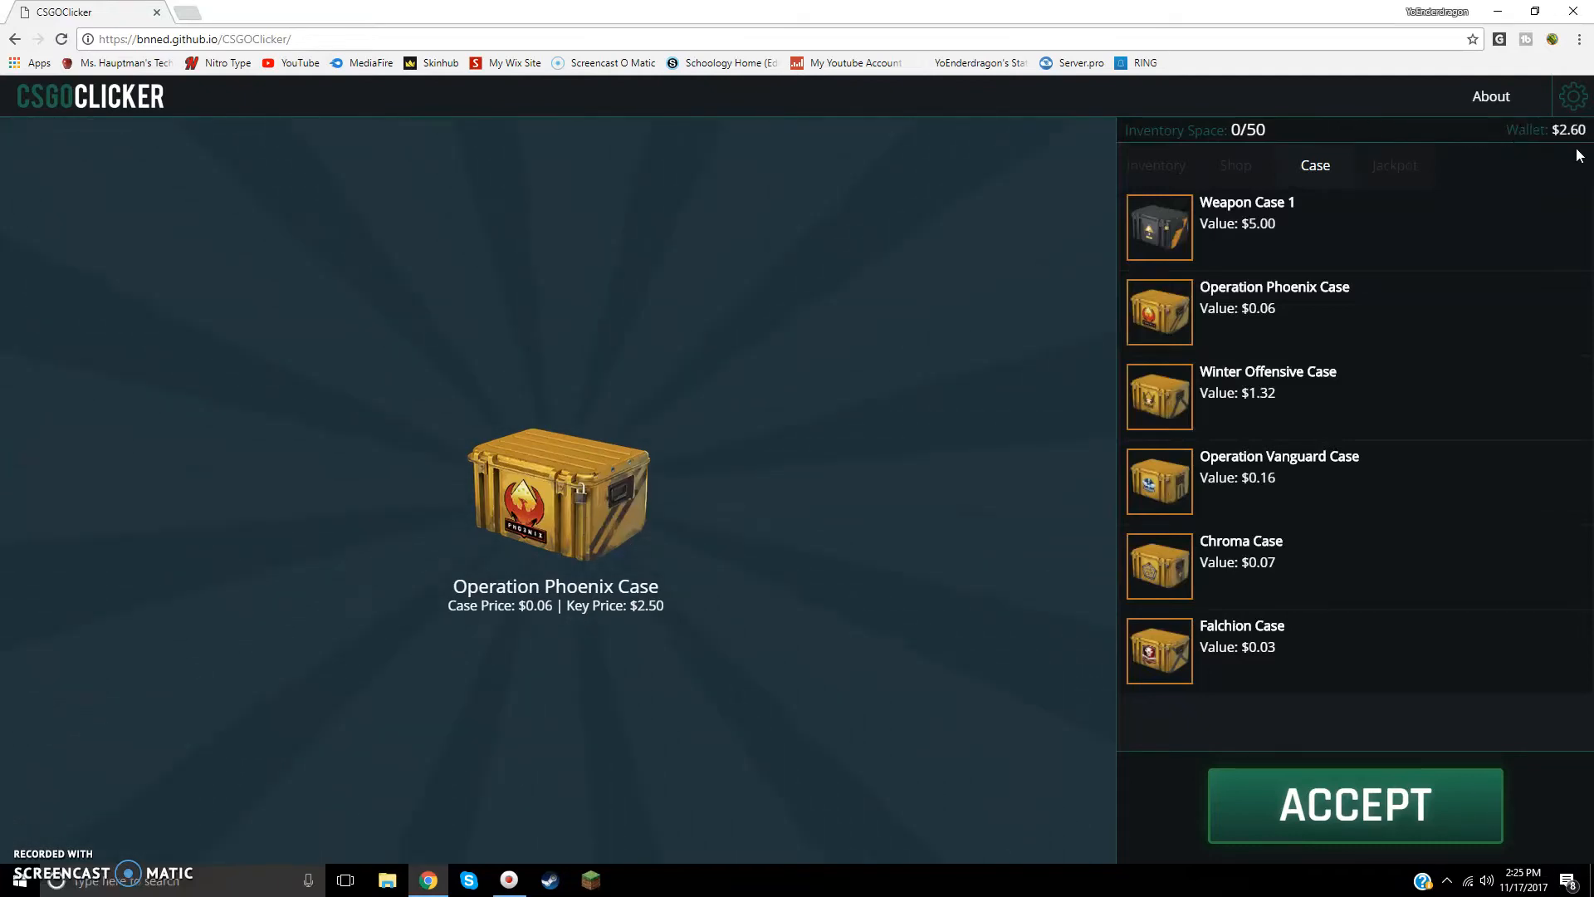
# Step: Unbox Tec-9 | Sandstorm and UMP-45 | Corporal from two Operation Phoenix cases, leaving $0.08
pyautogui.click(1354, 804)
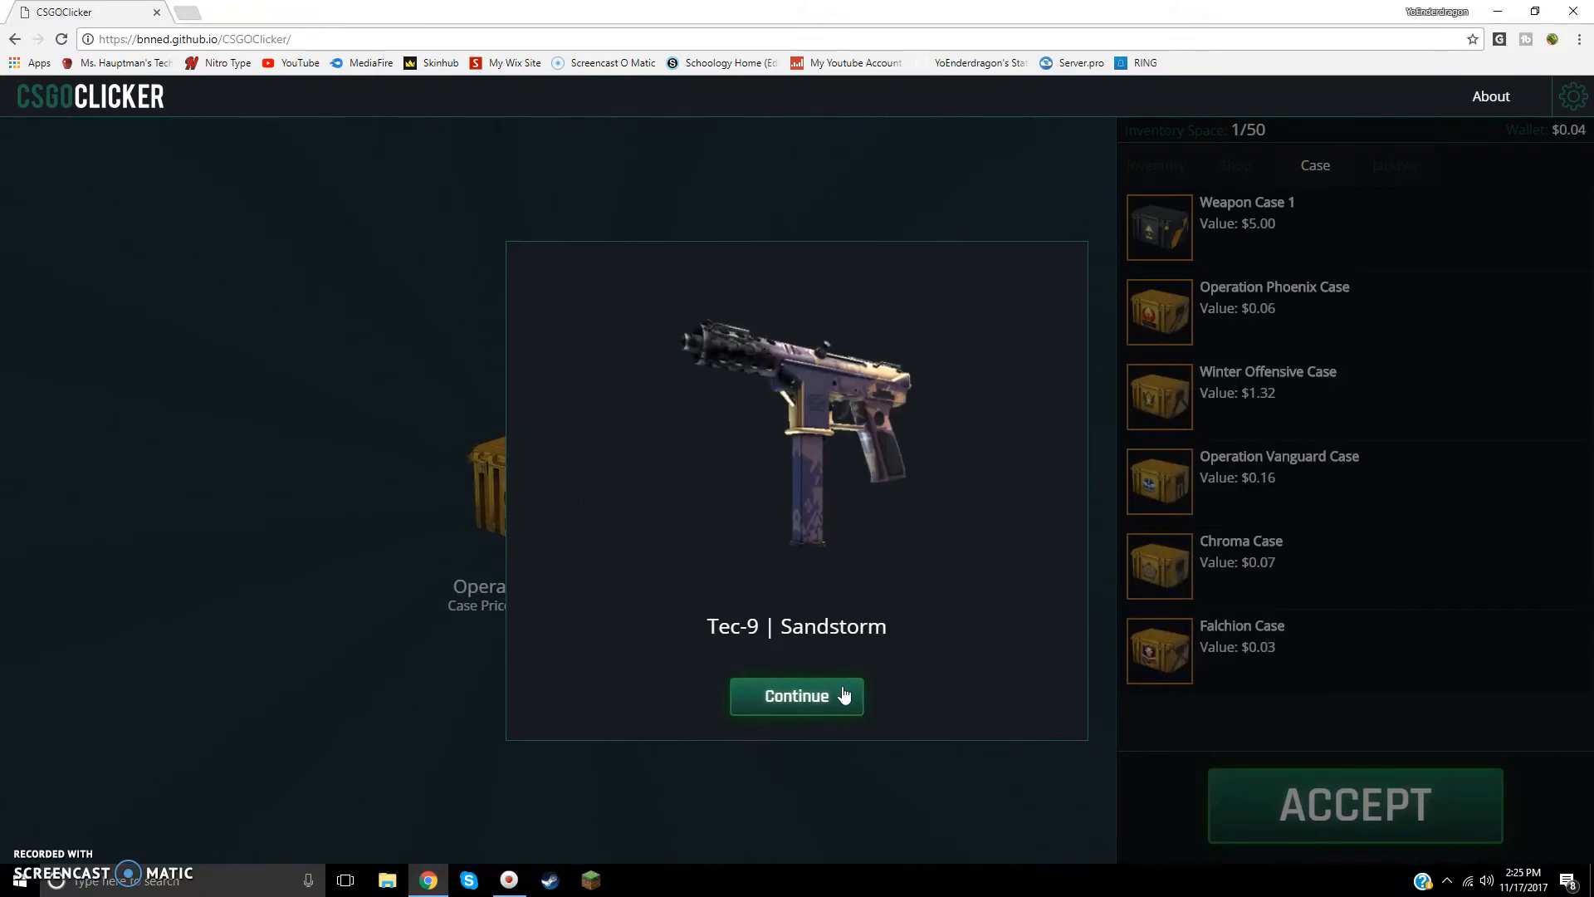
pyautogui.click(796, 696)
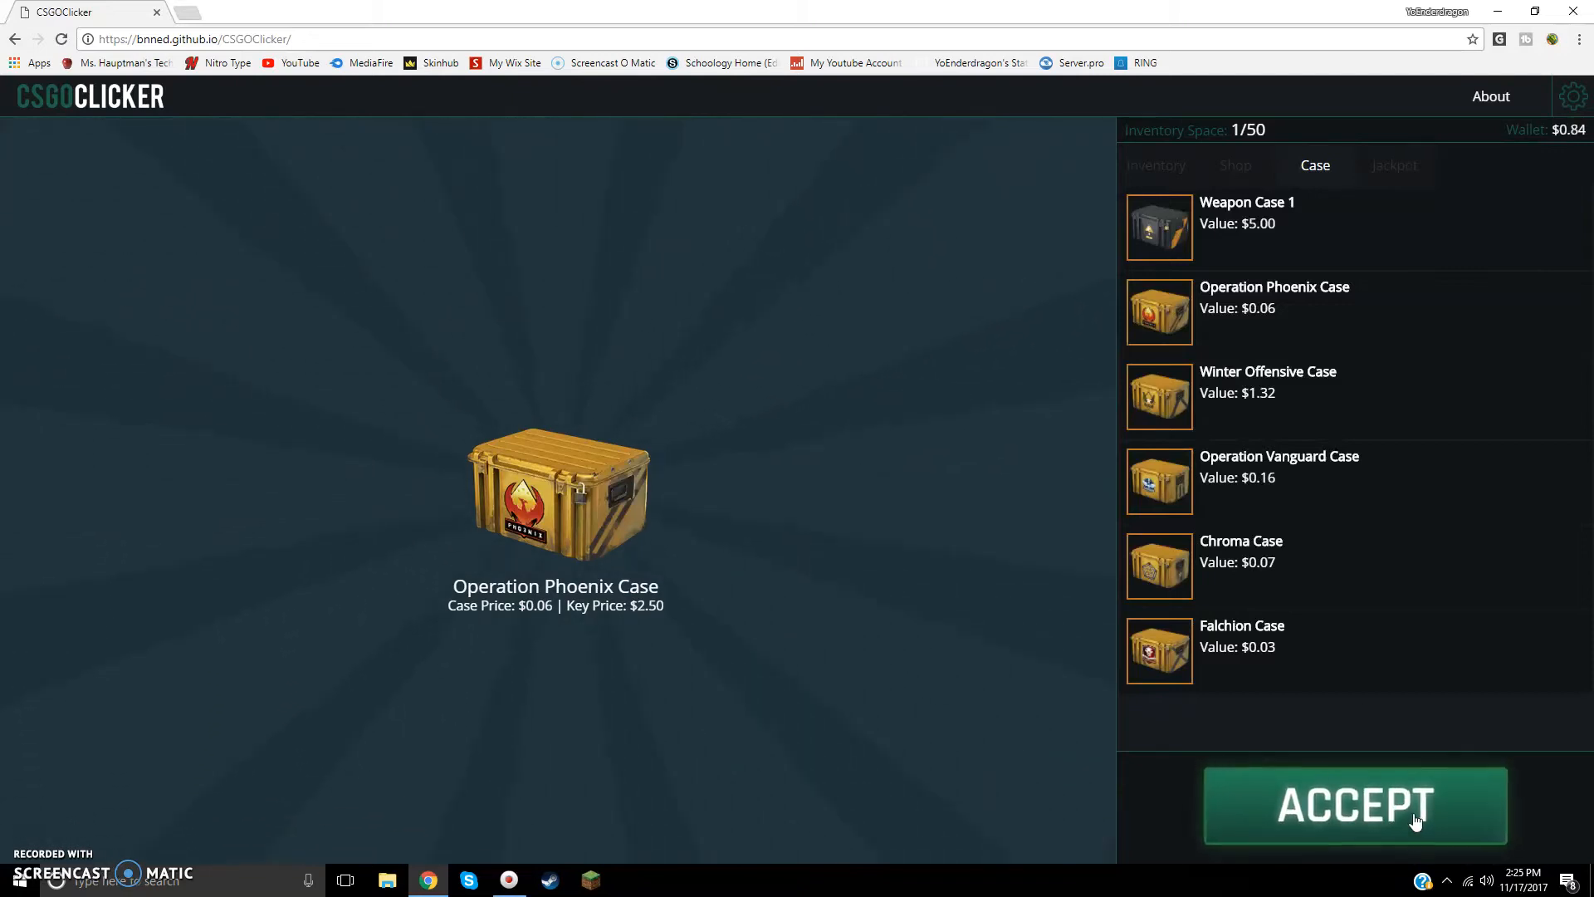
pyautogui.click(1355, 804)
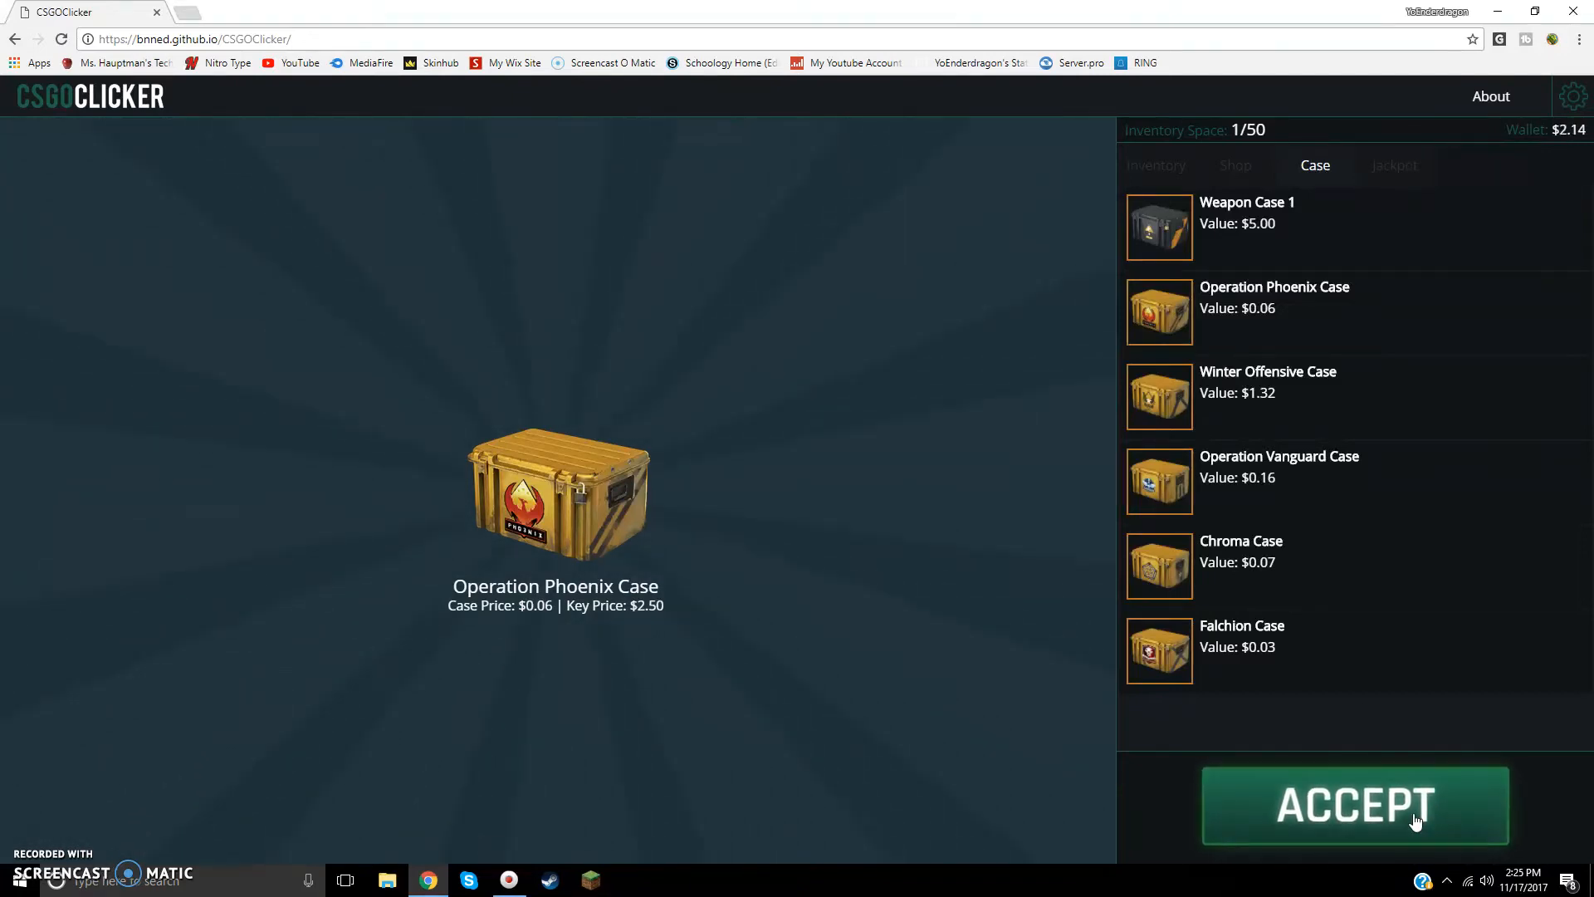
pyautogui.click(1355, 806)
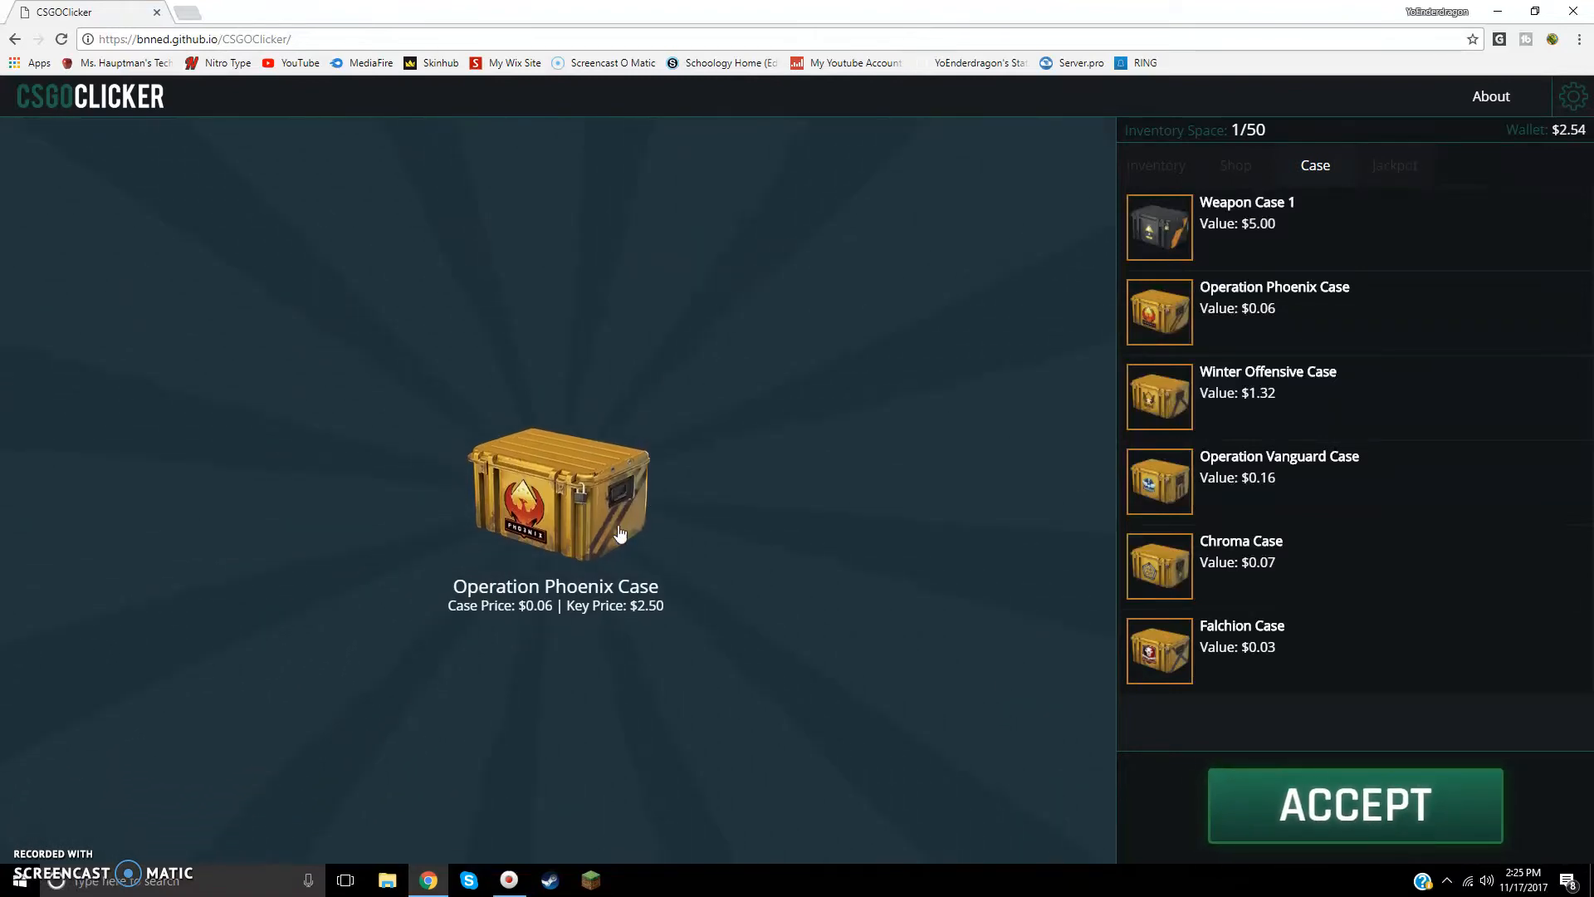
pyautogui.click(1355, 806)
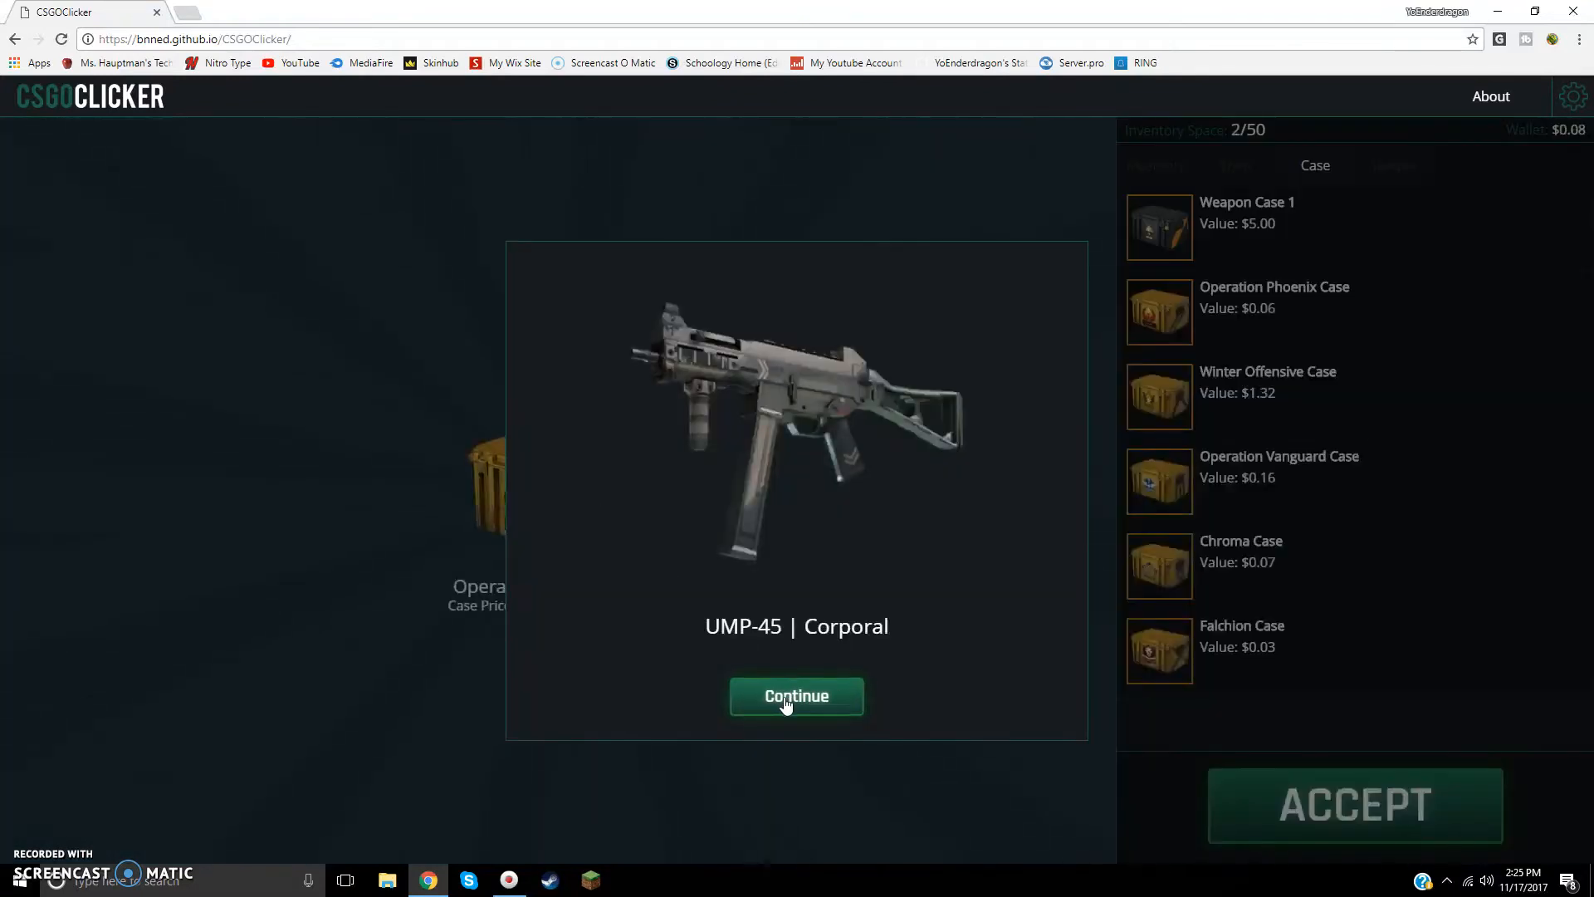
pyautogui.click(796, 696)
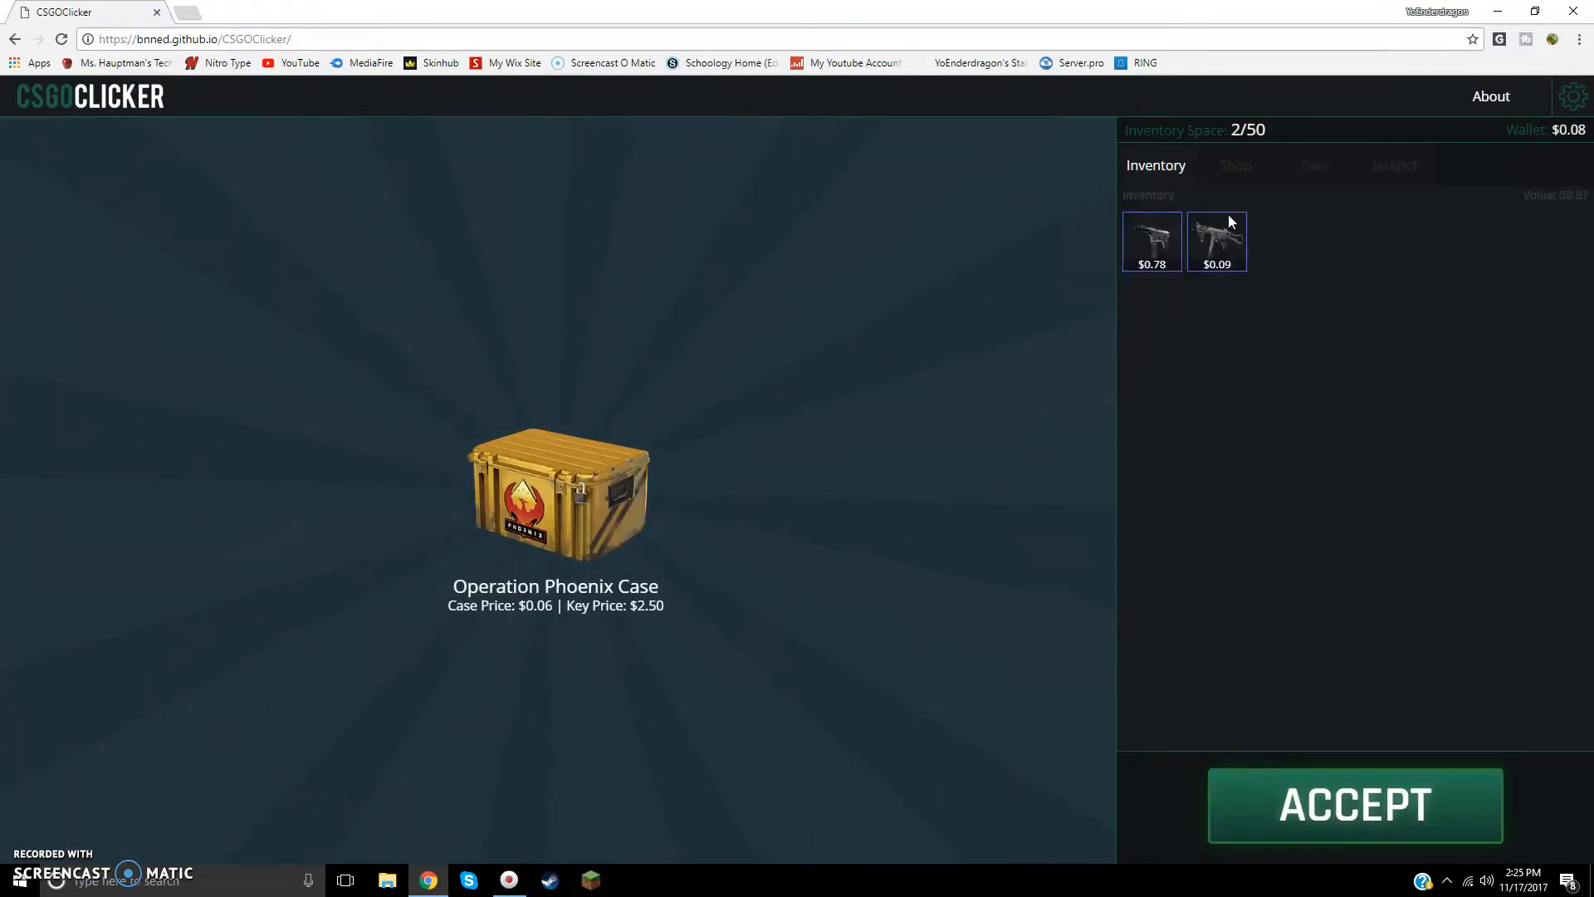
pyautogui.moveTo(566, 389)
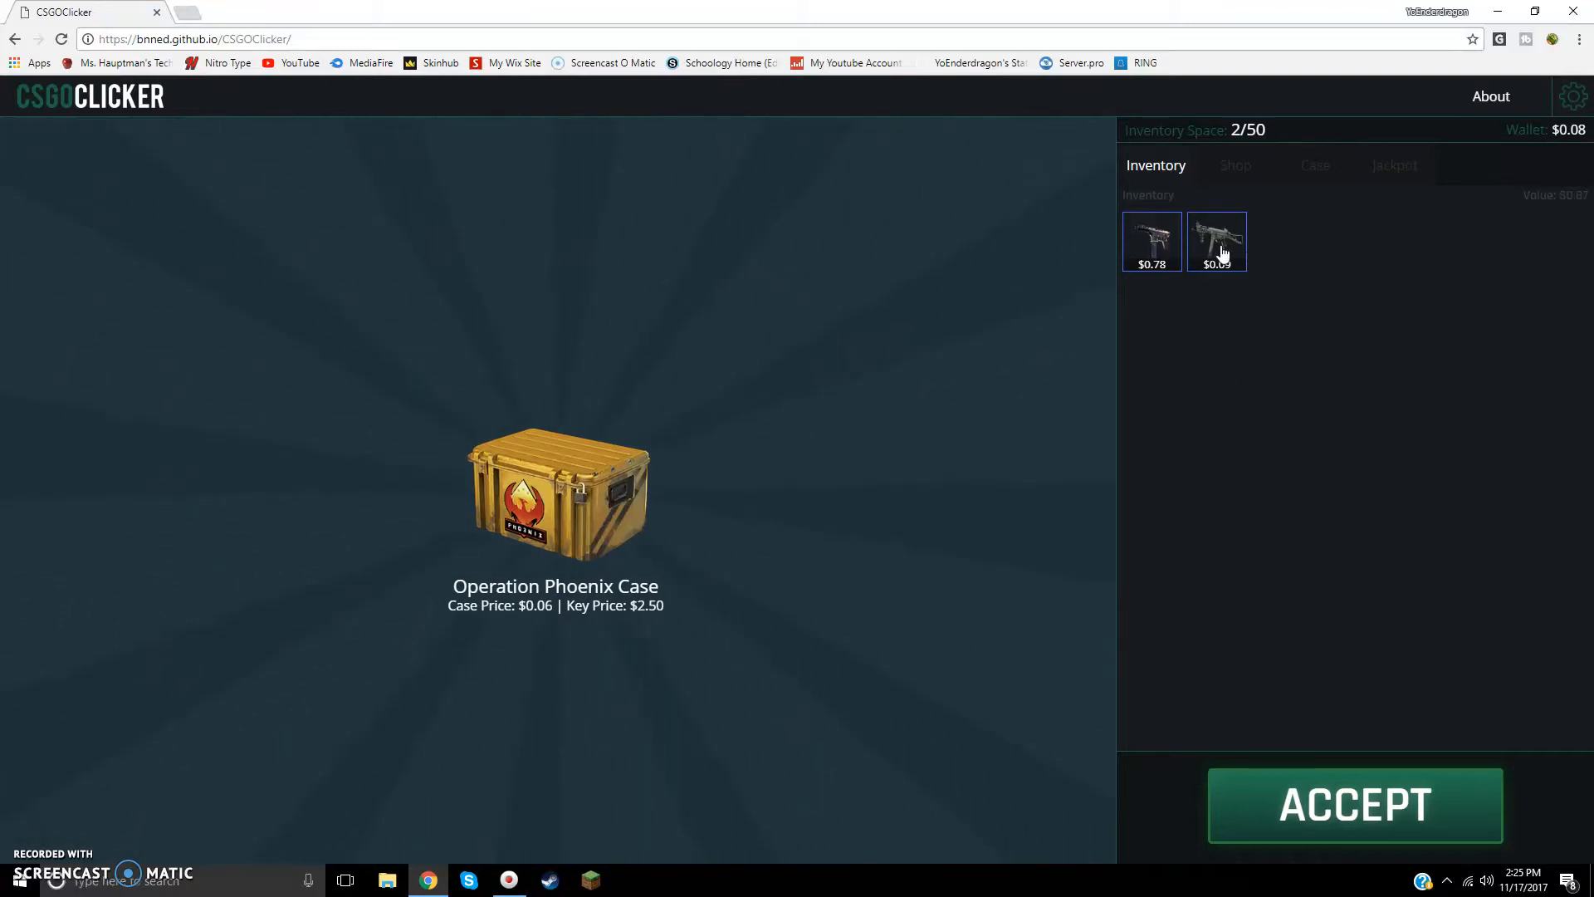
pyautogui.moveTo(81, 808)
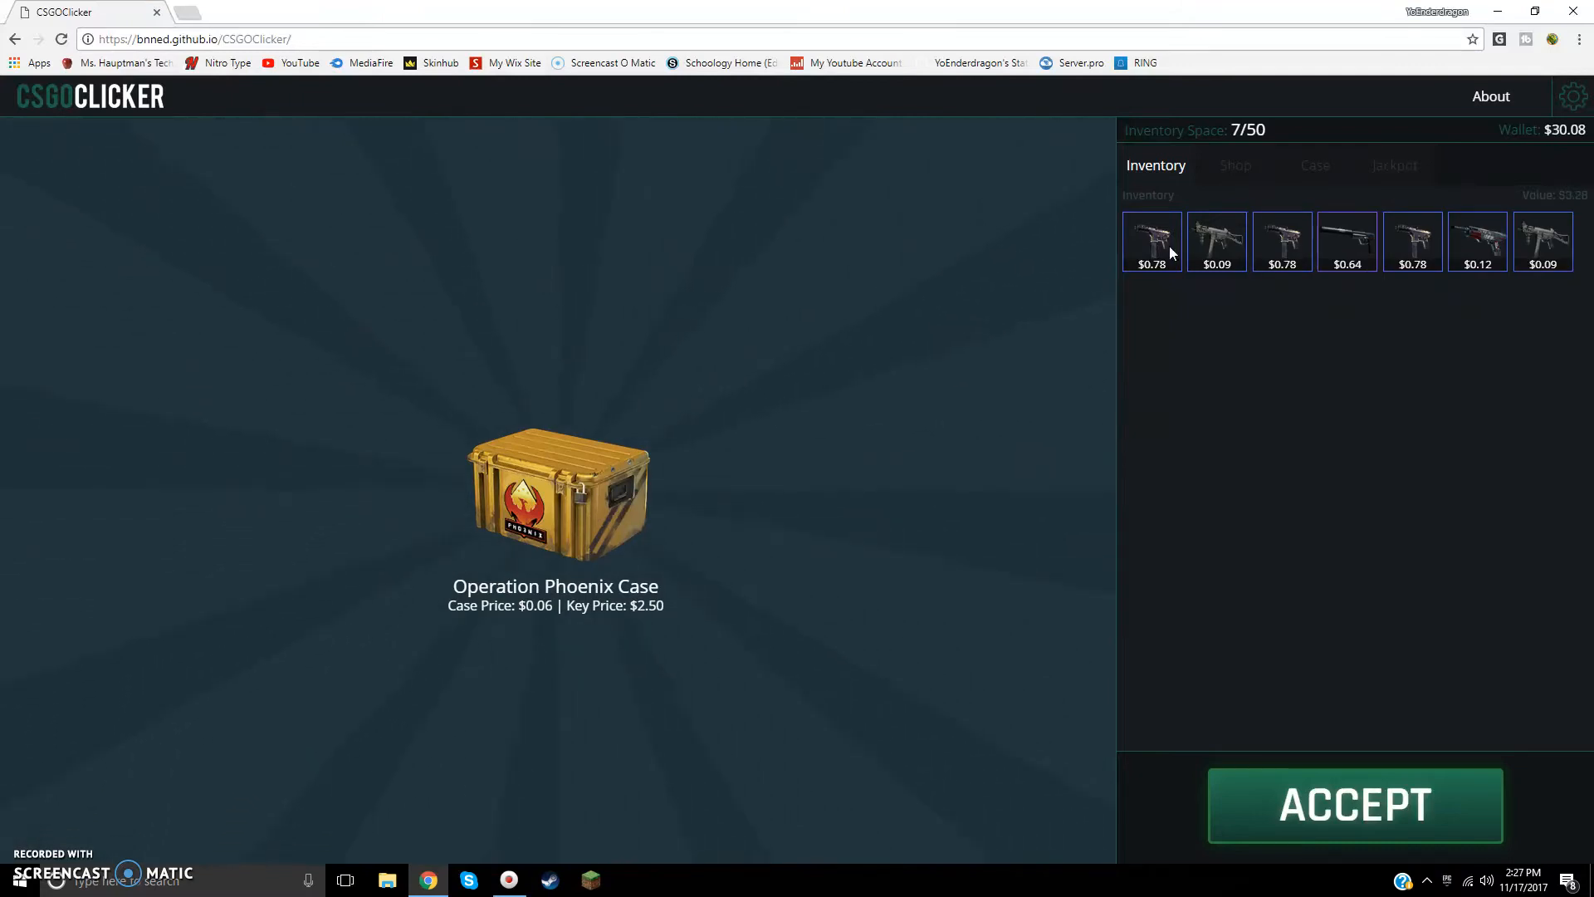
pyautogui.moveTo(623, 450)
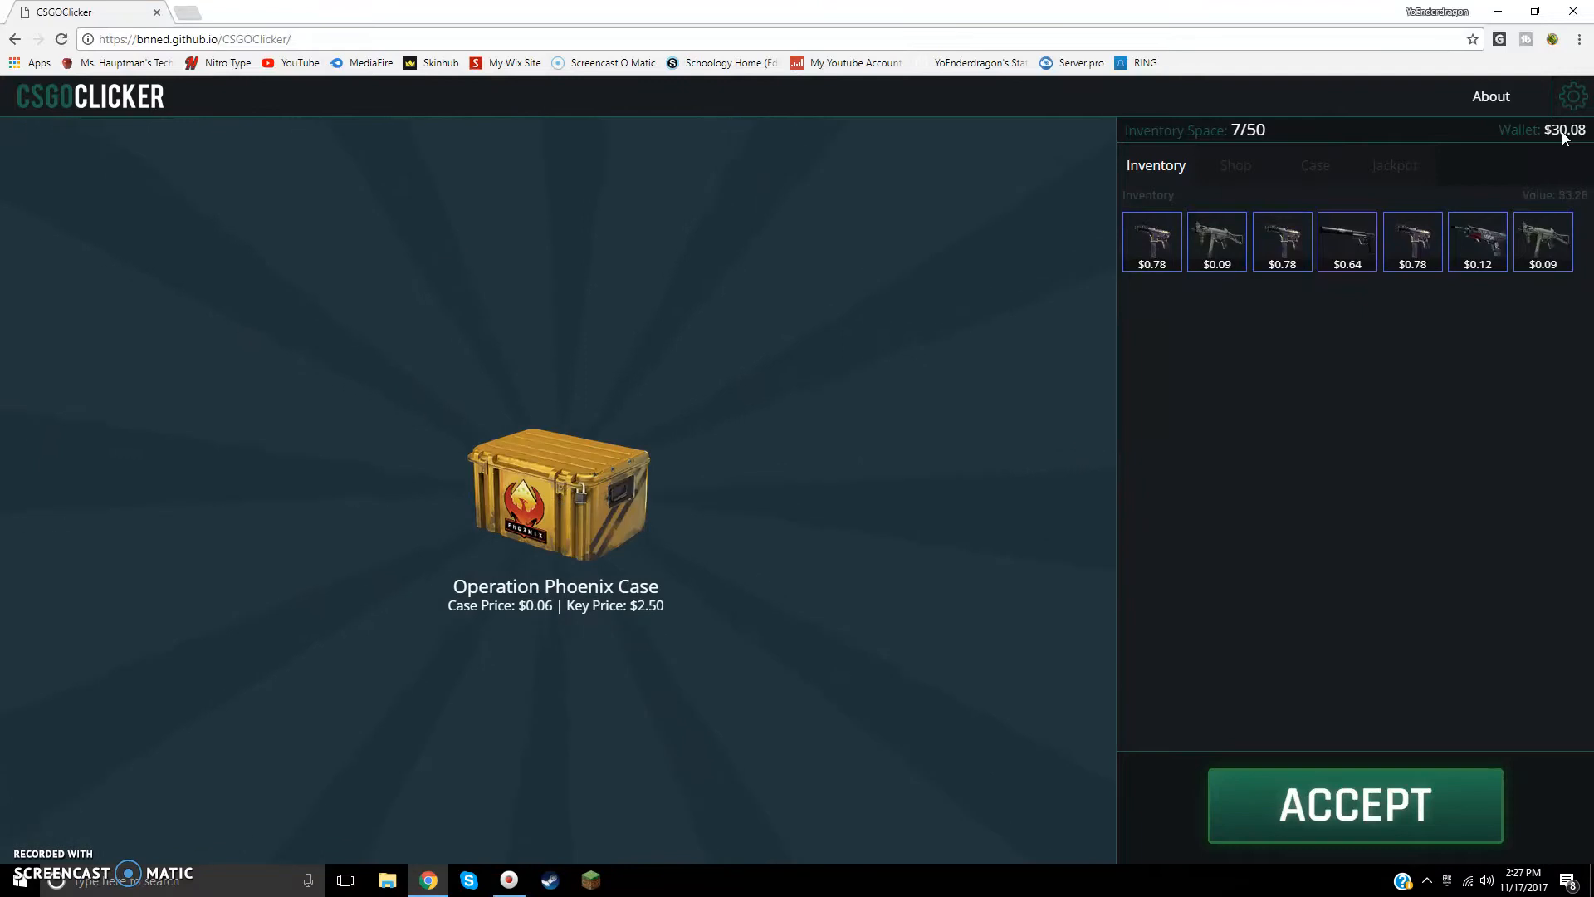
pyautogui.moveTo(1219, 175)
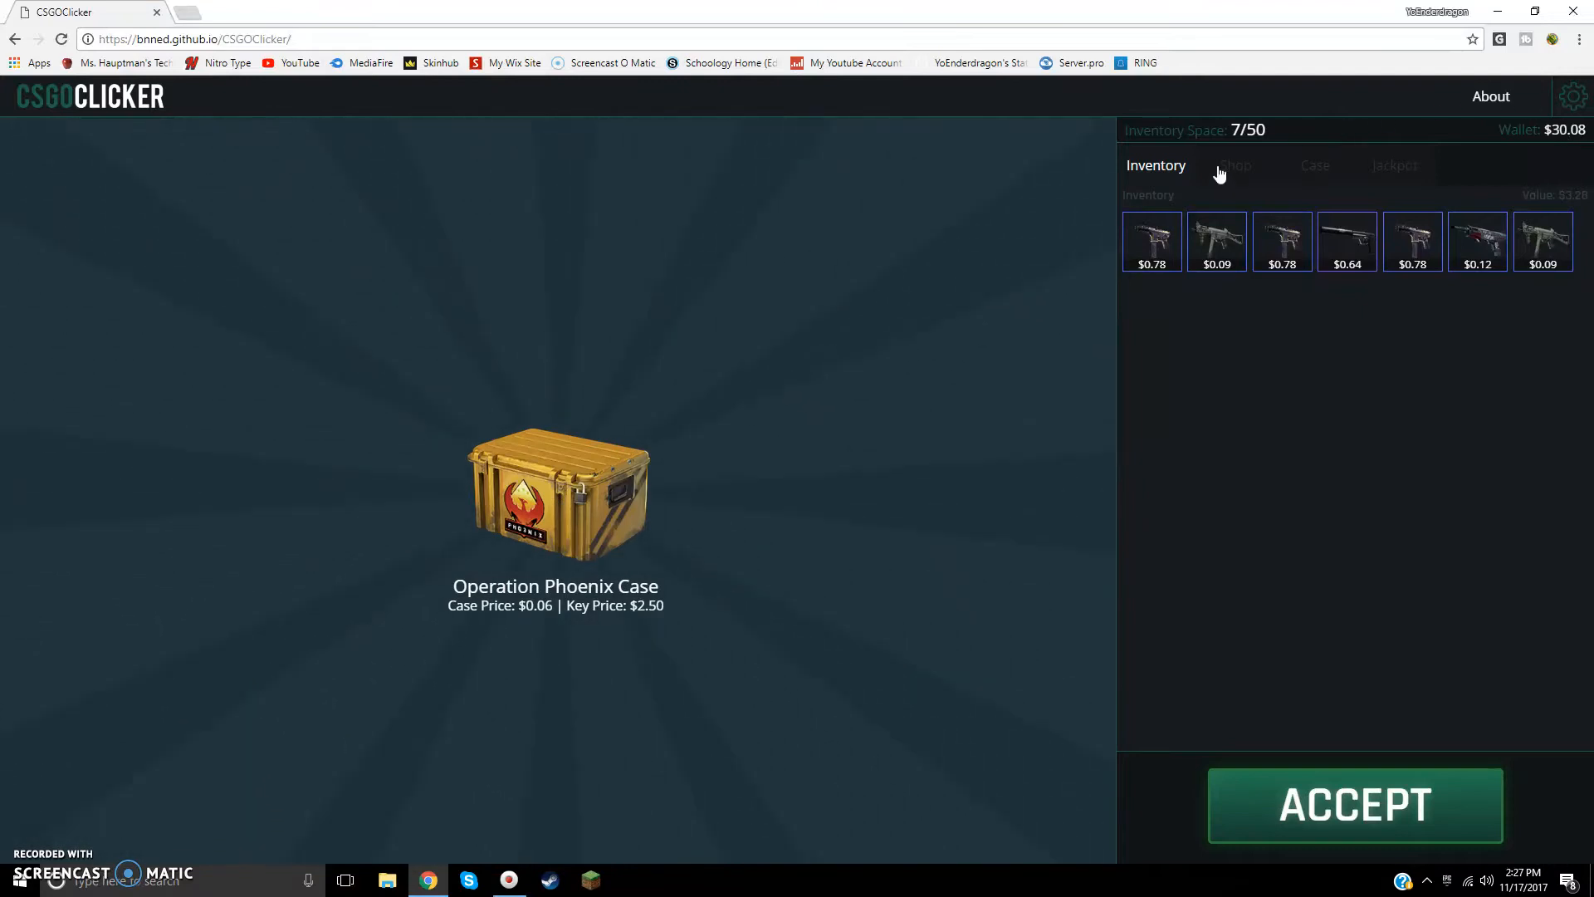
pyautogui.moveTo(1551, 68)
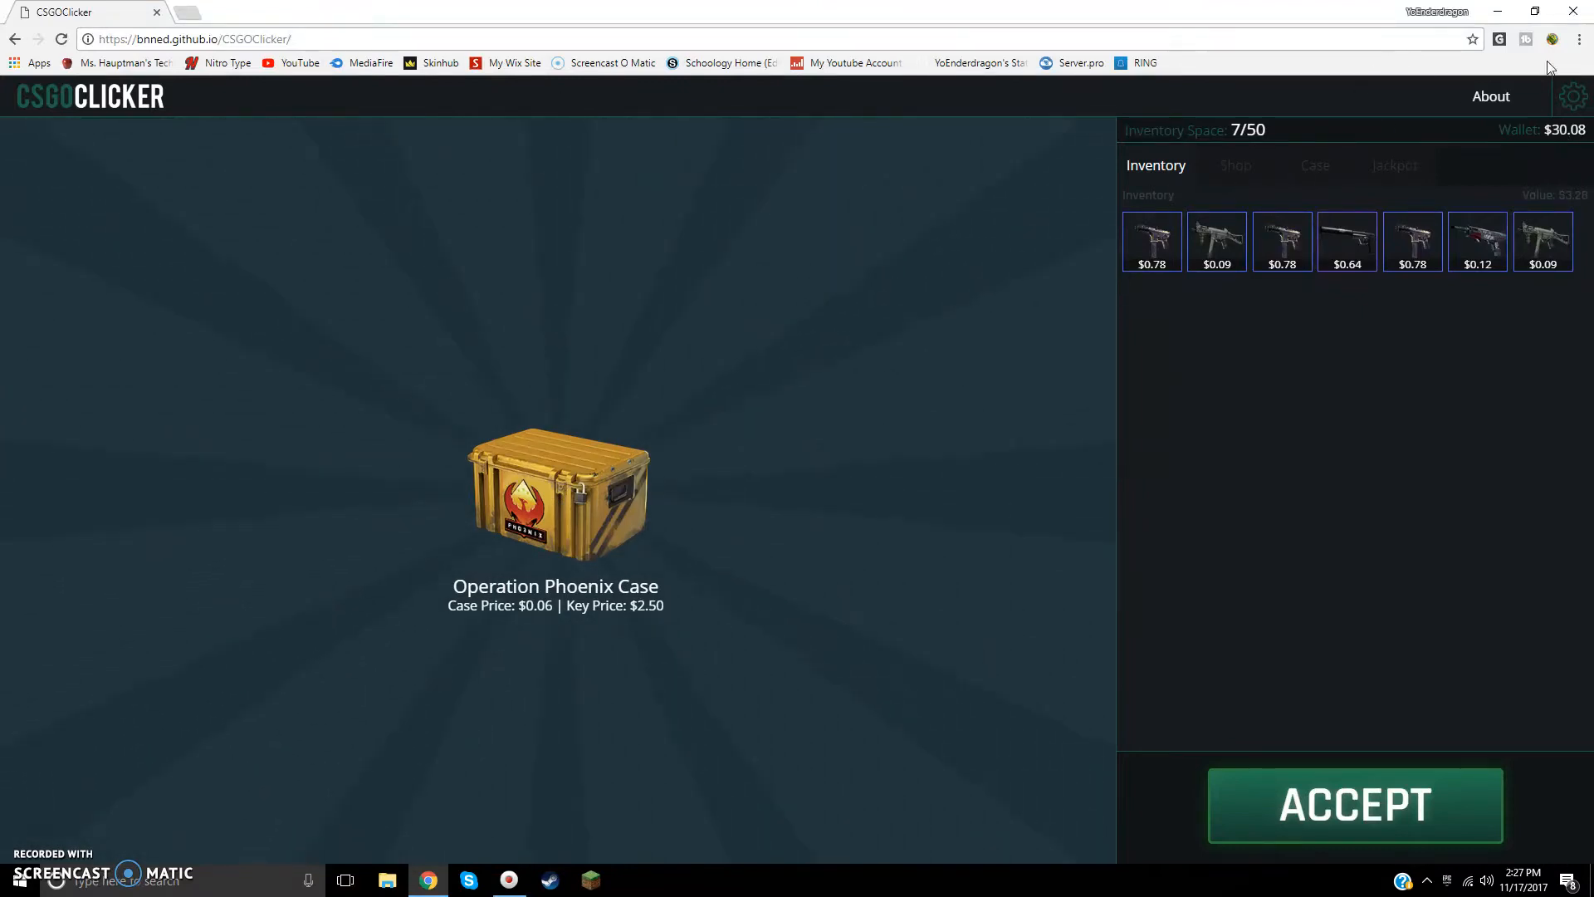
# Step: Reset the game to a $7.50 wallet, enable Disable Popup, and show About
pyautogui.click(1572, 95)
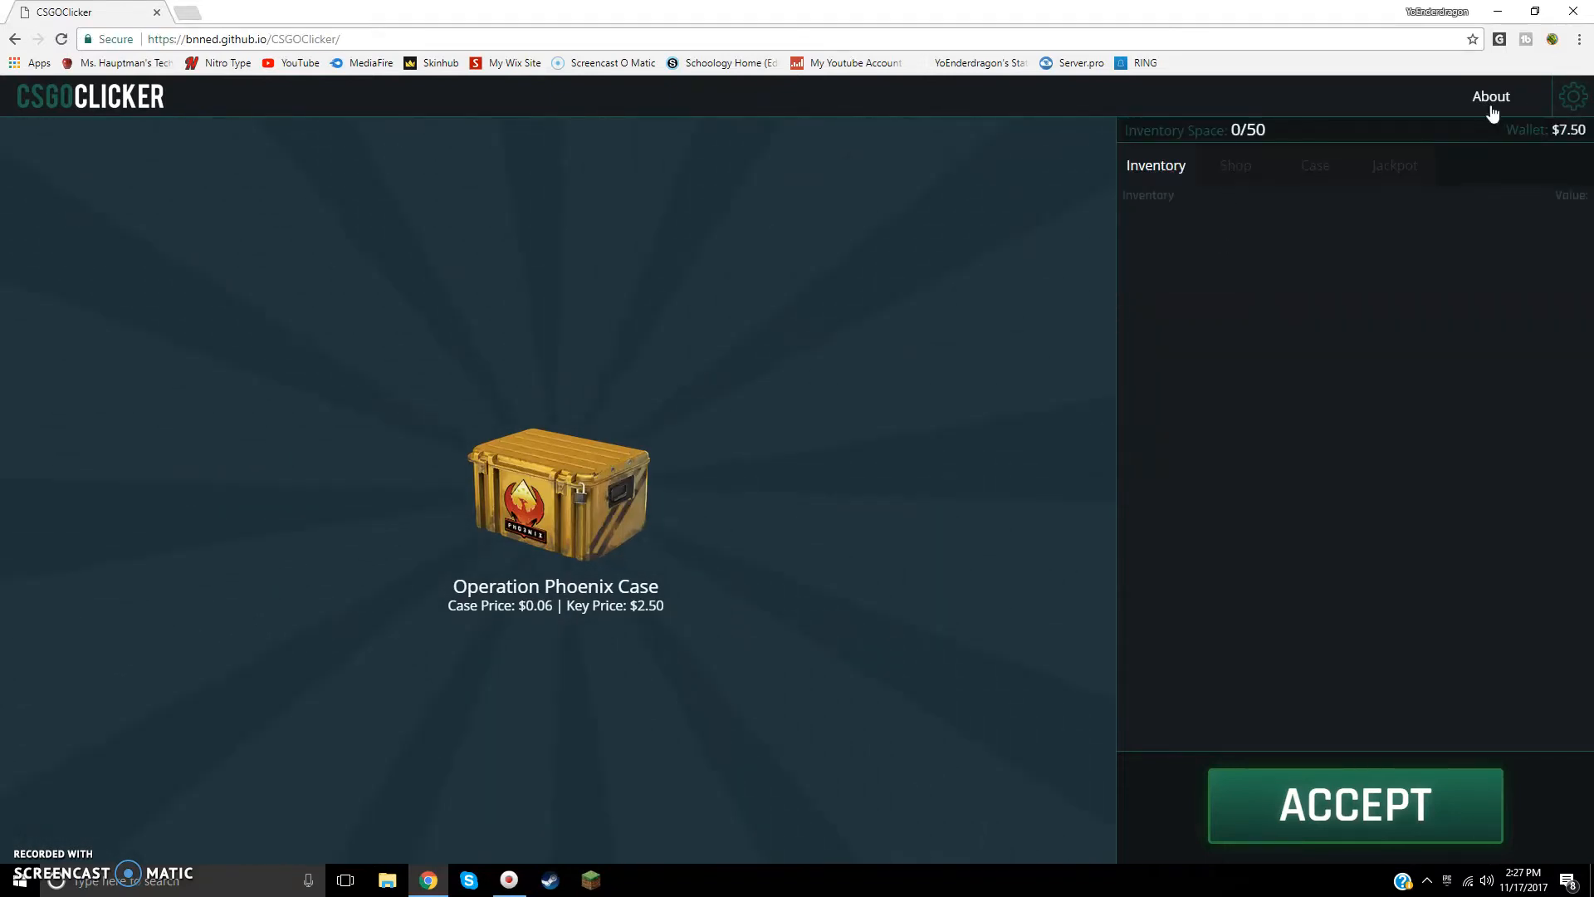
pyautogui.click(1572, 95)
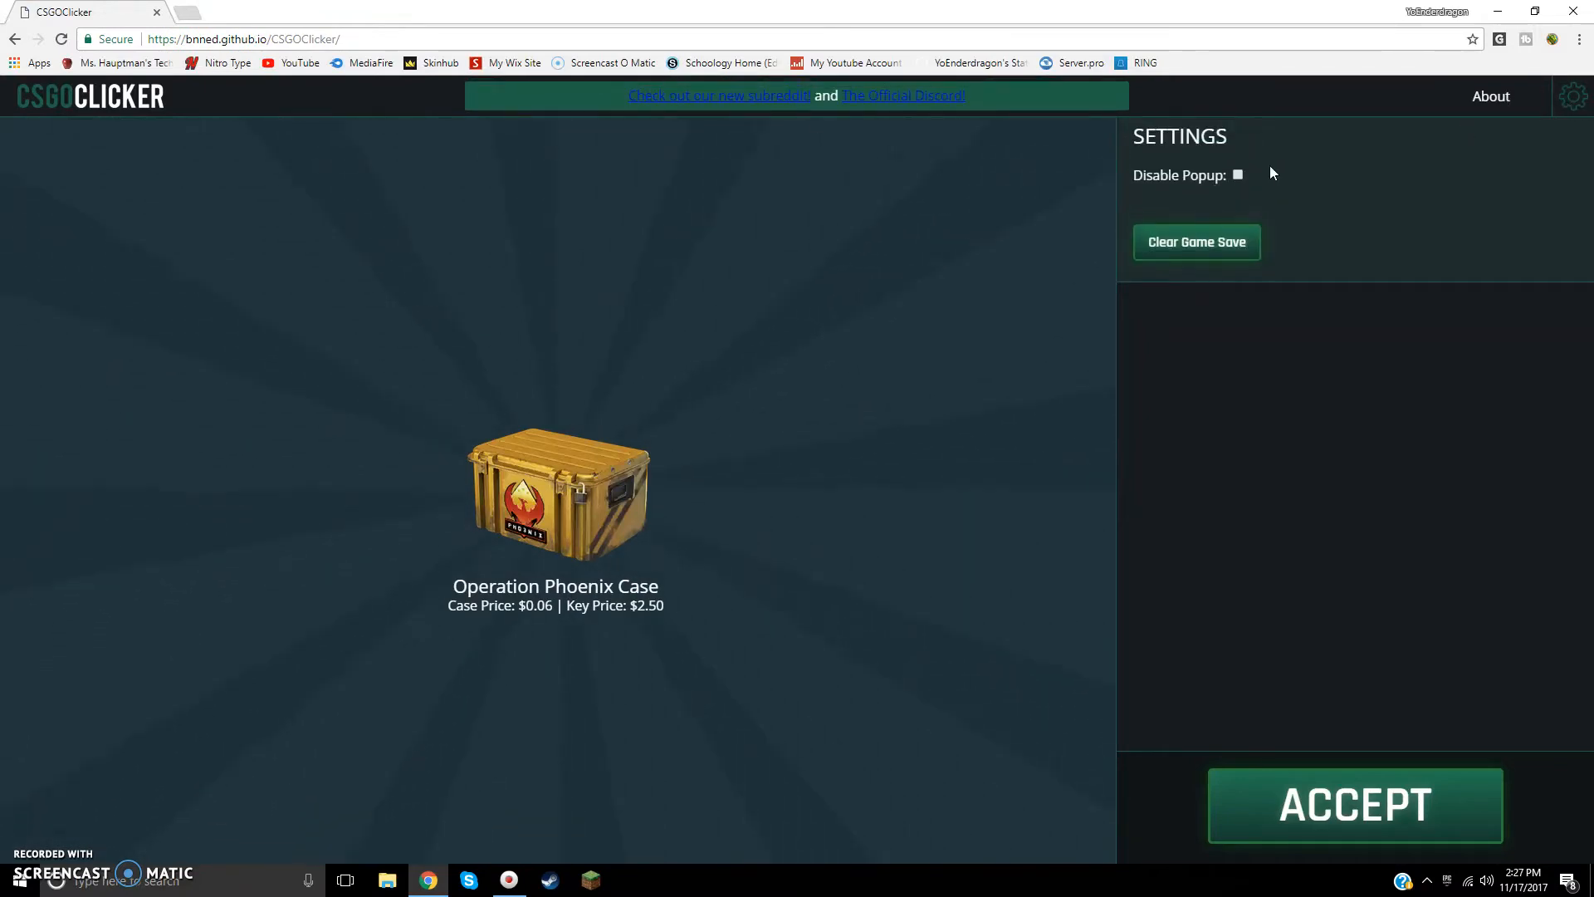
pyautogui.click(1238, 175)
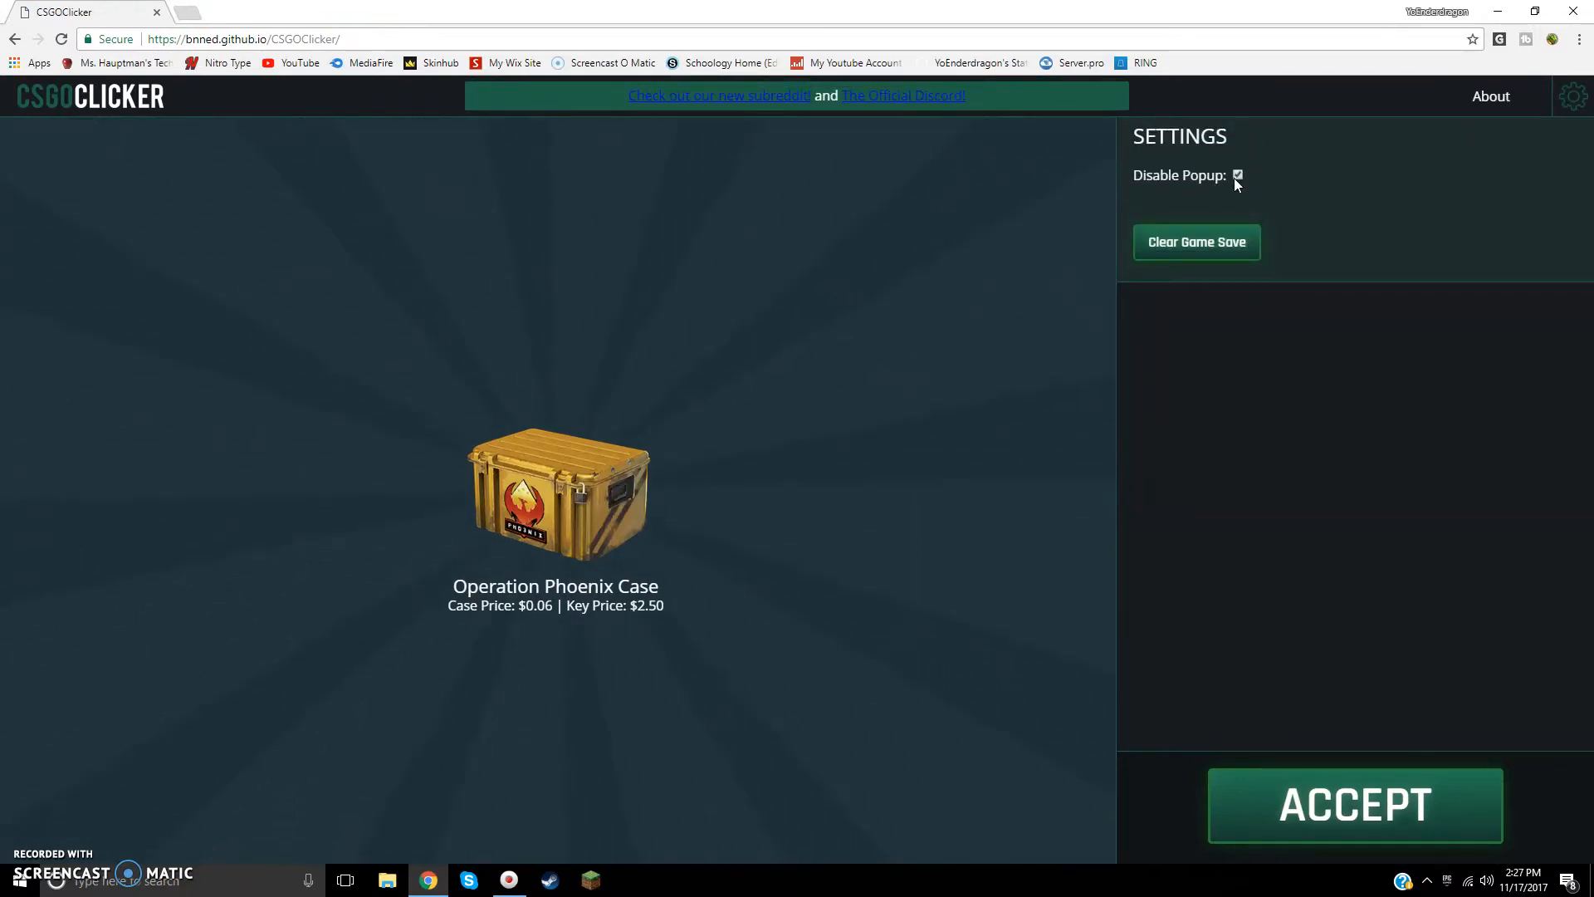
pyautogui.click(1572, 95)
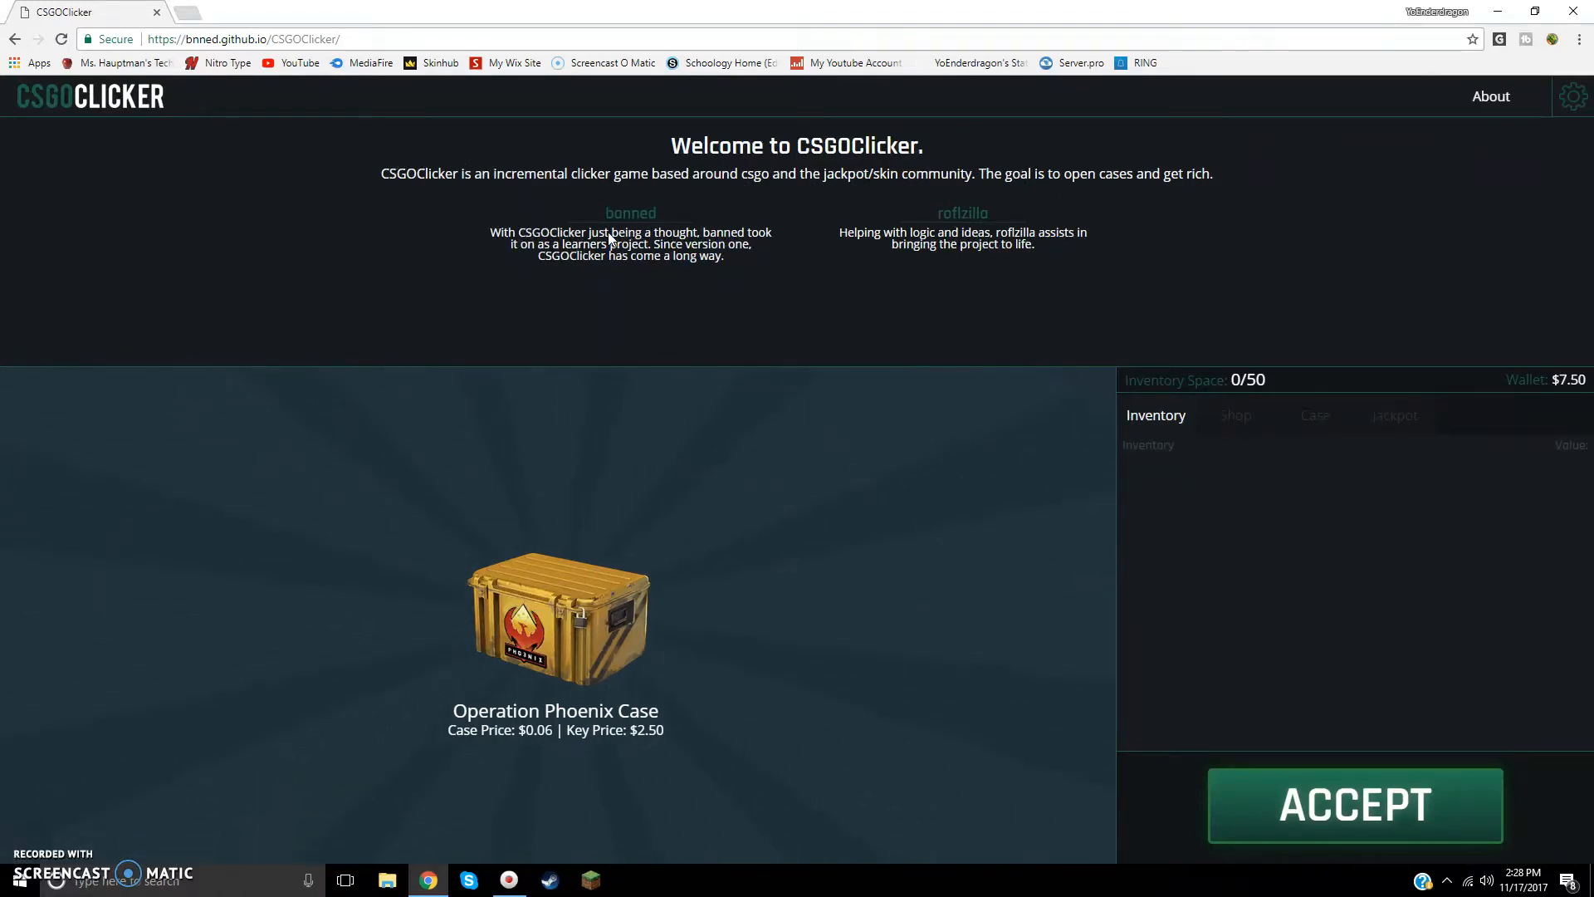
pyautogui.moveTo(961, 213)
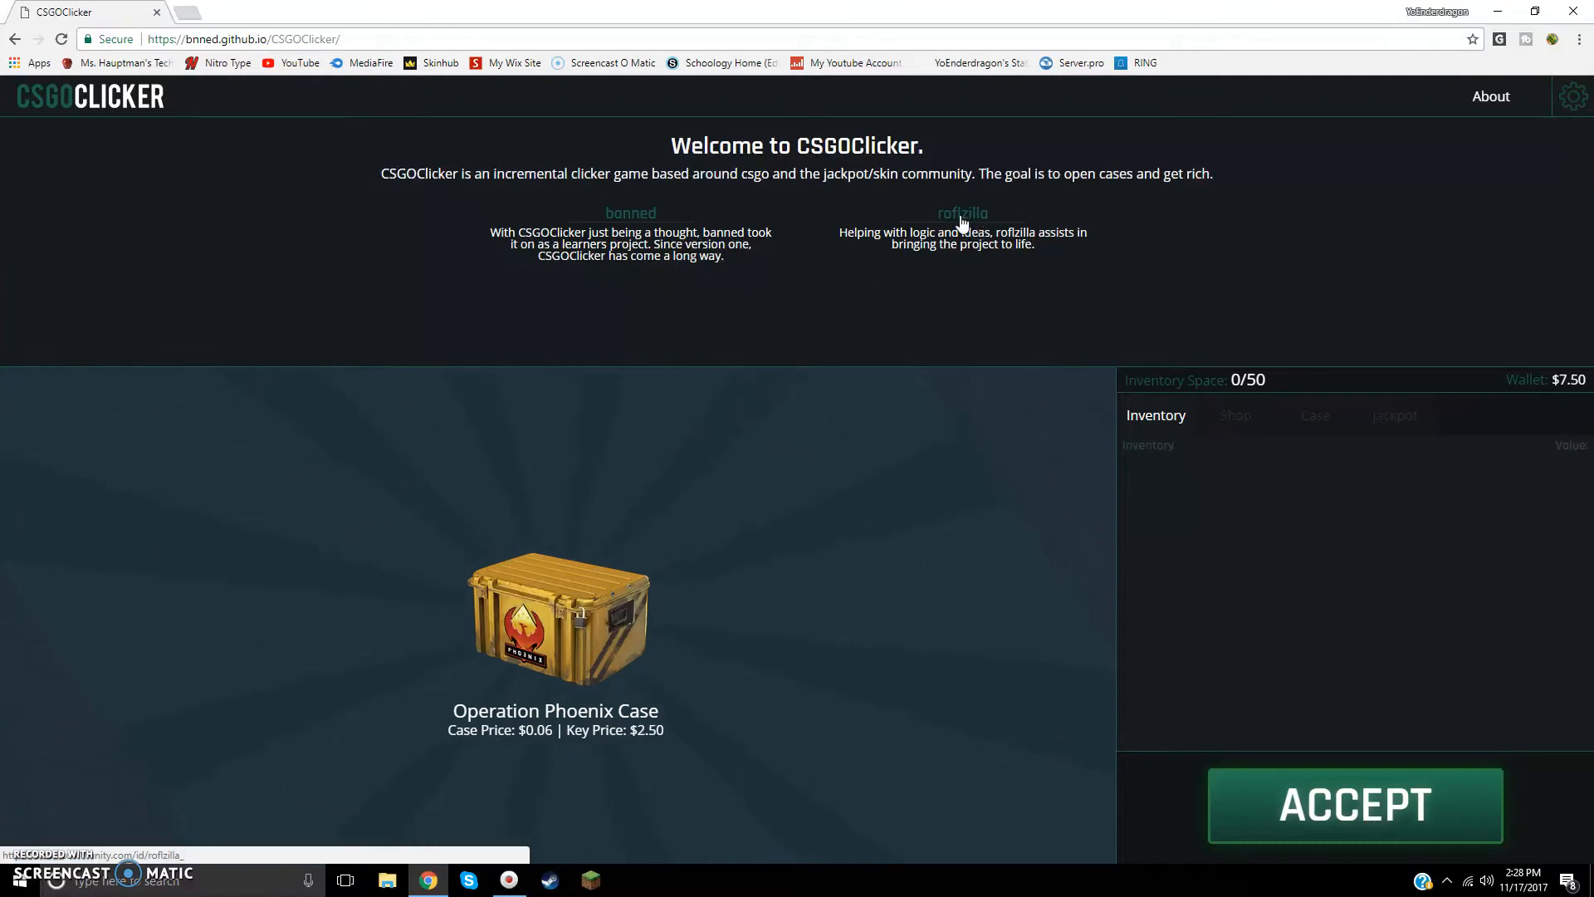
pyautogui.moveTo(1372, 159)
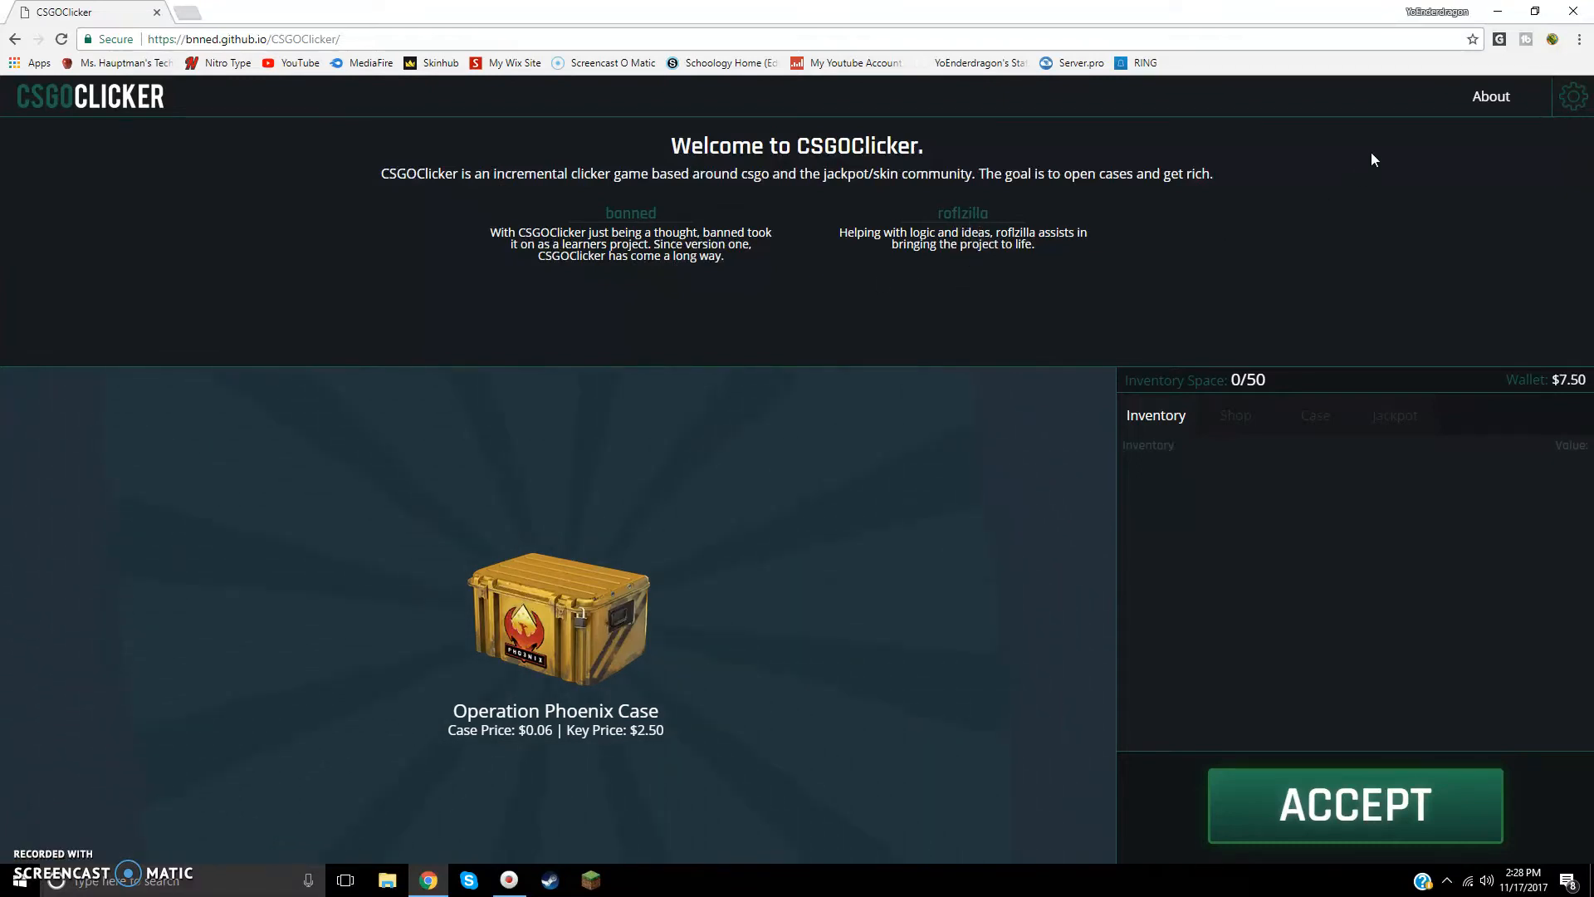
# Step: Hide the About welcome section and open then close the settings gear
pyautogui.scroll(-3)
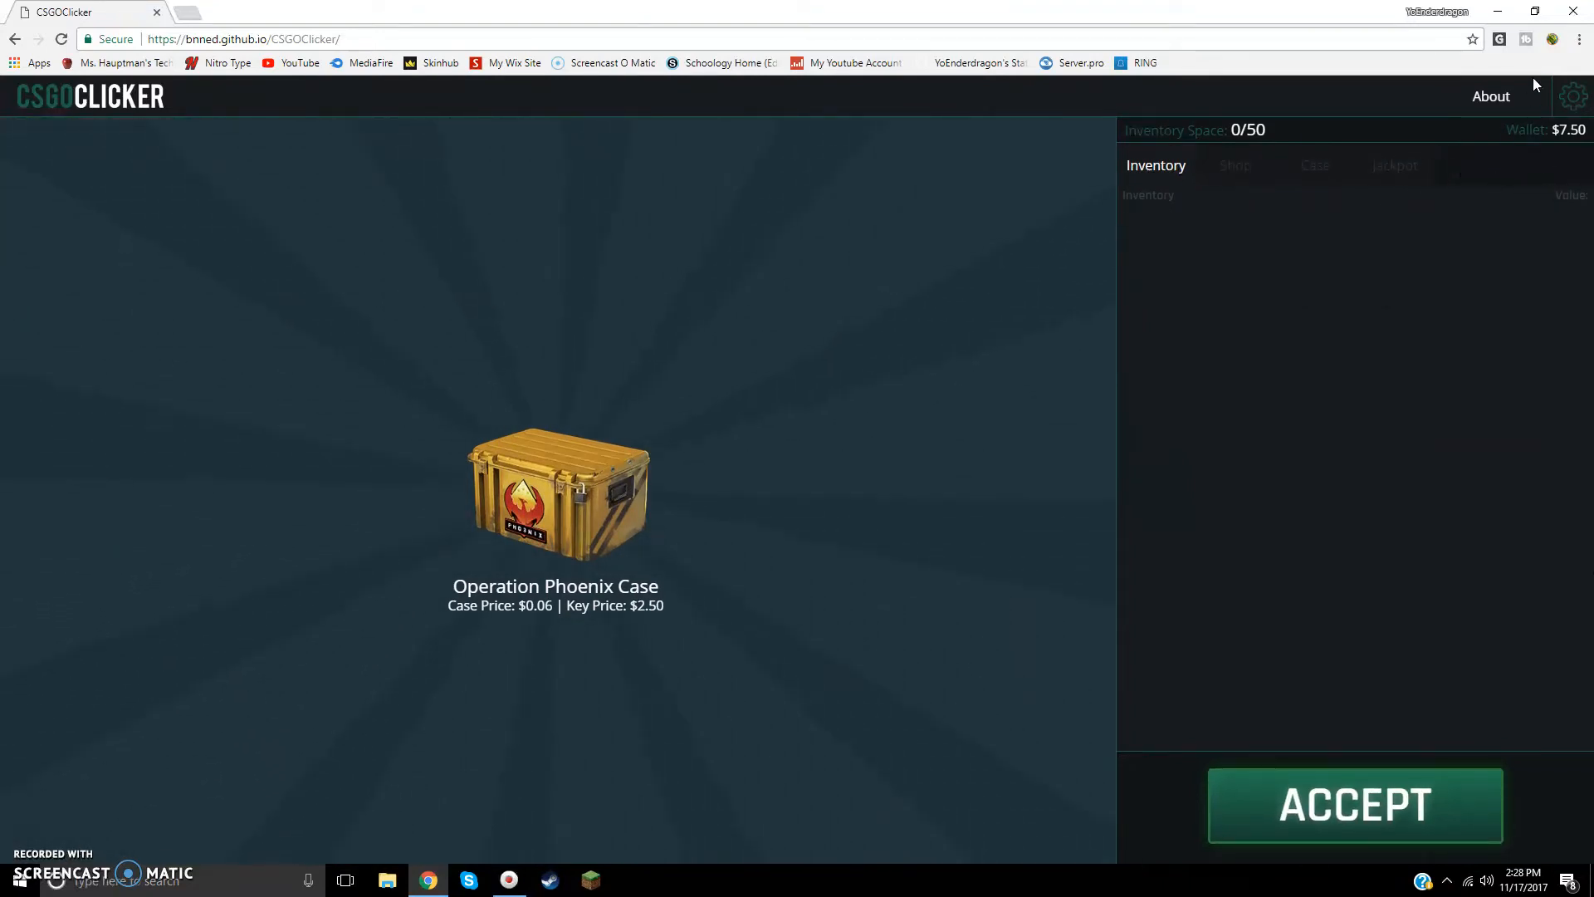
pyautogui.click(1572, 96)
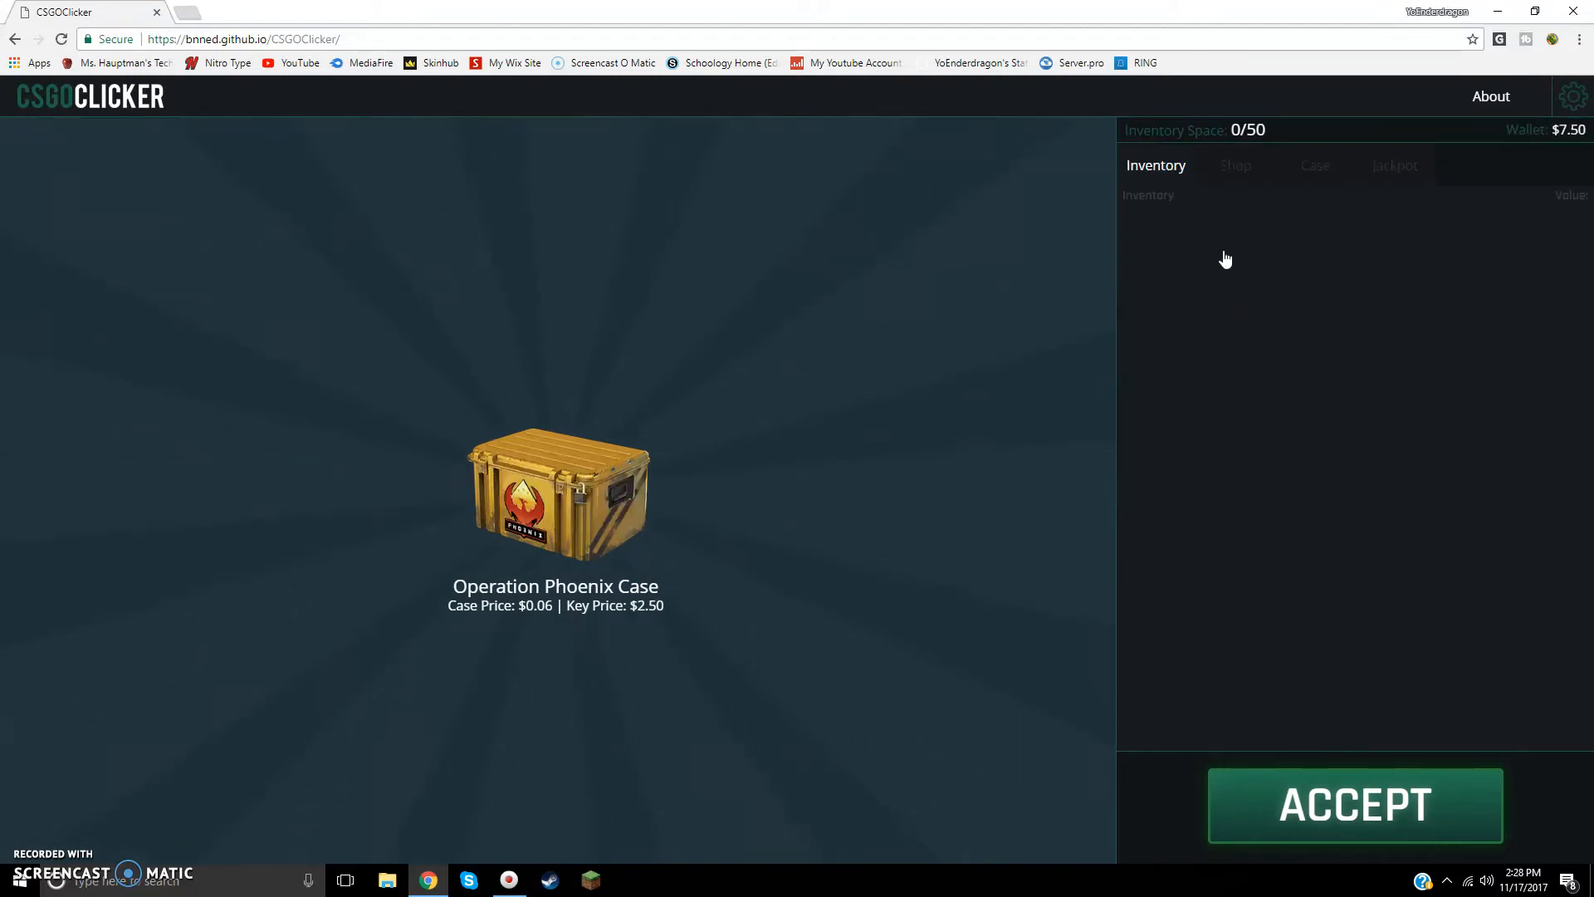
pyautogui.click(1574, 95)
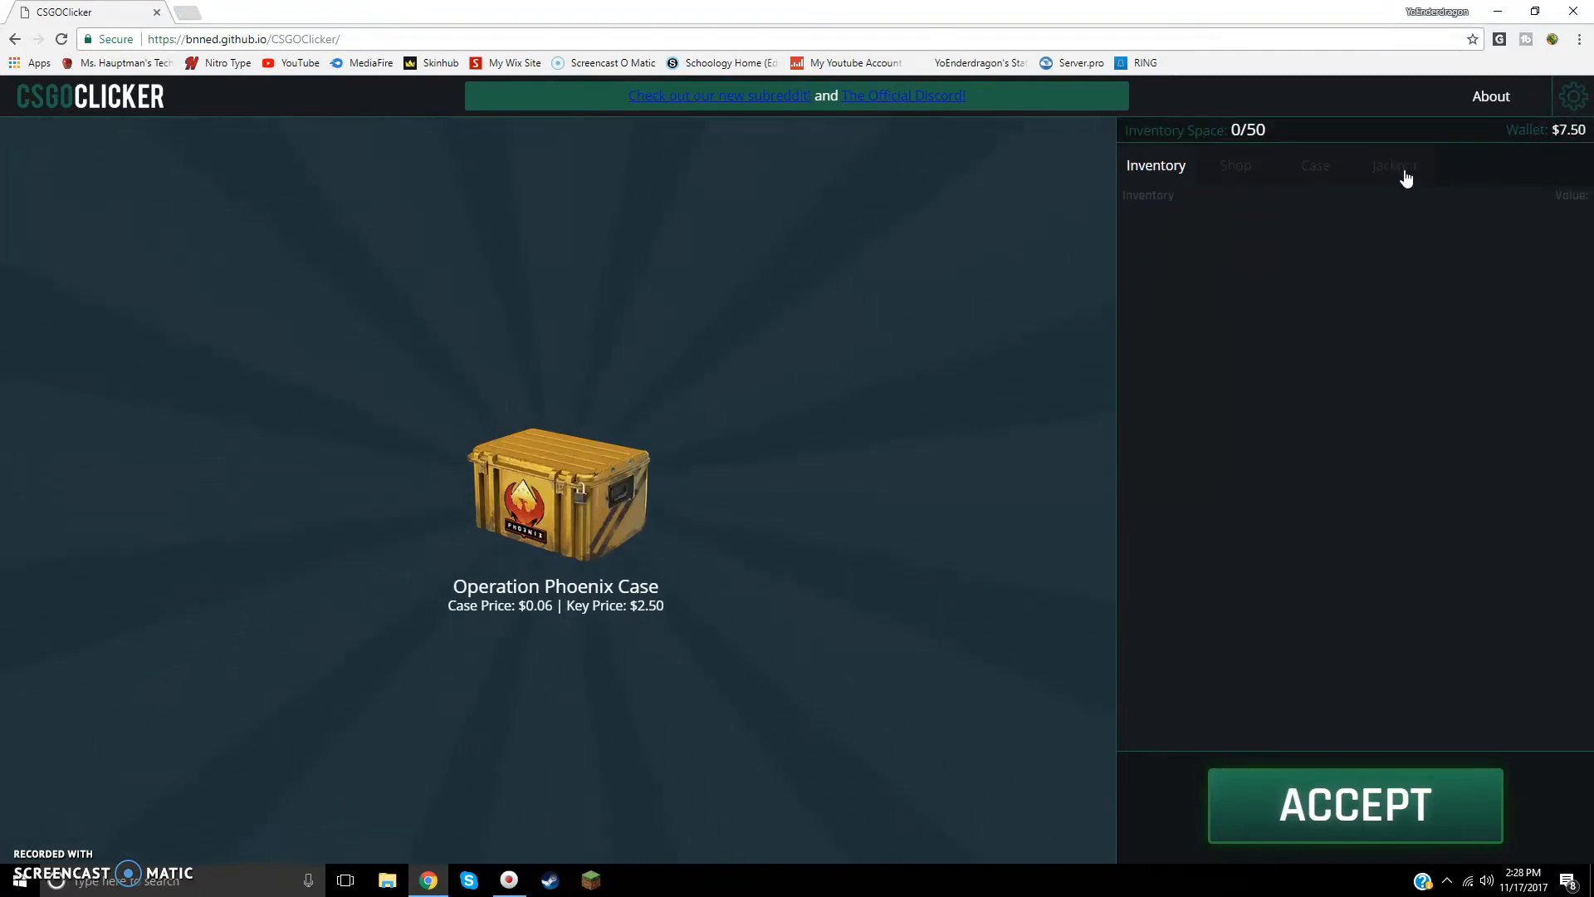
pyautogui.moveTo(1088, 301)
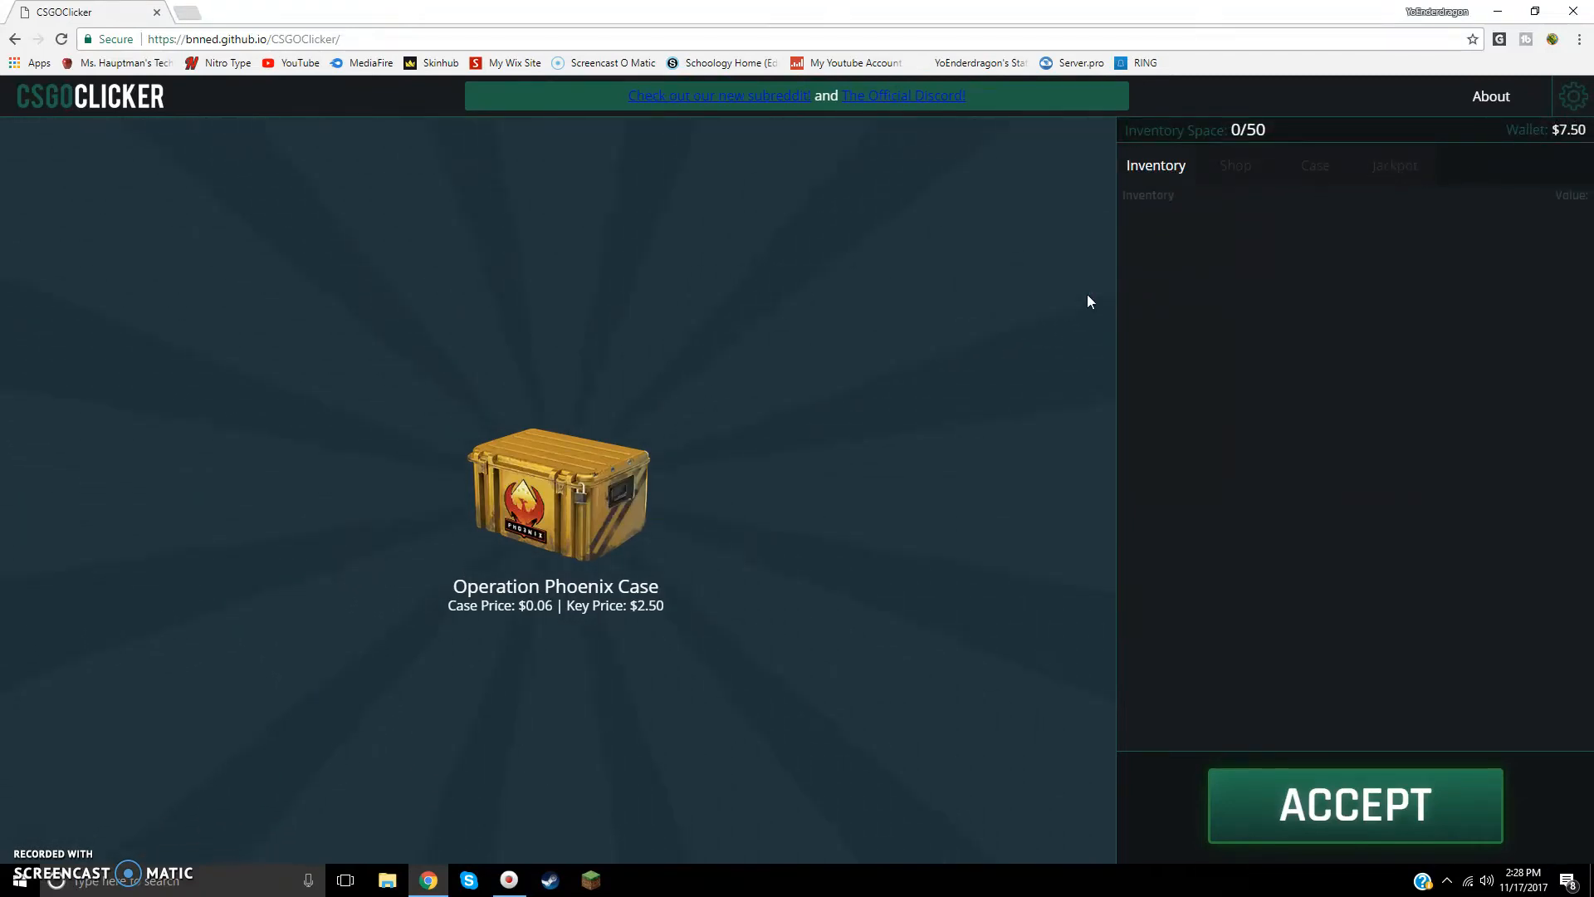
pyautogui.click(1572, 95)
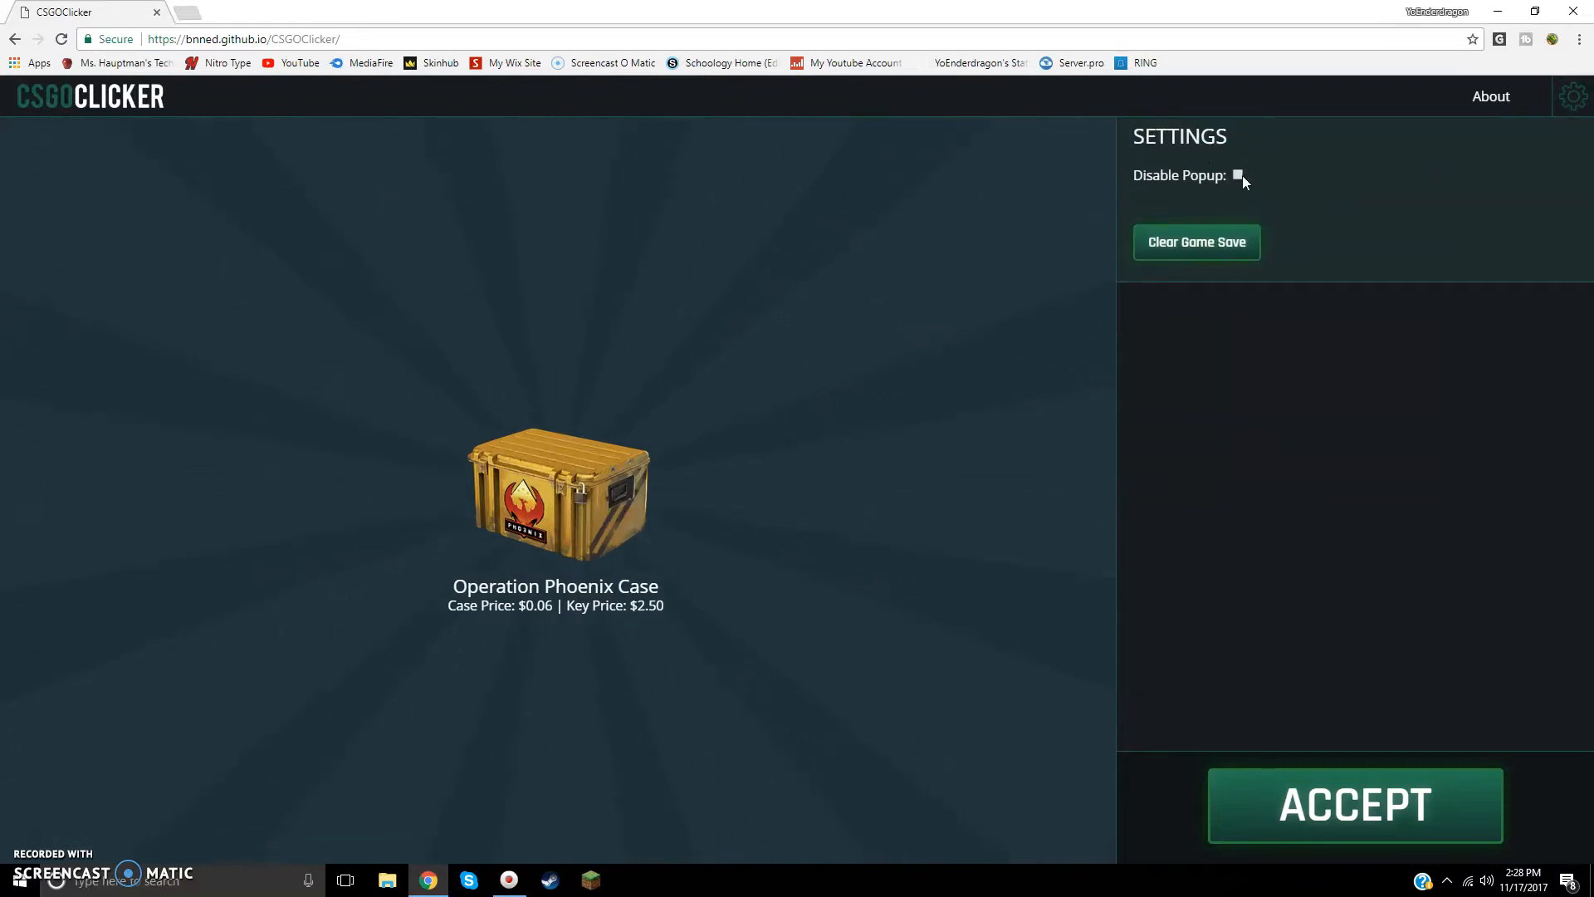
pyautogui.click(1237, 175)
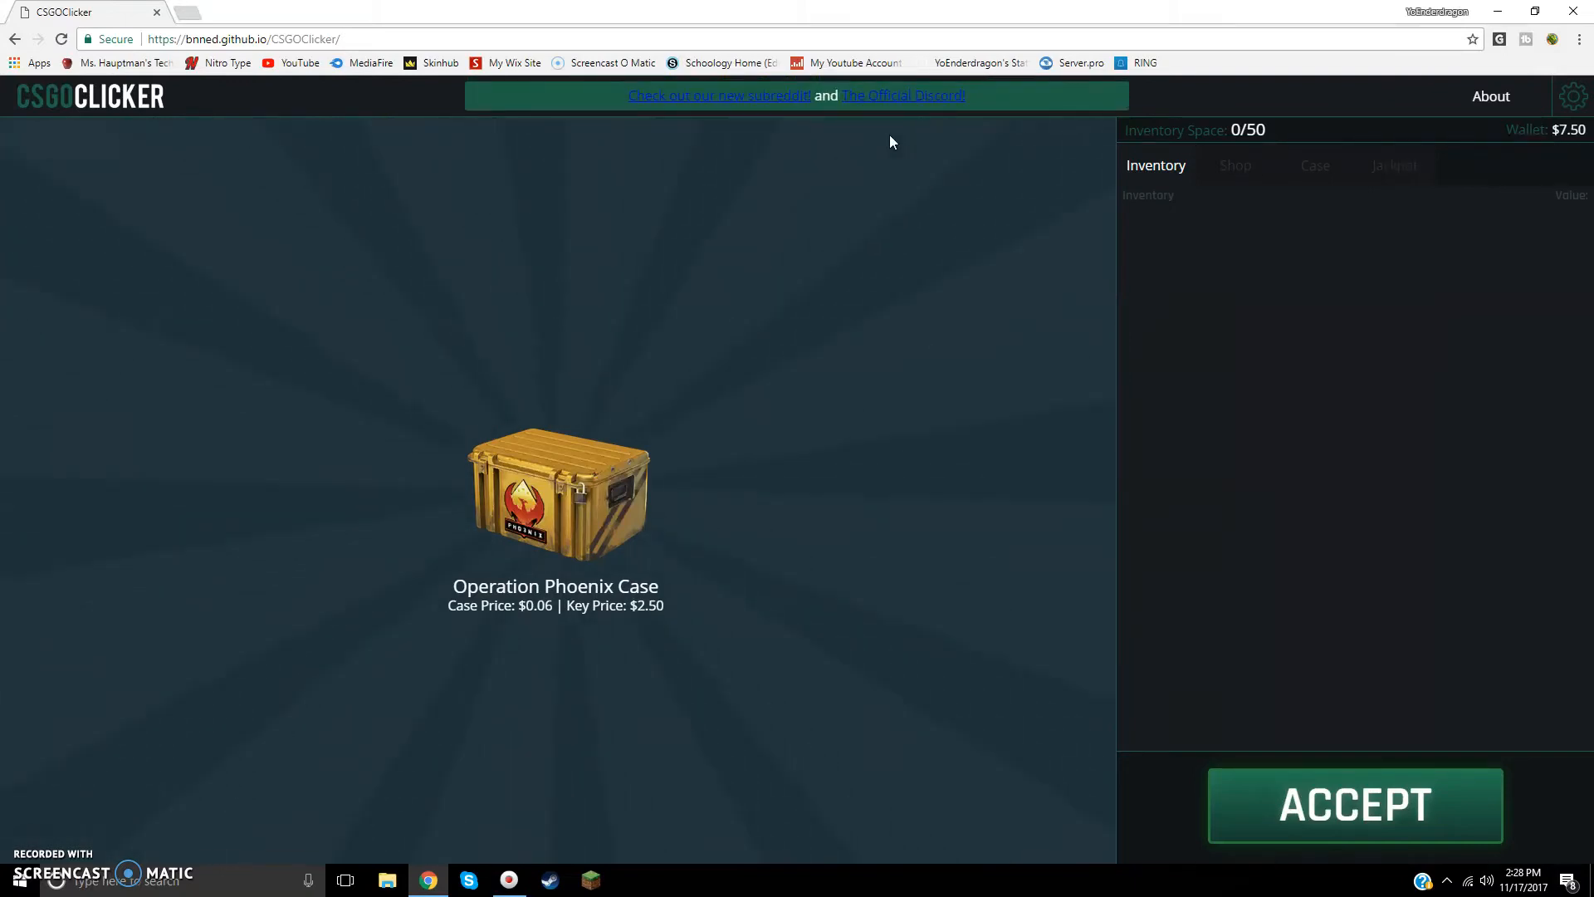
pyautogui.moveTo(1187, 142)
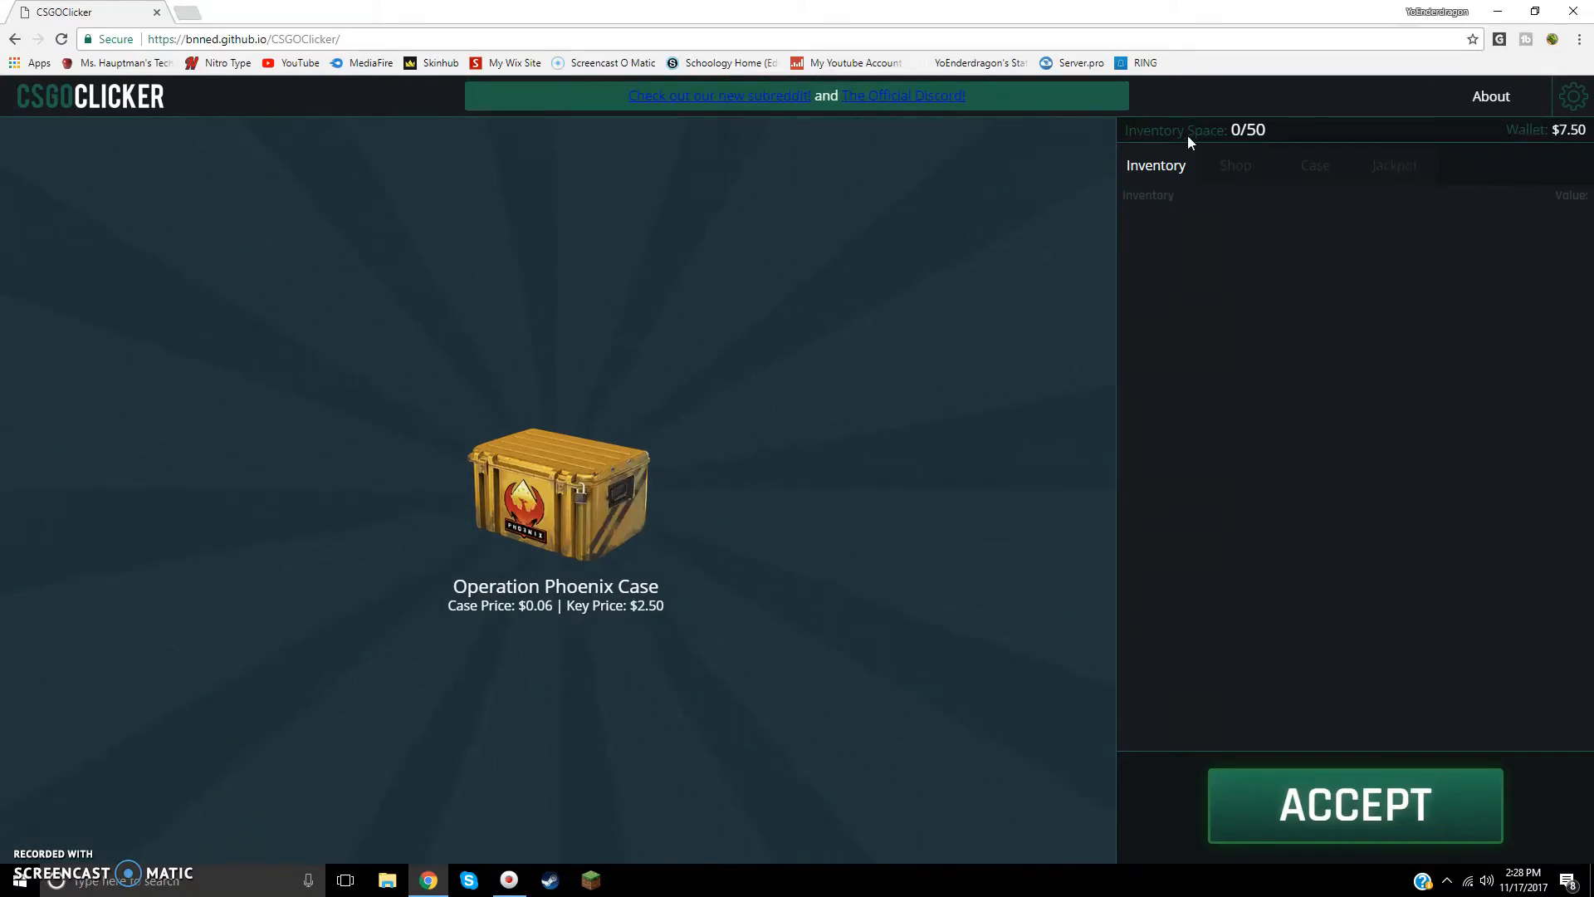
# Step: Grow the wallet to $10.10 and choose Weapon Case 1 from the case list
pyautogui.click(1314, 166)
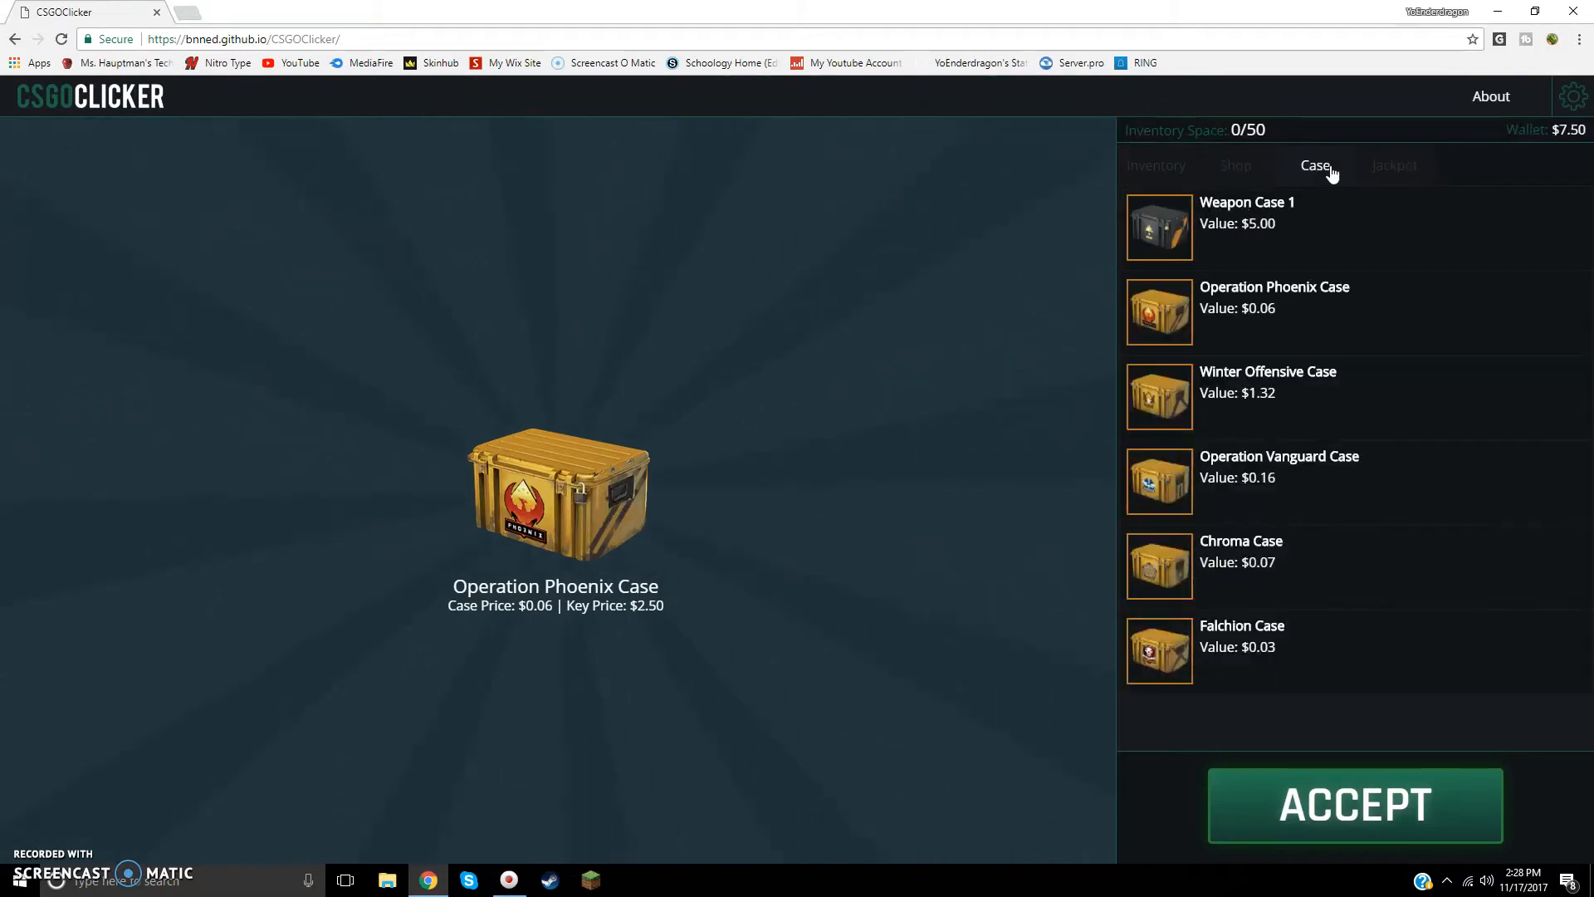
pyautogui.click(1394, 165)
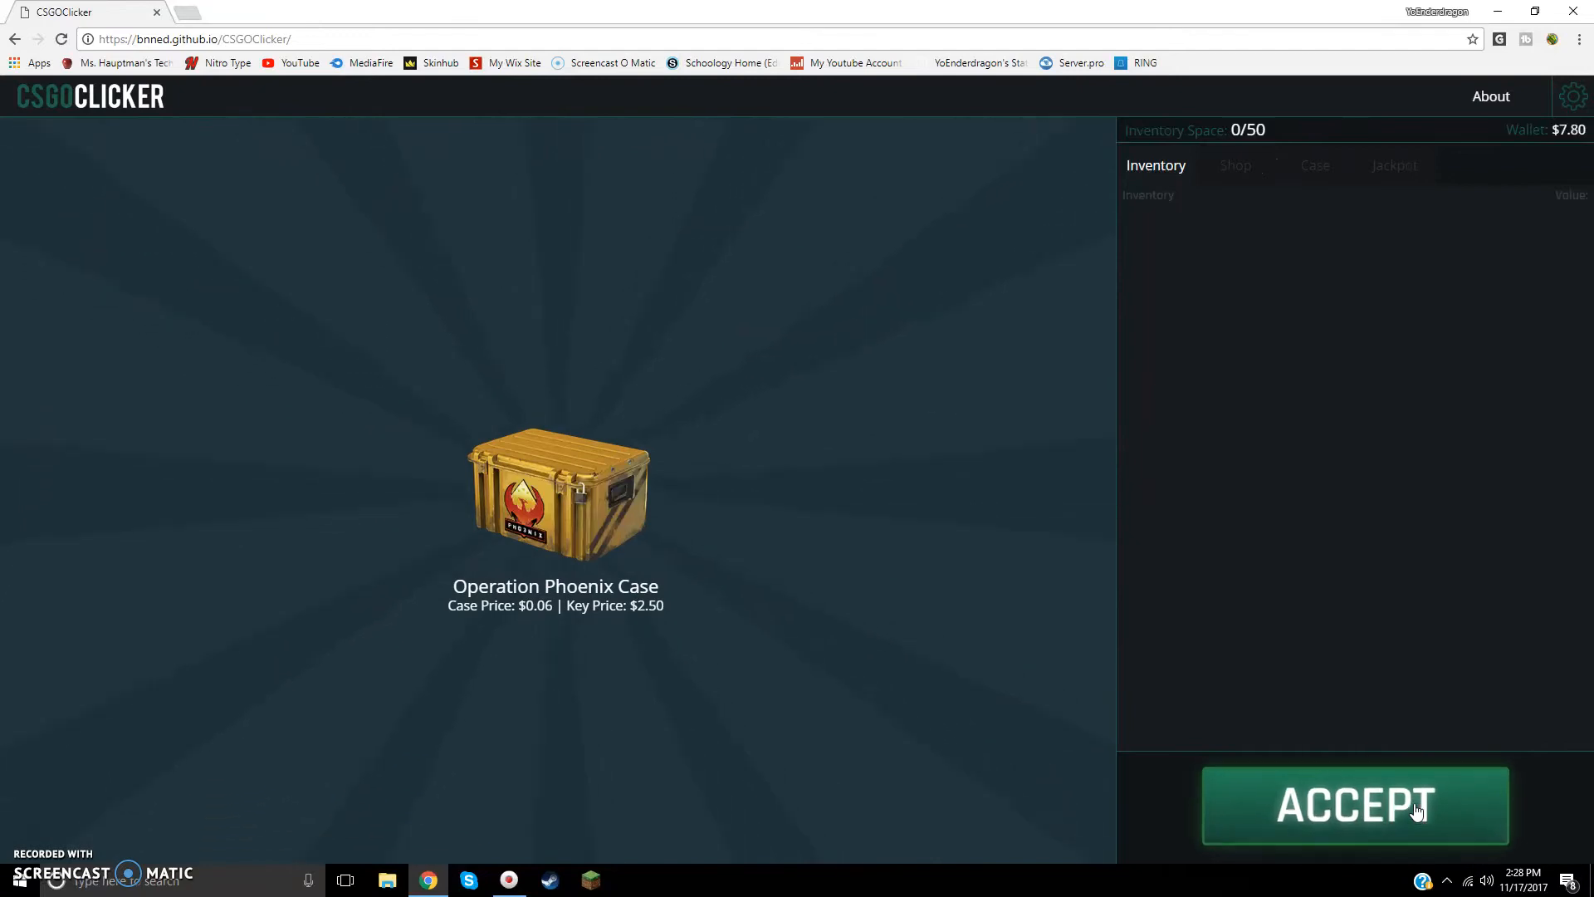
pyautogui.click(1355, 804)
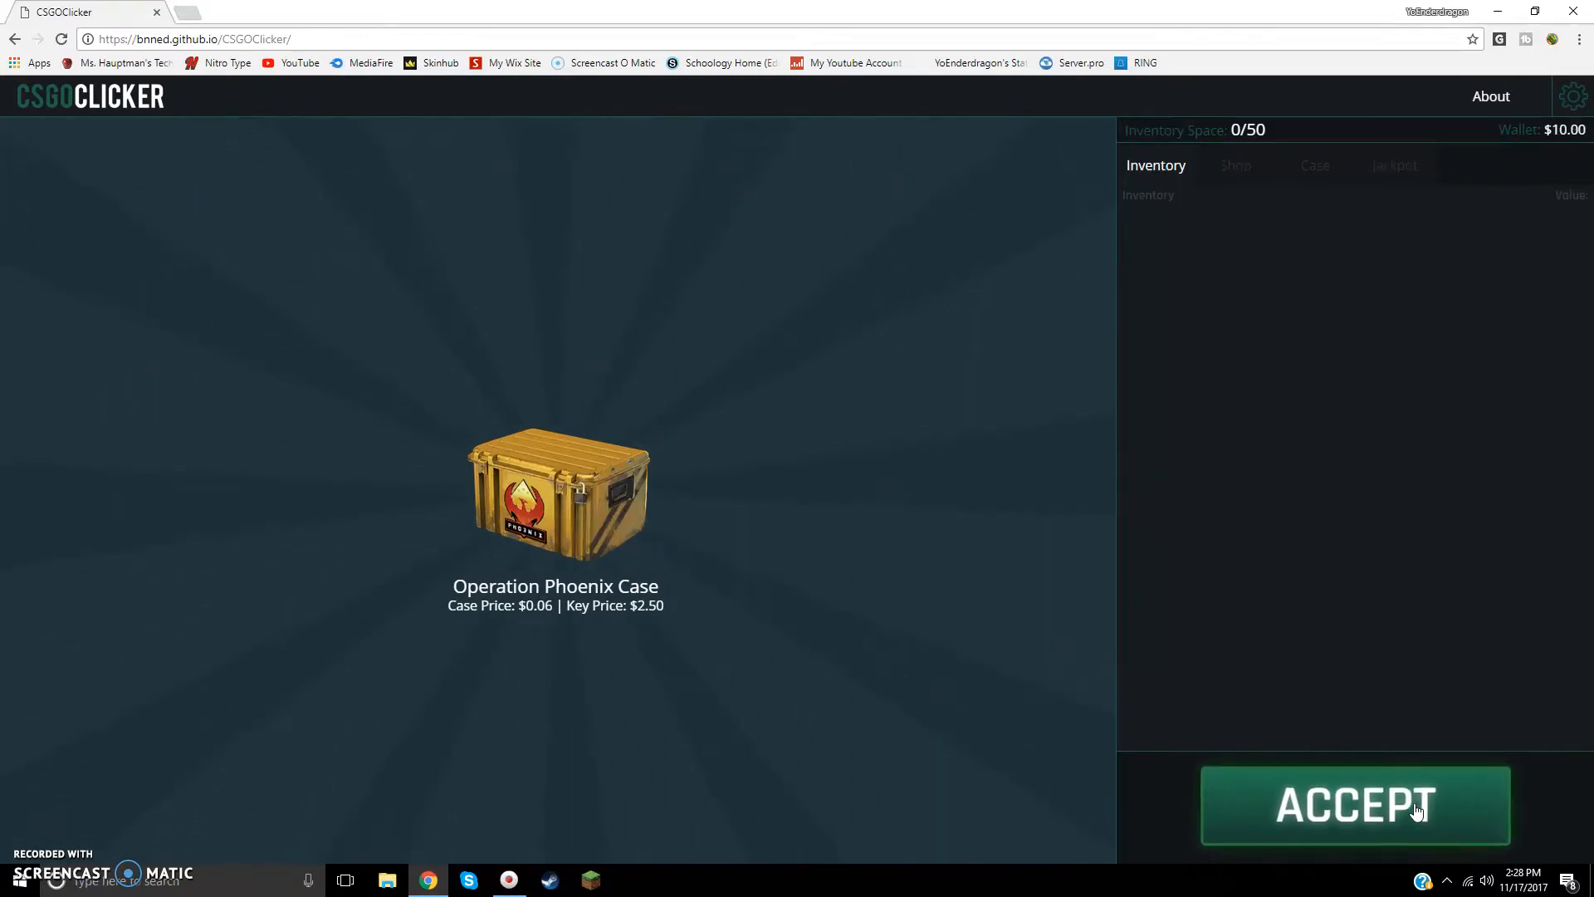
pyautogui.click(1313, 164)
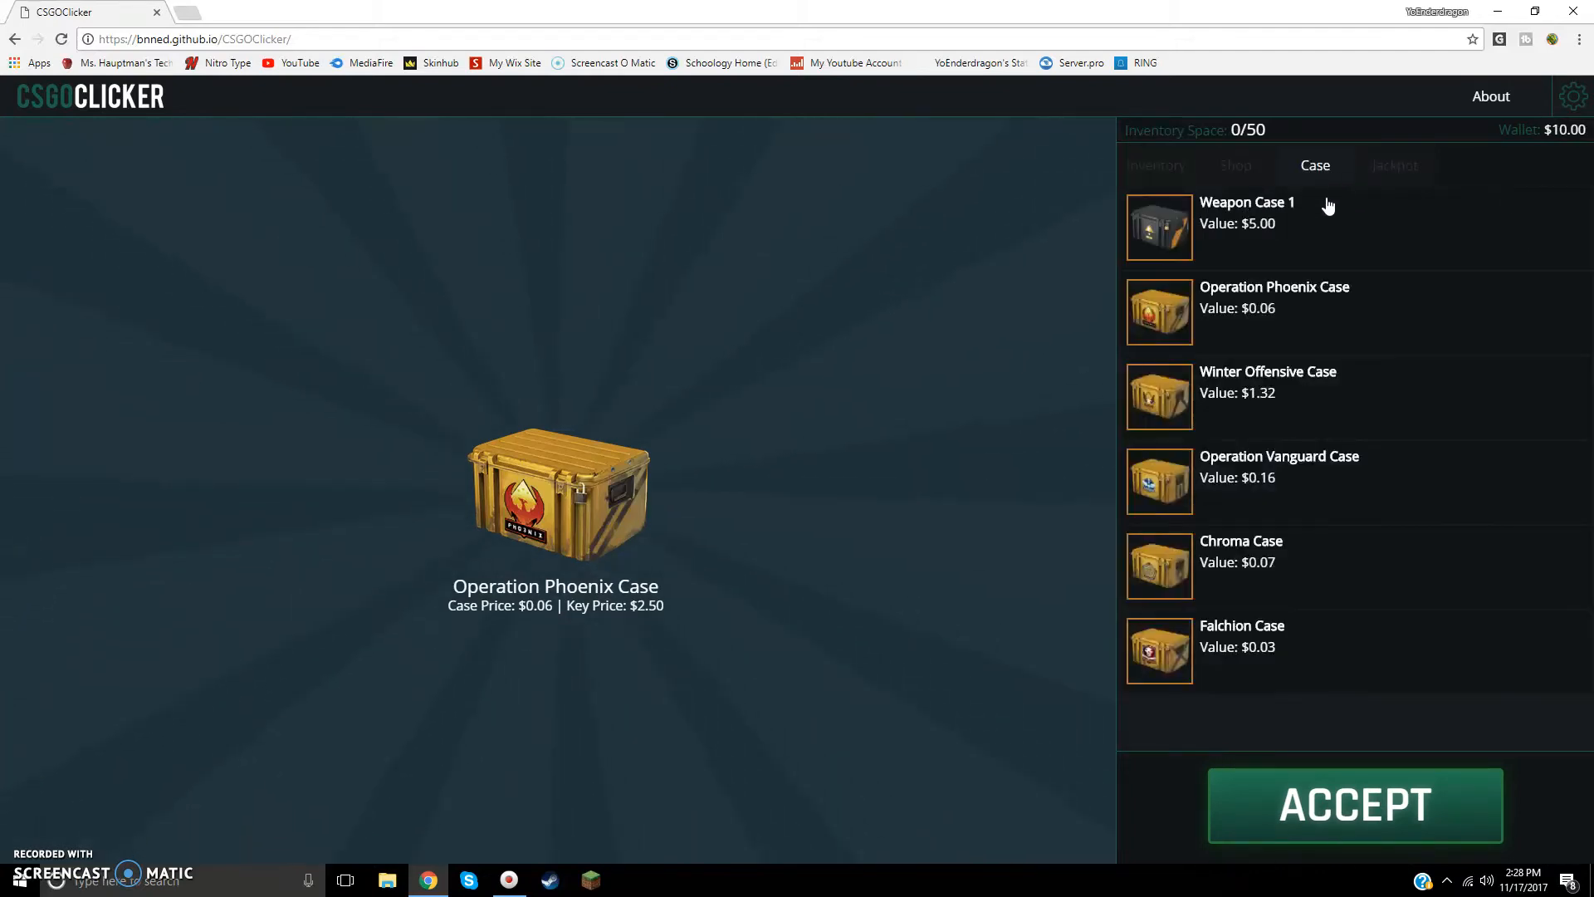
pyautogui.click(1248, 213)
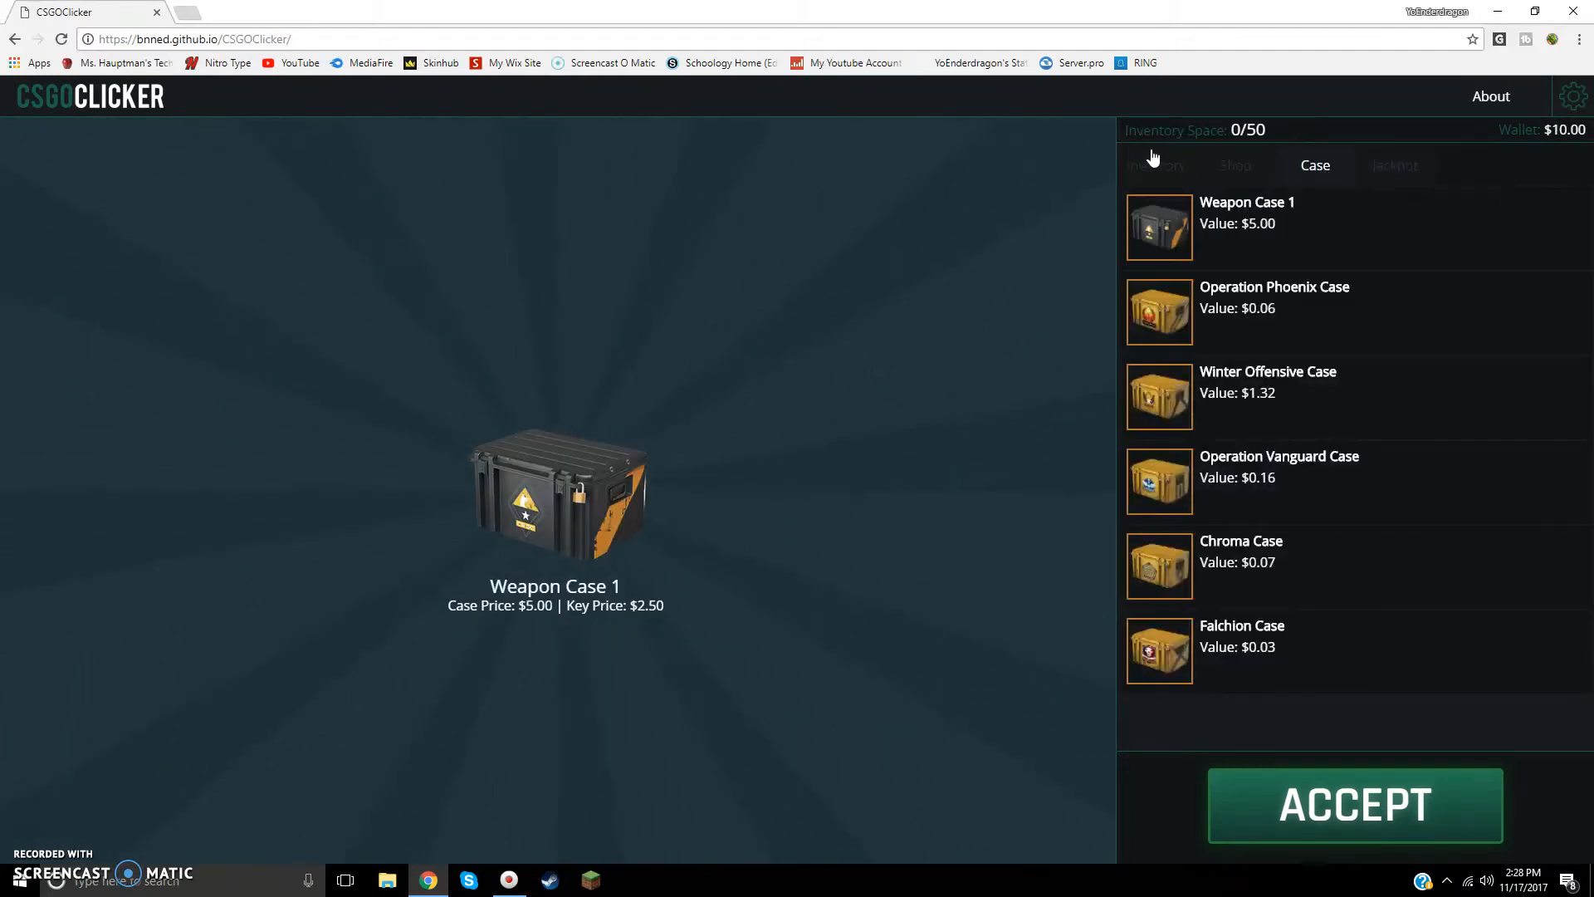
pyautogui.click(1155, 164)
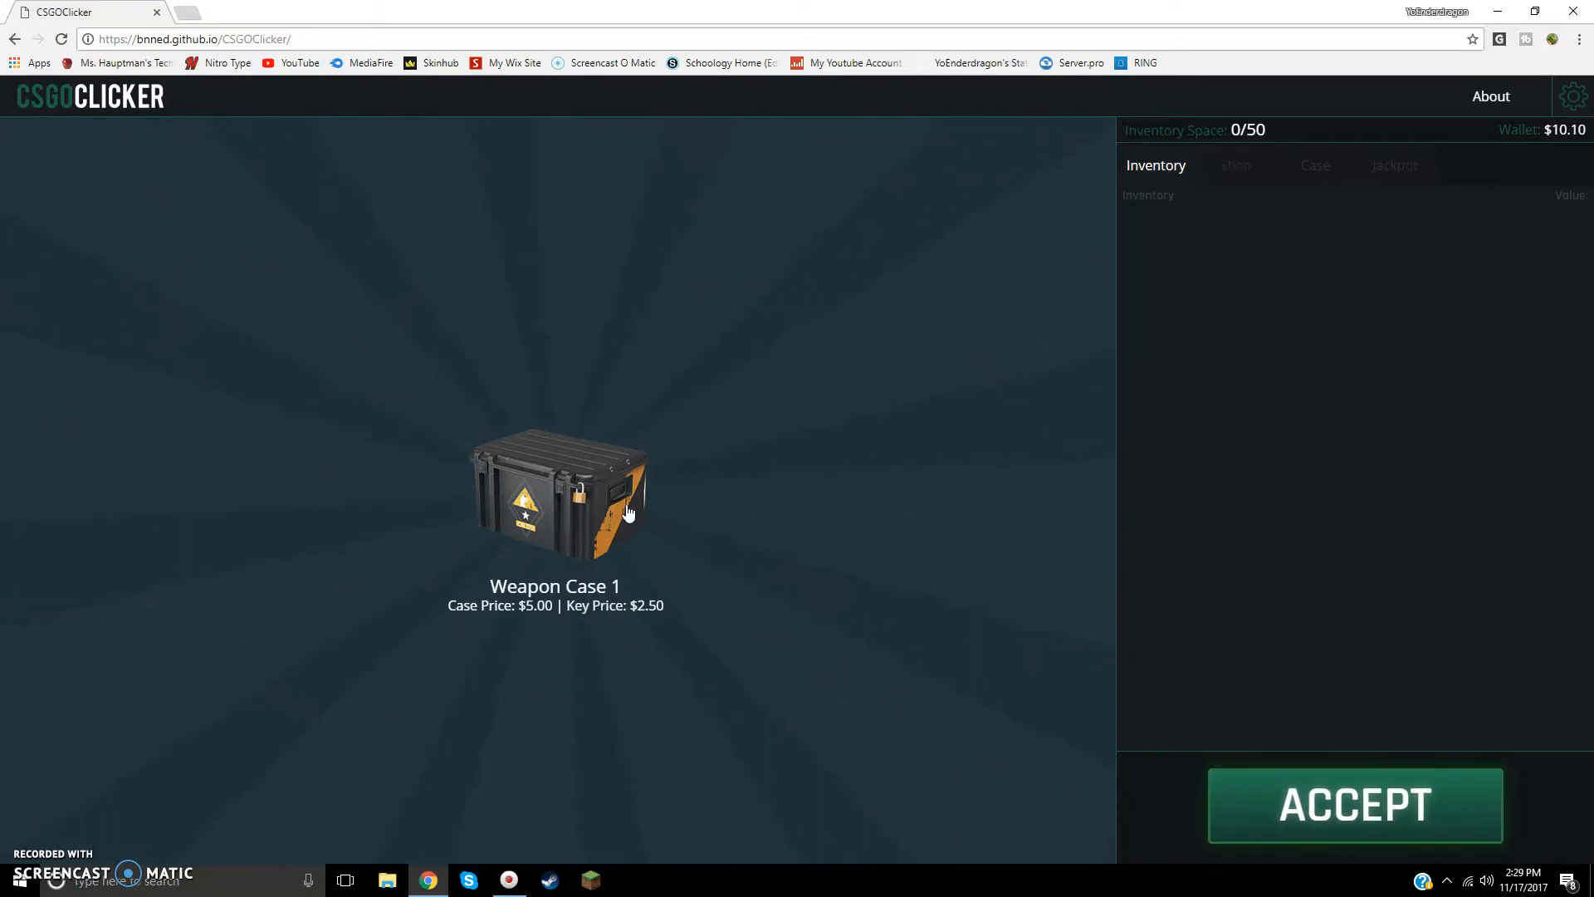
# Step: Unbox a Weapon Case 1 for a $0.78 skin, then click ACCEPT repeatedly for cash
pyautogui.click(555, 494)
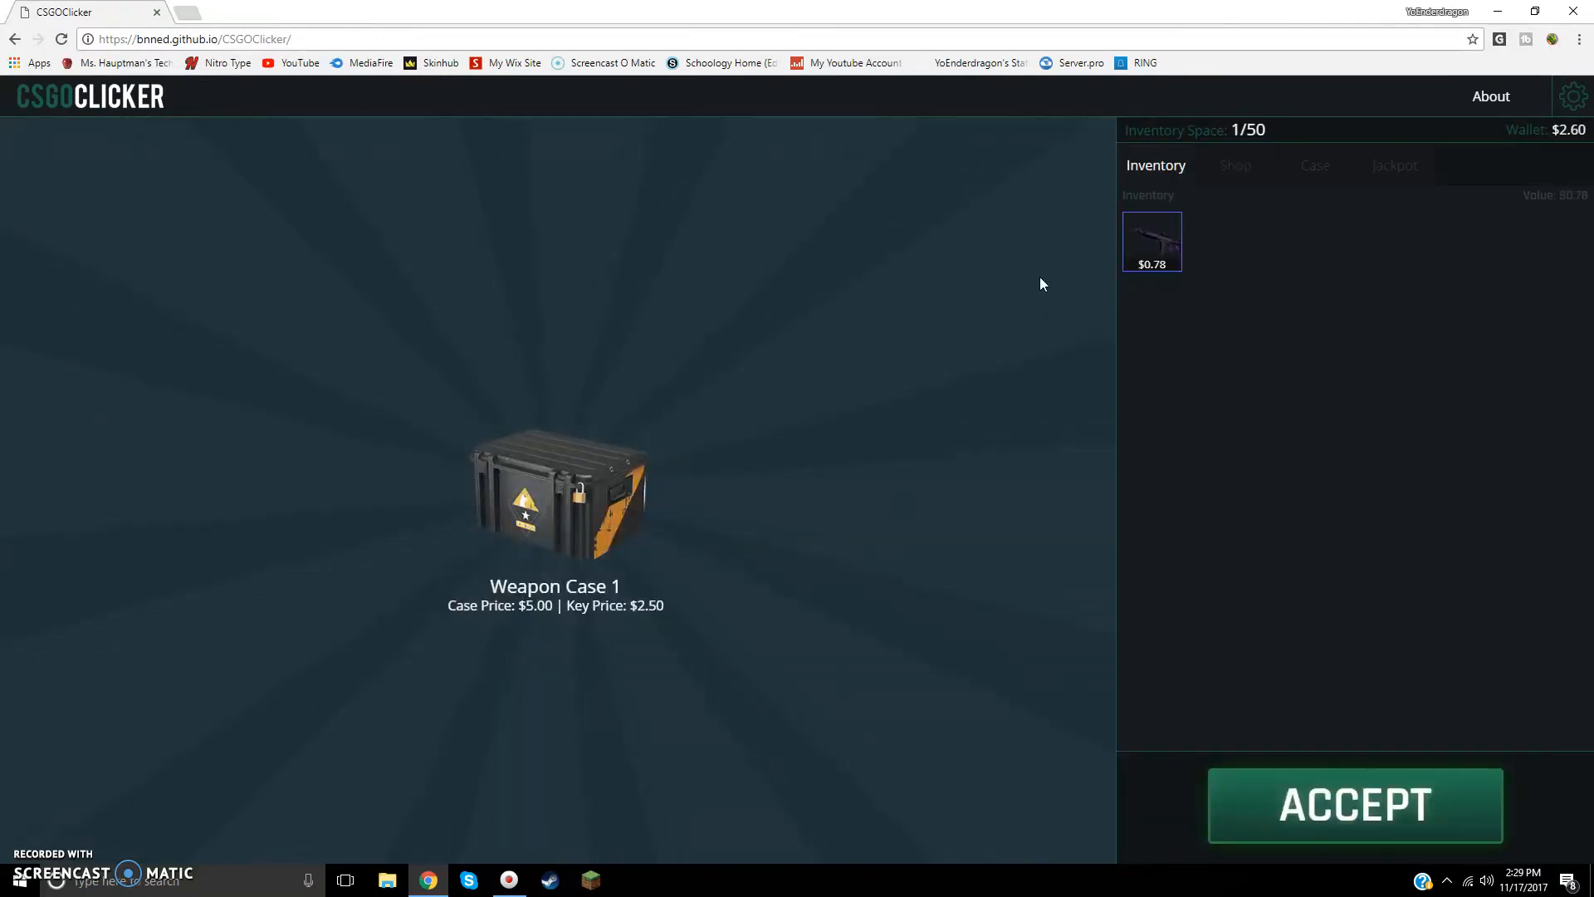
pyautogui.moveTo(639, 534)
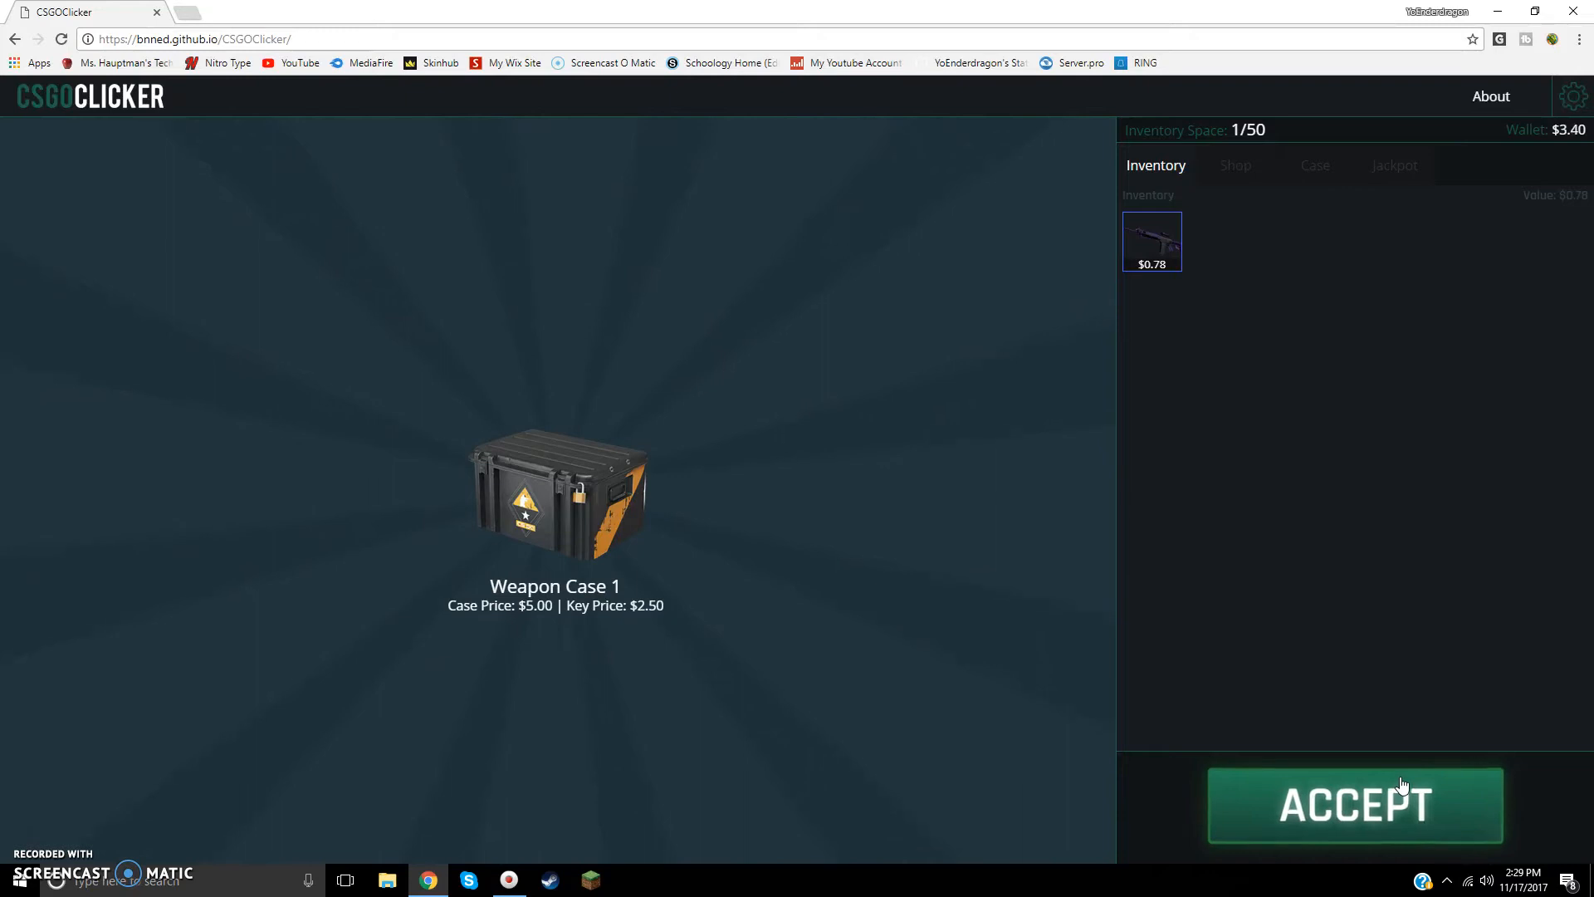
pyautogui.click(1354, 804)
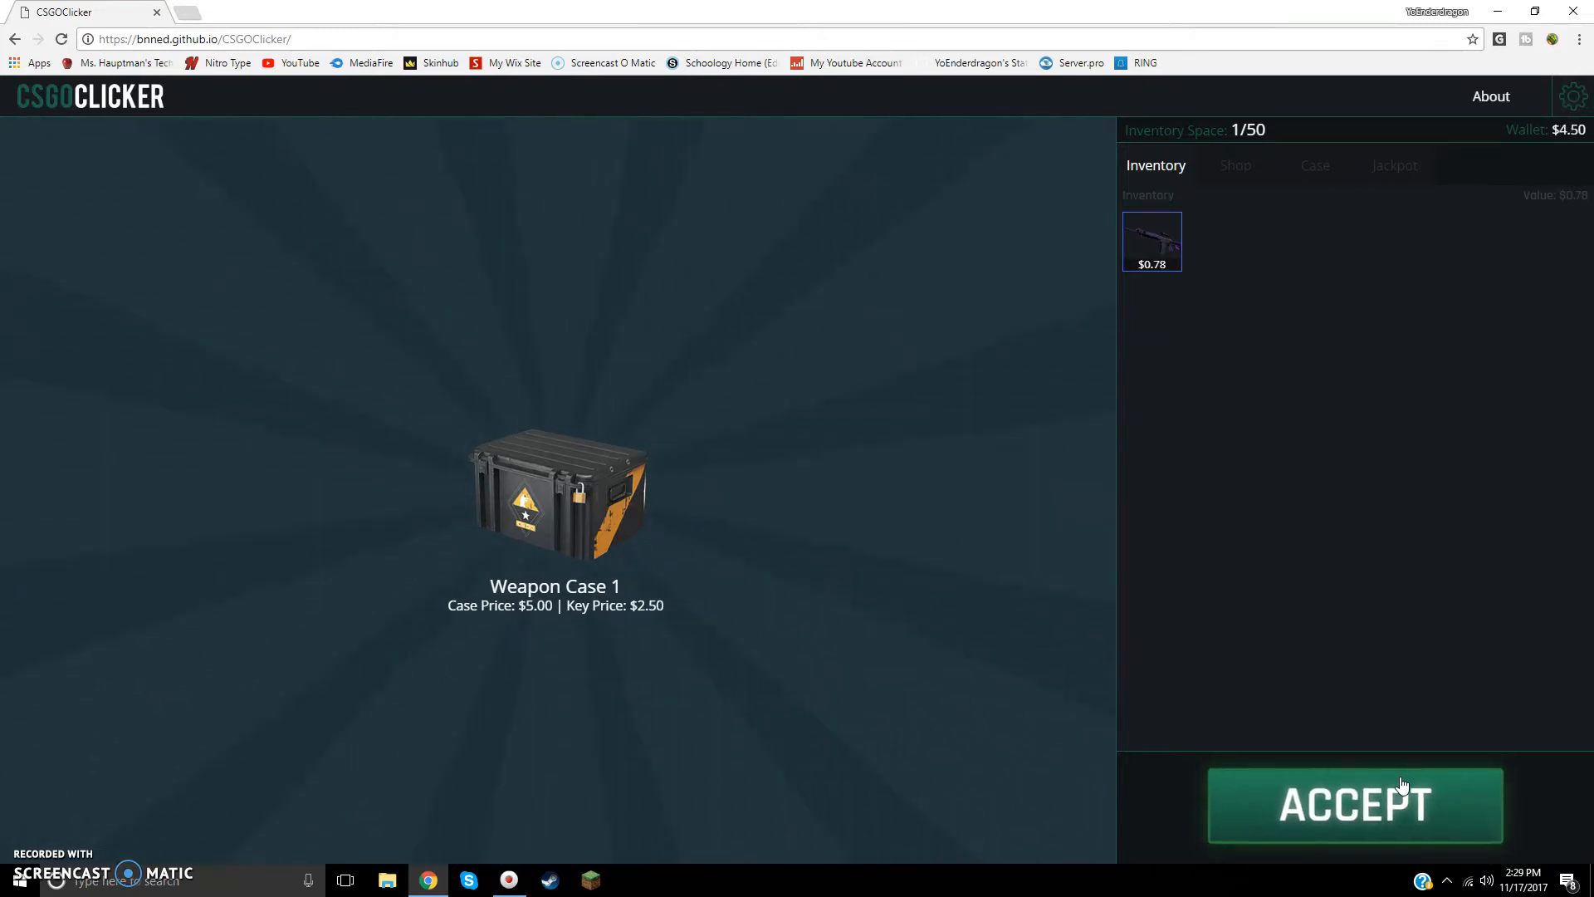
pyautogui.click(1355, 805)
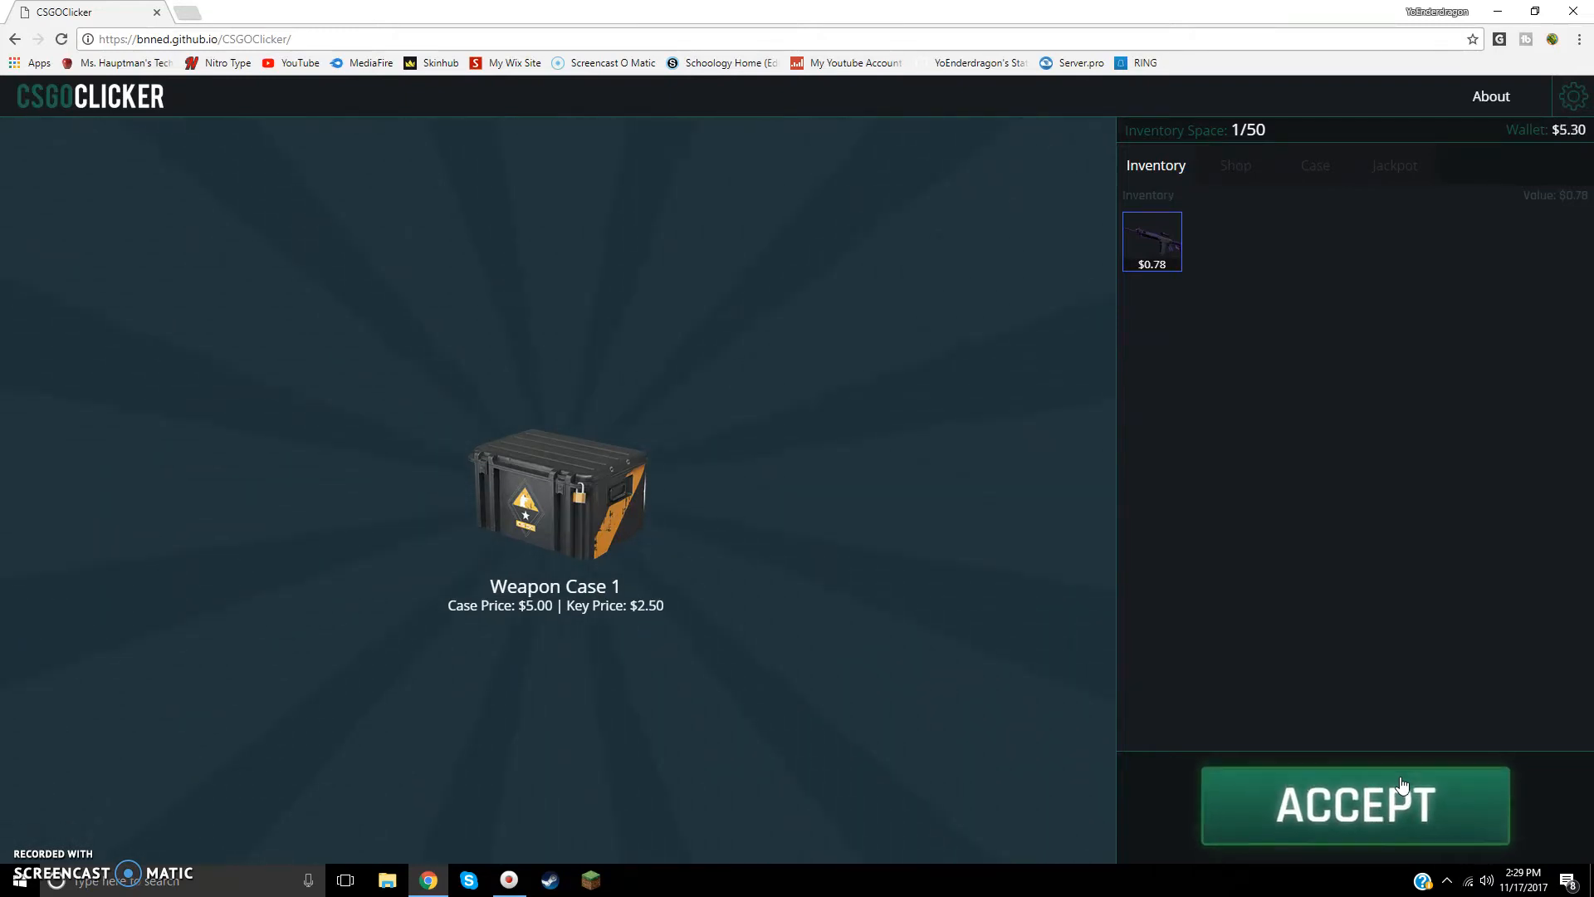
pyautogui.click(1354, 804)
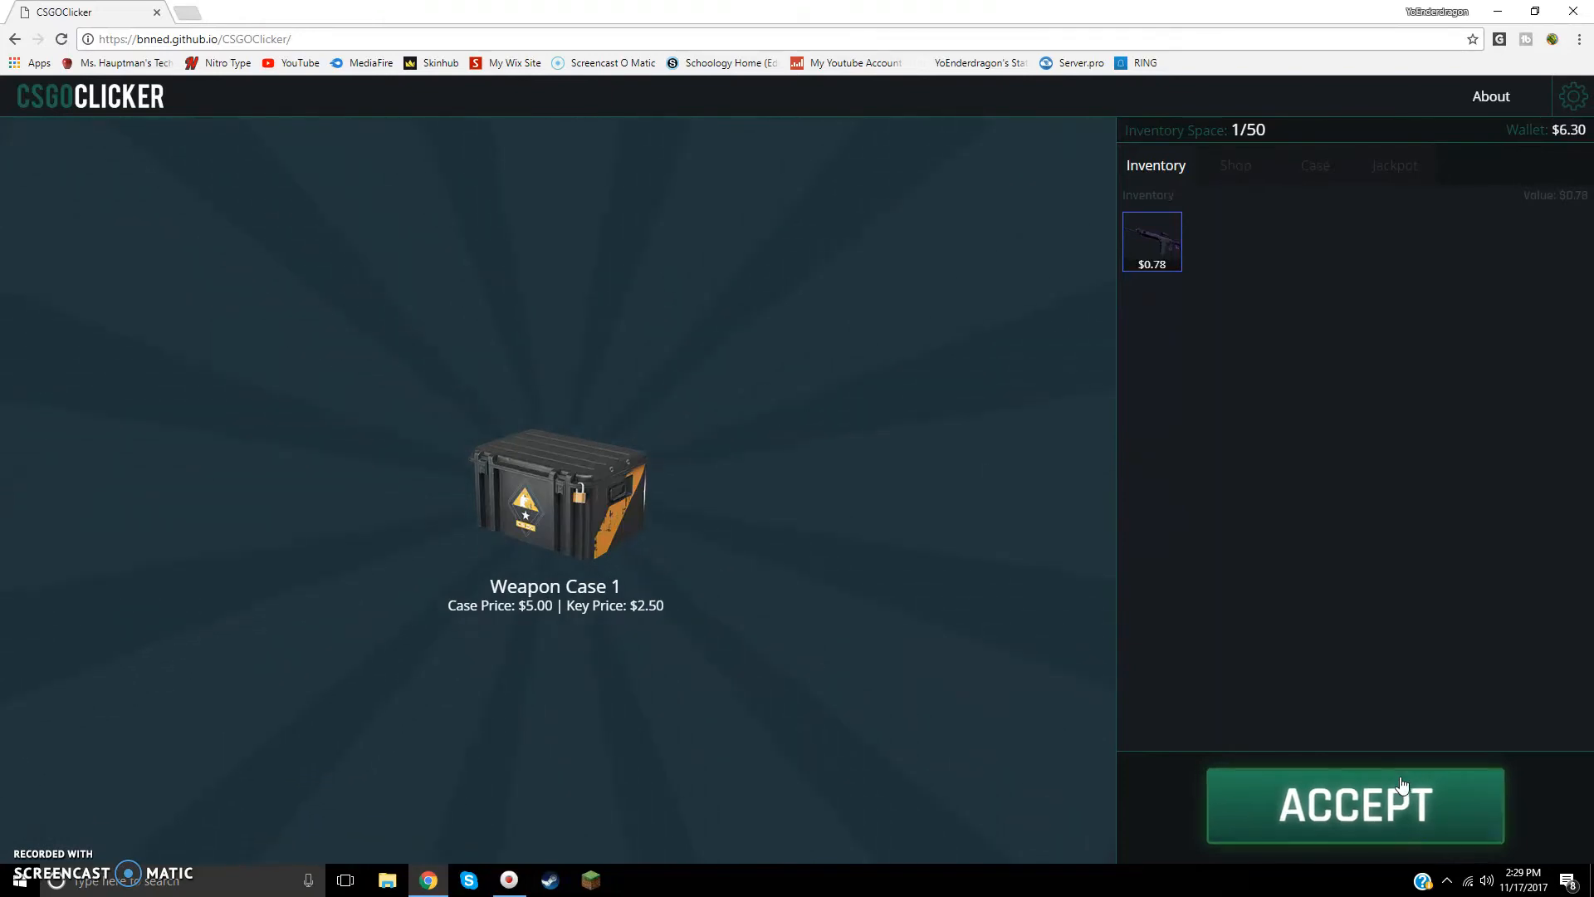
pyautogui.click(1354, 804)
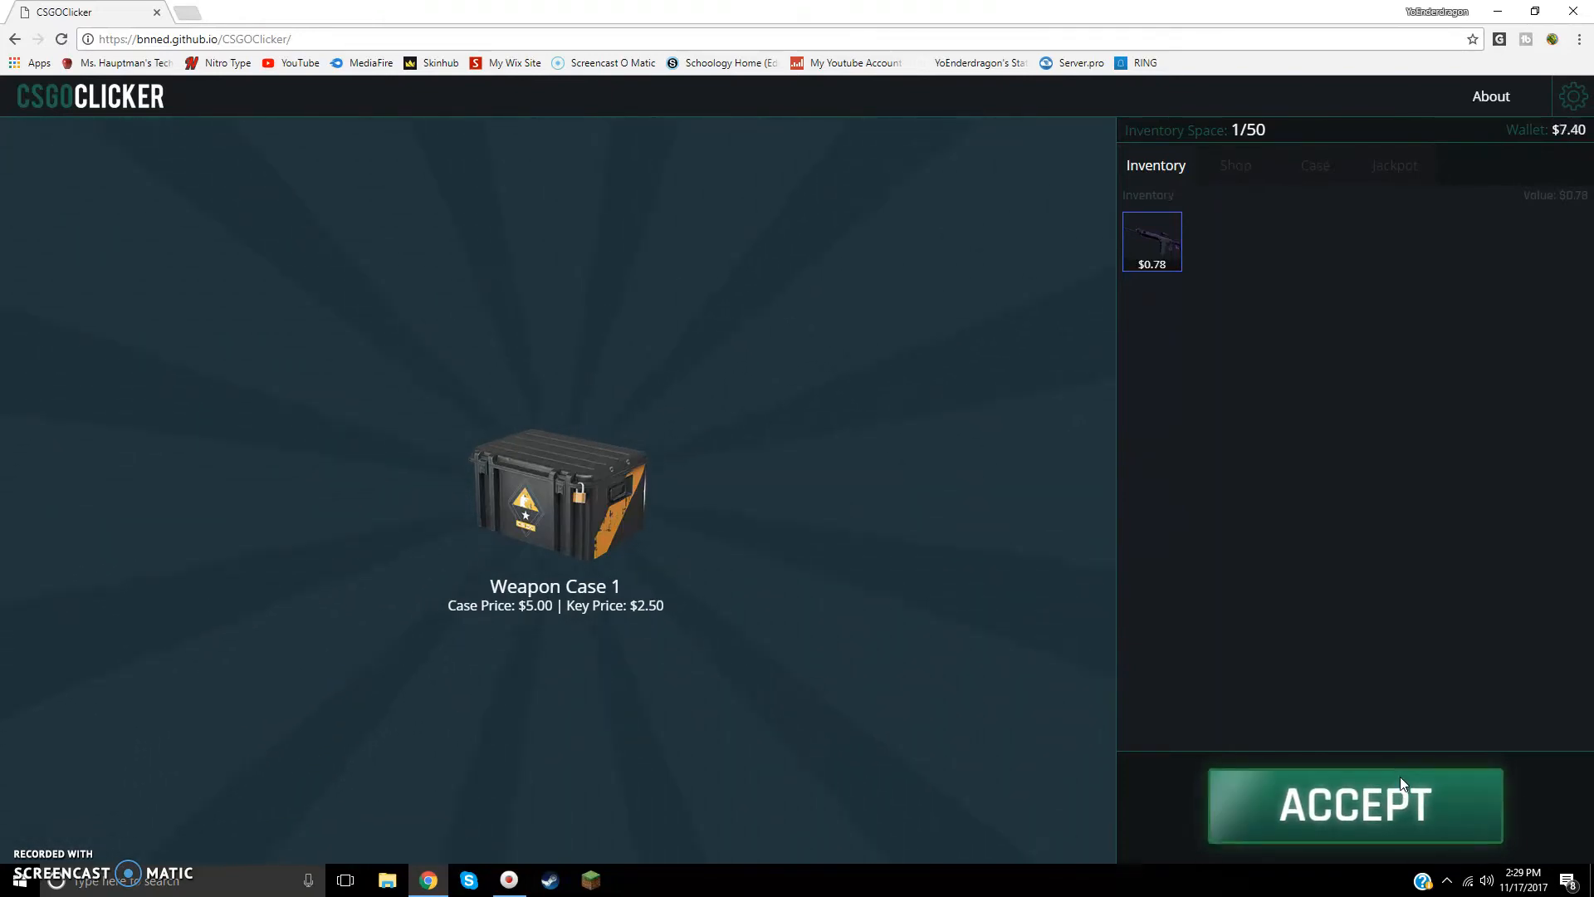
pyautogui.click(1354, 805)
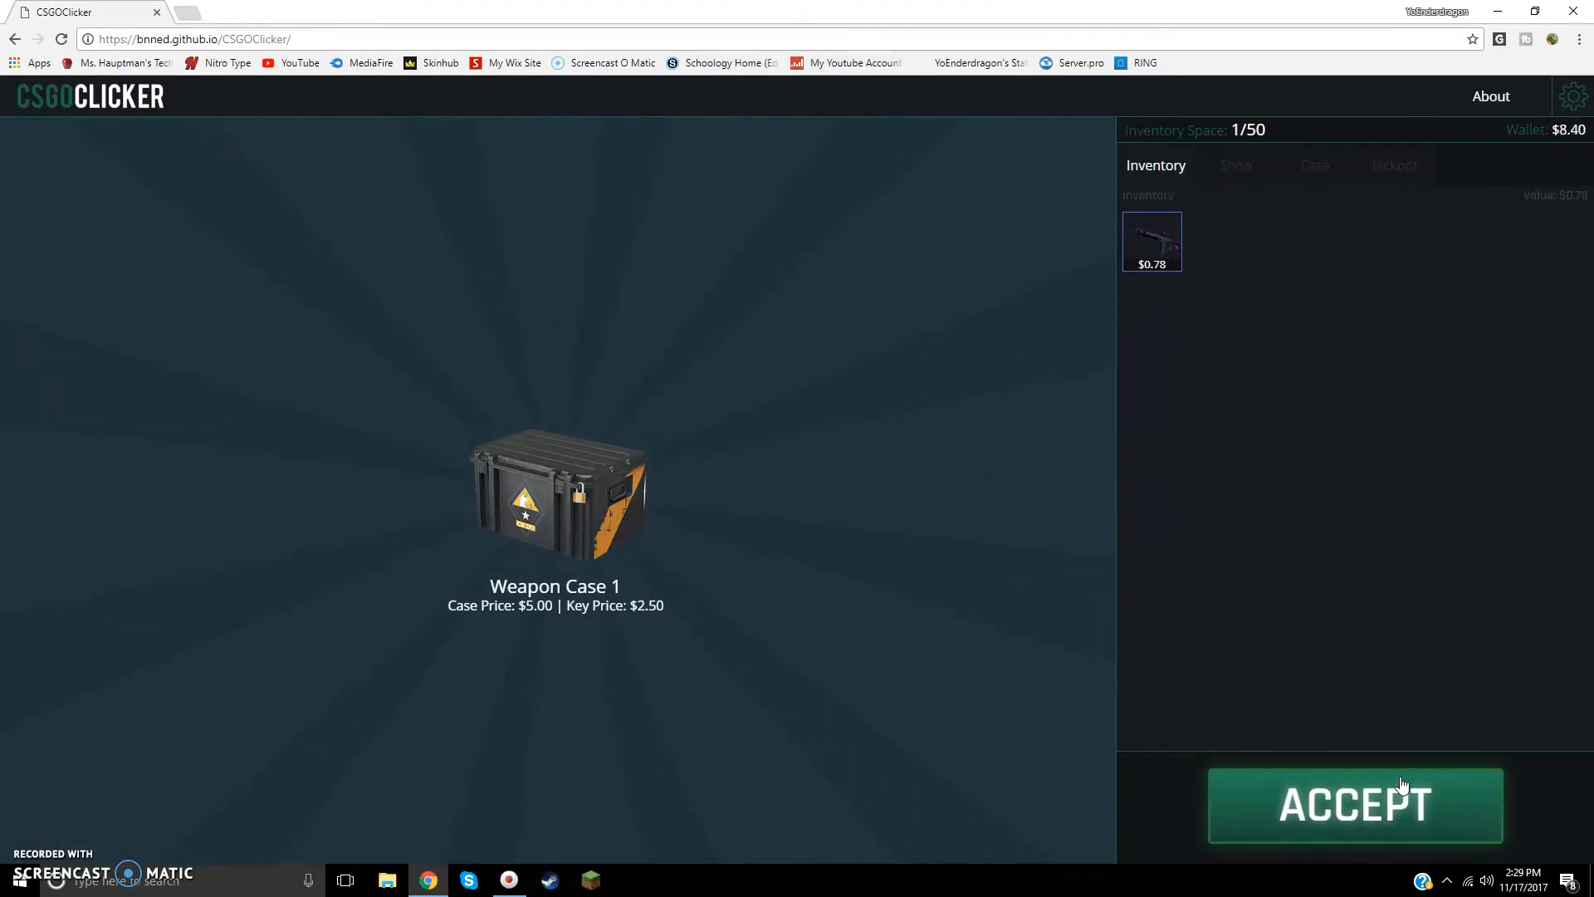
pyautogui.click(1355, 804)
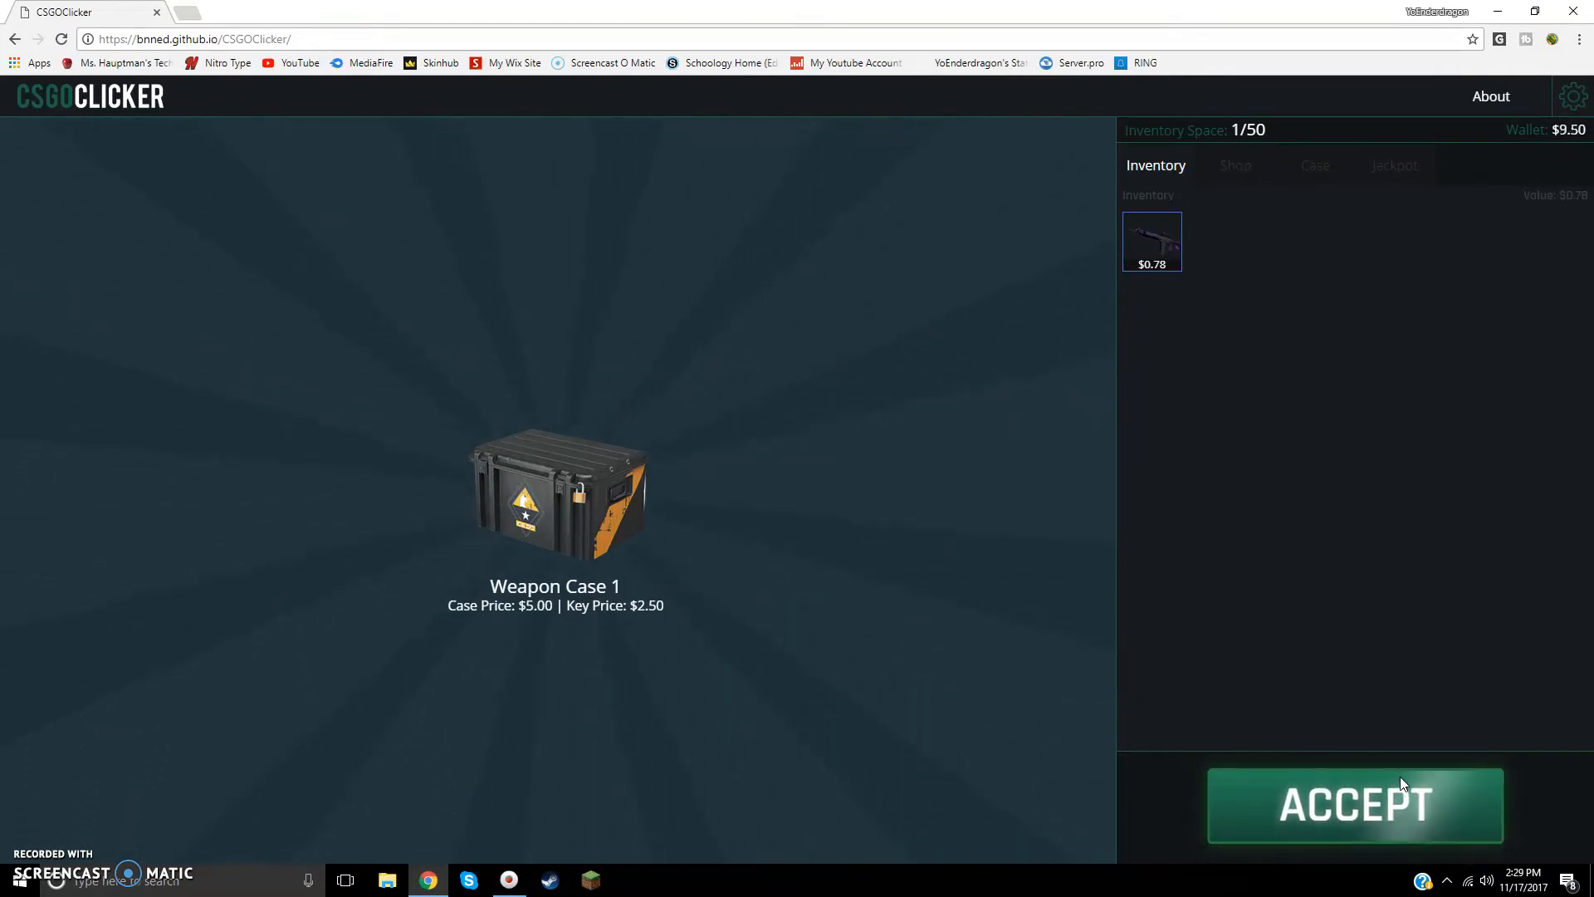
pyautogui.click(1354, 805)
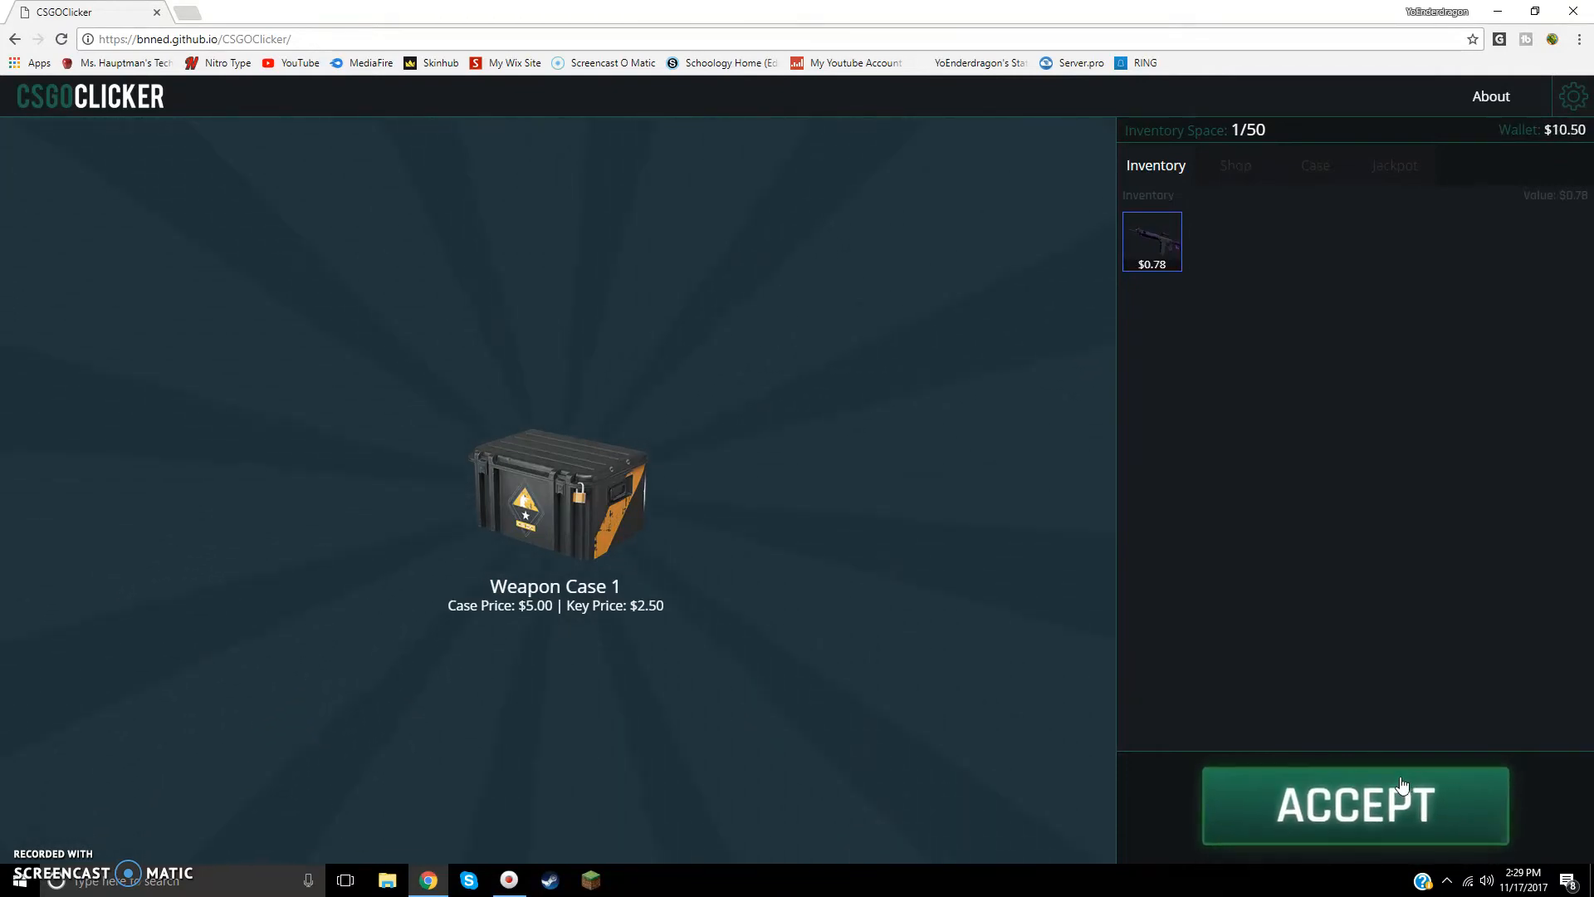
pyautogui.click(1355, 805)
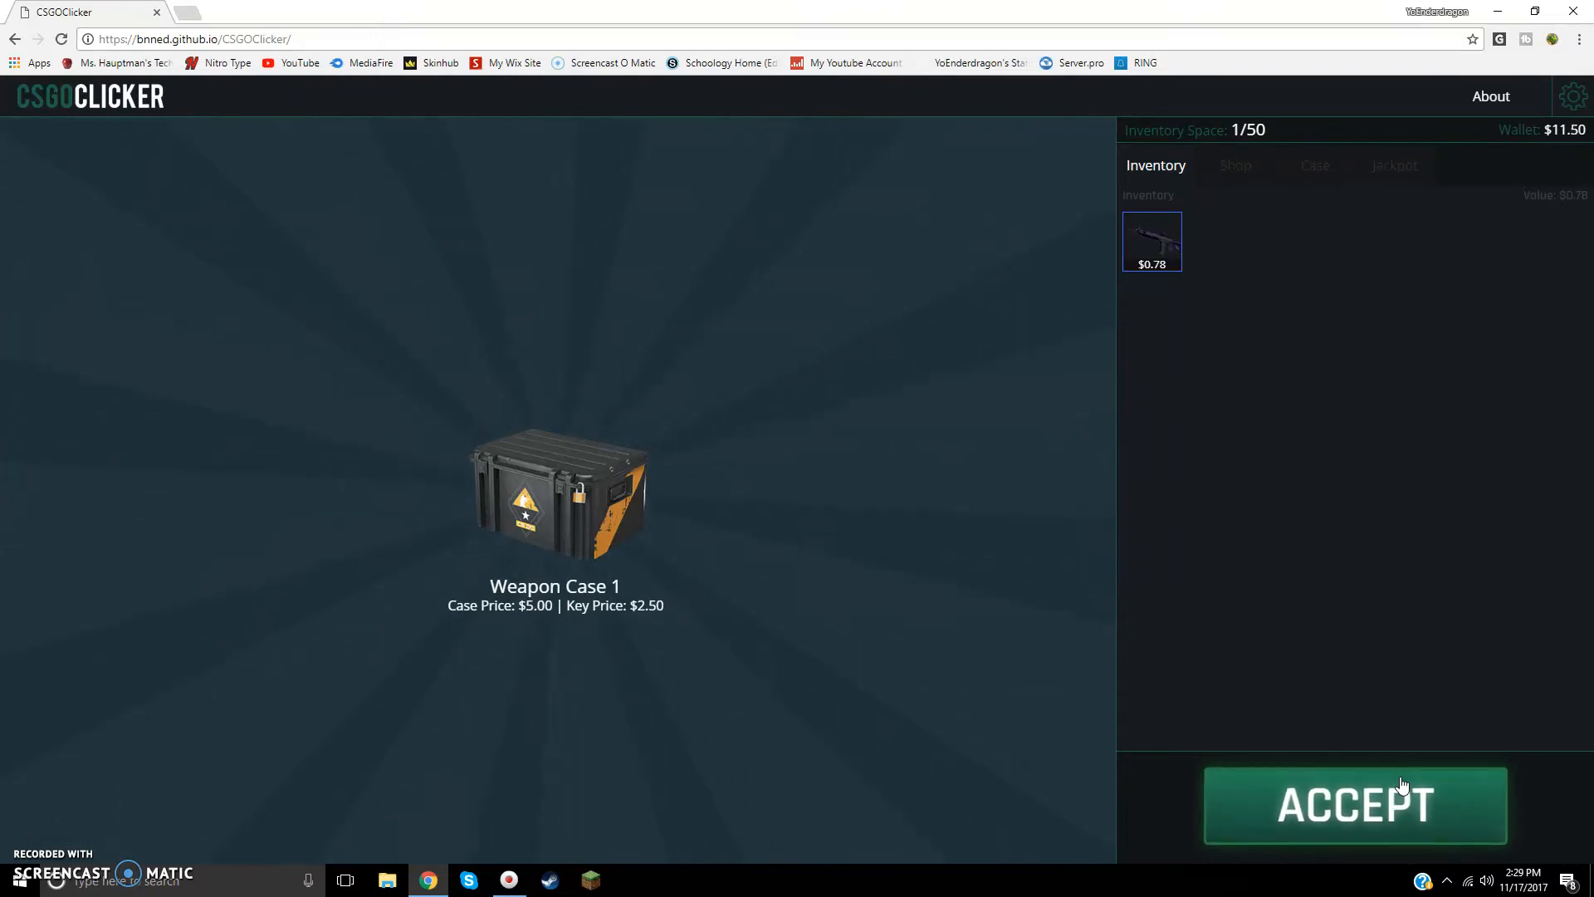
pyautogui.click(1354, 804)
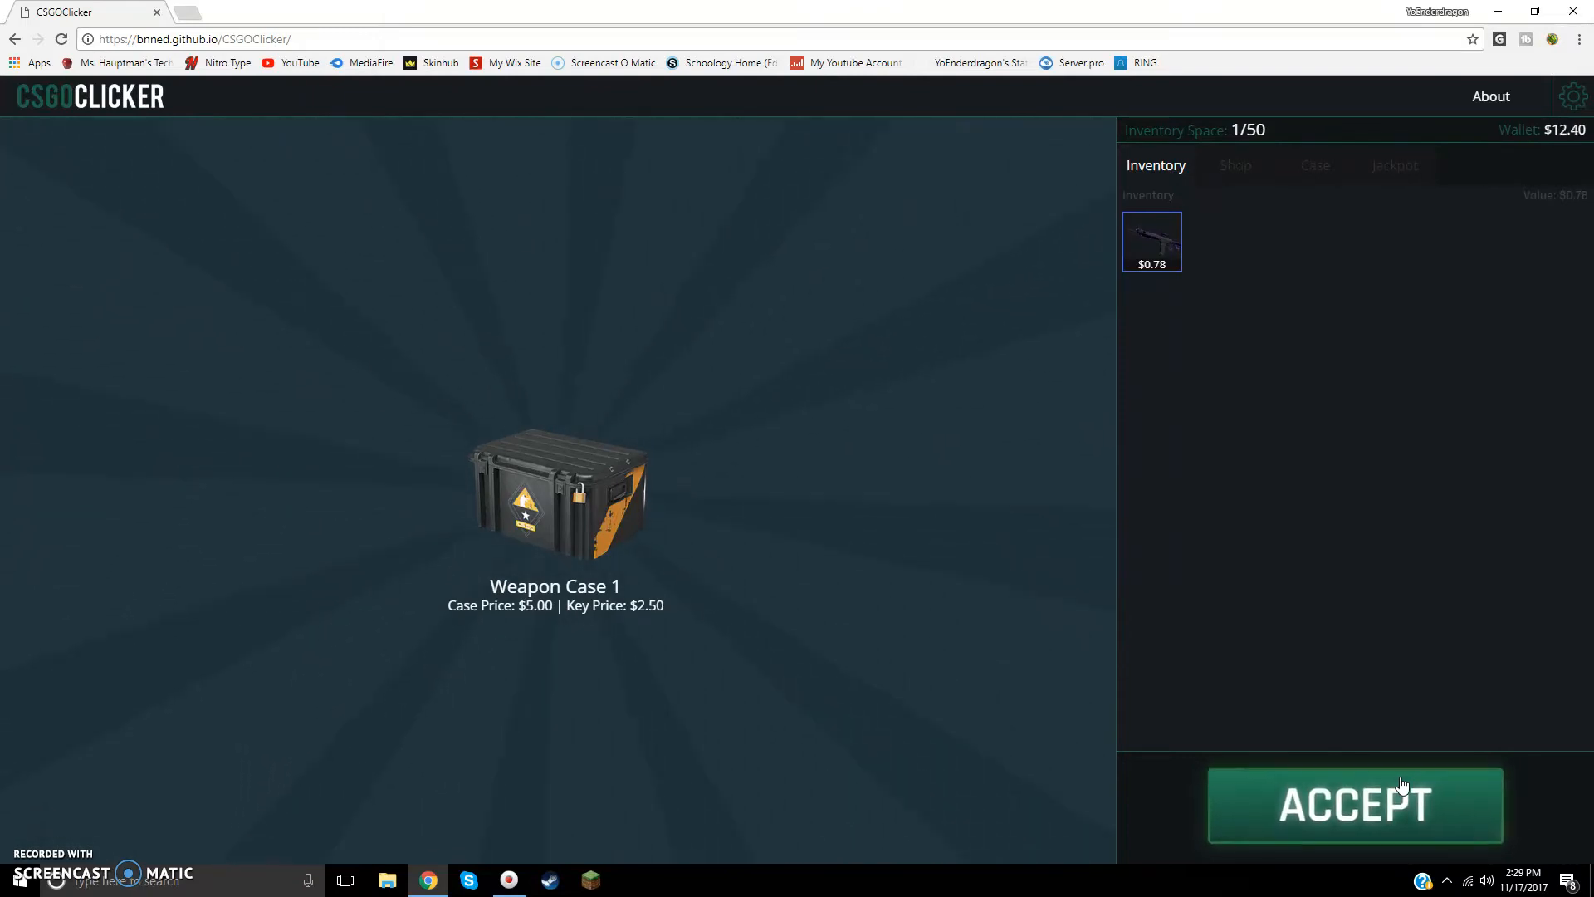
pyautogui.click(1355, 804)
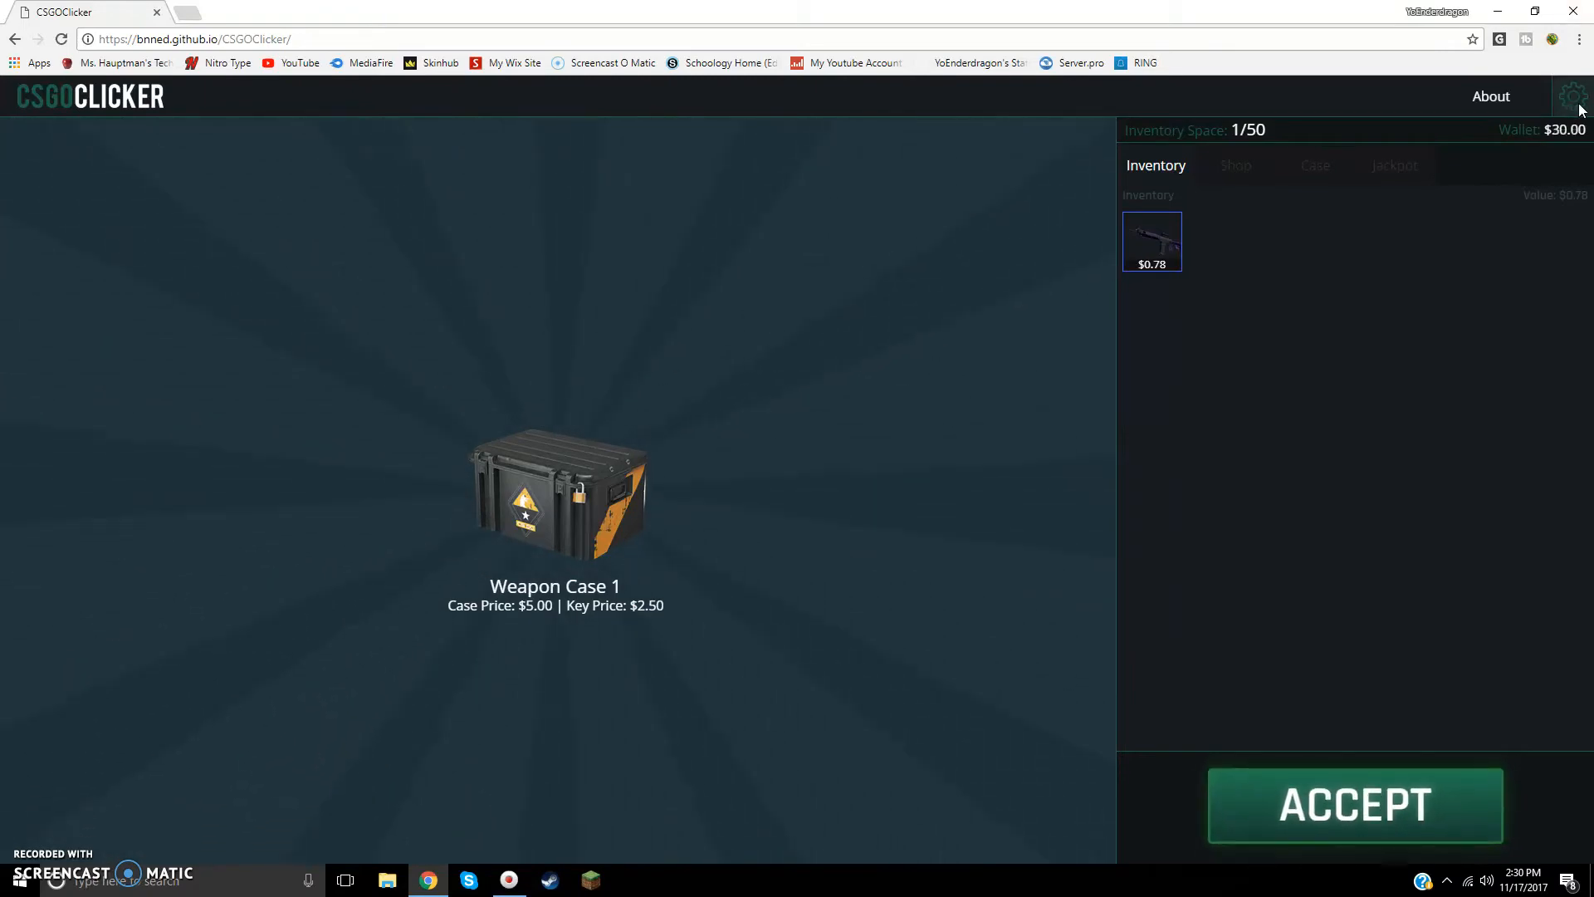
pyautogui.moveTo(696, 504)
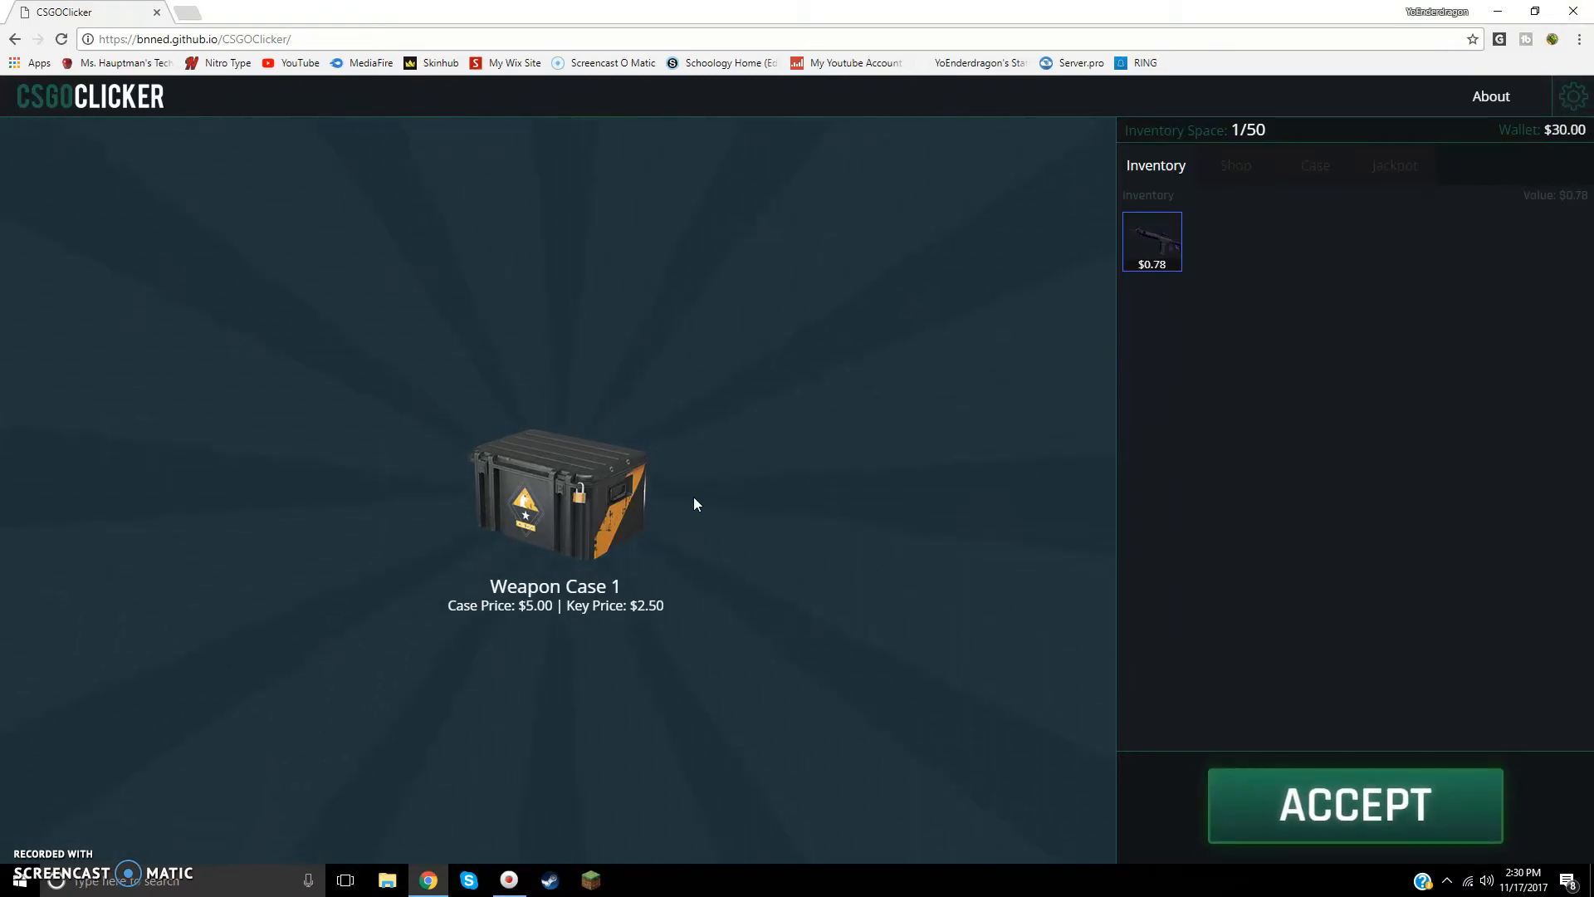
pyautogui.moveTo(590, 518)
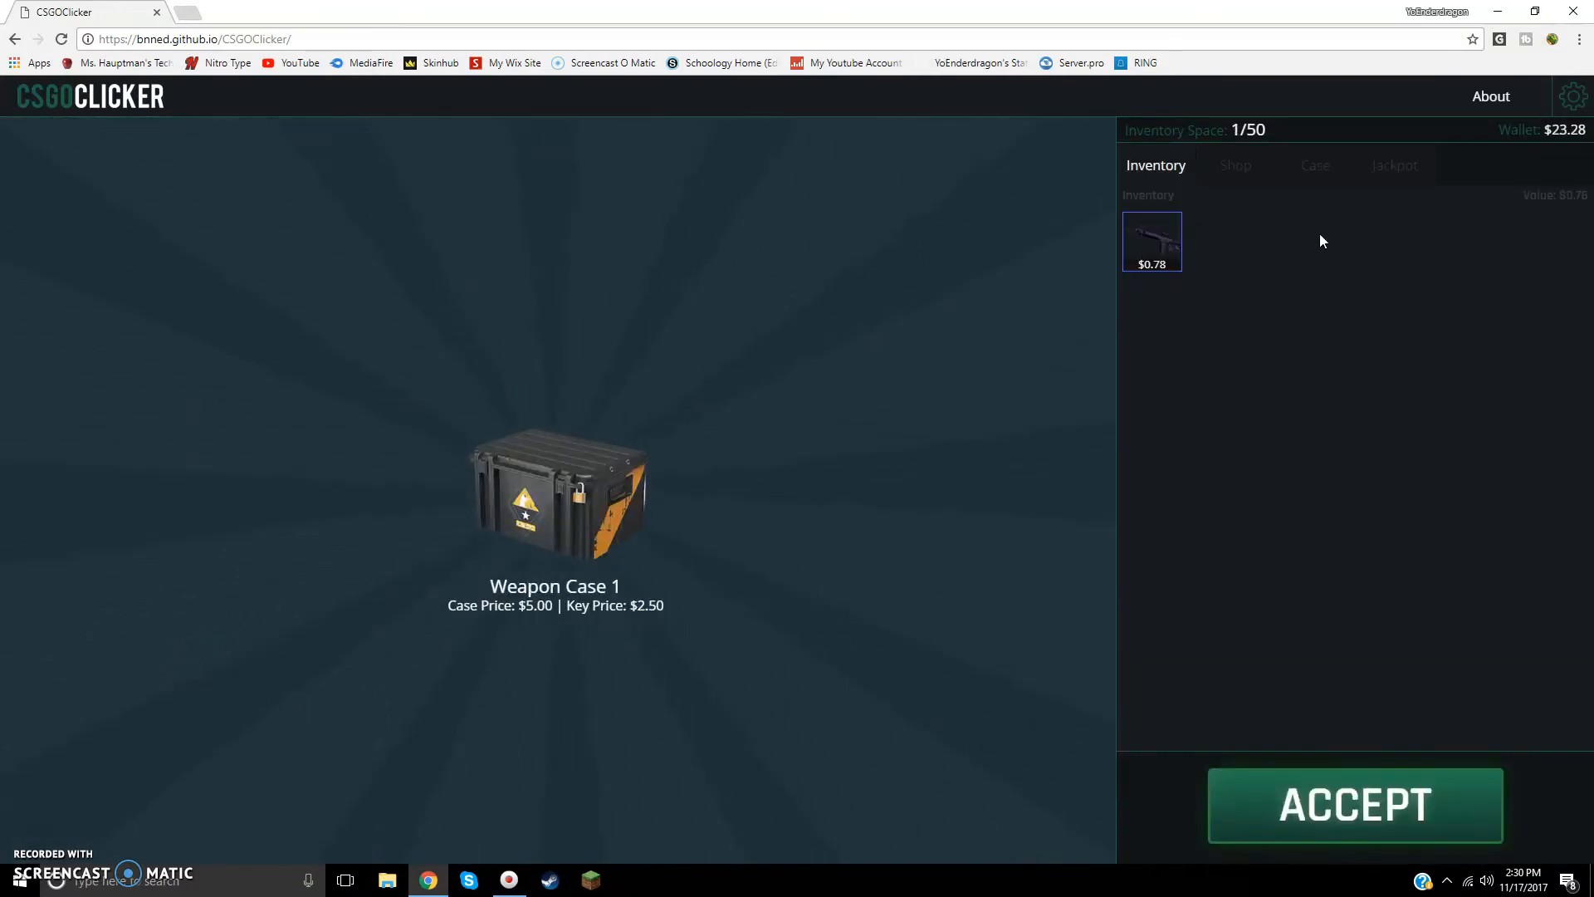
# Step: Unbox Weapon Case 1, dismiss SG 553 | Ultraviolet and AUG | Wings, and sell the $0.62 AUG
pyautogui.click(1354, 805)
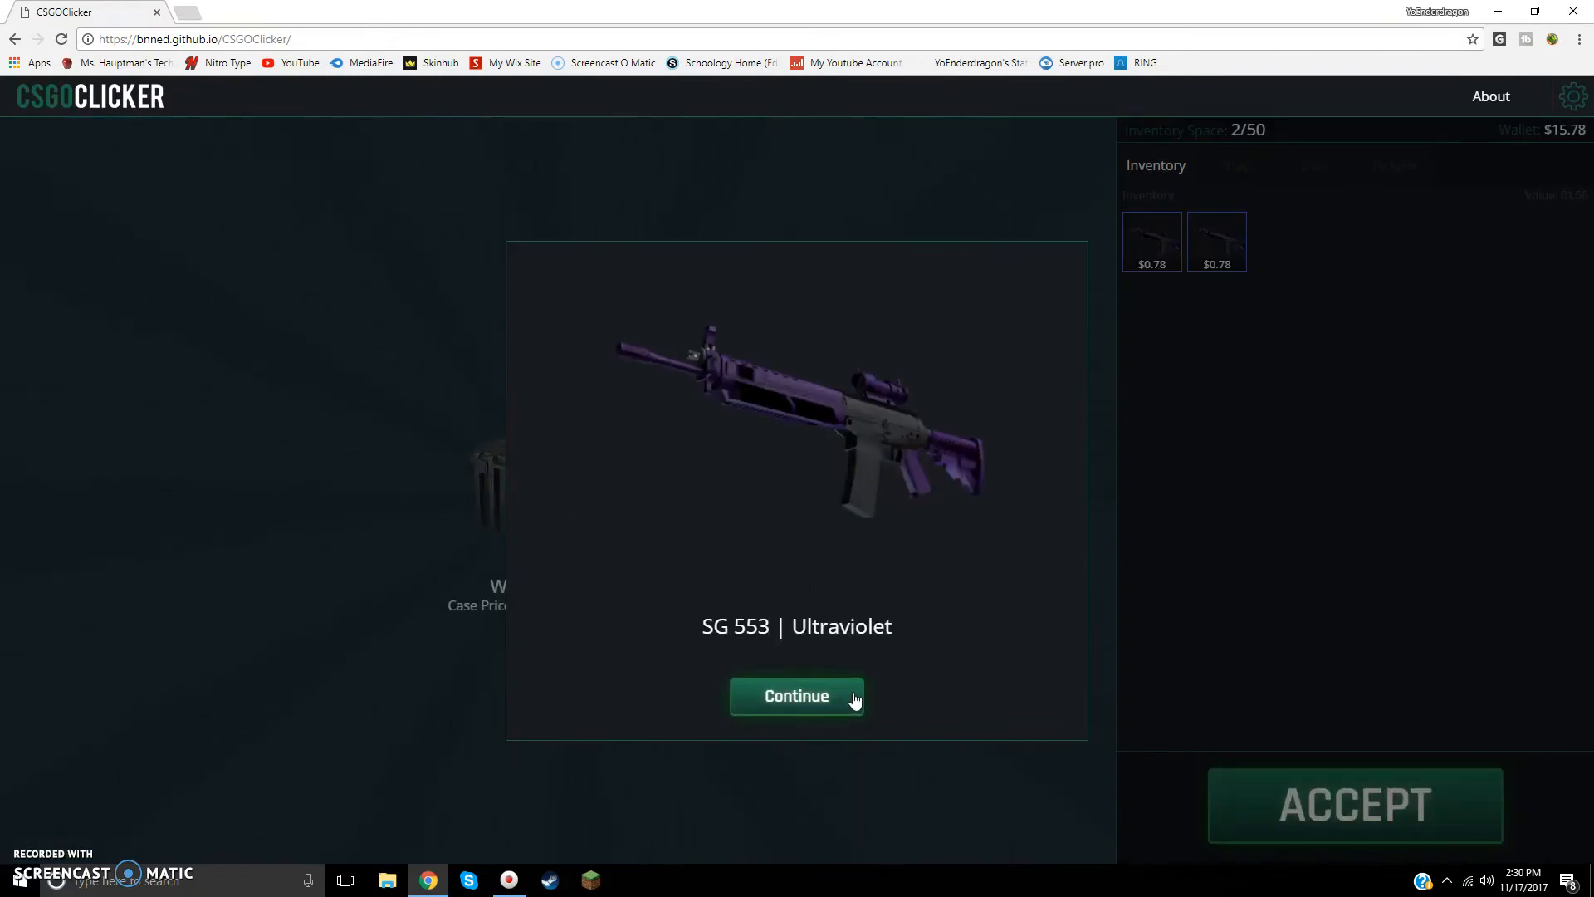
pyautogui.click(796, 696)
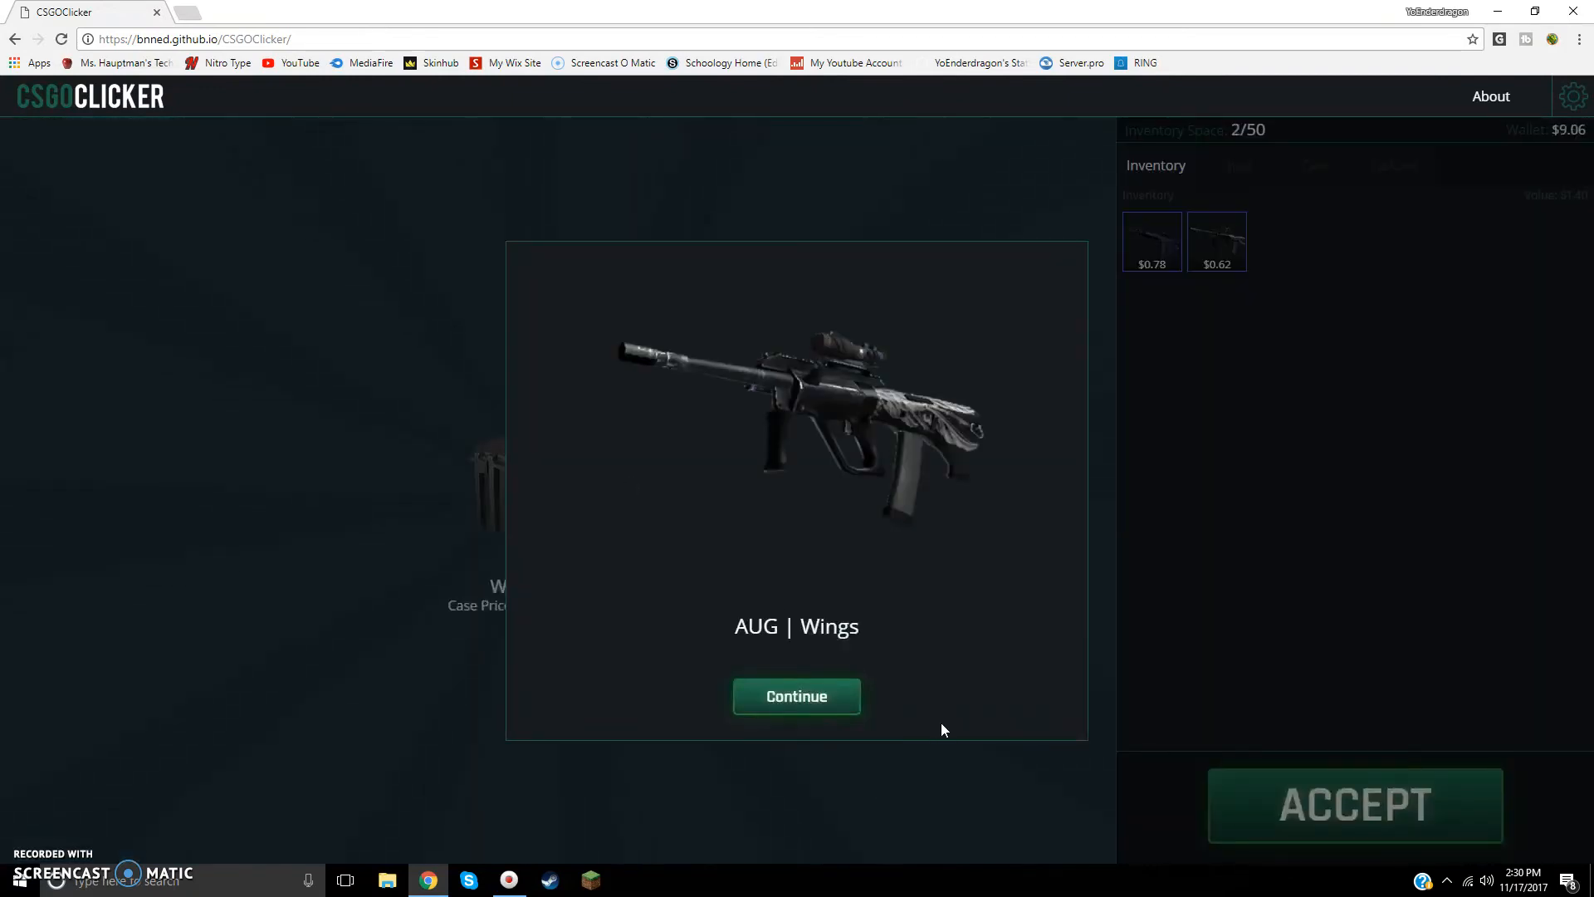
pyautogui.click(796, 696)
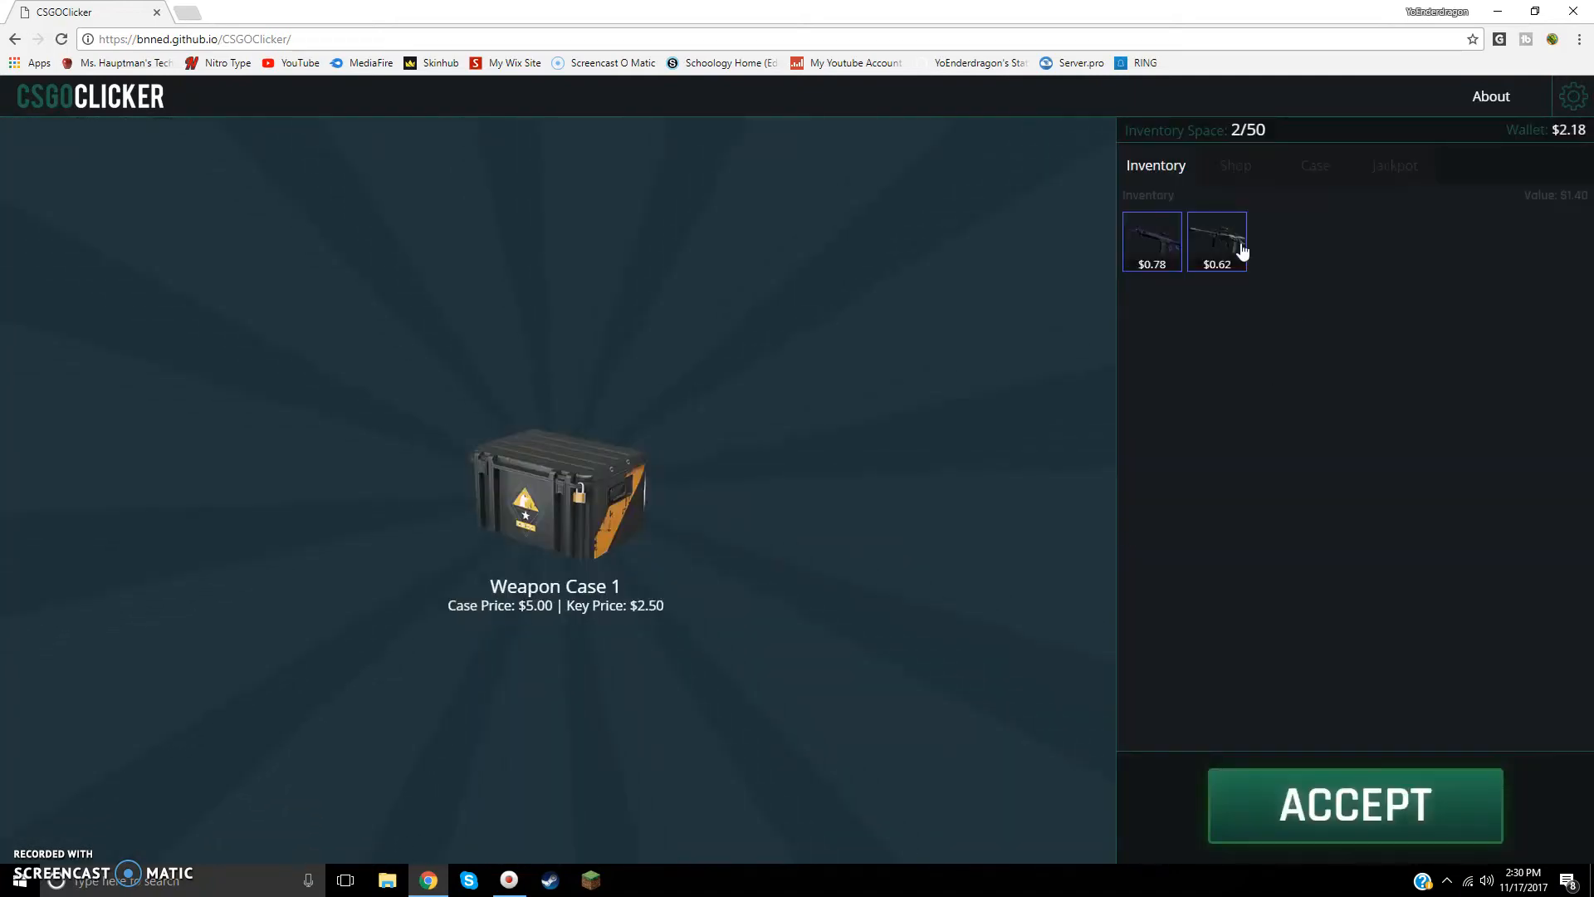
pyautogui.click(1216, 241)
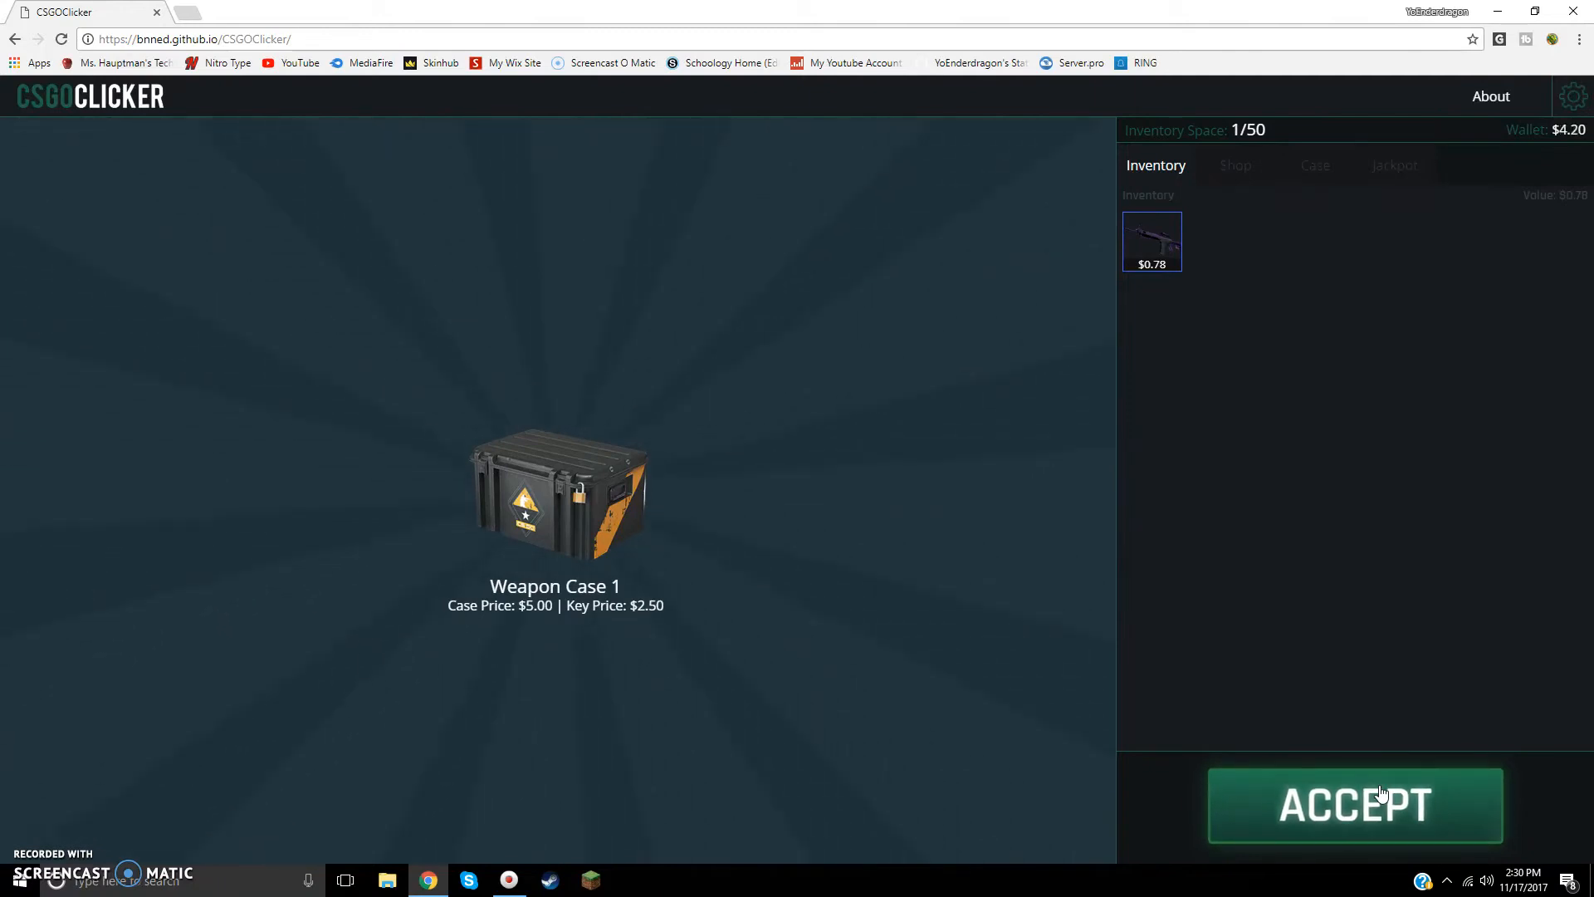
# Step: Earn cash, unbox another AUG | Wings, and rebuild the wallet to $5.20
pyautogui.click(1355, 804)
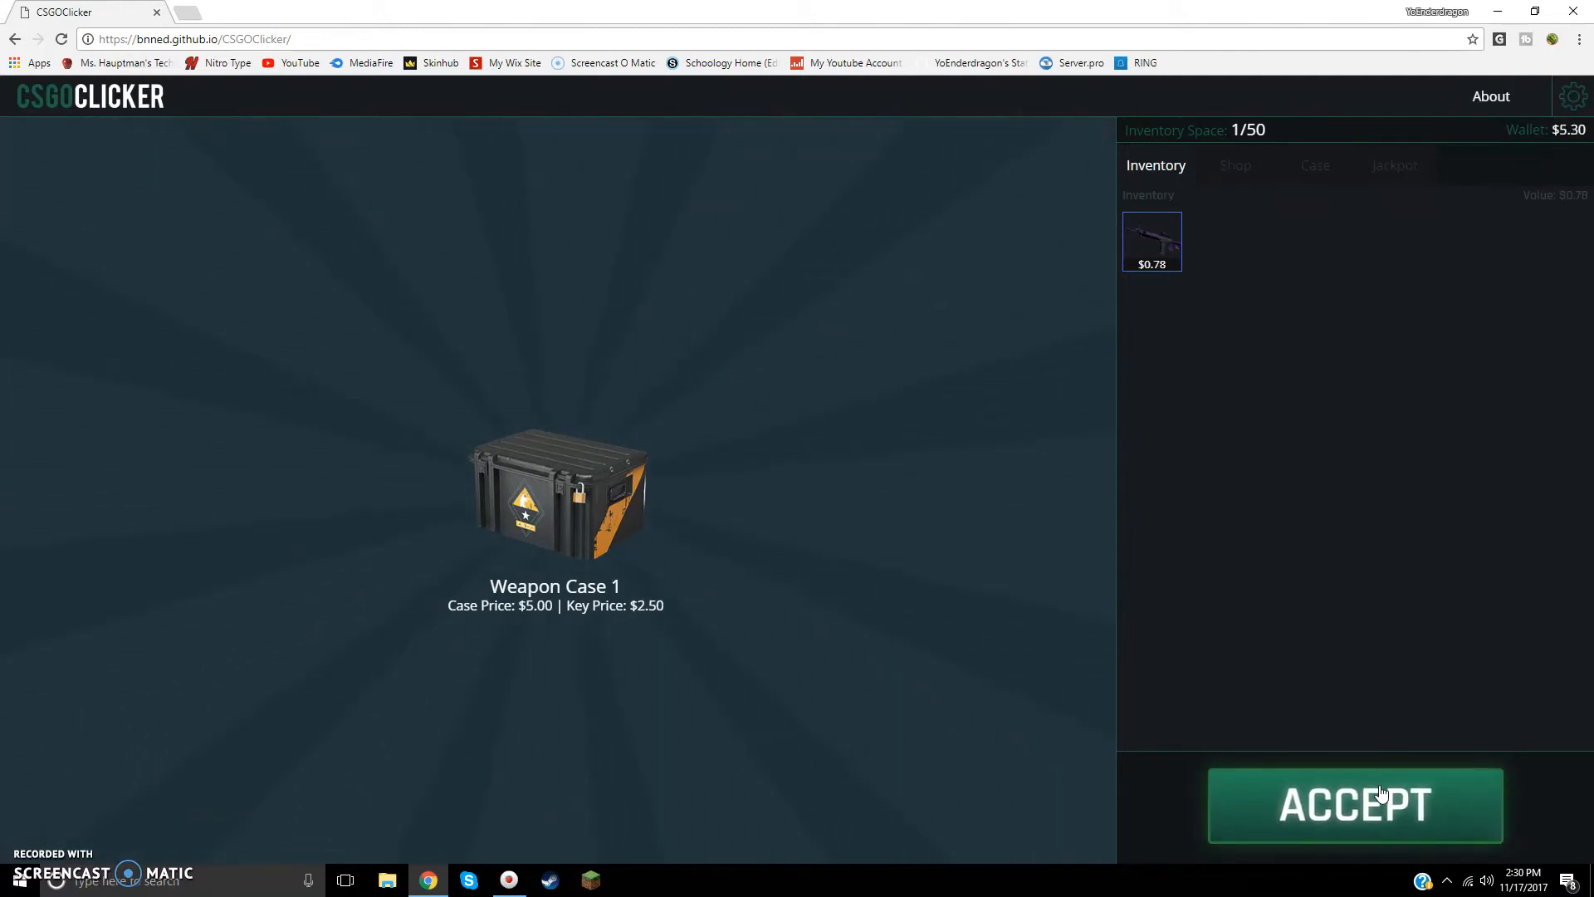
pyautogui.click(1355, 804)
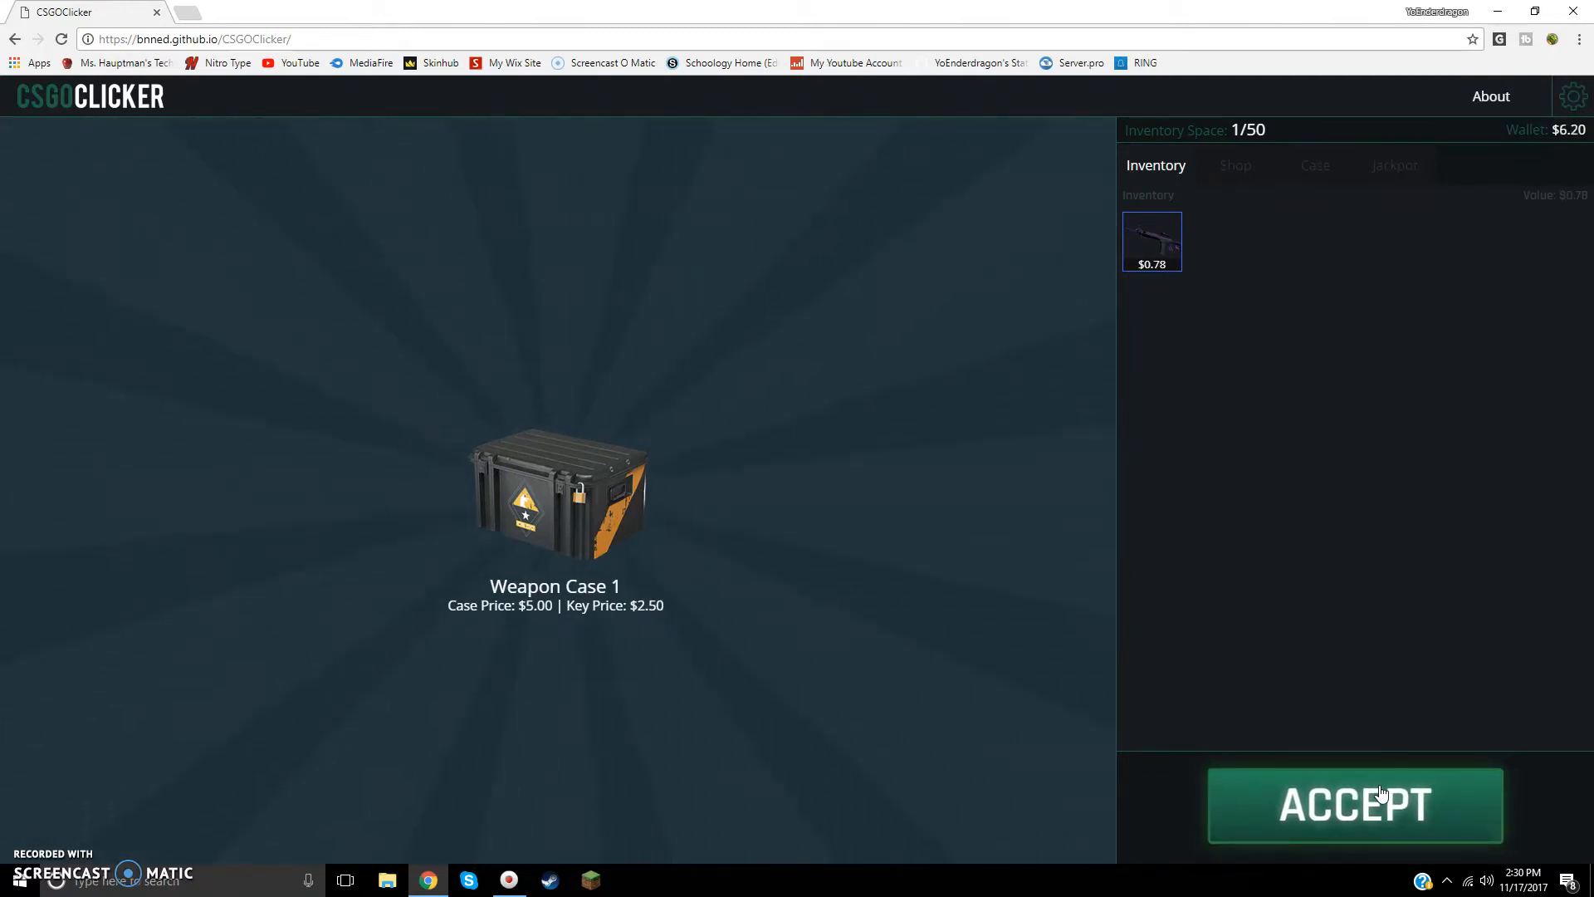
pyautogui.click(1355, 804)
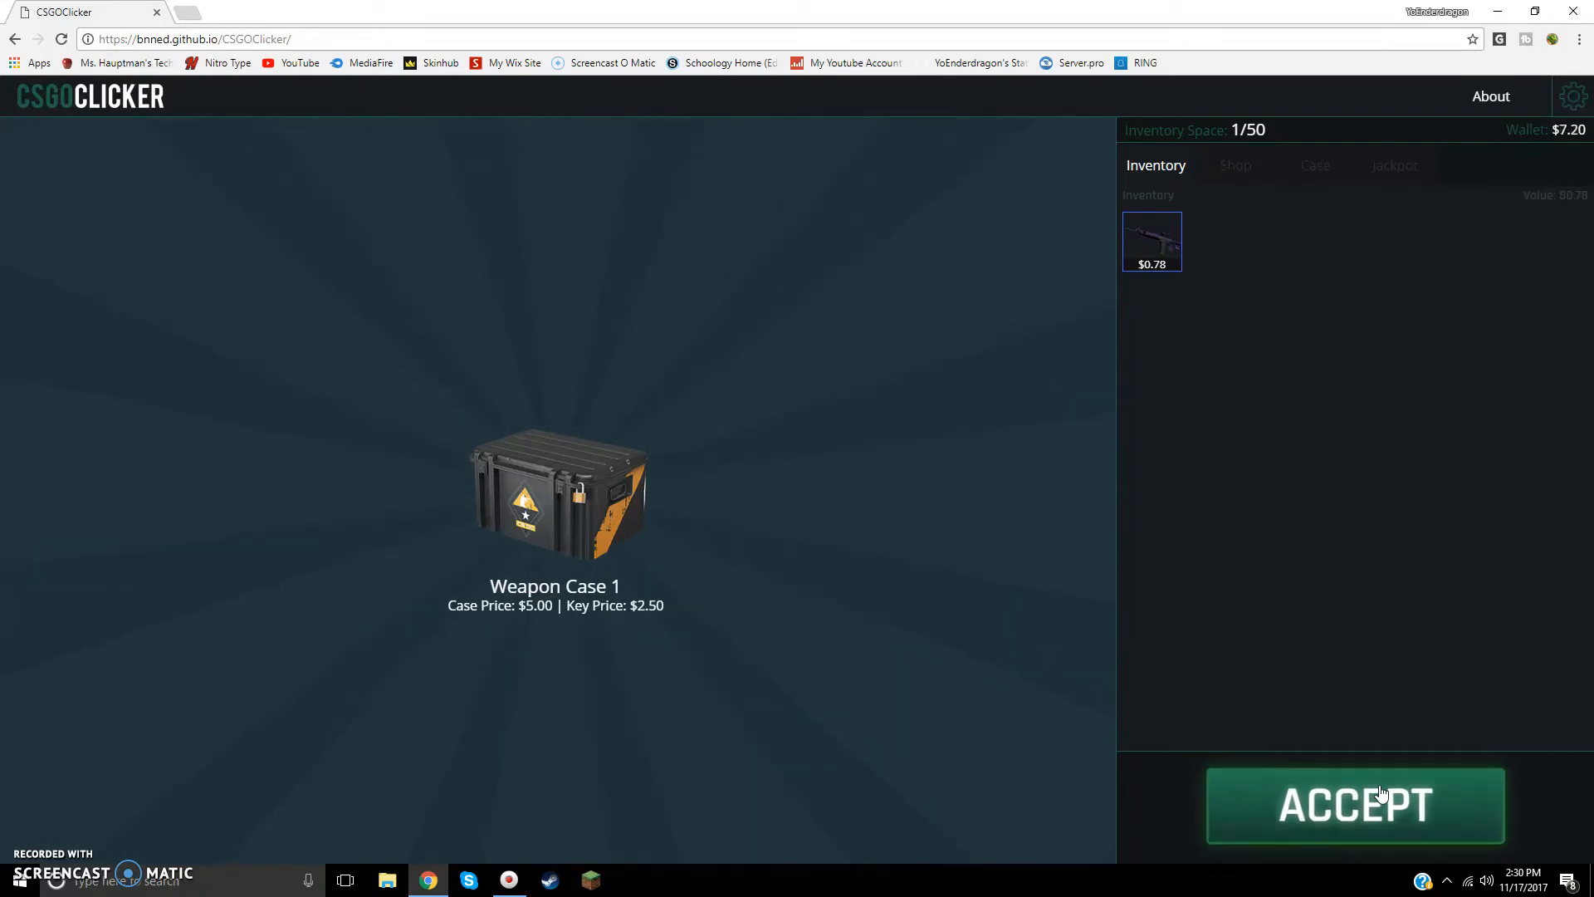
pyautogui.click(1354, 805)
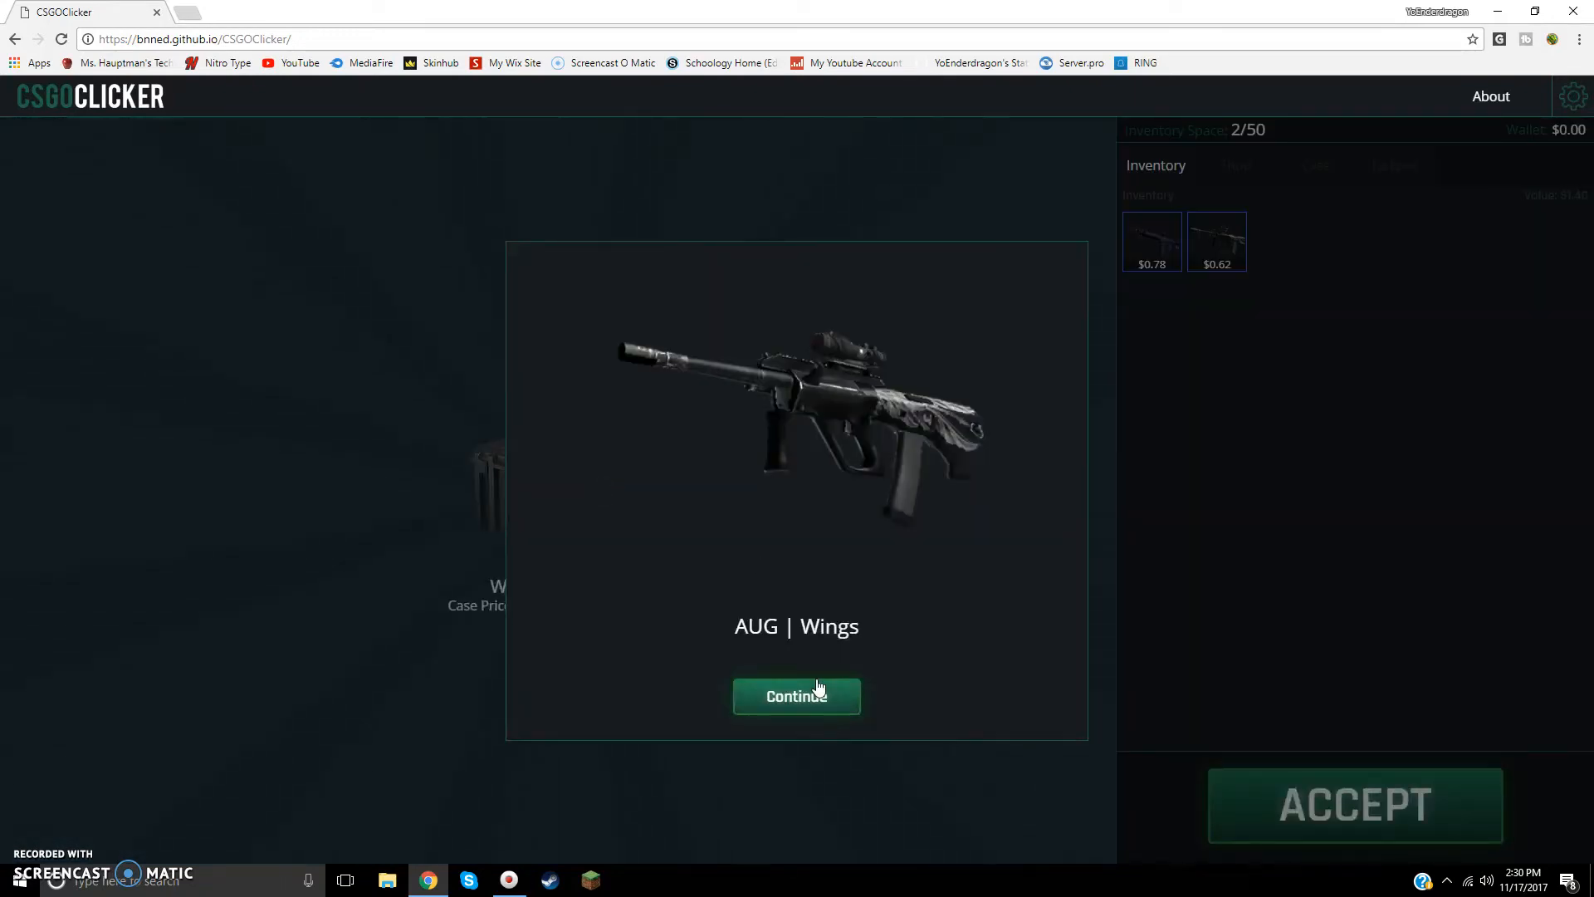
pyautogui.click(797, 696)
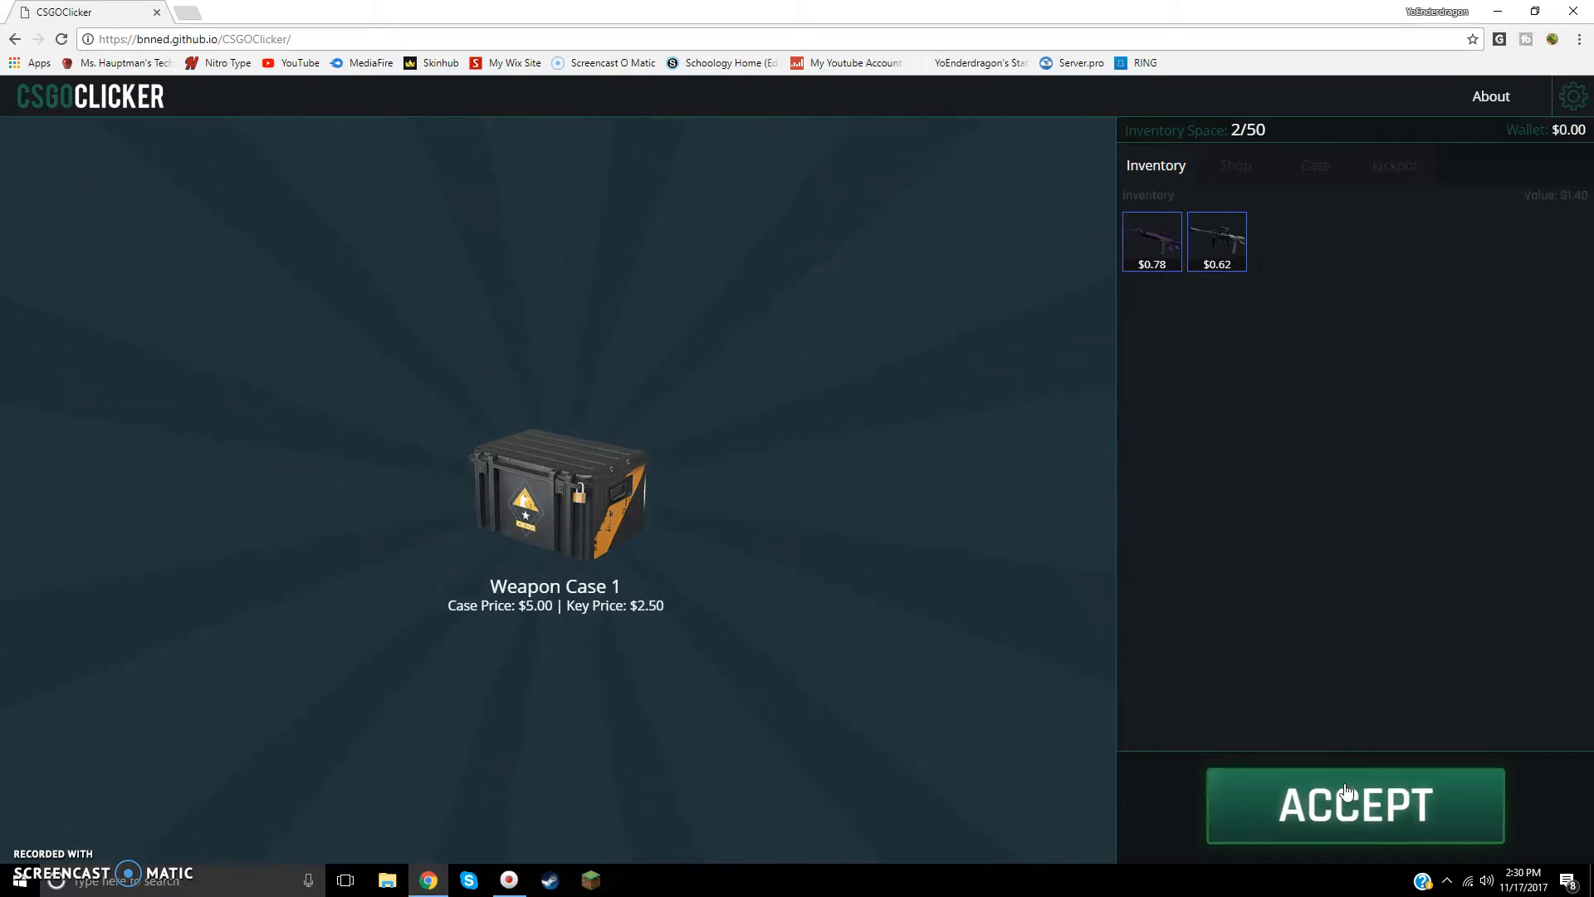
pyautogui.click(1354, 805)
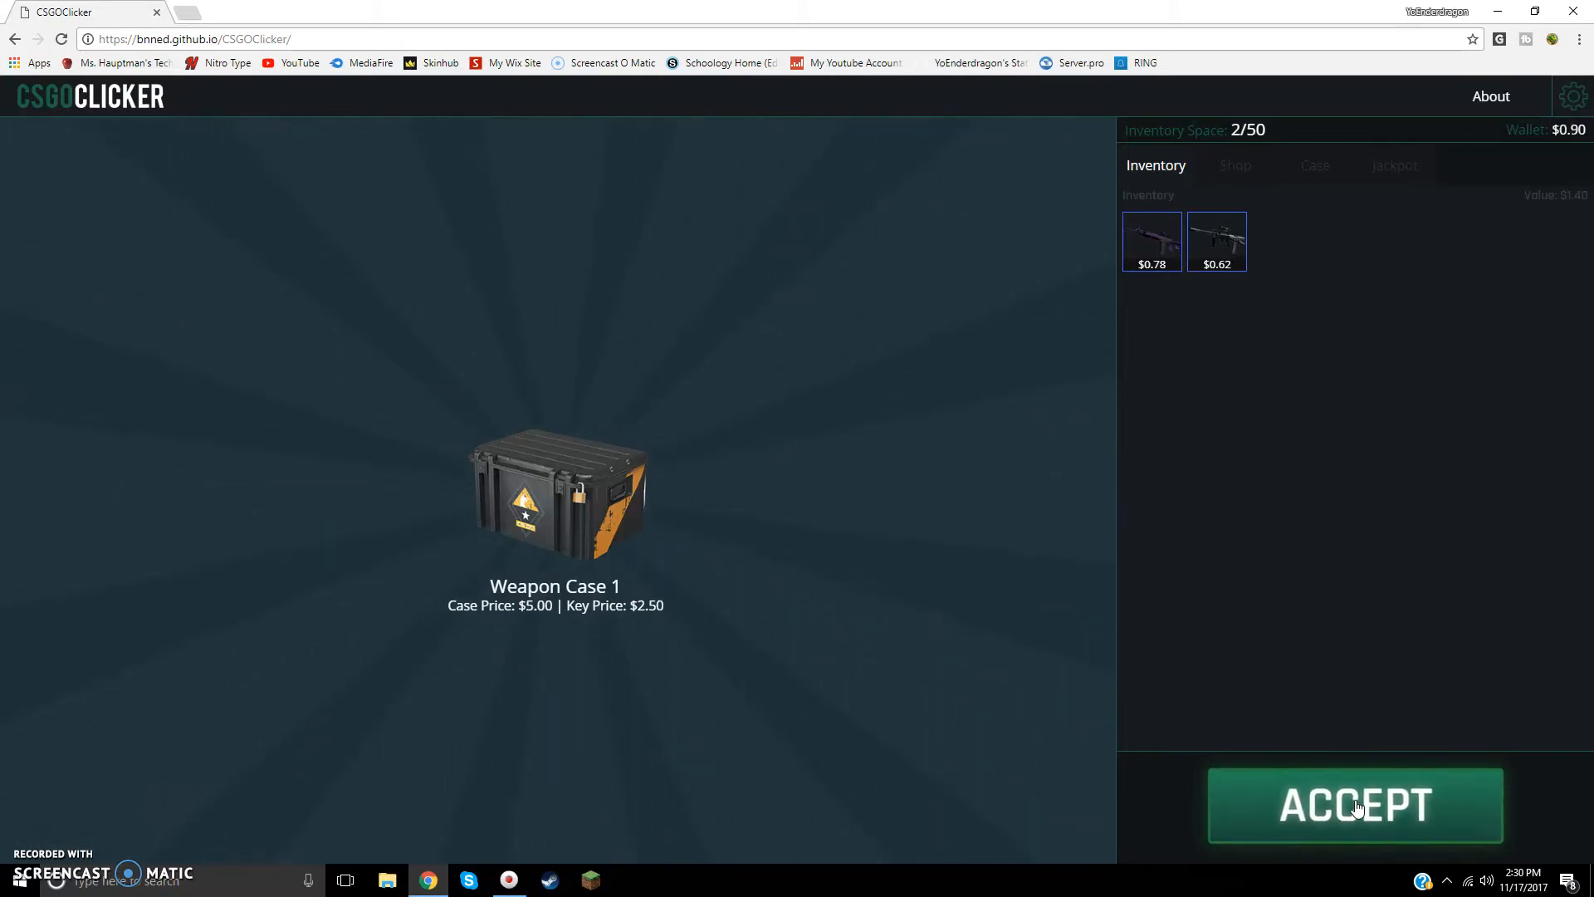
pyautogui.click(1355, 804)
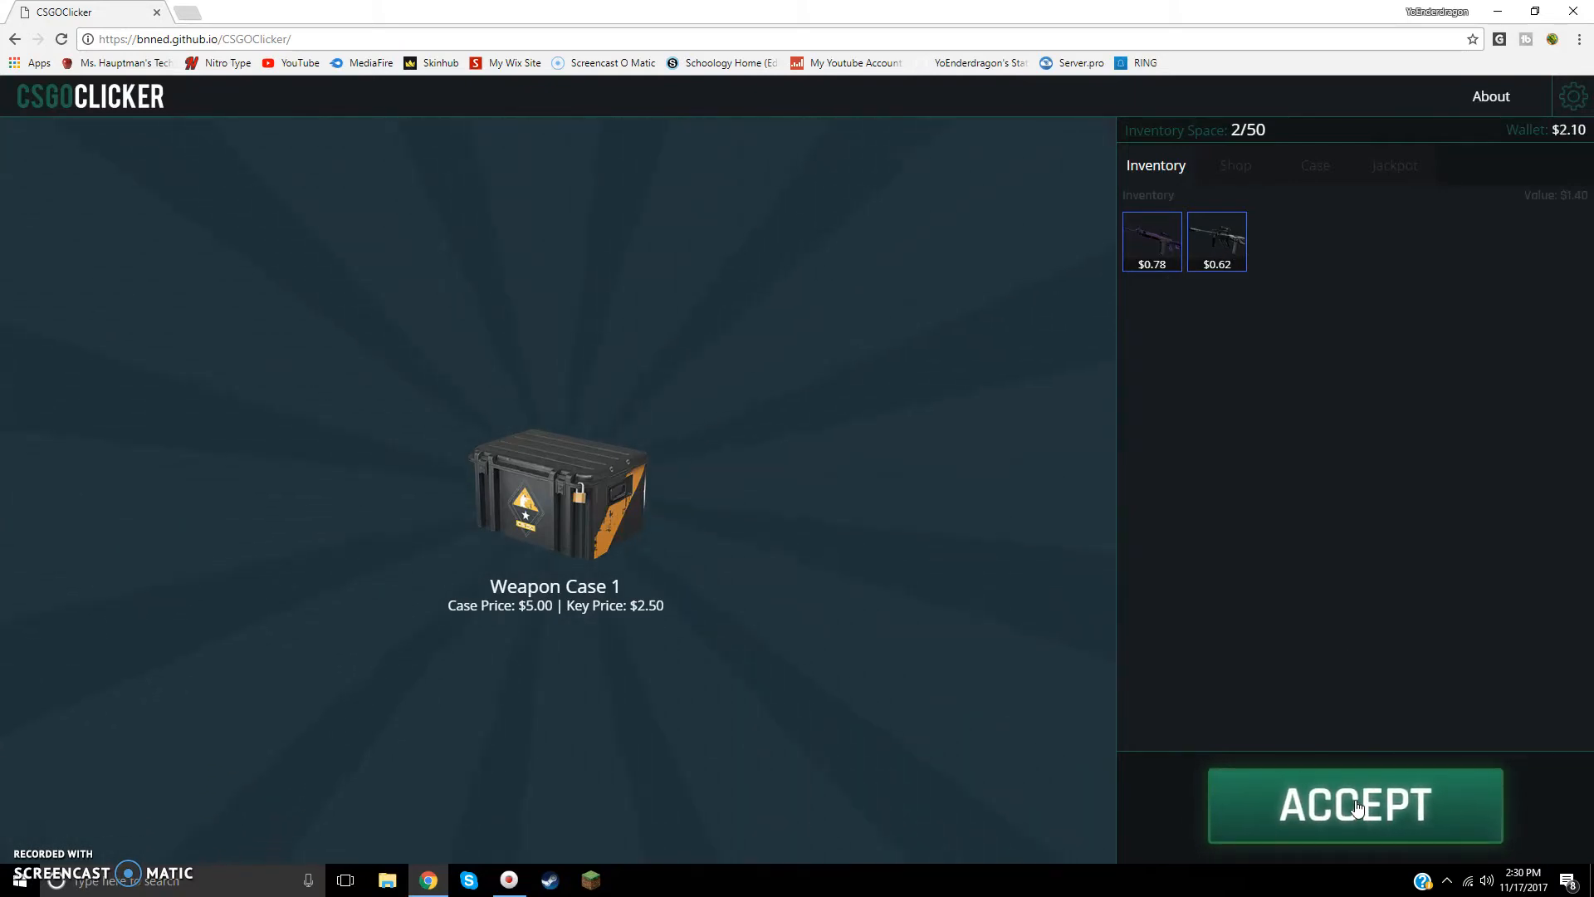
pyautogui.click(1354, 805)
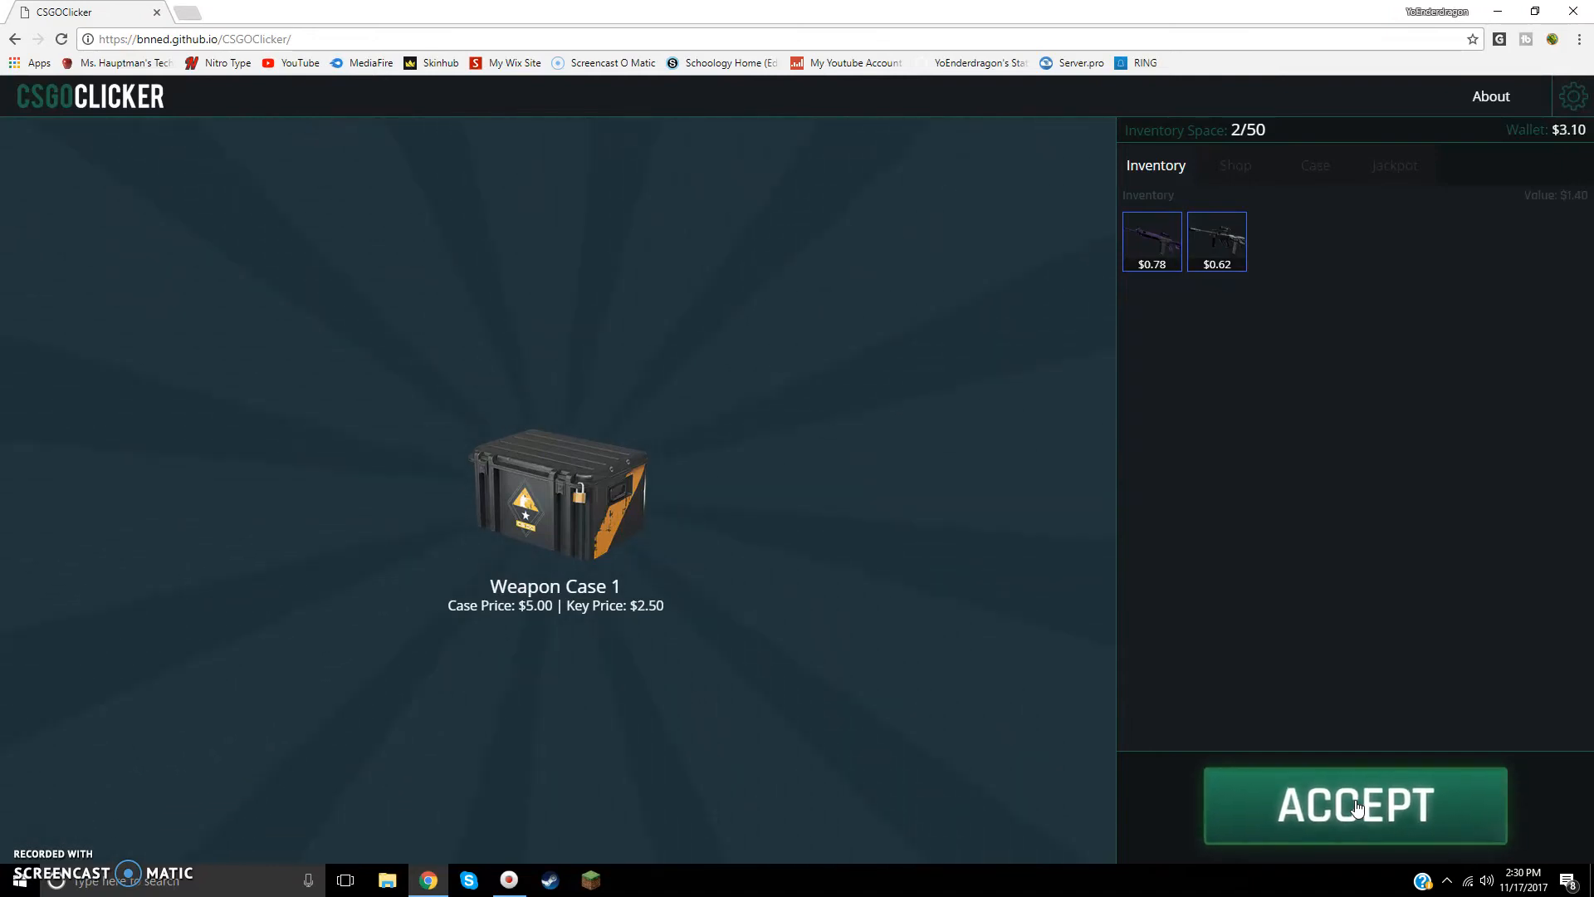
pyautogui.click(1355, 804)
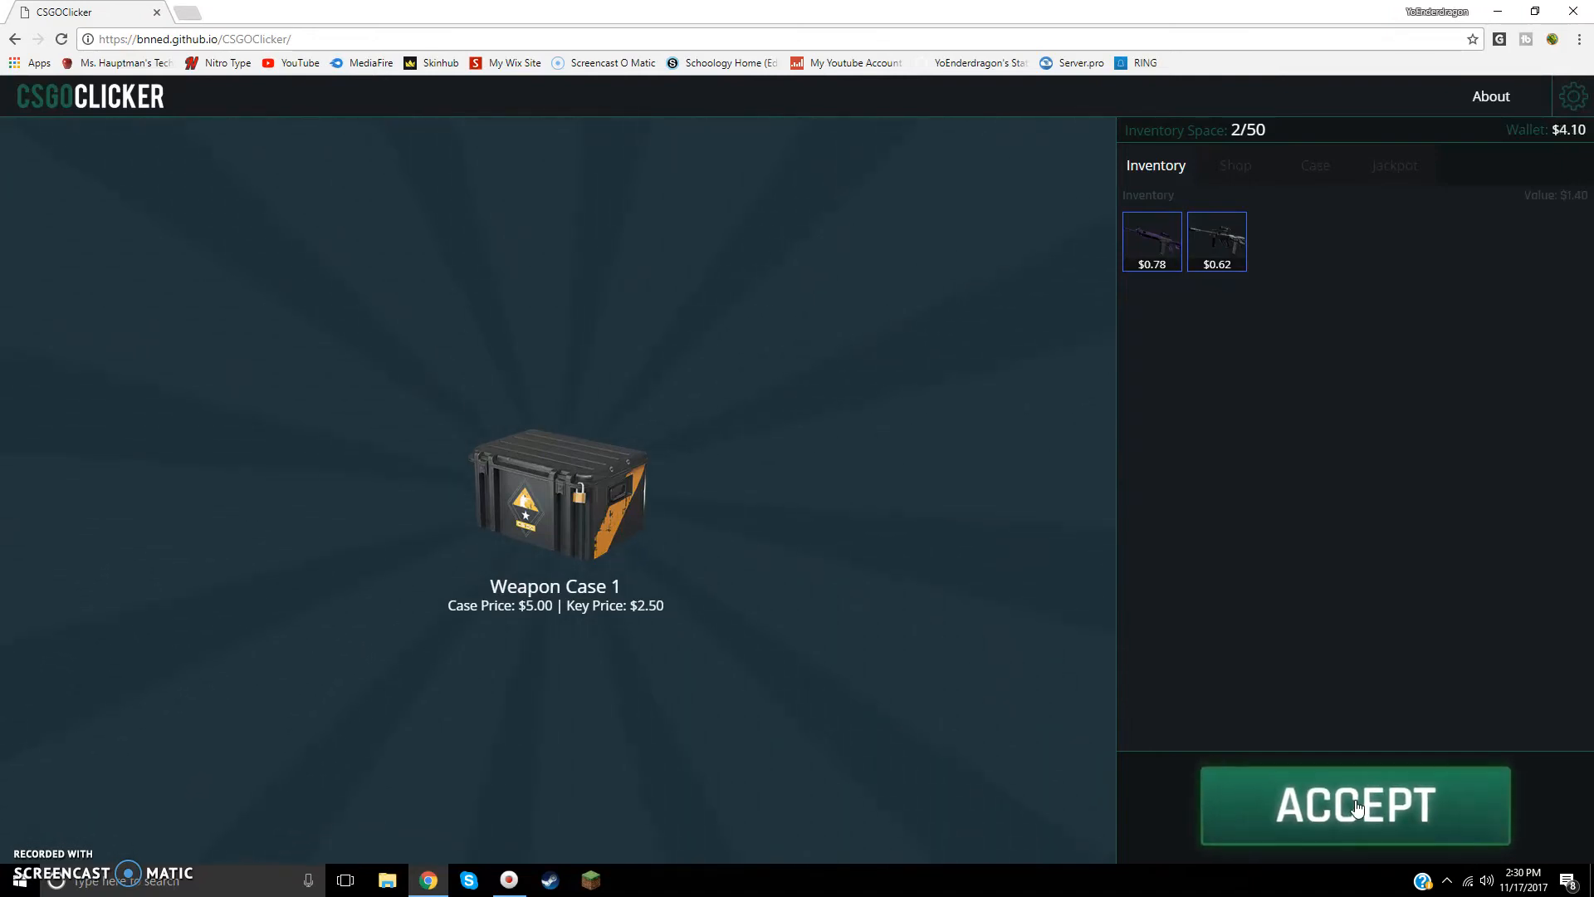
pyautogui.click(1354, 804)
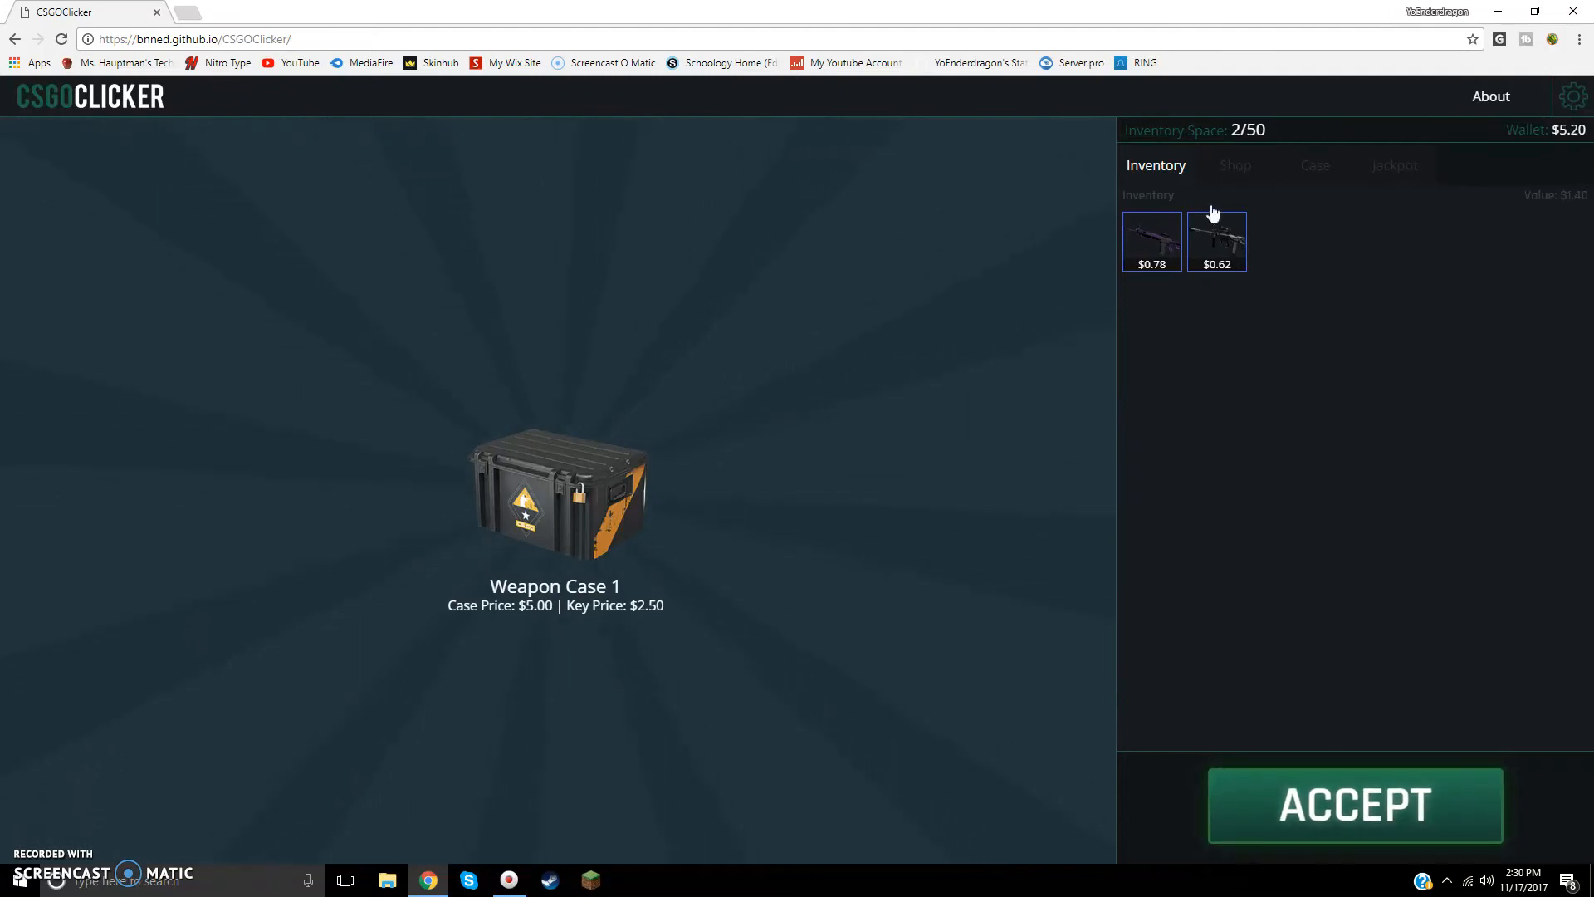
# Step: Switch to the Operation Vanguard Case and unbox a UMP-45 | Delusion
pyautogui.click(1313, 164)
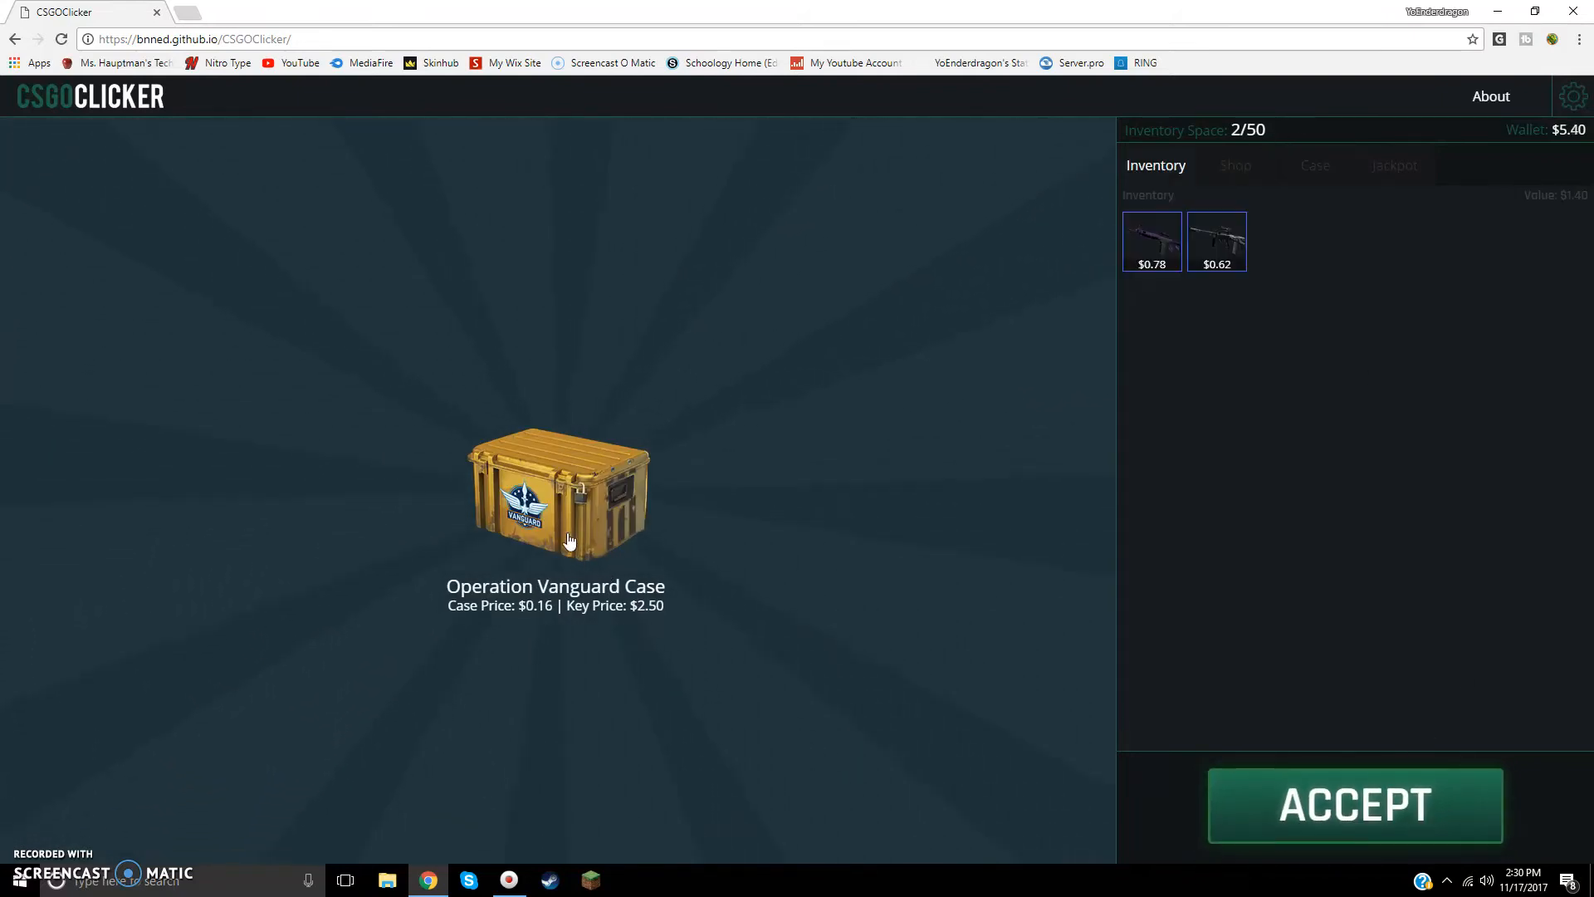
pyautogui.click(557, 493)
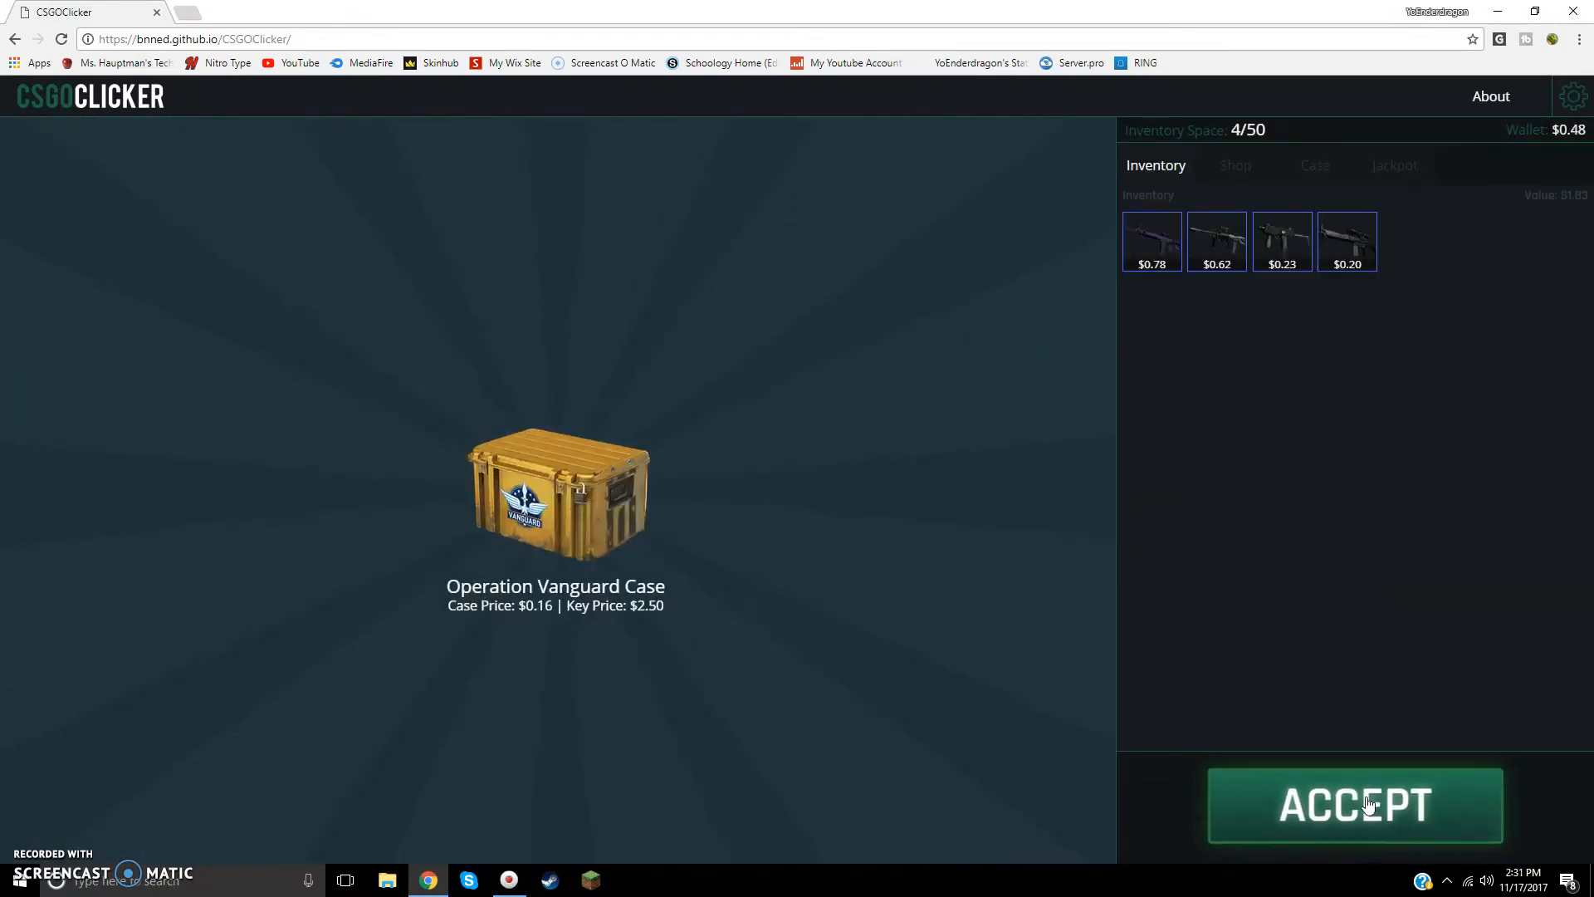
pyautogui.click(1355, 804)
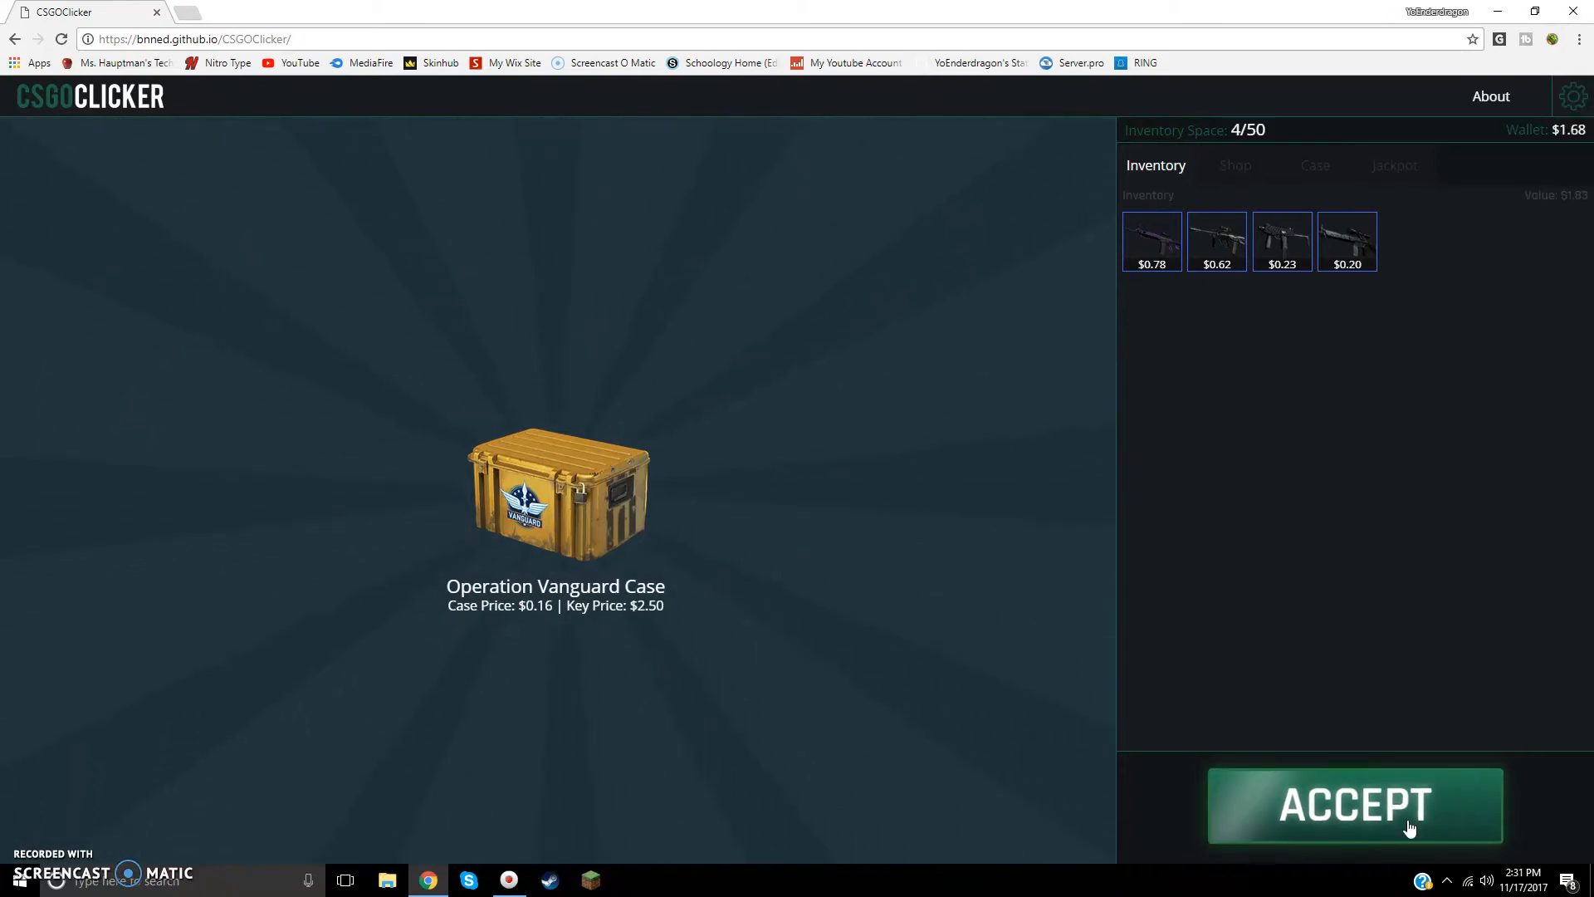
pyautogui.click(1353, 803)
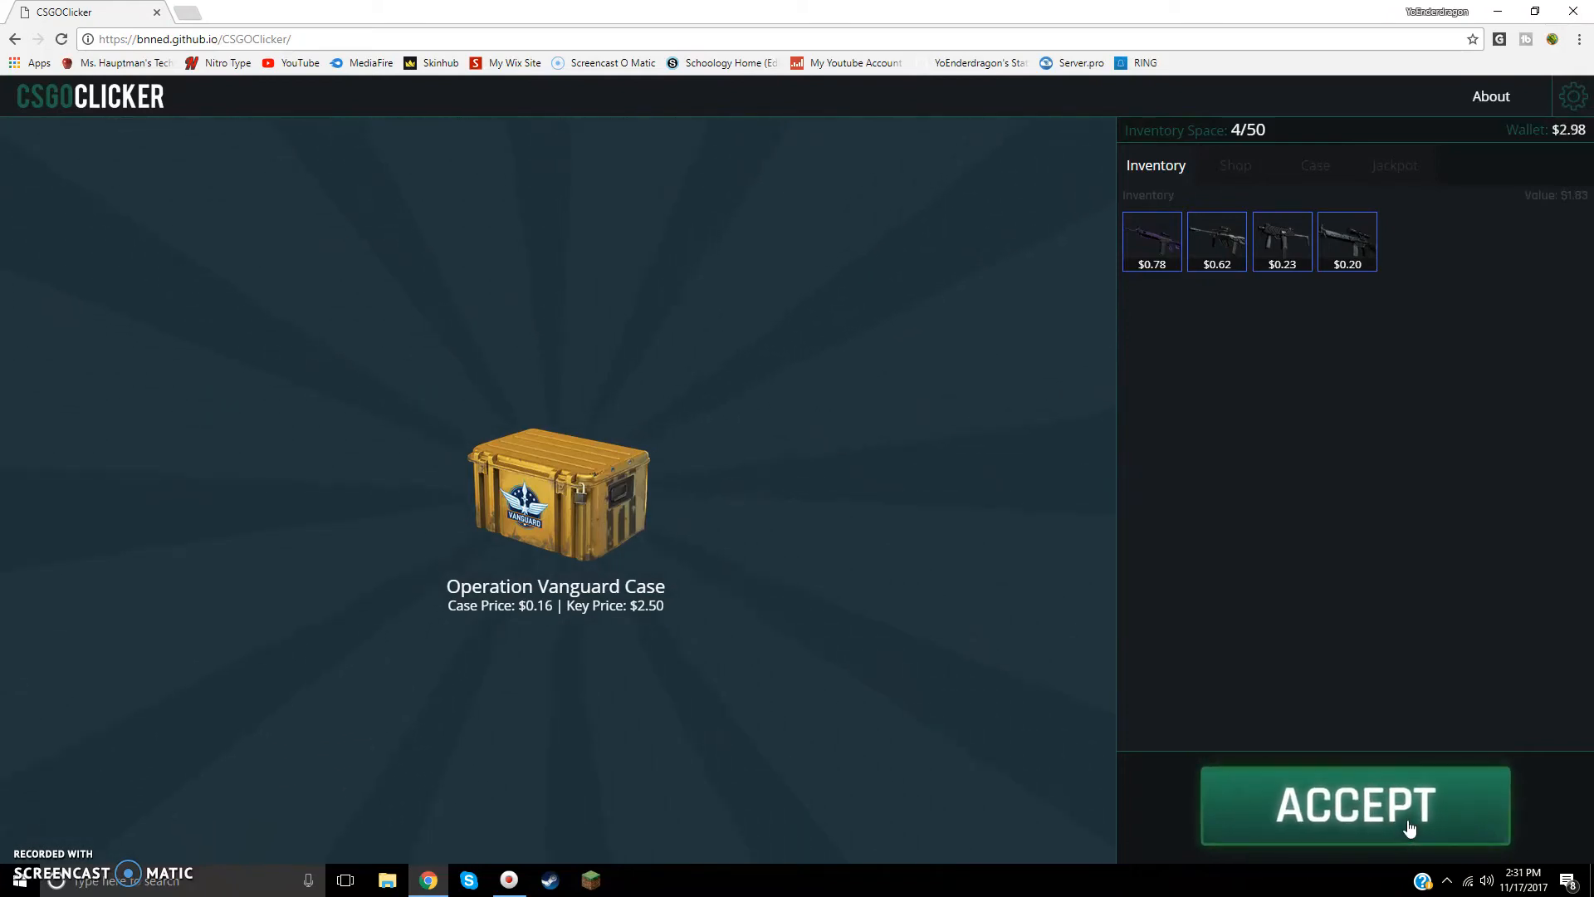
pyautogui.click(1354, 805)
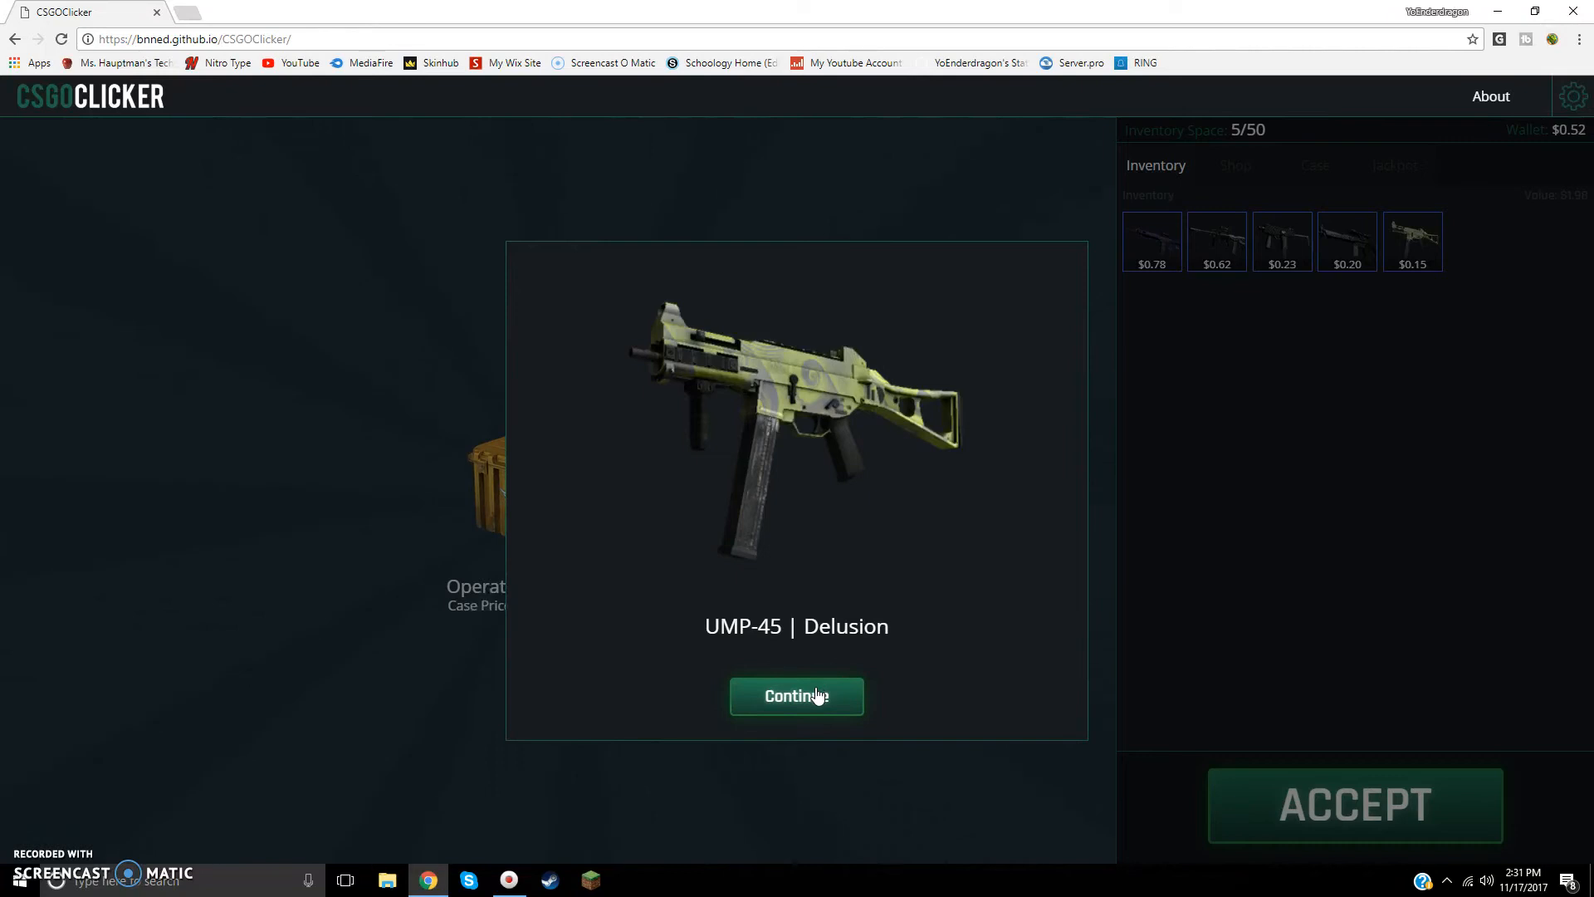
pyautogui.click(797, 696)
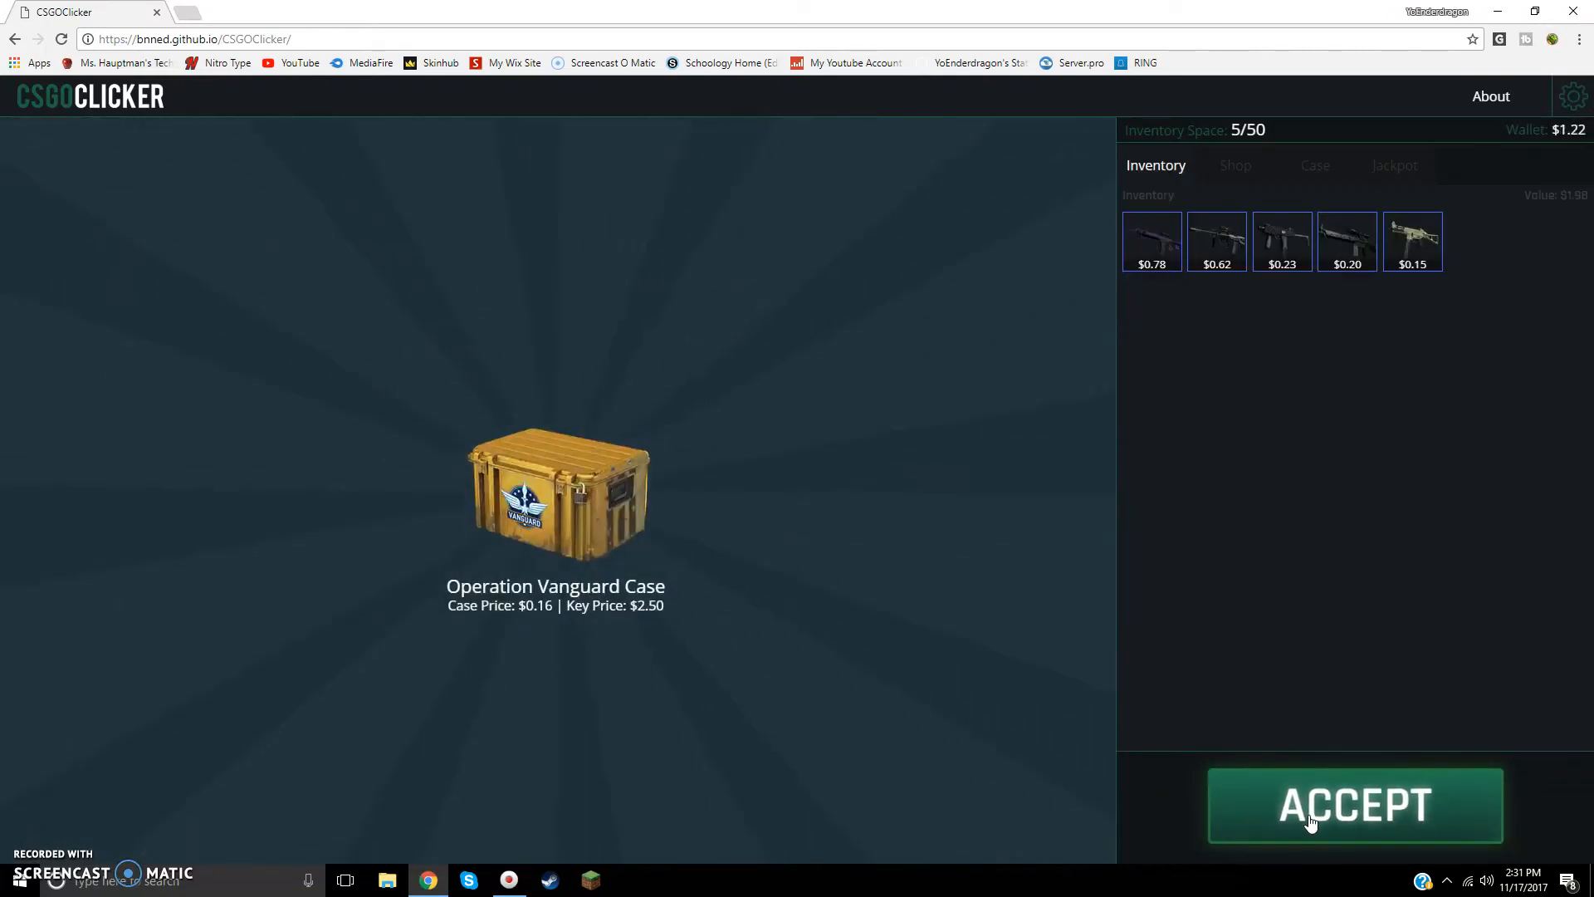
# Step: Earn cash and open two more Vanguard cases, ending with Sawed-Off | Highwayman and $0.44
pyautogui.click(1356, 805)
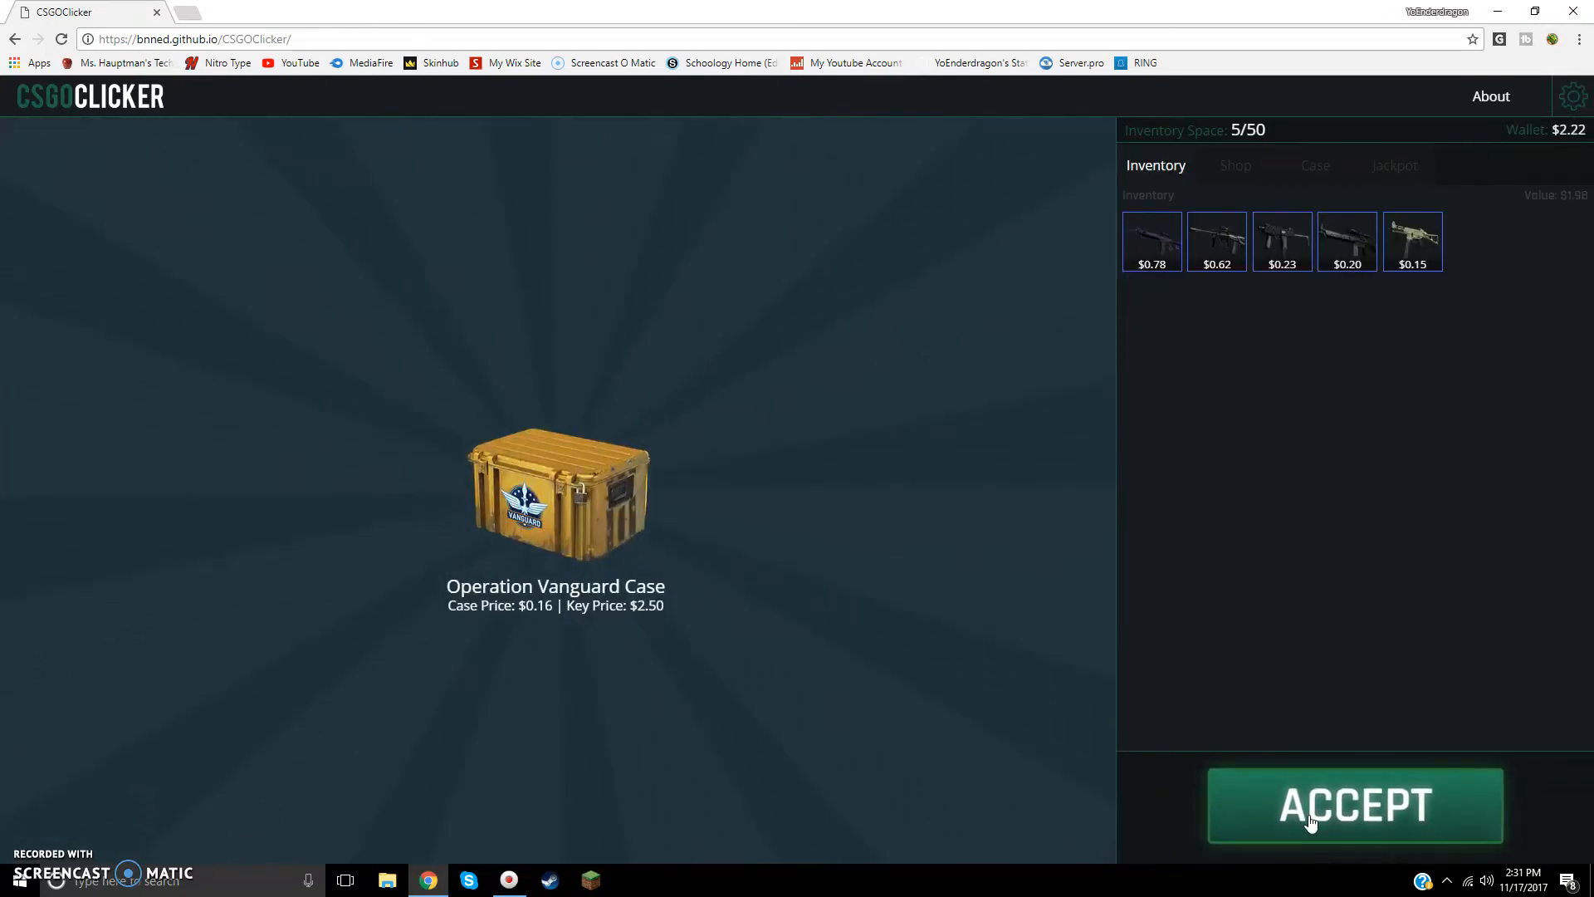
pyautogui.click(1354, 804)
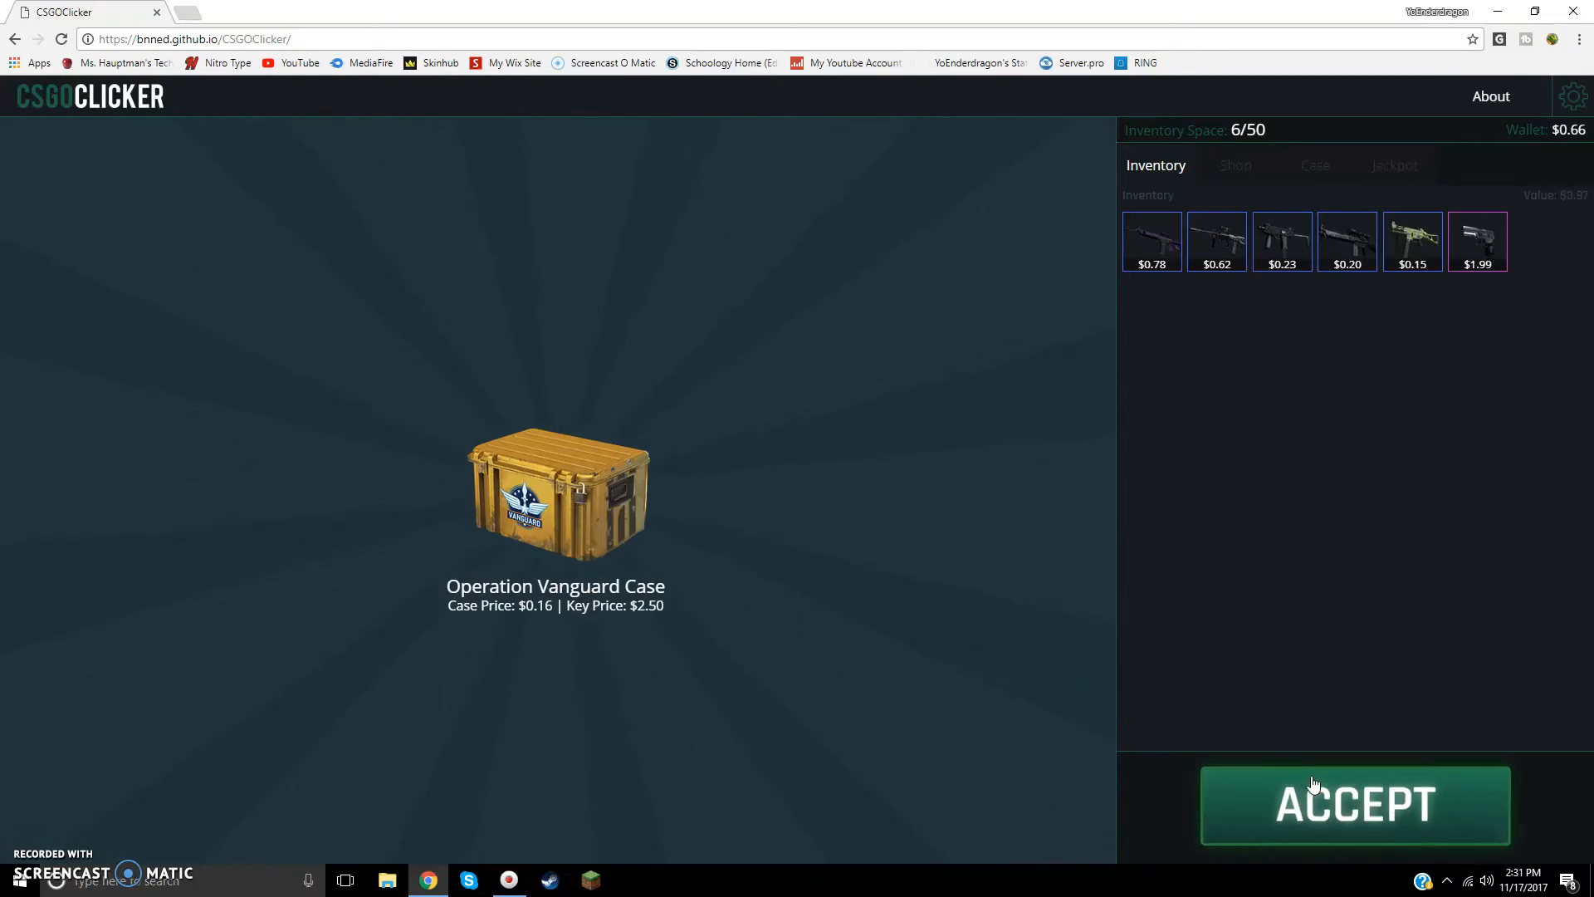
pyautogui.click(1355, 804)
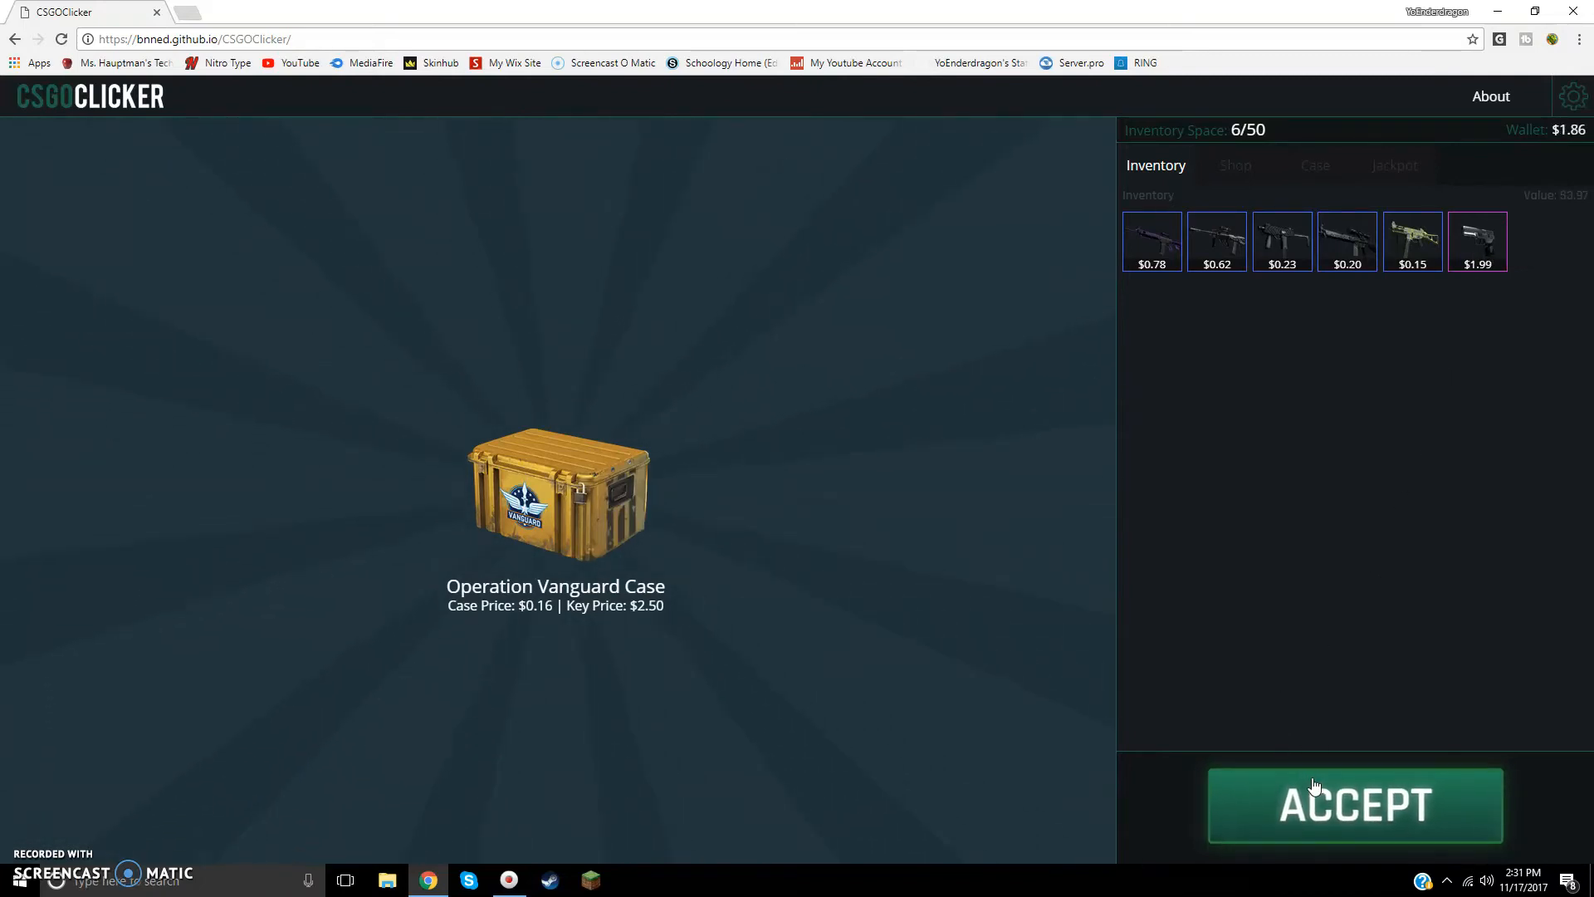
pyautogui.click(1355, 805)
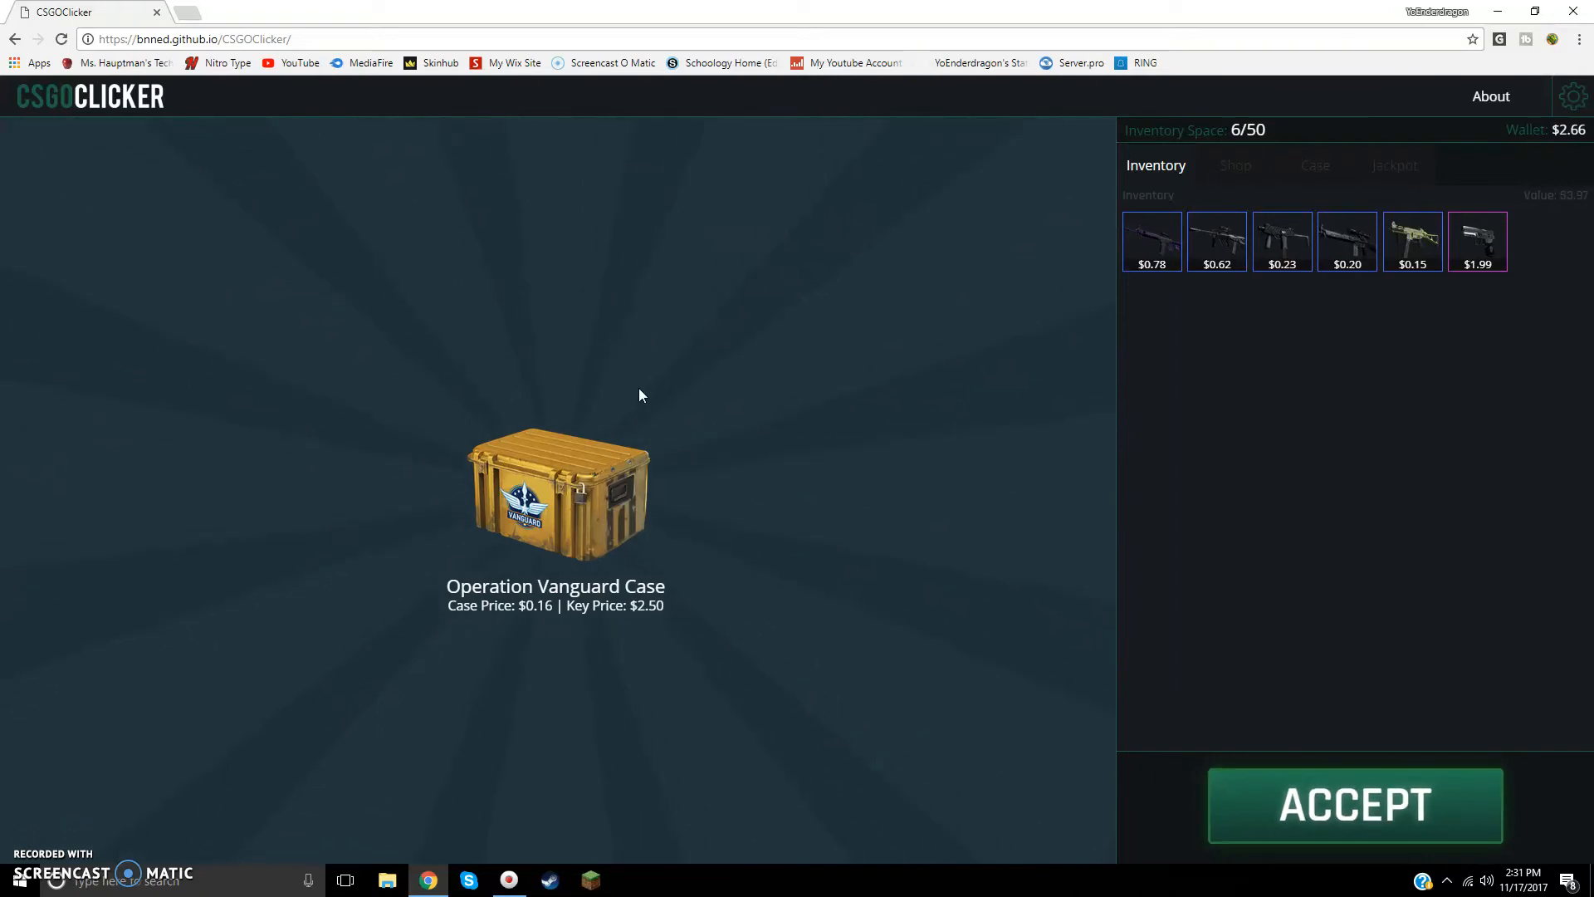
pyautogui.click(1354, 805)
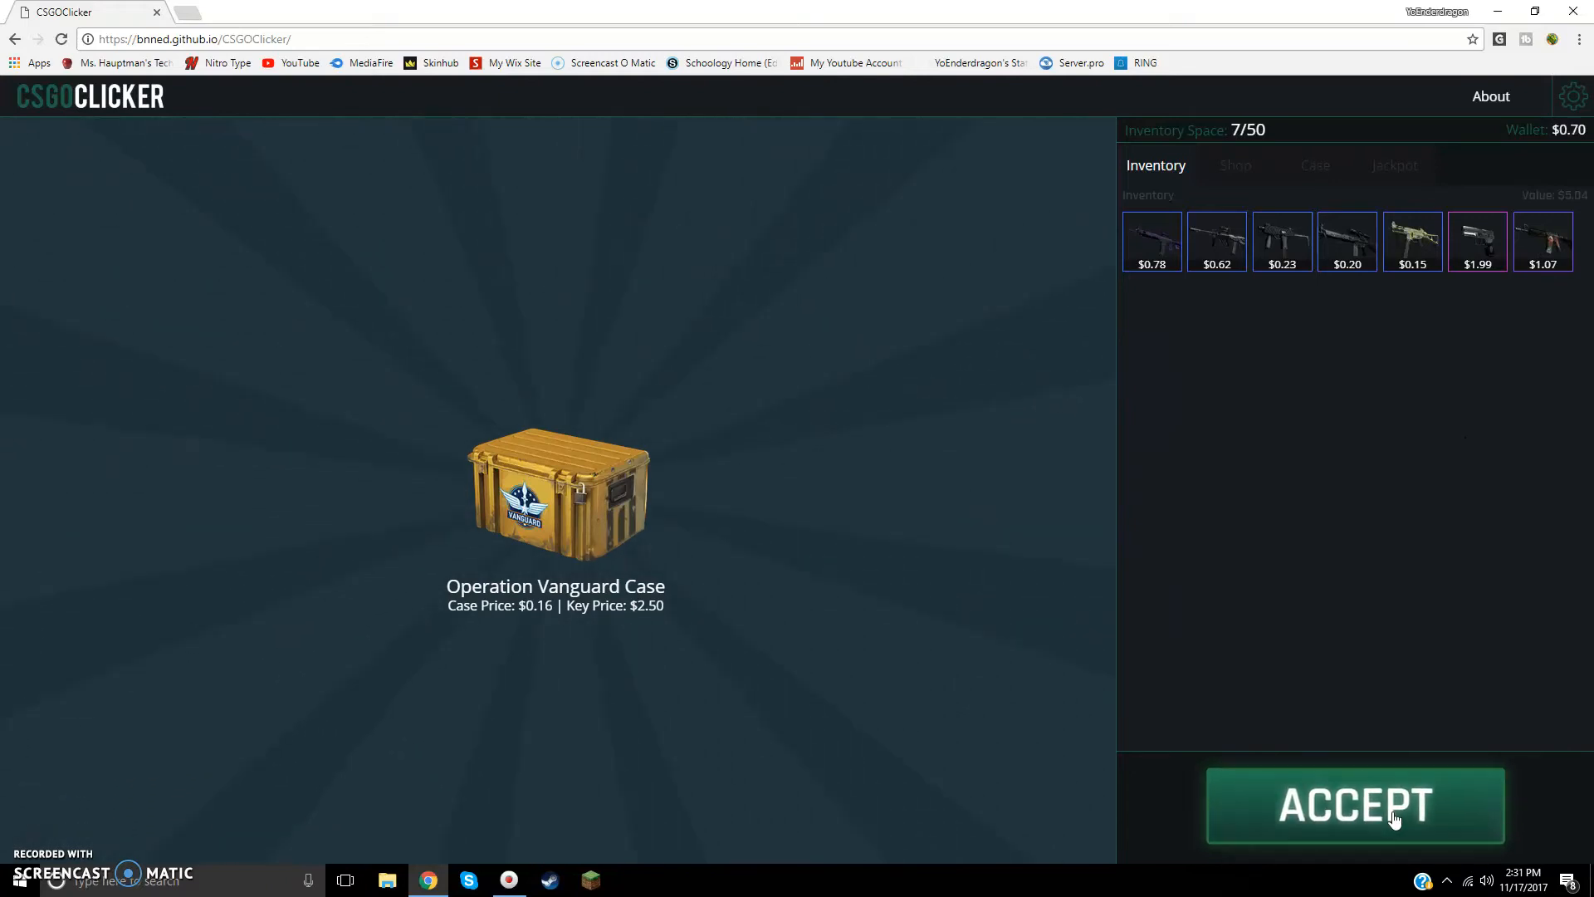
pyautogui.click(1354, 805)
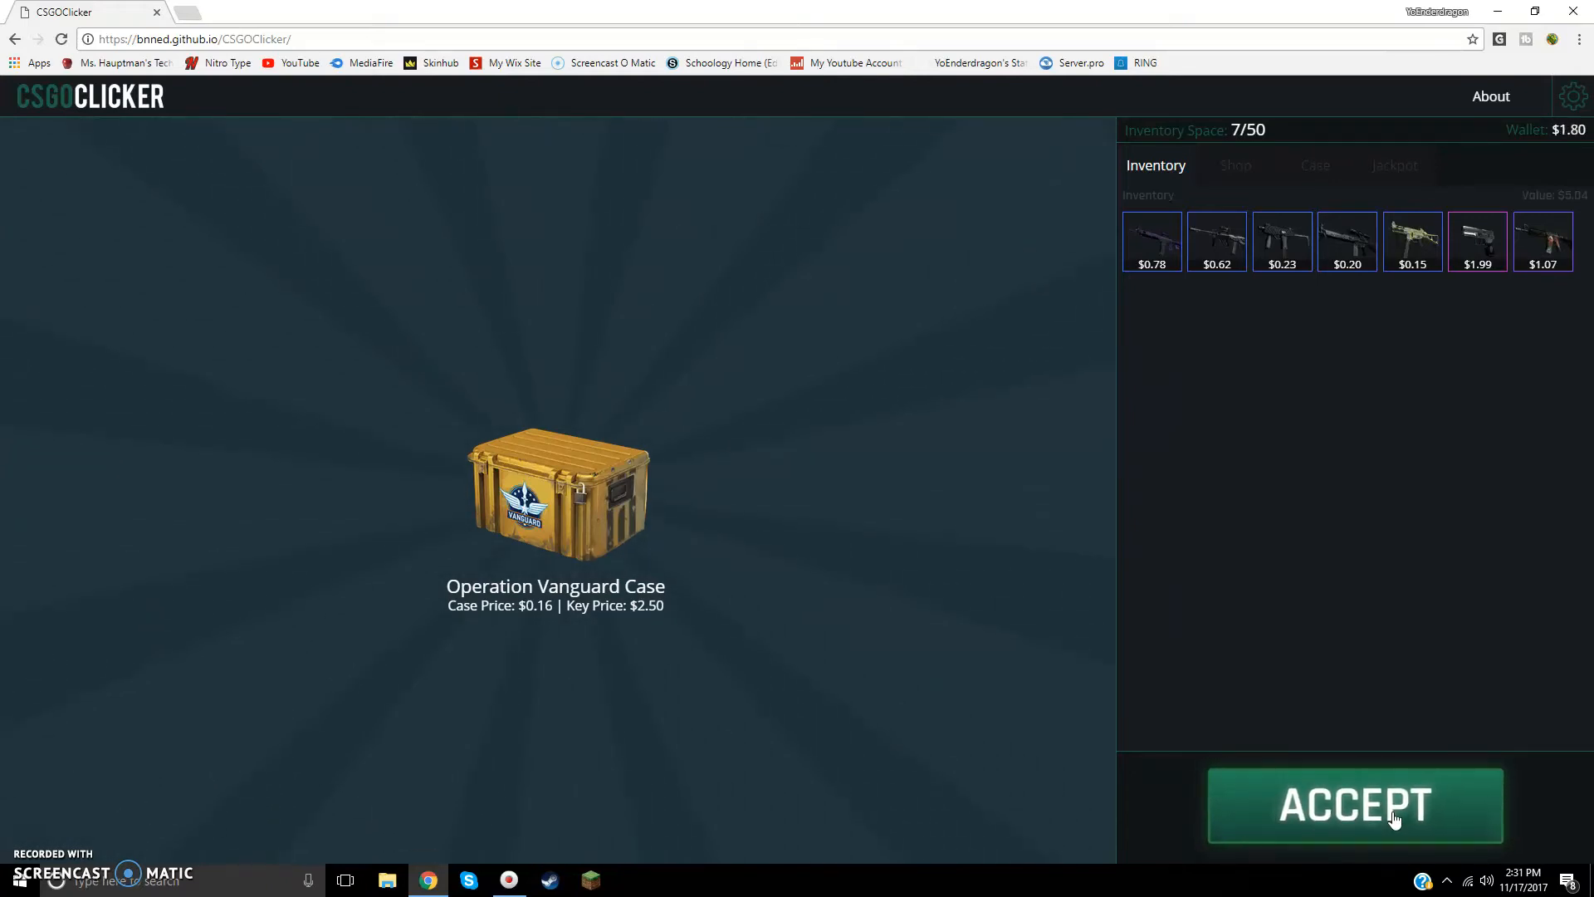
pyautogui.click(1354, 805)
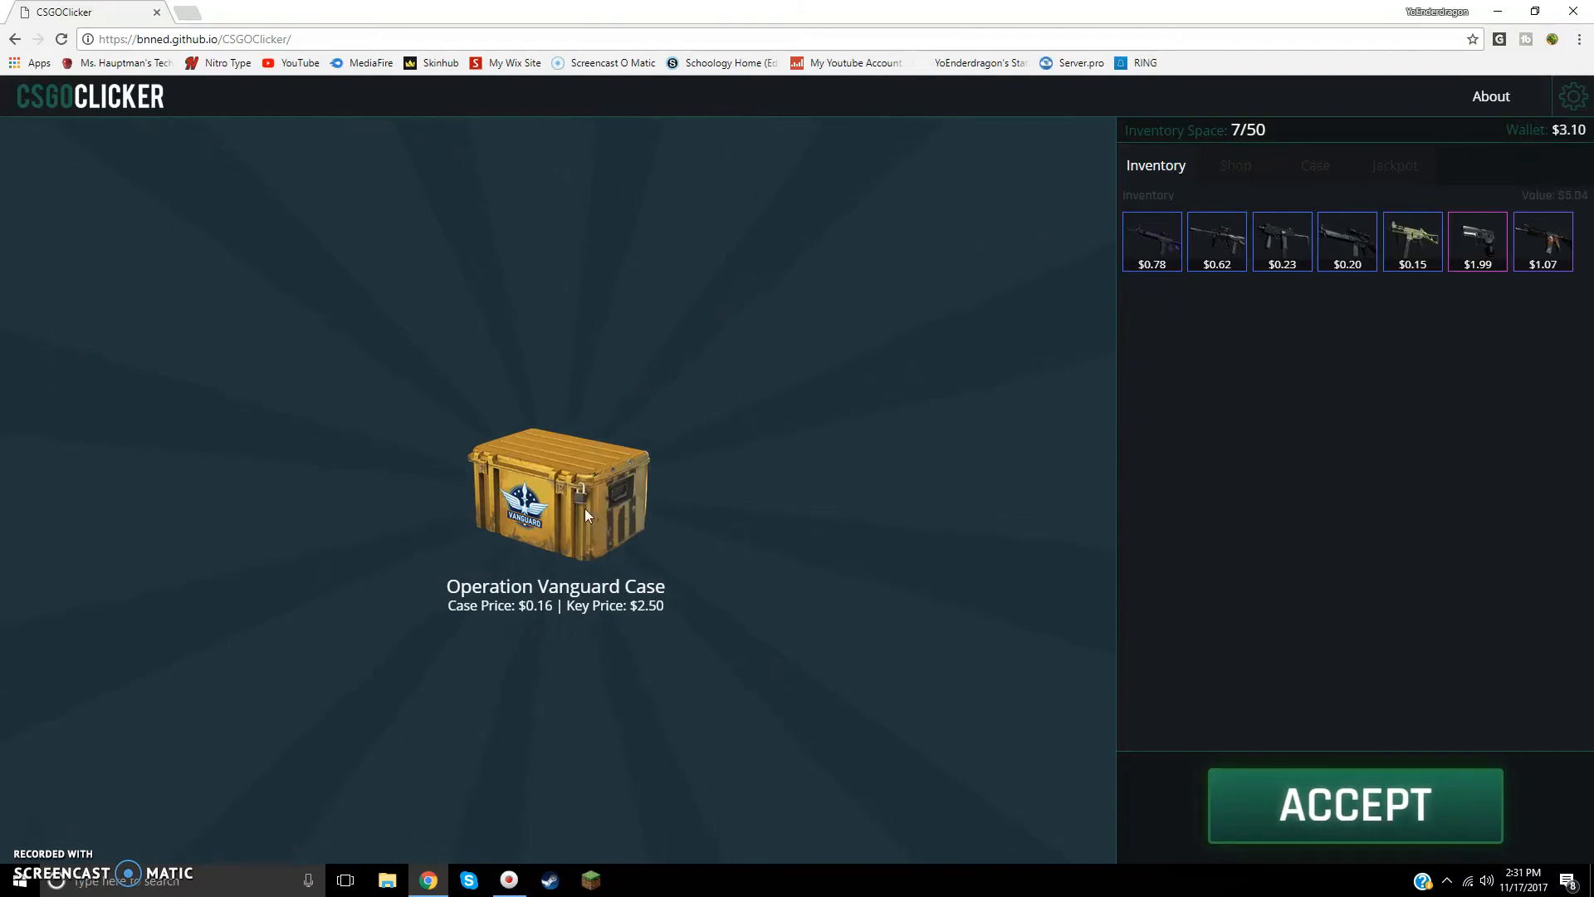
pyautogui.click(1355, 805)
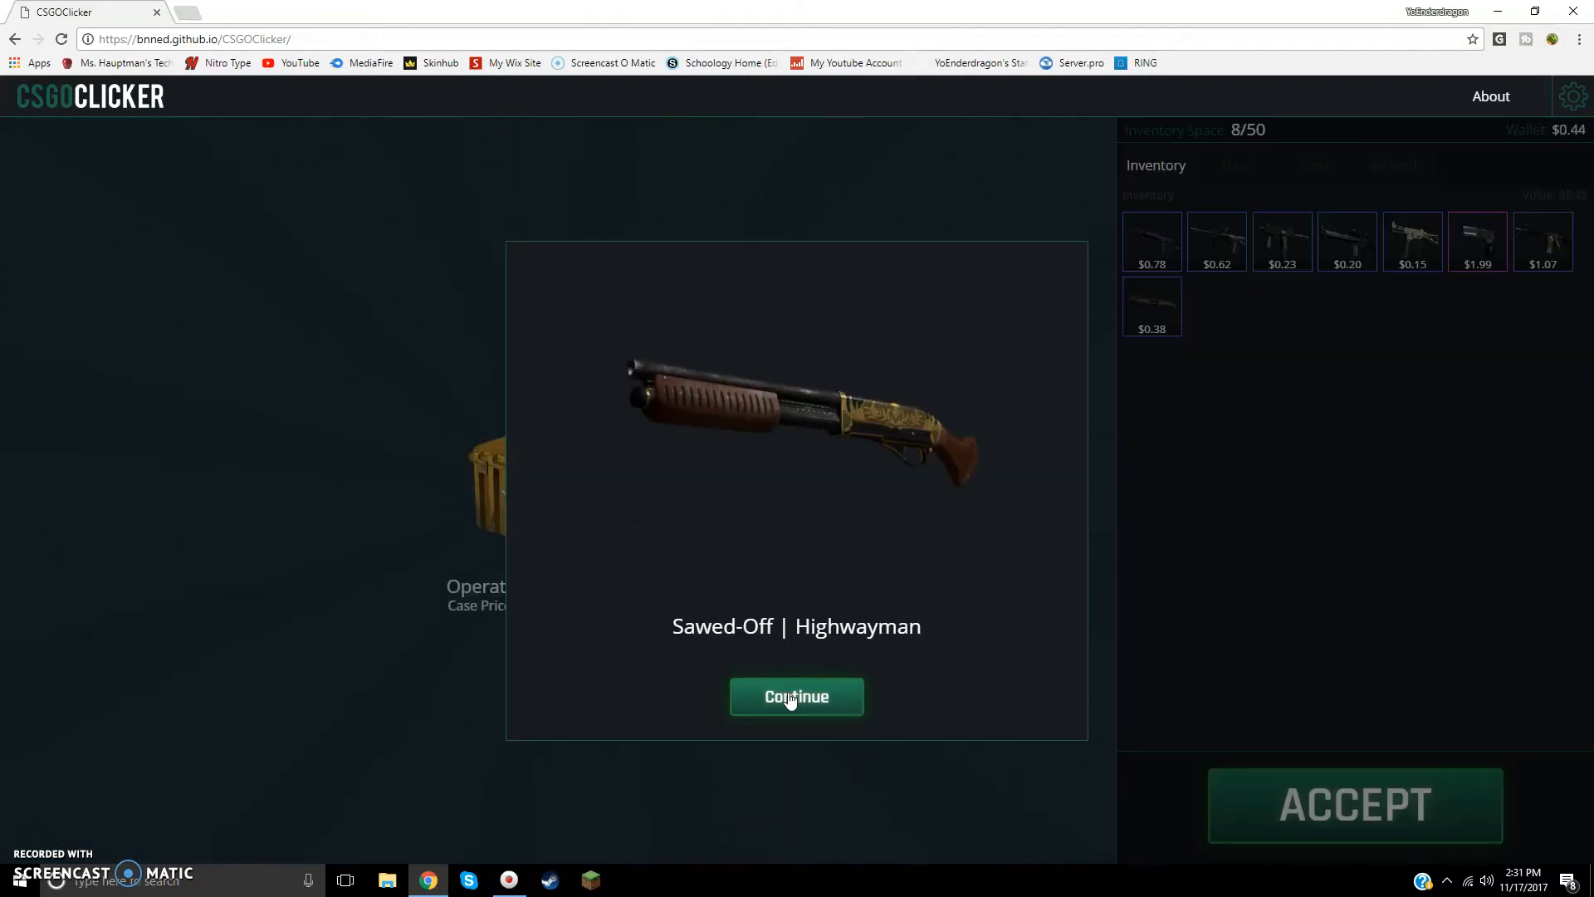
pyautogui.click(796, 697)
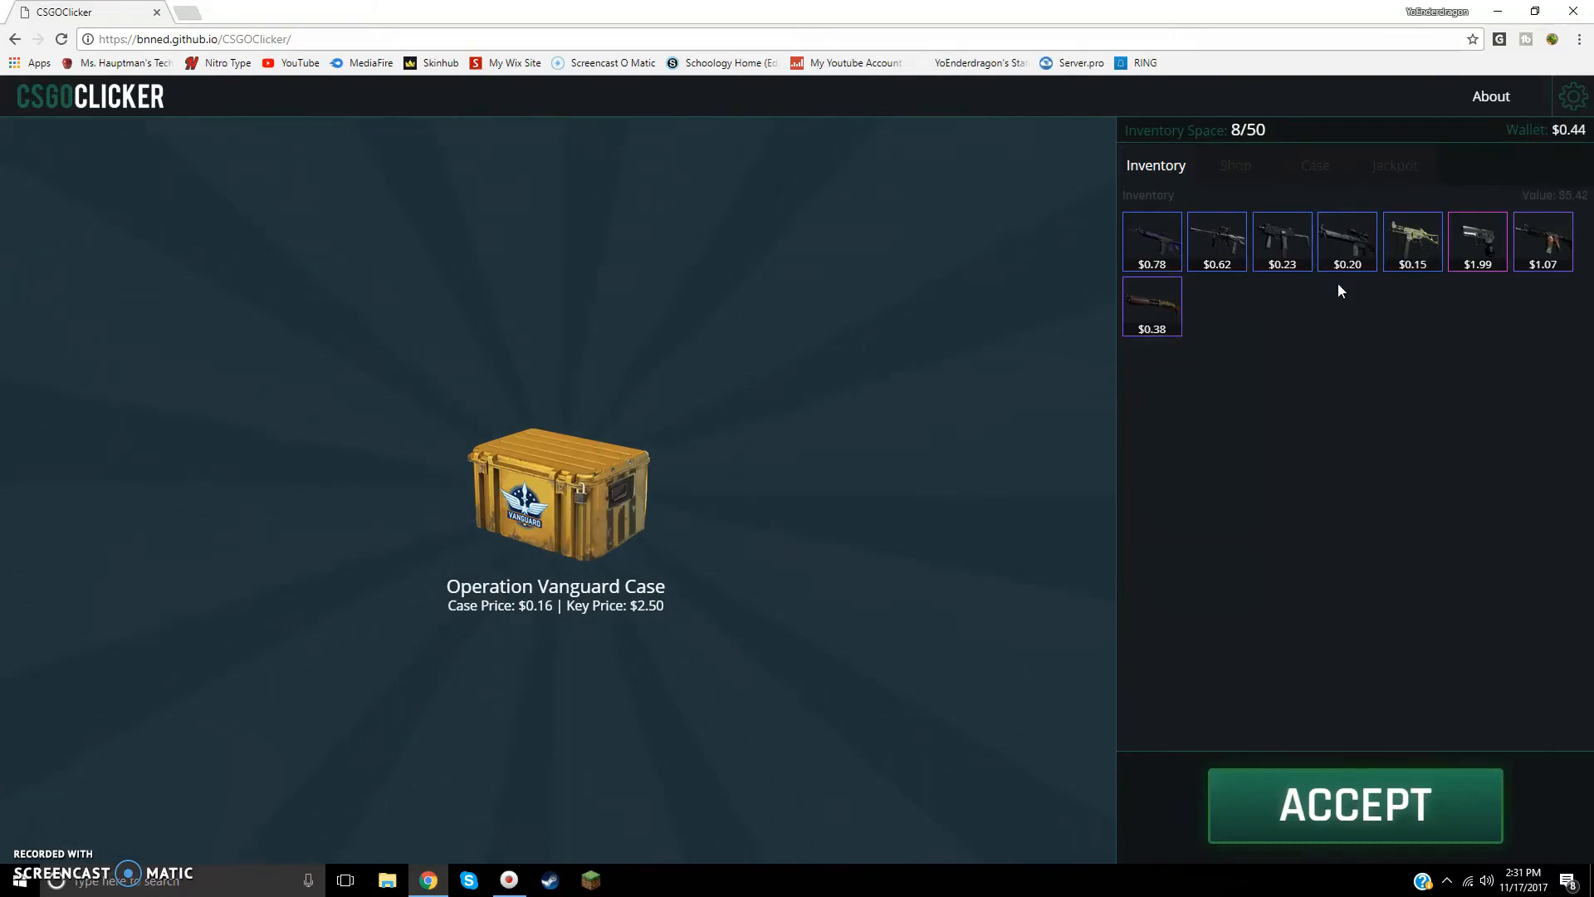
pyautogui.moveTo(1412, 241)
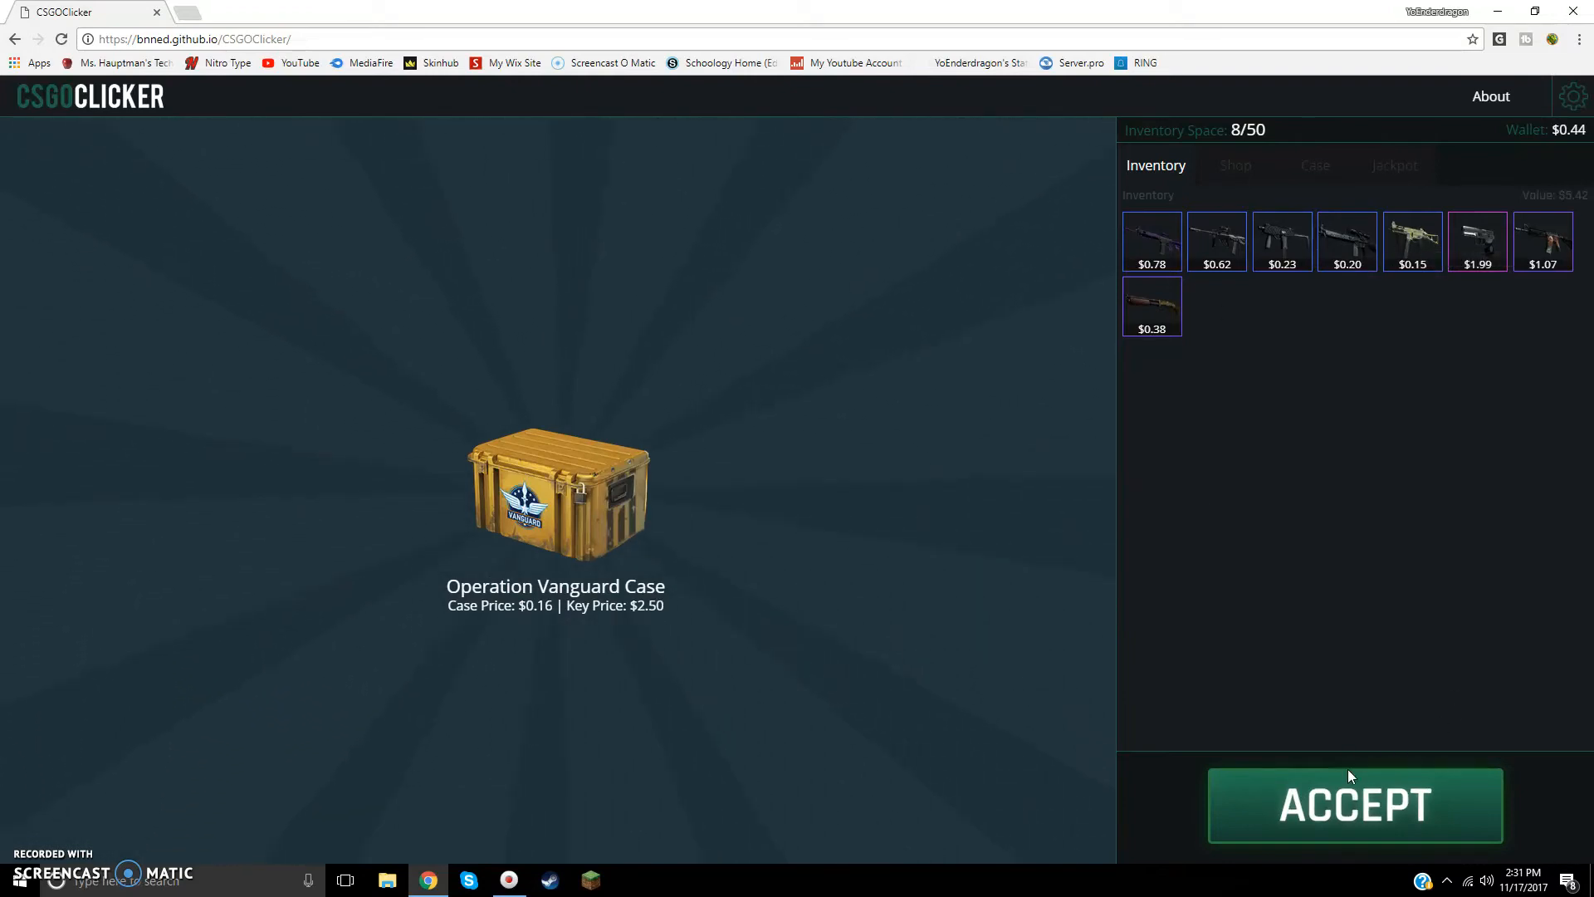
# Step: Earn money with ACCEPT, raising the wallet from $0.44 to $35.04
pyautogui.click(1355, 805)
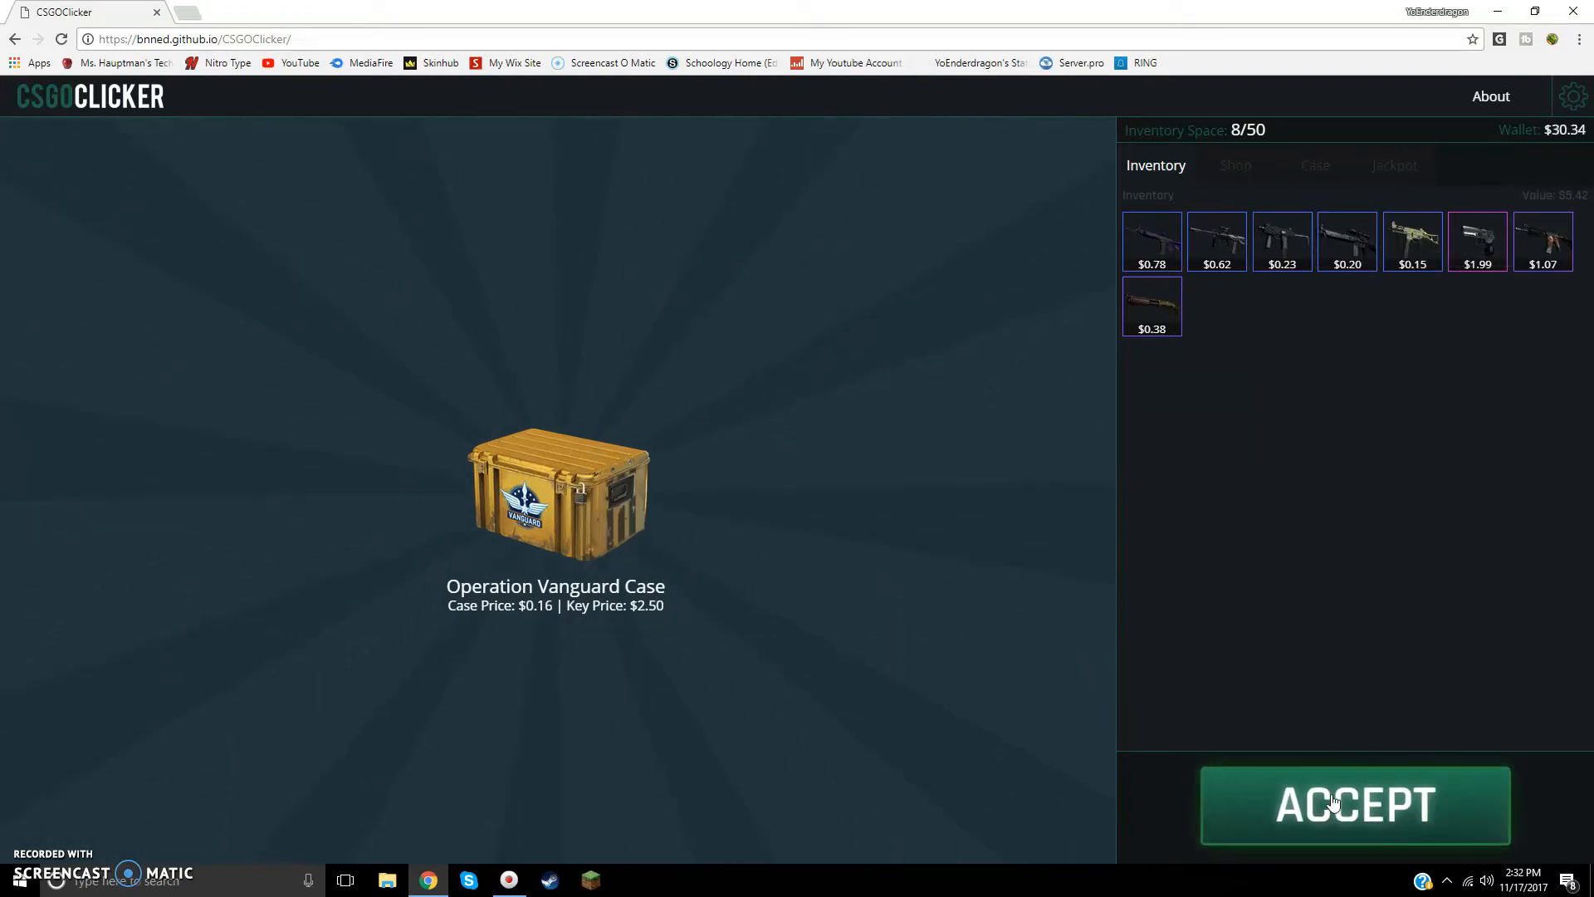
pyautogui.click(1355, 805)
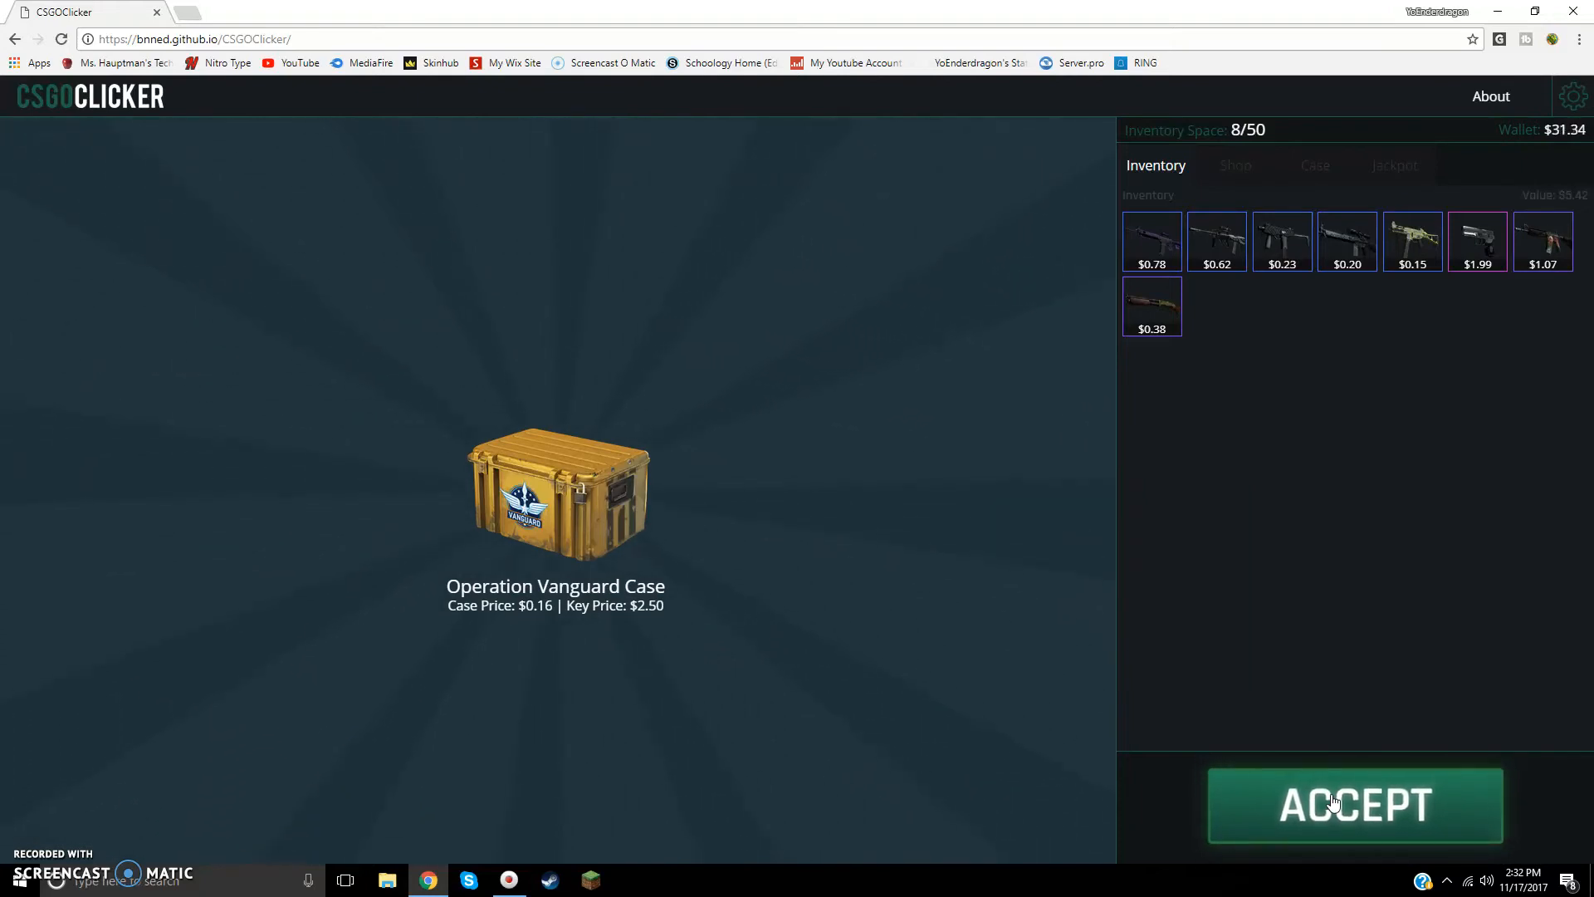
pyautogui.click(1354, 805)
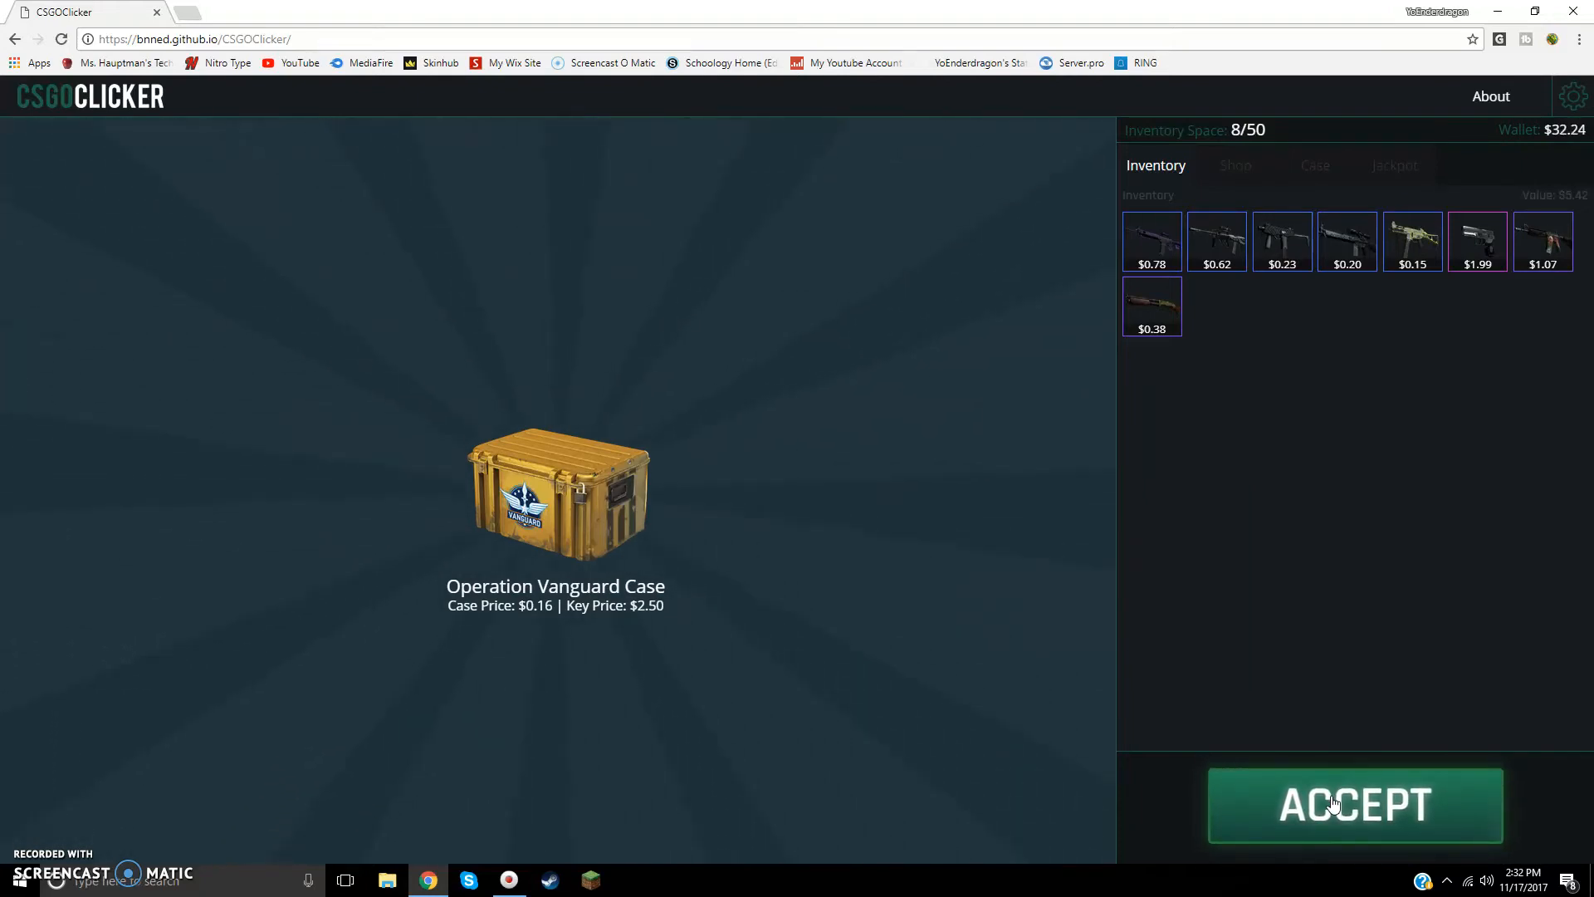
pyautogui.click(1354, 805)
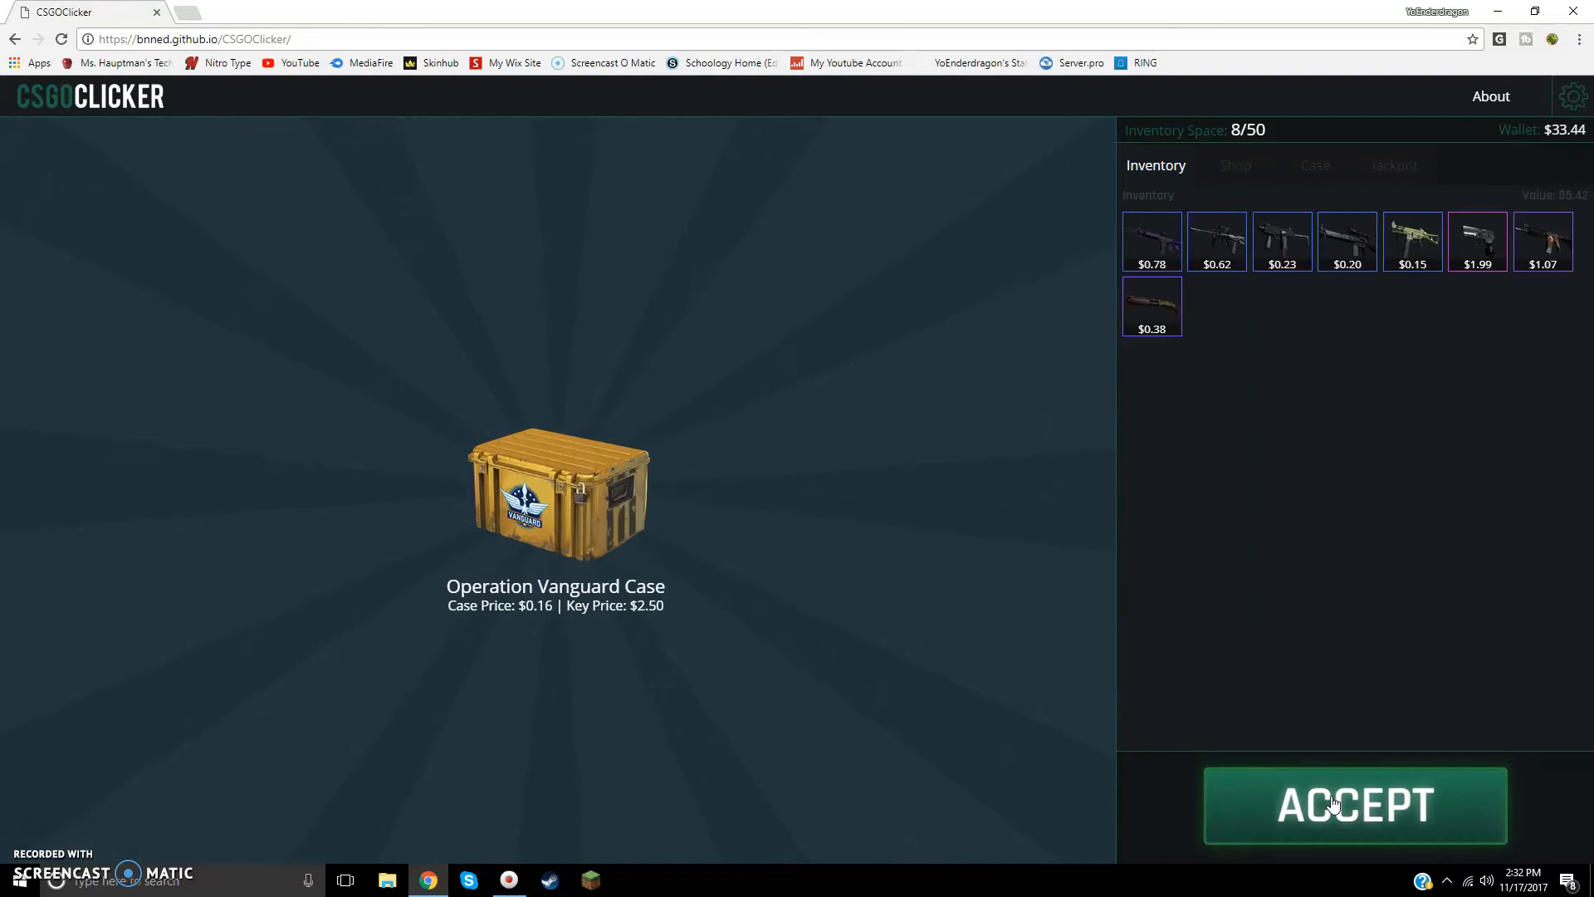
pyautogui.click(1355, 804)
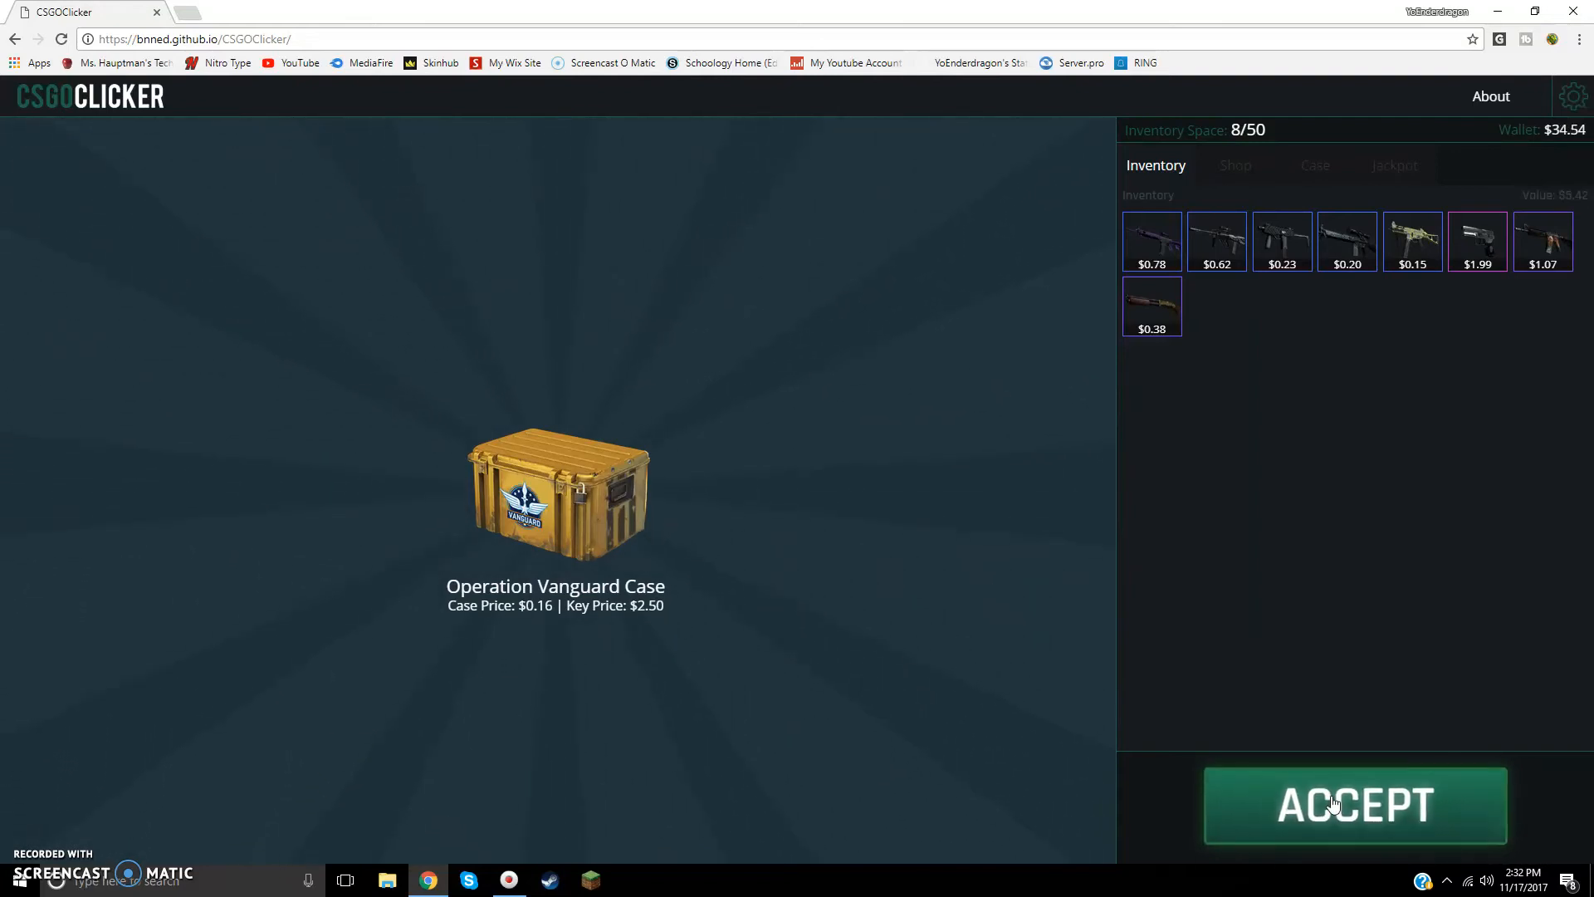
pyautogui.click(1356, 806)
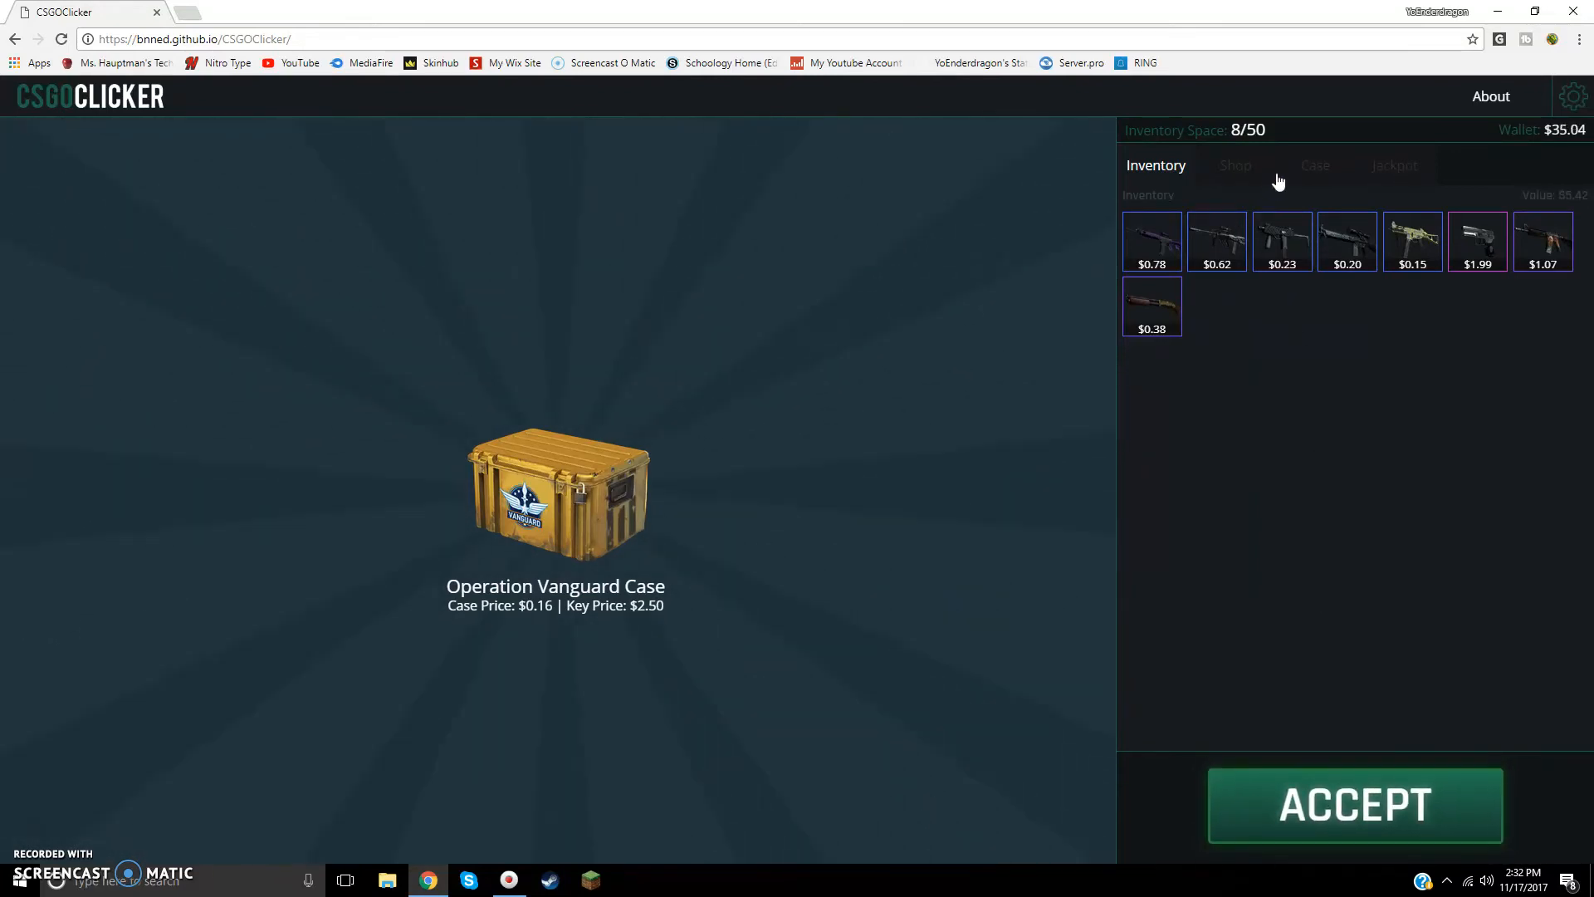
# Step: Select Weapon Case 1 in the Case list and return to the inventory
pyautogui.click(1313, 164)
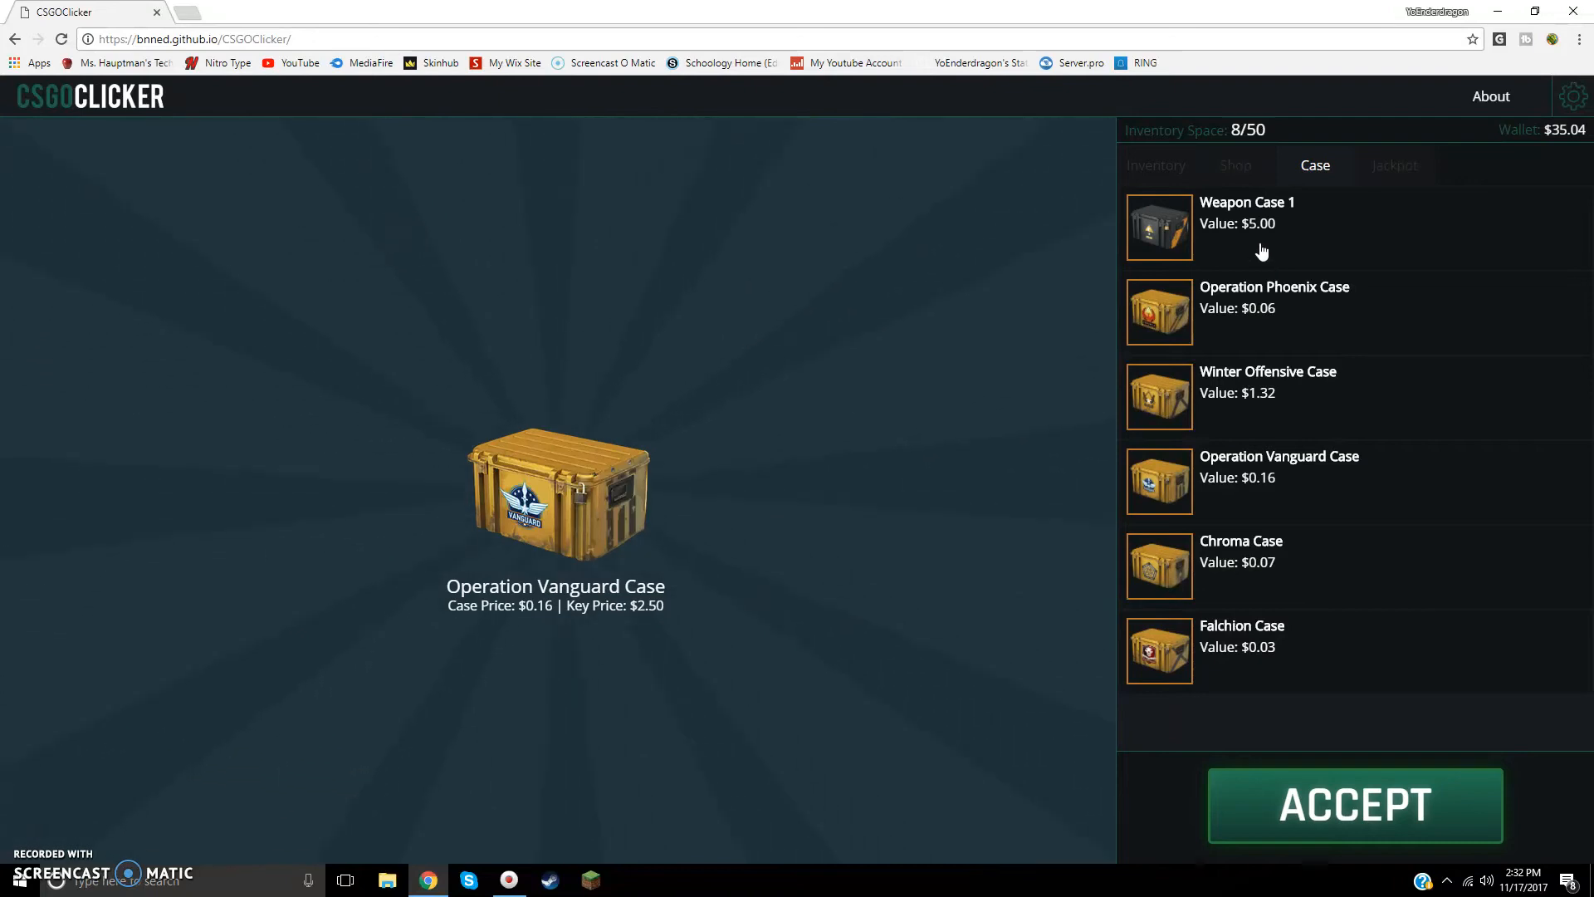
pyautogui.click(1159, 226)
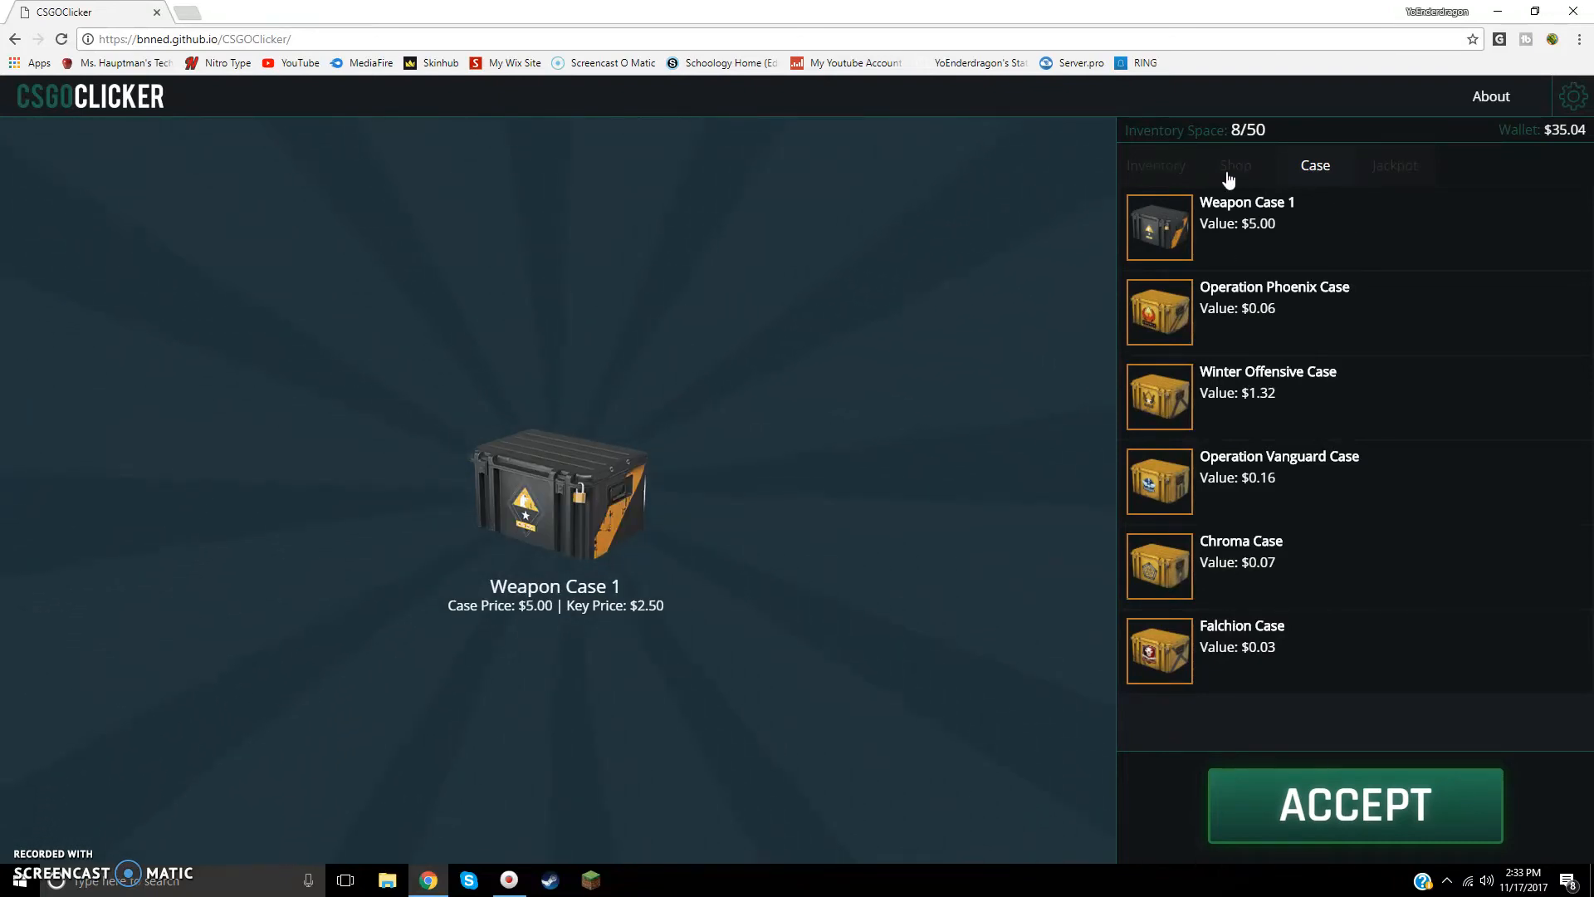
pyautogui.click(1156, 164)
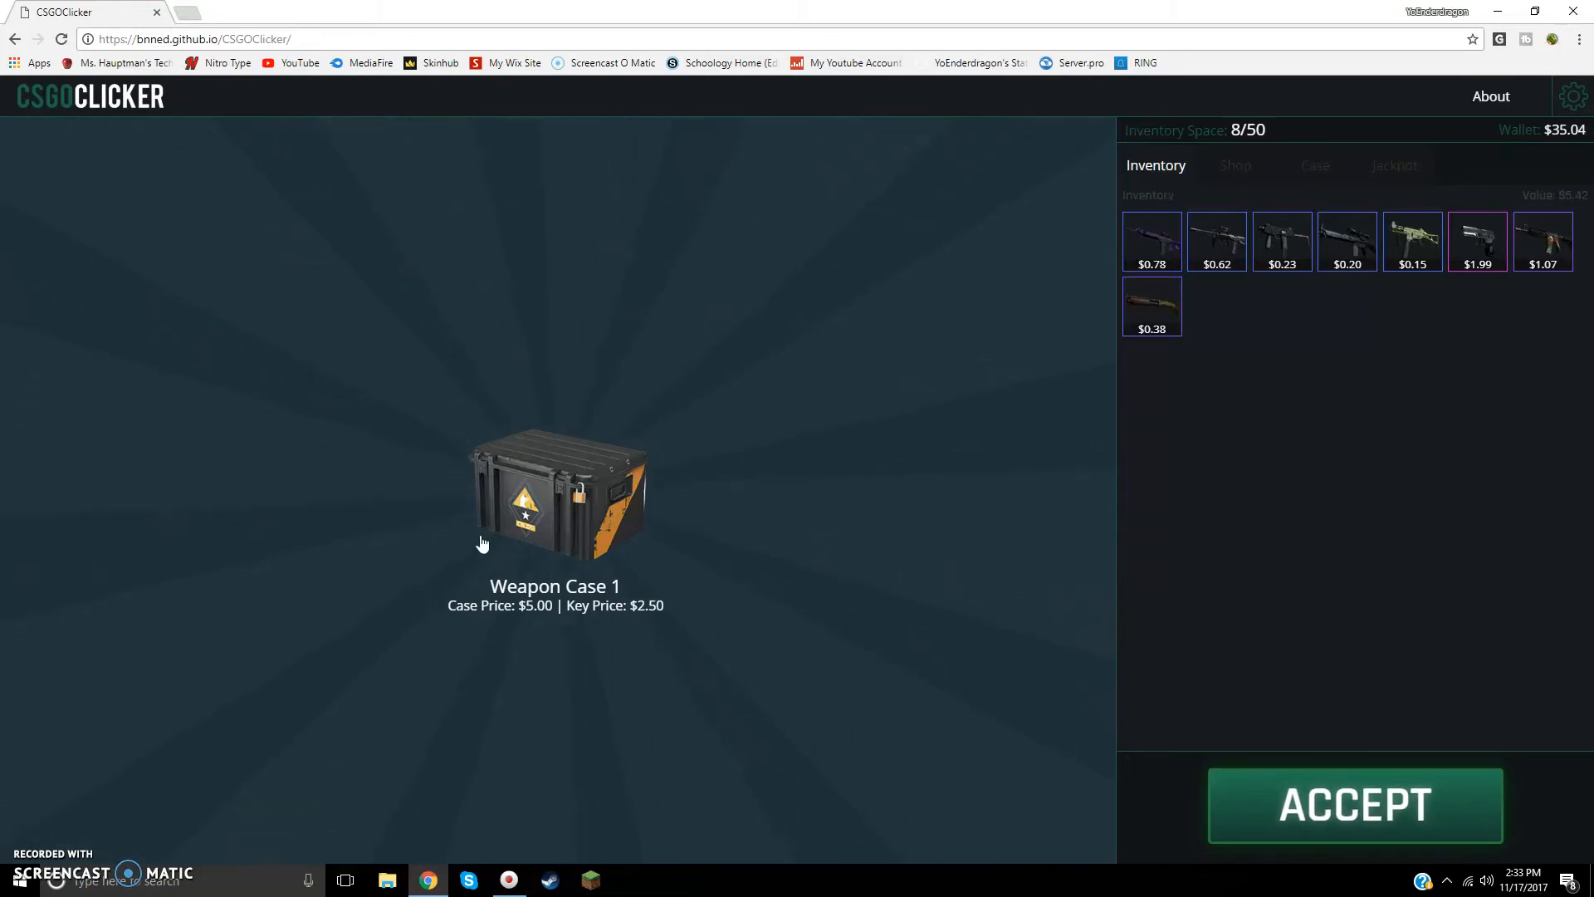
pyautogui.moveTo(970, 227)
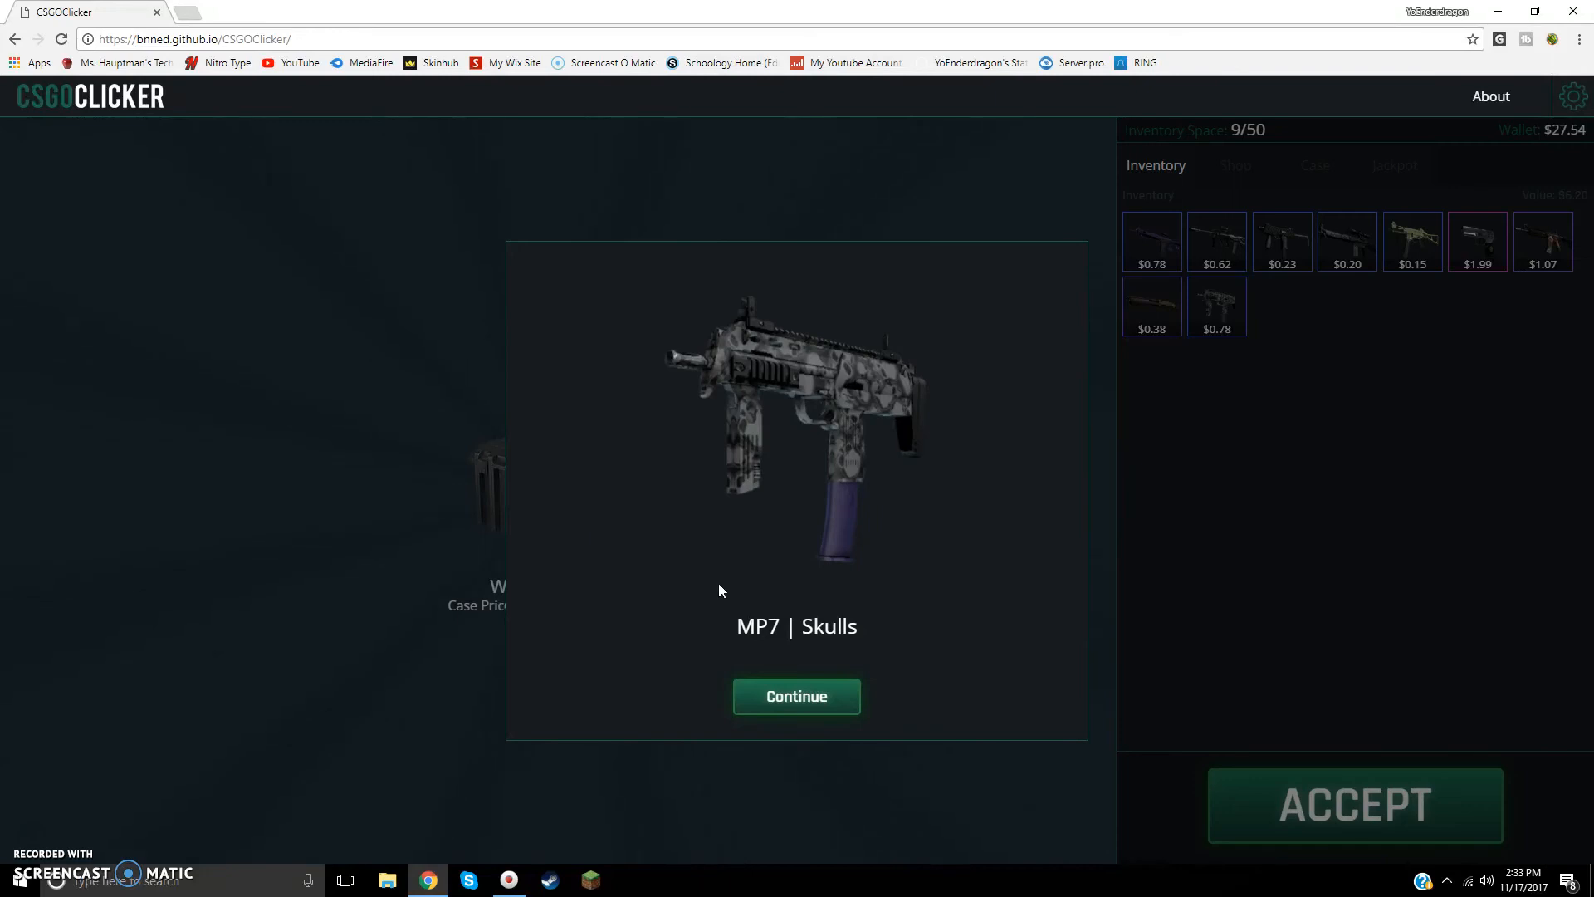
# Step: Unbox M4A1-S | Dark Water, SG 553 | Ultraviolet and AK-47 | Case Hardened from Weapon Case 1
pyautogui.click(796, 696)
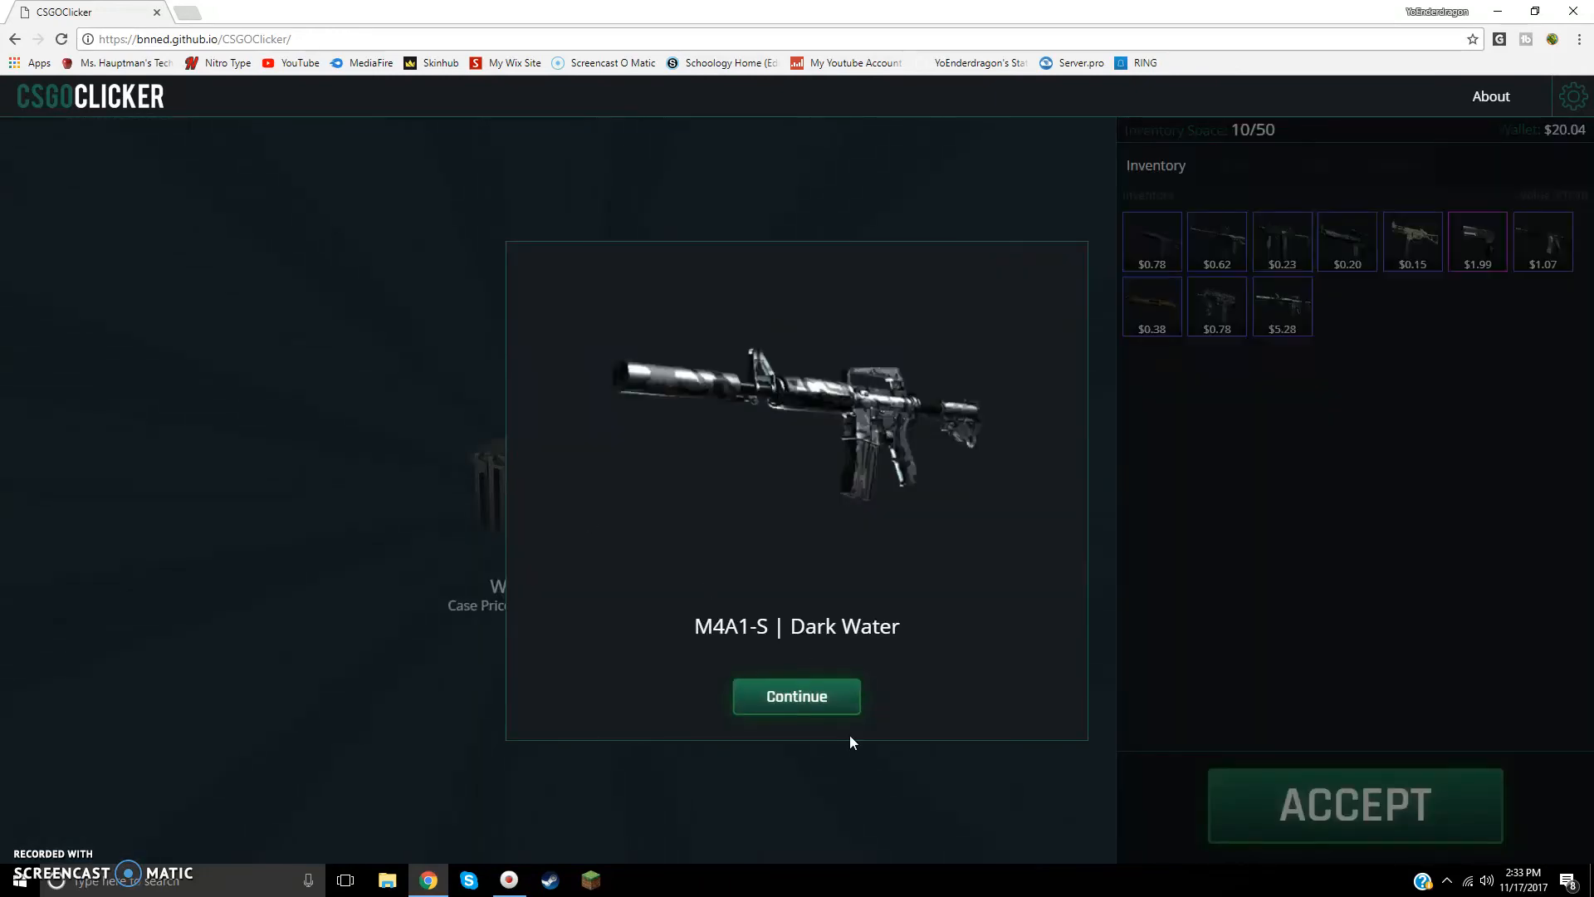
pyautogui.click(796, 697)
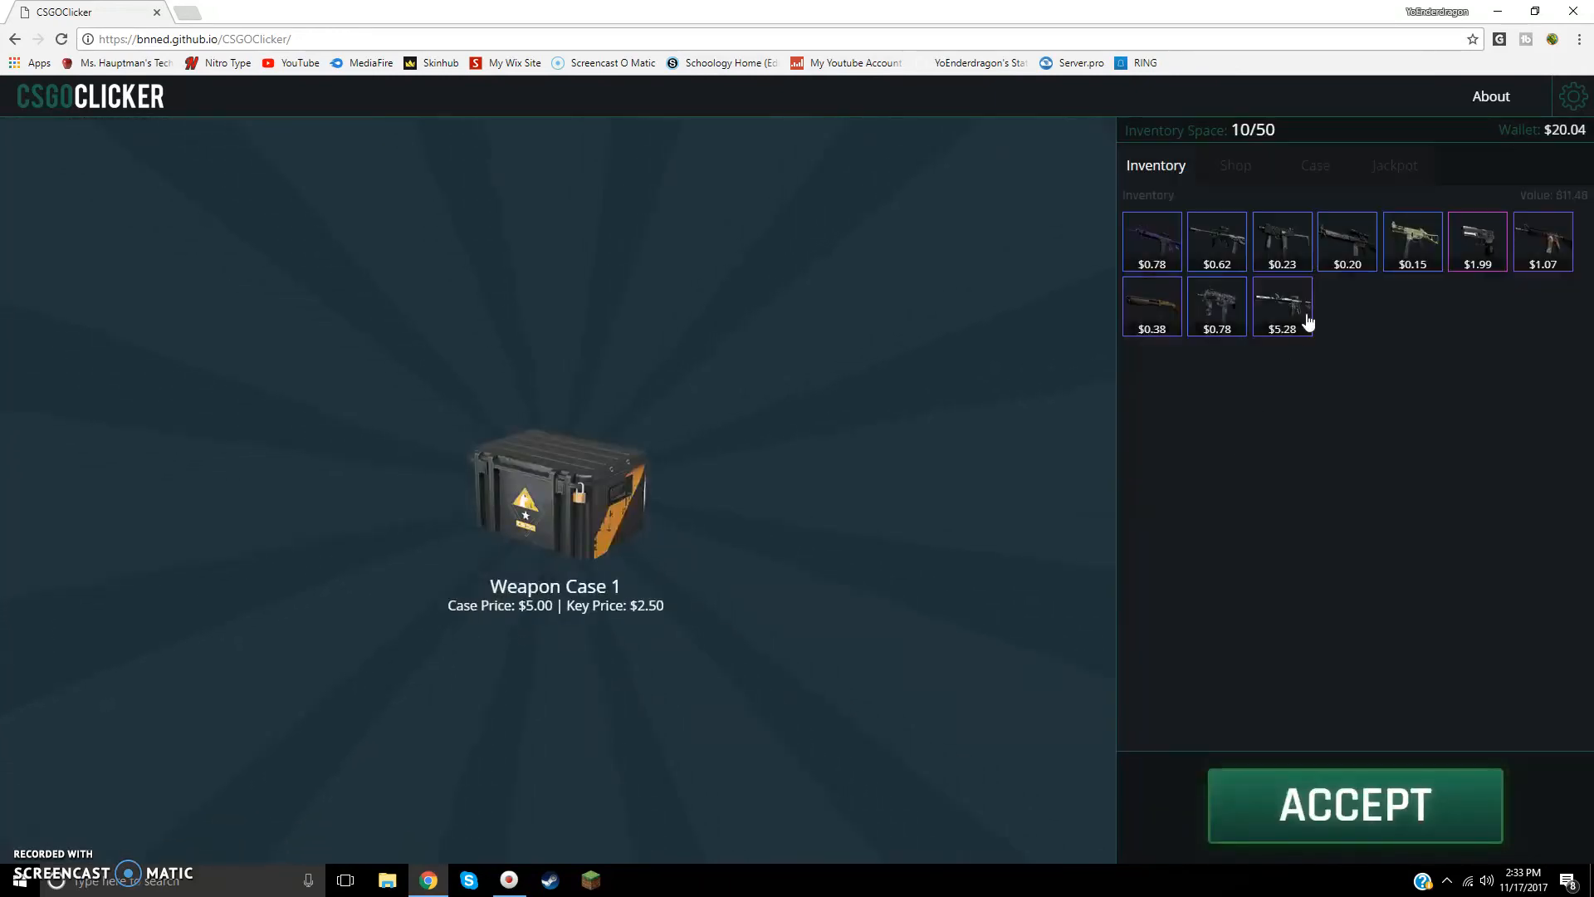
pyautogui.click(1355, 804)
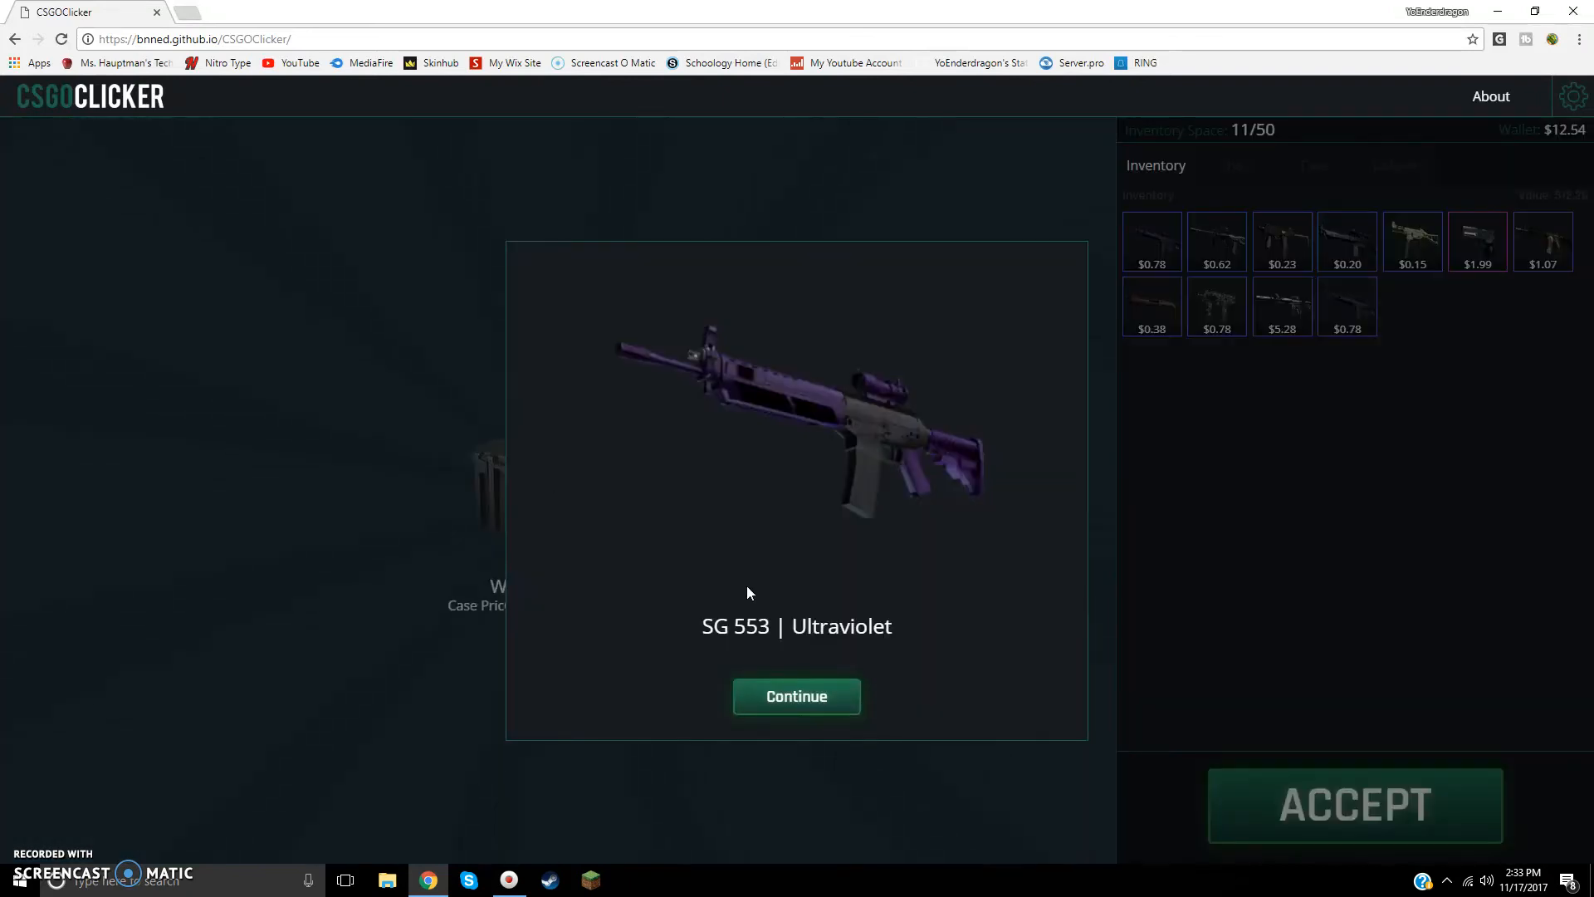
pyautogui.click(796, 696)
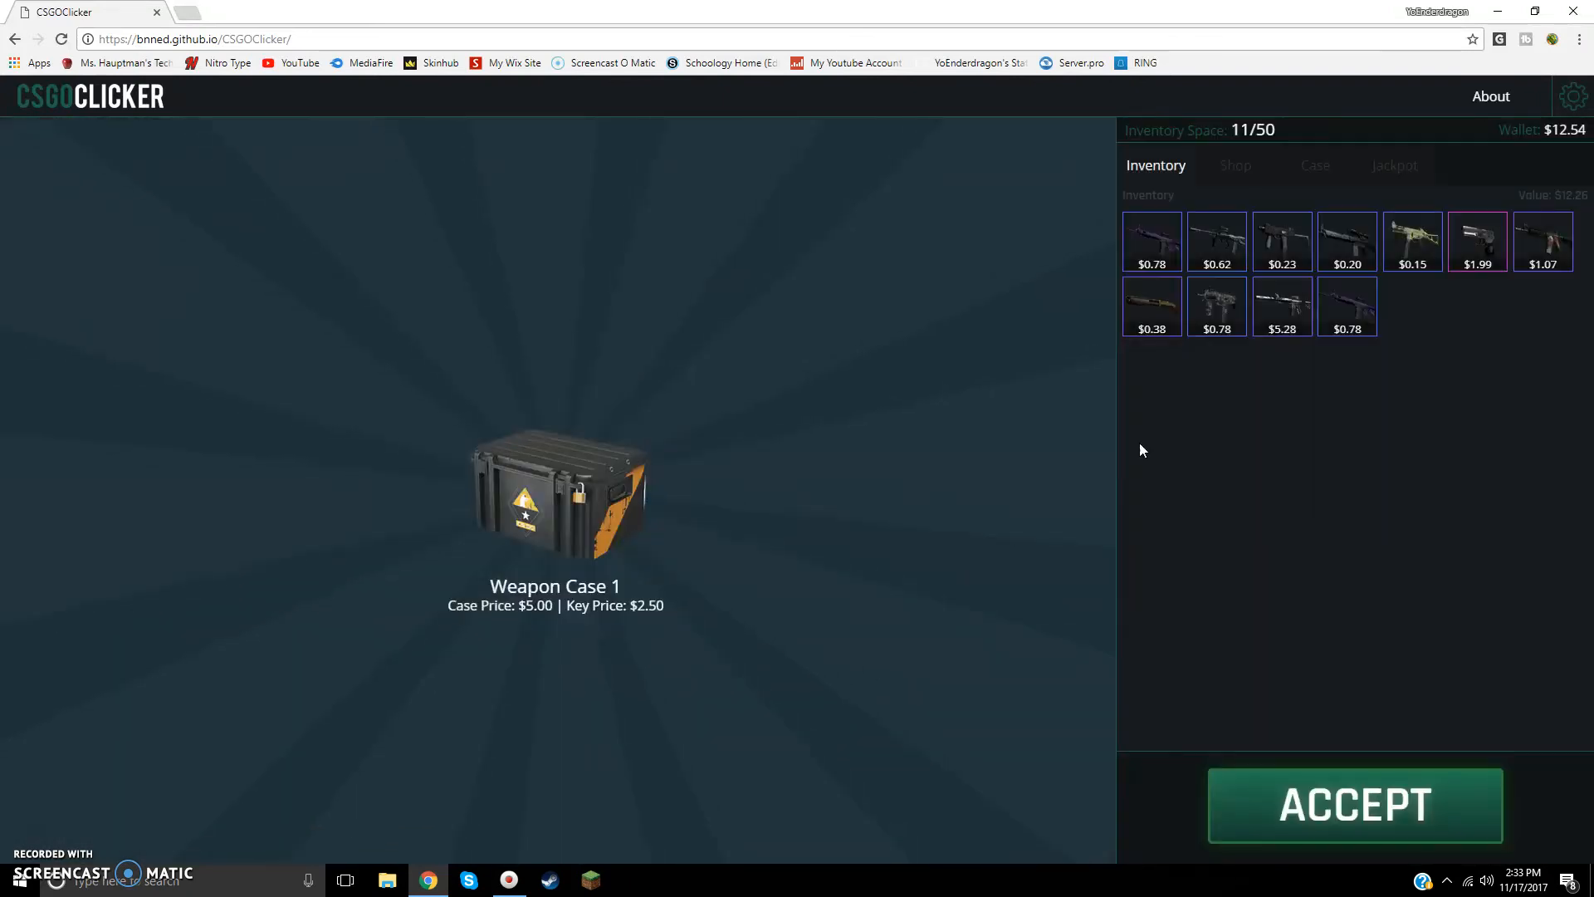
pyautogui.click(1354, 804)
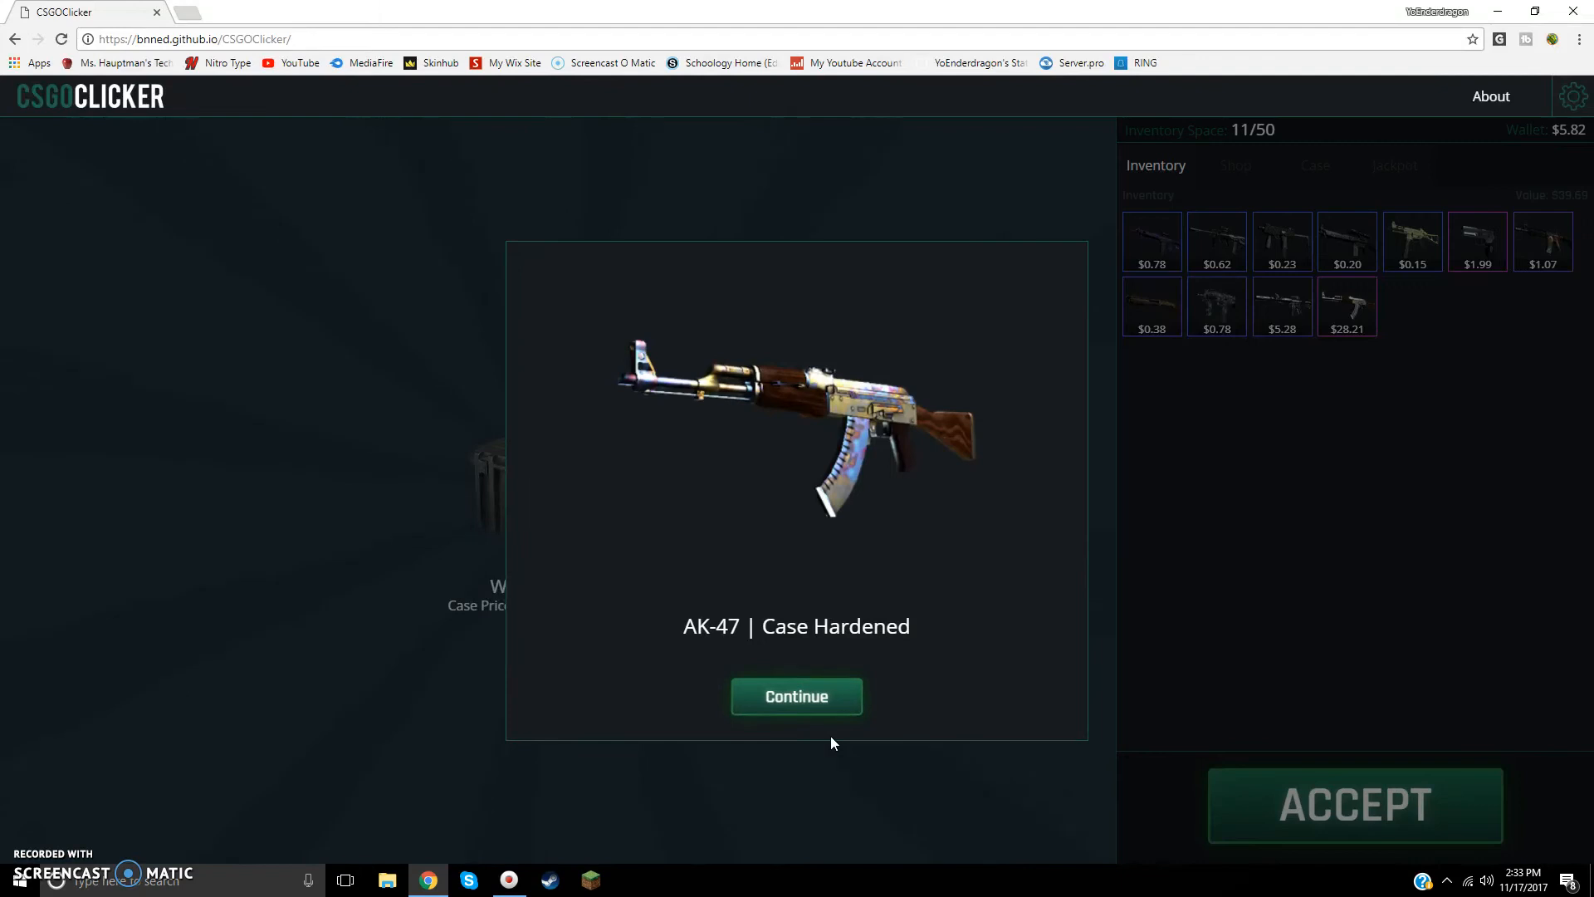
pyautogui.click(797, 696)
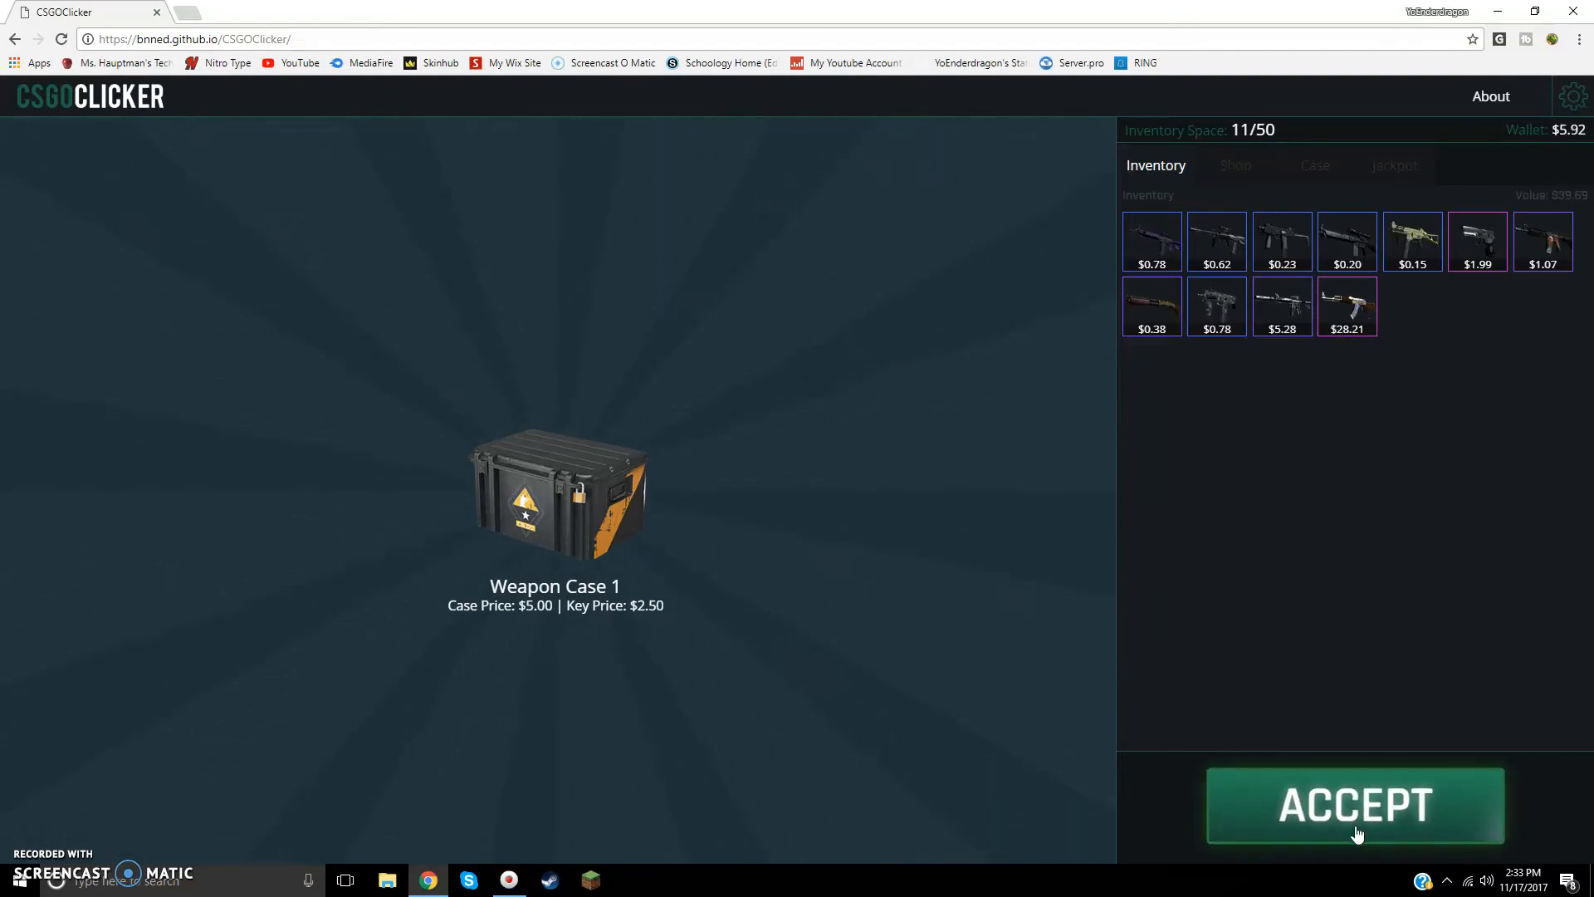
# Step: Earn a little cash, then unbox an AUG | Wings ($0.62) from Weapon Case 1
pyautogui.click(1354, 805)
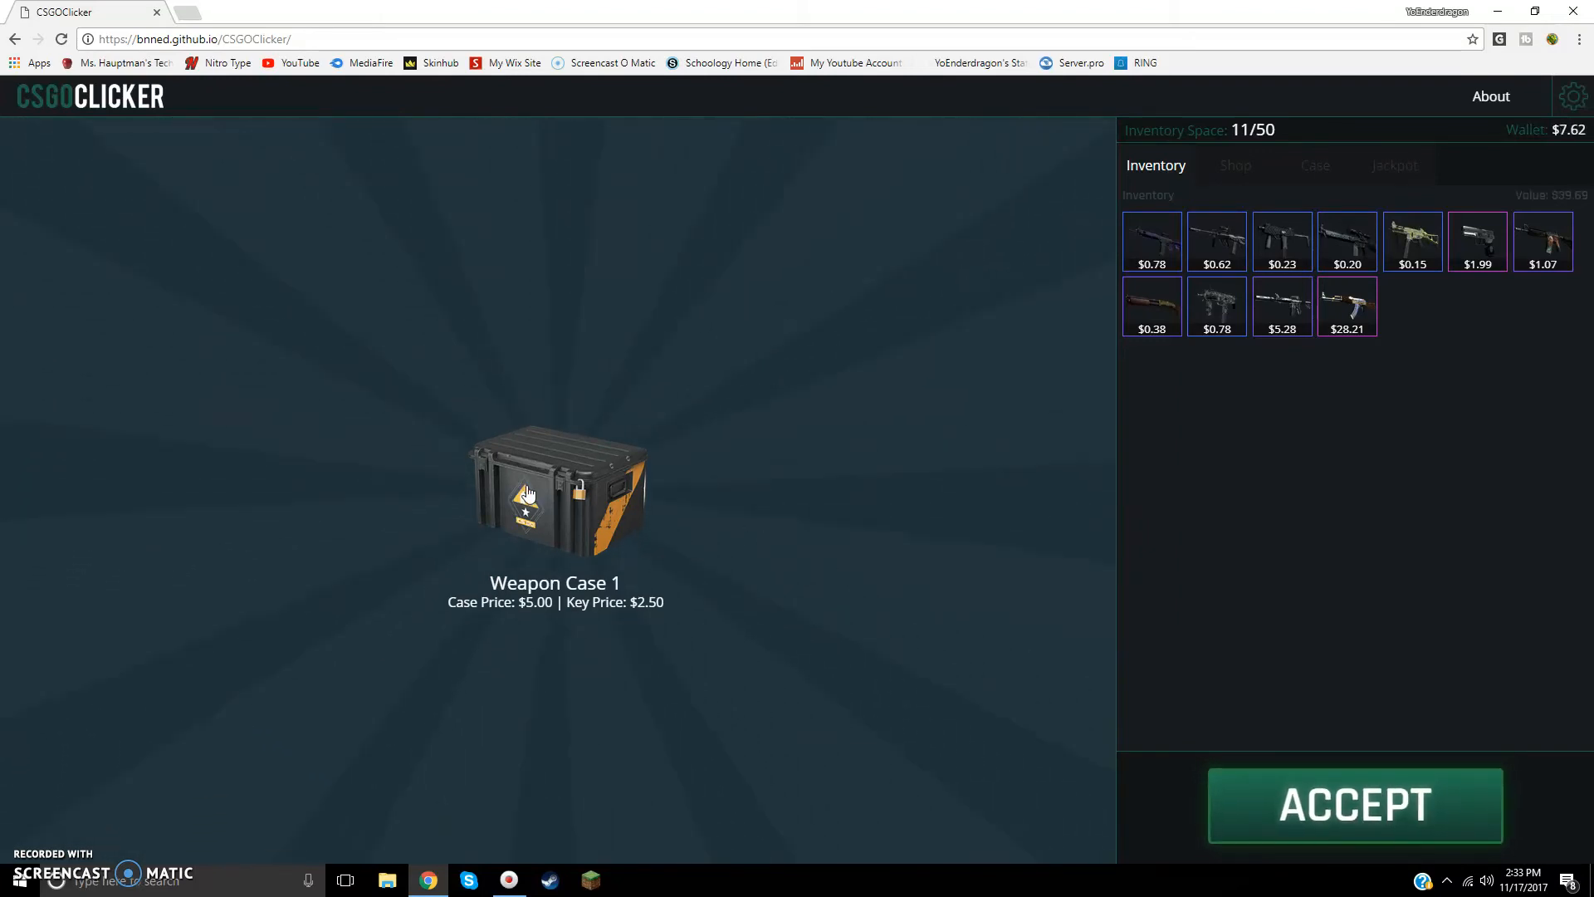
pyautogui.click(1355, 805)
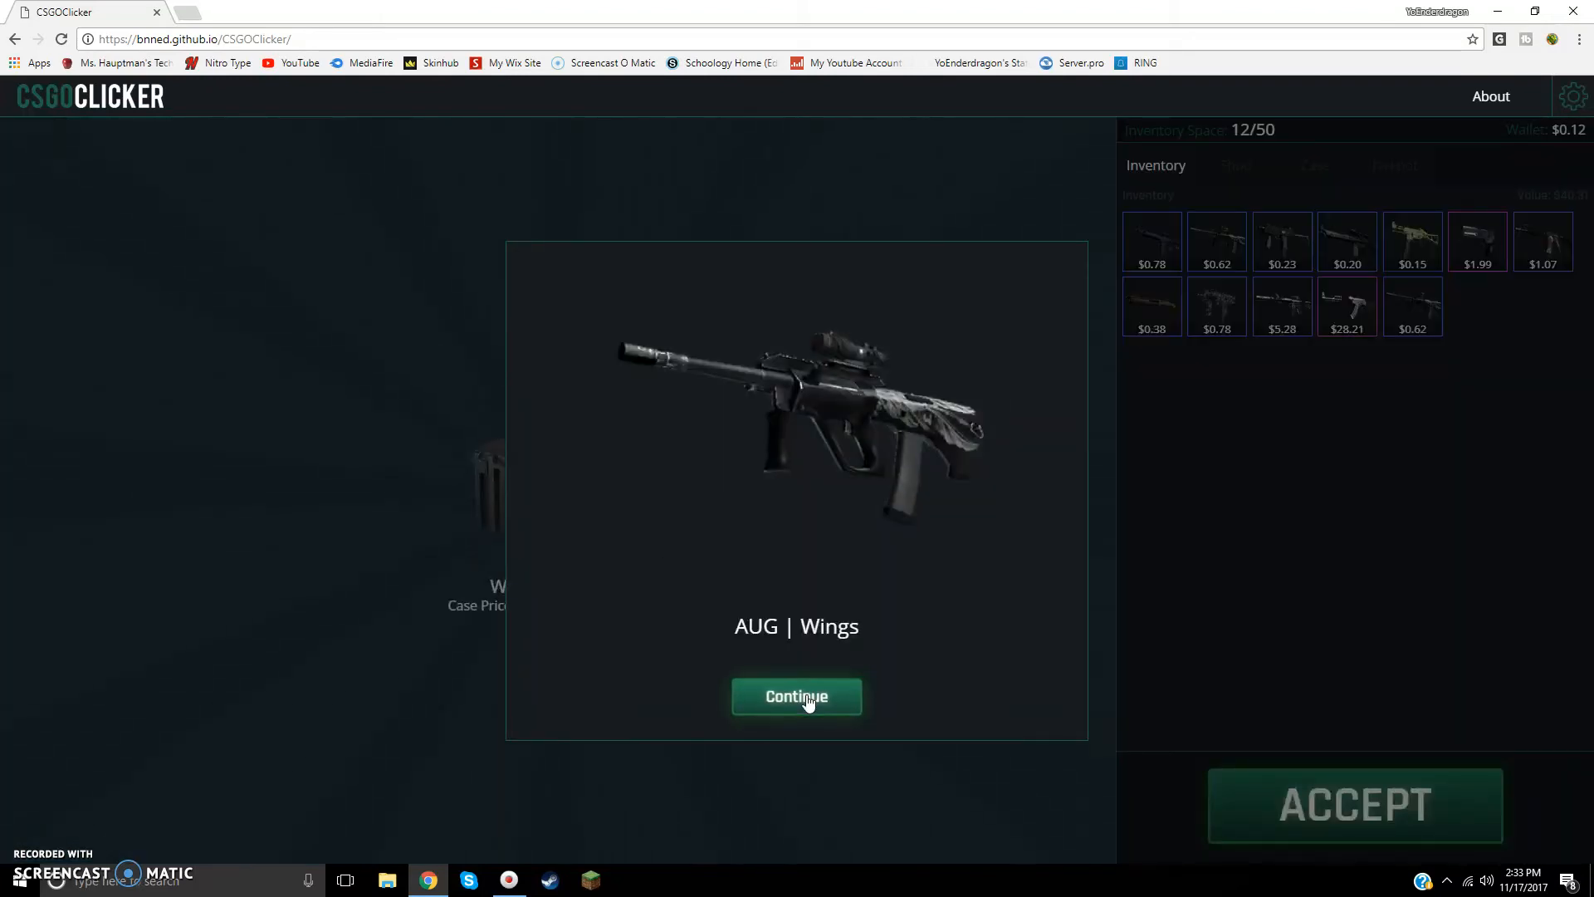
pyautogui.click(796, 696)
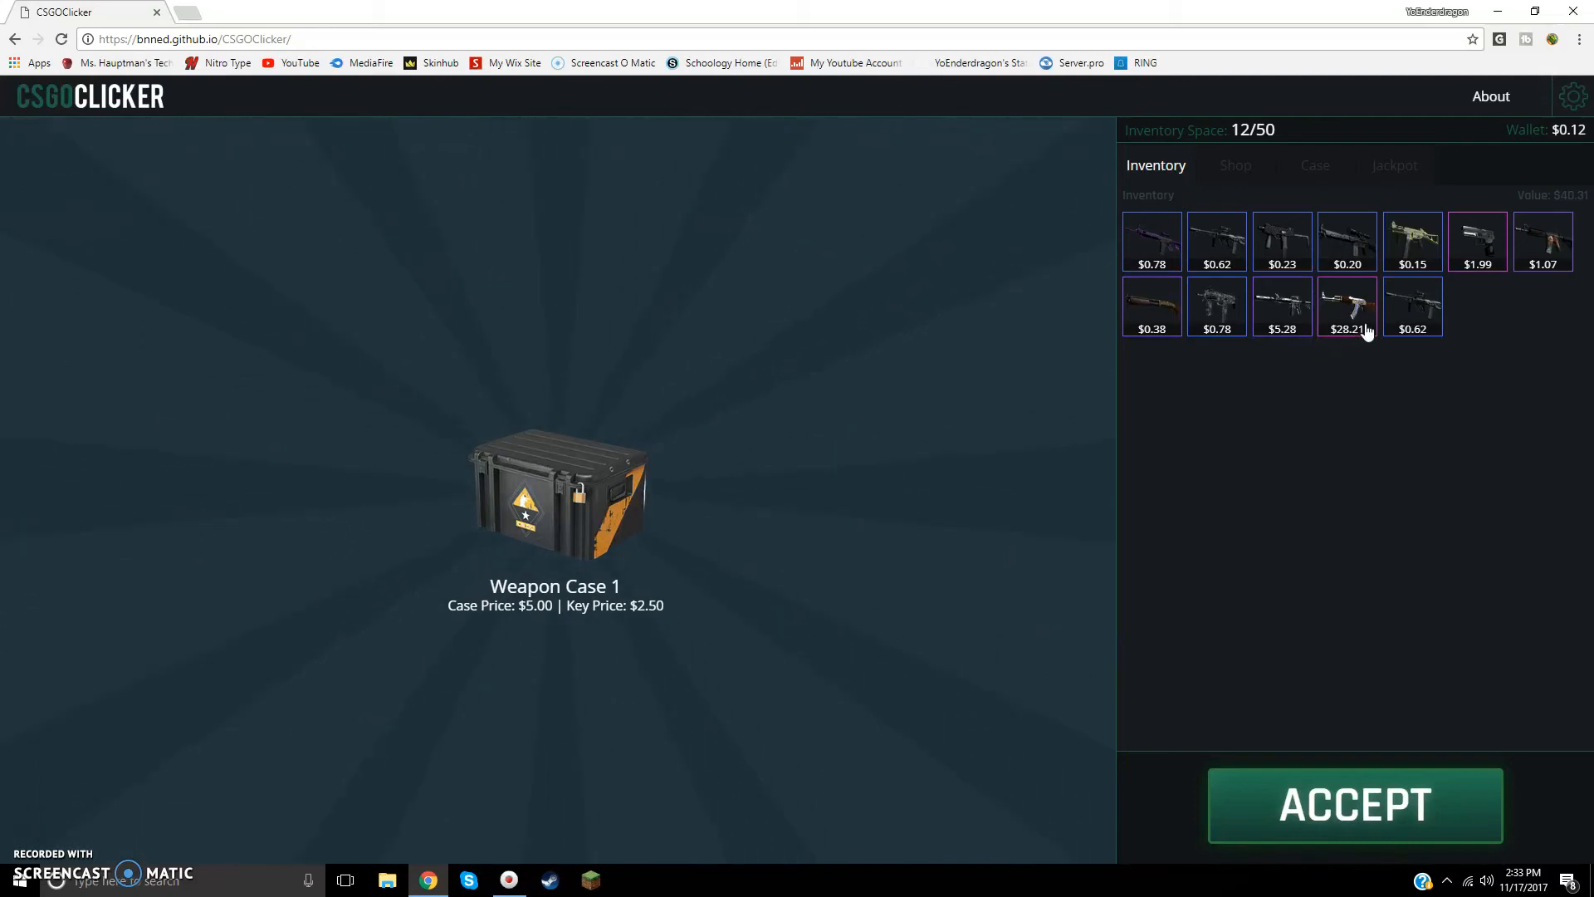
pyautogui.moveTo(1347, 310)
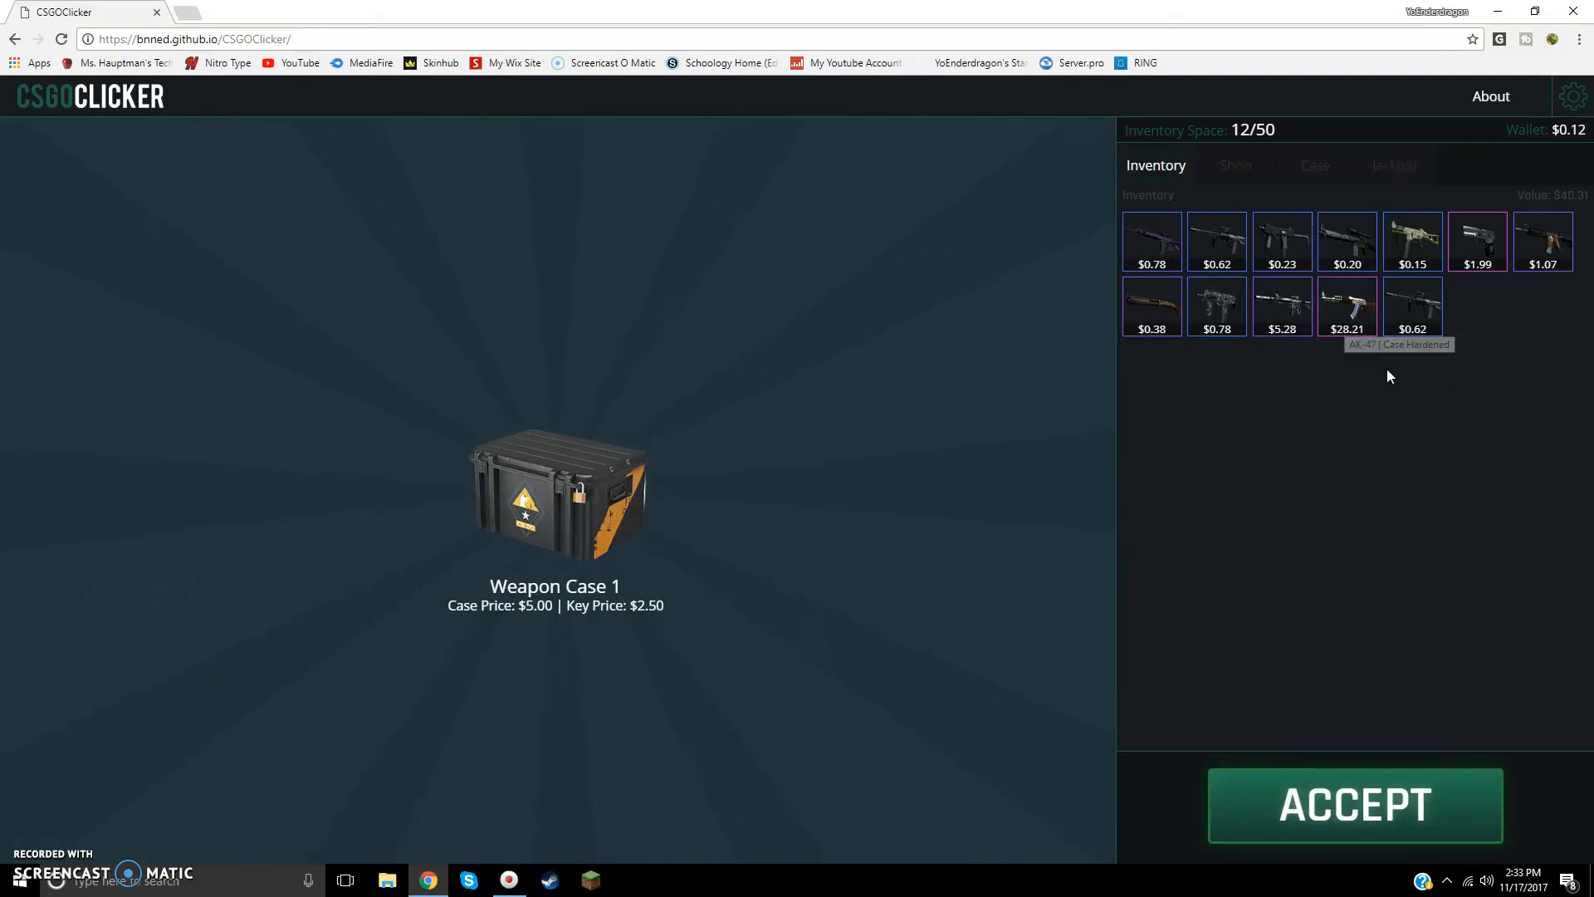
pyautogui.moveTo(1349, 312)
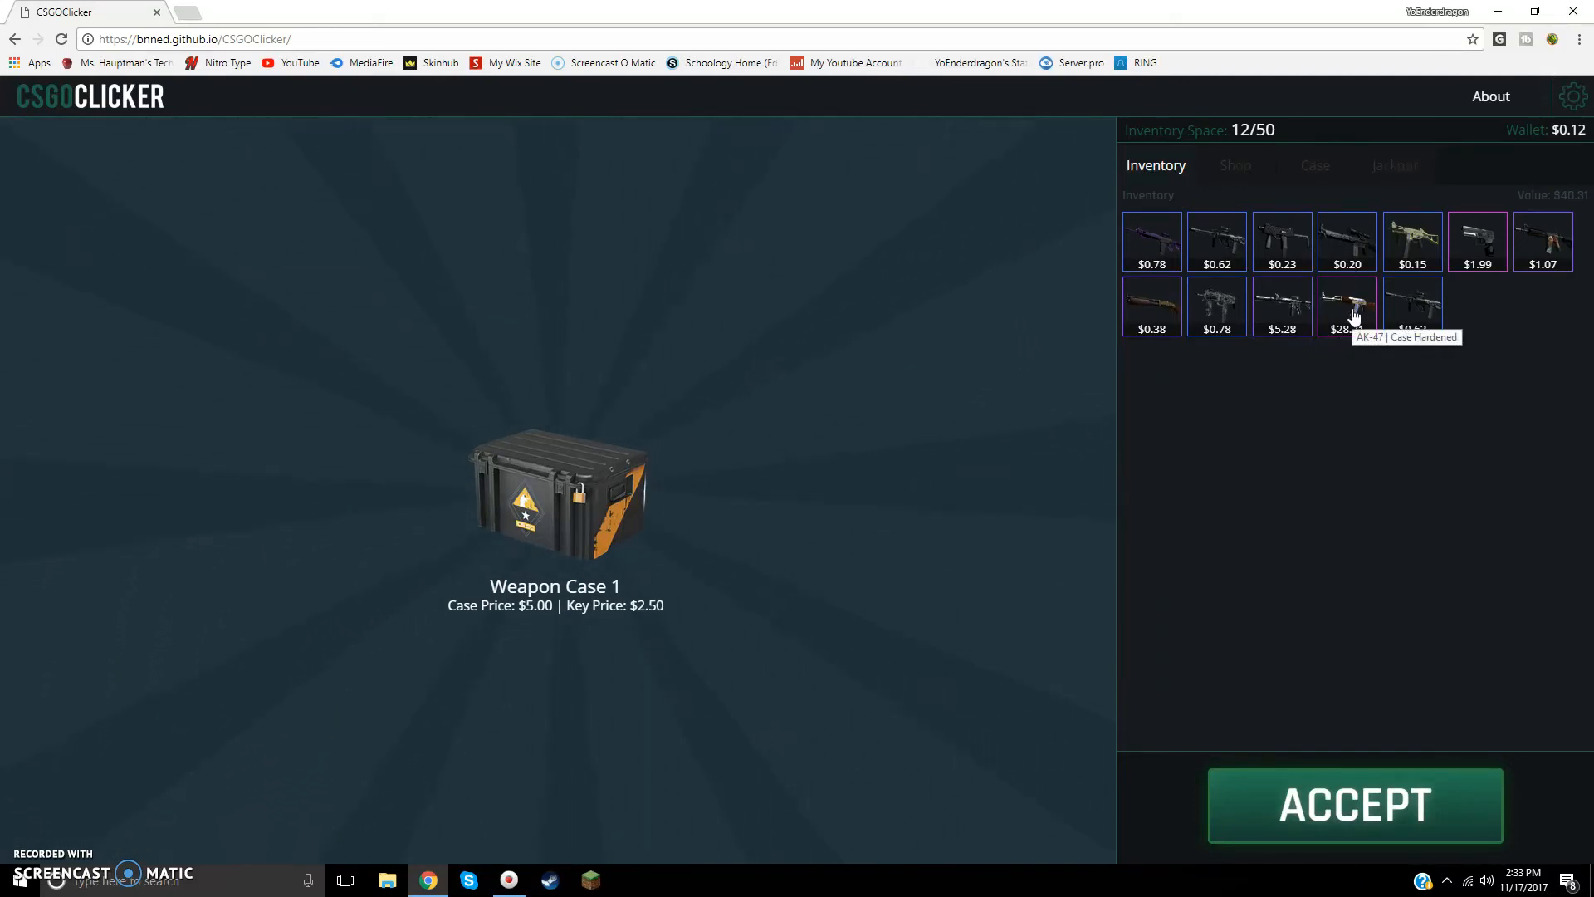
pyautogui.moveTo(1339, 371)
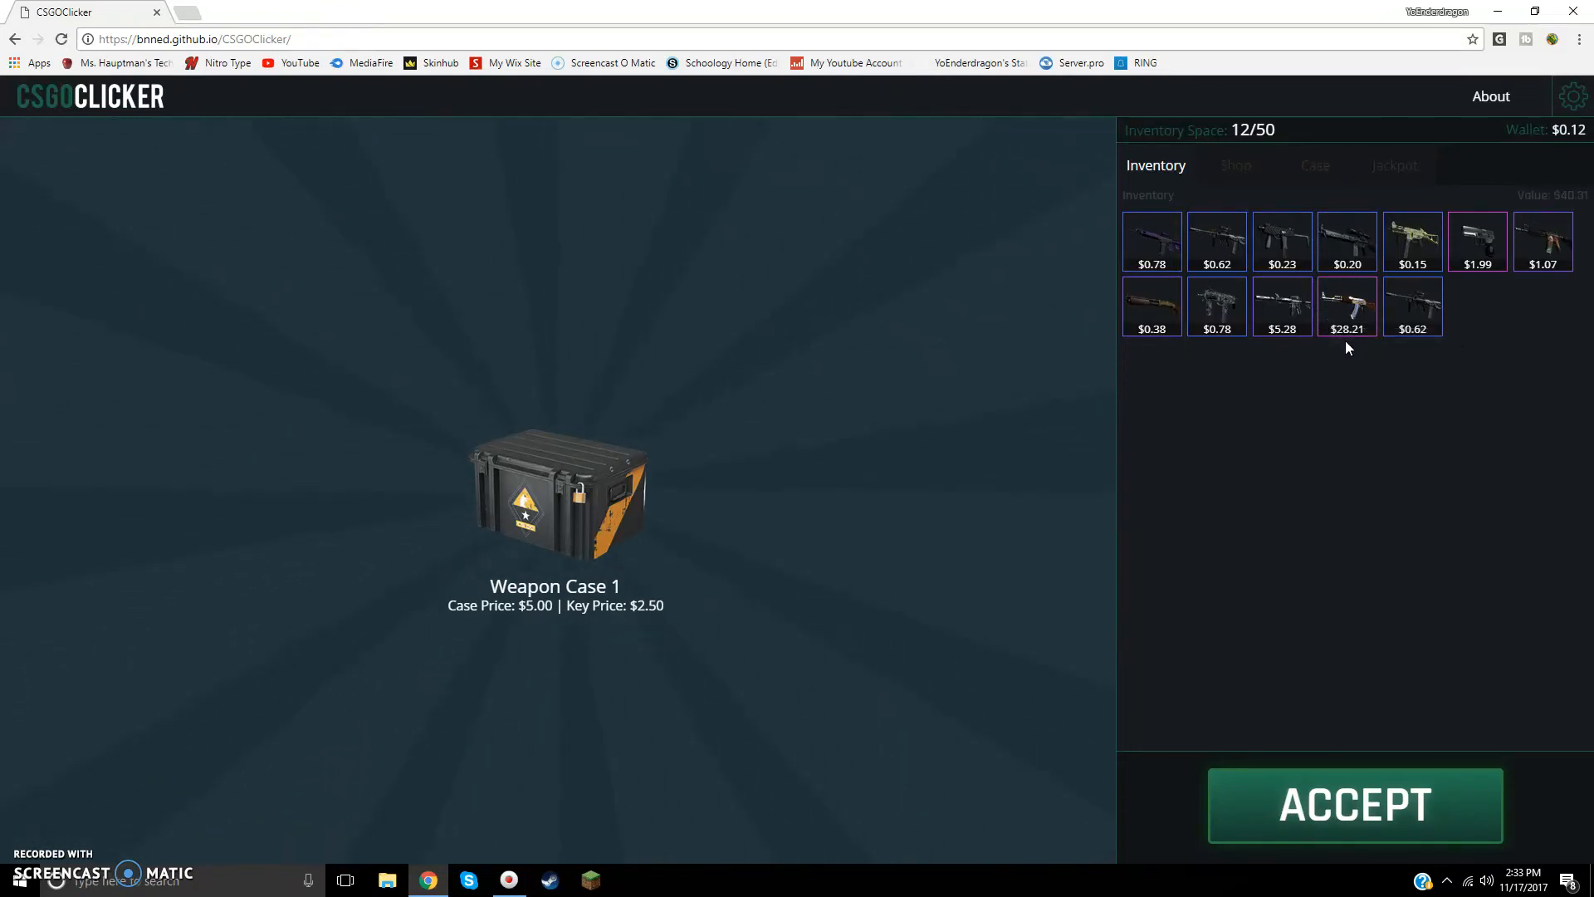
pyautogui.moveTo(1254, 596)
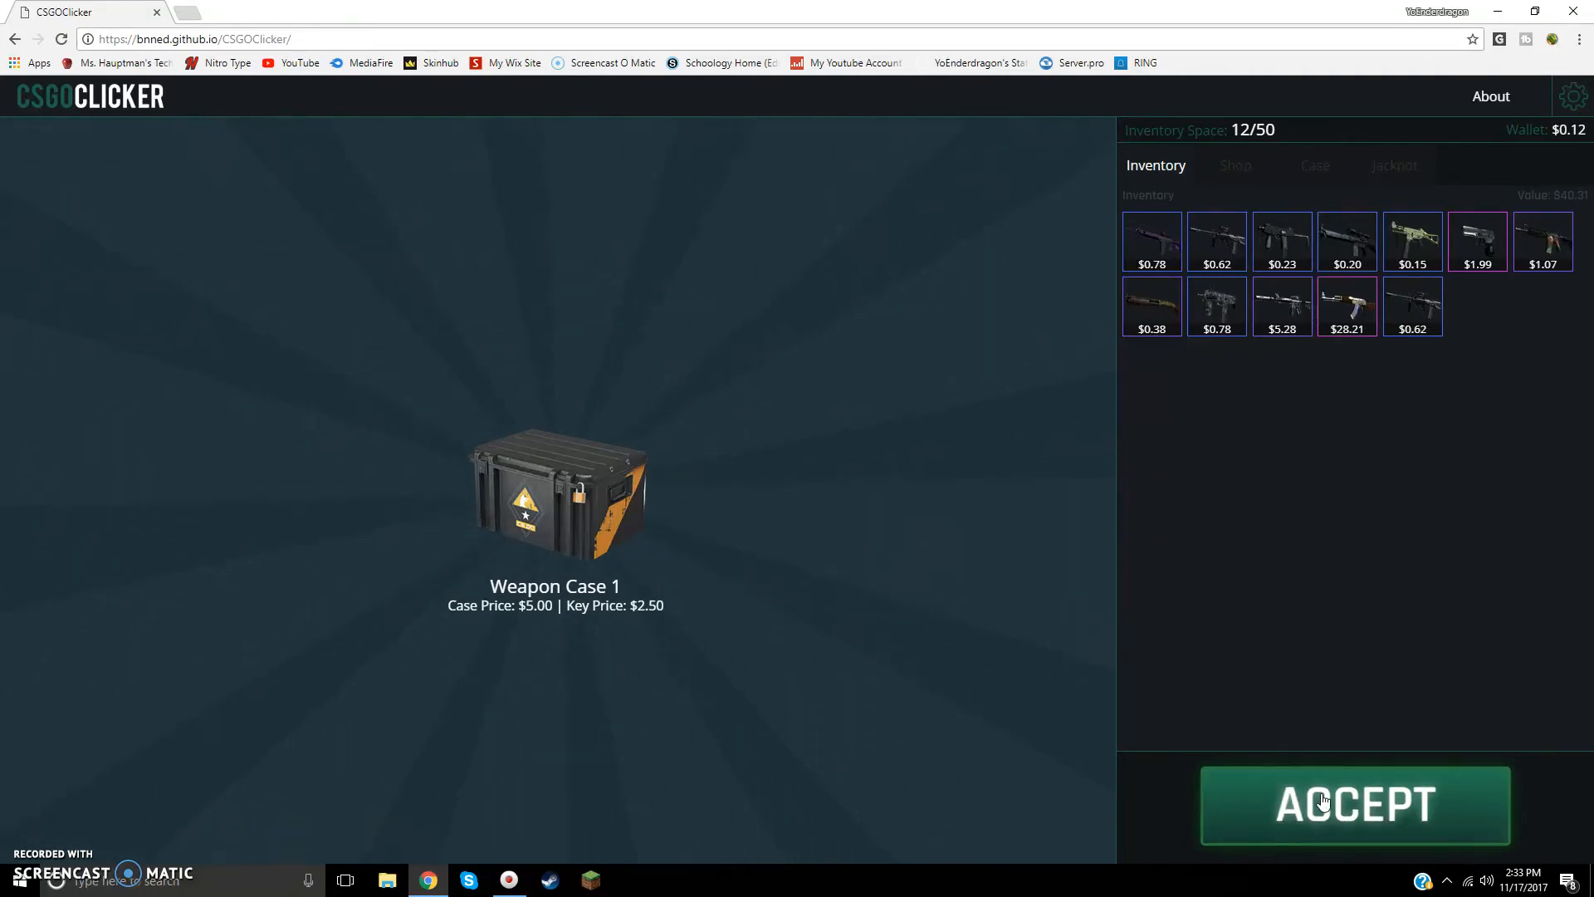
# Step: Earn money with ACCEPT until the wallet rises from $0.12 to $100.02
pyautogui.click(1356, 806)
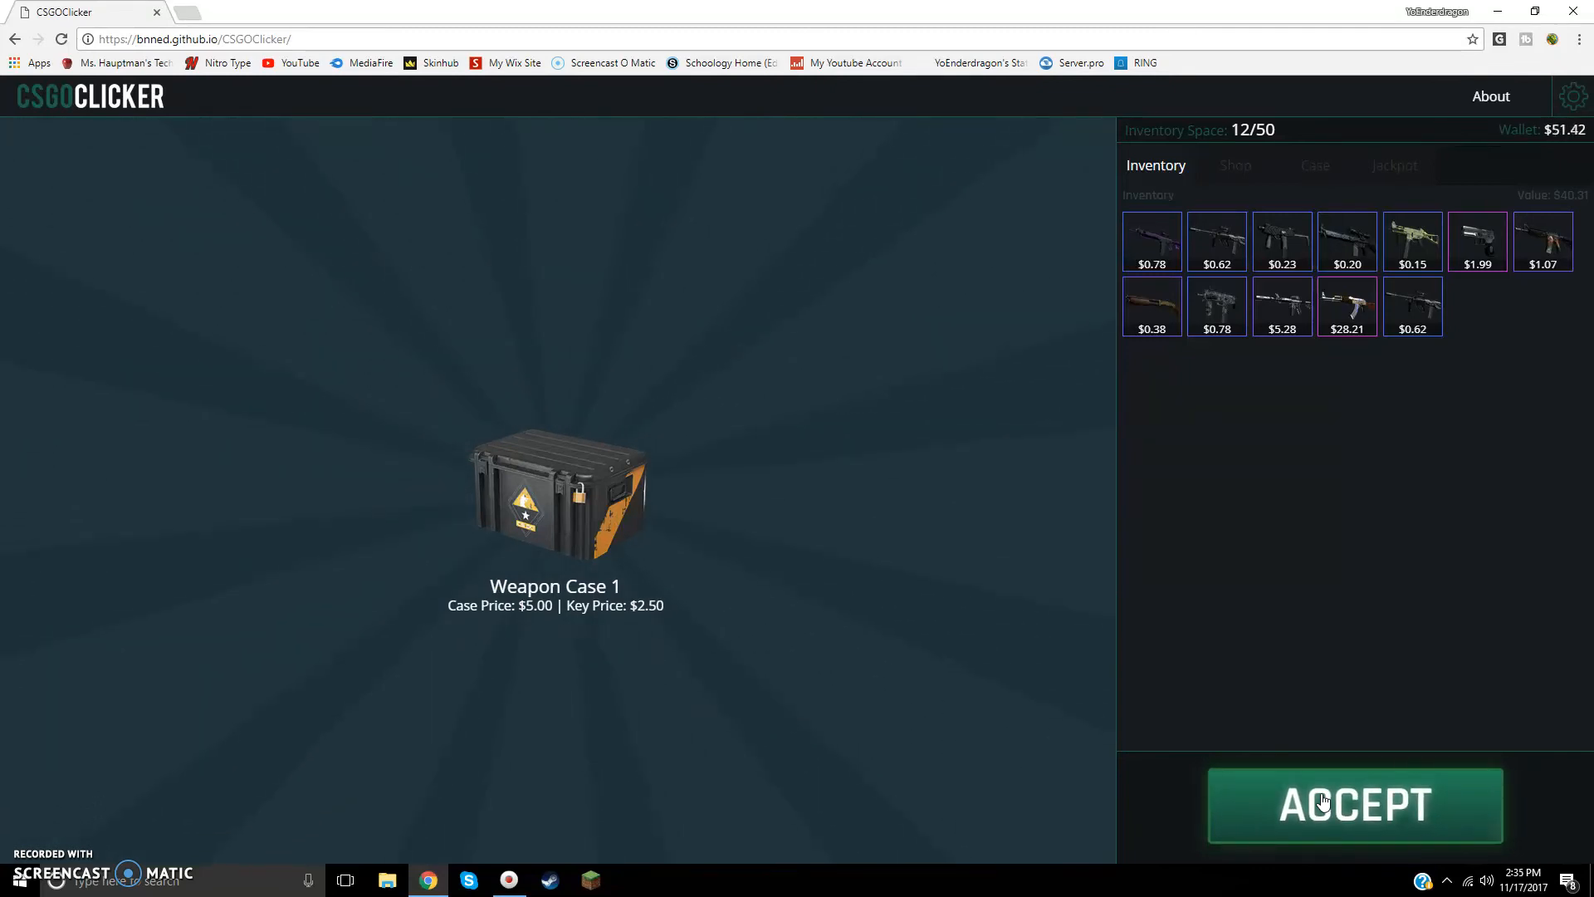
pyautogui.click(1354, 805)
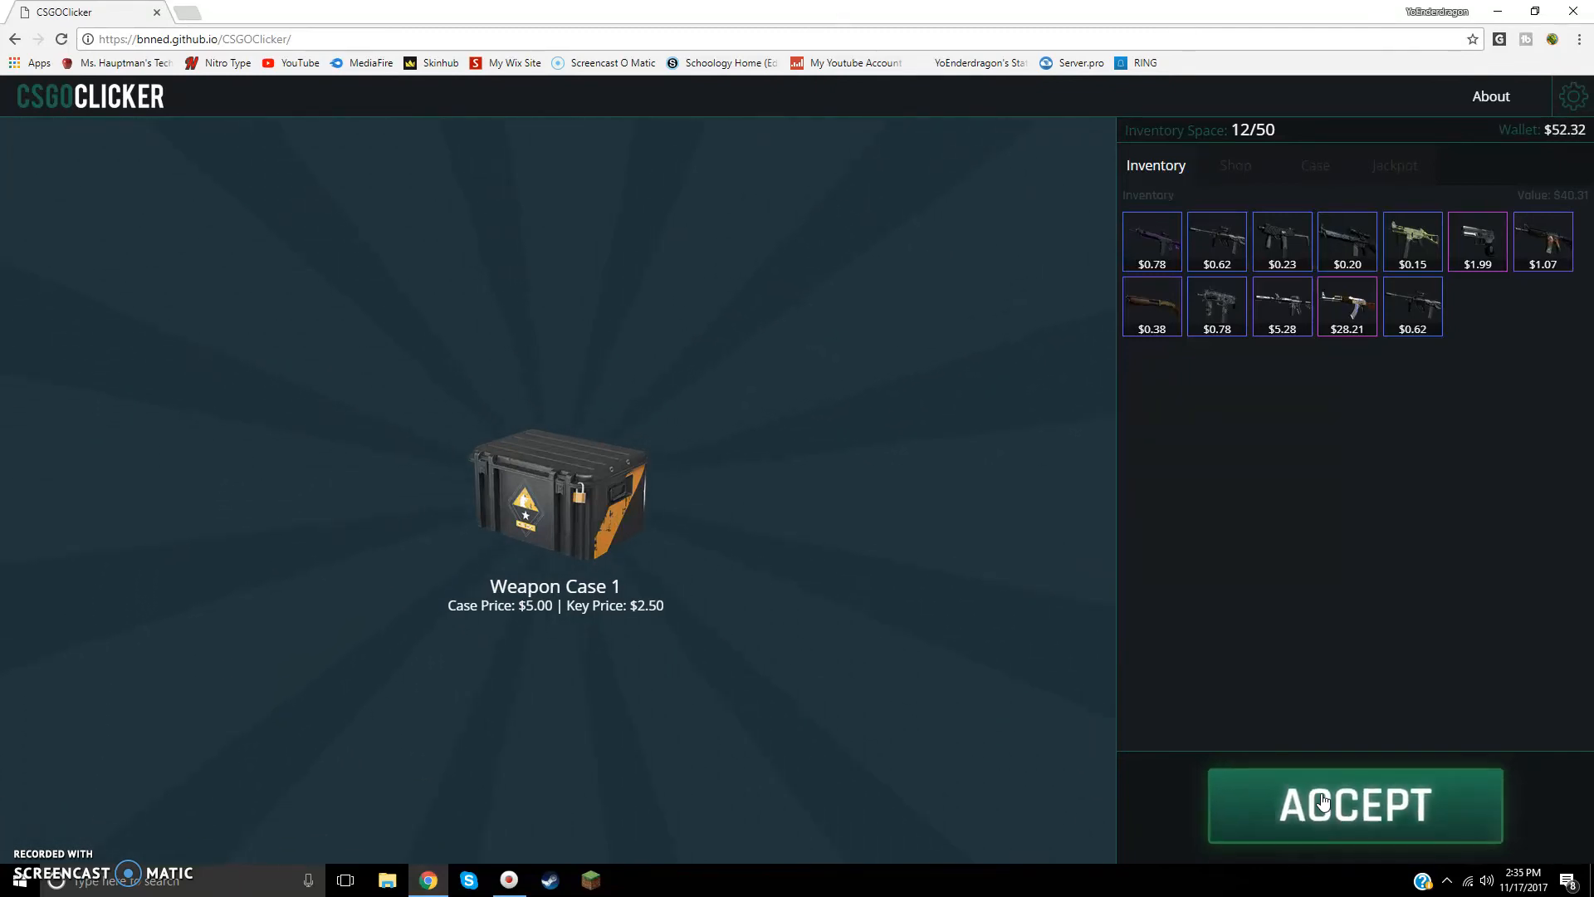
pyautogui.click(1354, 805)
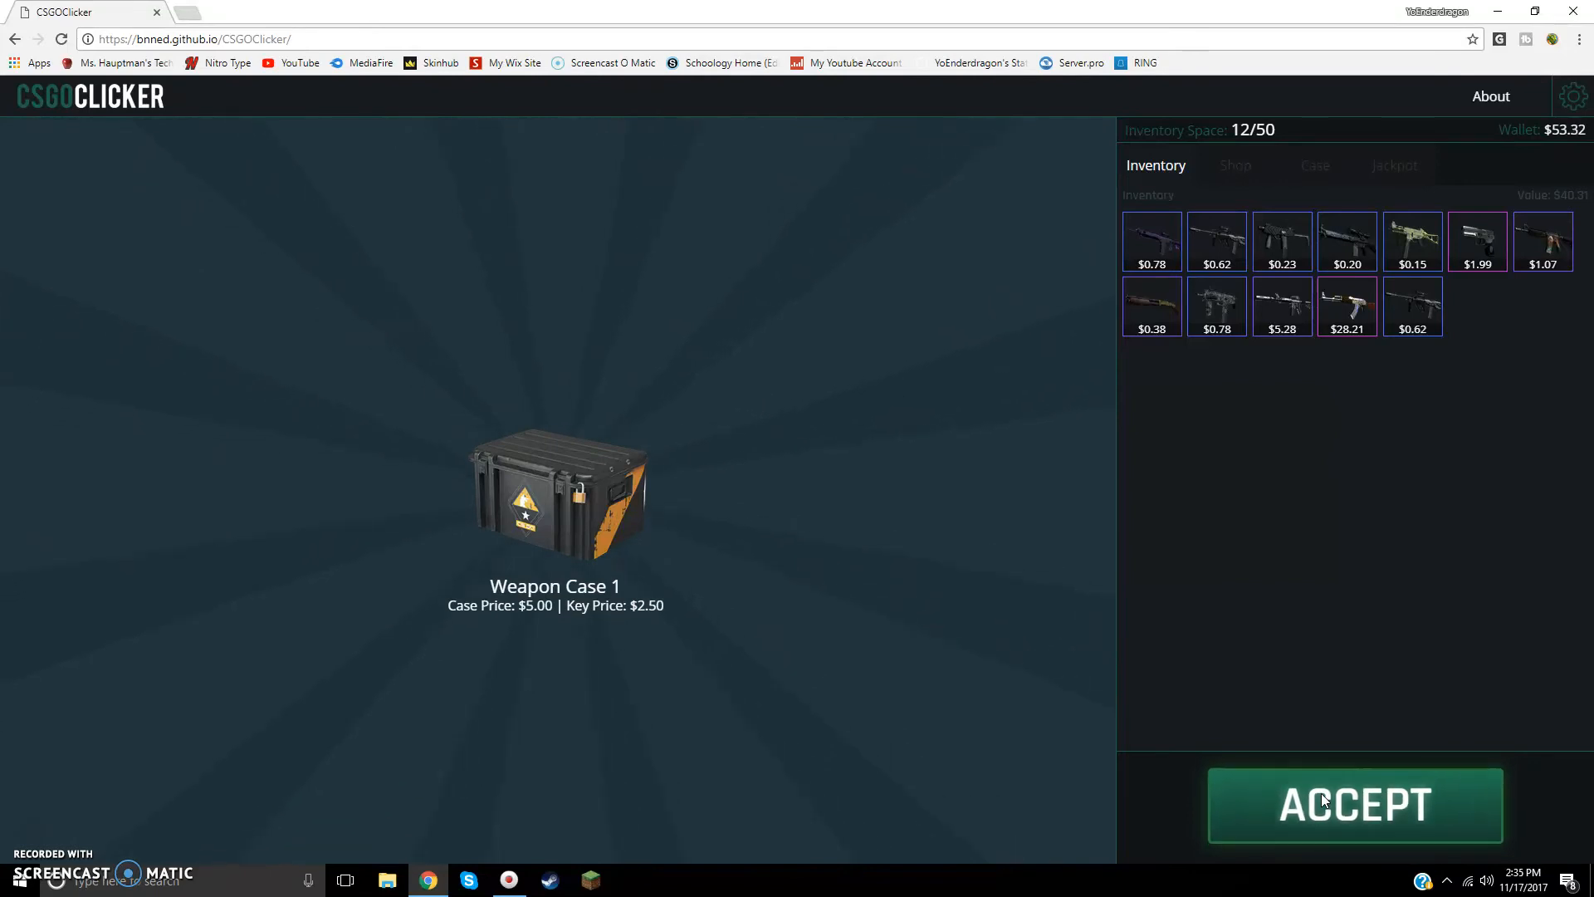
pyautogui.click(1354, 805)
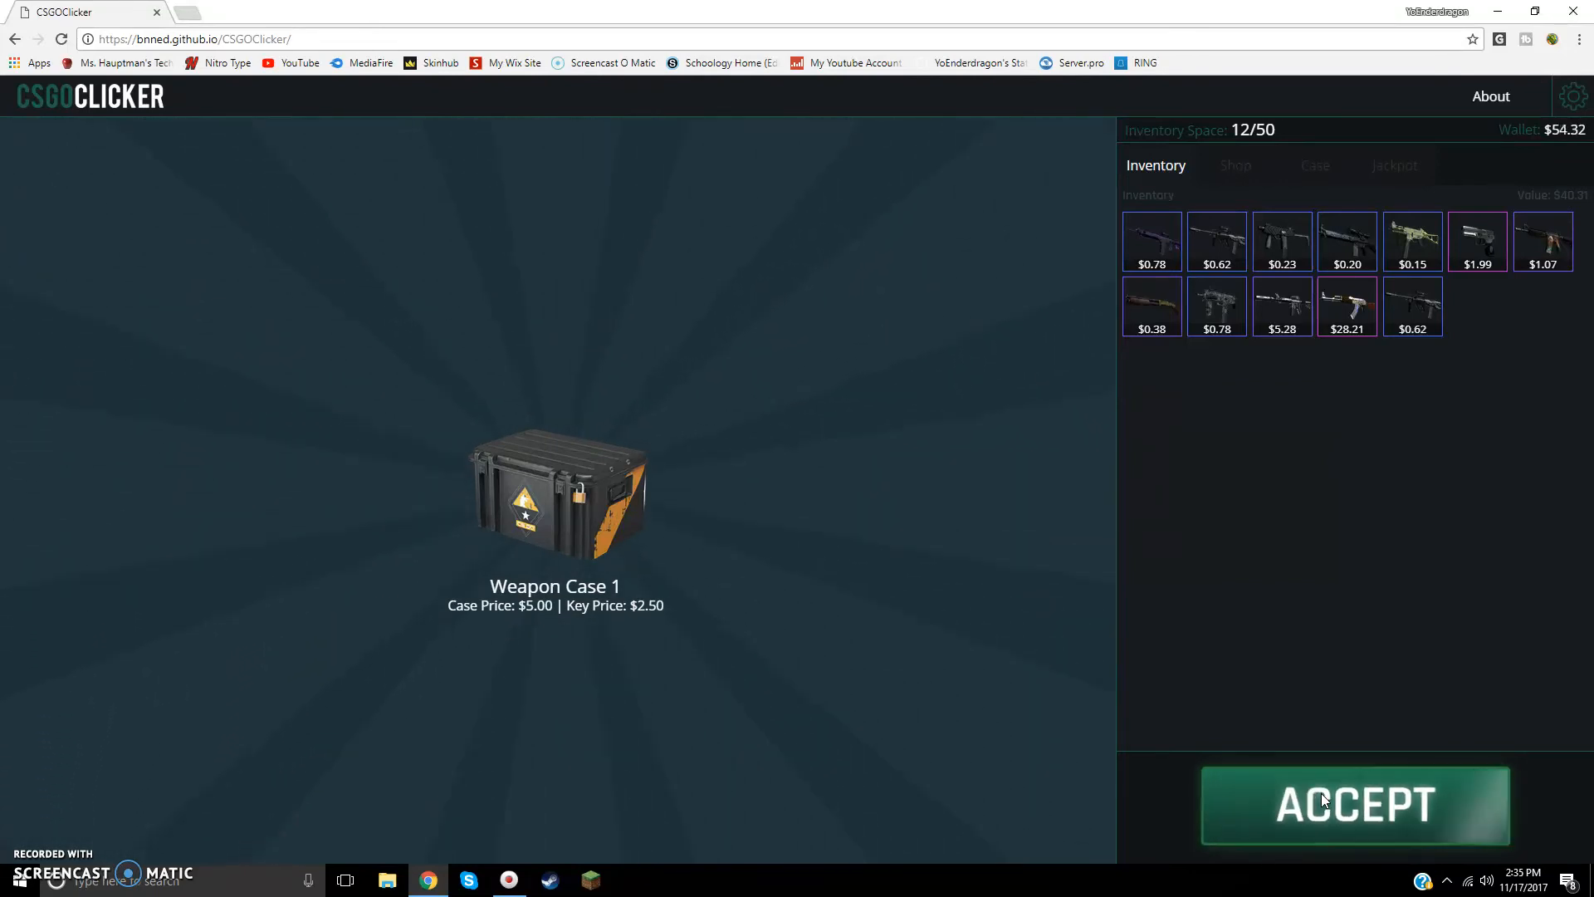
pyautogui.click(1354, 804)
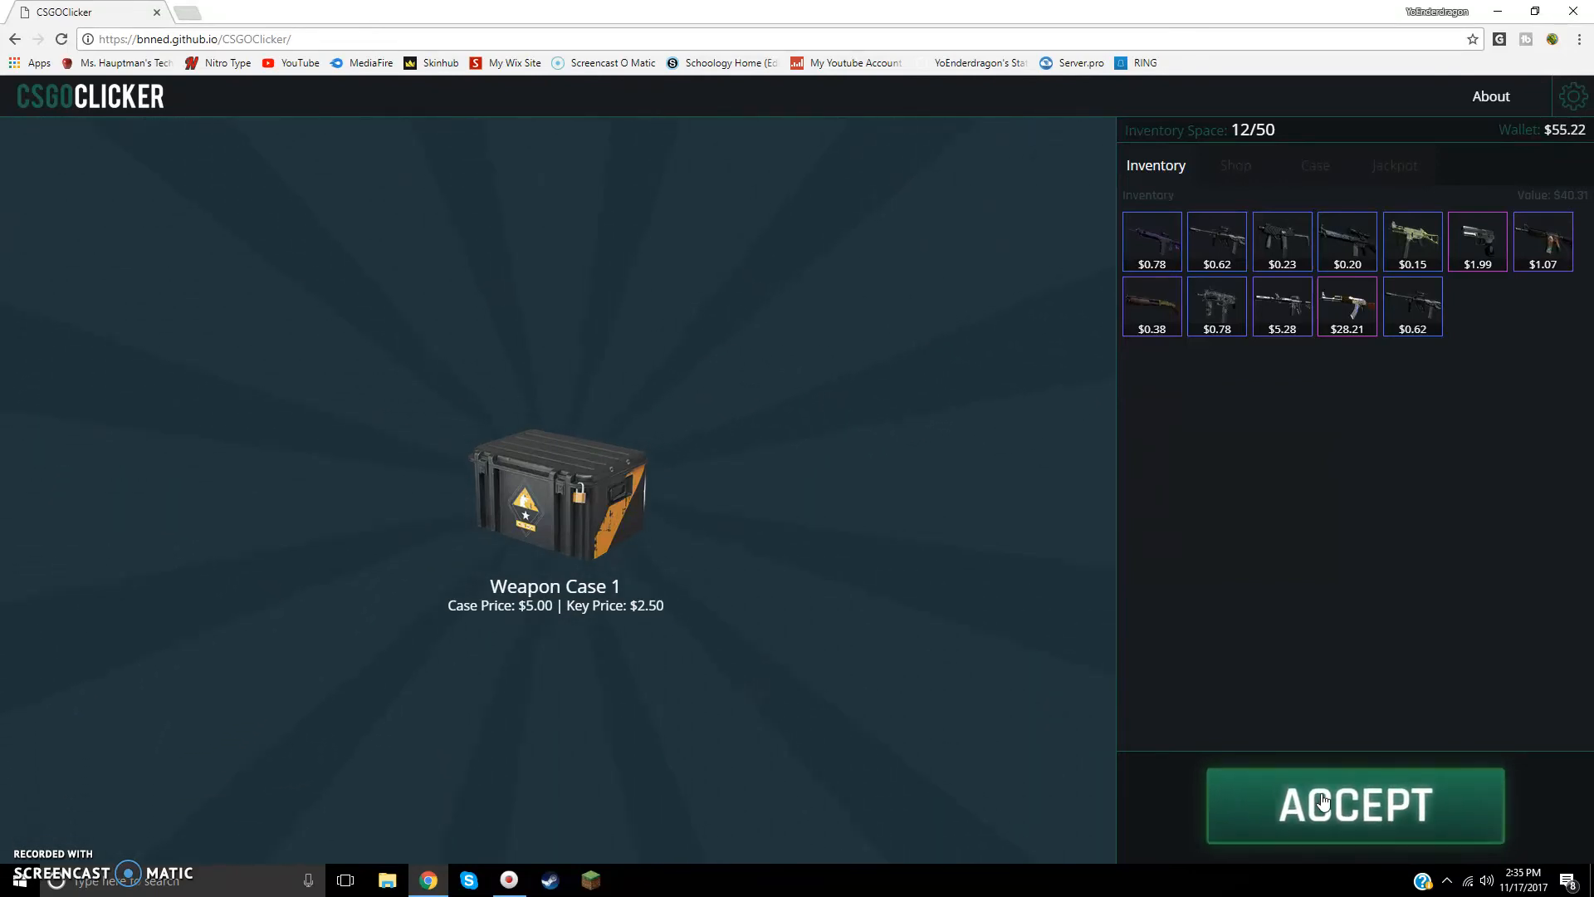
pyautogui.click(1354, 805)
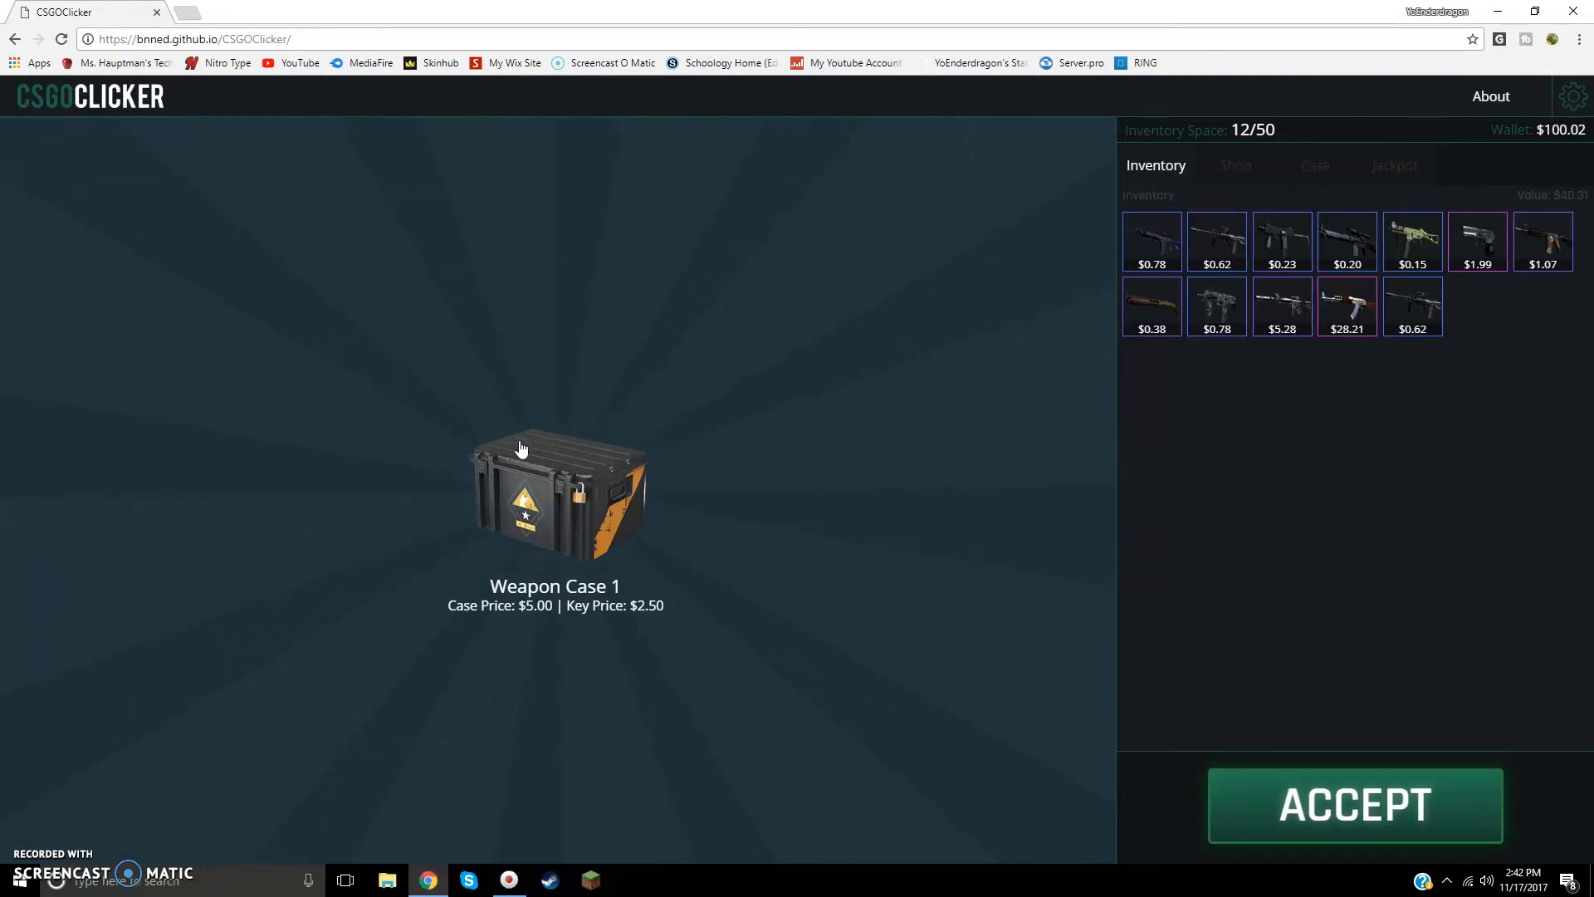
pyautogui.moveTo(1259, 11)
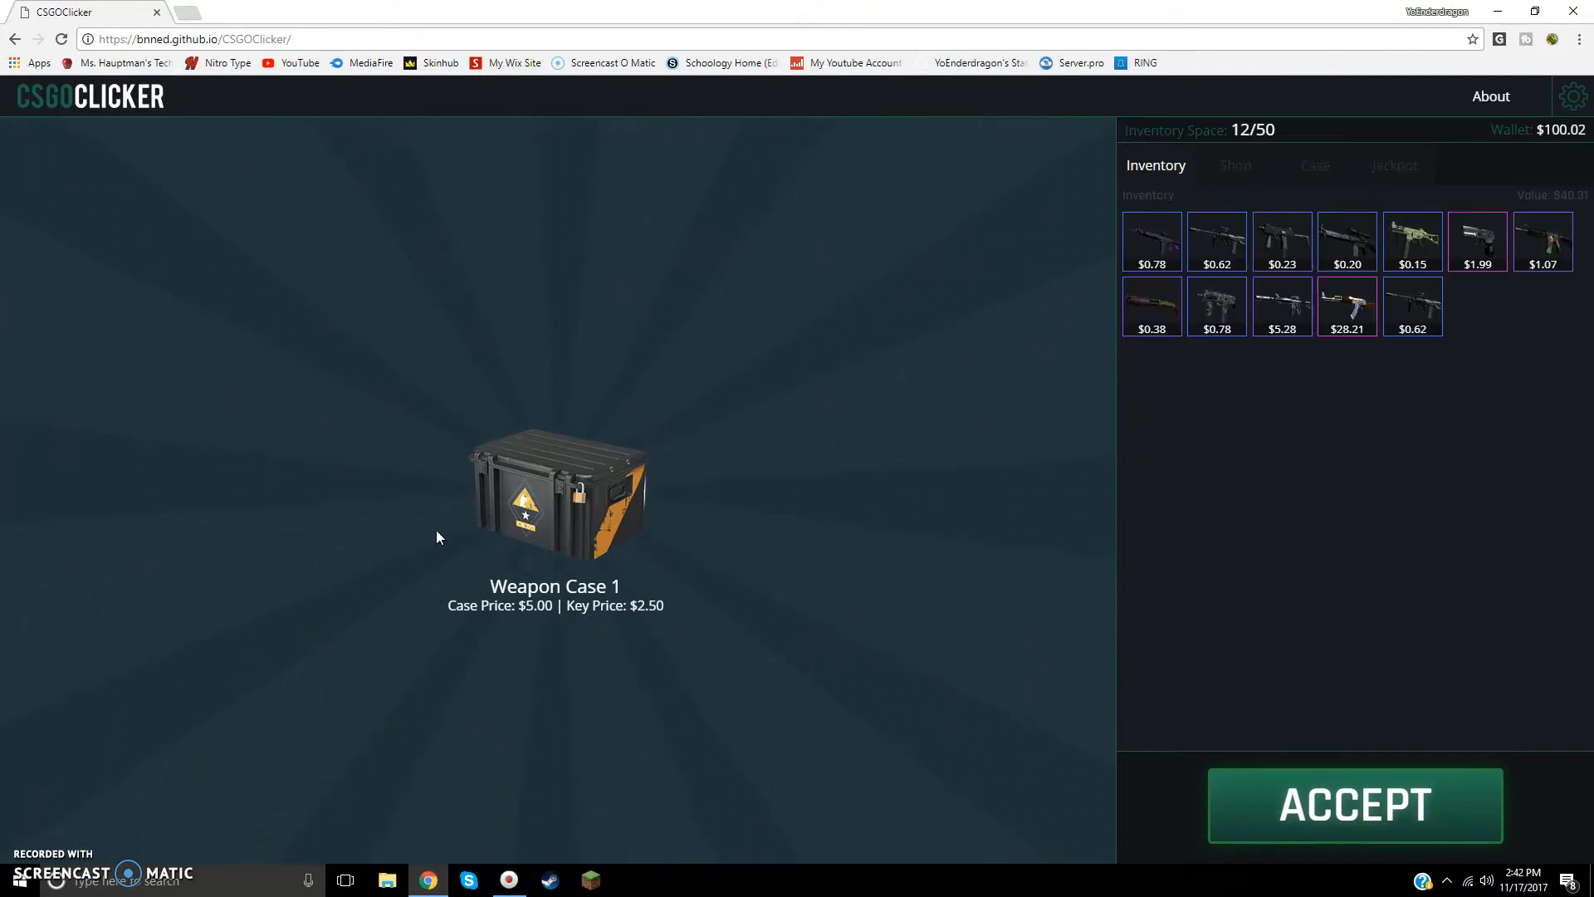
pyautogui.moveTo(628, 466)
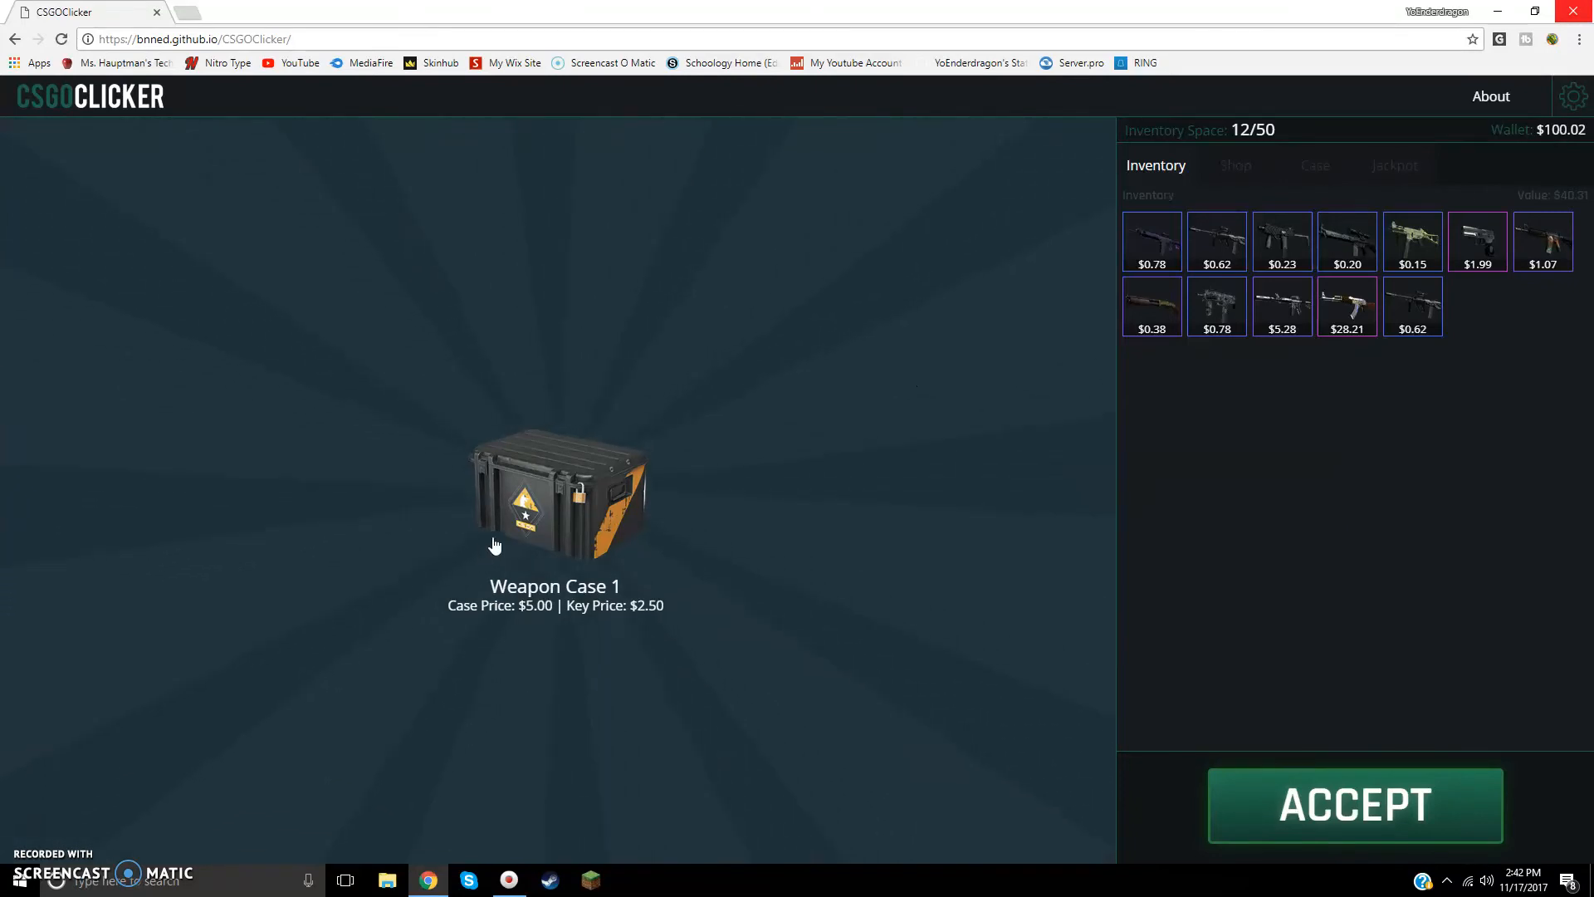
# Step: Open three Weapon Case 1s, unboxing SG 553 | Ultraviolet, MP7 | Skulls and USP-S | Dark Water
pyautogui.click(1353, 805)
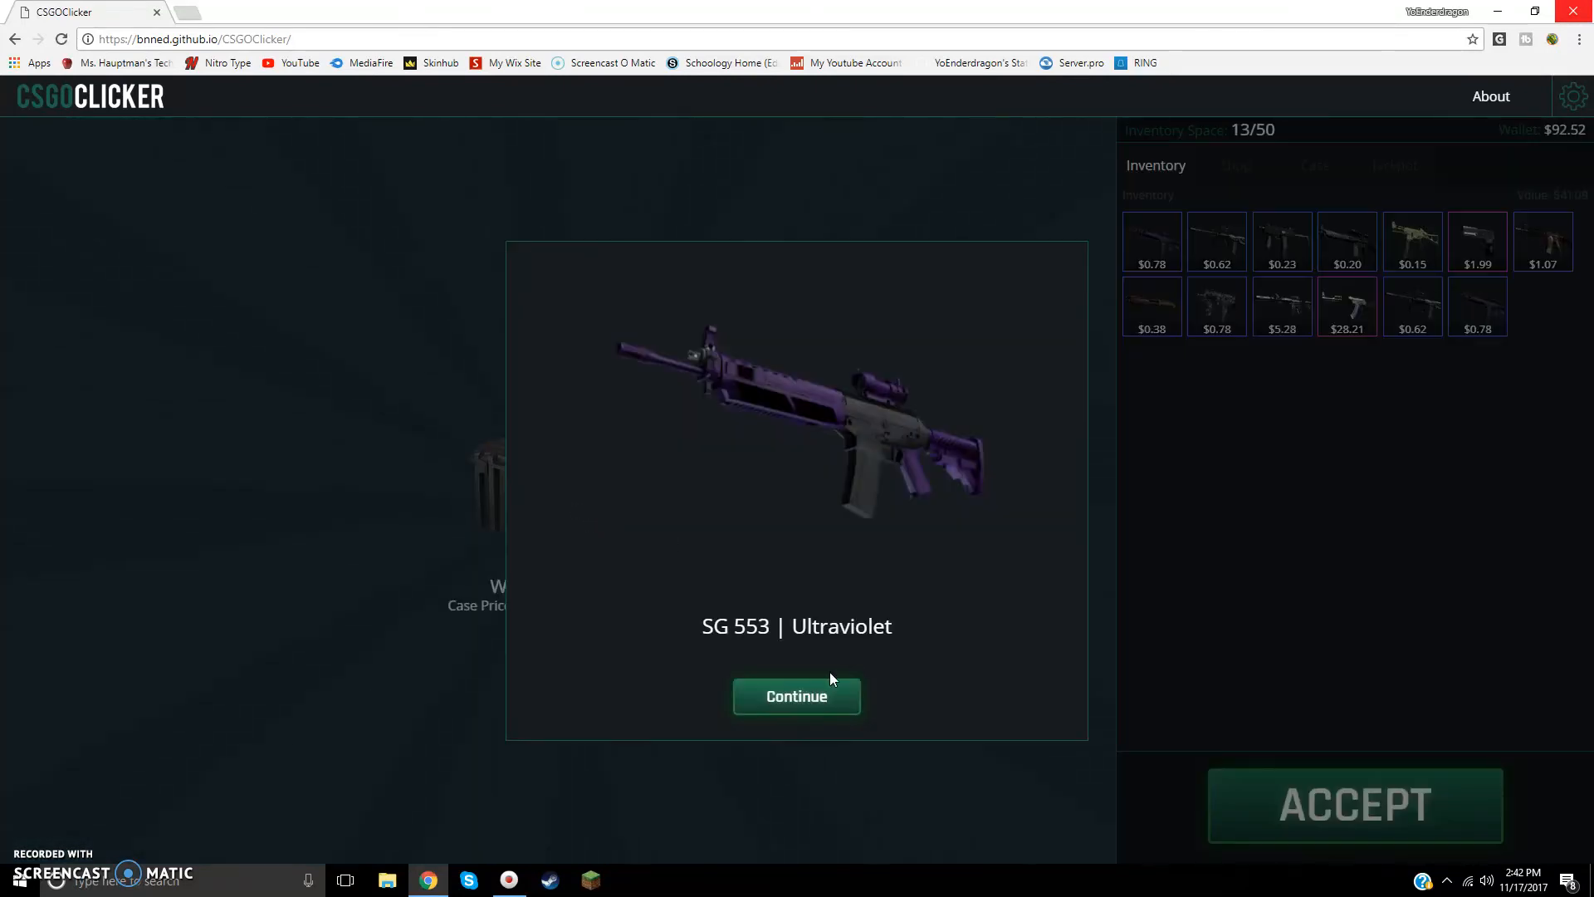
pyautogui.click(796, 697)
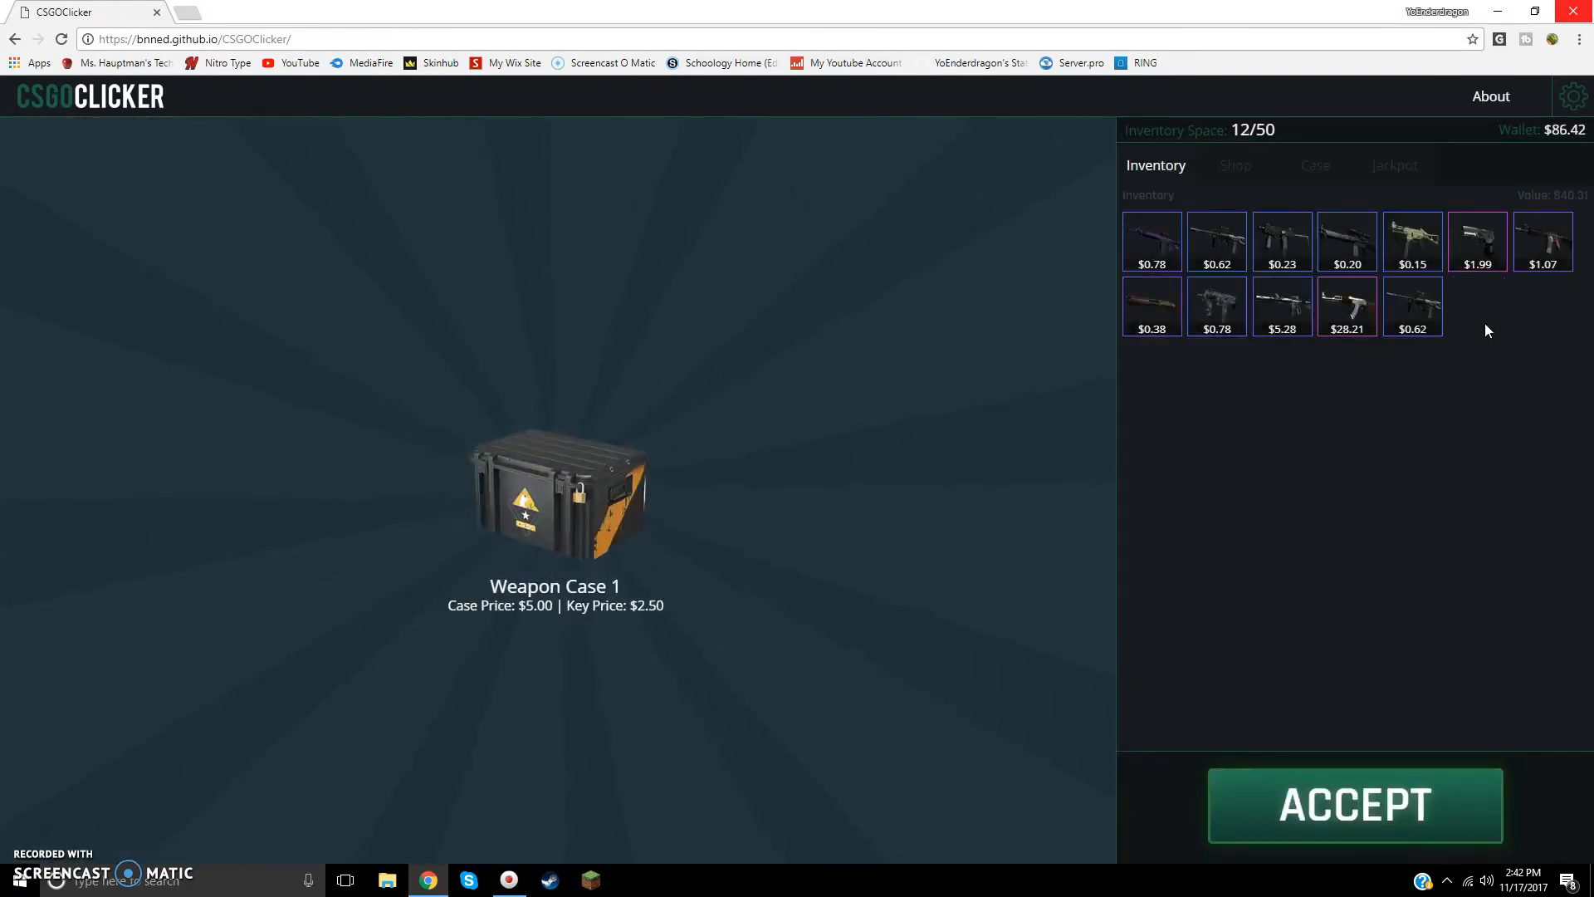
pyautogui.click(1355, 805)
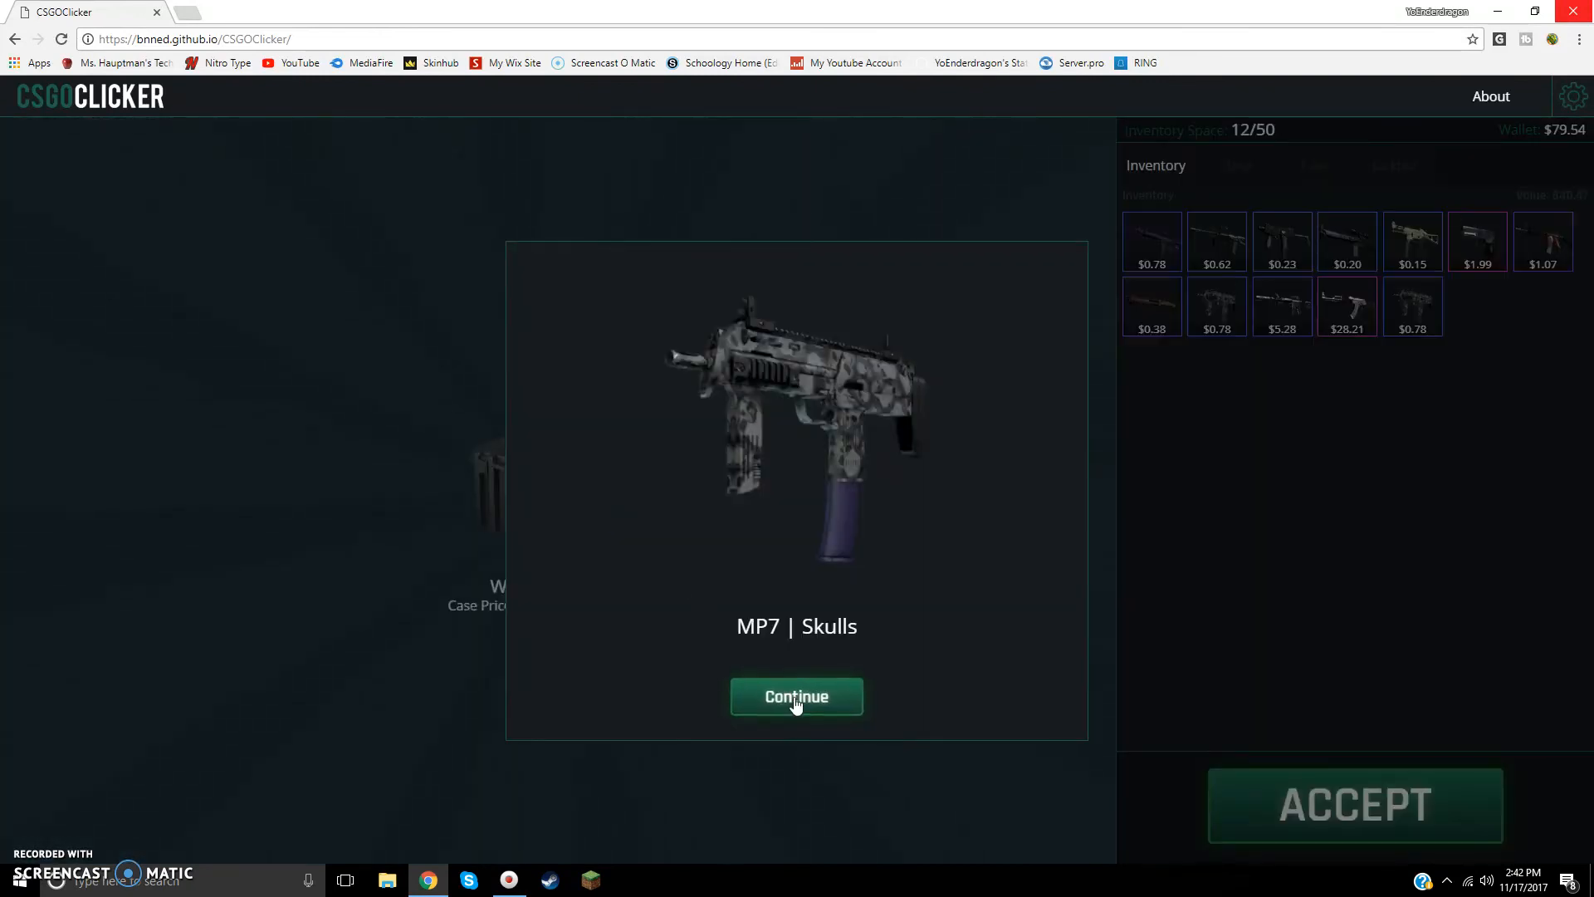
pyautogui.click(796, 696)
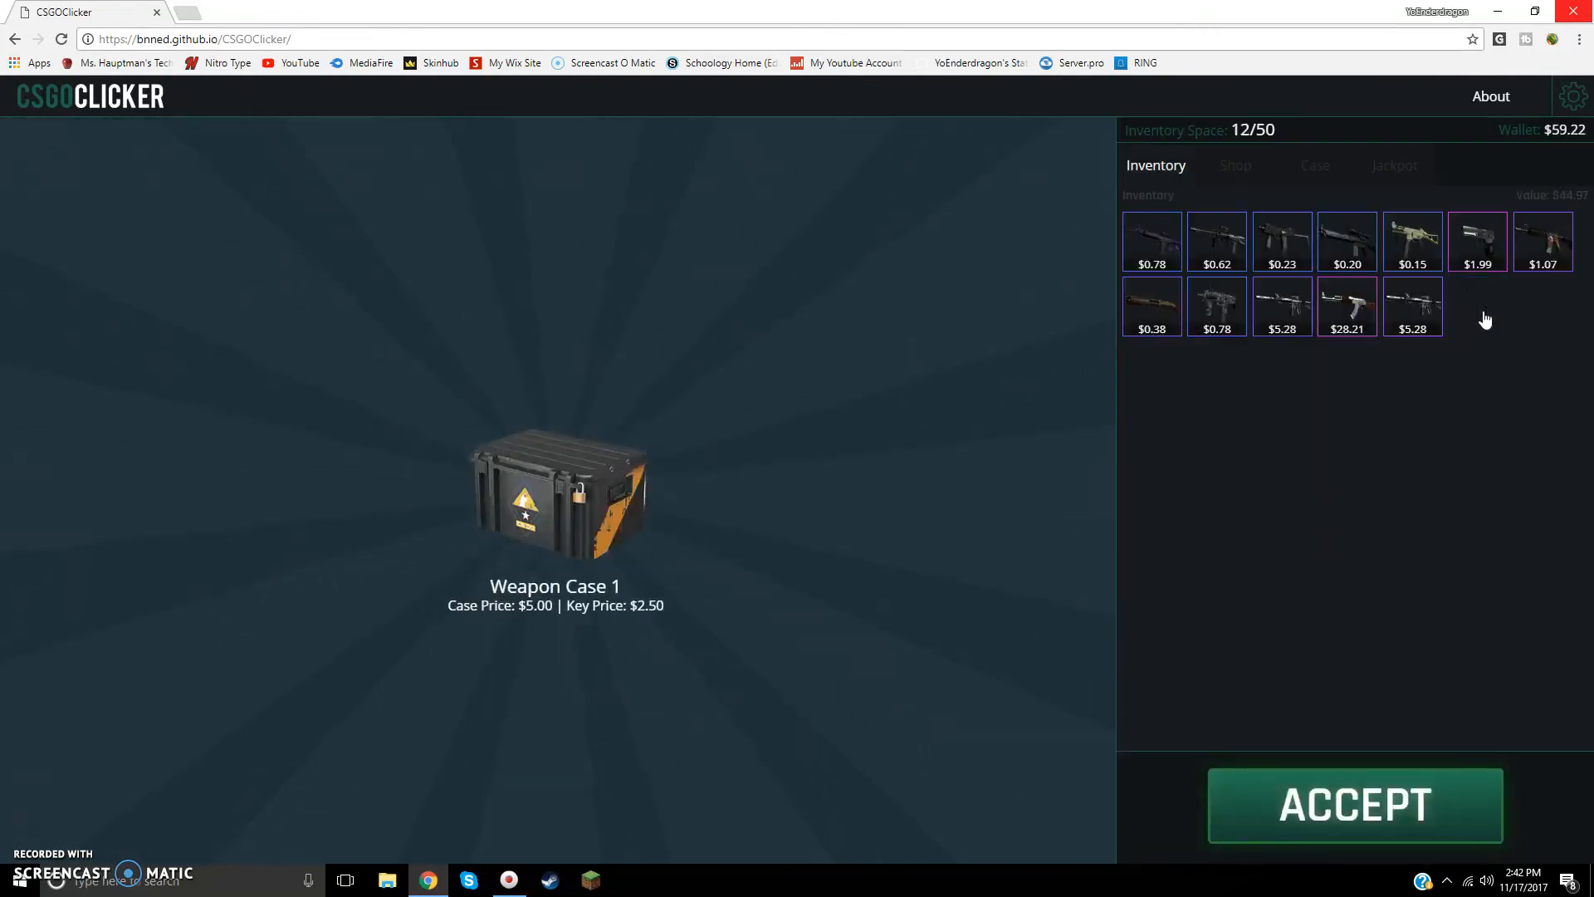
pyautogui.click(1353, 805)
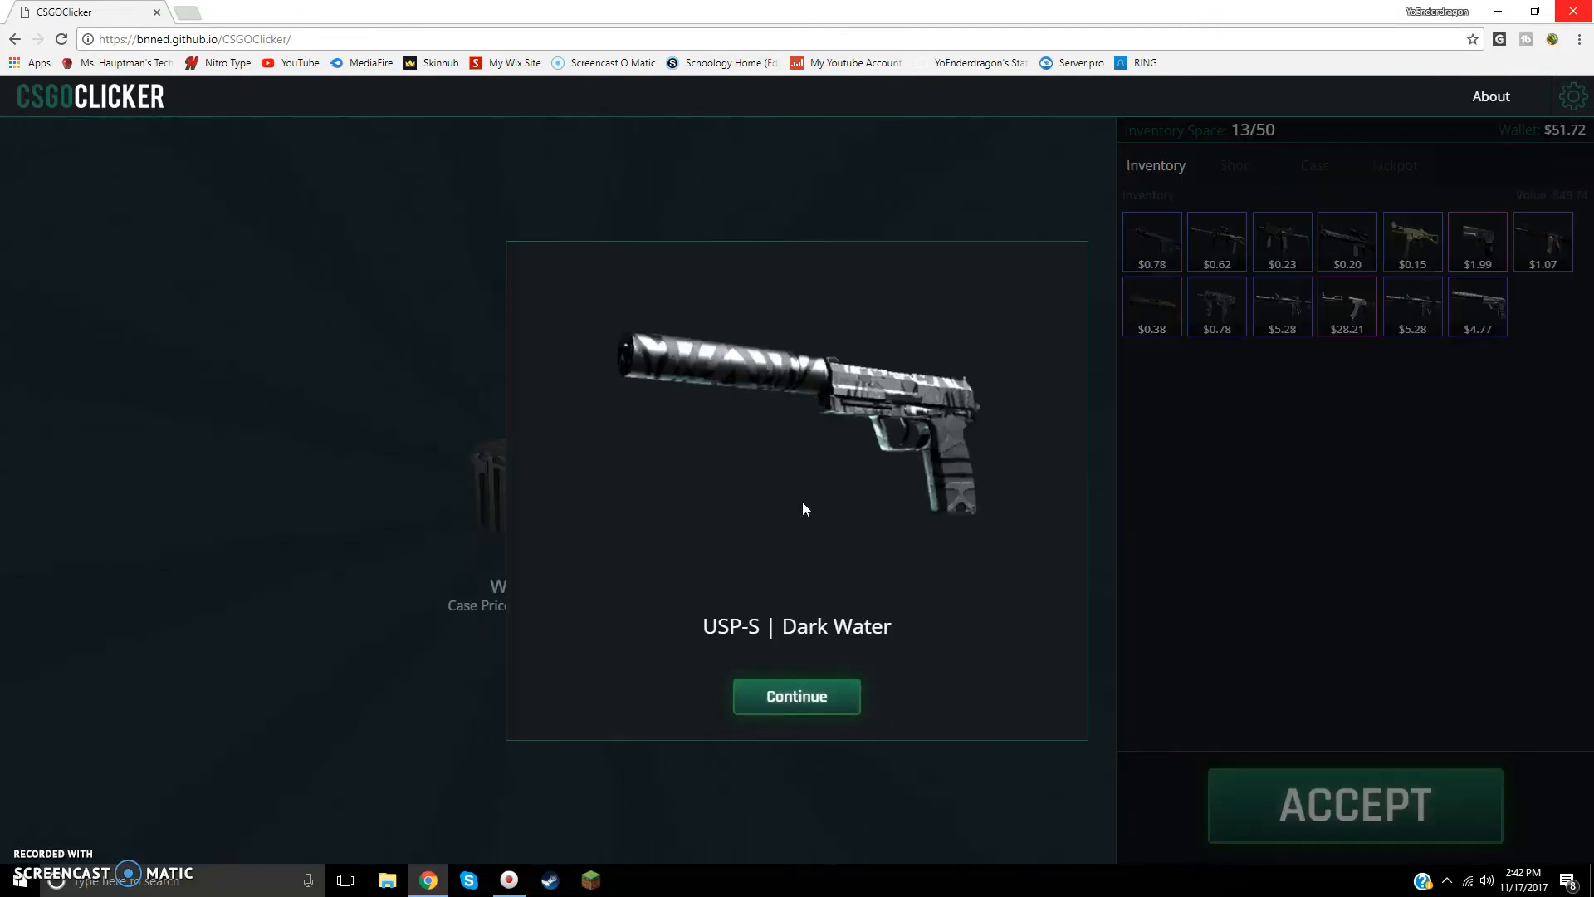
pyautogui.click(796, 696)
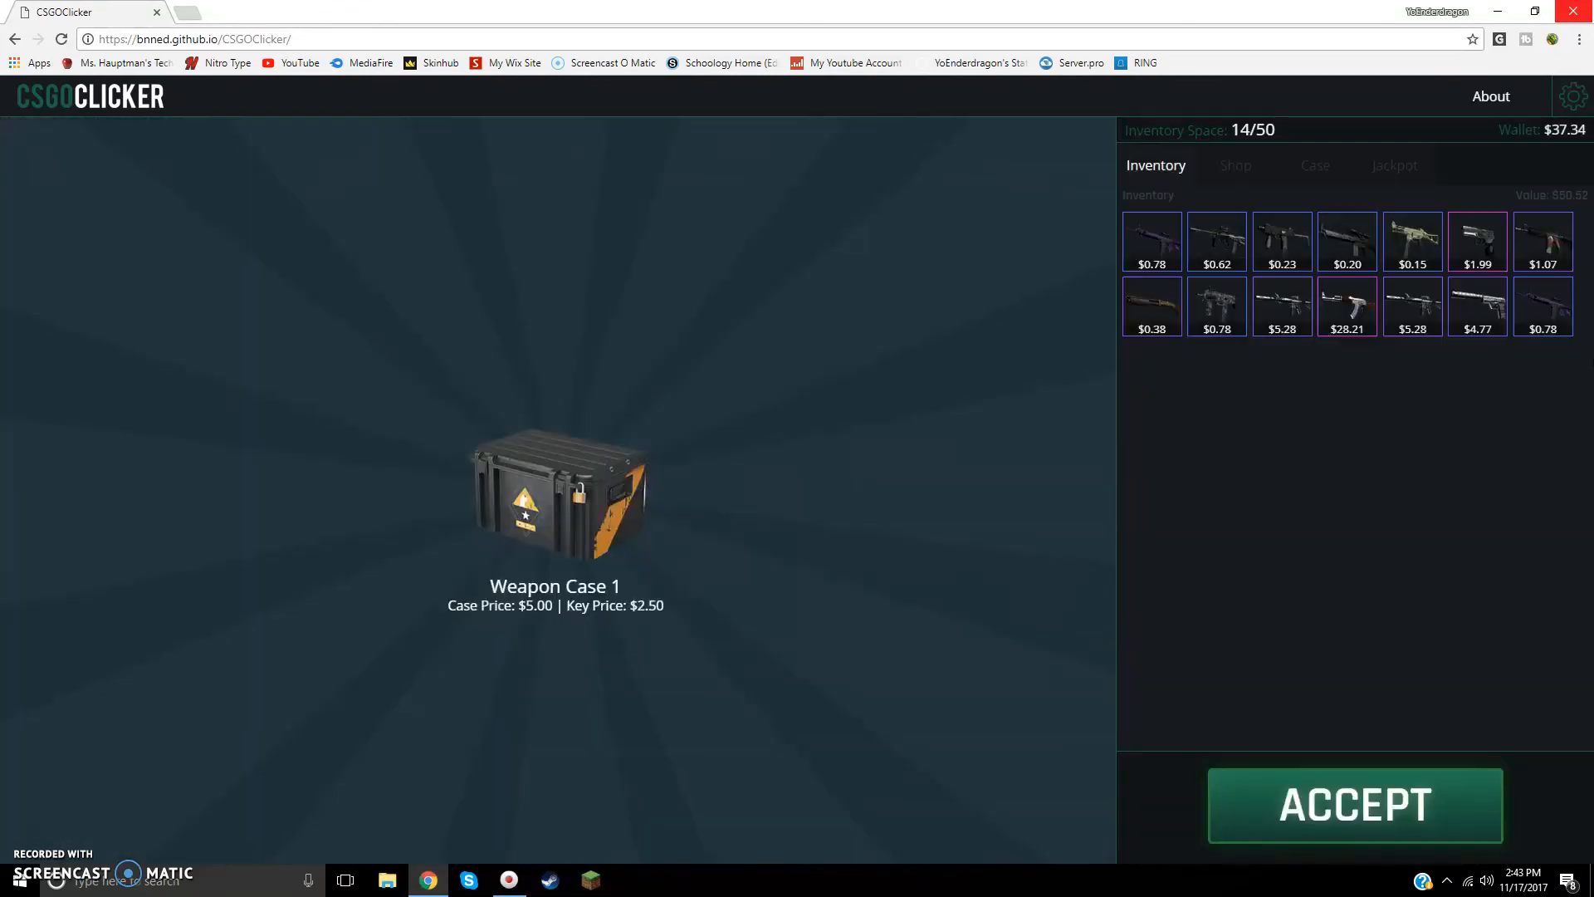
# Step: Unbox another SG 553 | Ultraviolet, dismiss the AUG | Wings reveal, and sell a skin
pyautogui.click(1355, 805)
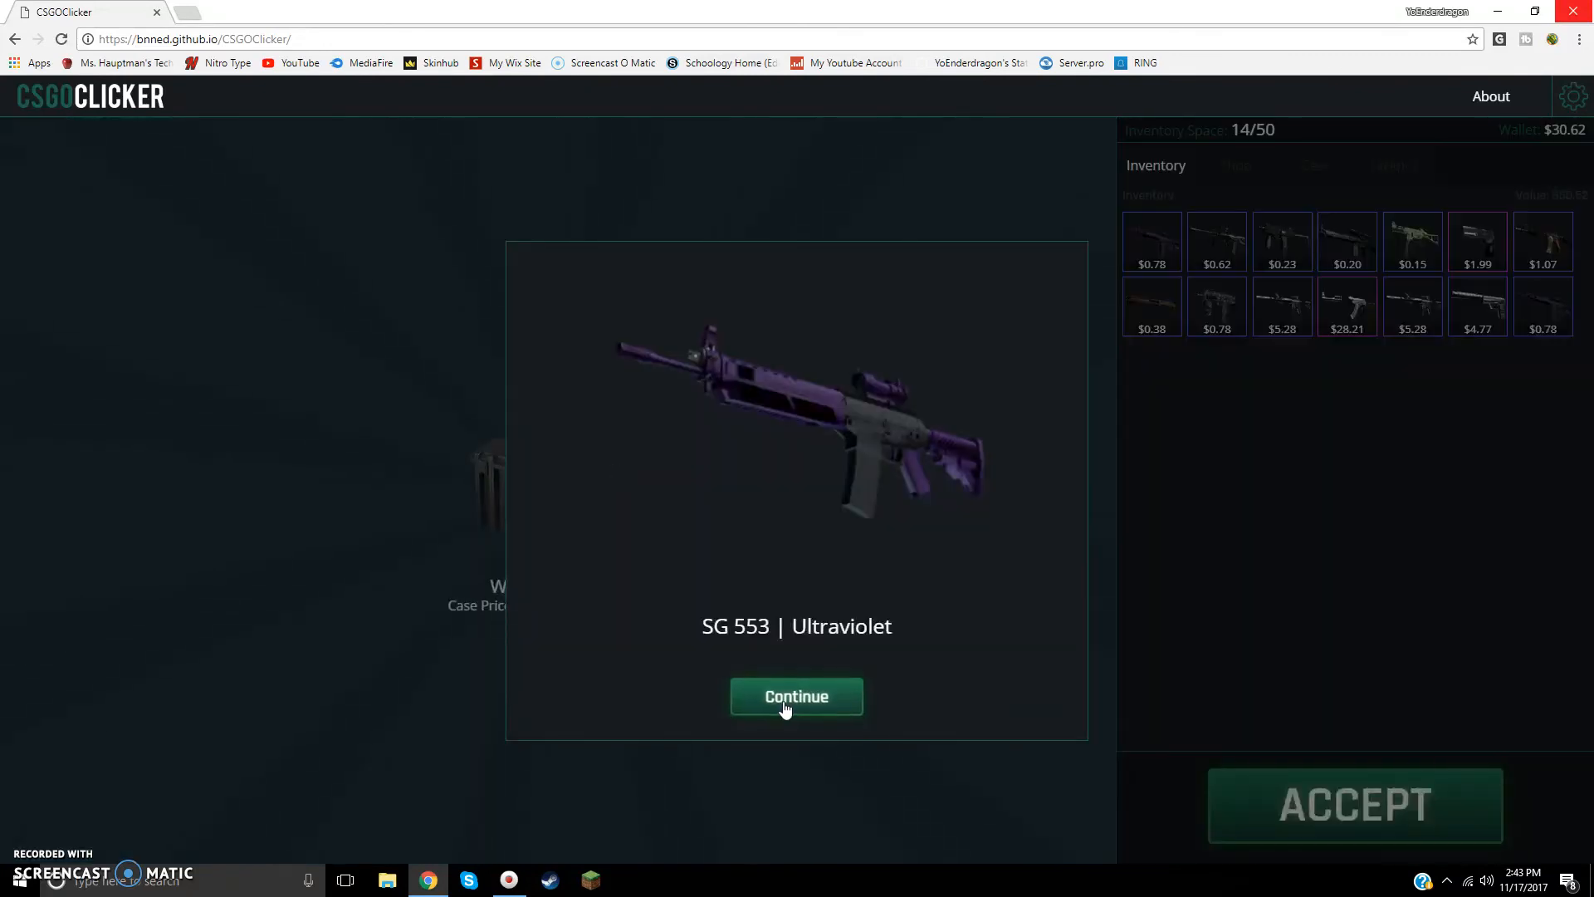
pyautogui.click(796, 696)
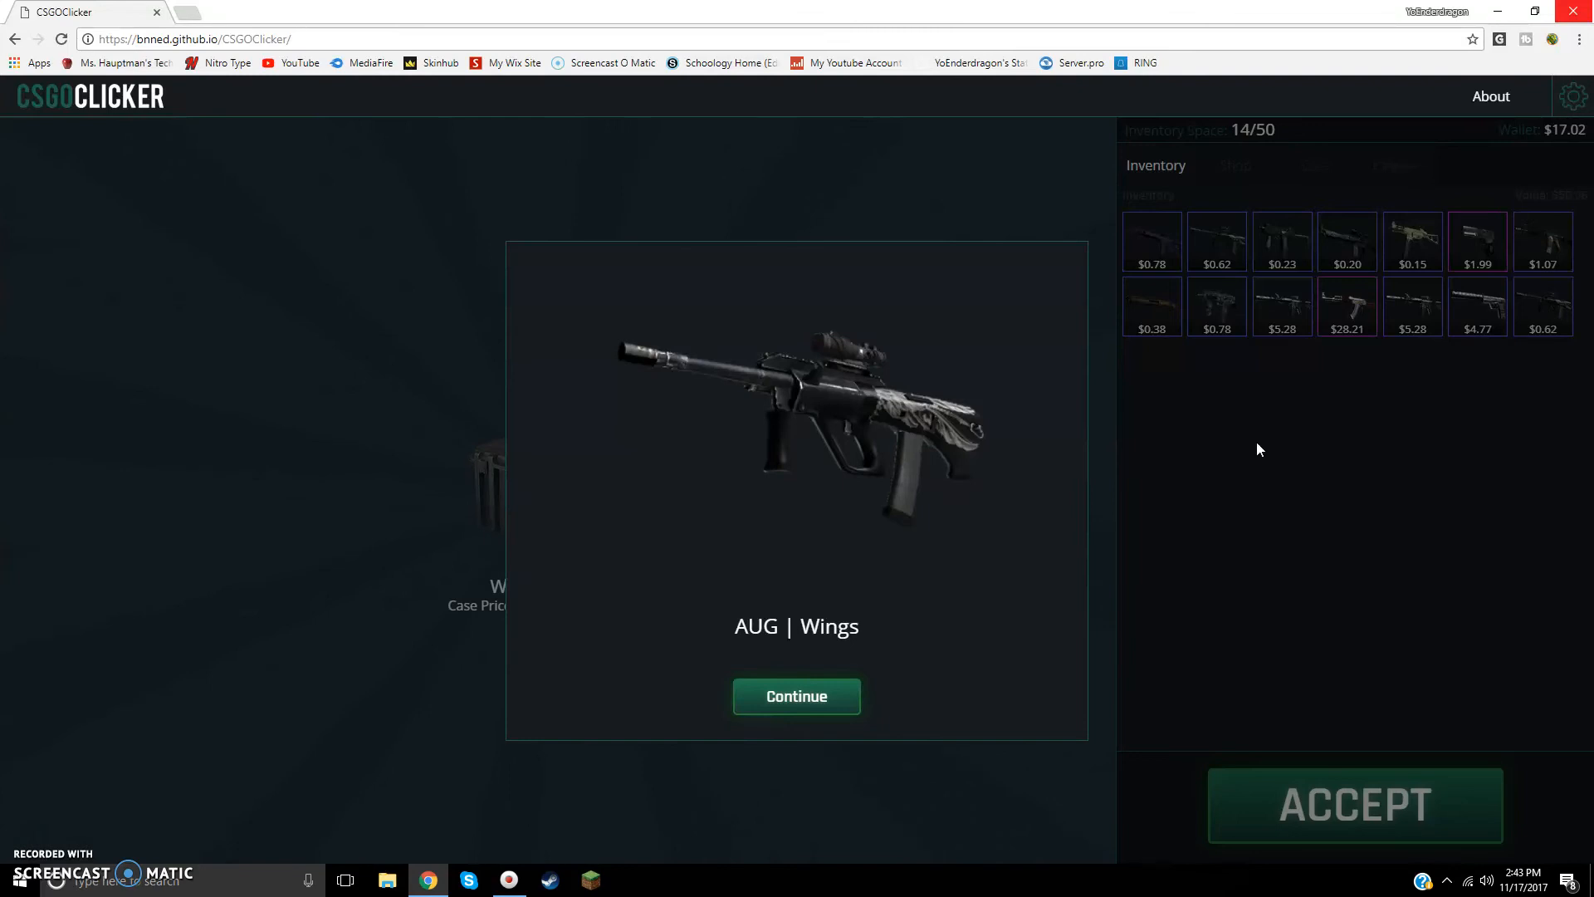
pyautogui.click(797, 696)
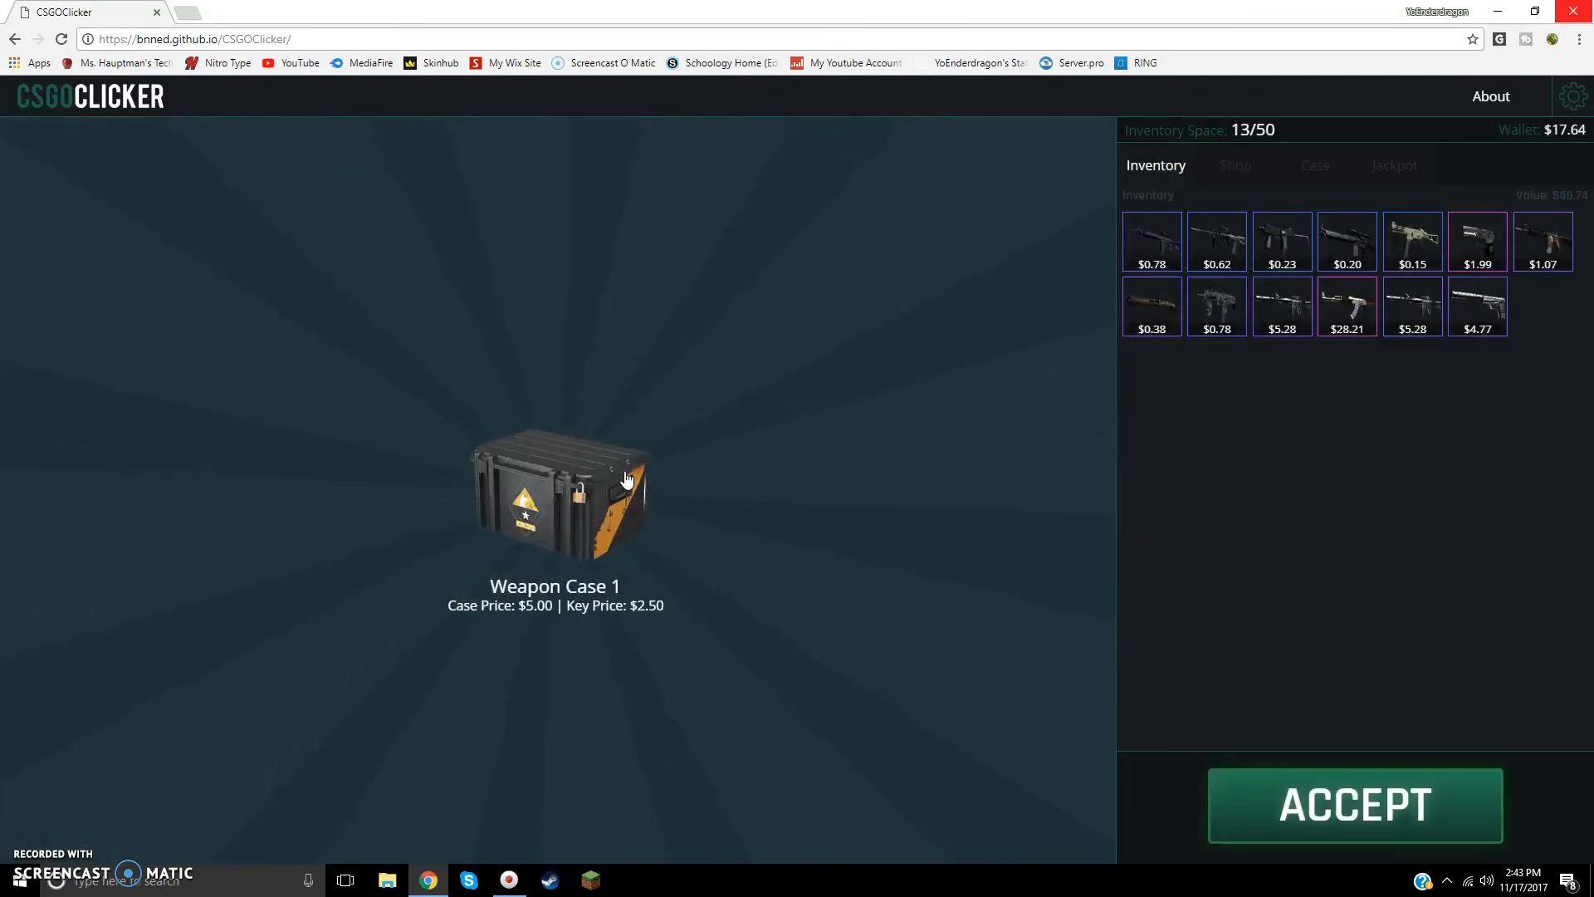
pyautogui.click(554, 493)
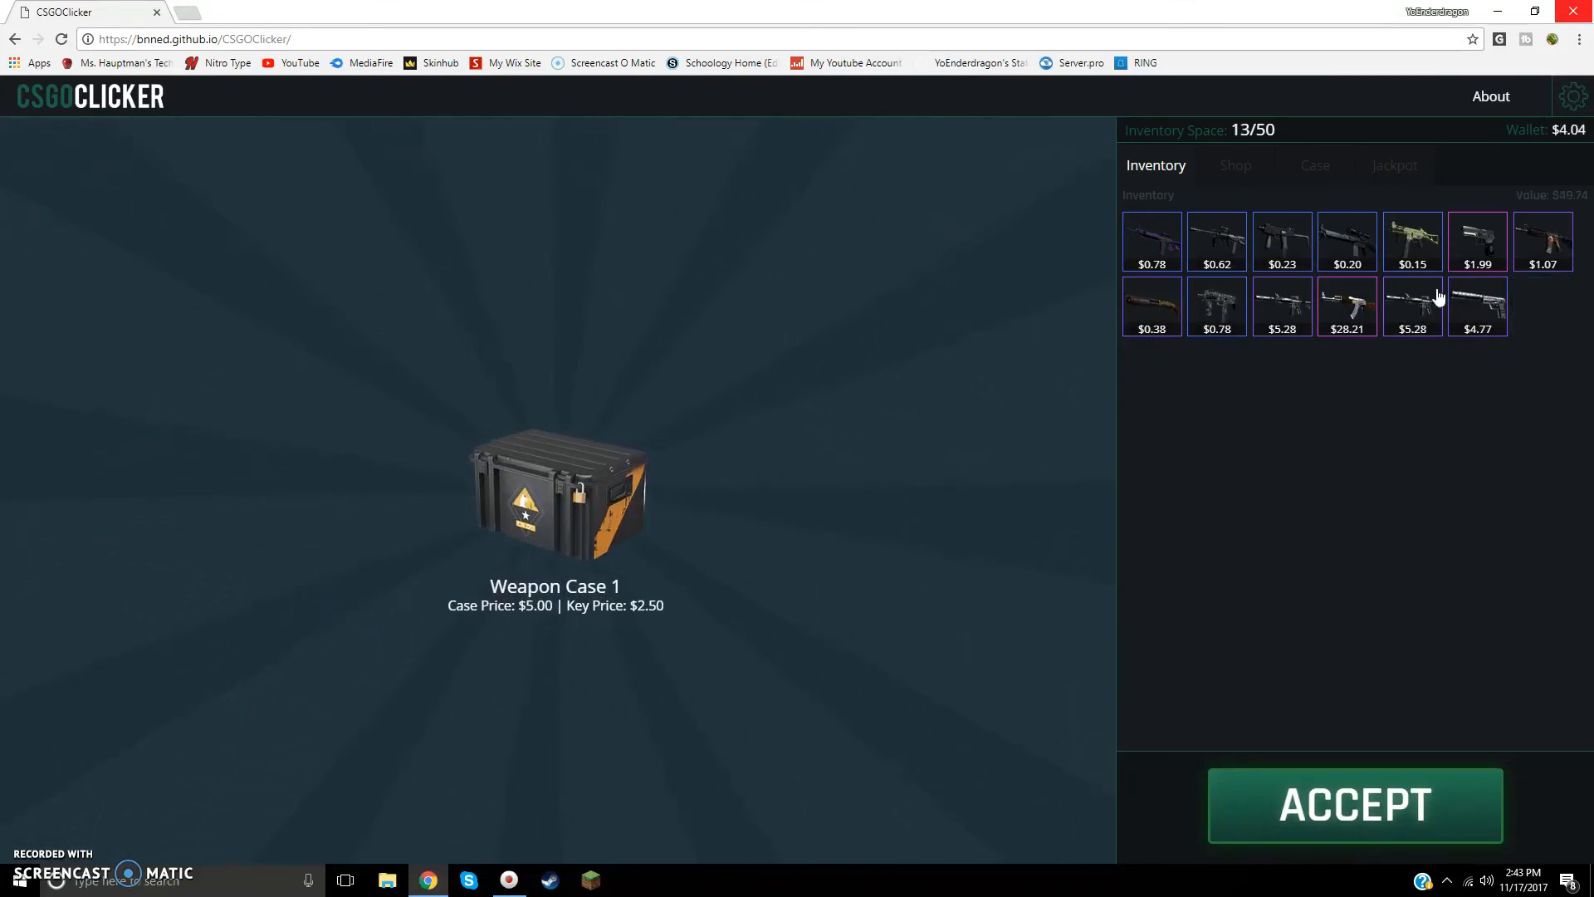
pyautogui.moveTo(1411, 323)
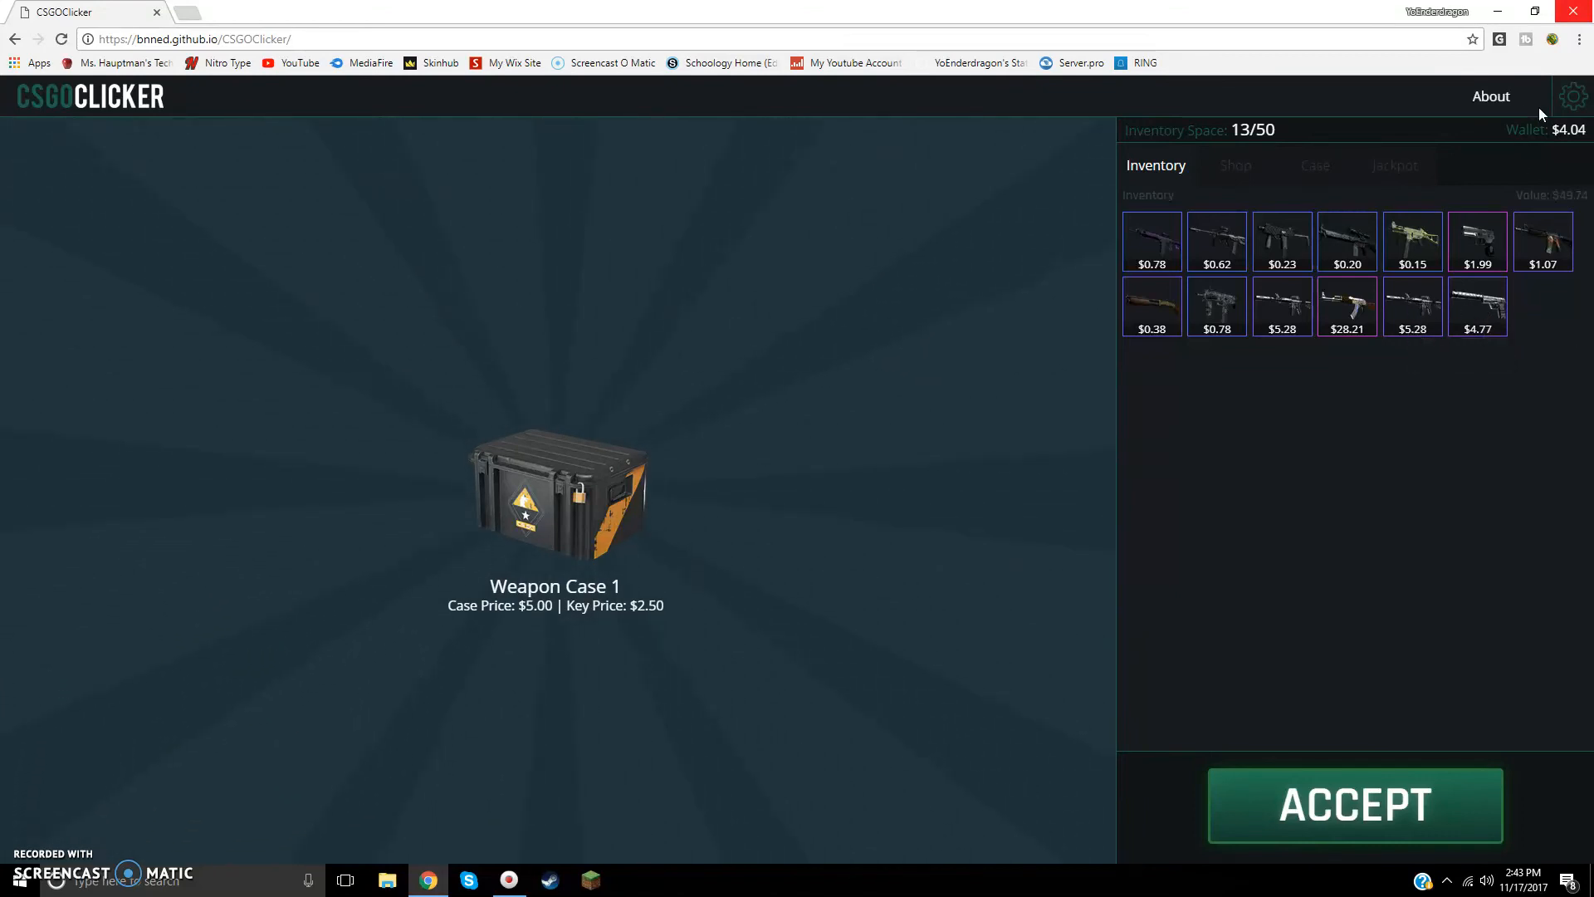
pyautogui.moveTo(1522, 557)
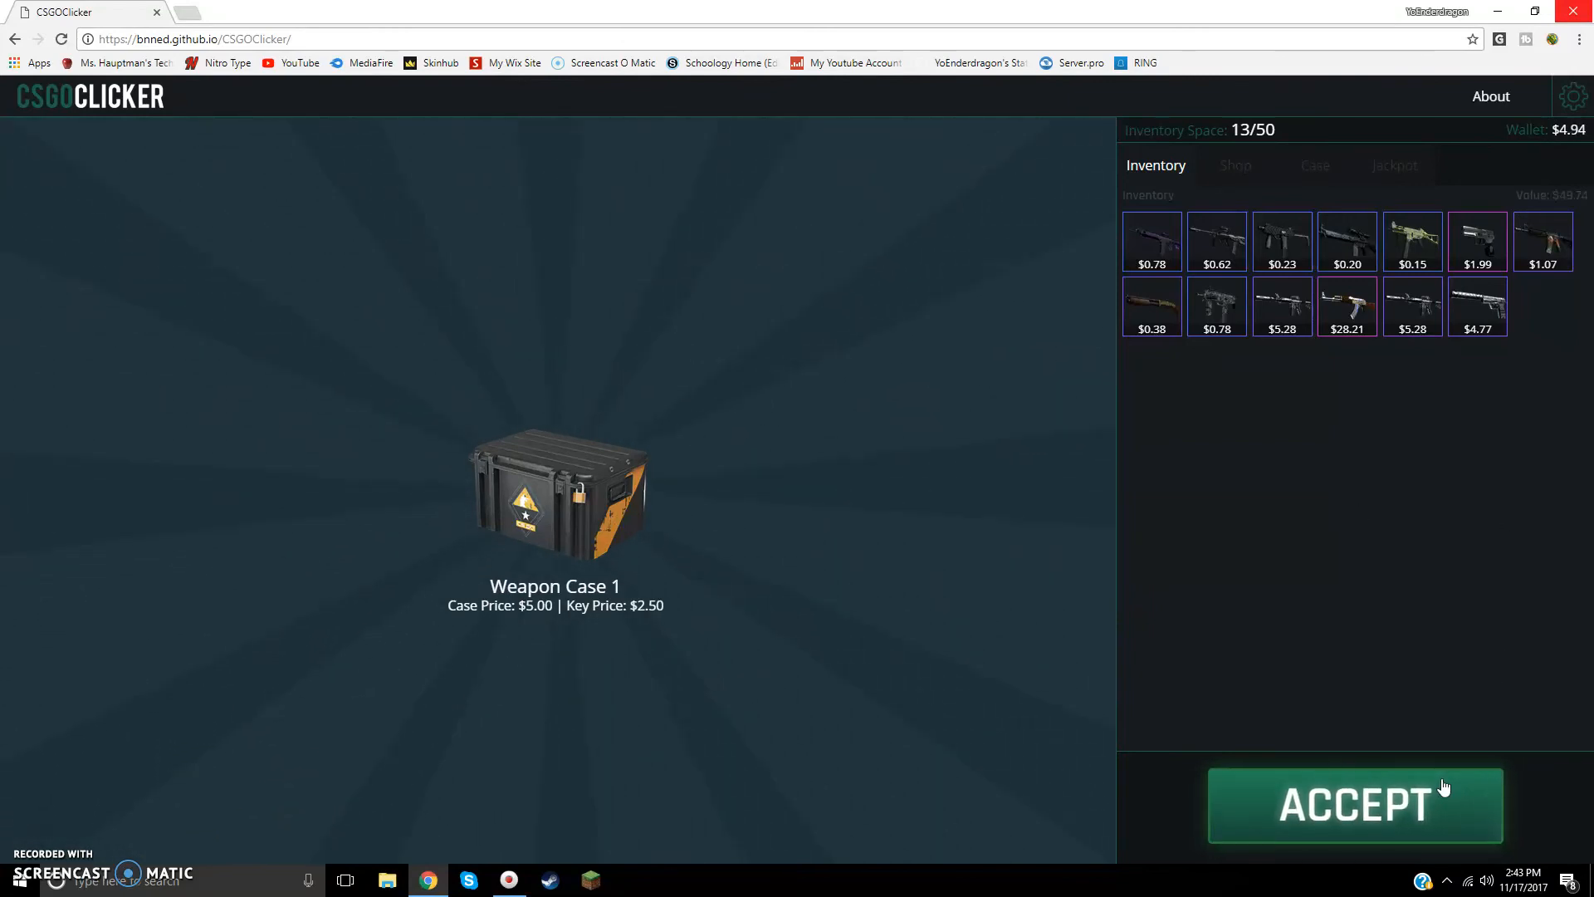
# Step: Top up the wallet and open Weapon Case 1, adding a $0.78 skin
pyautogui.click(1354, 805)
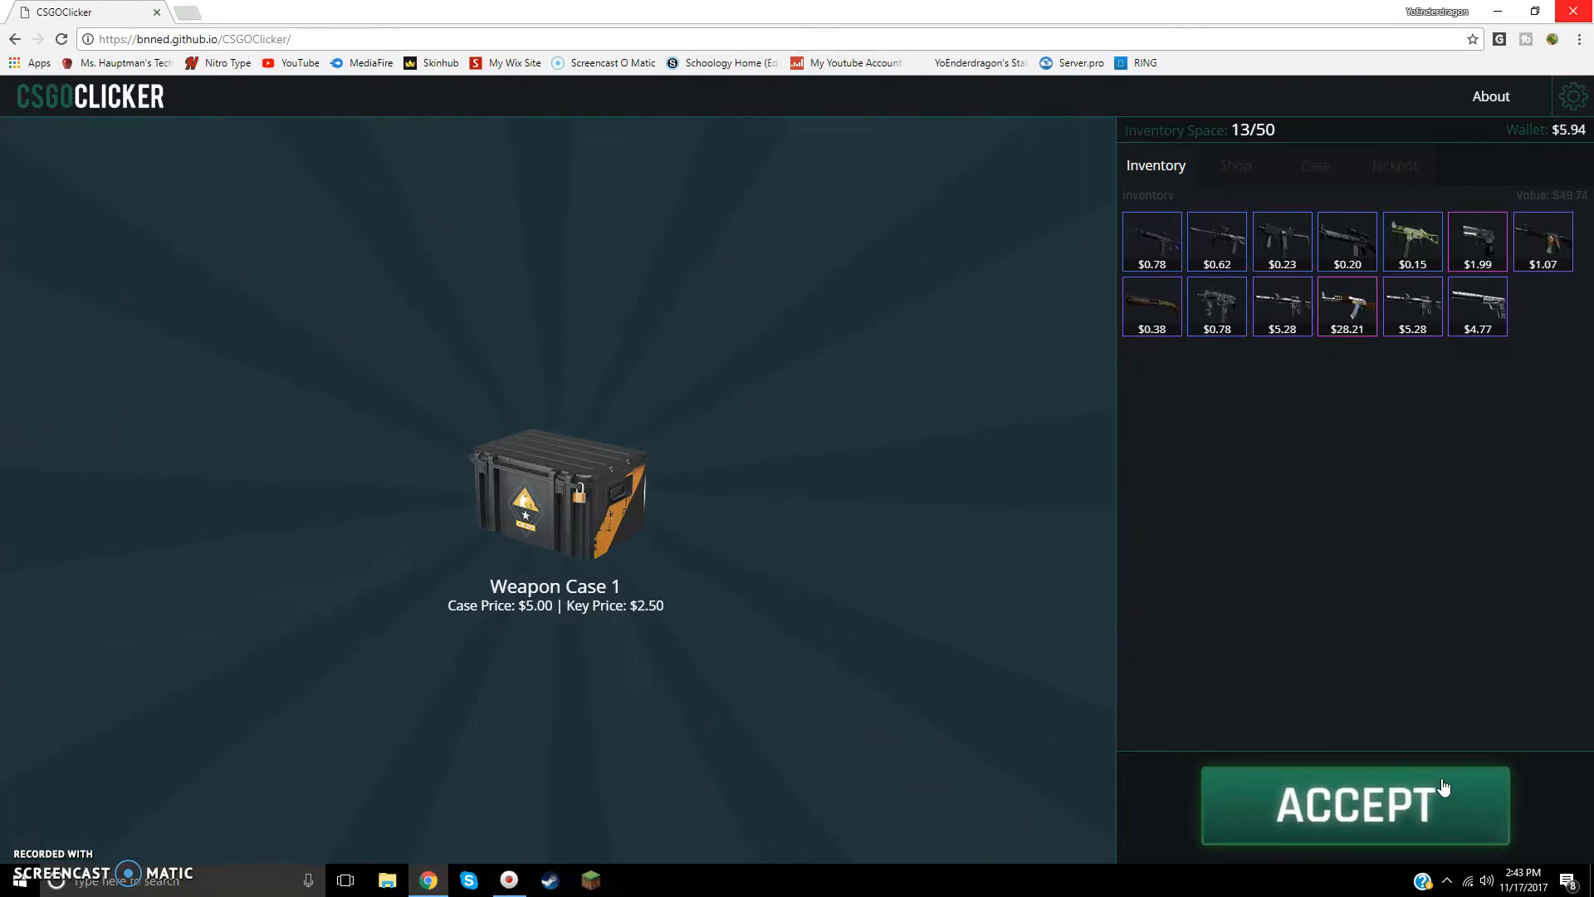
pyautogui.click(1356, 805)
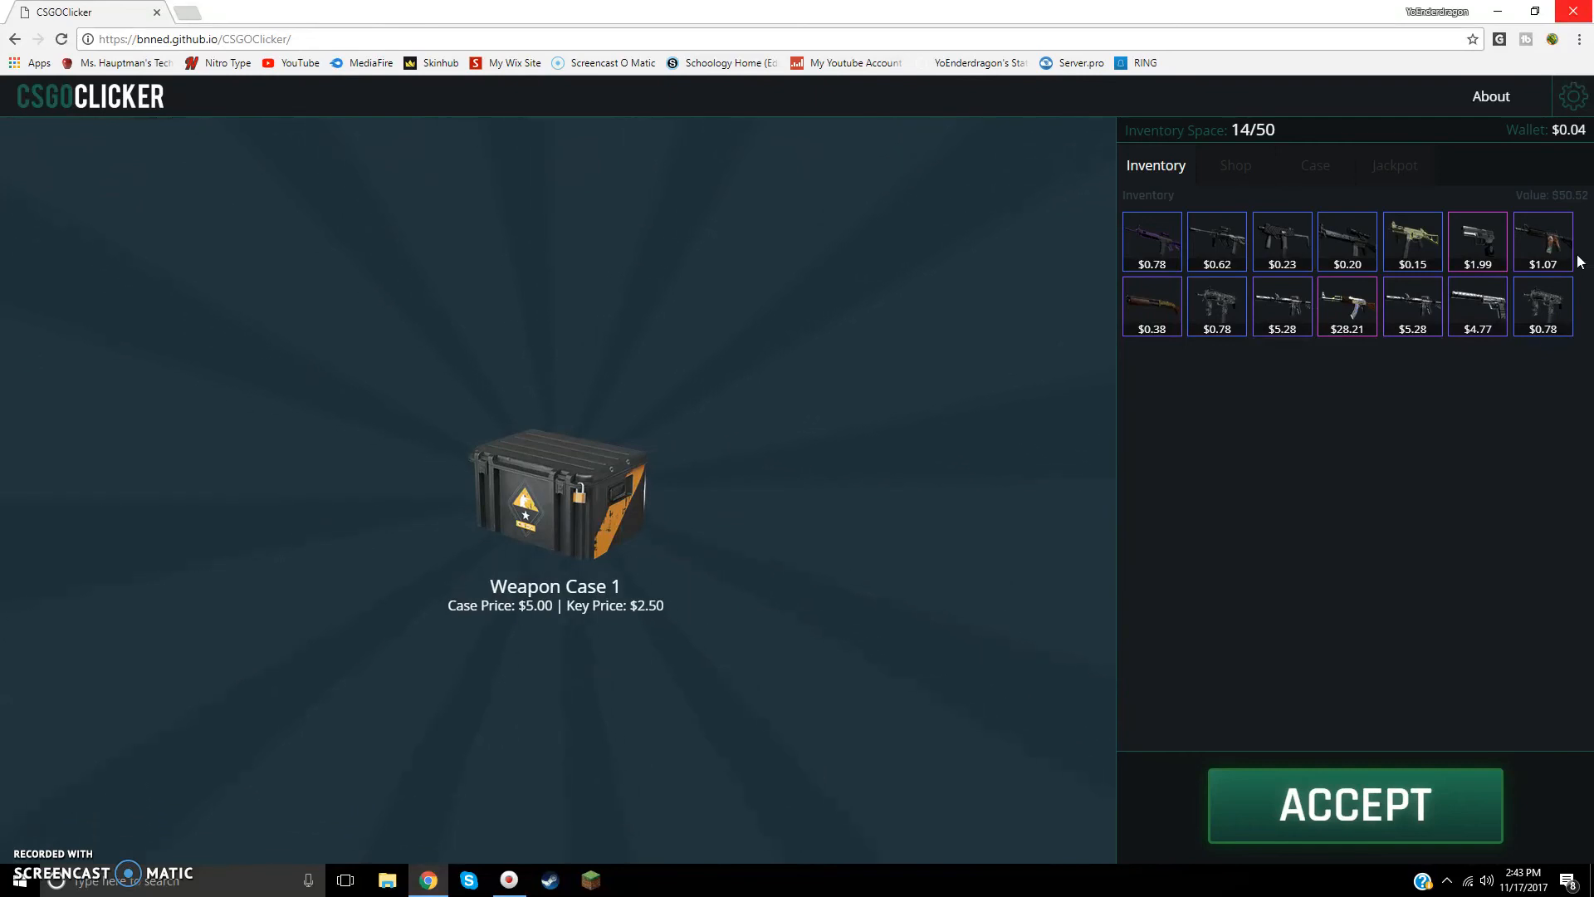
pyautogui.moveTo(1437, 131)
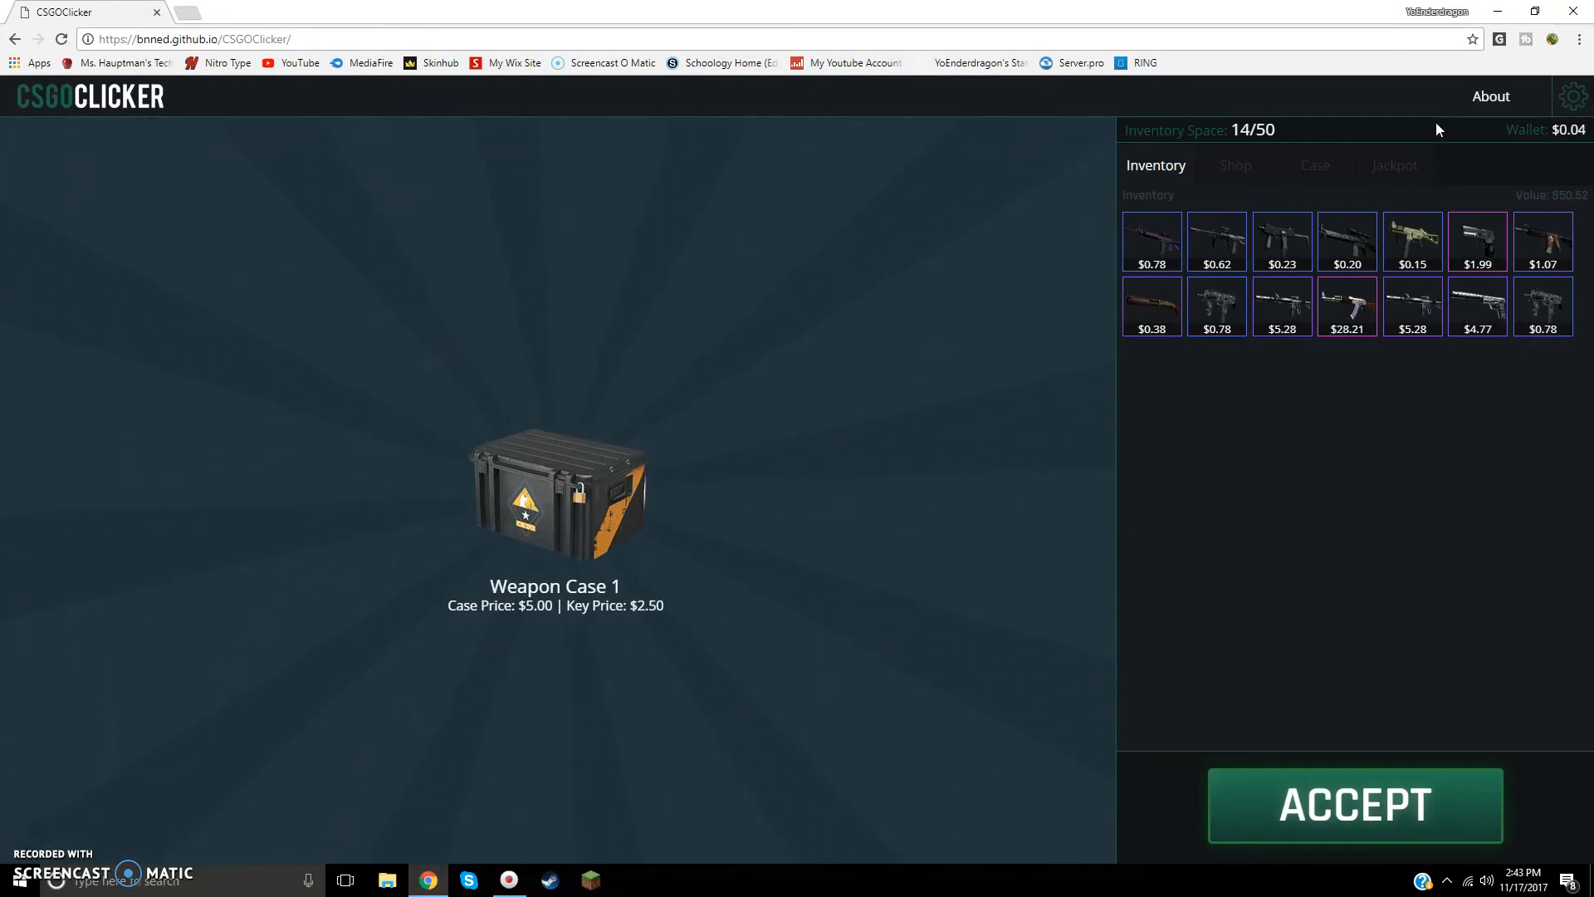
# Step: Choose Operation Vanguard Case from the Shop's case list and return to the inventory
pyautogui.click(1234, 165)
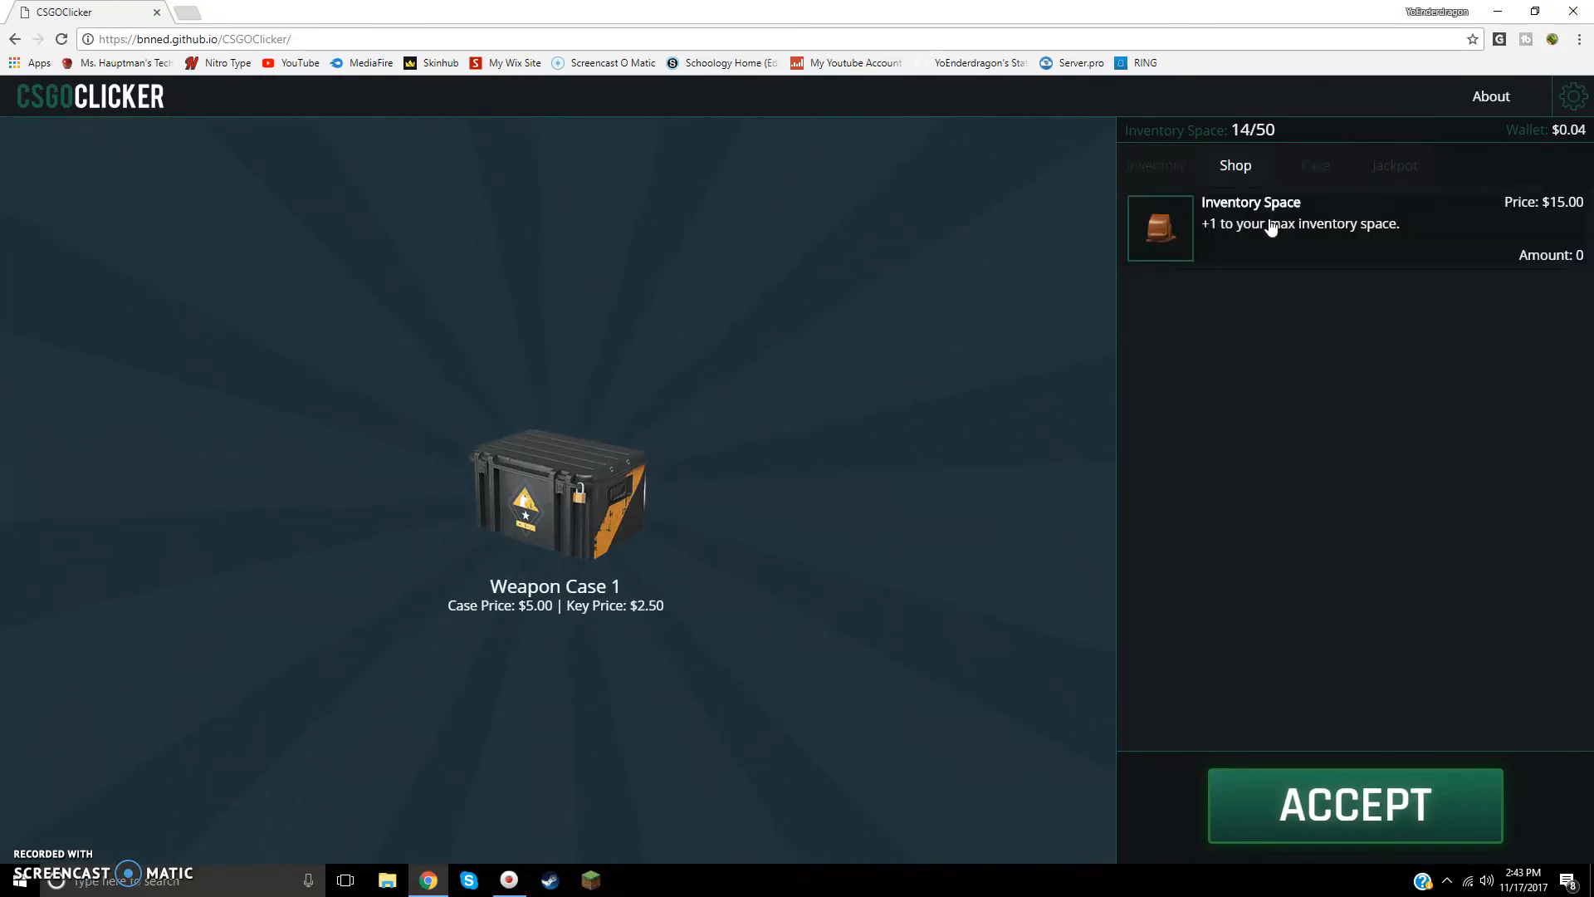
pyautogui.click(1314, 164)
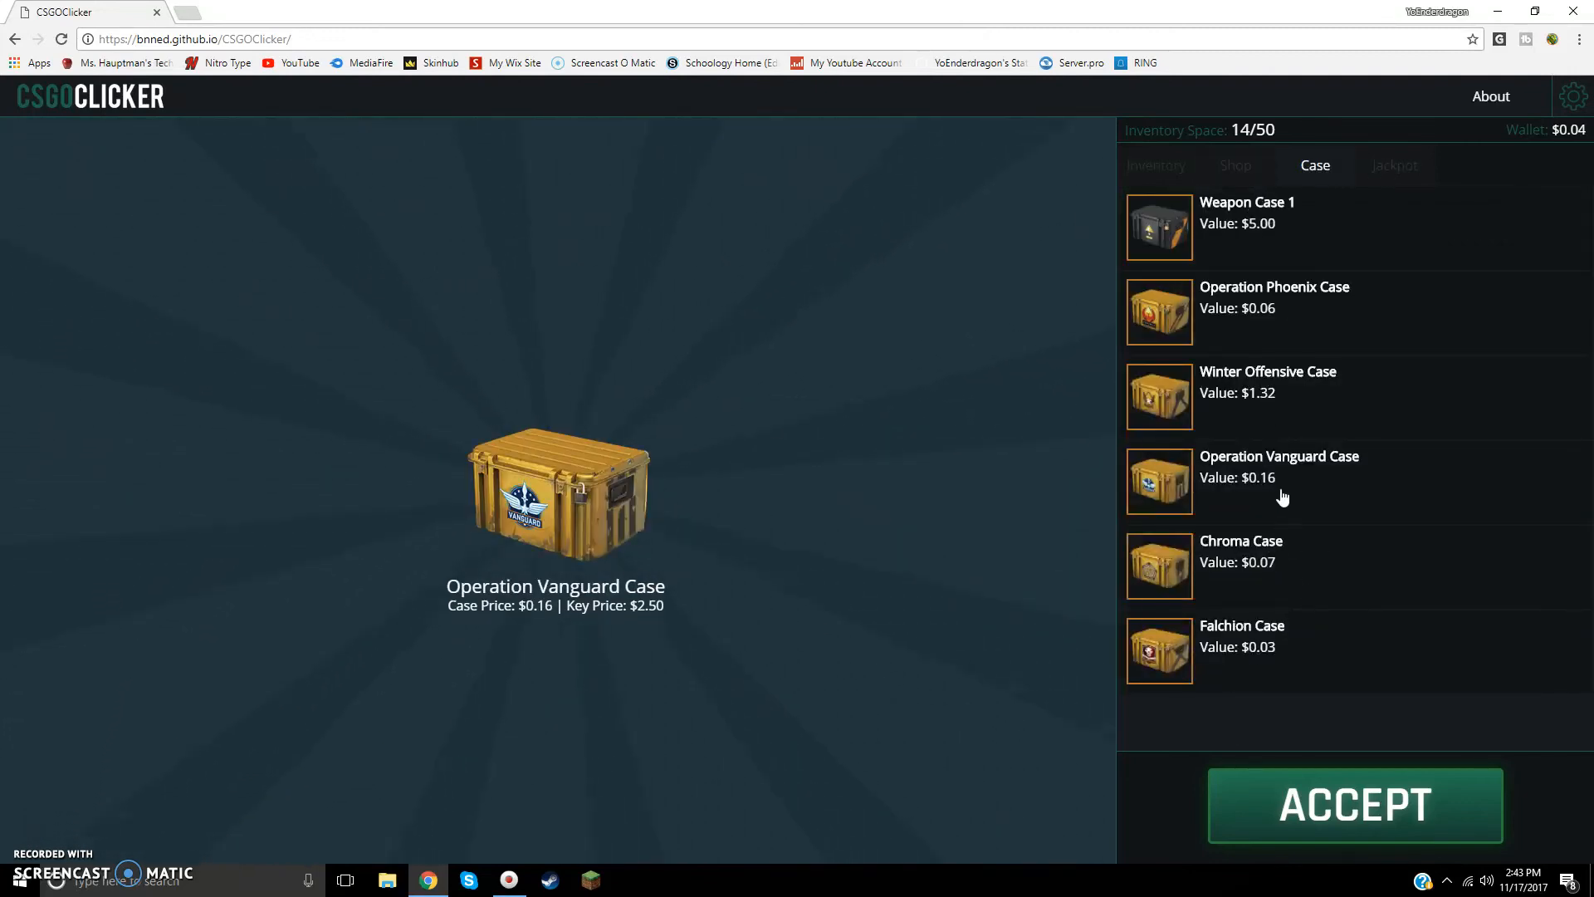
pyautogui.click(1155, 164)
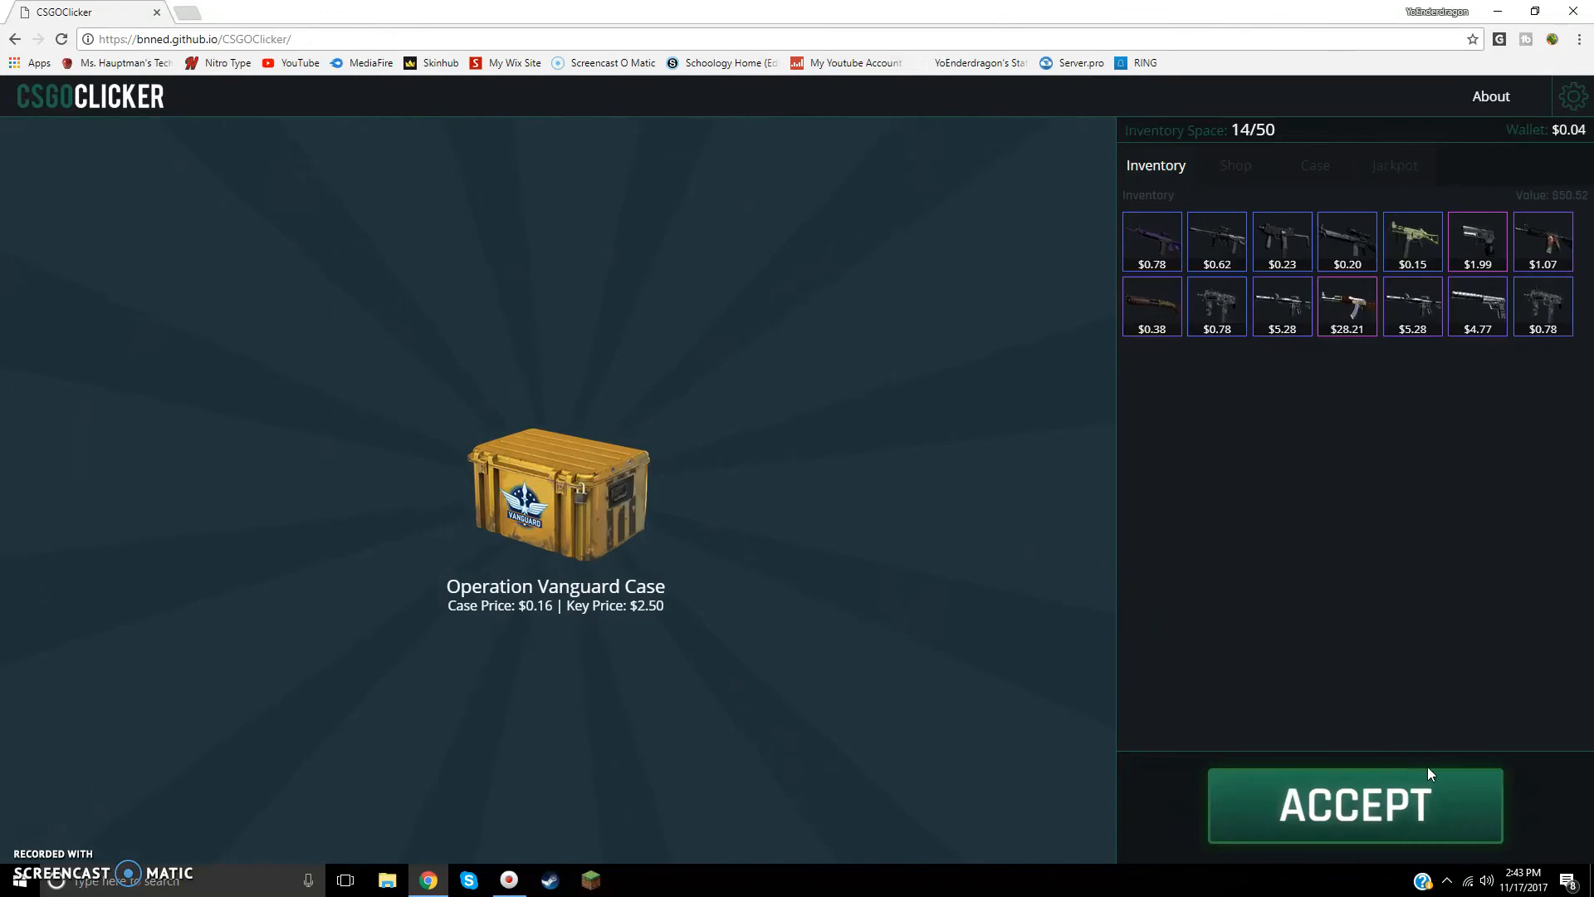
pyautogui.click(1355, 805)
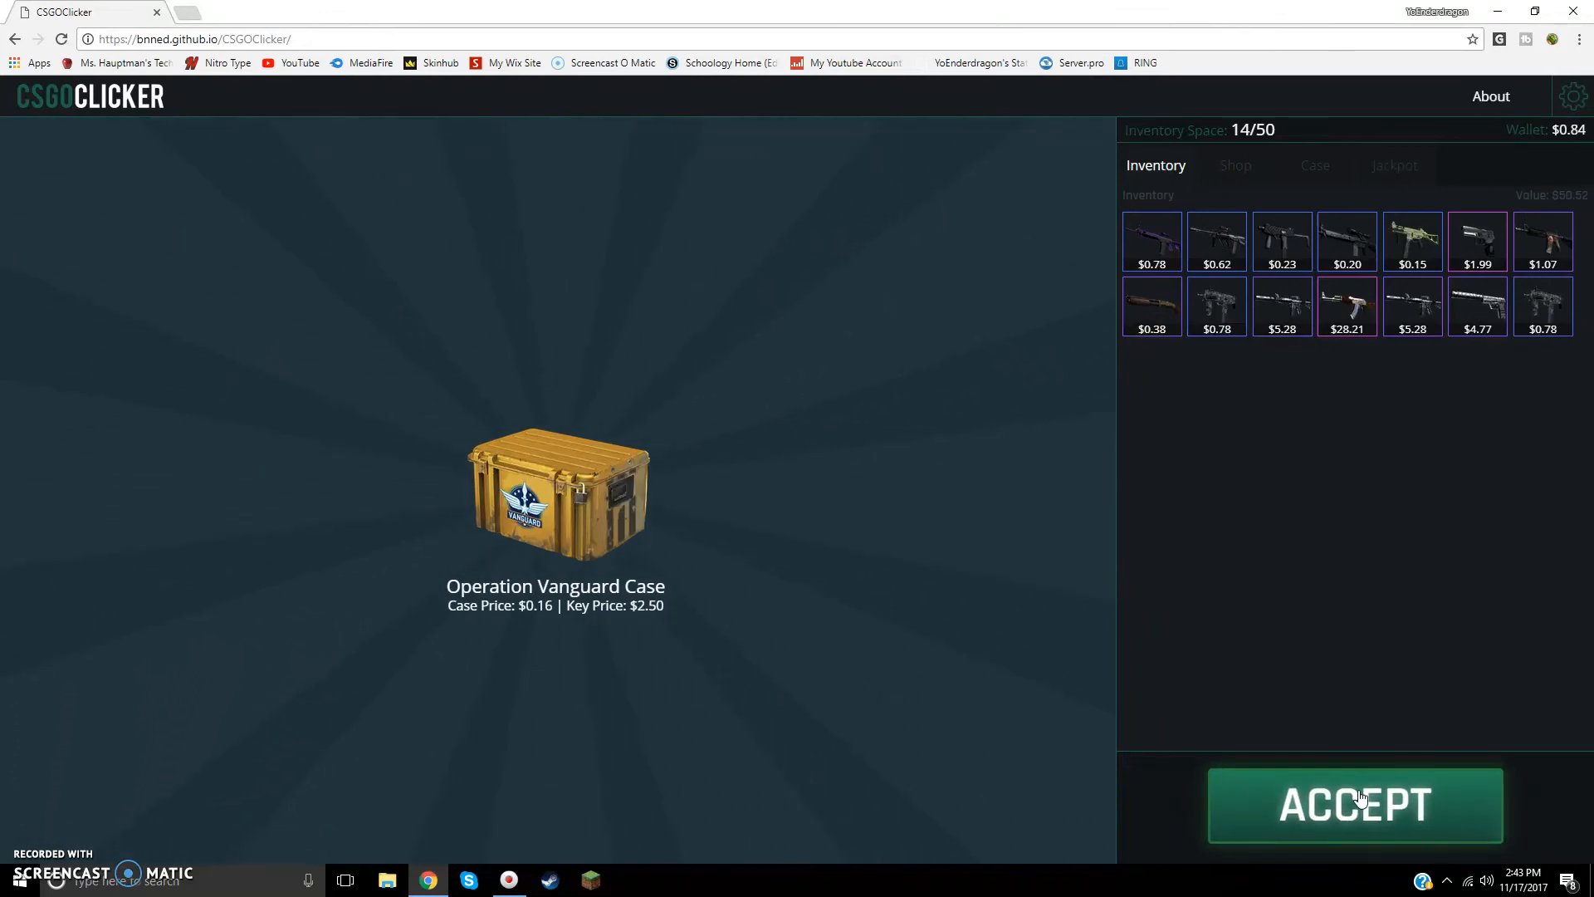
# Step: Earn money and open two Operation Vanguard Cases
pyautogui.click(1354, 803)
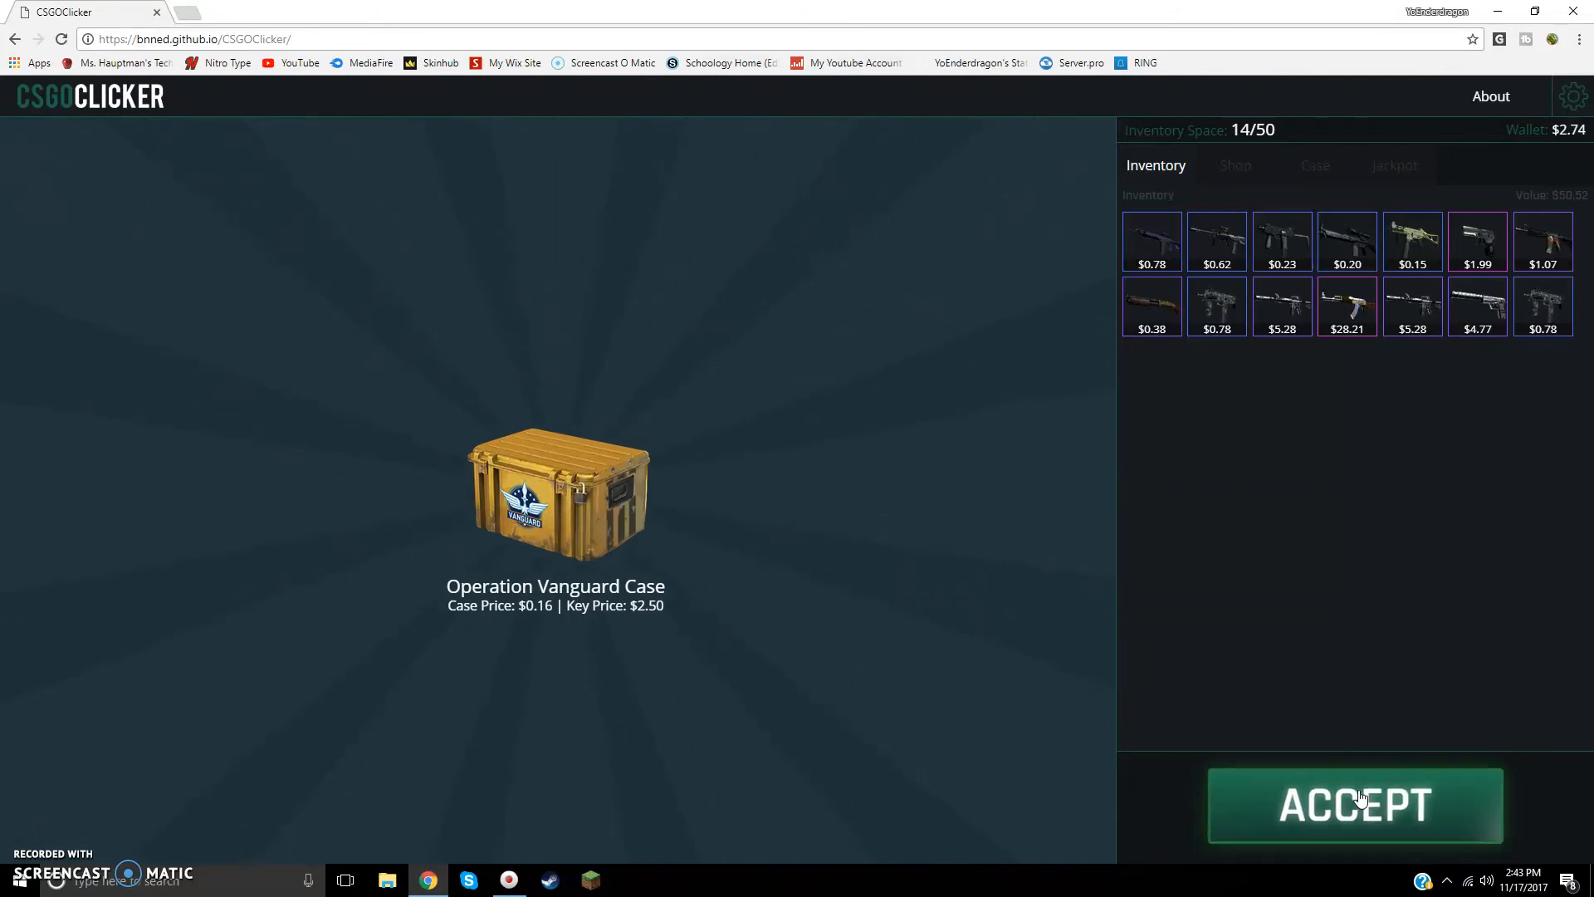
pyautogui.click(1355, 805)
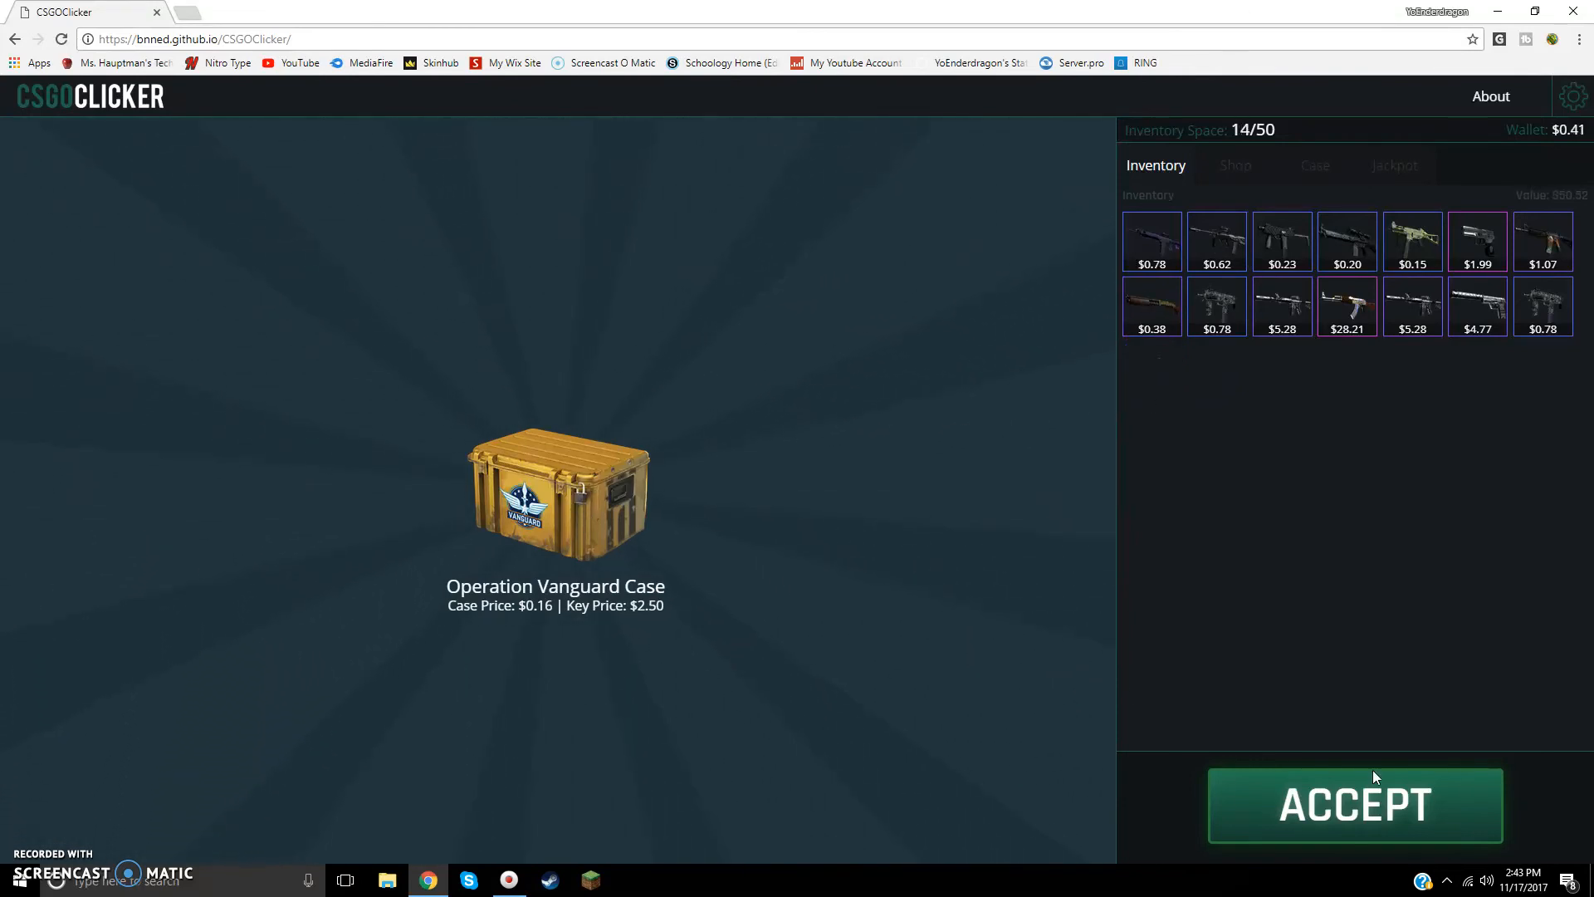
pyautogui.click(1354, 804)
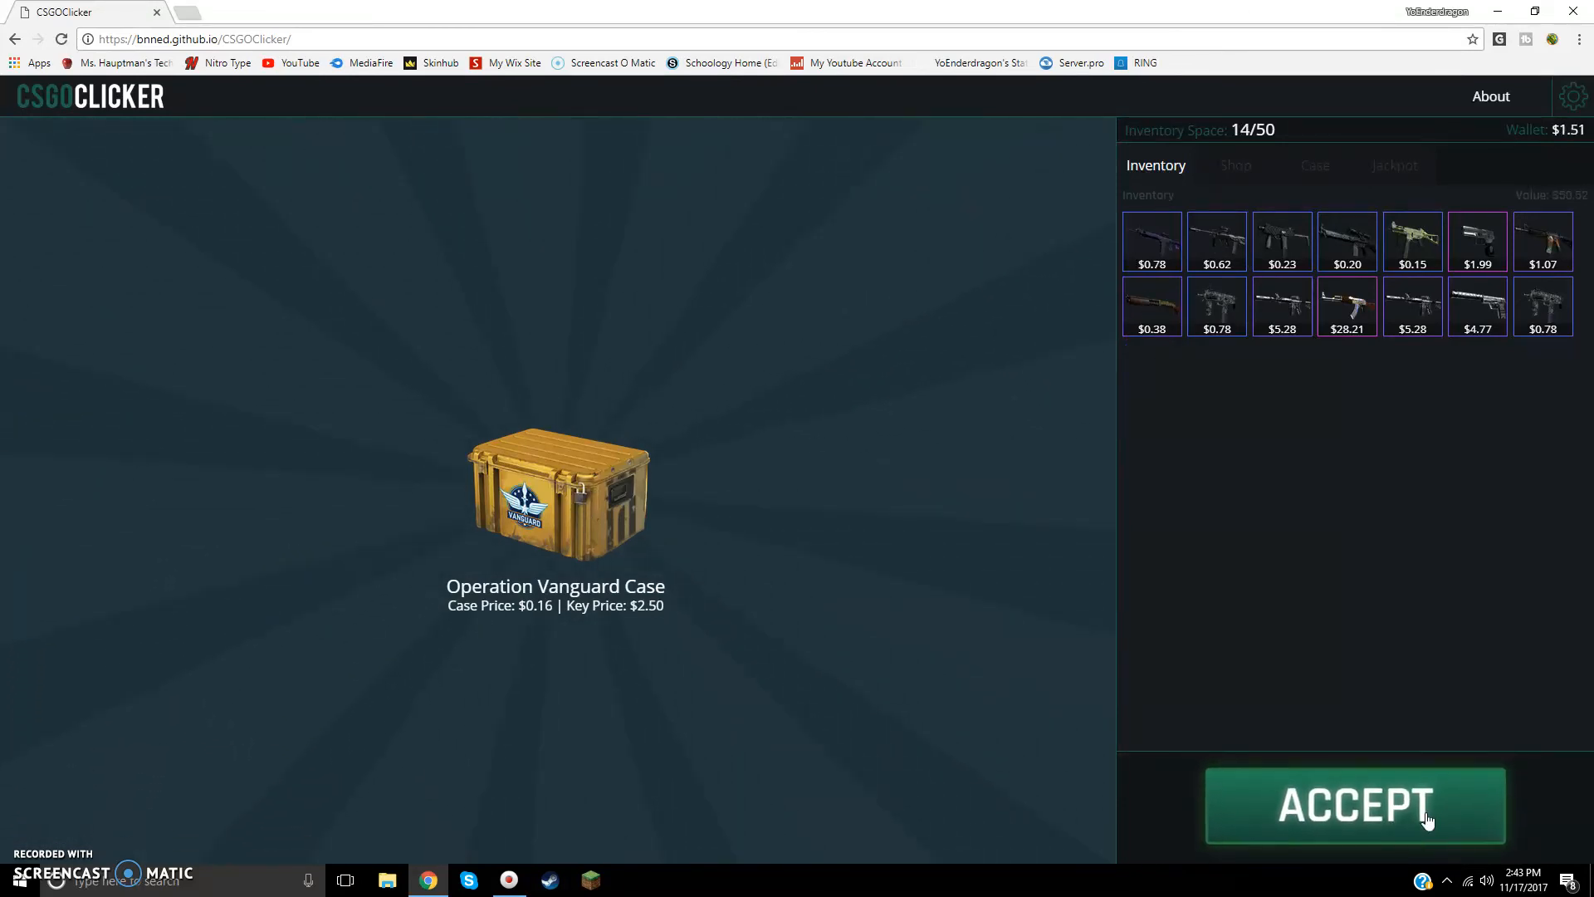
pyautogui.click(1354, 805)
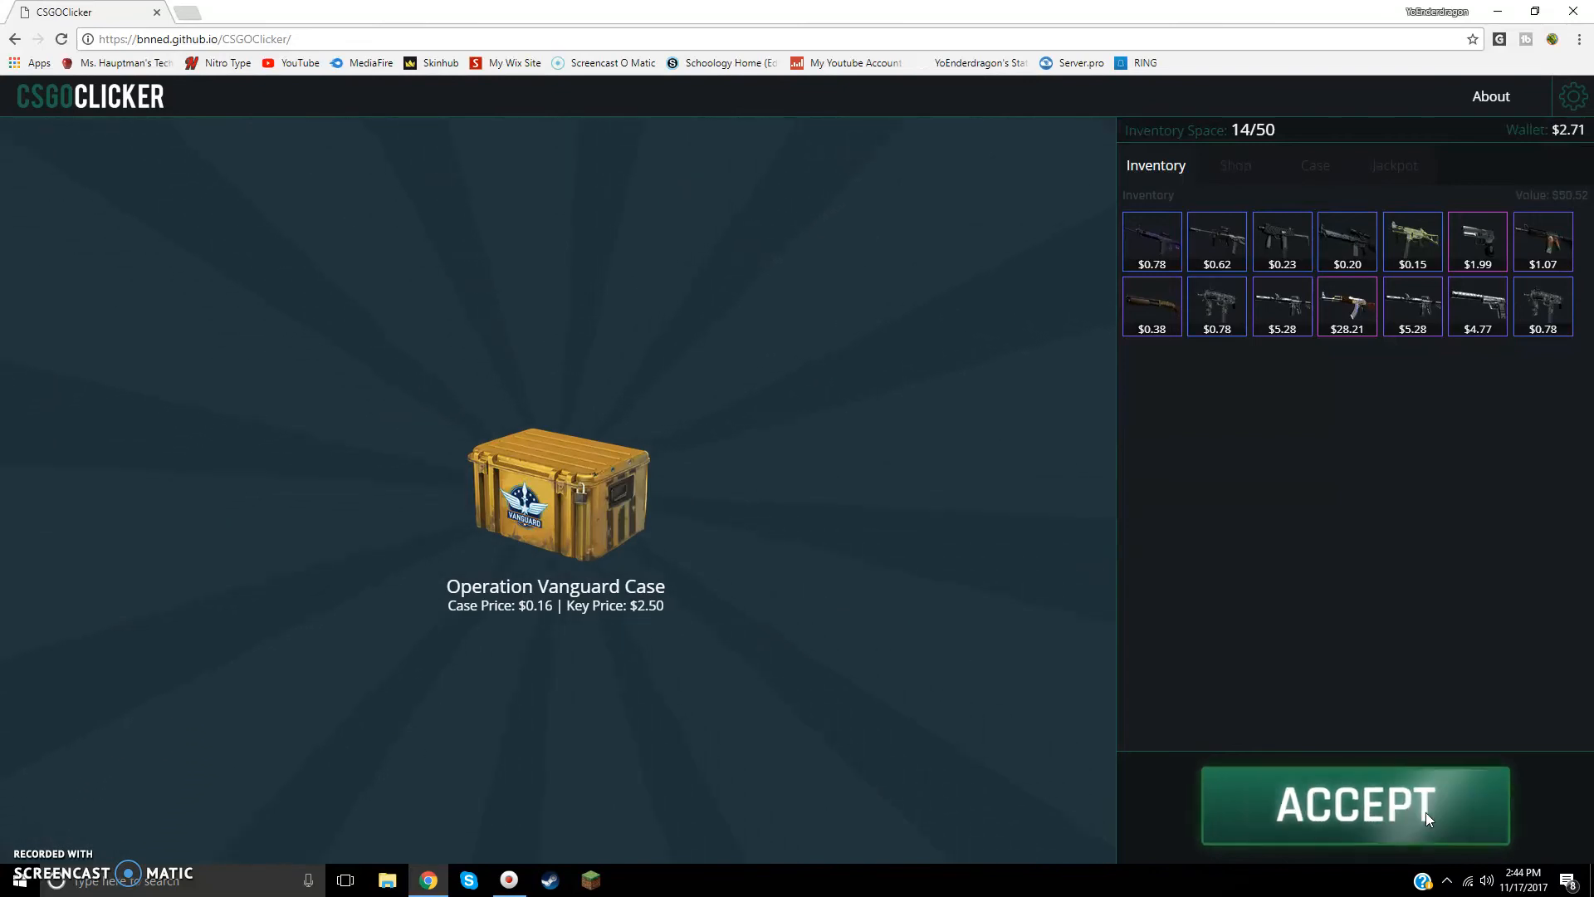
pyautogui.click(1355, 805)
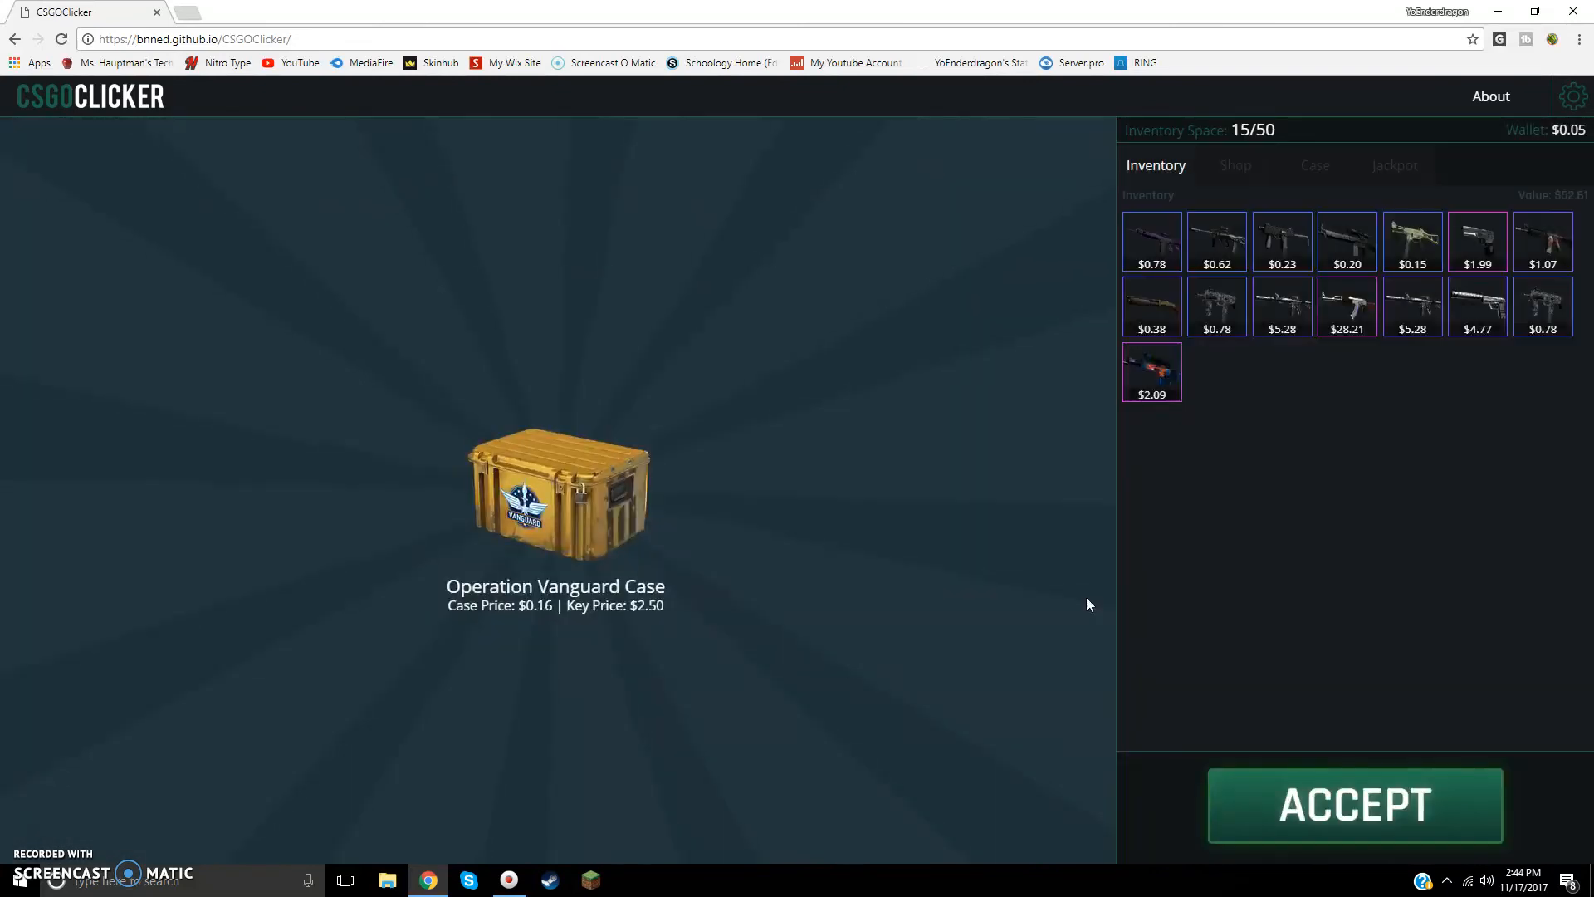
pyautogui.moveTo(1152, 371)
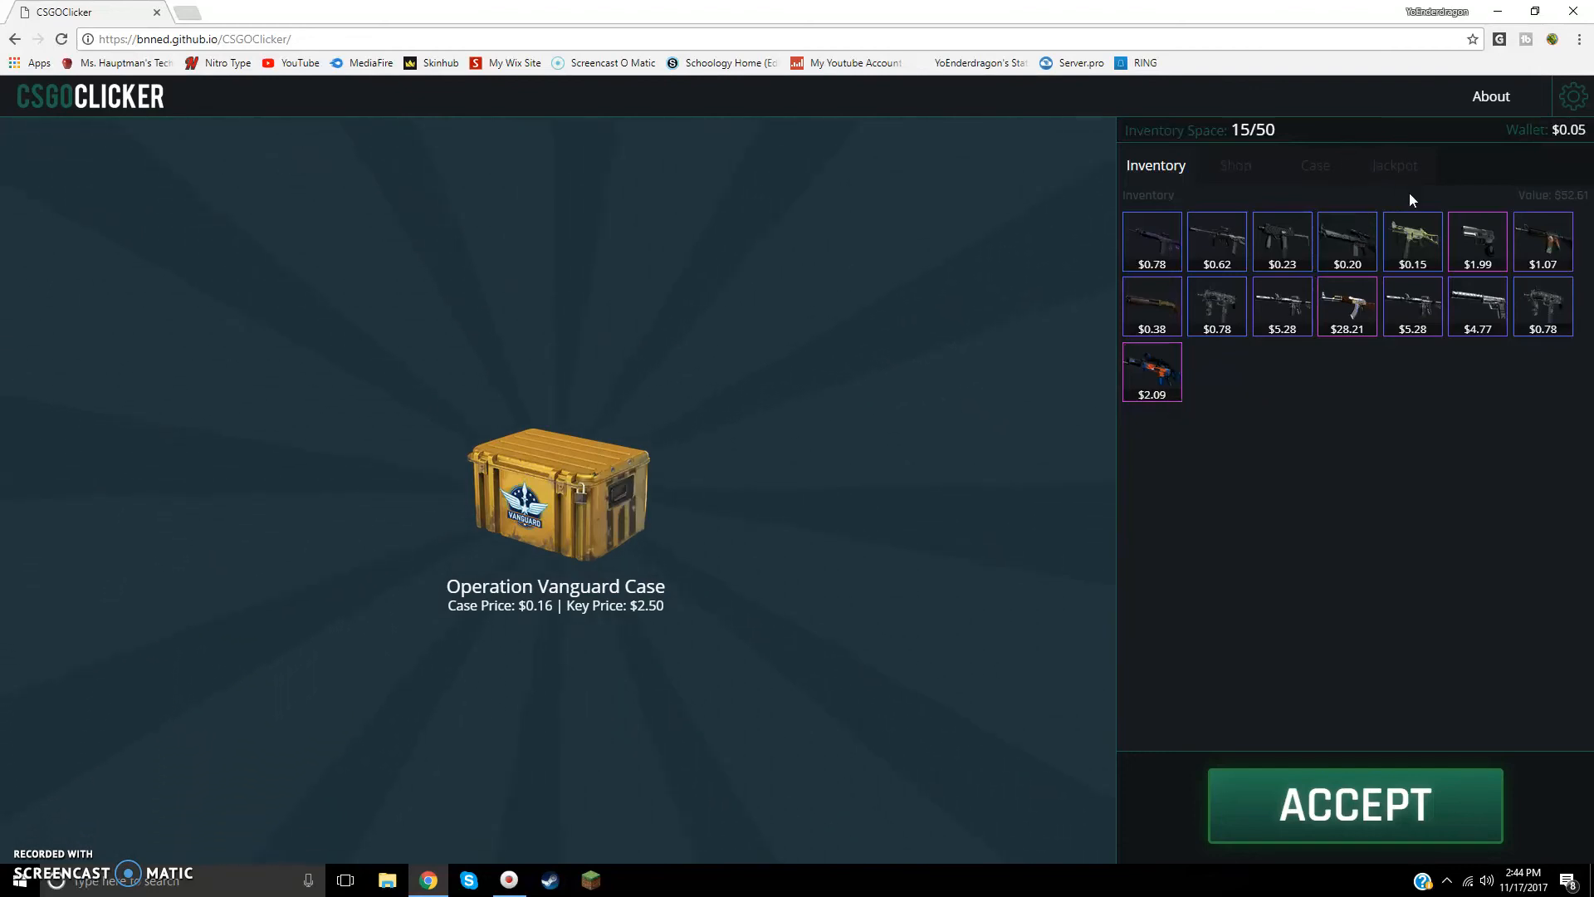
pyautogui.moveTo(1255, 634)
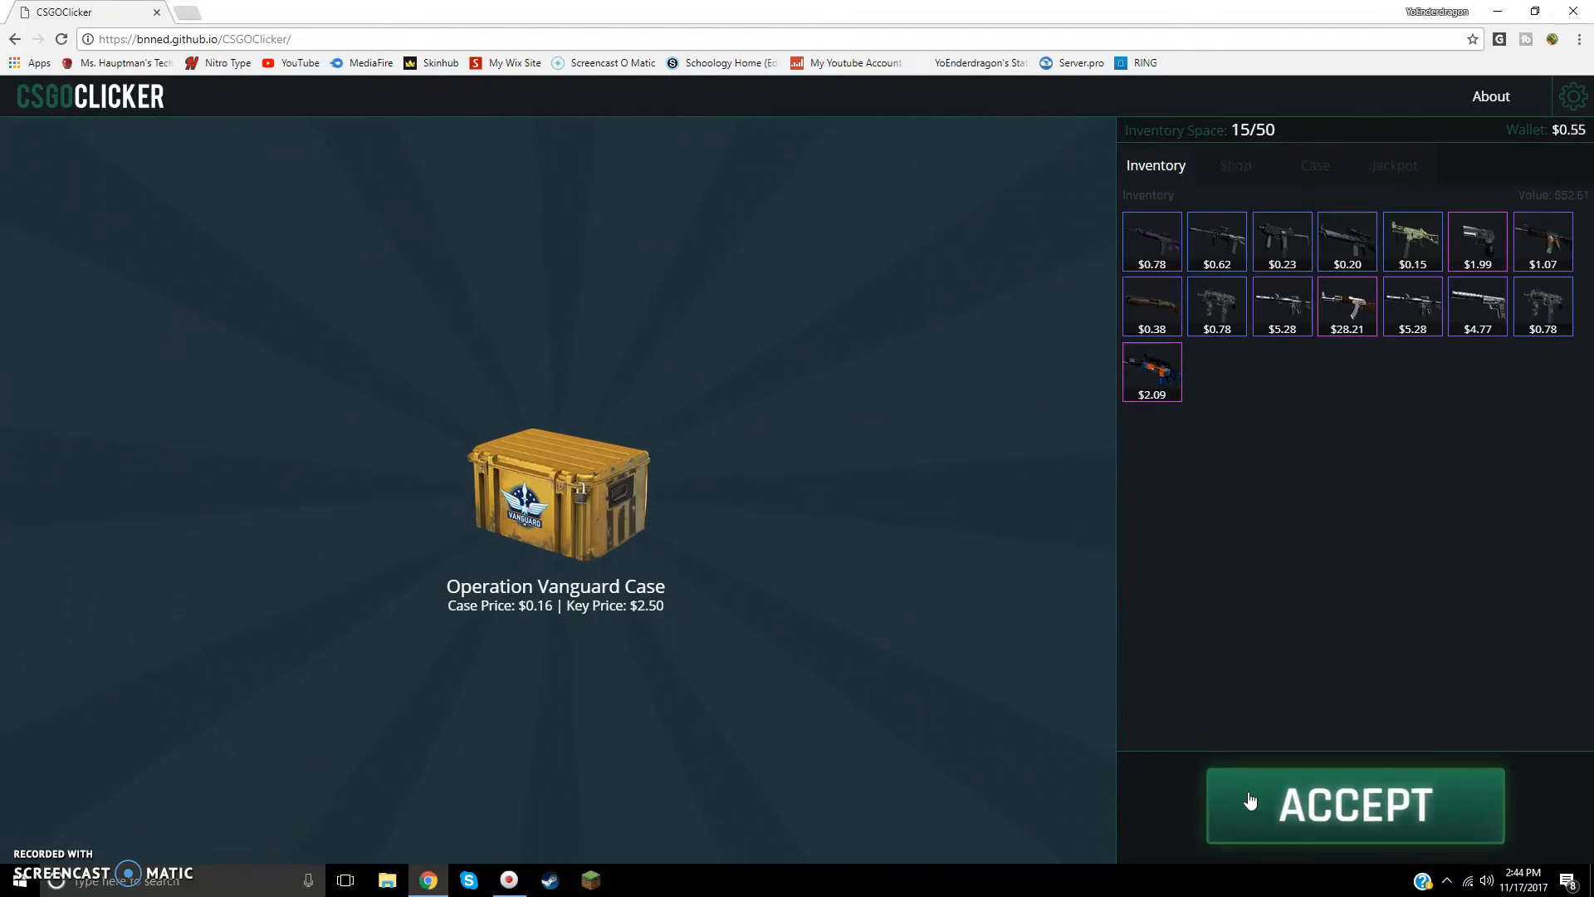
pyautogui.click(1355, 804)
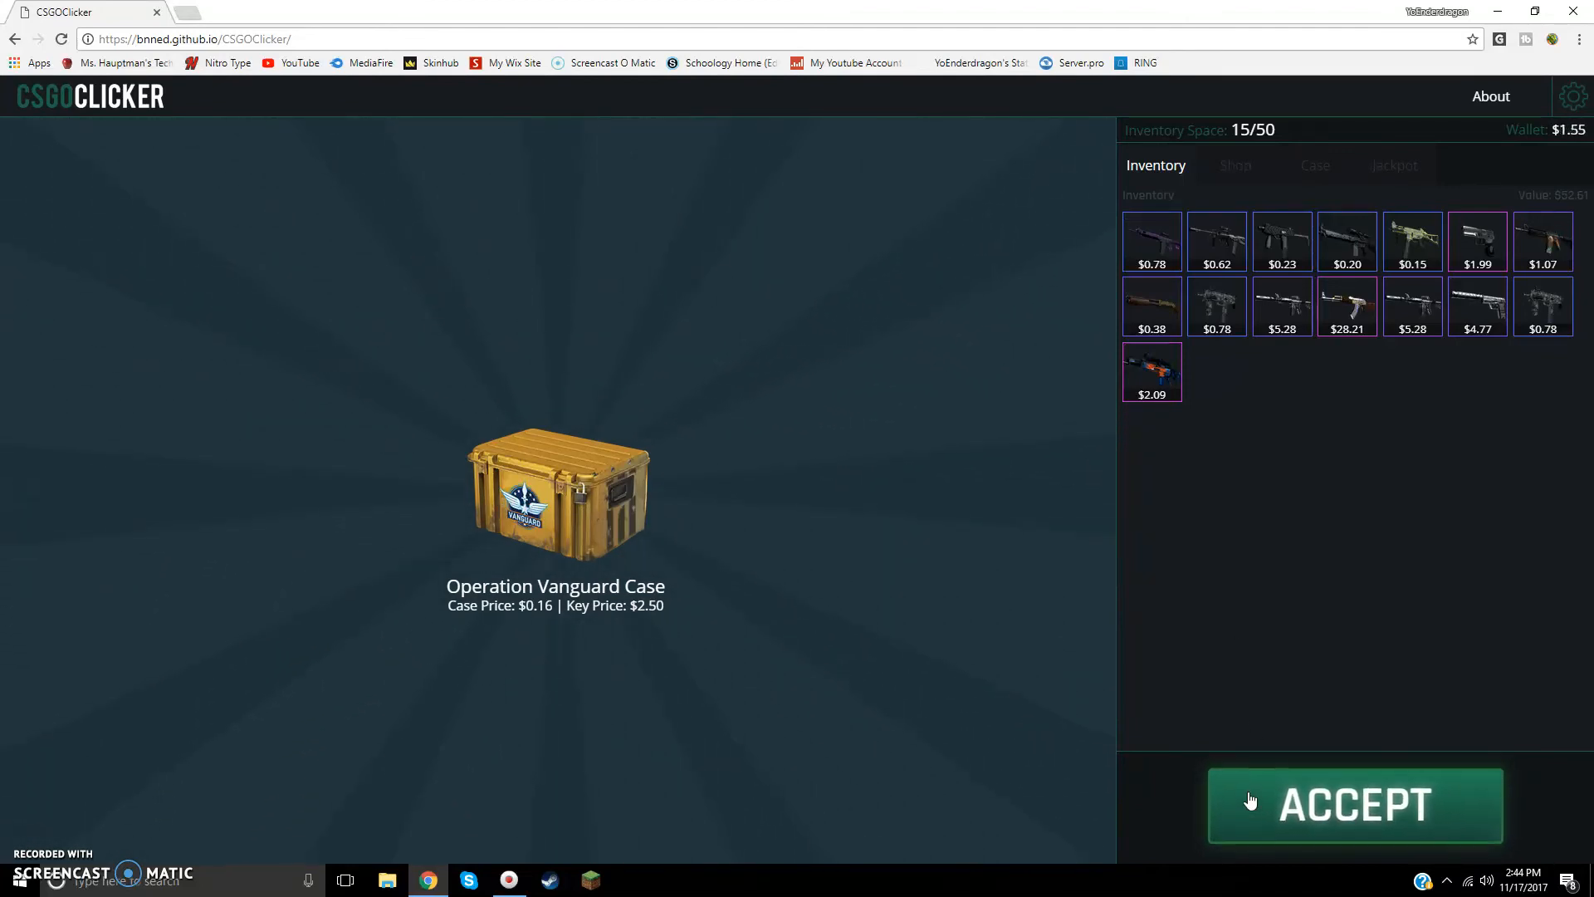
pyautogui.click(1354, 805)
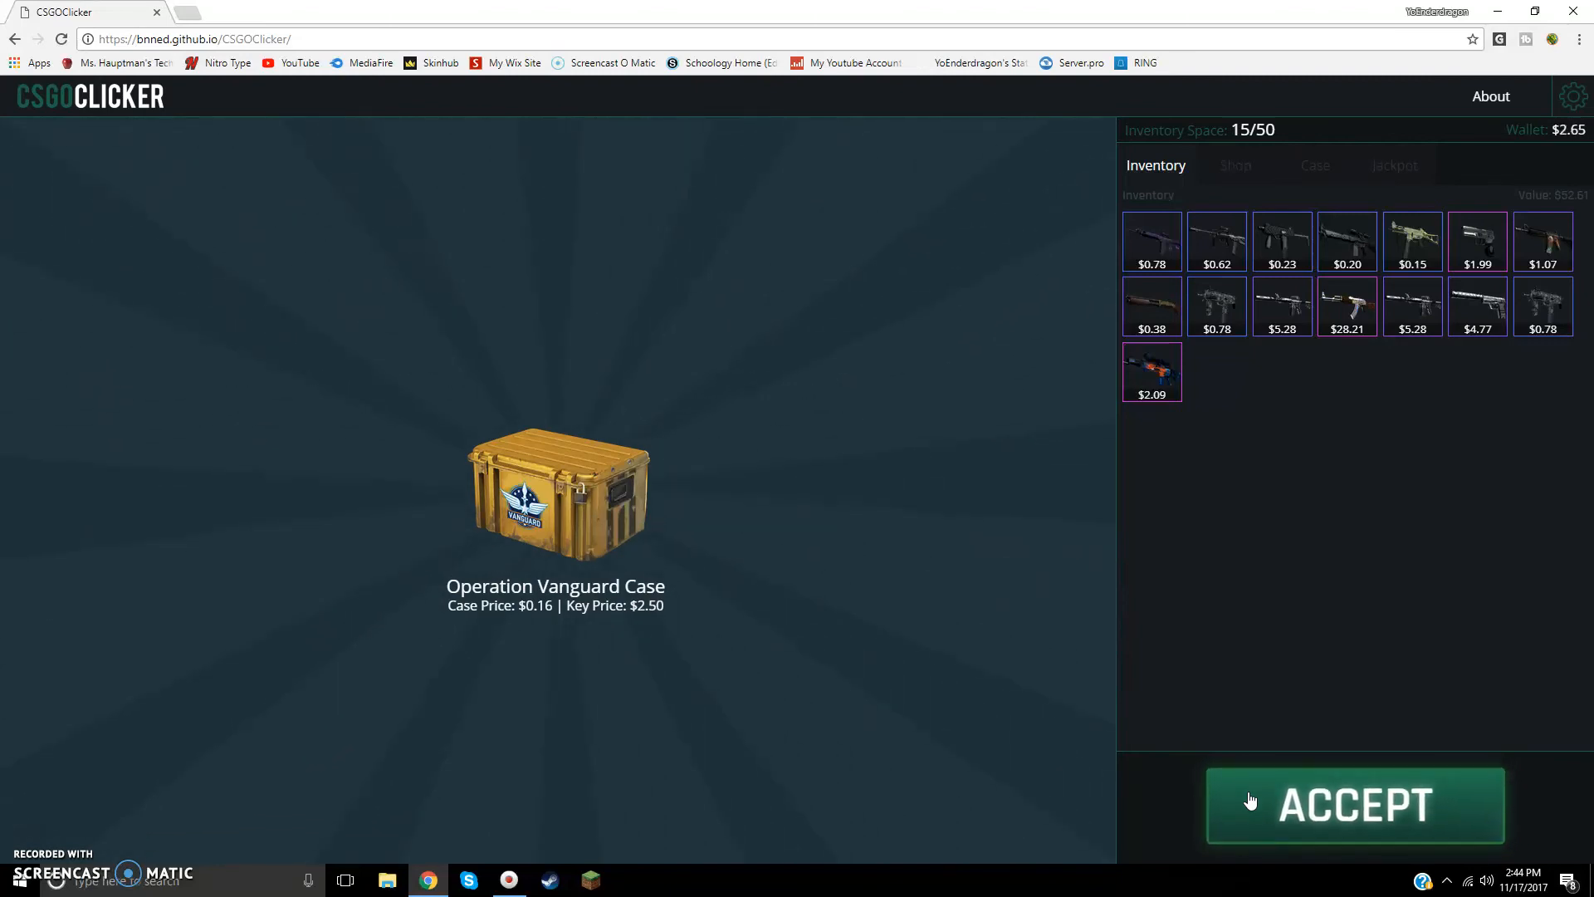
pyautogui.click(1354, 805)
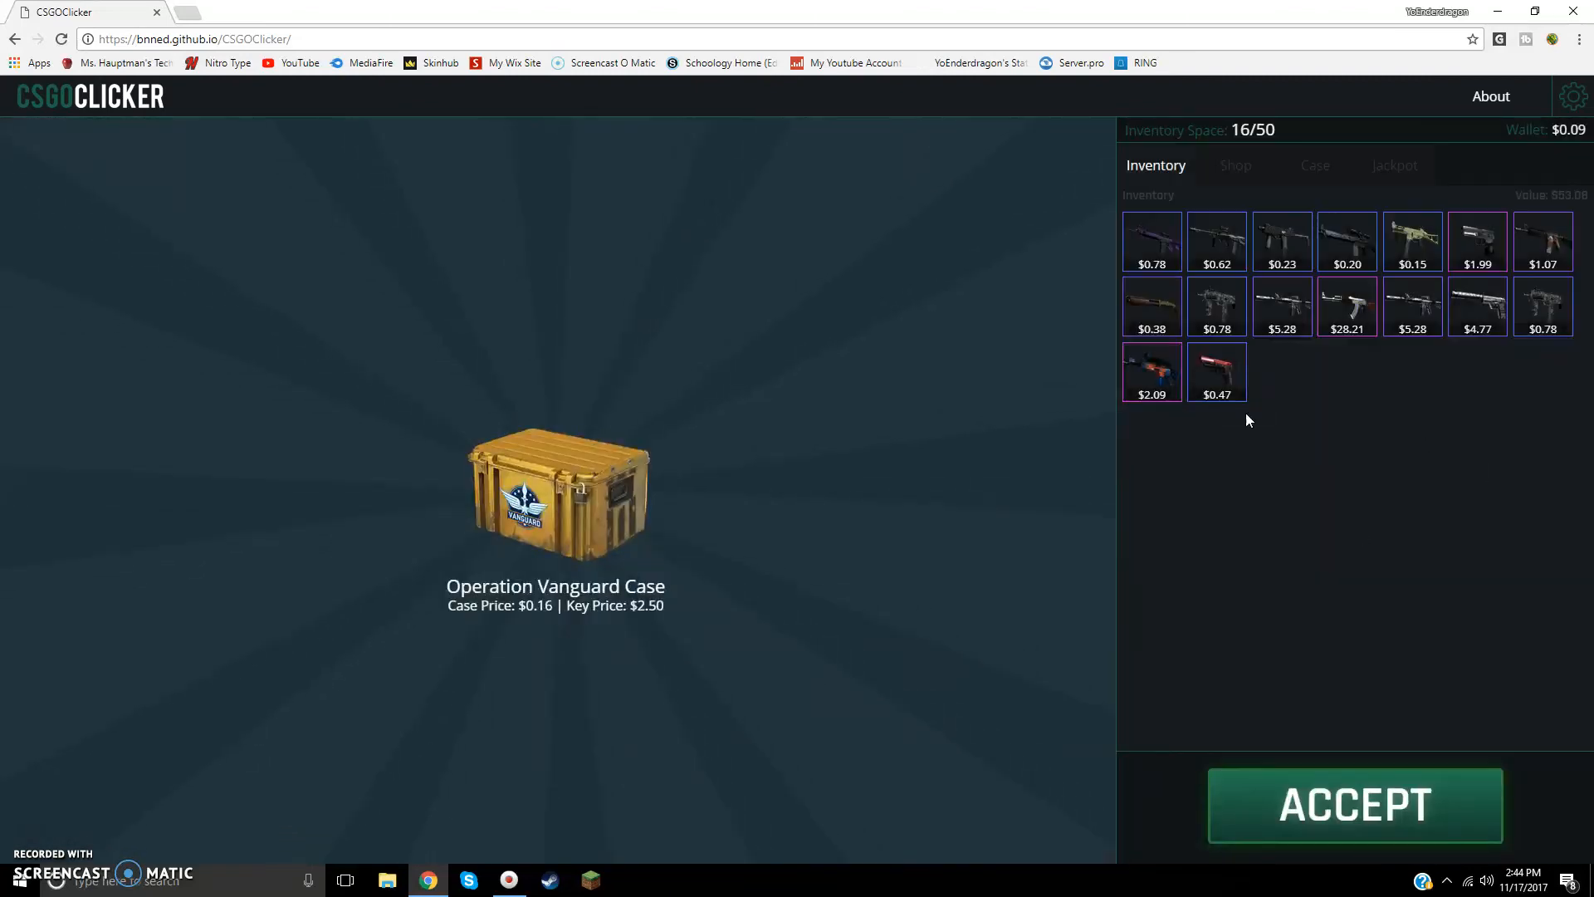
pyautogui.moveTo(1217, 381)
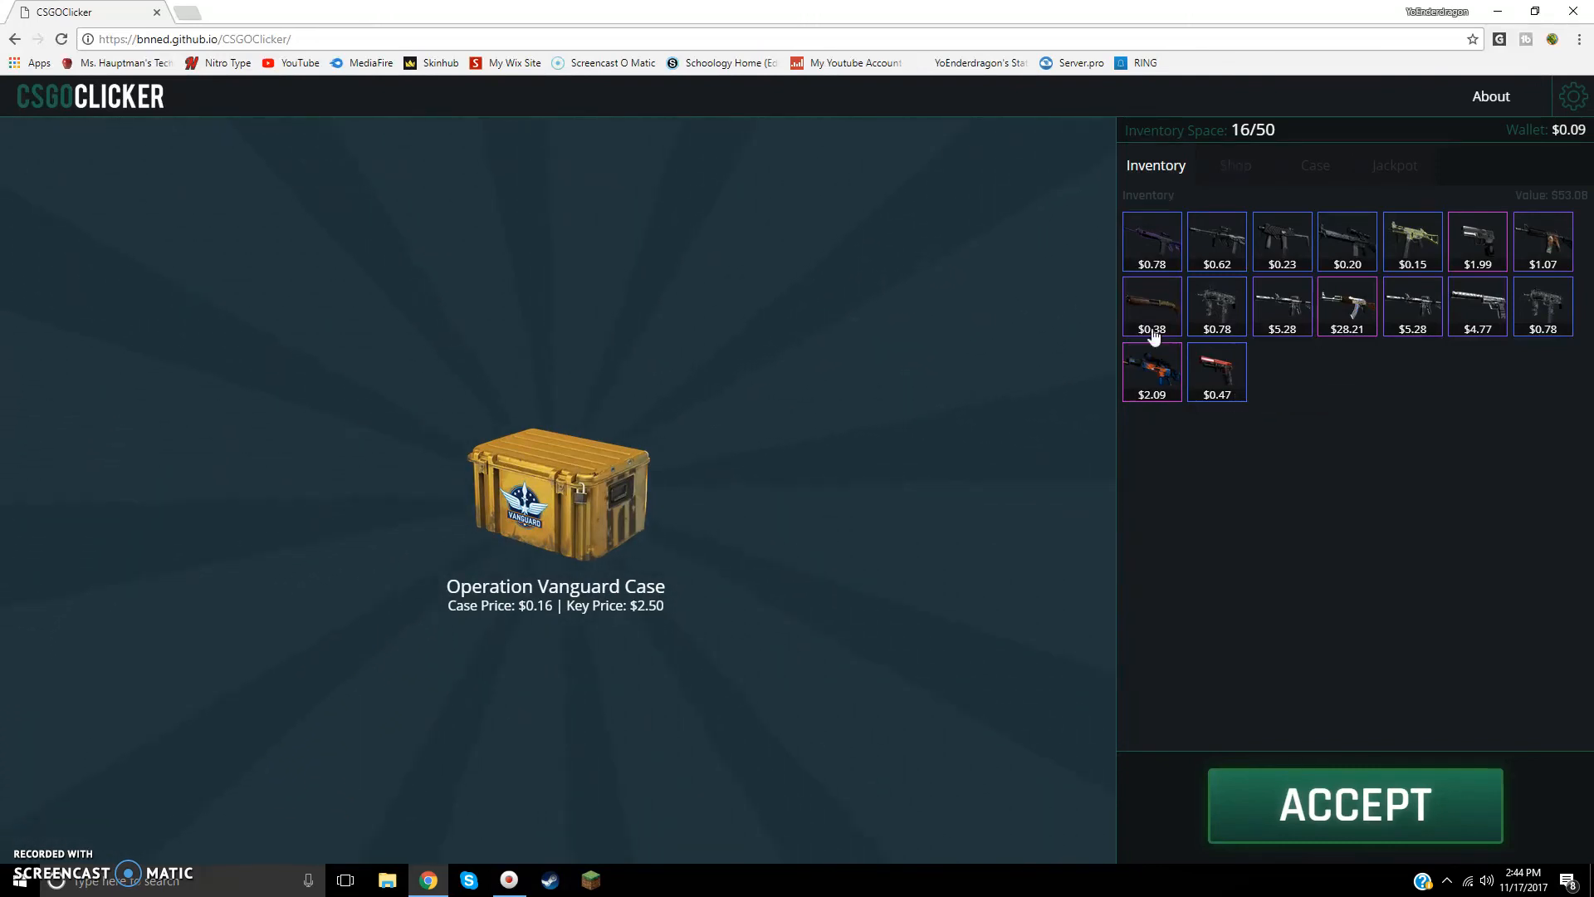
pyautogui.moveTo(1231, 435)
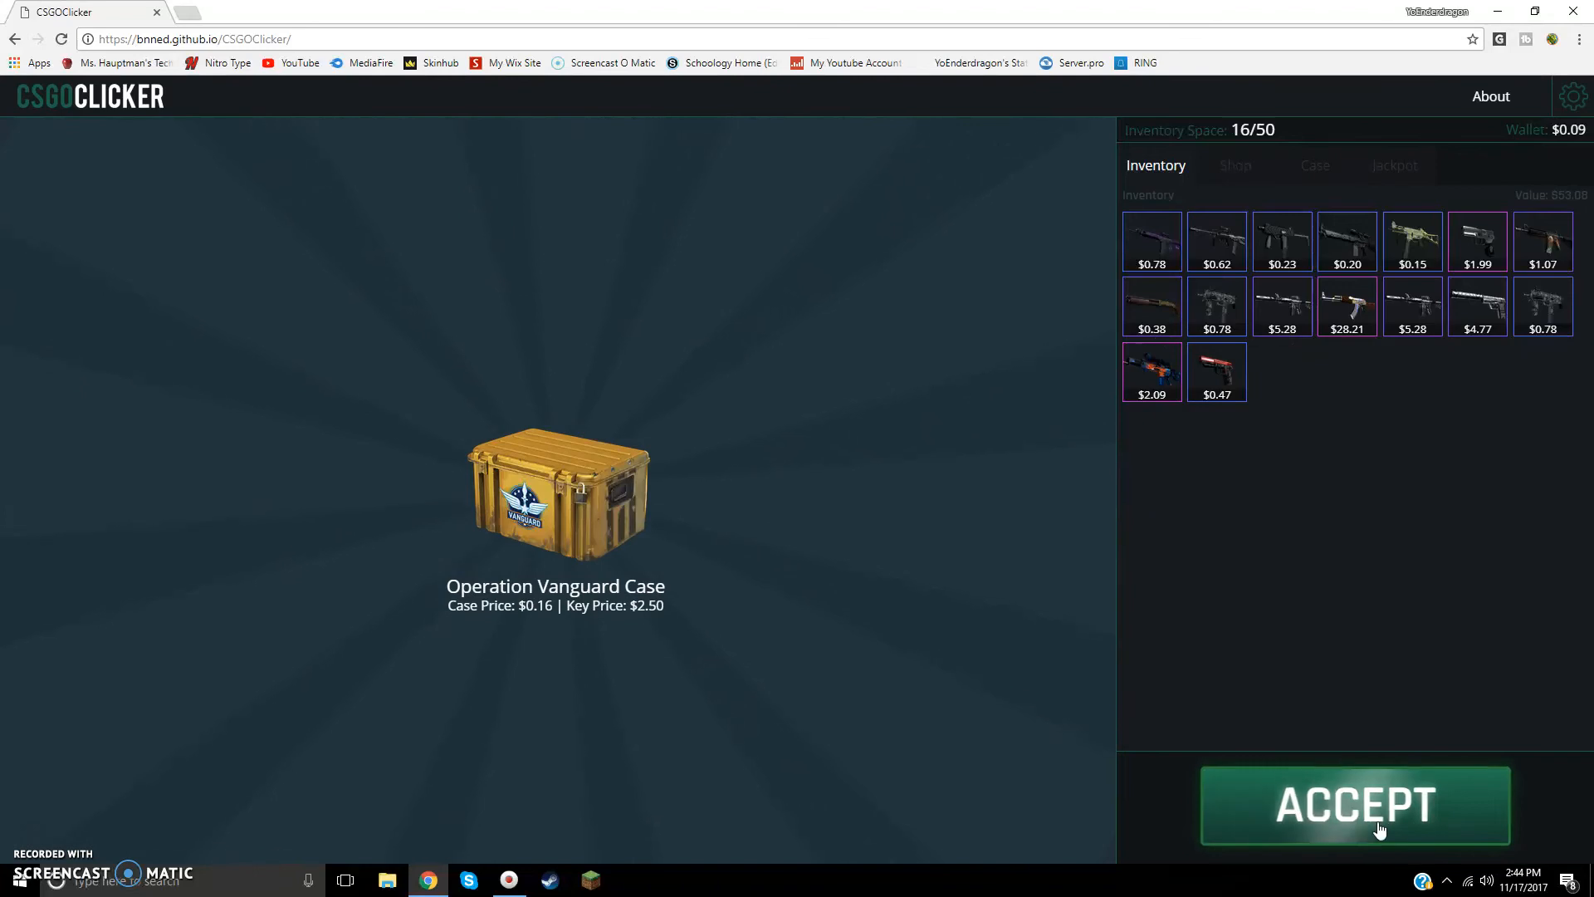
# Step: Earn money and unbox a UMP-45 | Delusion from an Operation Vanguard Case
pyautogui.click(1355, 805)
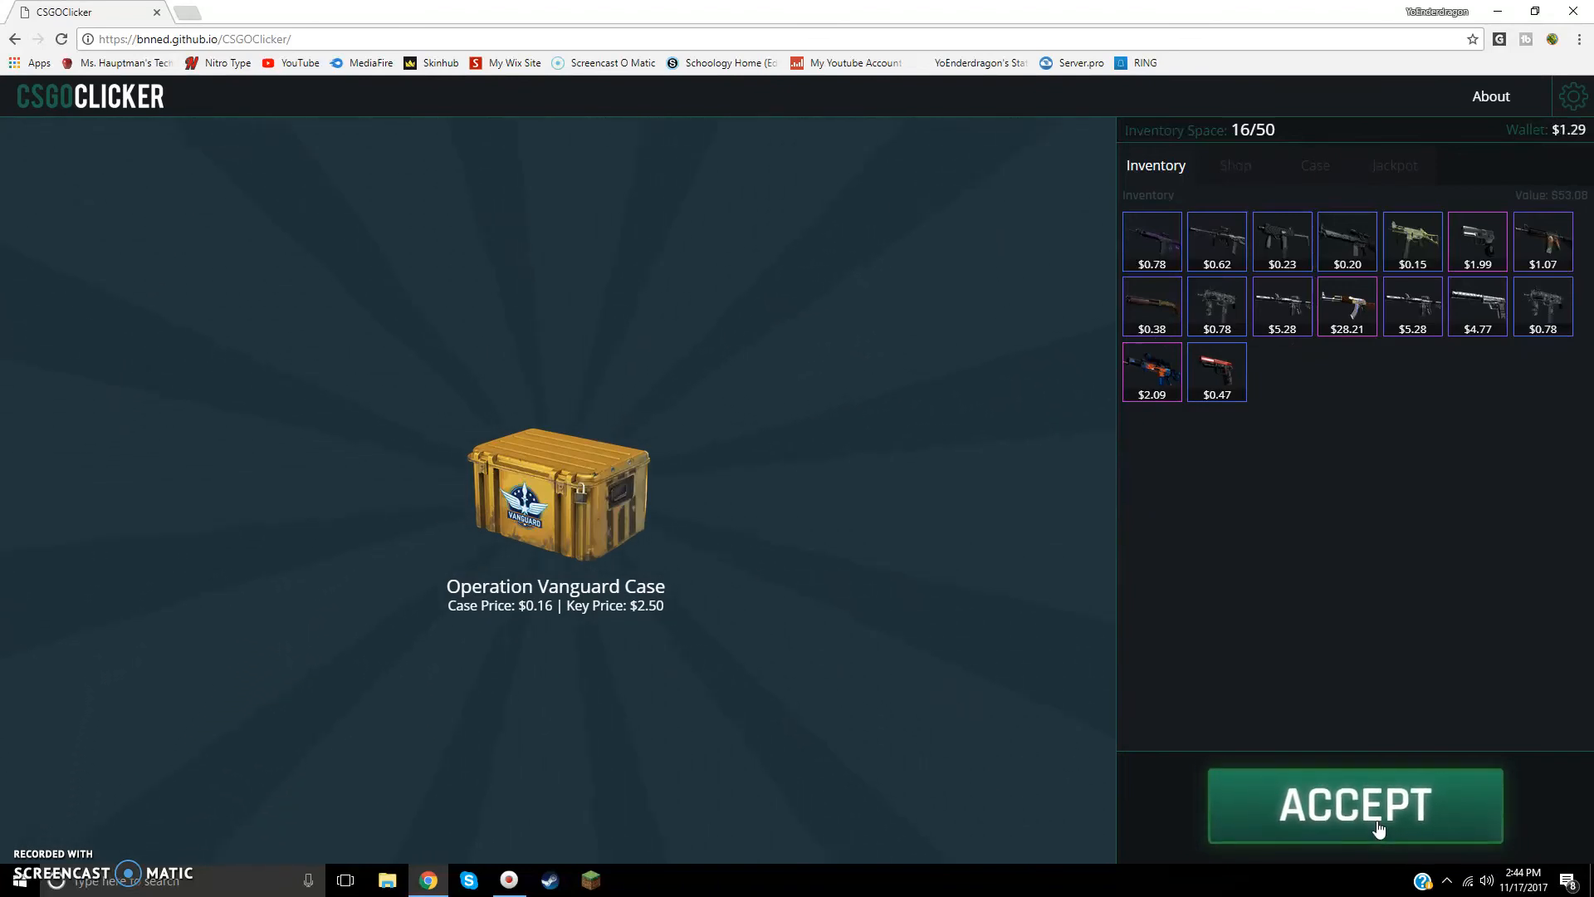
pyautogui.click(1354, 805)
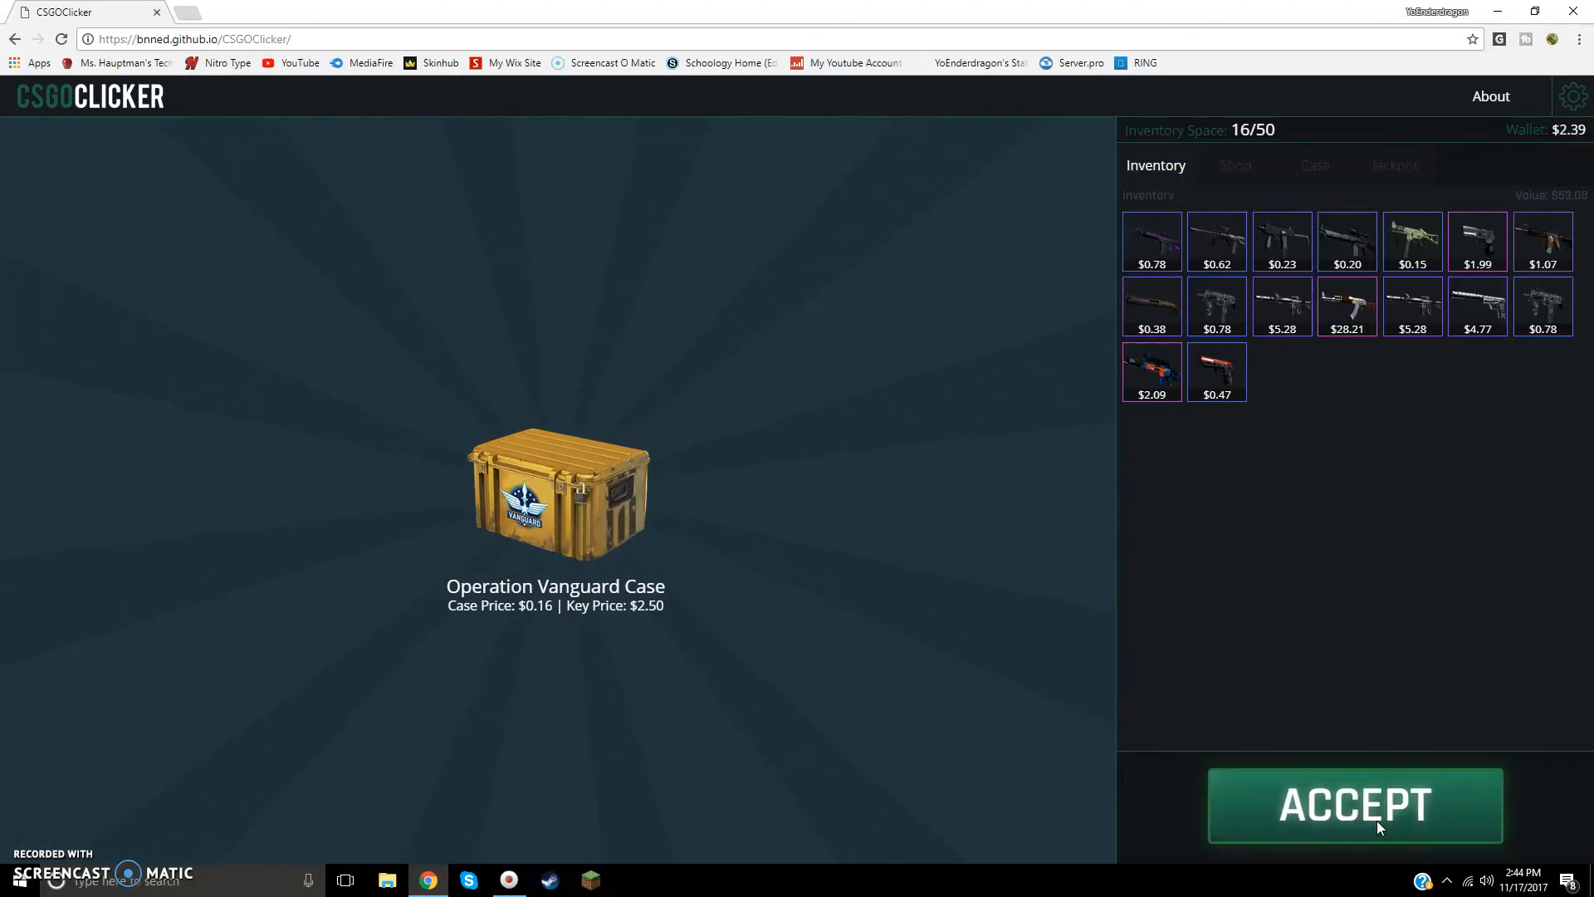
pyautogui.click(1354, 805)
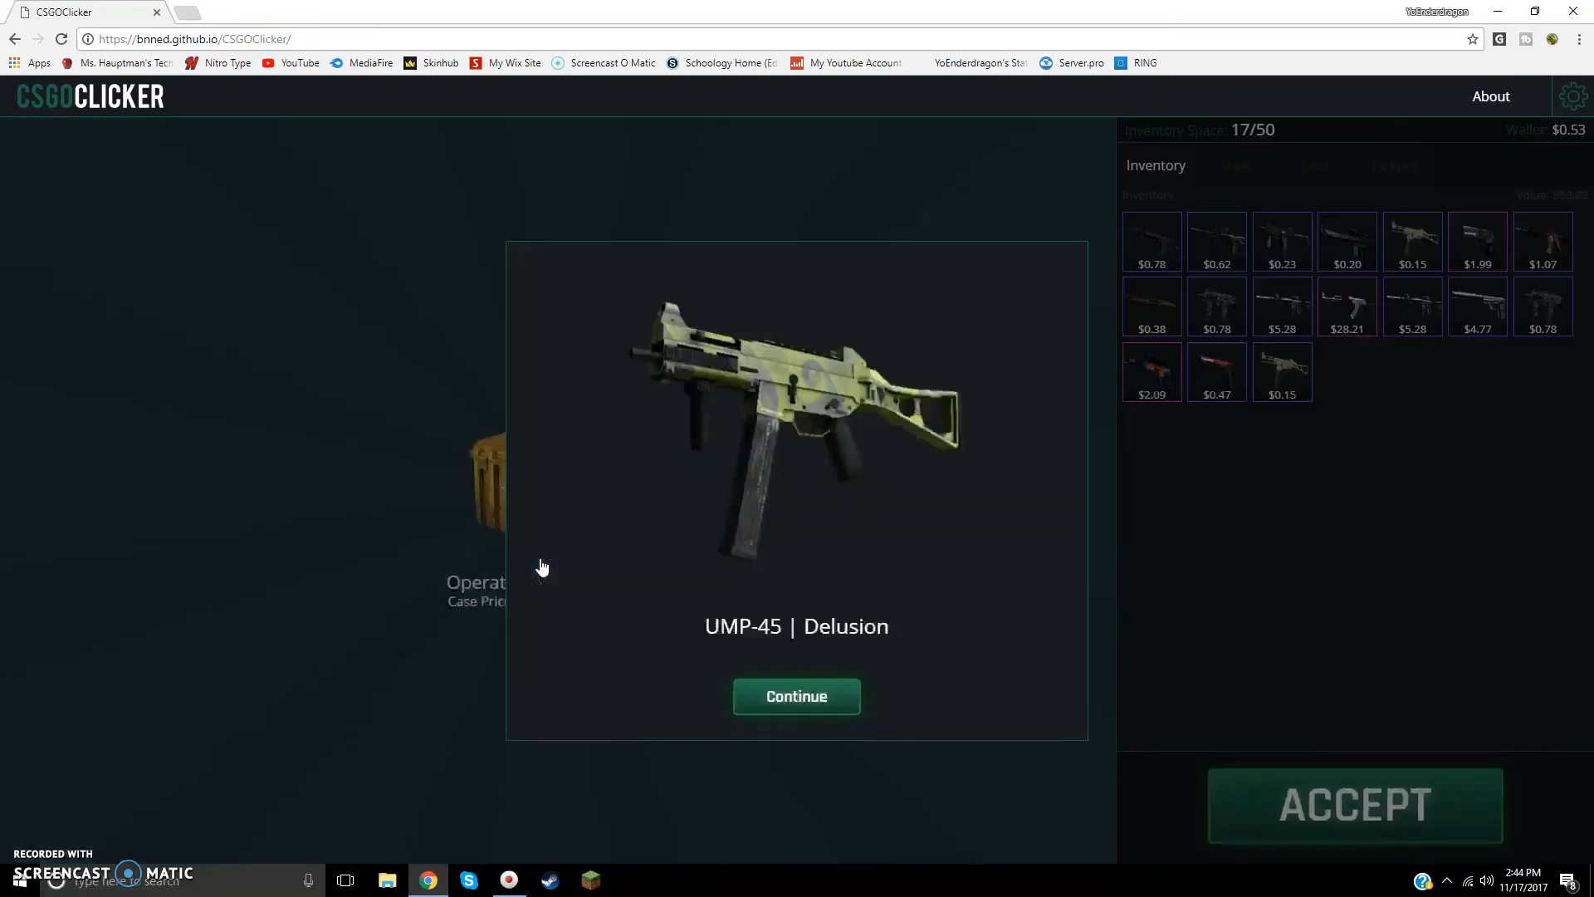
pyautogui.click(796, 696)
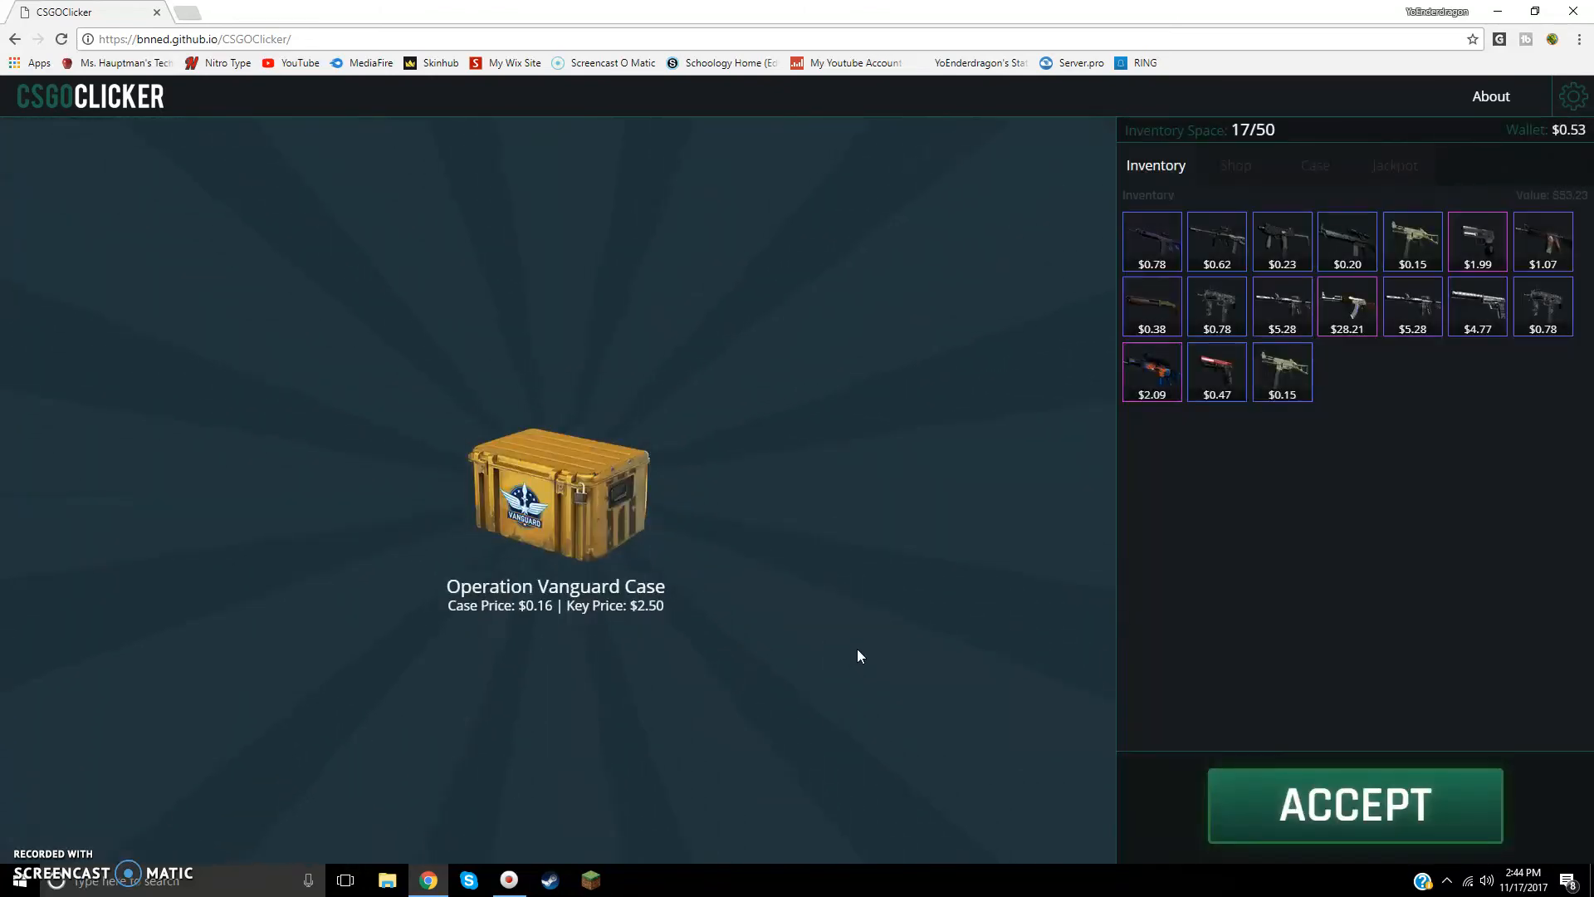
# Step: Earn money and unbox a USP-S | Torque from a Falchion Case
pyautogui.click(1354, 804)
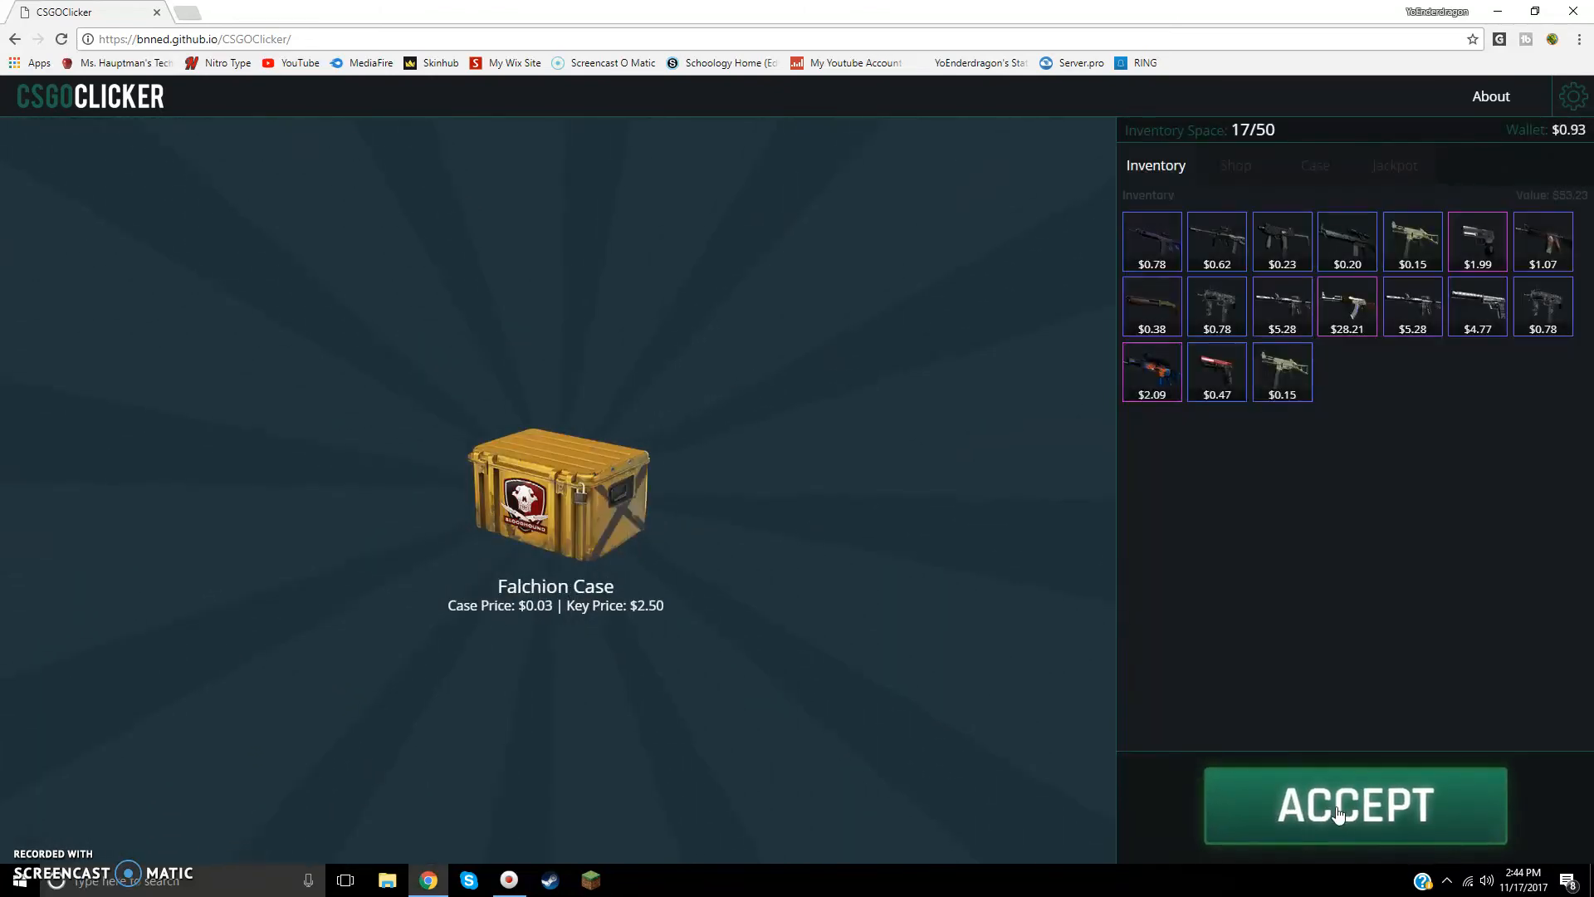
pyautogui.click(1354, 805)
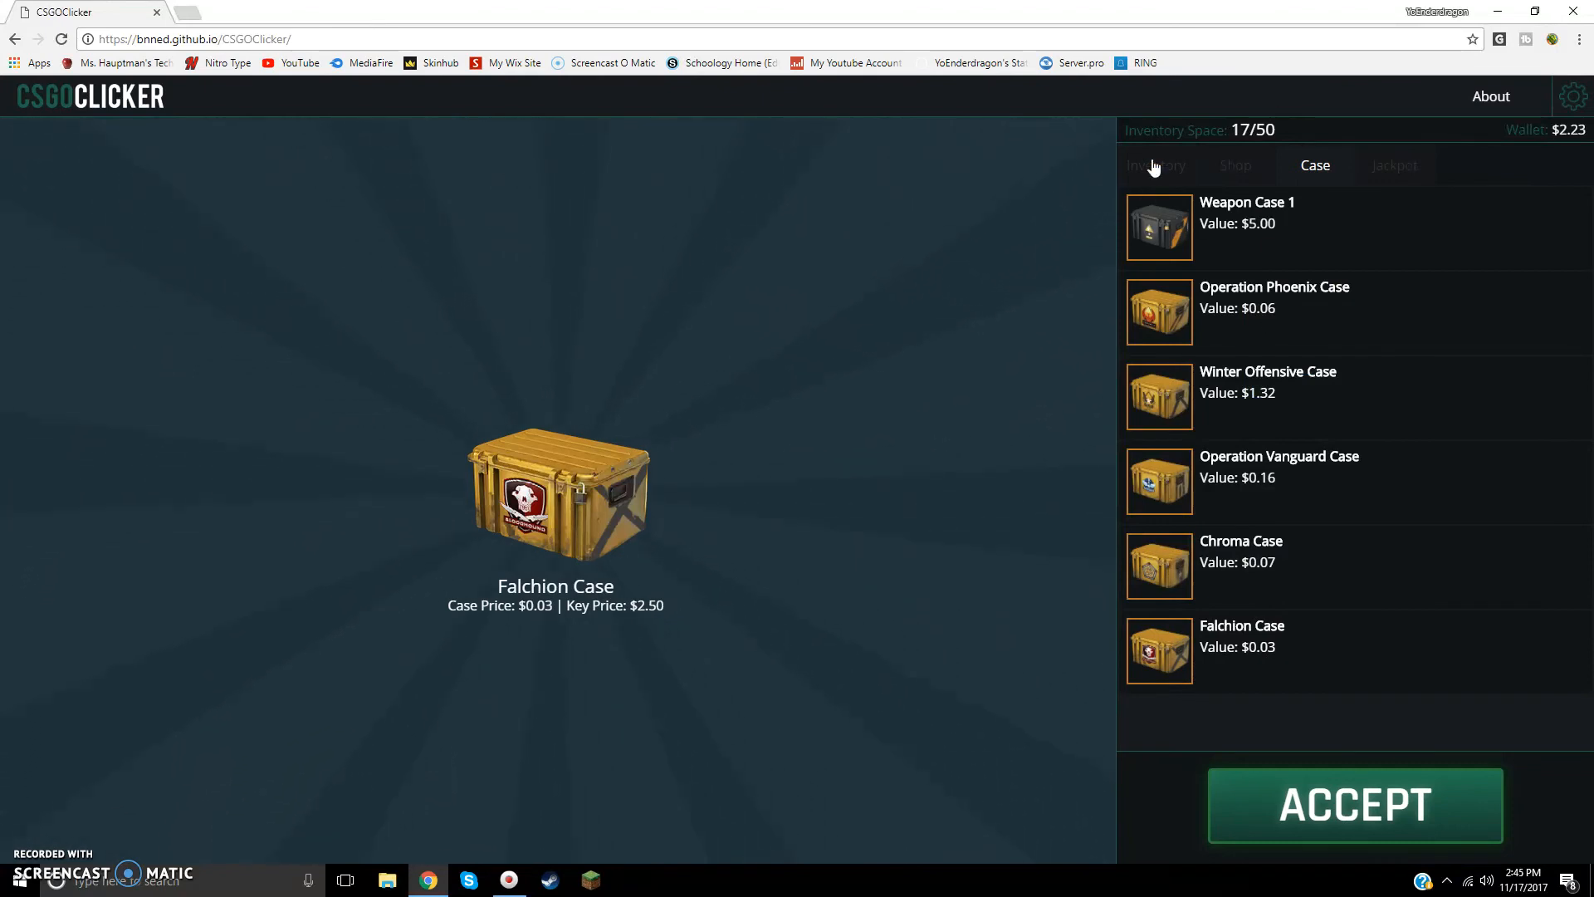
pyautogui.click(1156, 166)
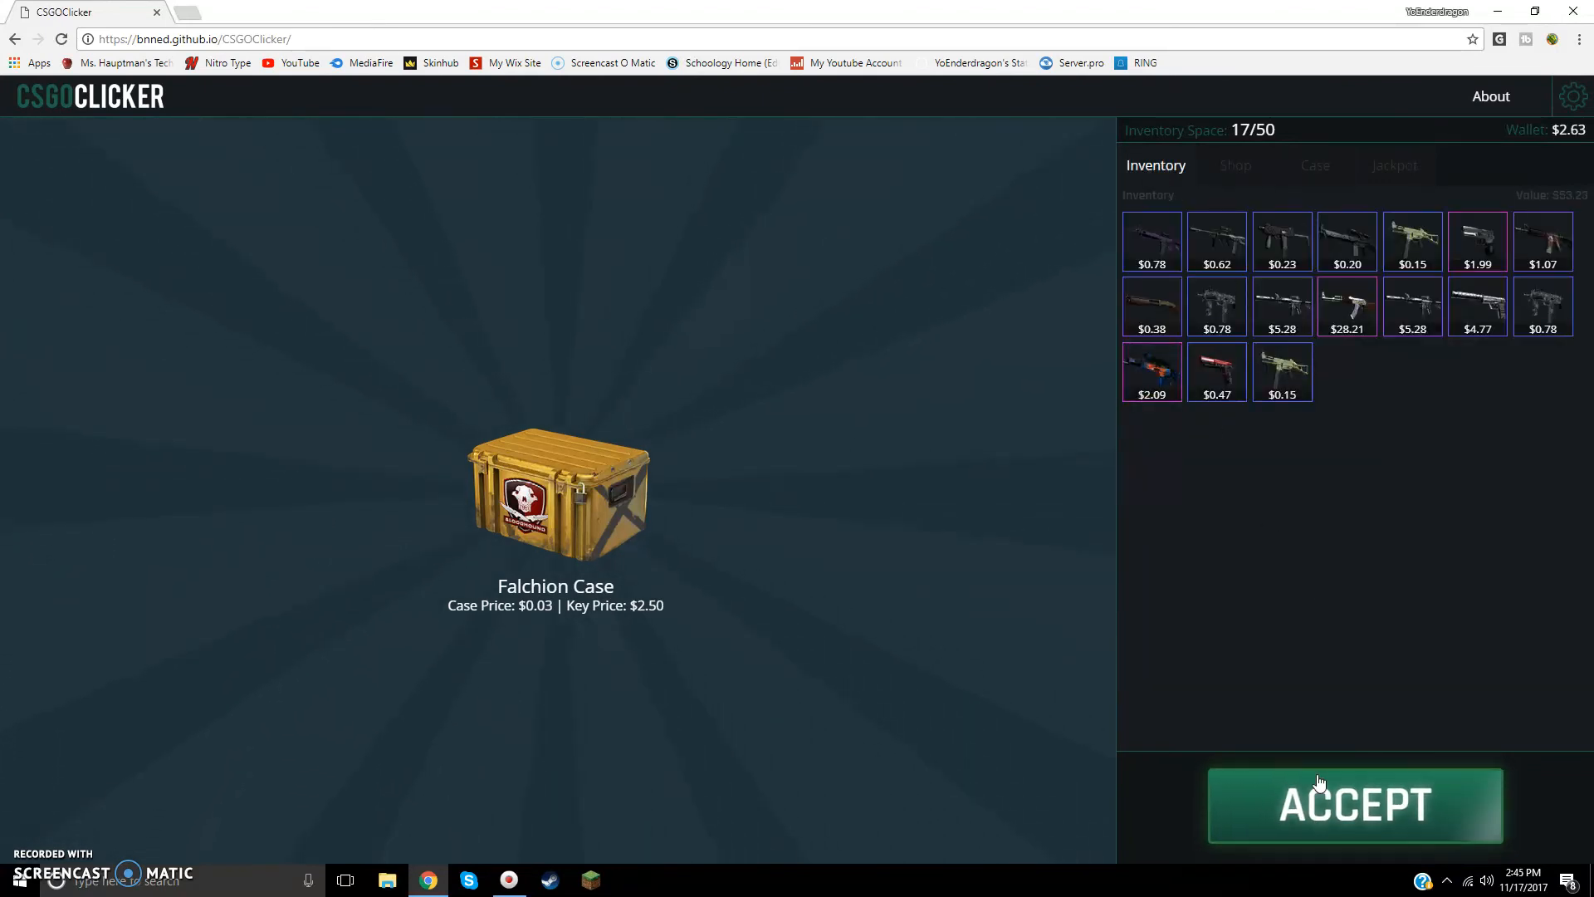
pyautogui.click(1355, 804)
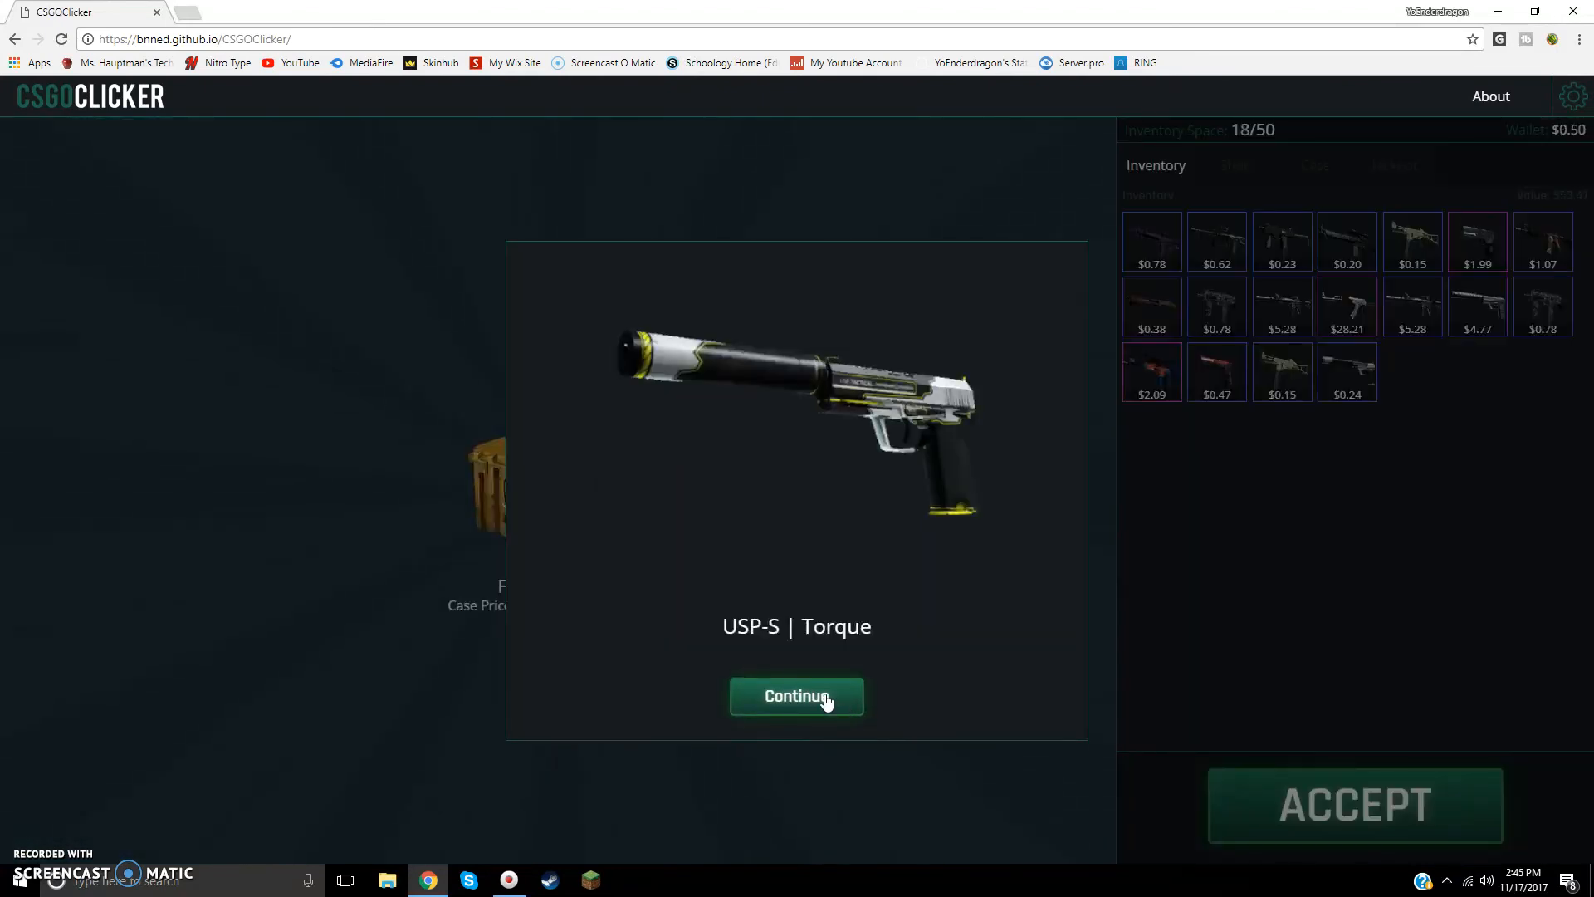
pyautogui.click(796, 696)
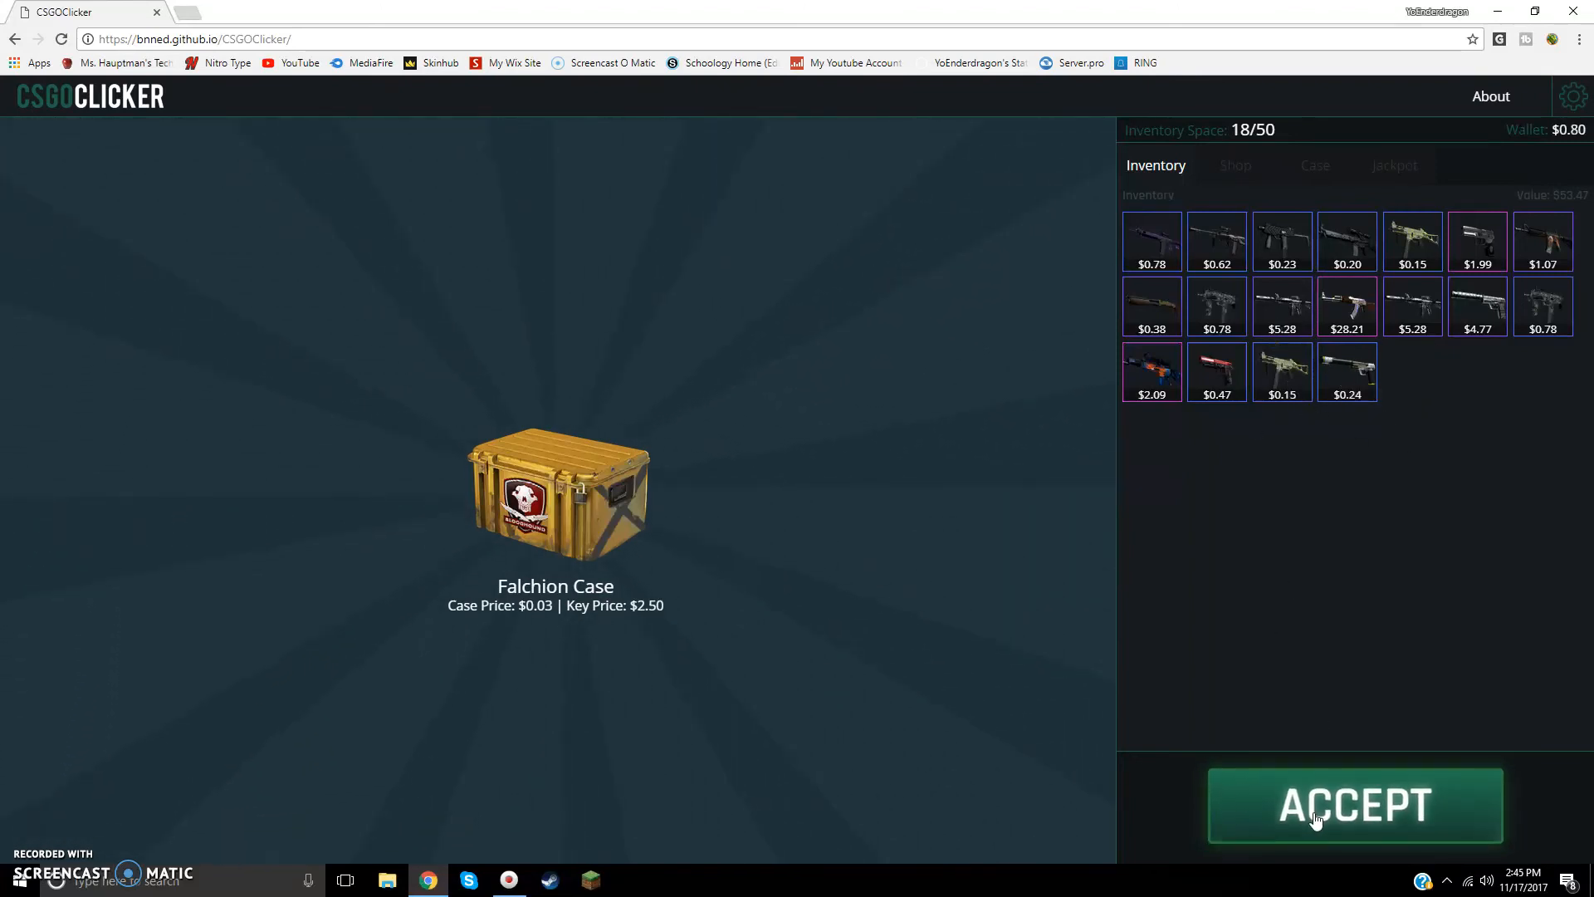
# Step: Earn more money and unbox another USP-S | Torque from a Falchion Case
pyautogui.click(1354, 805)
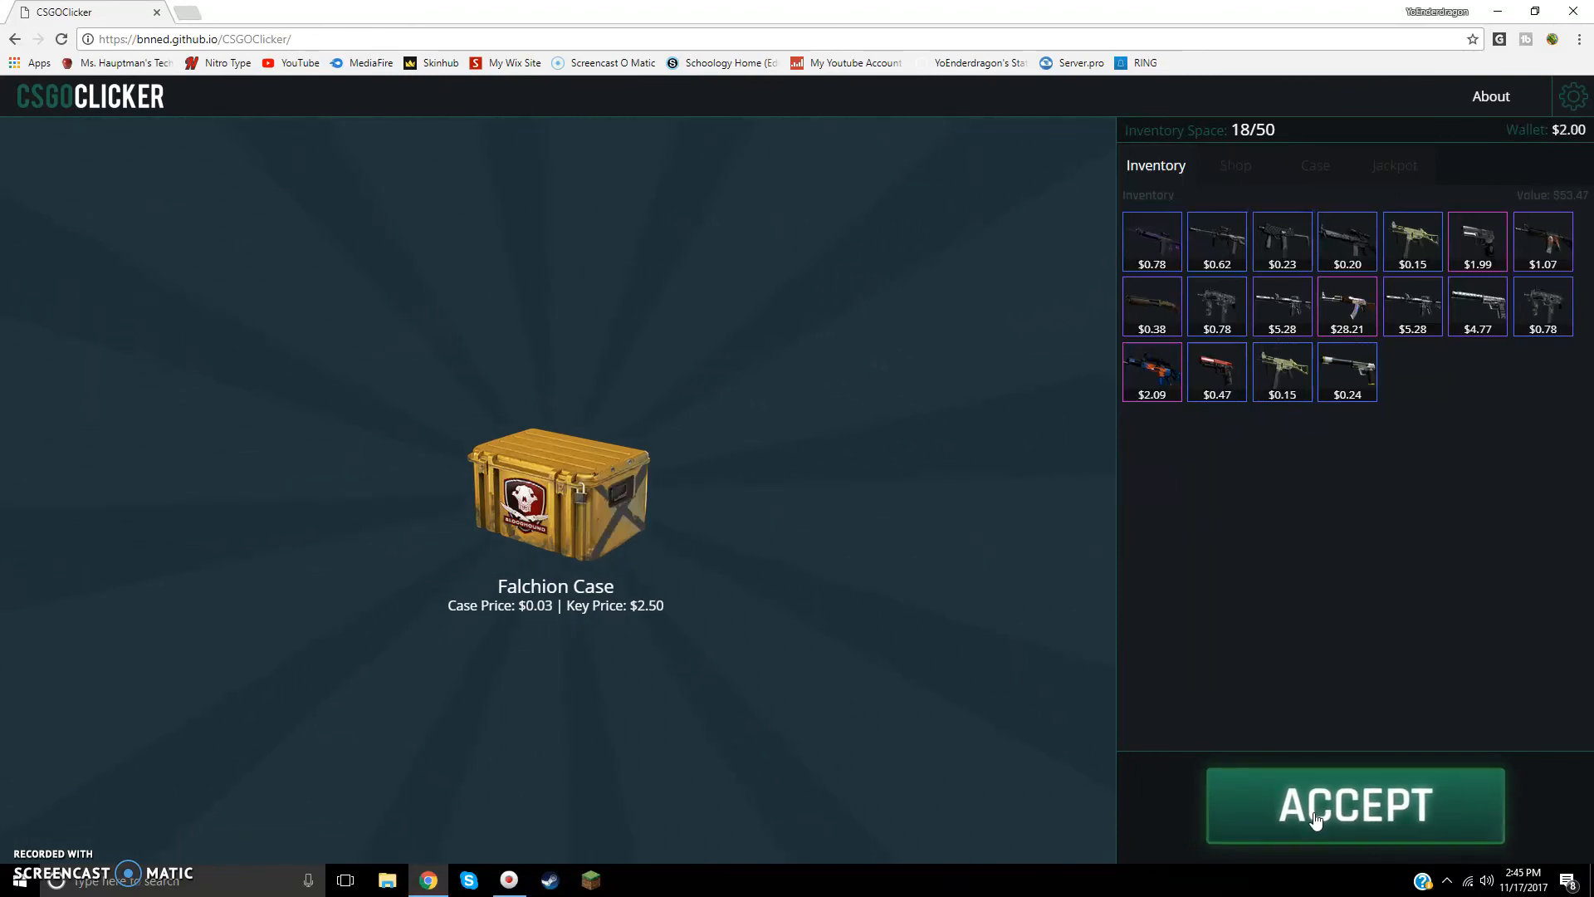
pyautogui.click(1354, 806)
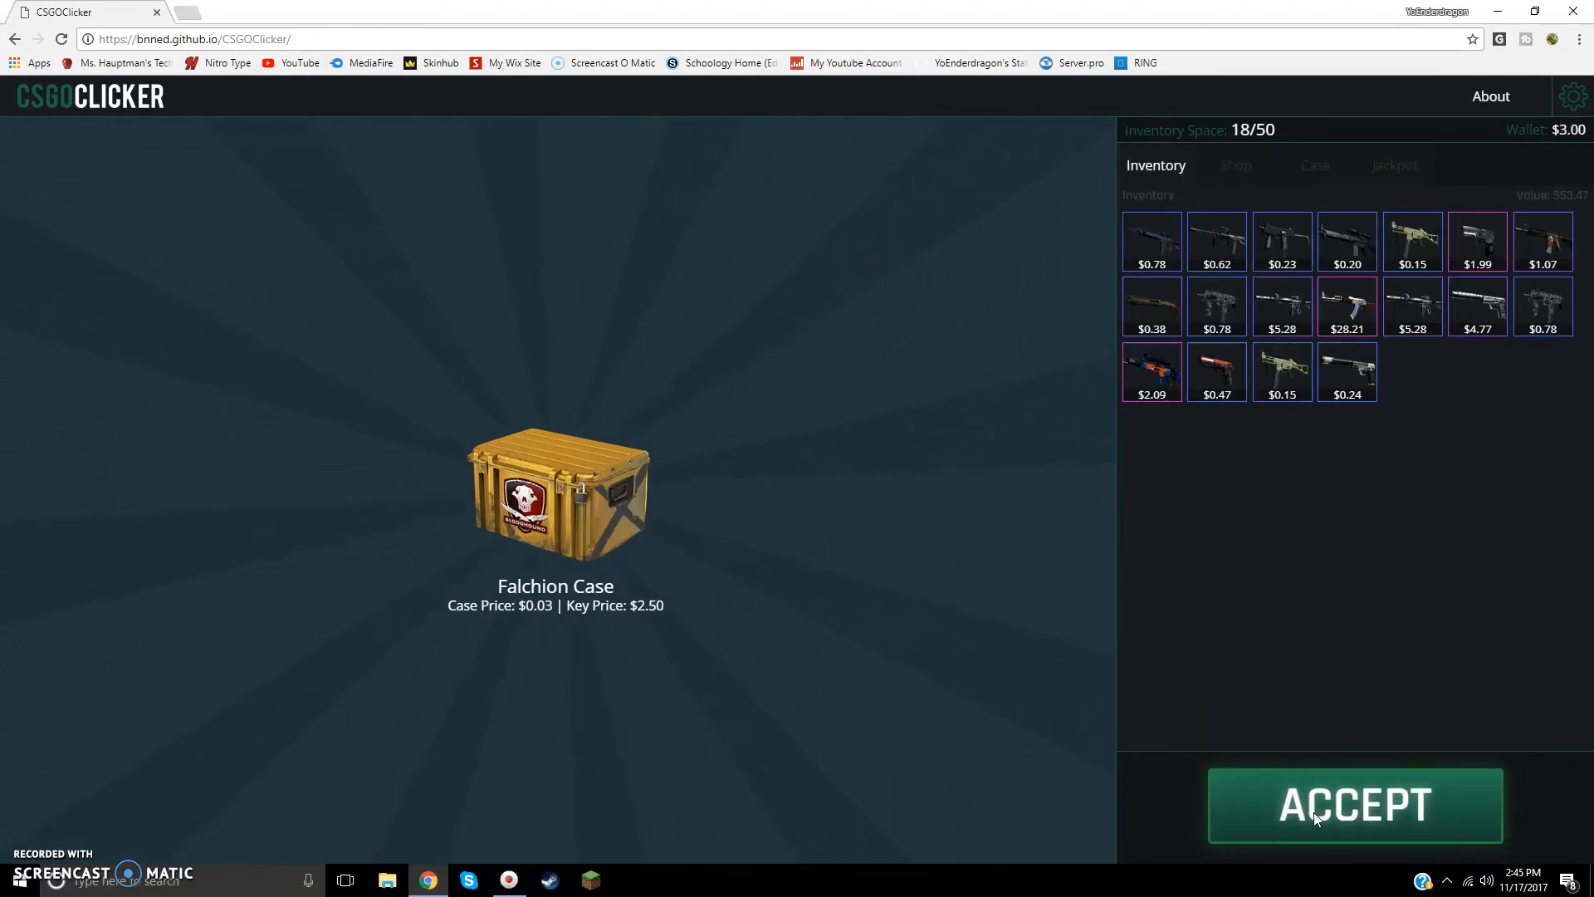
pyautogui.click(1355, 805)
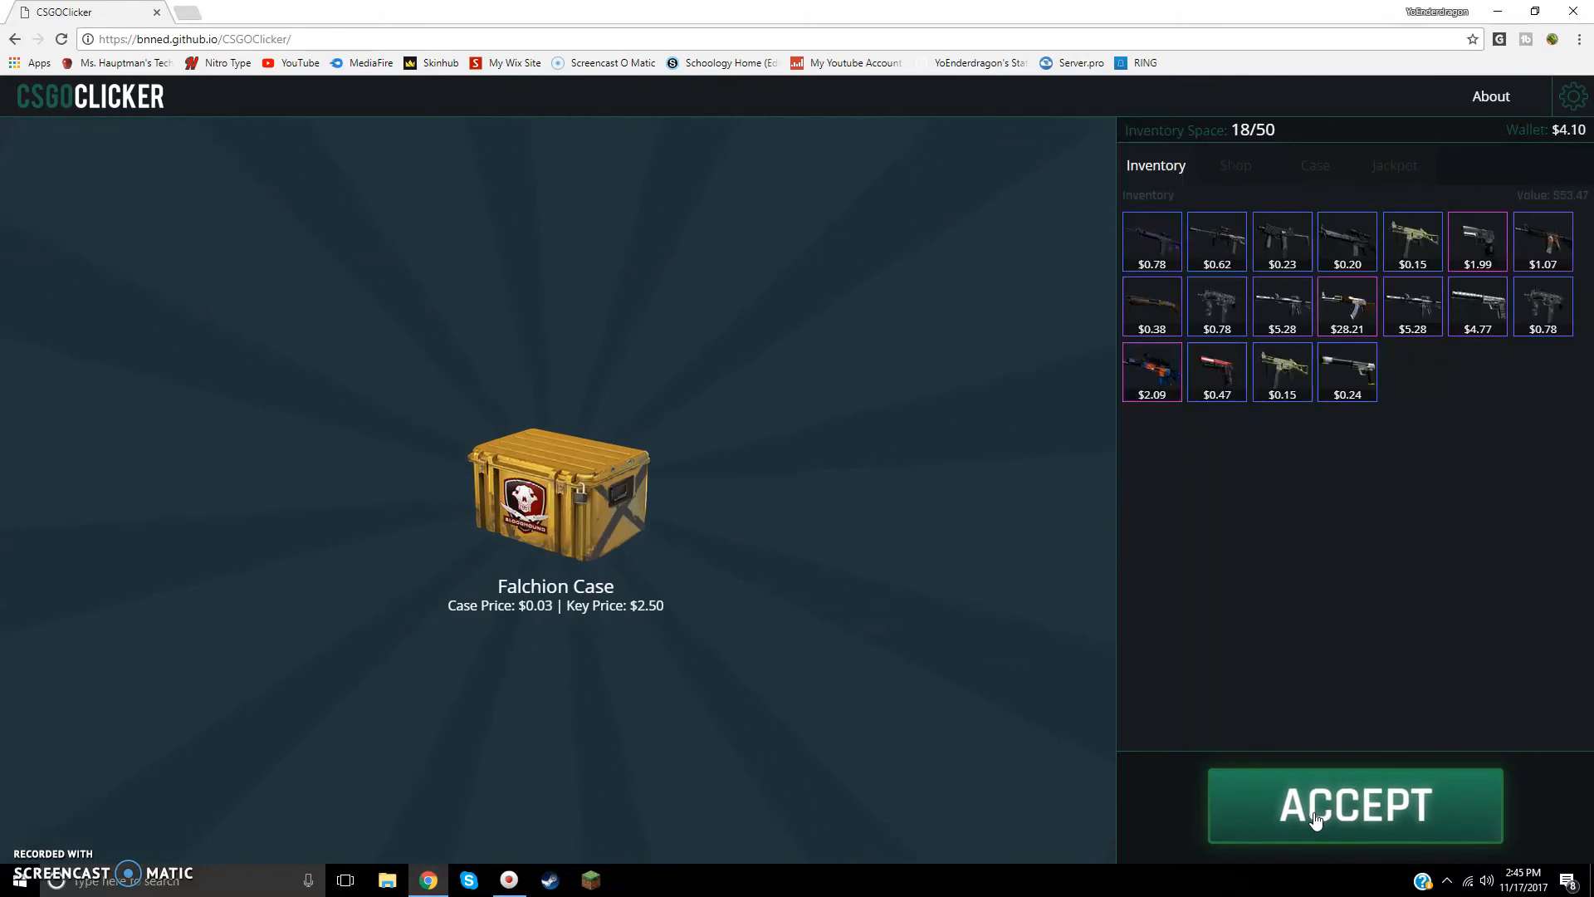
pyautogui.click(1355, 805)
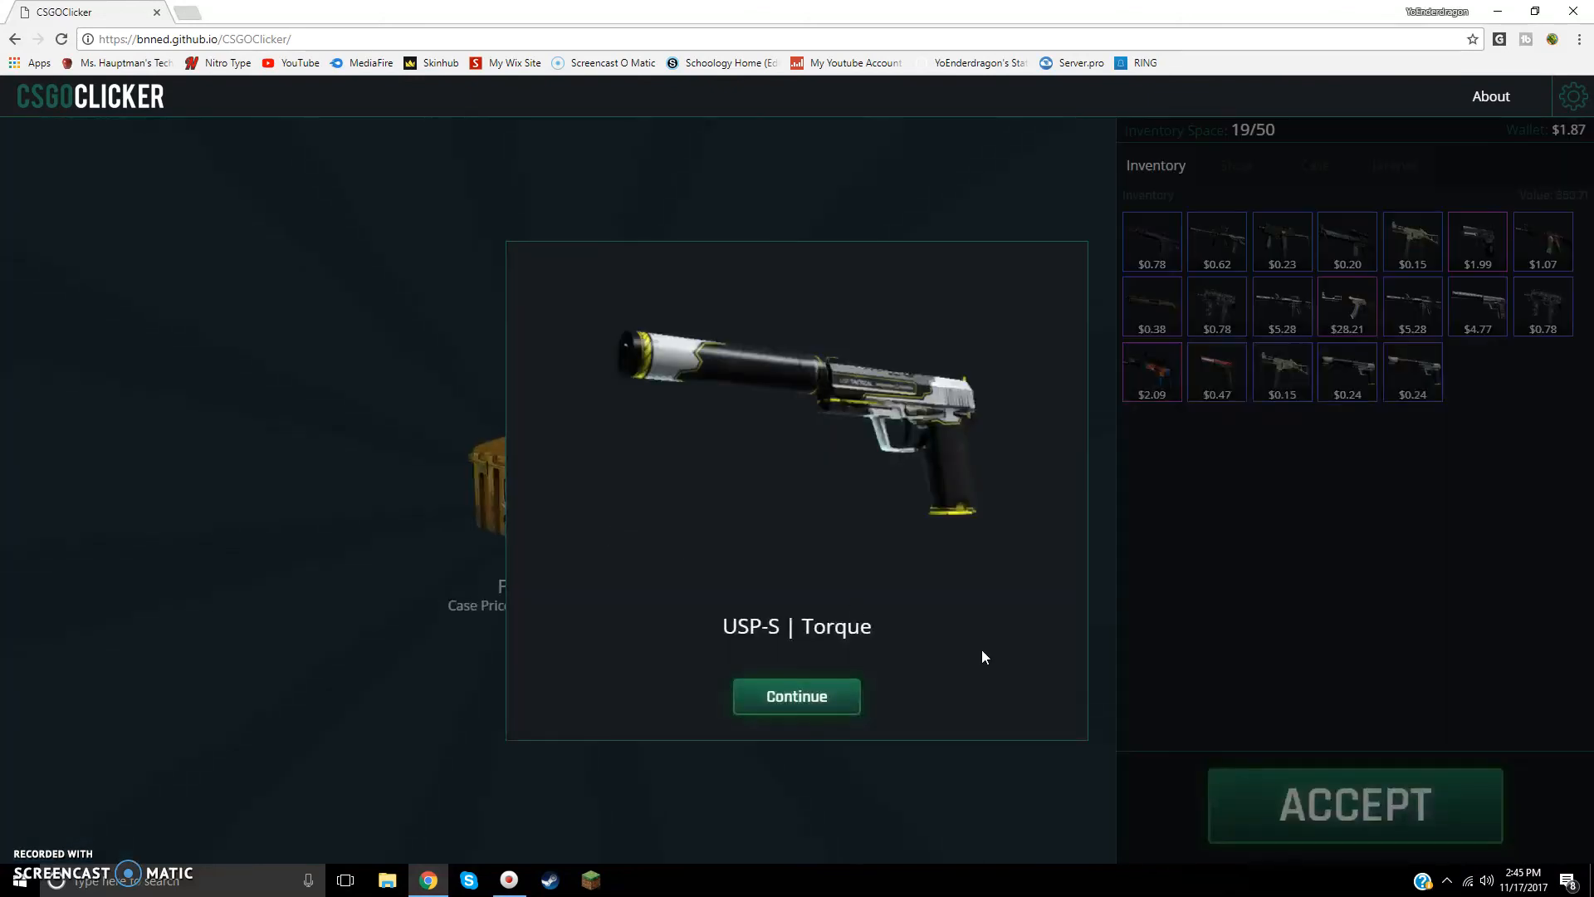
pyautogui.click(796, 697)
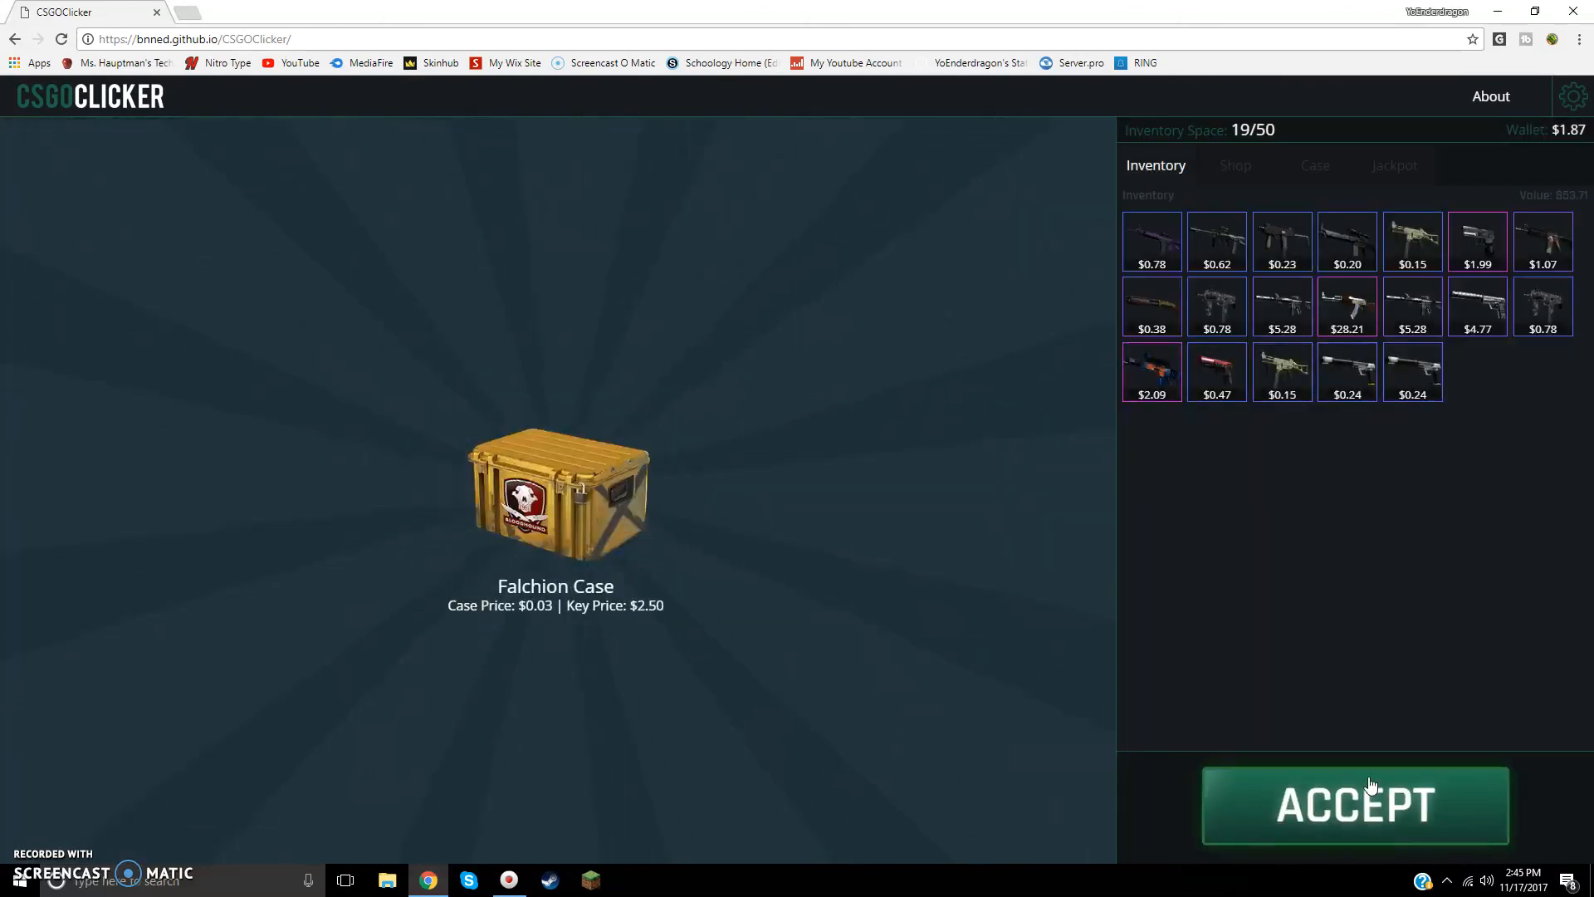
# Step: Earn money and unbox a P90 | Elite Build from a Falchion Case
pyautogui.click(1354, 804)
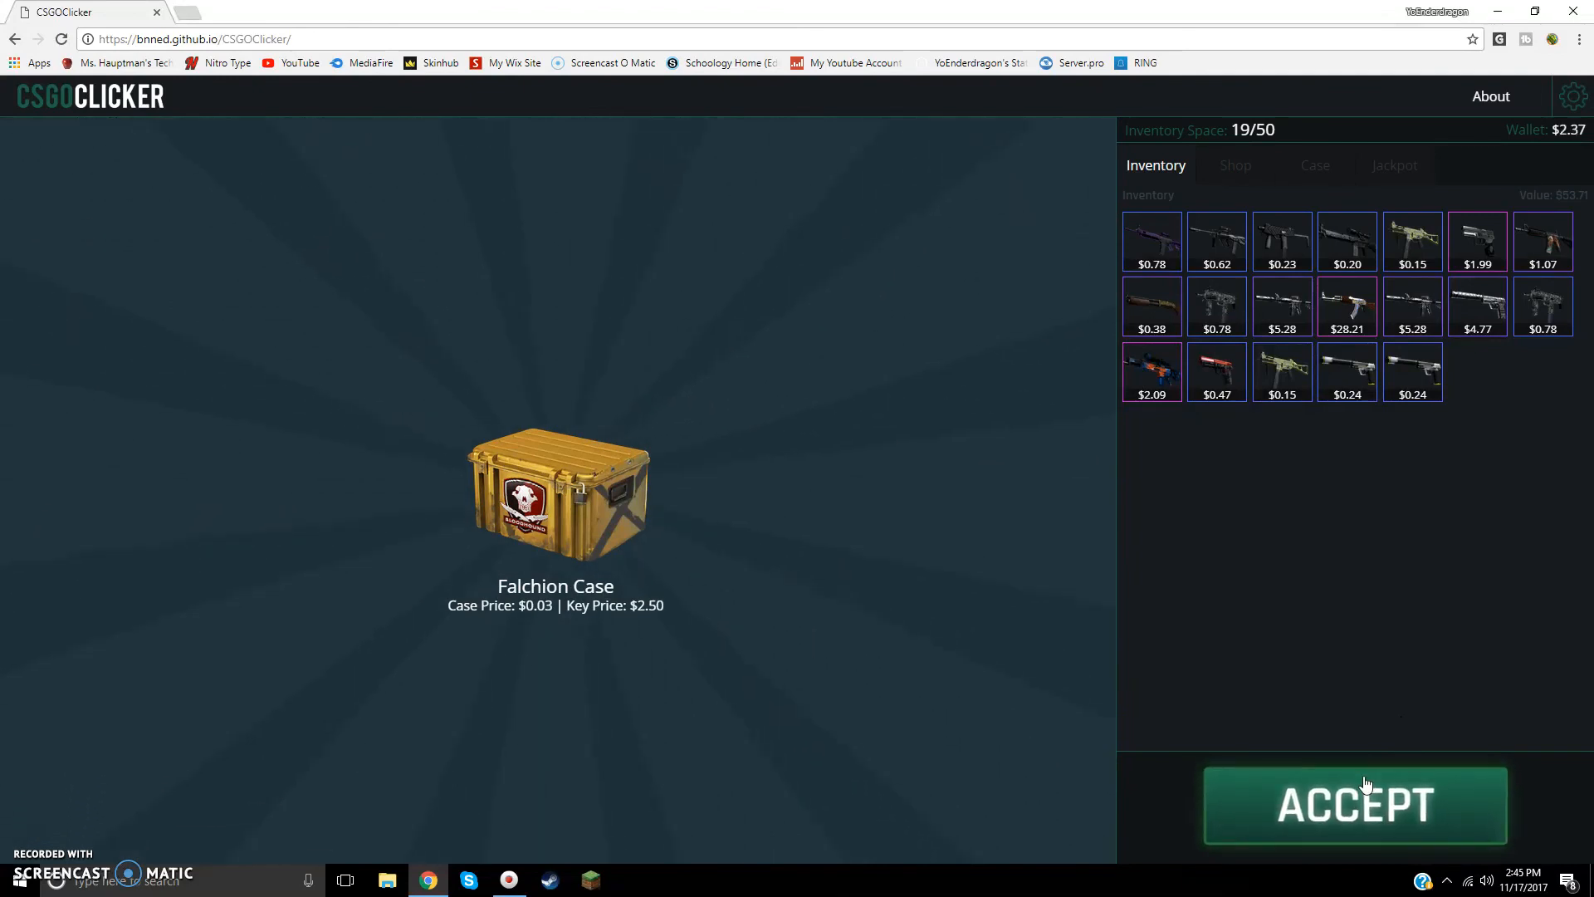
pyautogui.click(1354, 805)
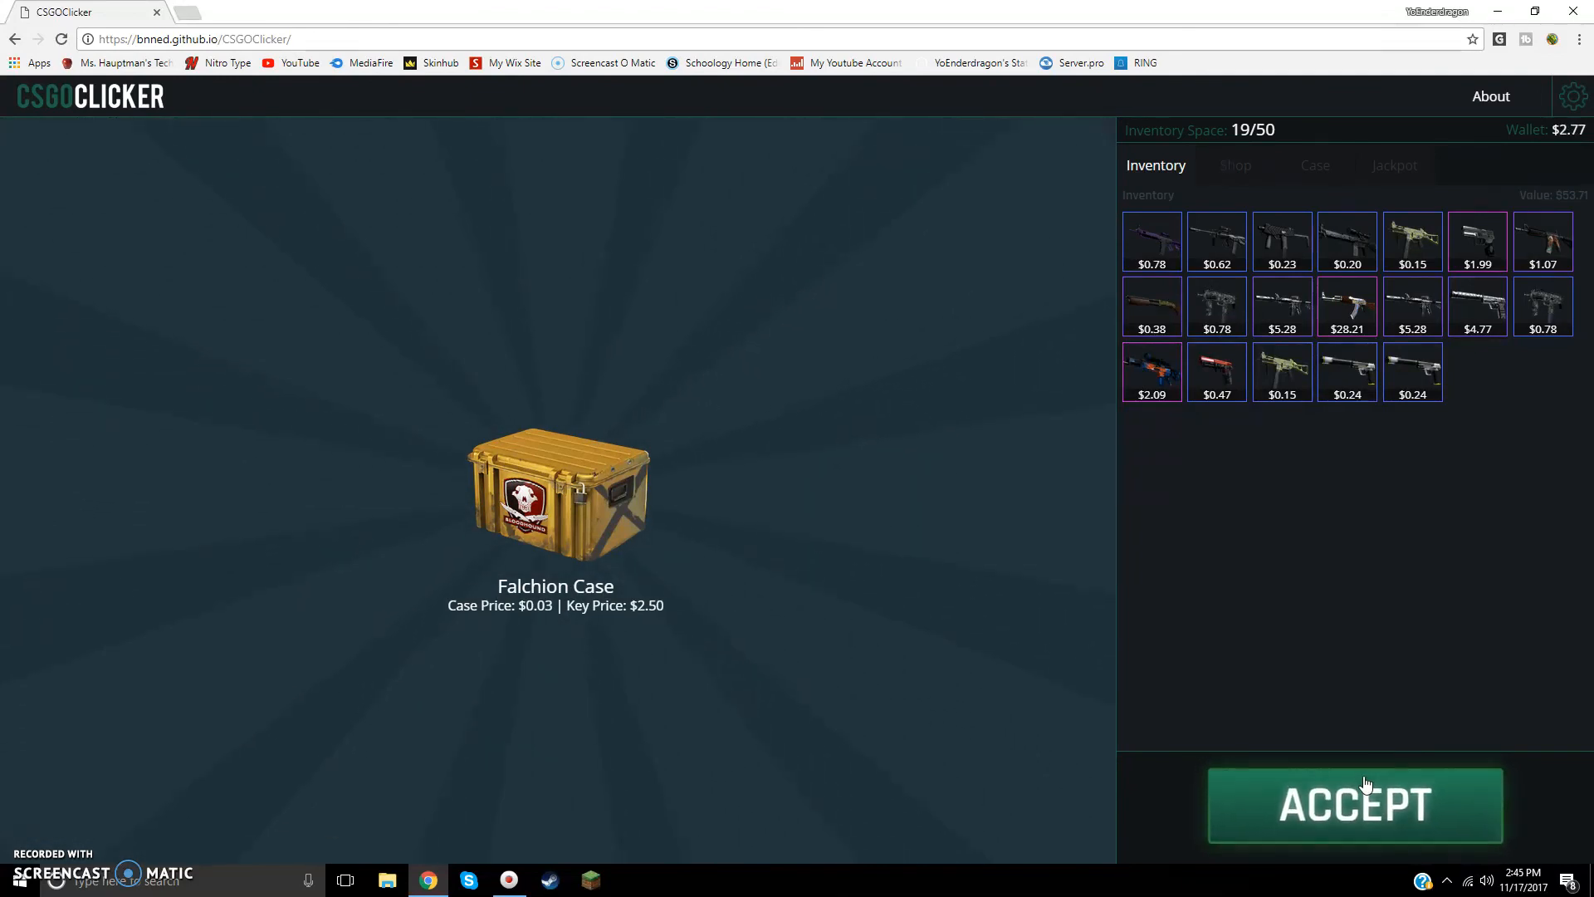
pyautogui.click(1355, 805)
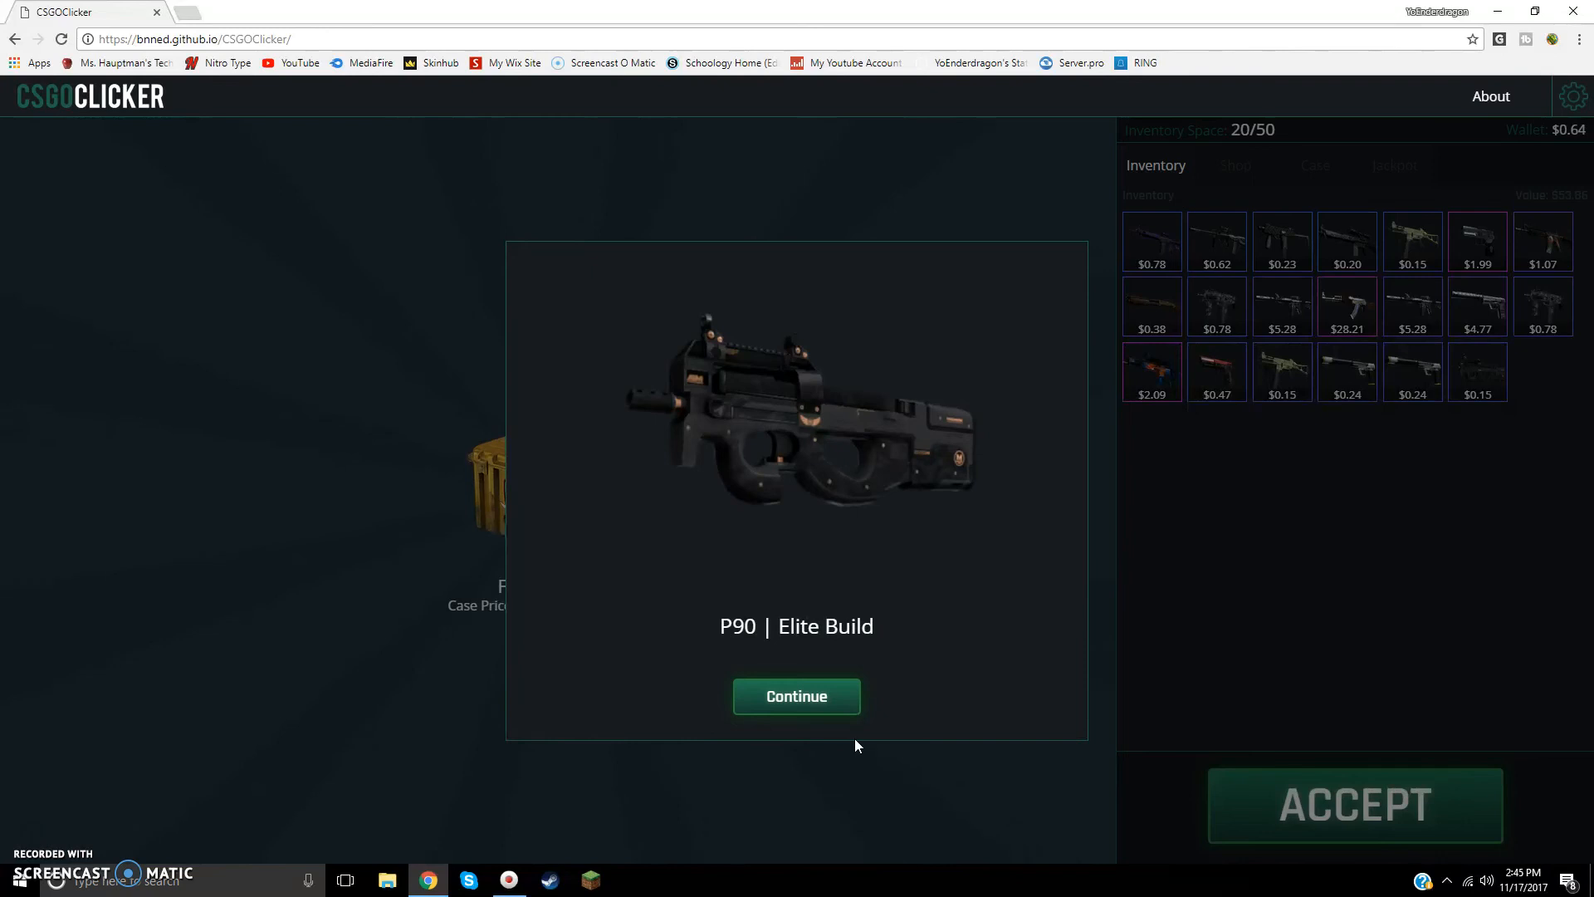
pyautogui.click(797, 696)
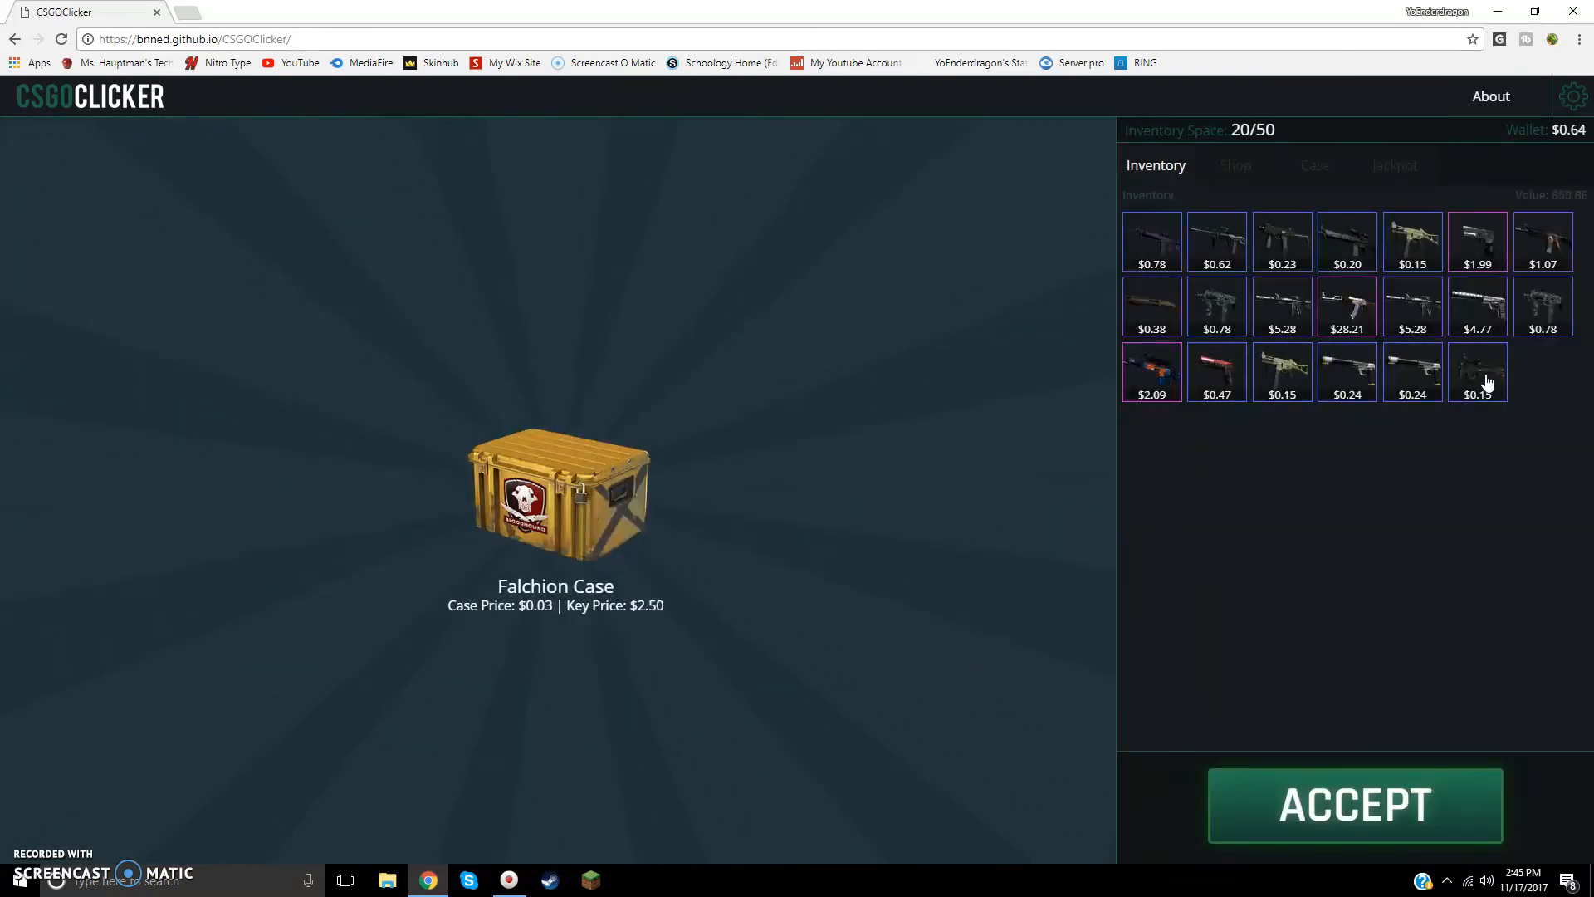
# Step: Earn money and unbox an MP9 | Ruby Poison Dart from a Falchion Case
pyautogui.click(1355, 804)
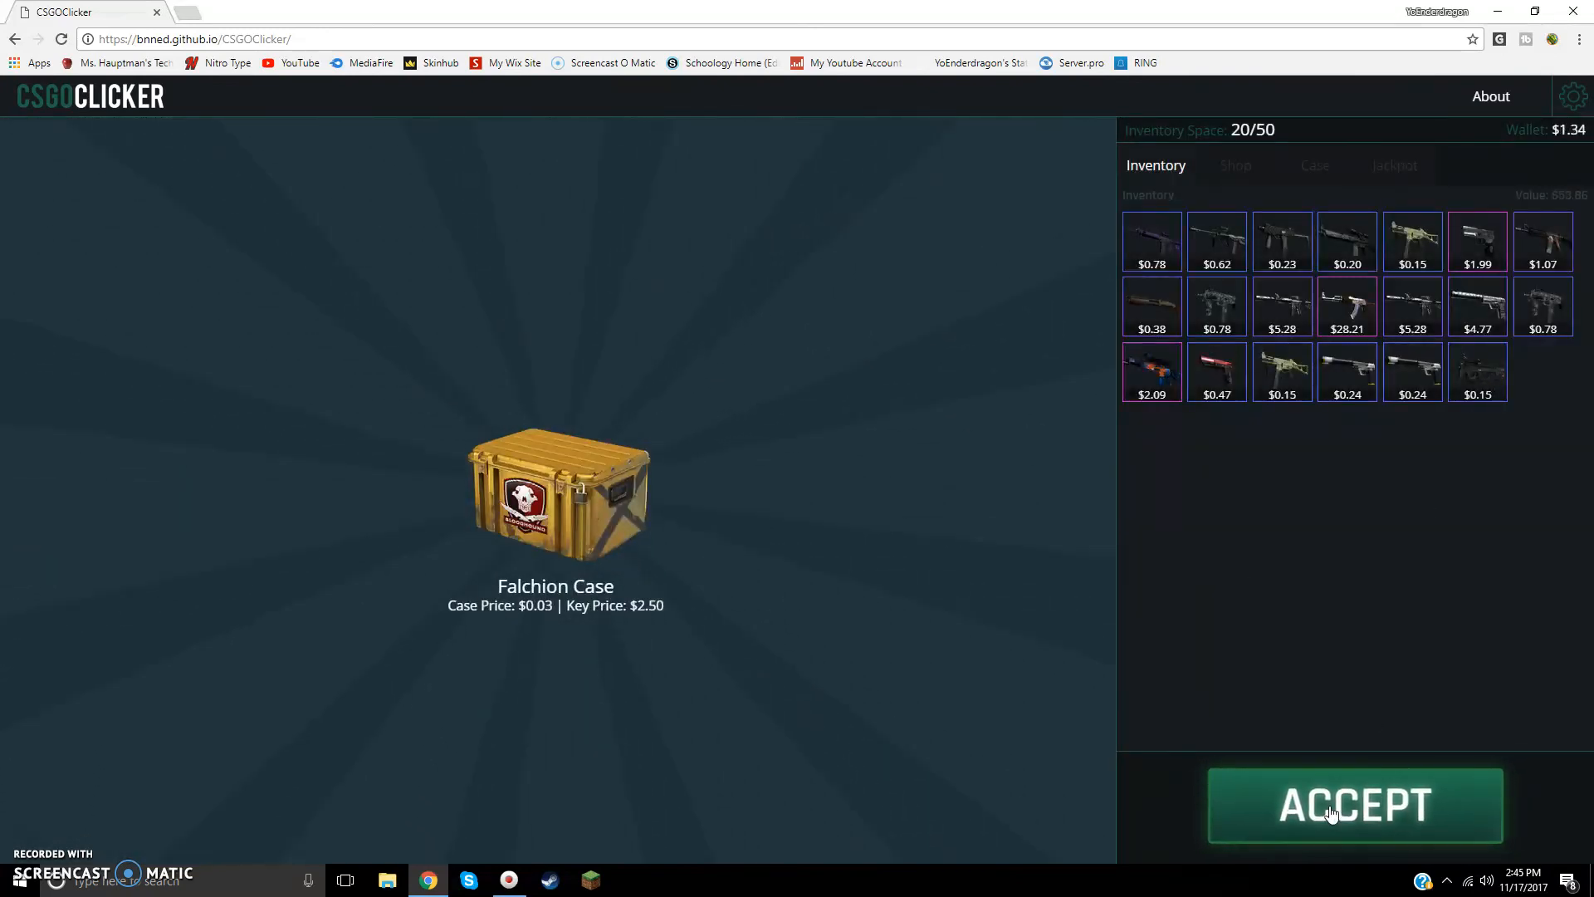
pyautogui.click(1354, 804)
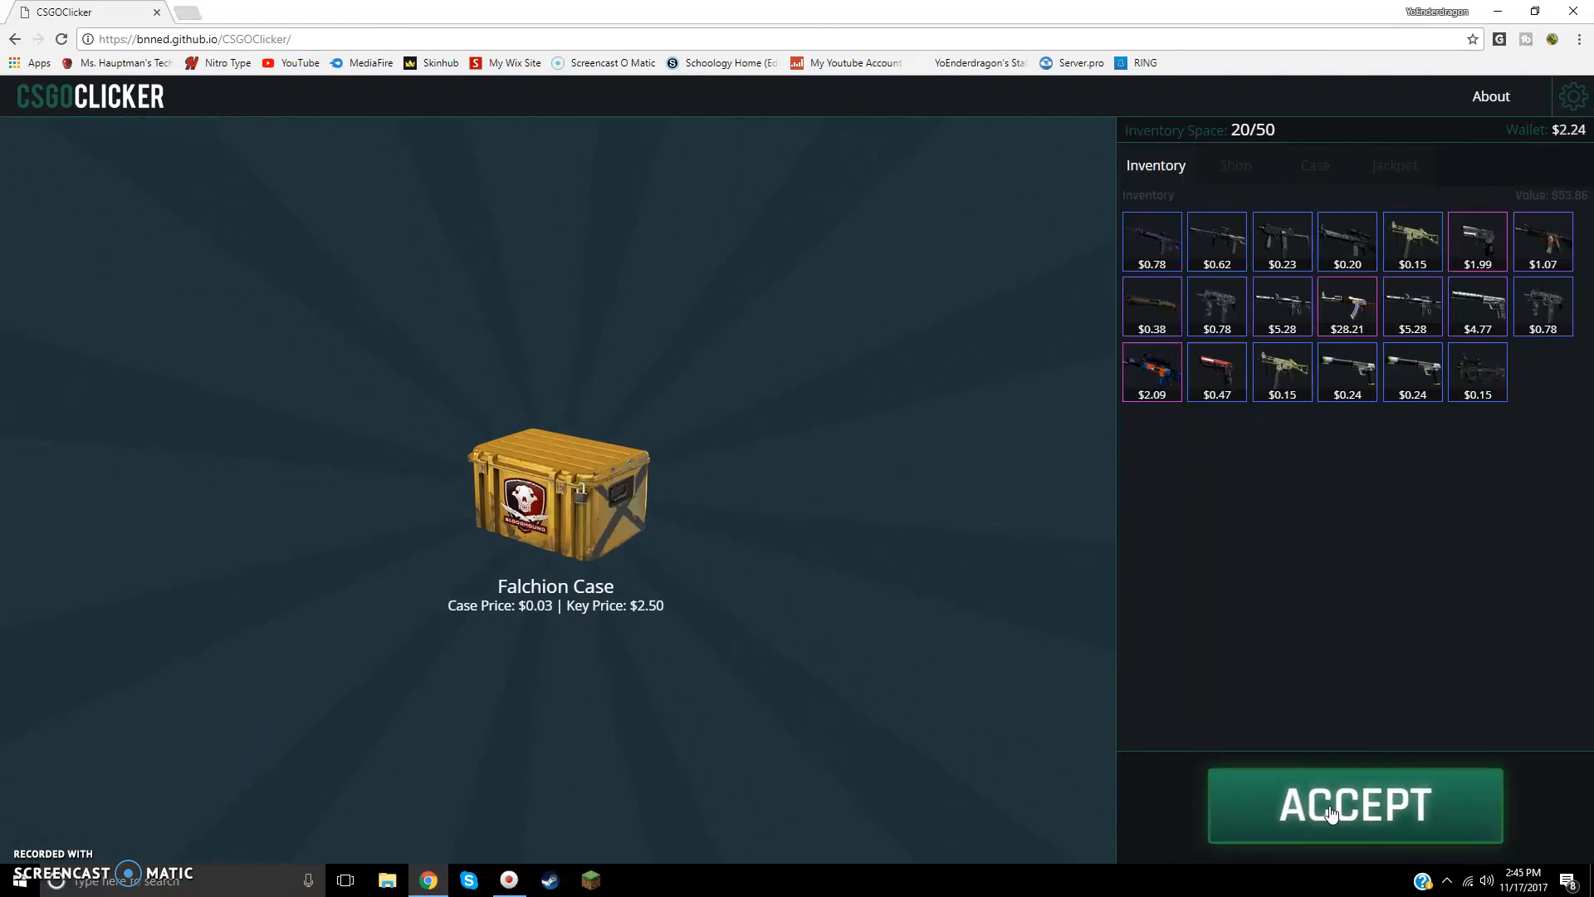
pyautogui.click(1354, 805)
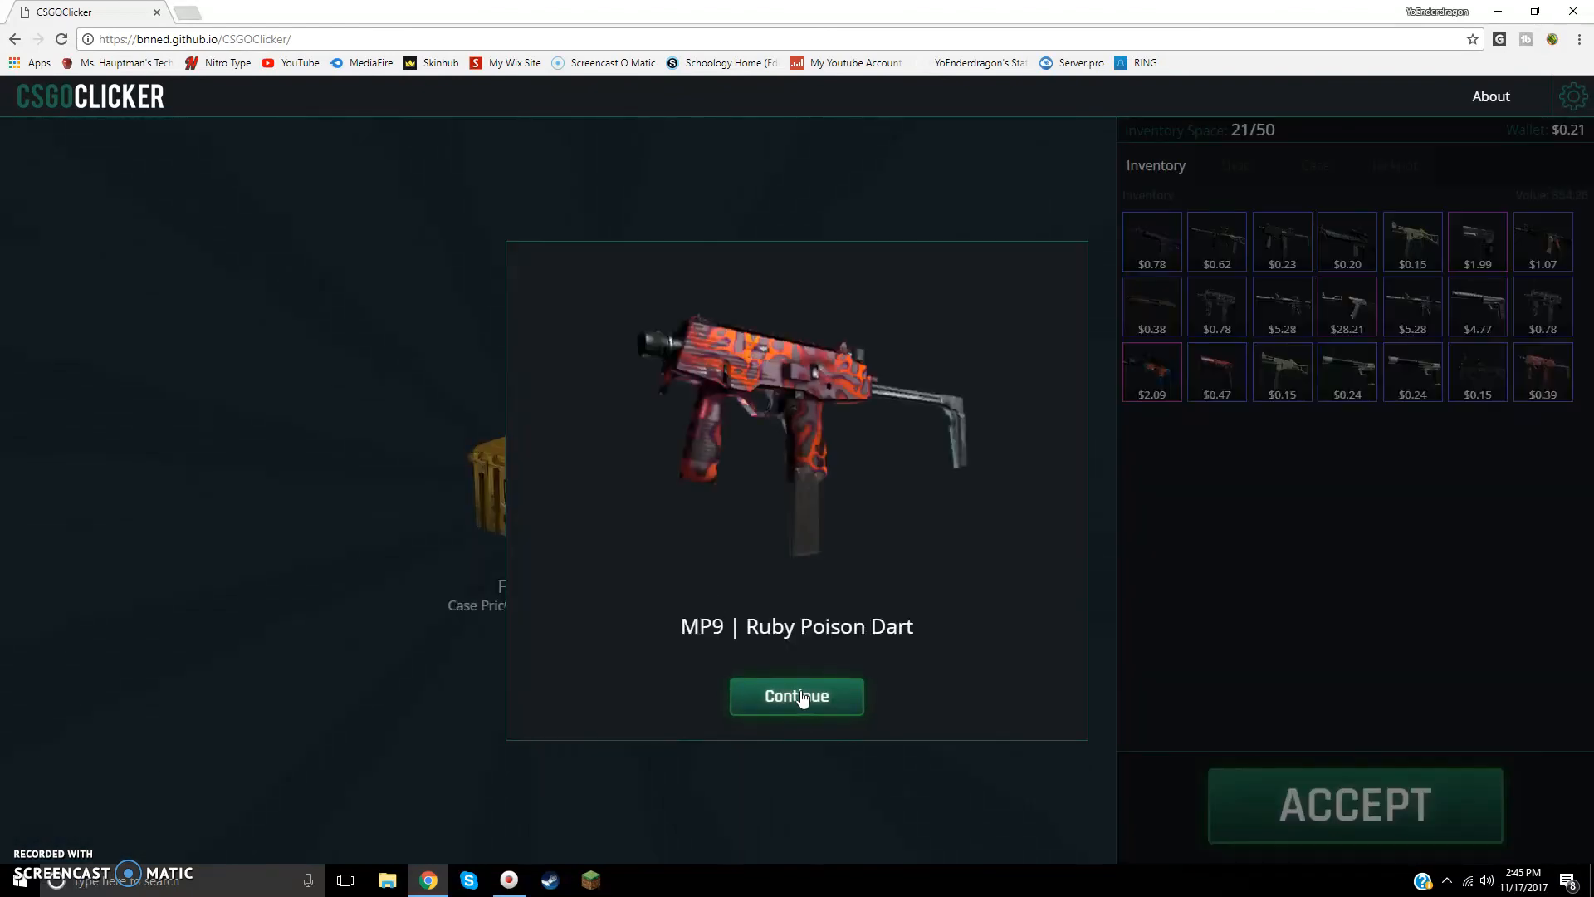
pyautogui.click(797, 696)
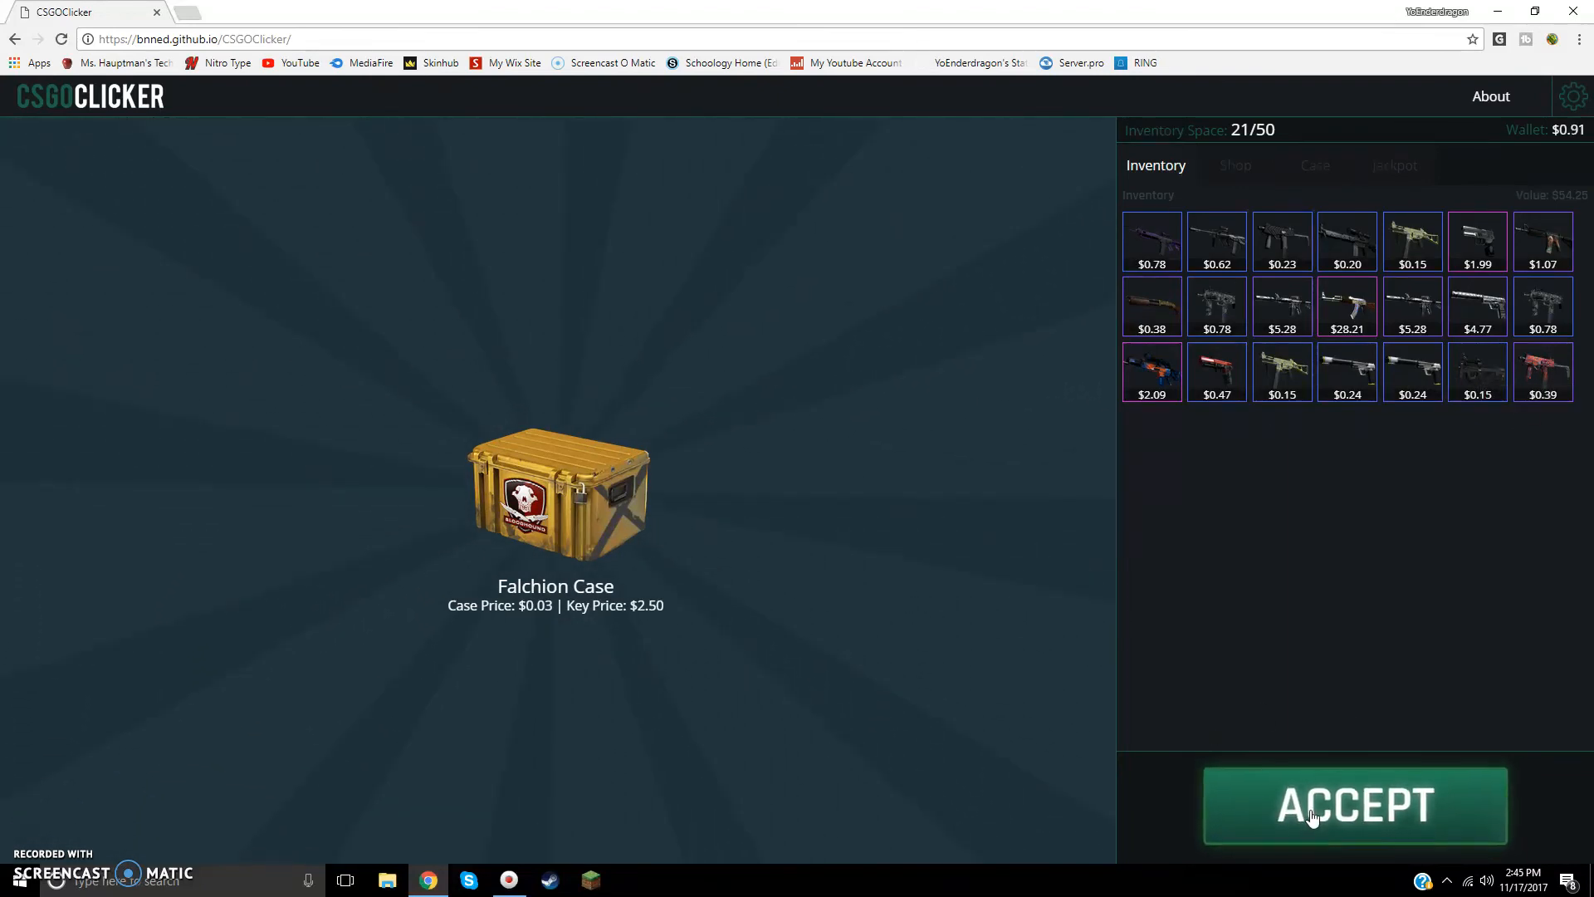
# Step: Earn money and open two Falchion Cases, the second giving Glock-18 | Bunsen Burner
pyautogui.click(1355, 805)
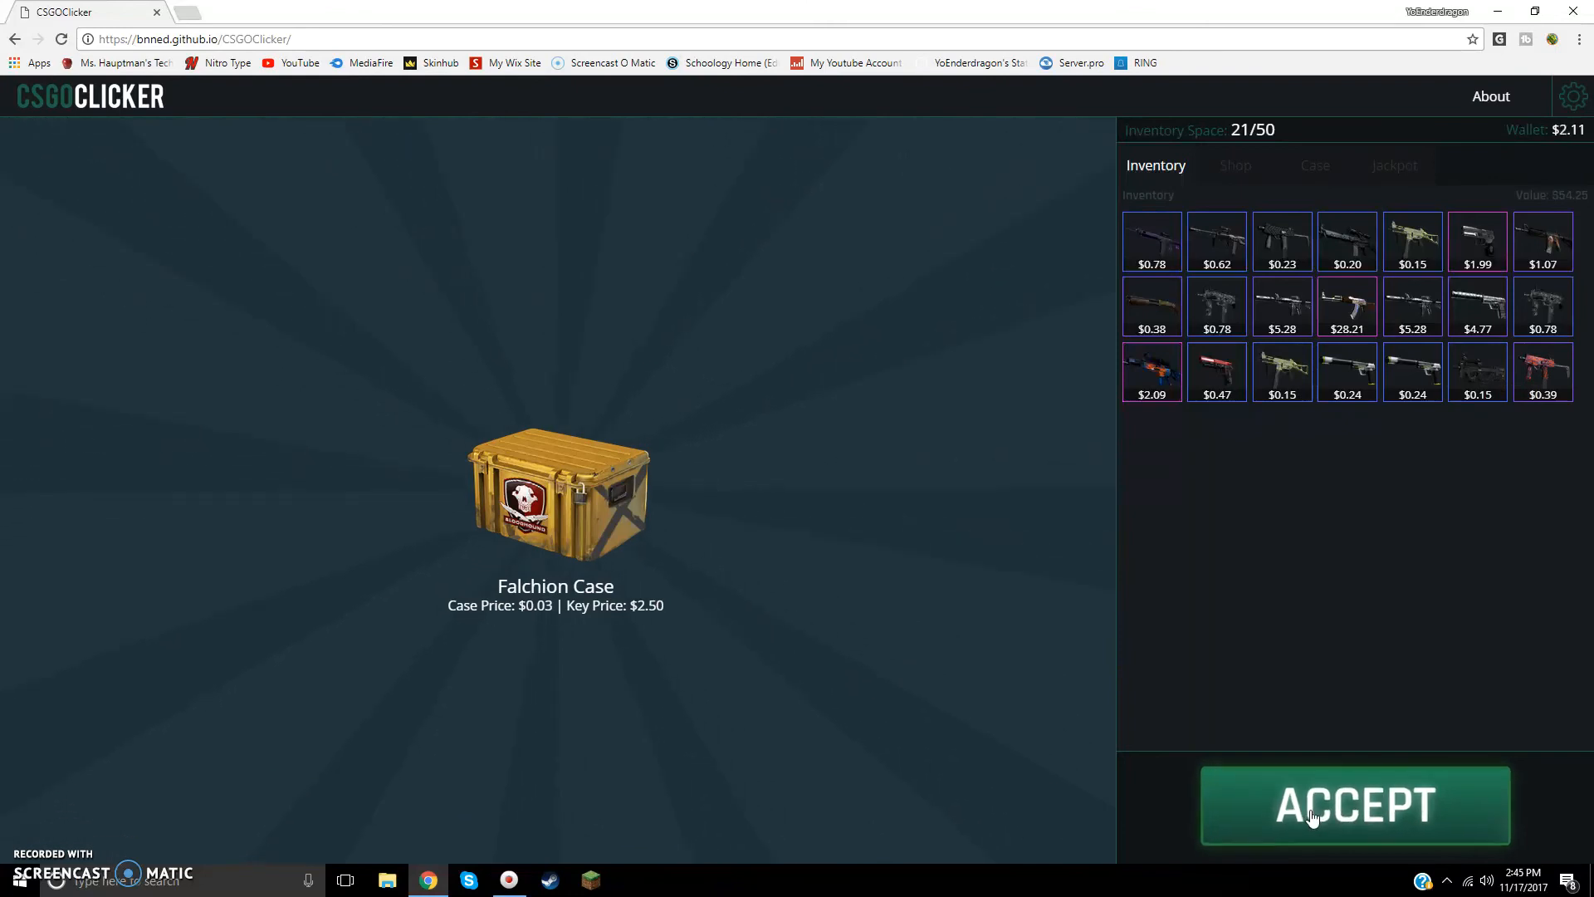
pyautogui.click(1354, 804)
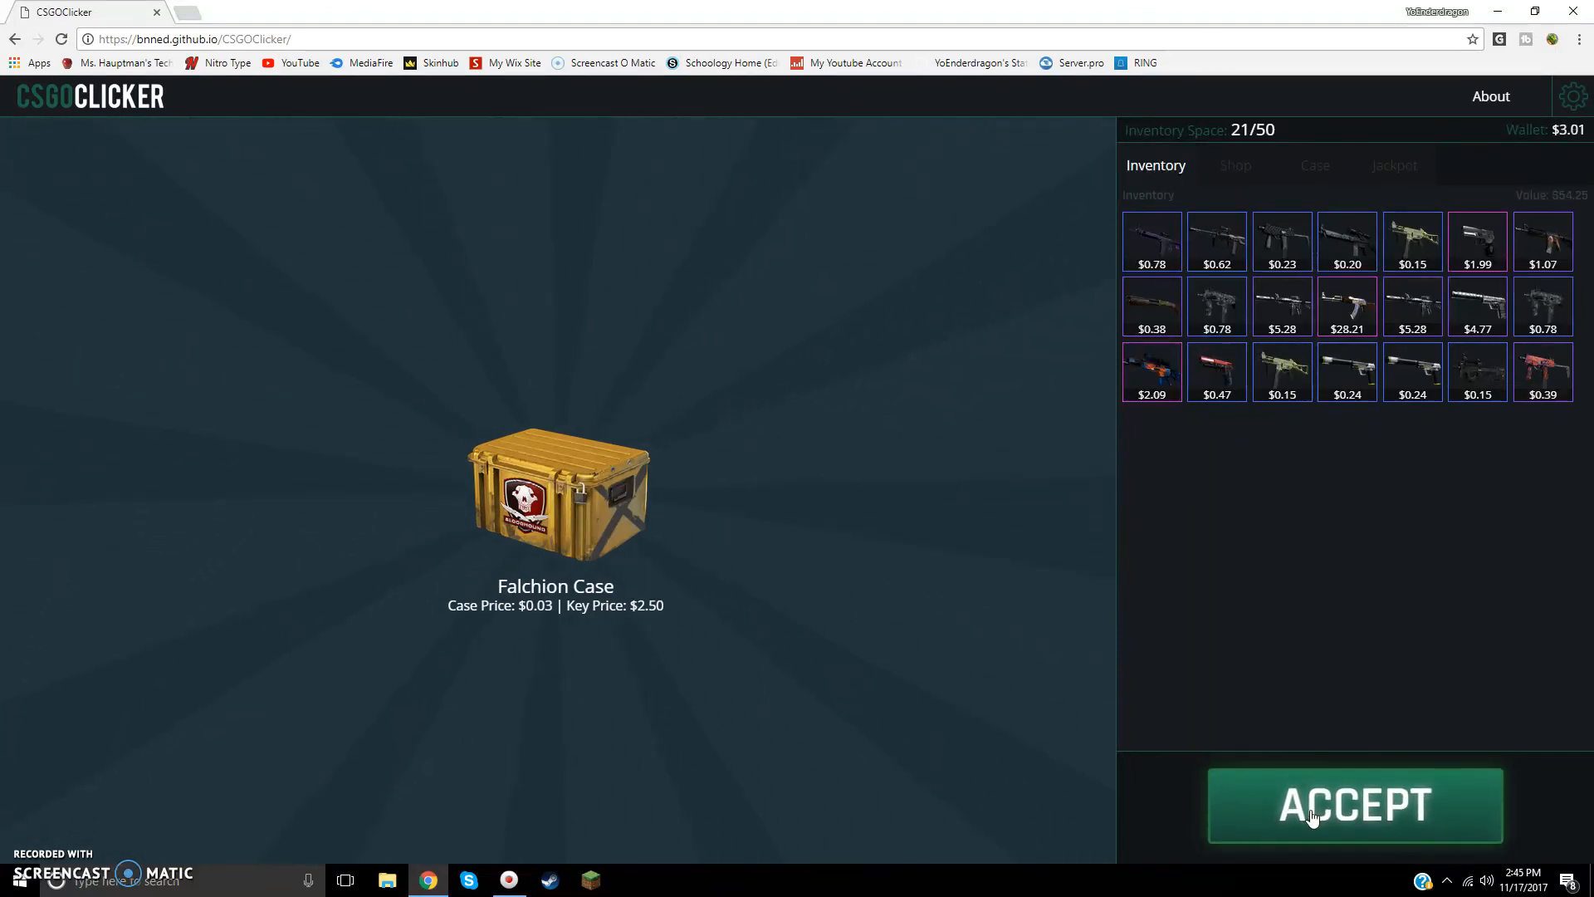
pyautogui.click(1355, 805)
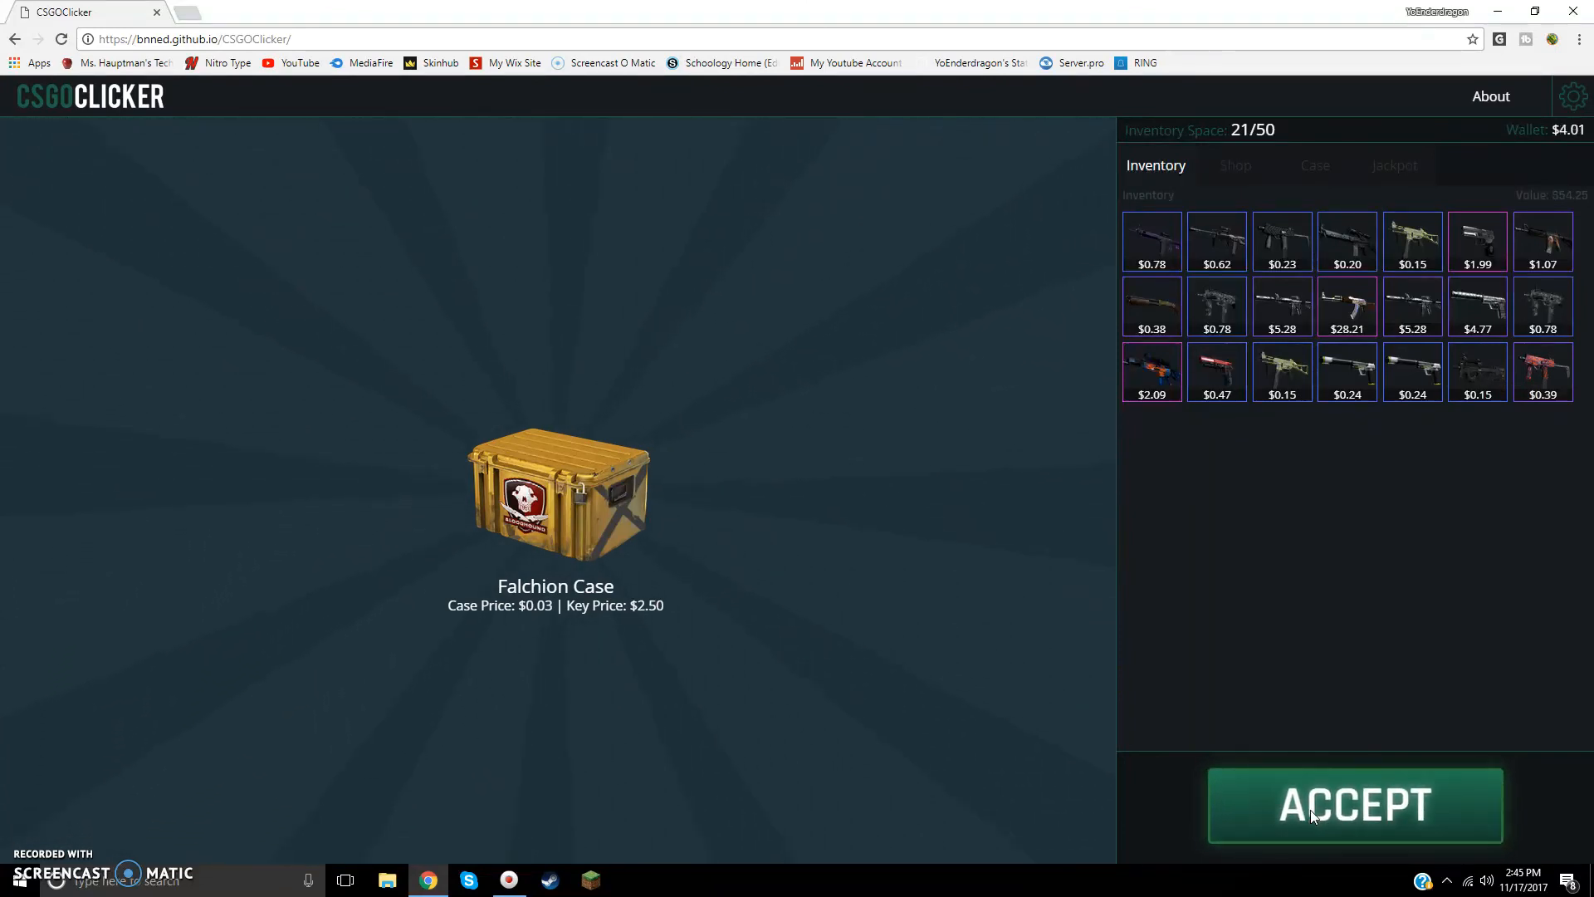
pyautogui.click(1354, 804)
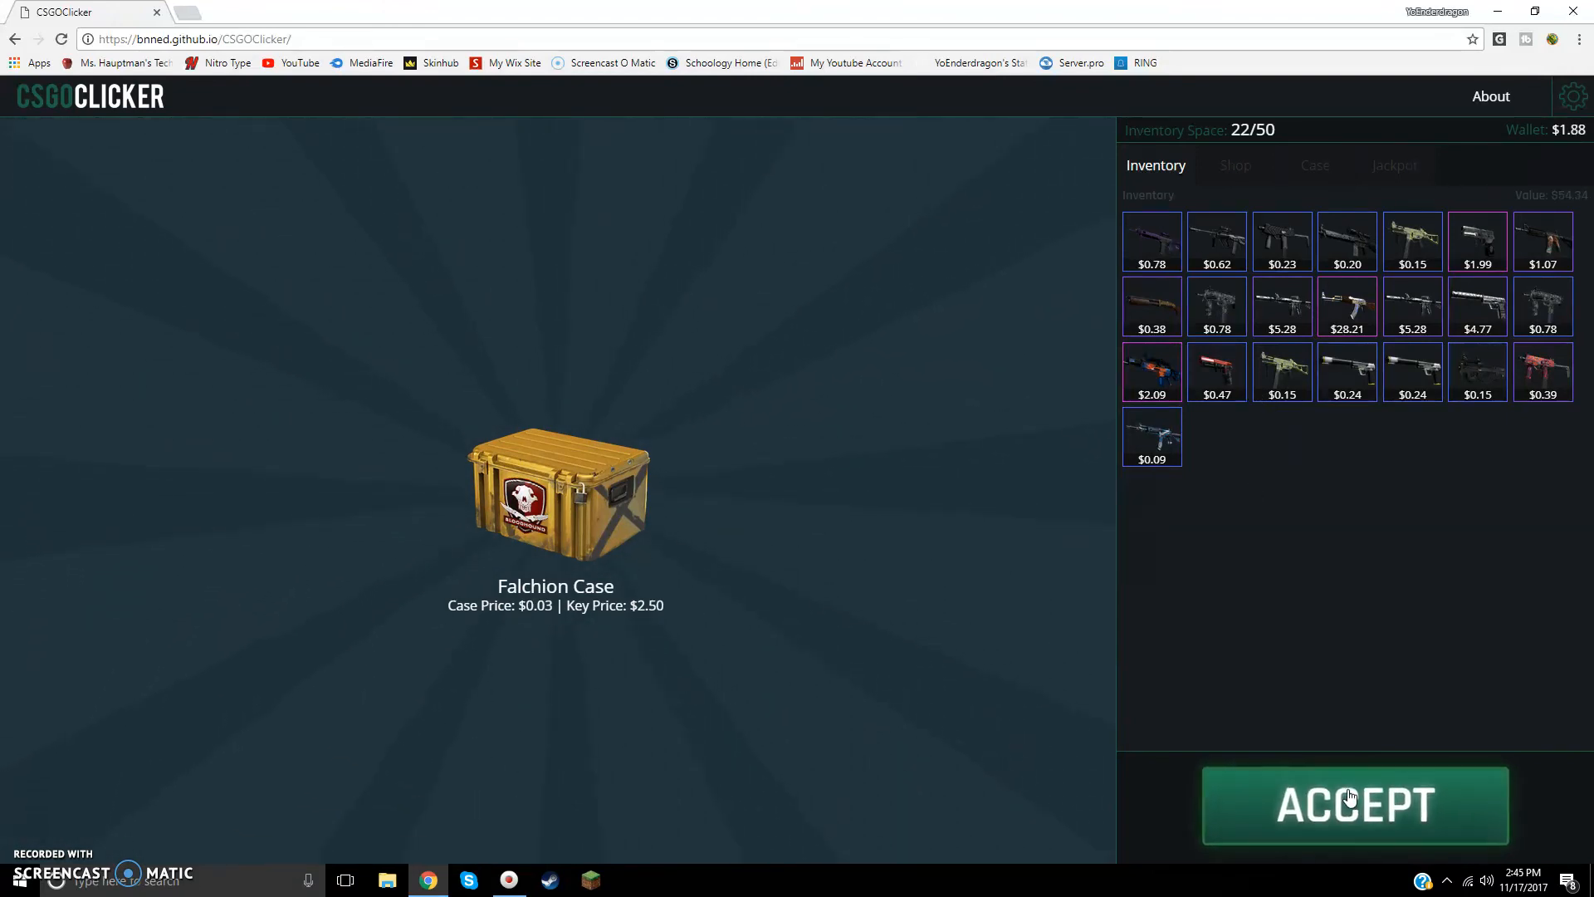
pyautogui.click(1355, 805)
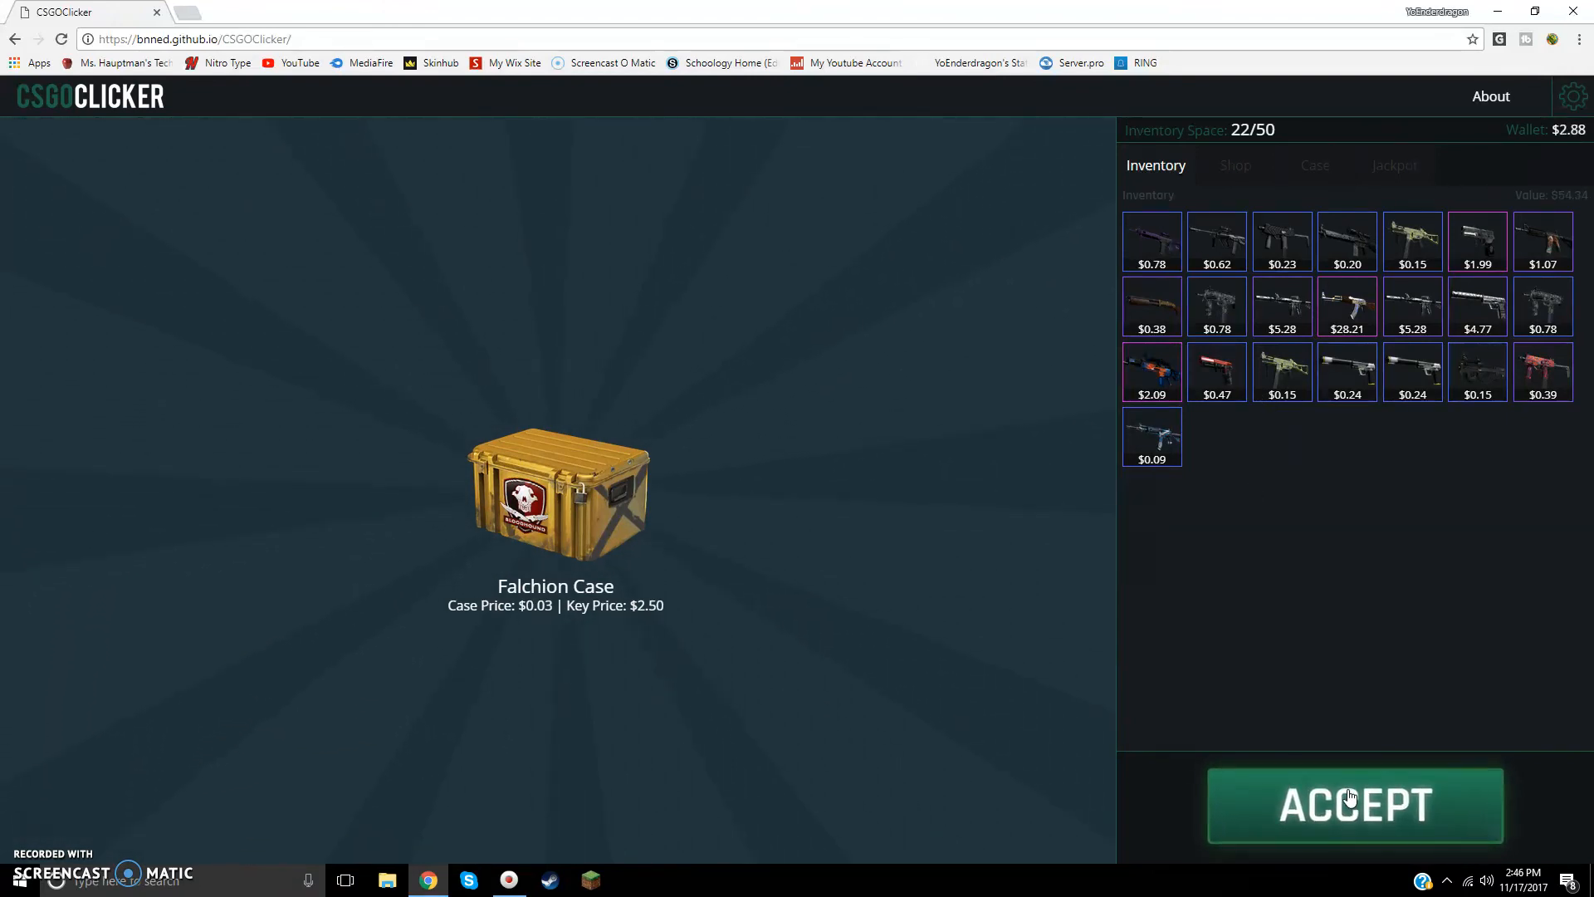
pyautogui.click(1353, 803)
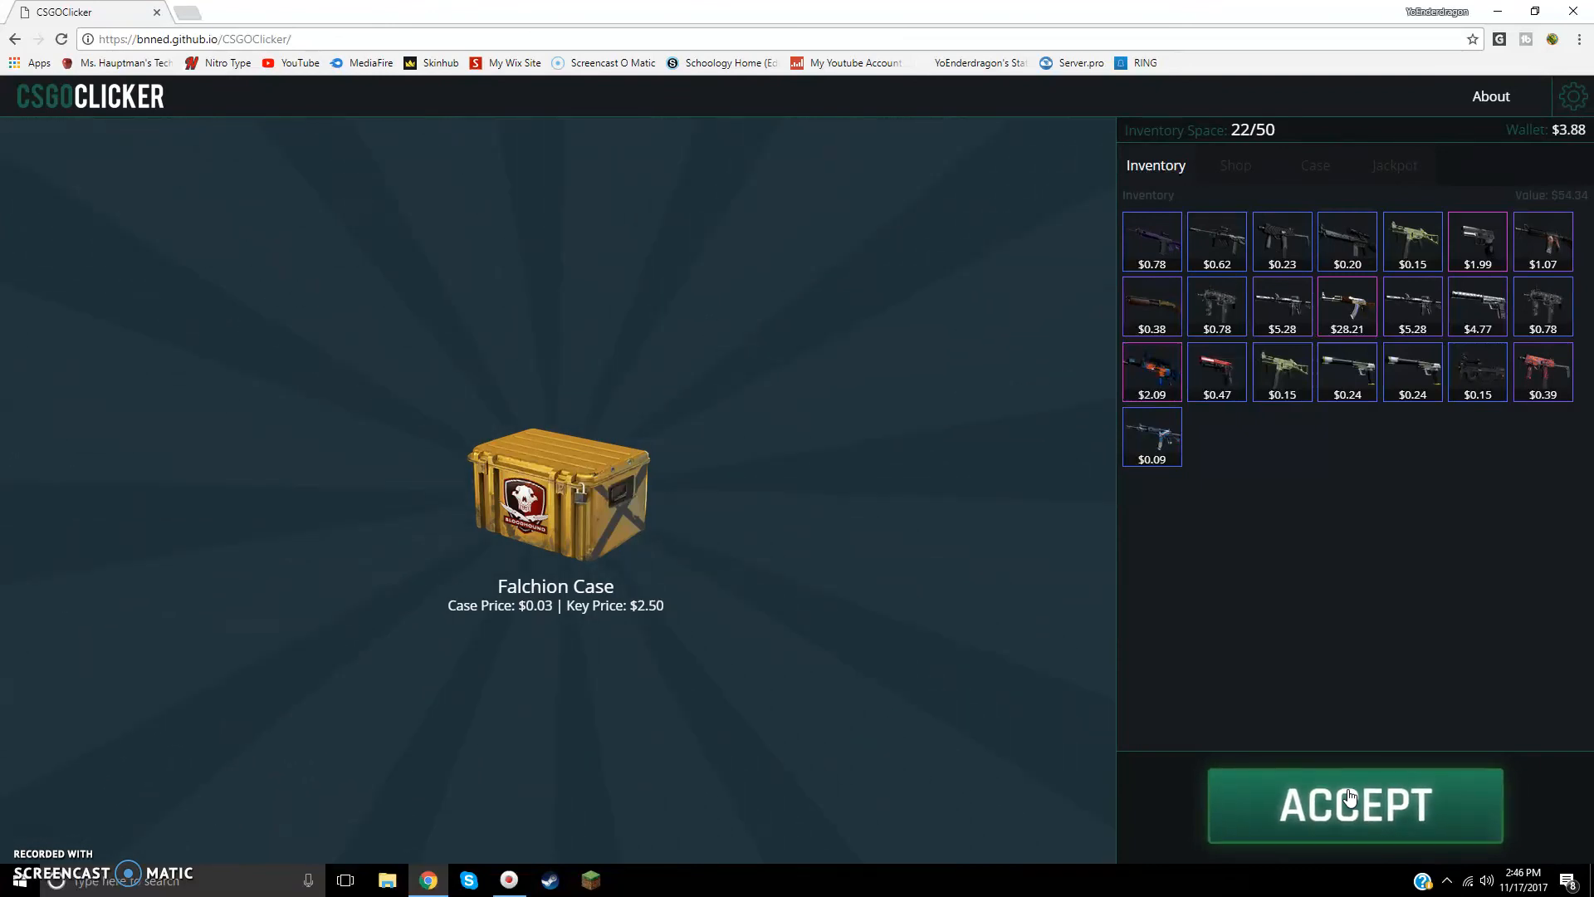
pyautogui.click(1353, 804)
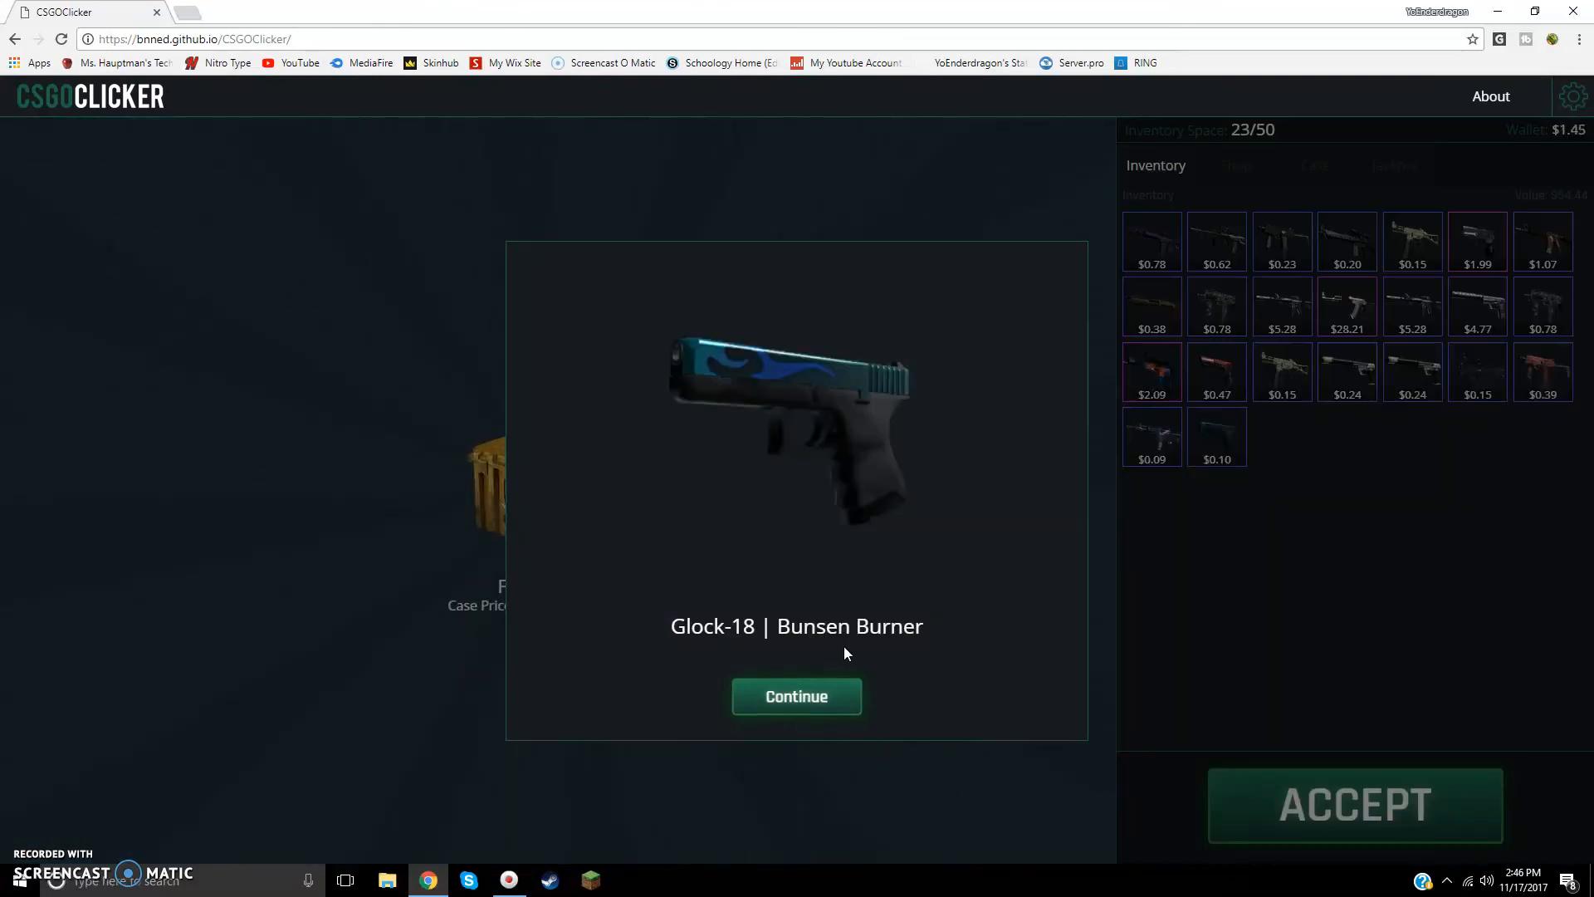
pyautogui.click(796, 697)
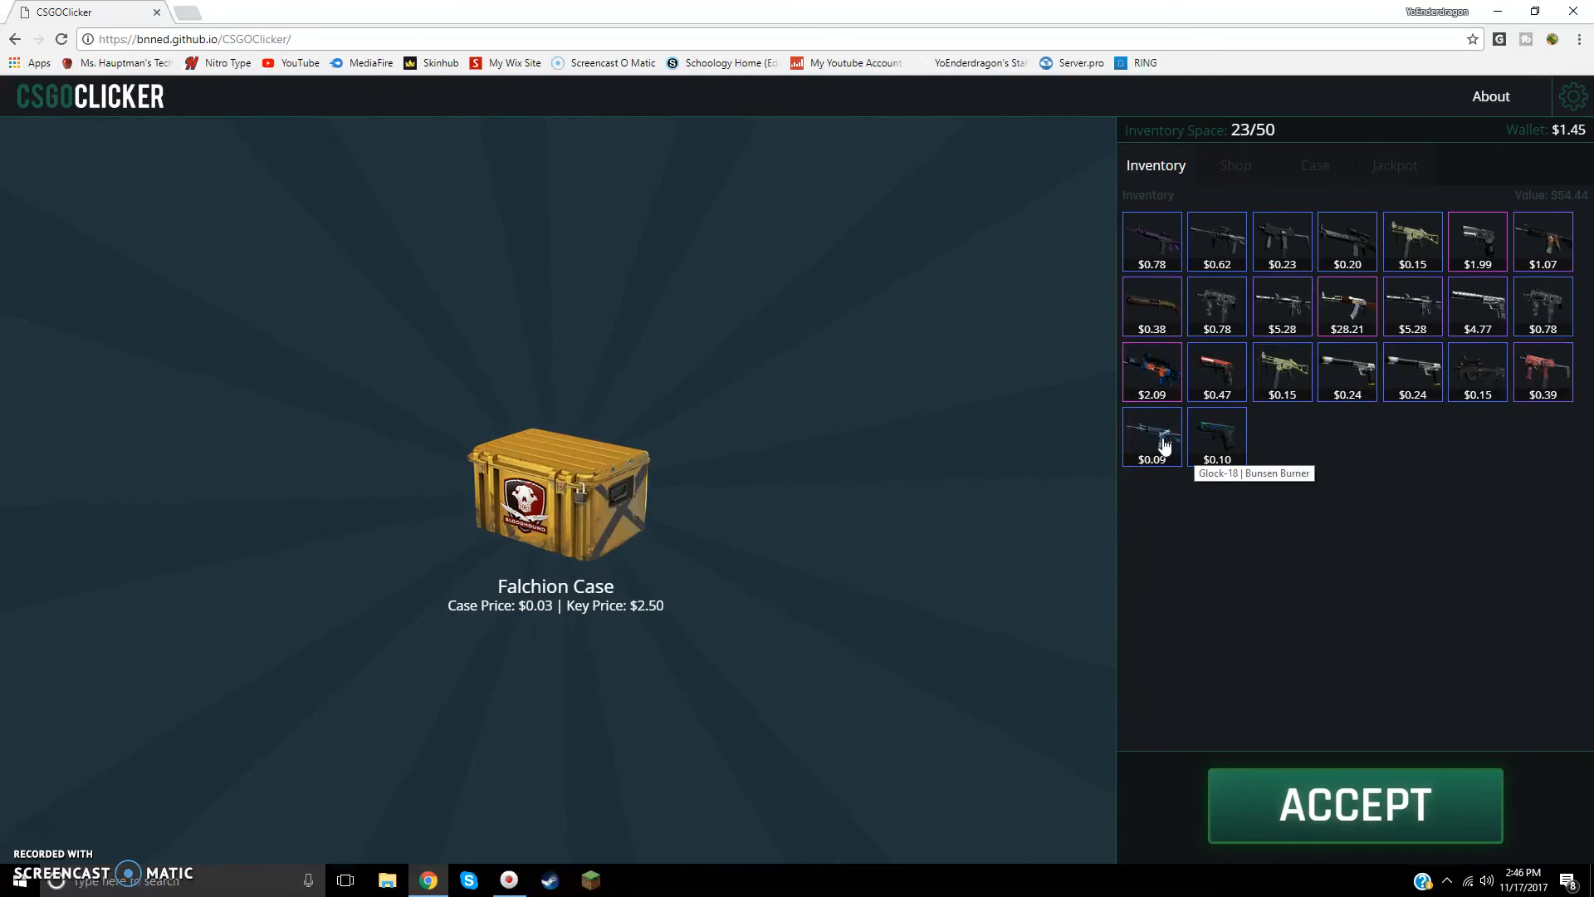
pyautogui.moveTo(743, 499)
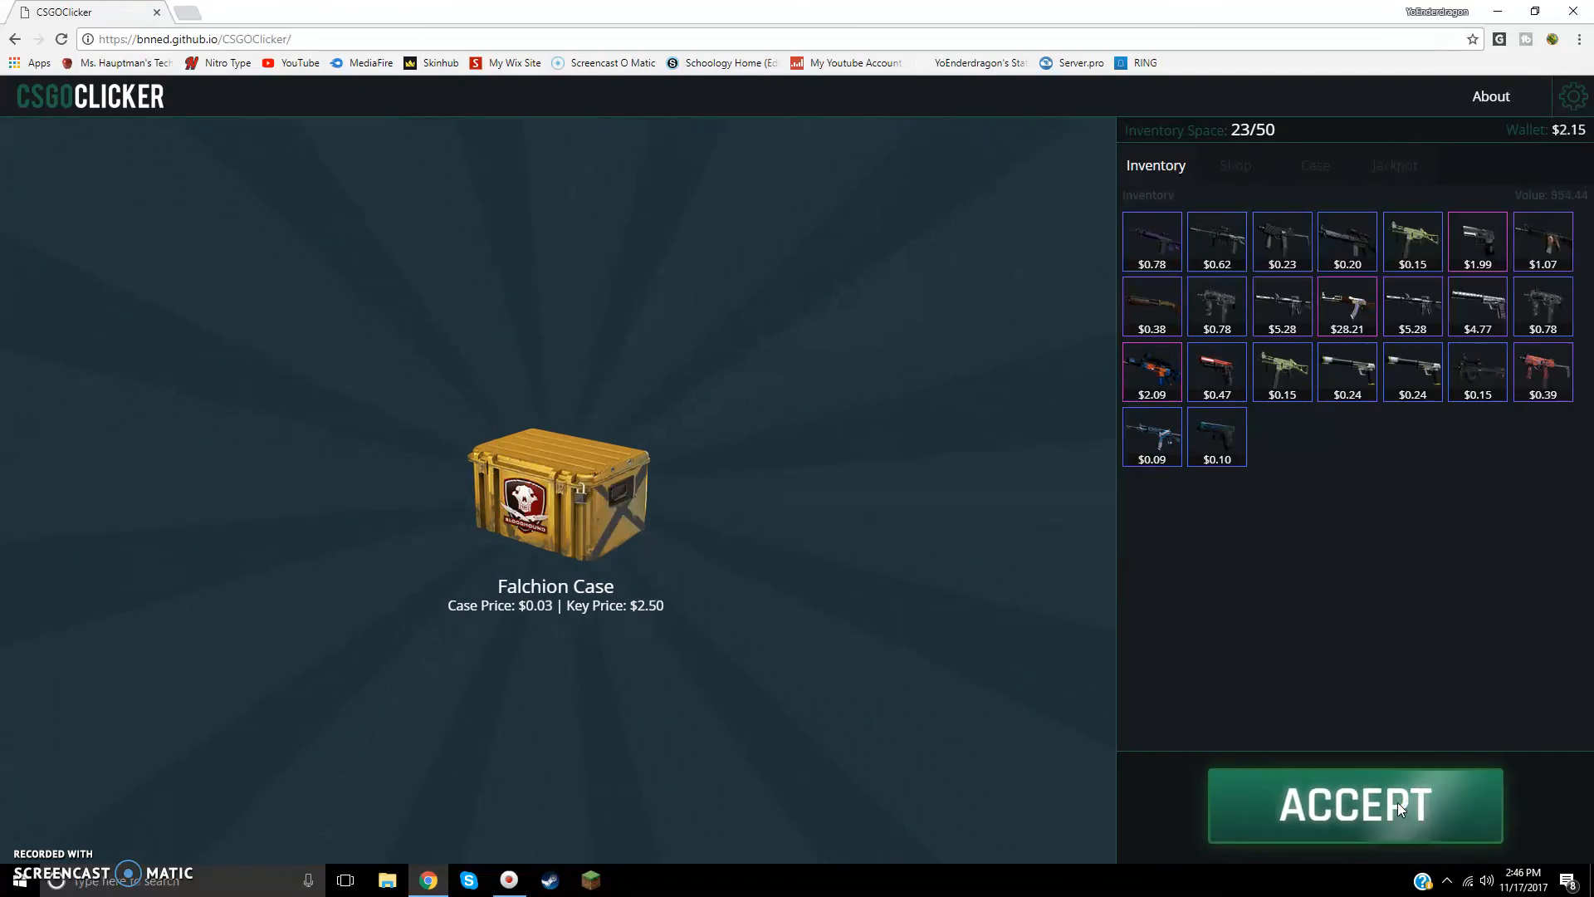
# Step: Unbox an M4A4 | Evil Daimyo from a Falchion Case and refill the wallet
pyautogui.click(1355, 805)
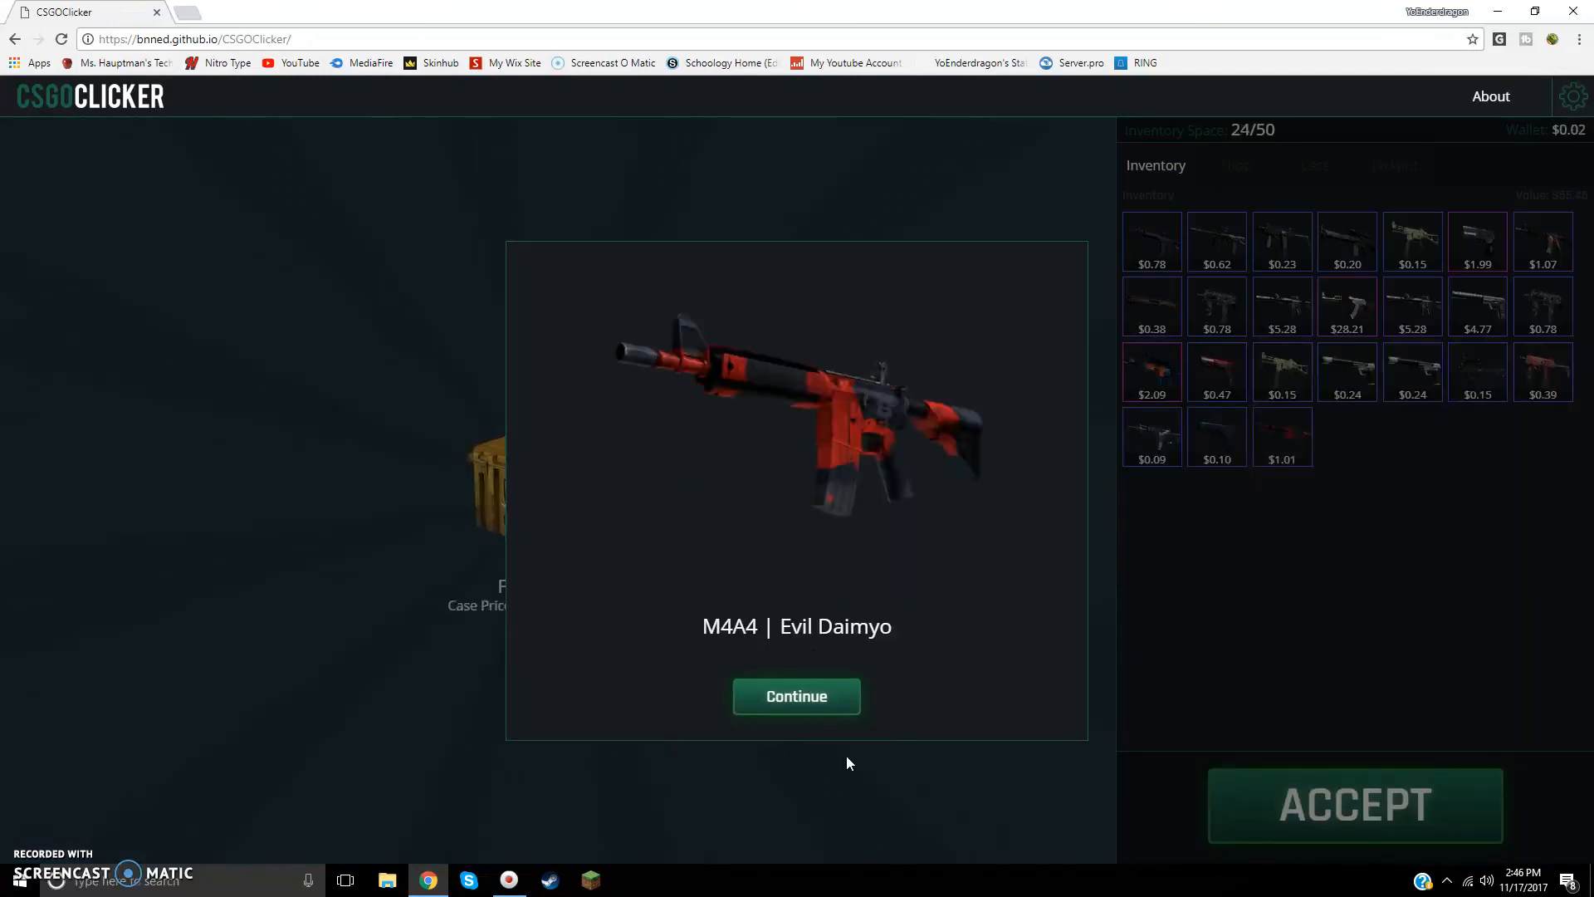
pyautogui.click(796, 696)
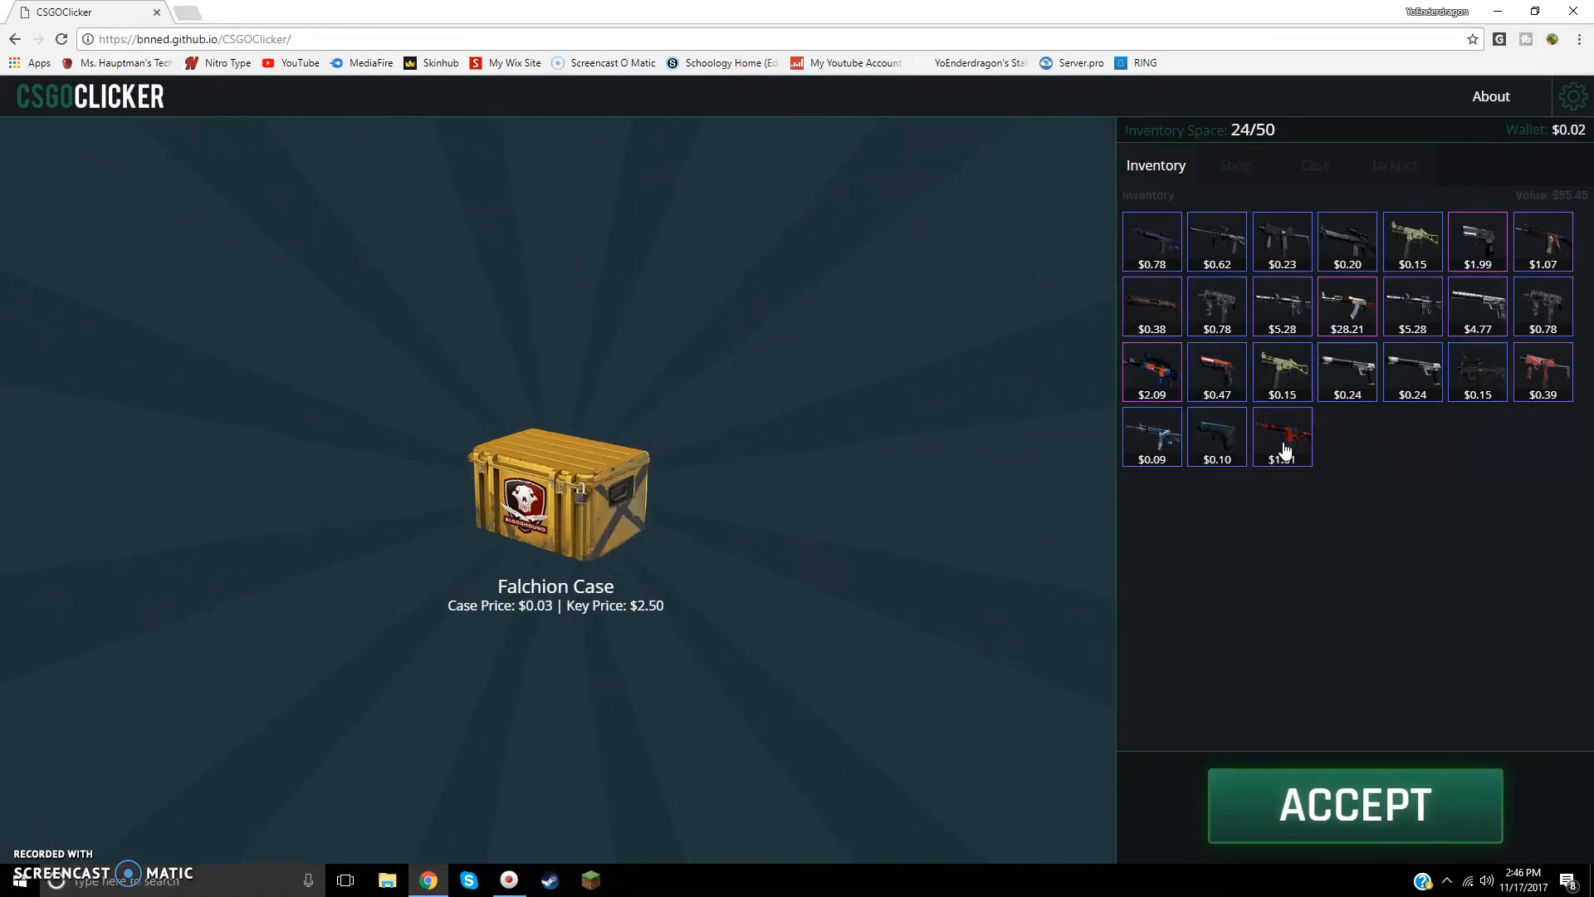
pyautogui.moveTo(1282, 438)
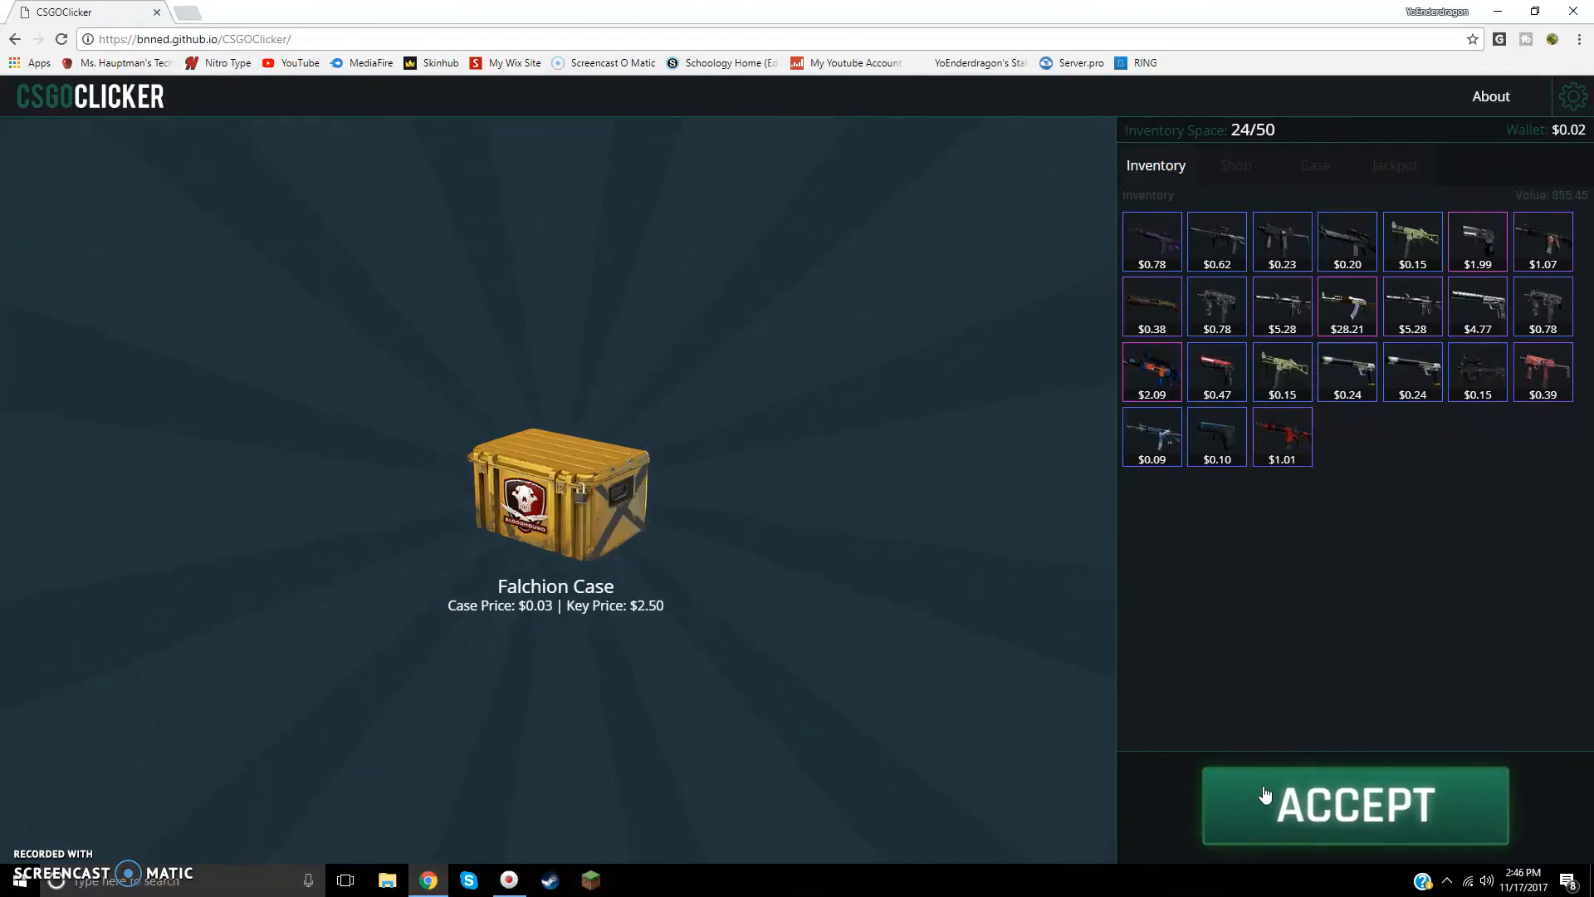
pyautogui.click(1354, 805)
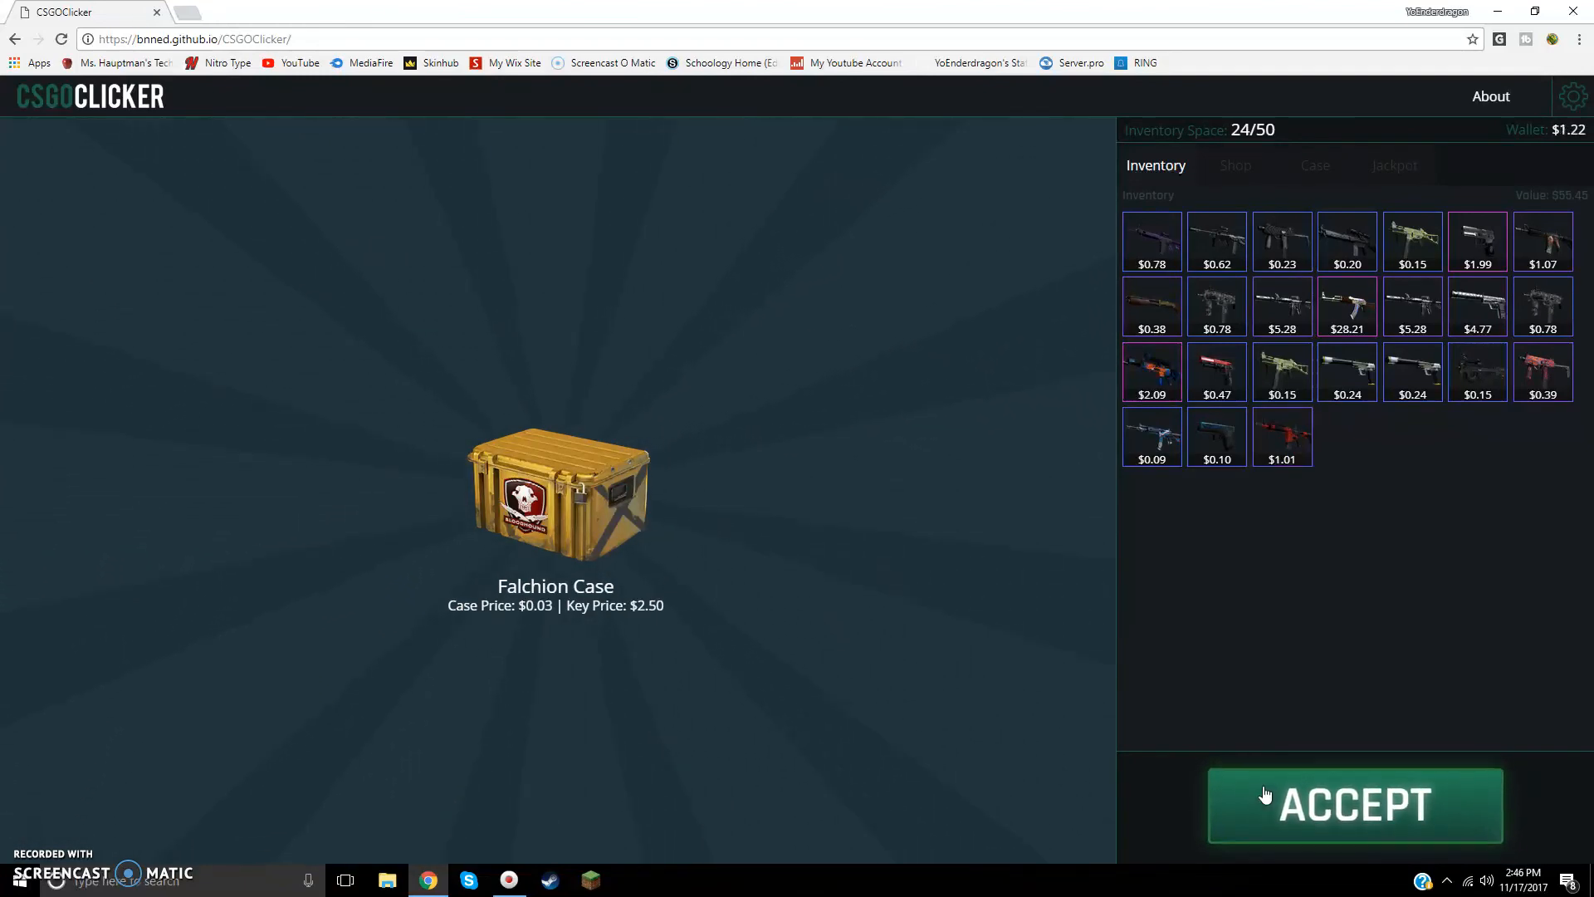
pyautogui.click(1354, 805)
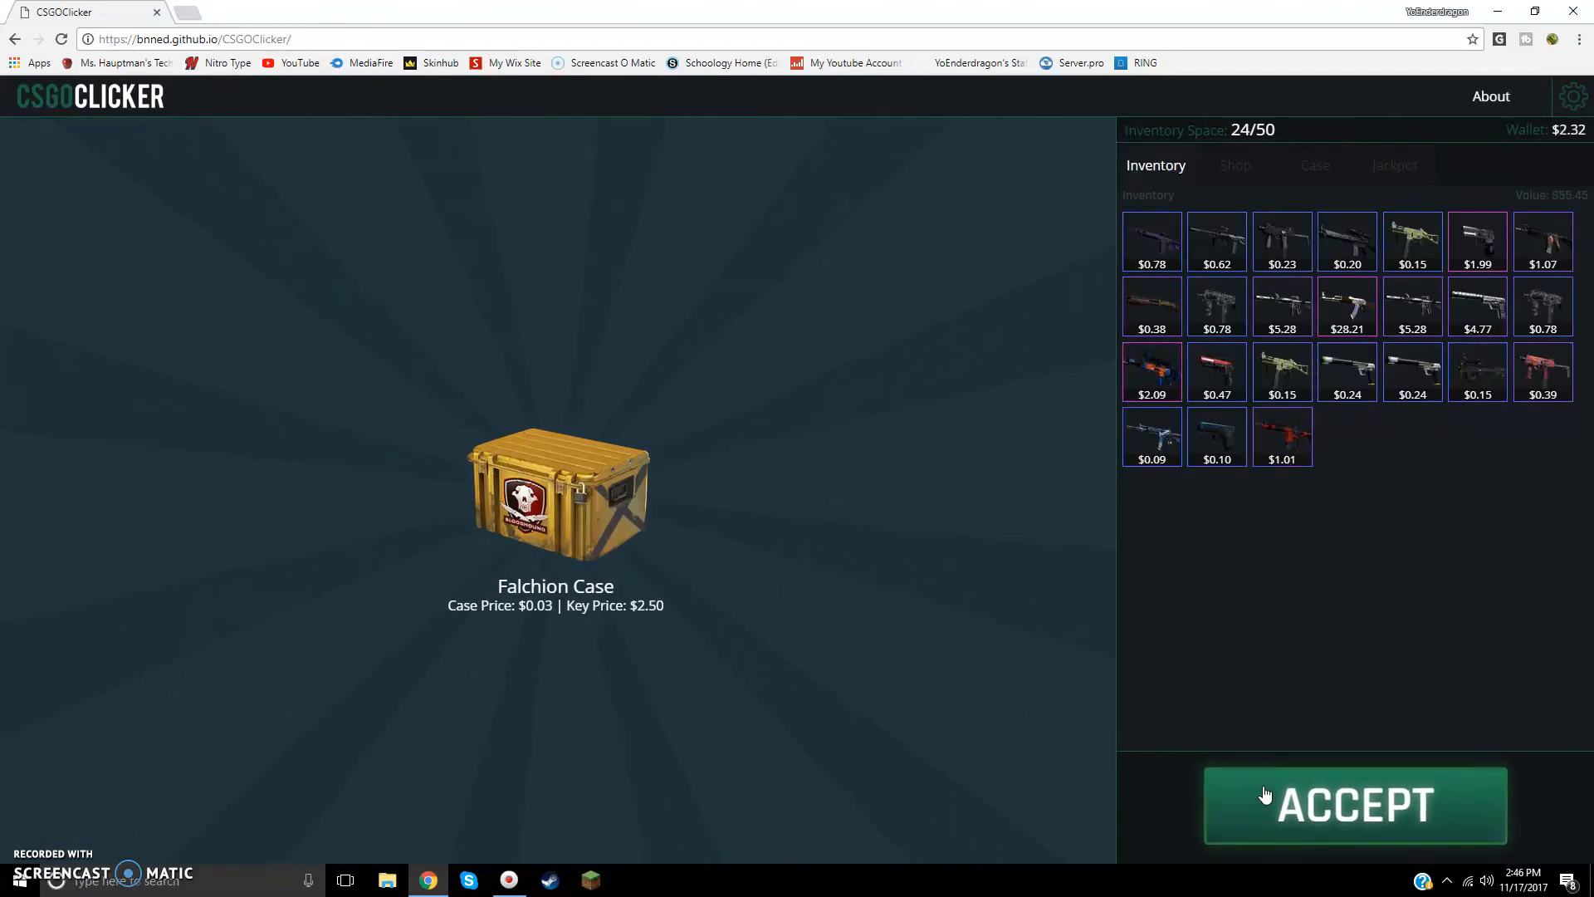
pyautogui.click(1353, 804)
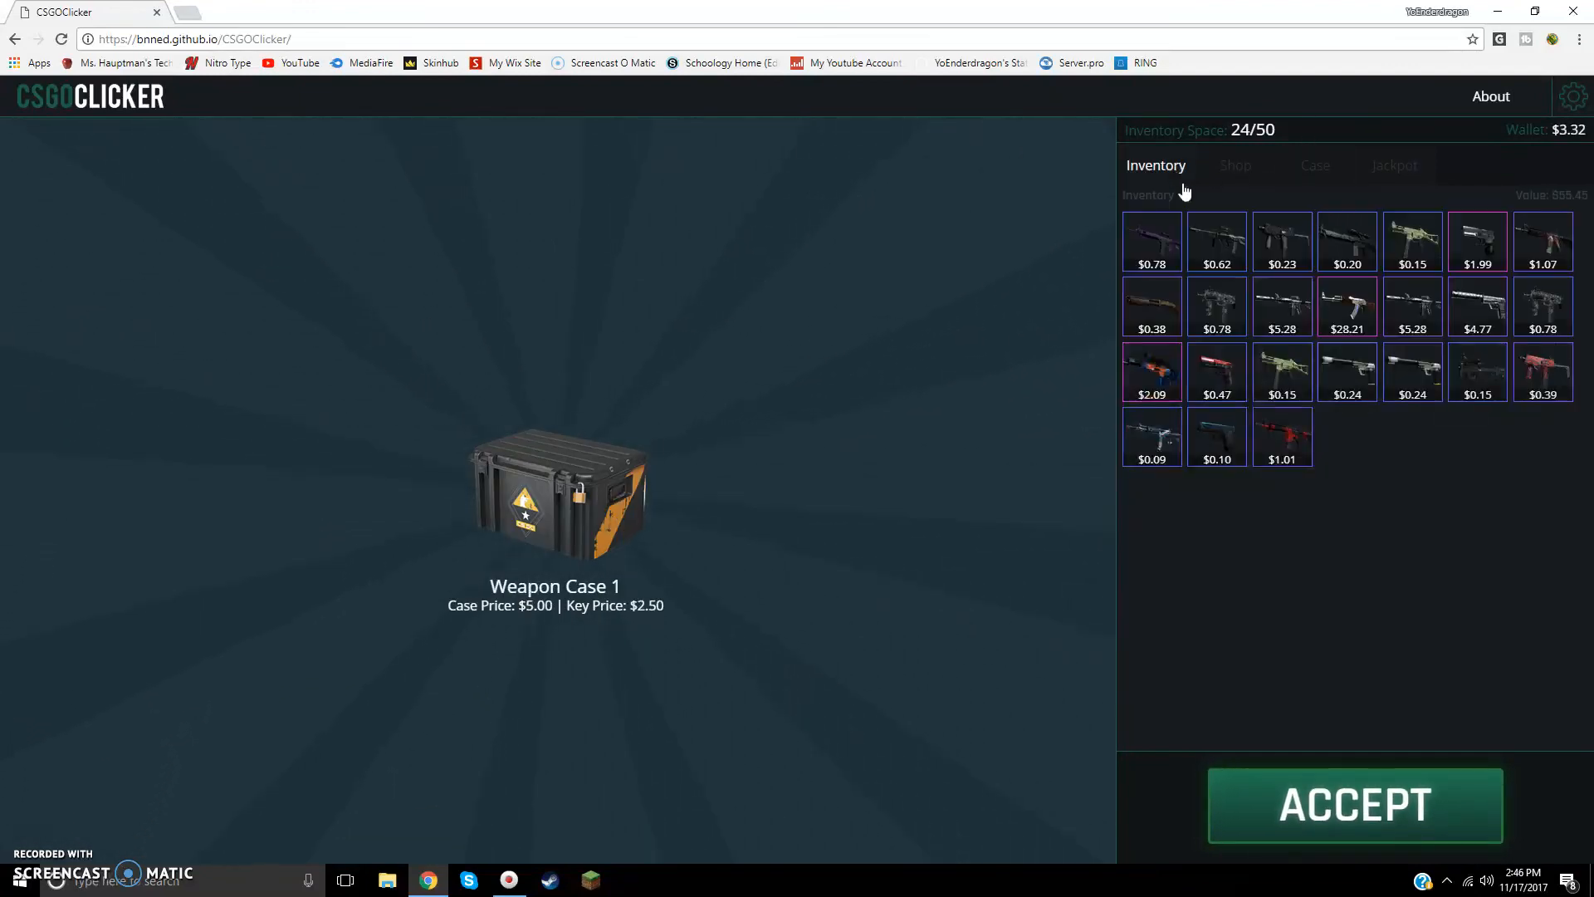
# Step: Earn money with ACCEPT and unbox an AUG | Wings from Weapon Case 1
pyautogui.click(1355, 805)
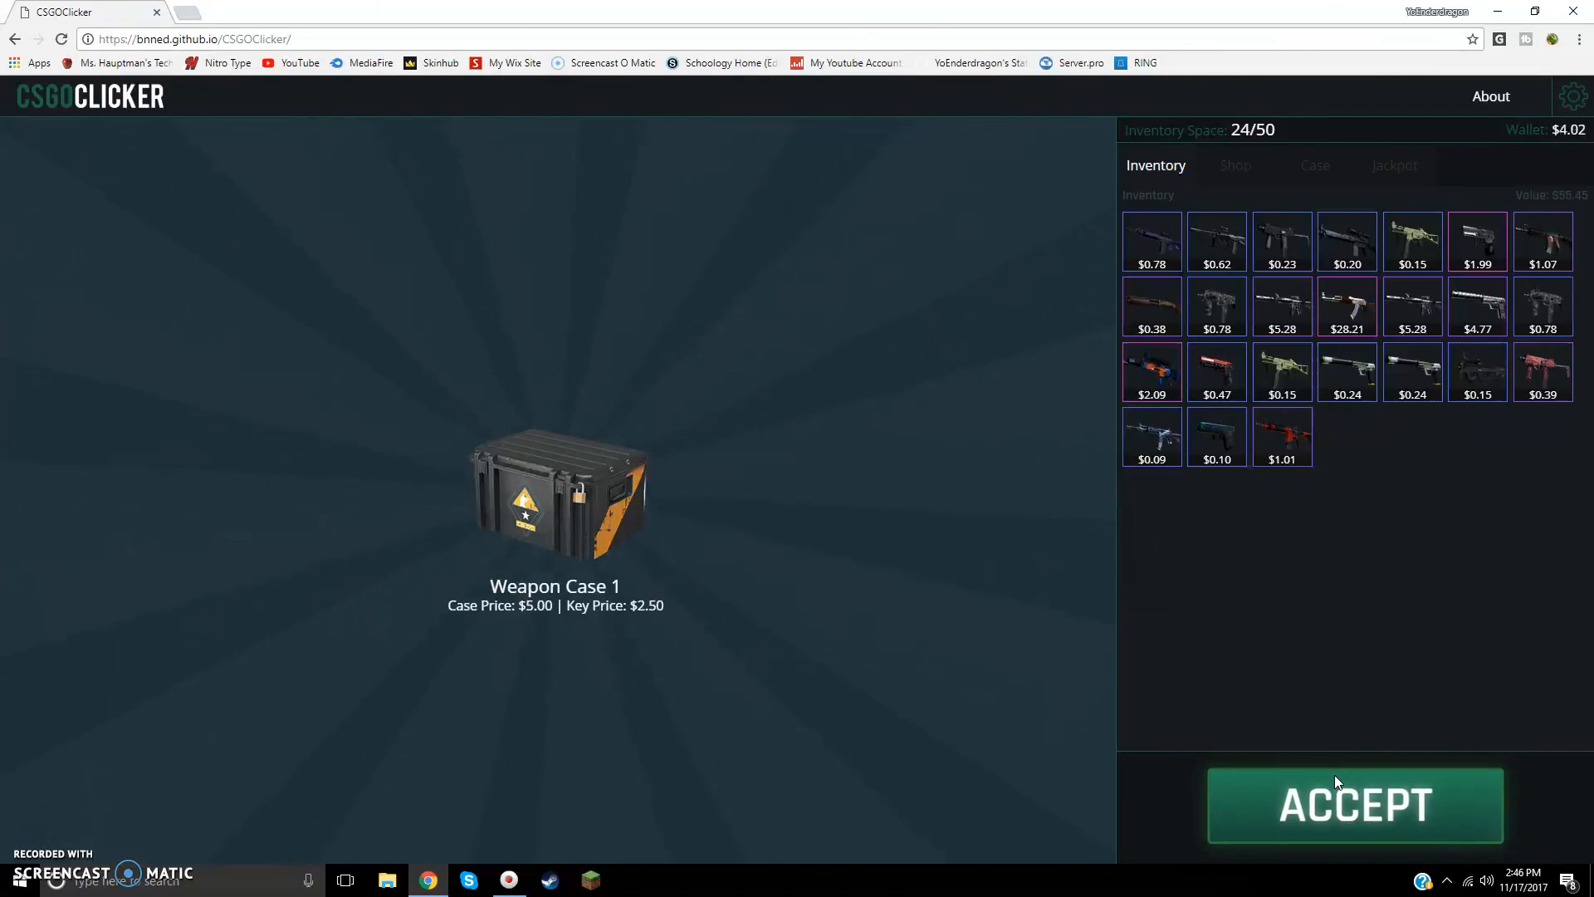
pyautogui.click(1355, 805)
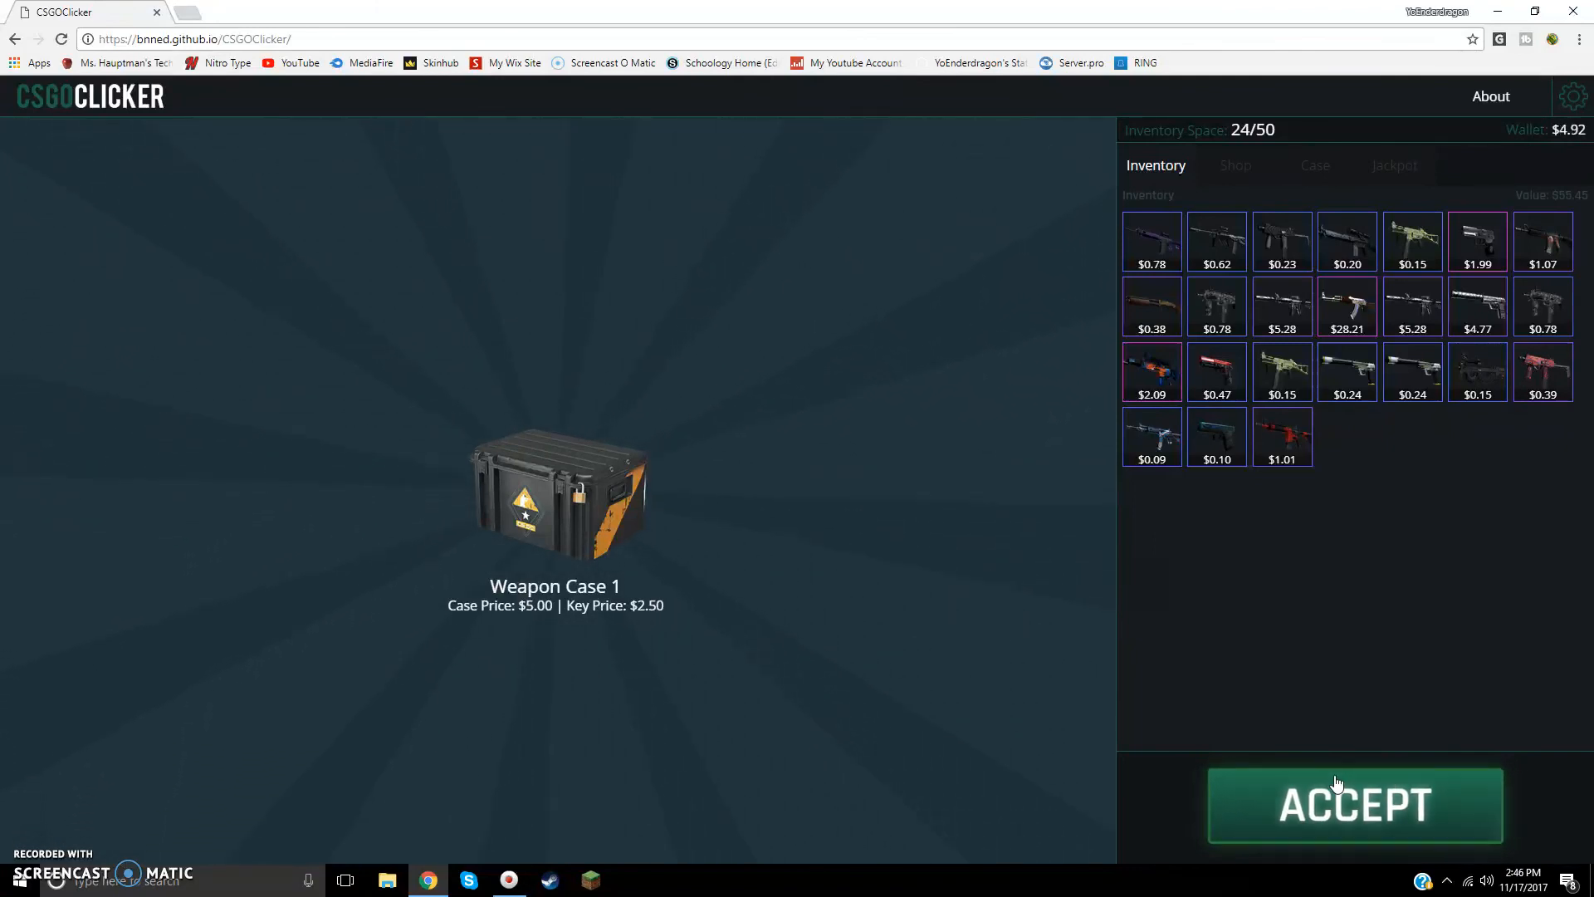
pyautogui.click(1355, 805)
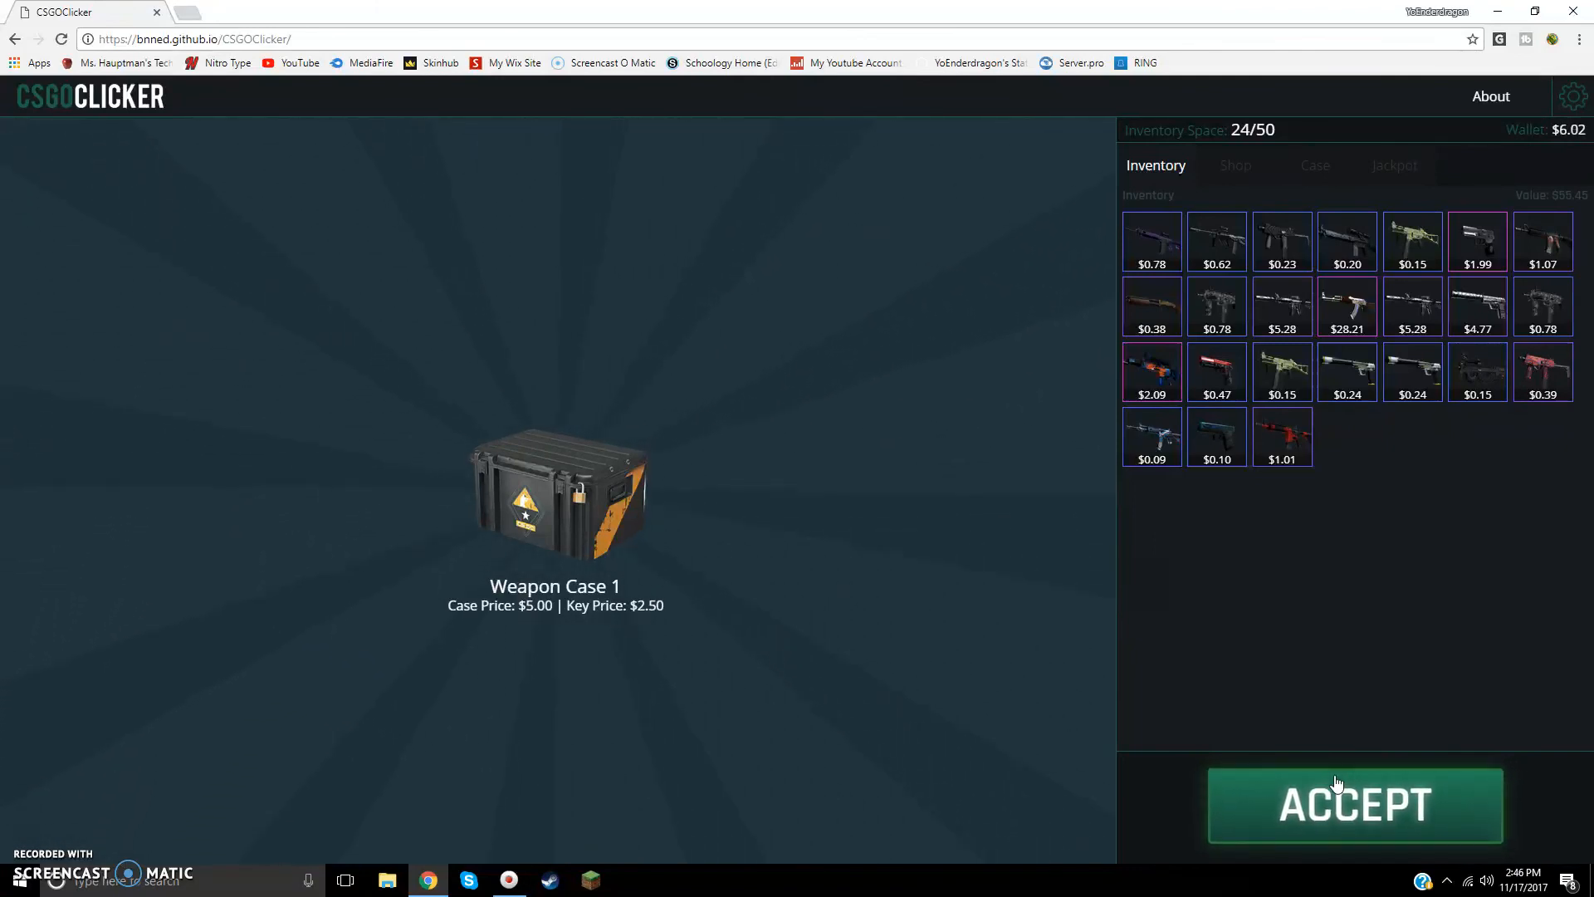
pyautogui.click(1354, 805)
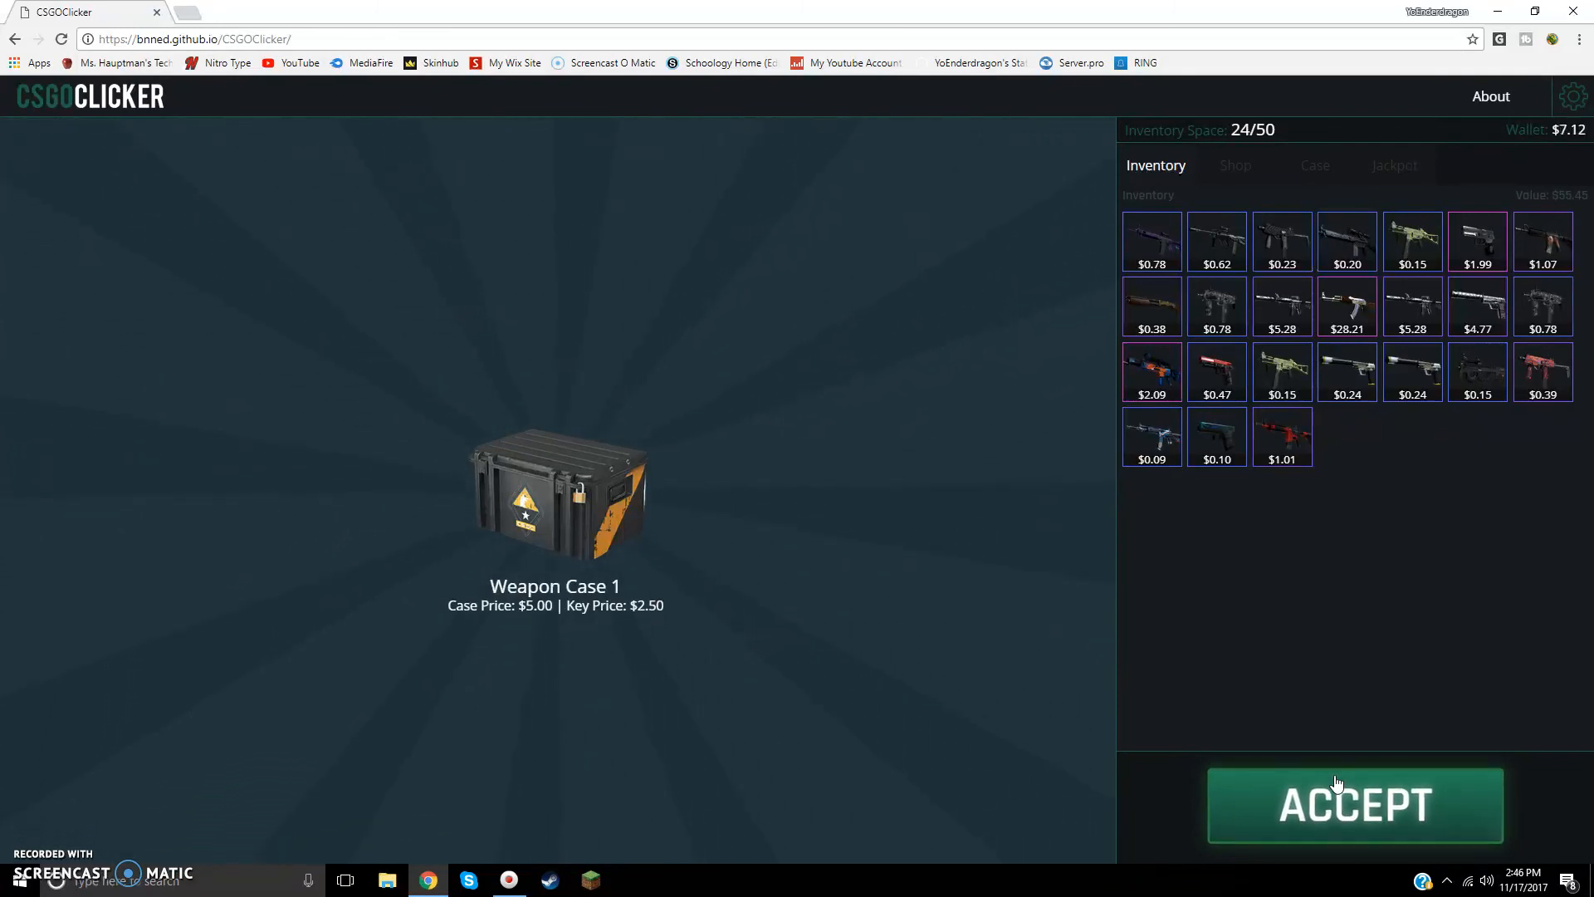
pyautogui.click(1356, 805)
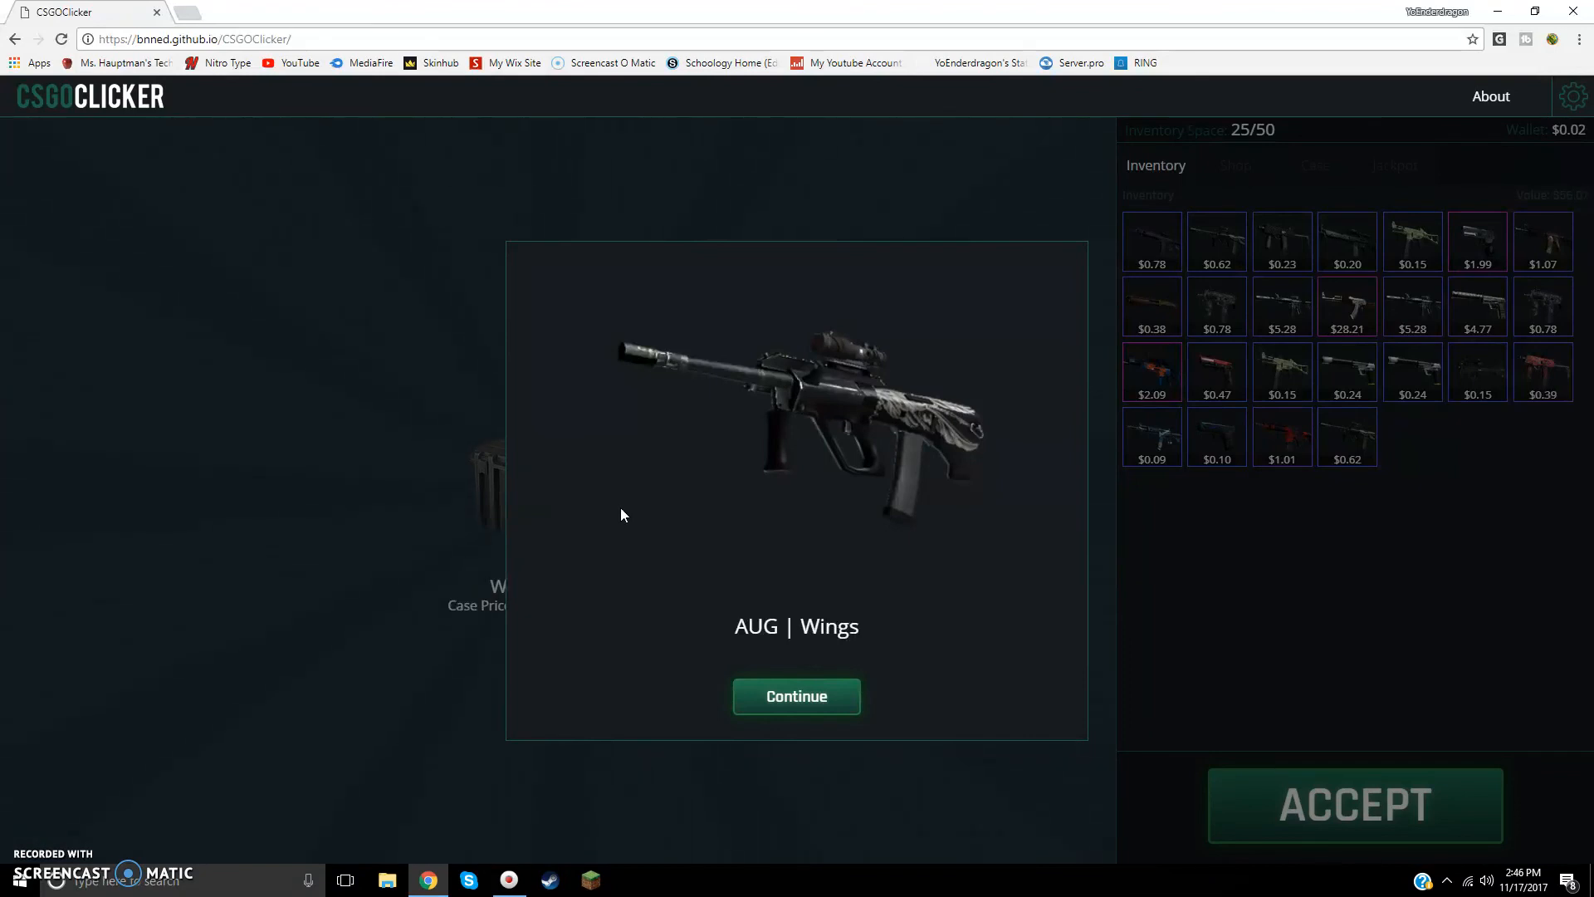
pyautogui.click(797, 696)
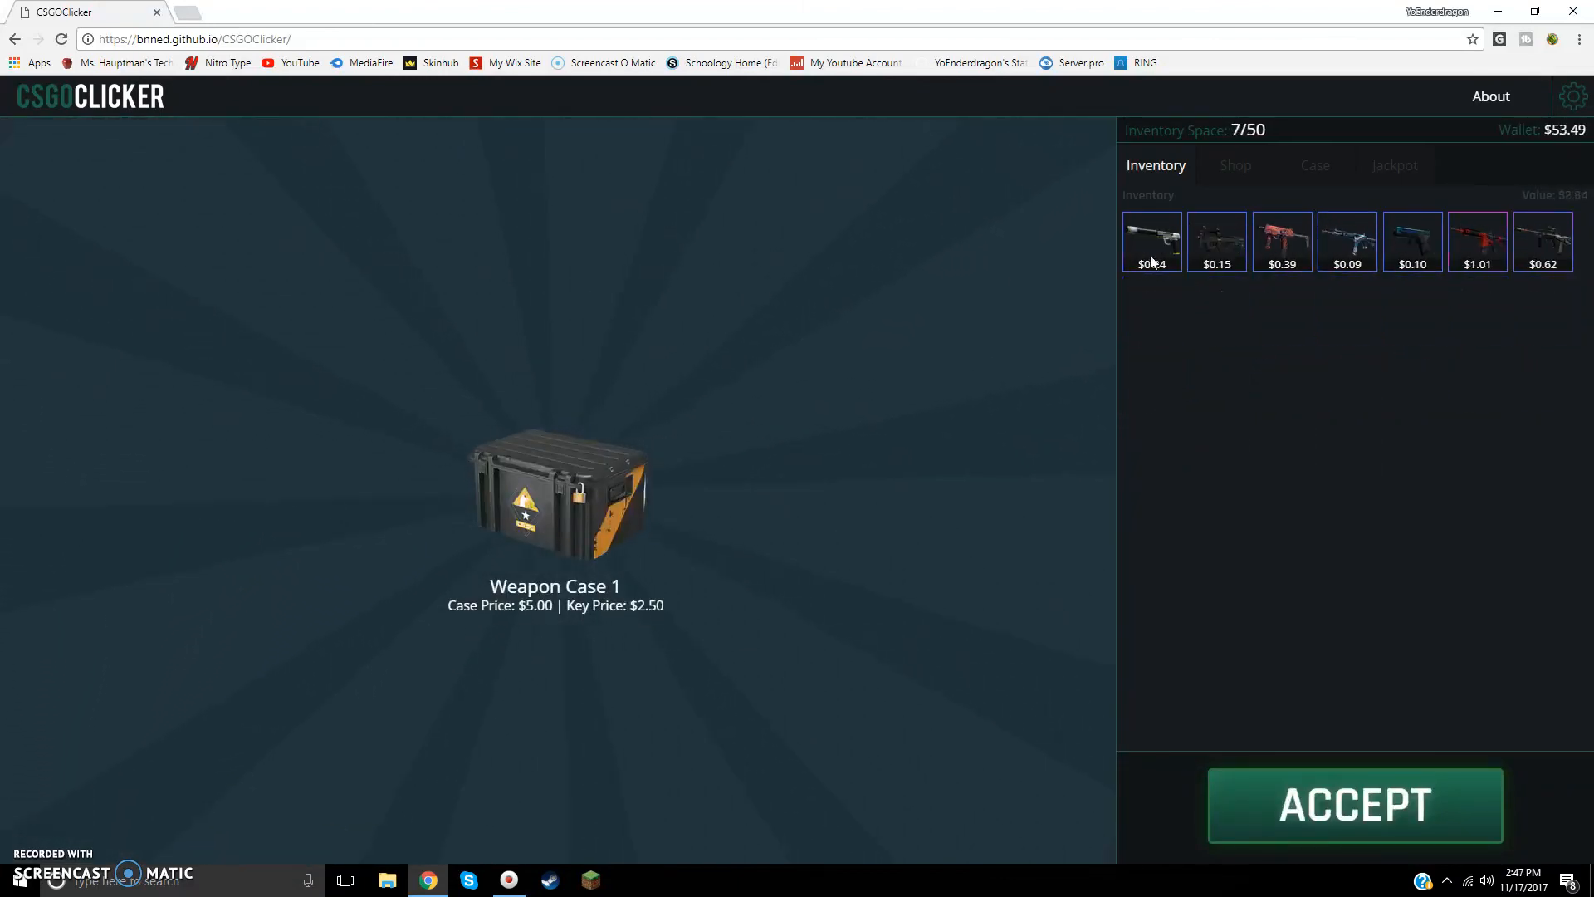
# Step: Sell the last inventory skins, then browse the Shop and Jackpot pages
pyautogui.click(1354, 804)
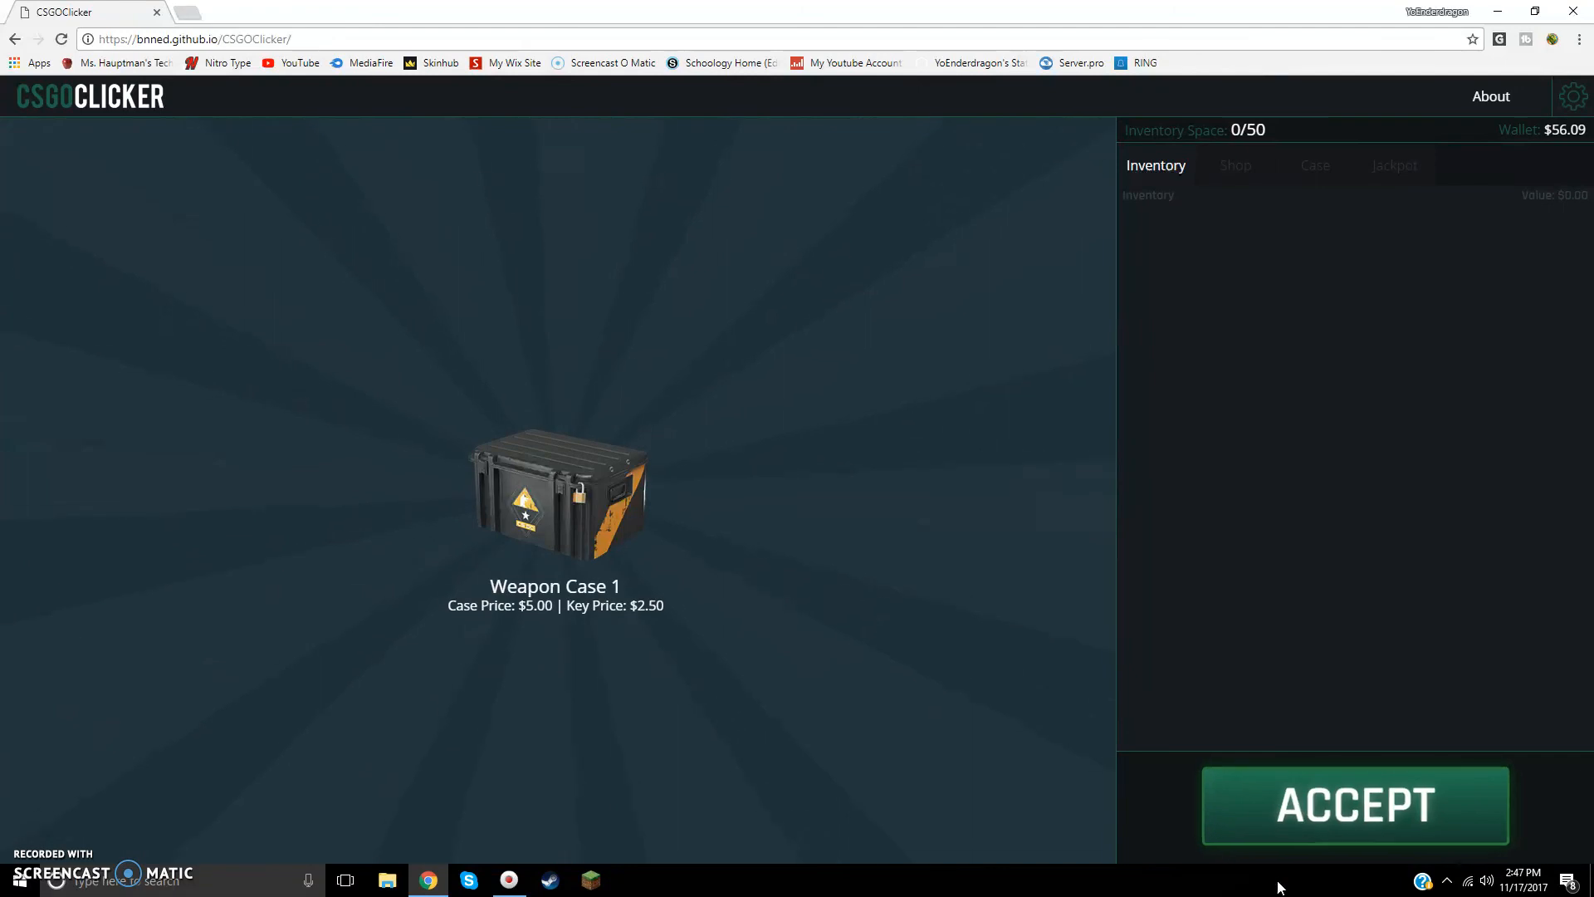
pyautogui.click(1236, 164)
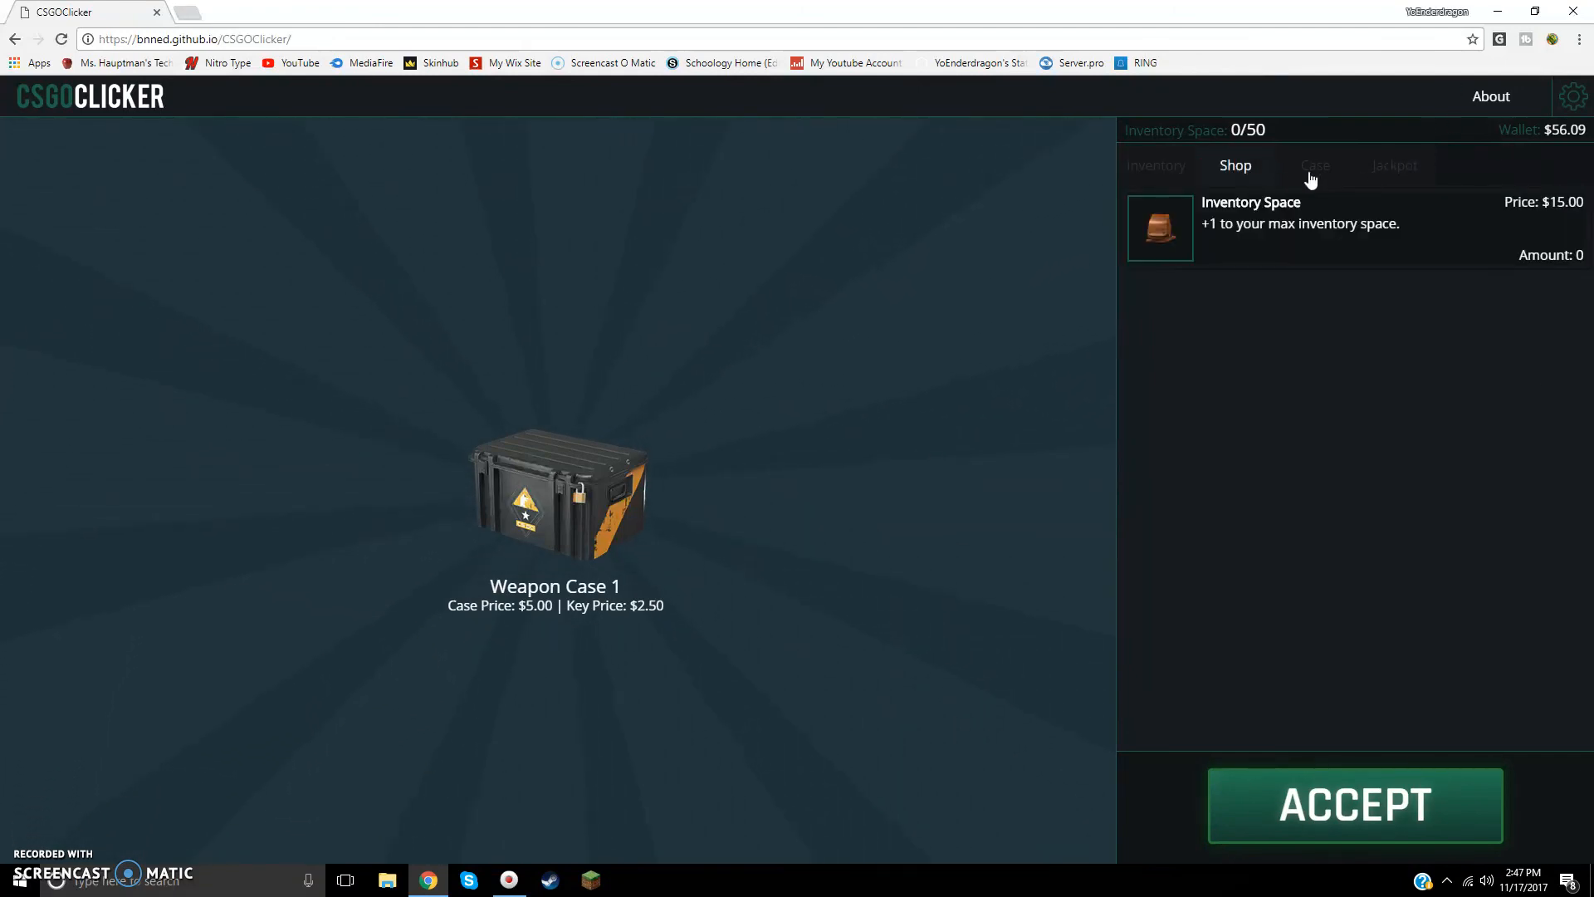
pyautogui.click(1394, 165)
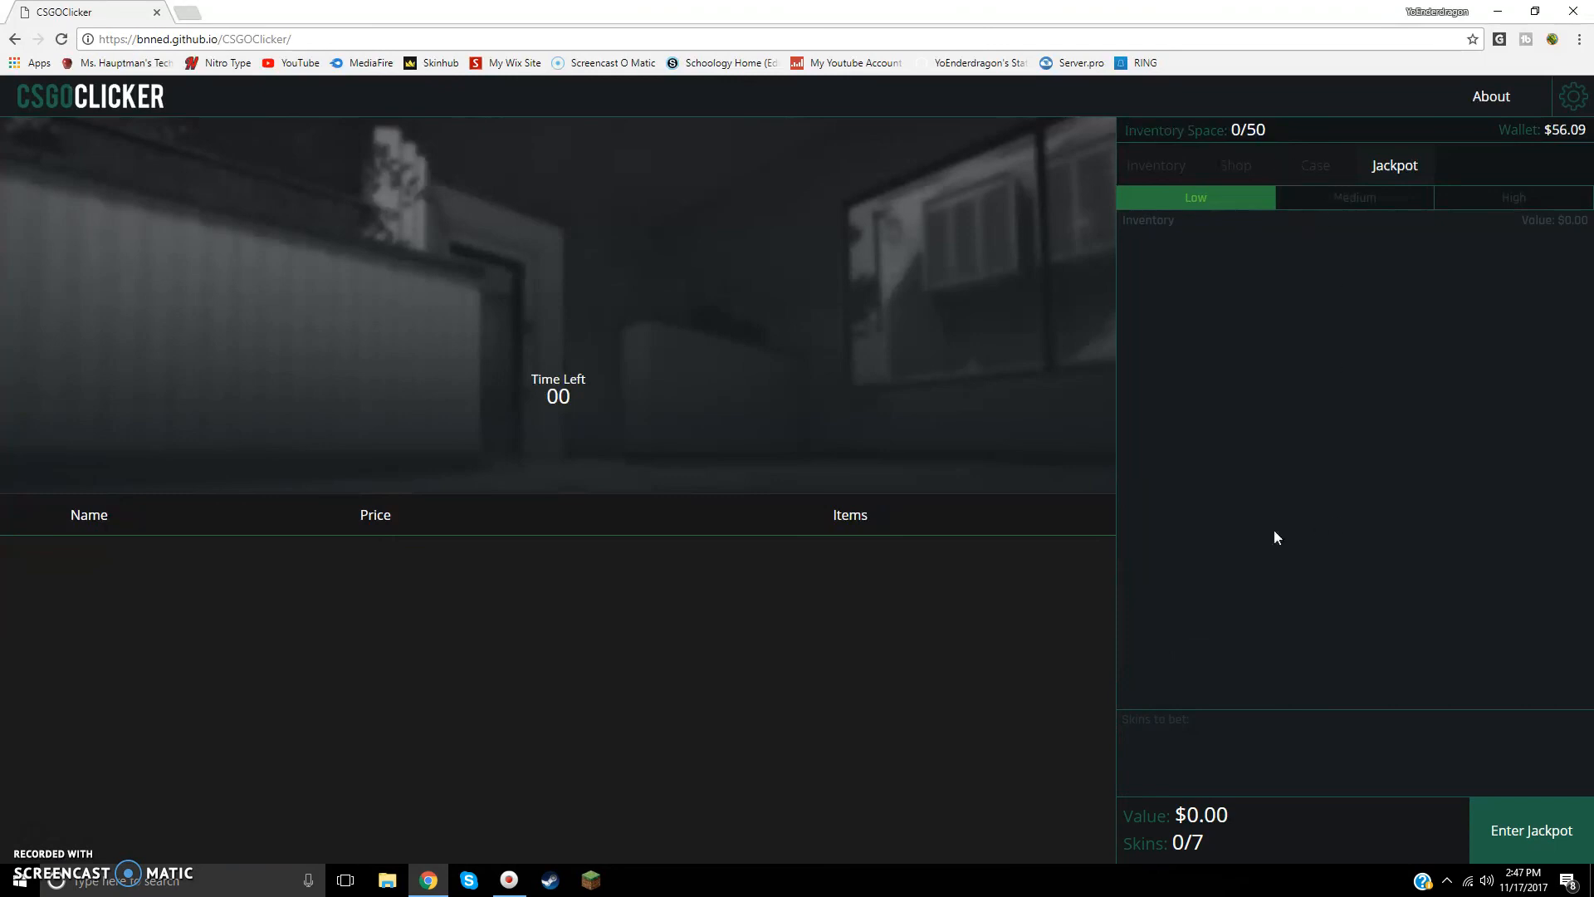
pyautogui.moveTo(1183, 702)
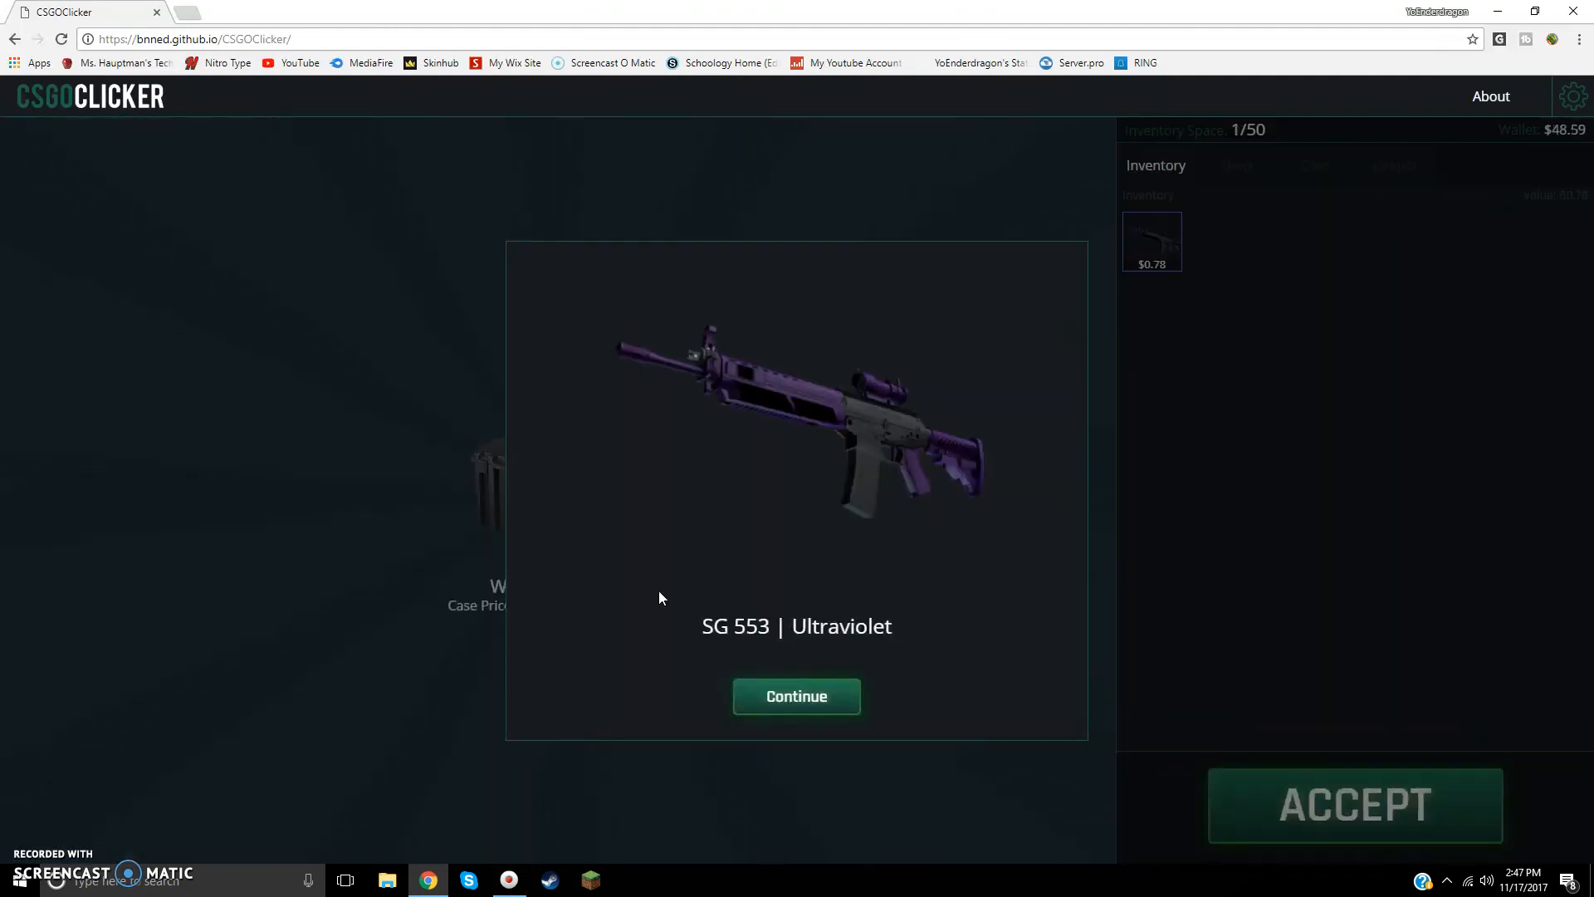
# Step: Dismiss the SG 553 | Ultraviolet reveal, open another Weapon Case 1 and sell a cheap skin
pyautogui.click(797, 697)
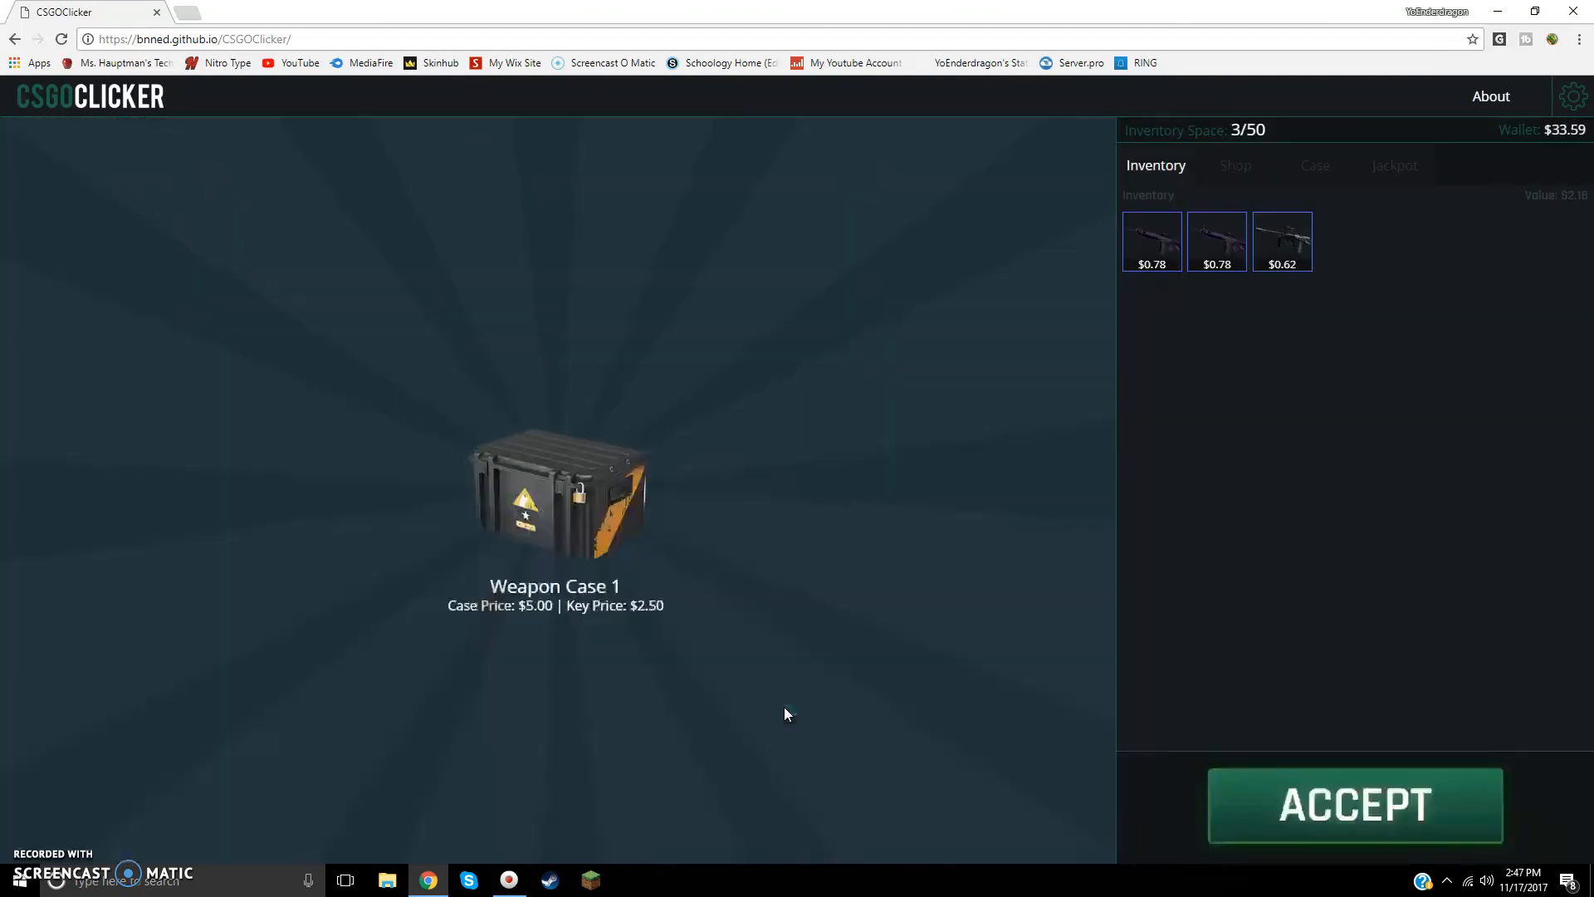
pyautogui.click(1354, 804)
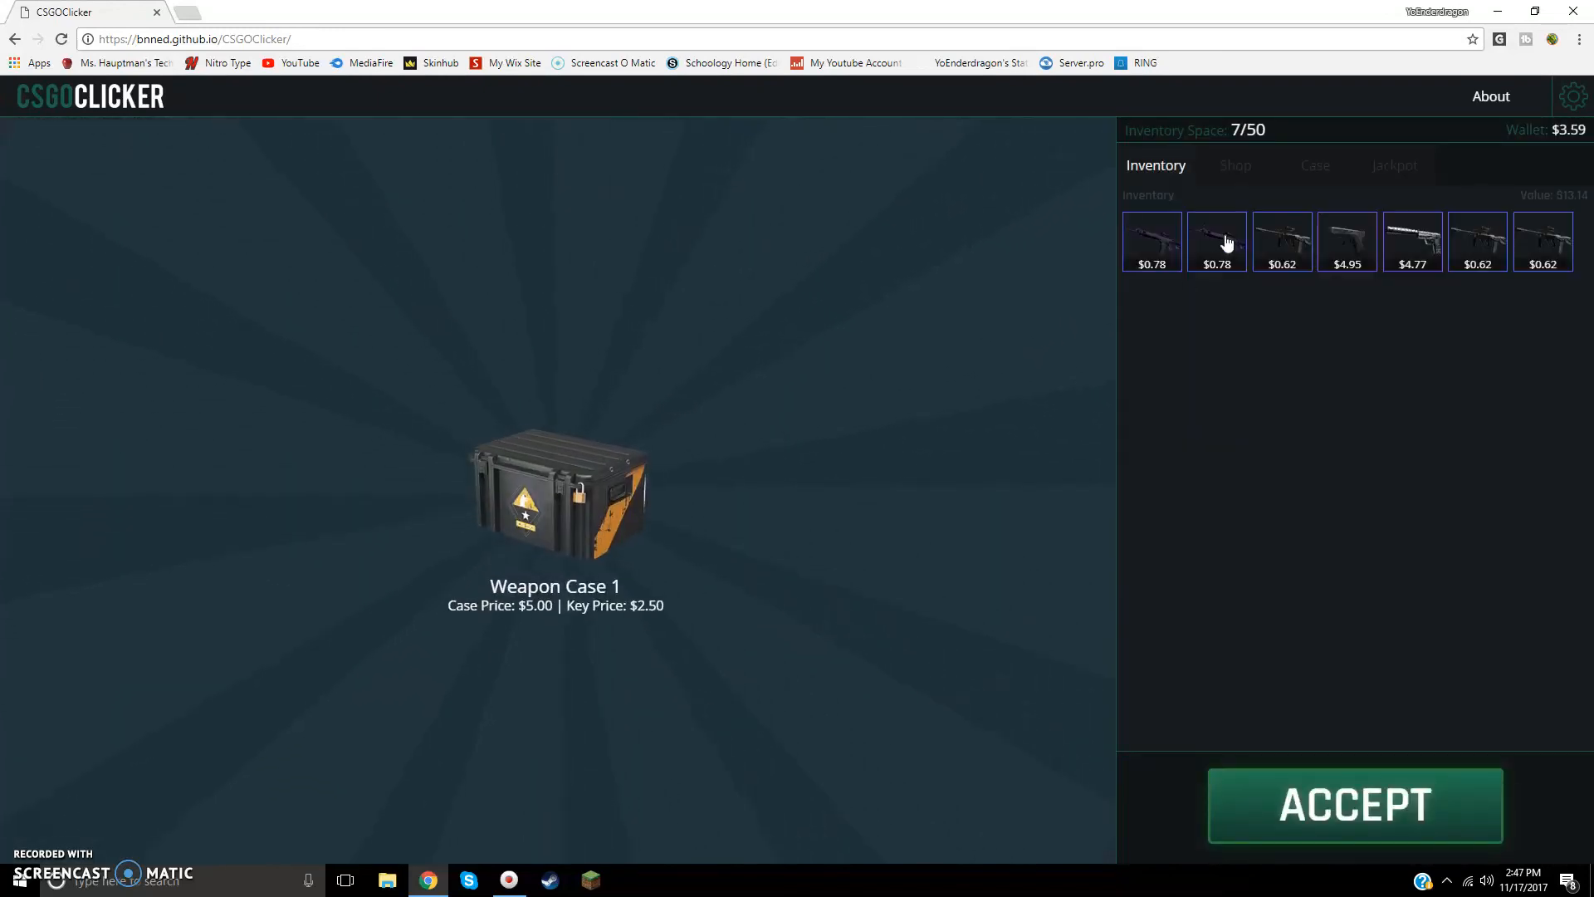
pyautogui.click(1313, 165)
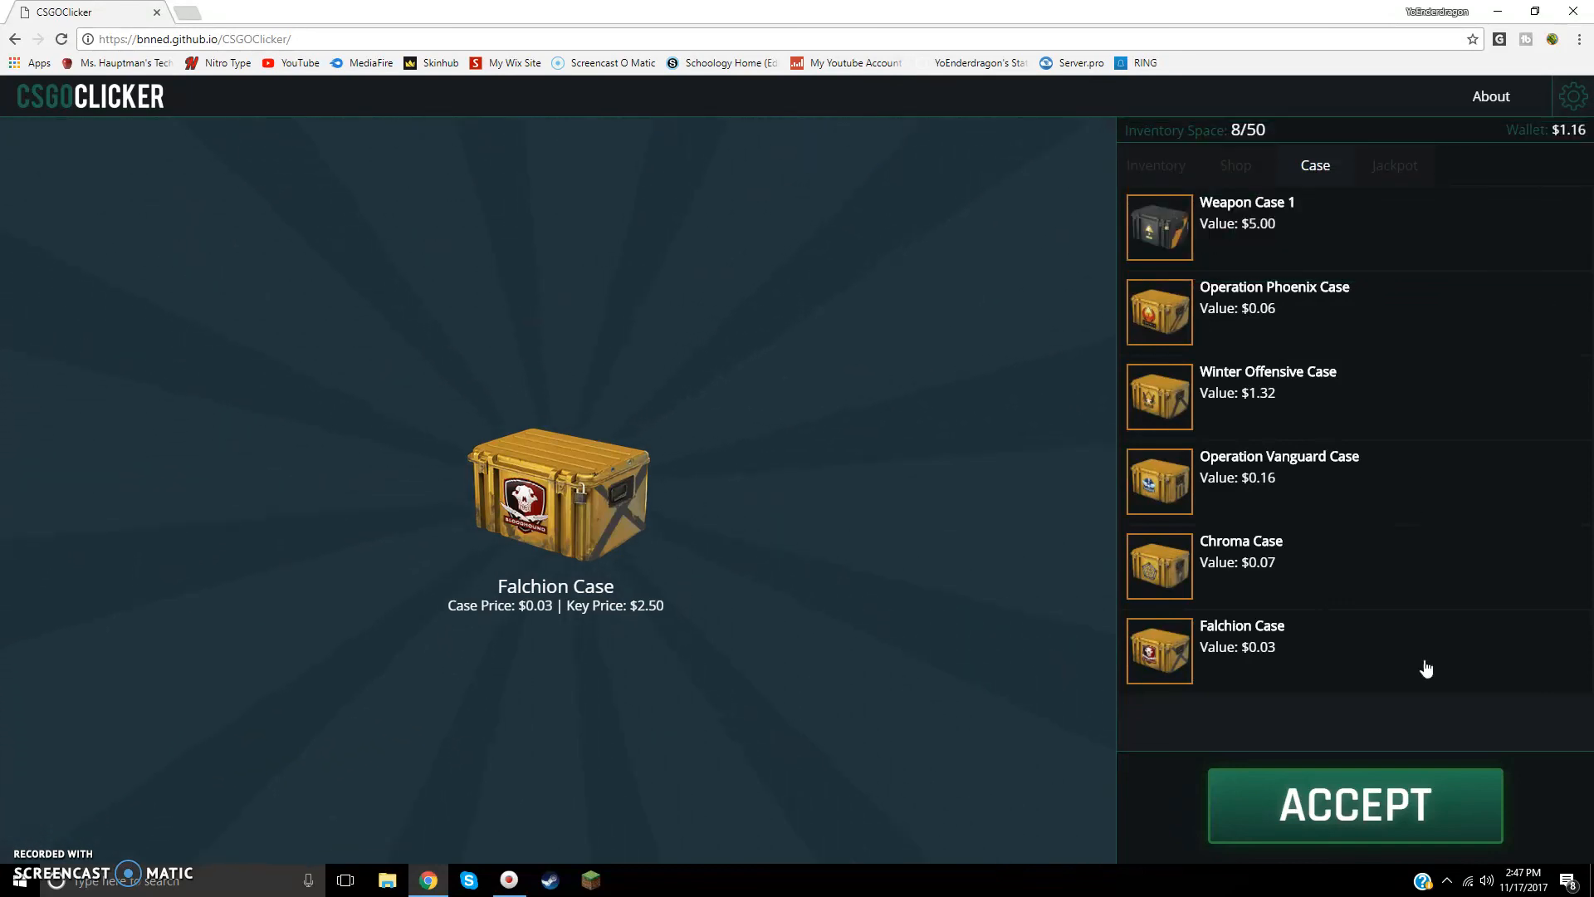
# Step: Check Inventory and Shop, then open a Falchion Case revealing MP7 | Nemesis
pyautogui.click(1155, 164)
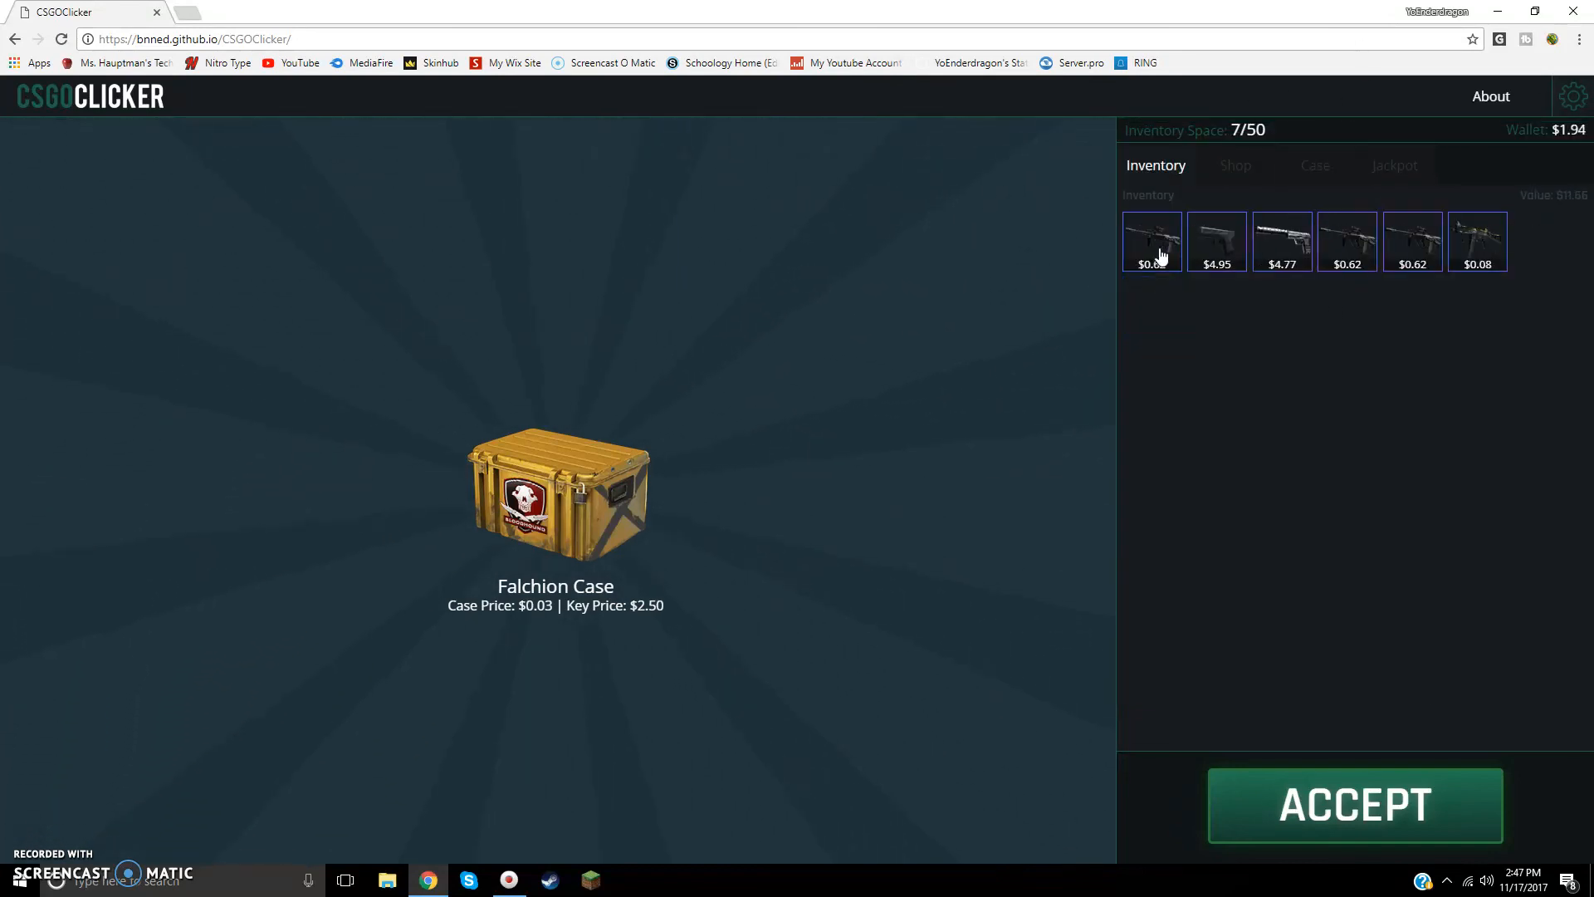
pyautogui.click(1234, 164)
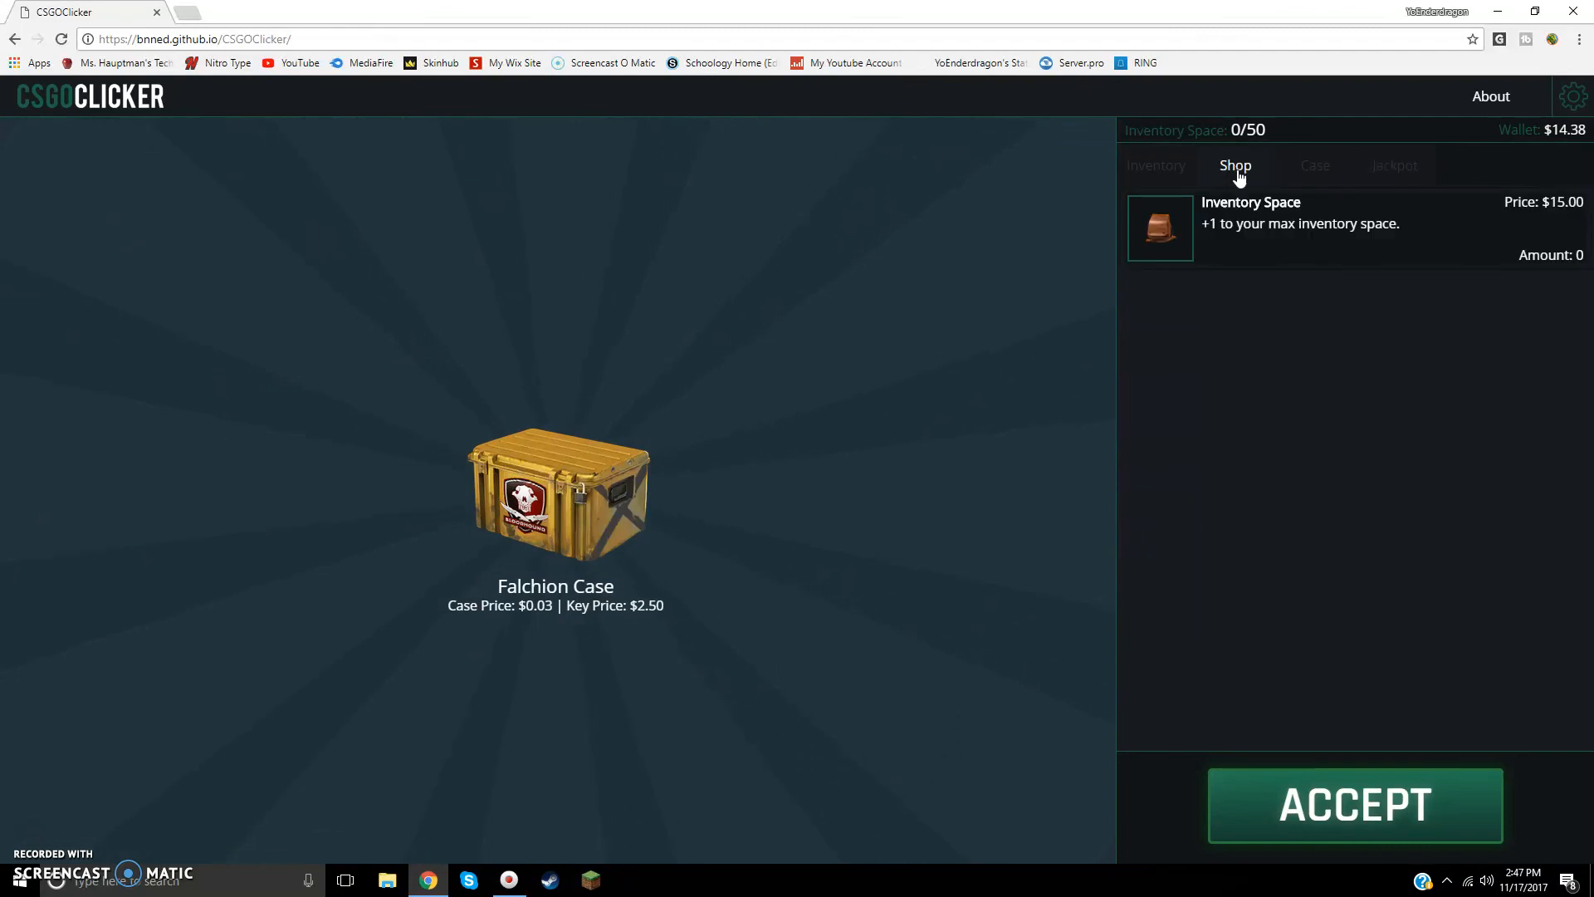
pyautogui.click(1354, 804)
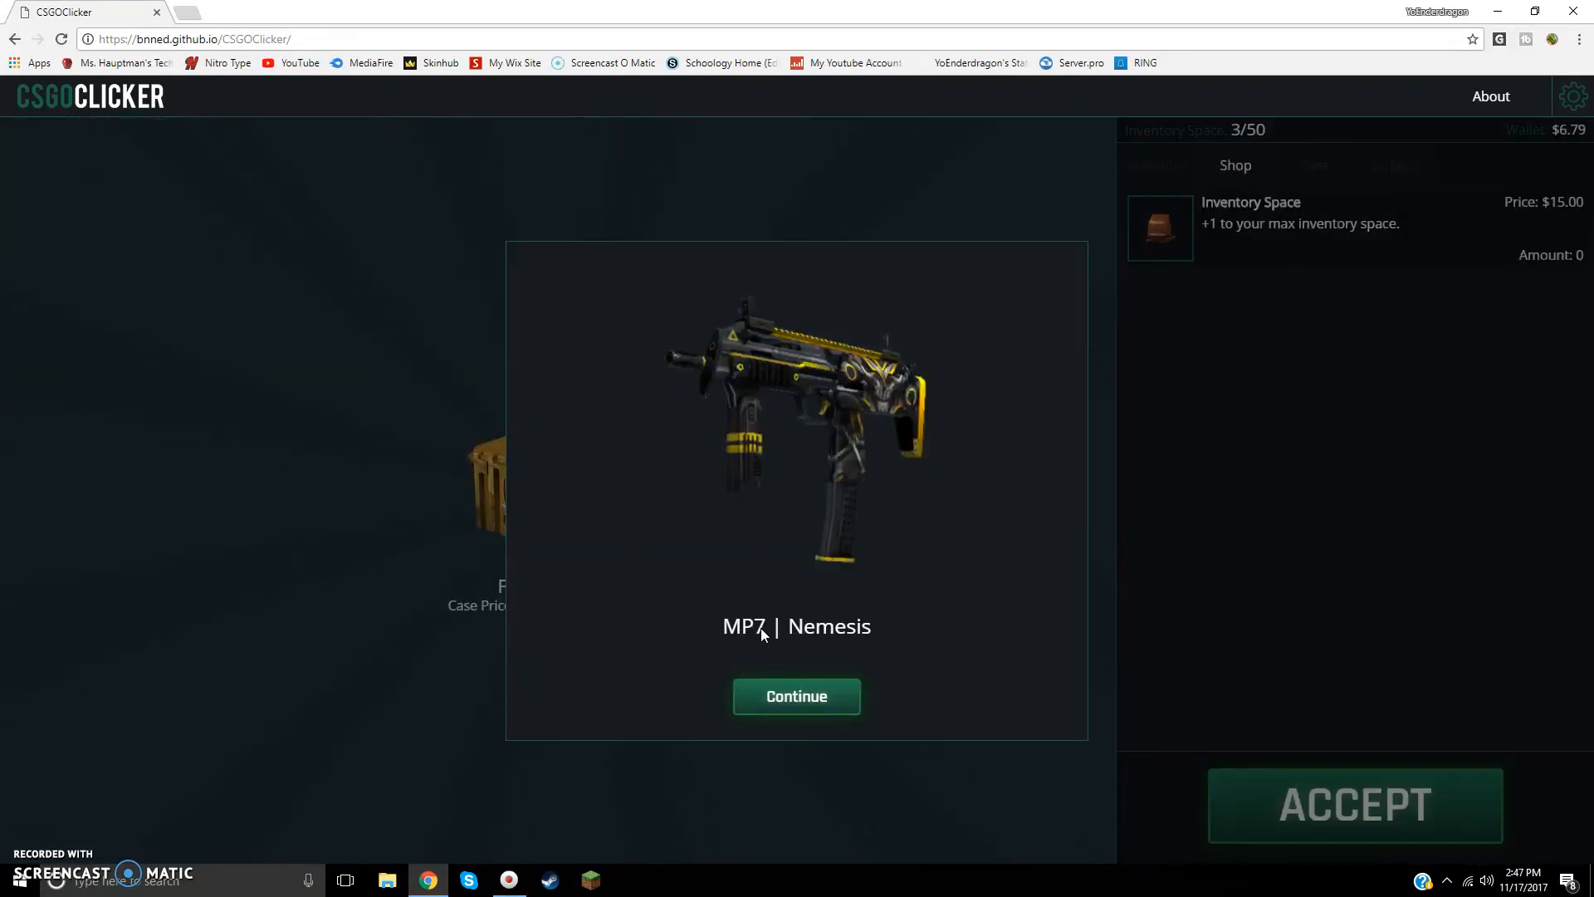
pyautogui.click(796, 697)
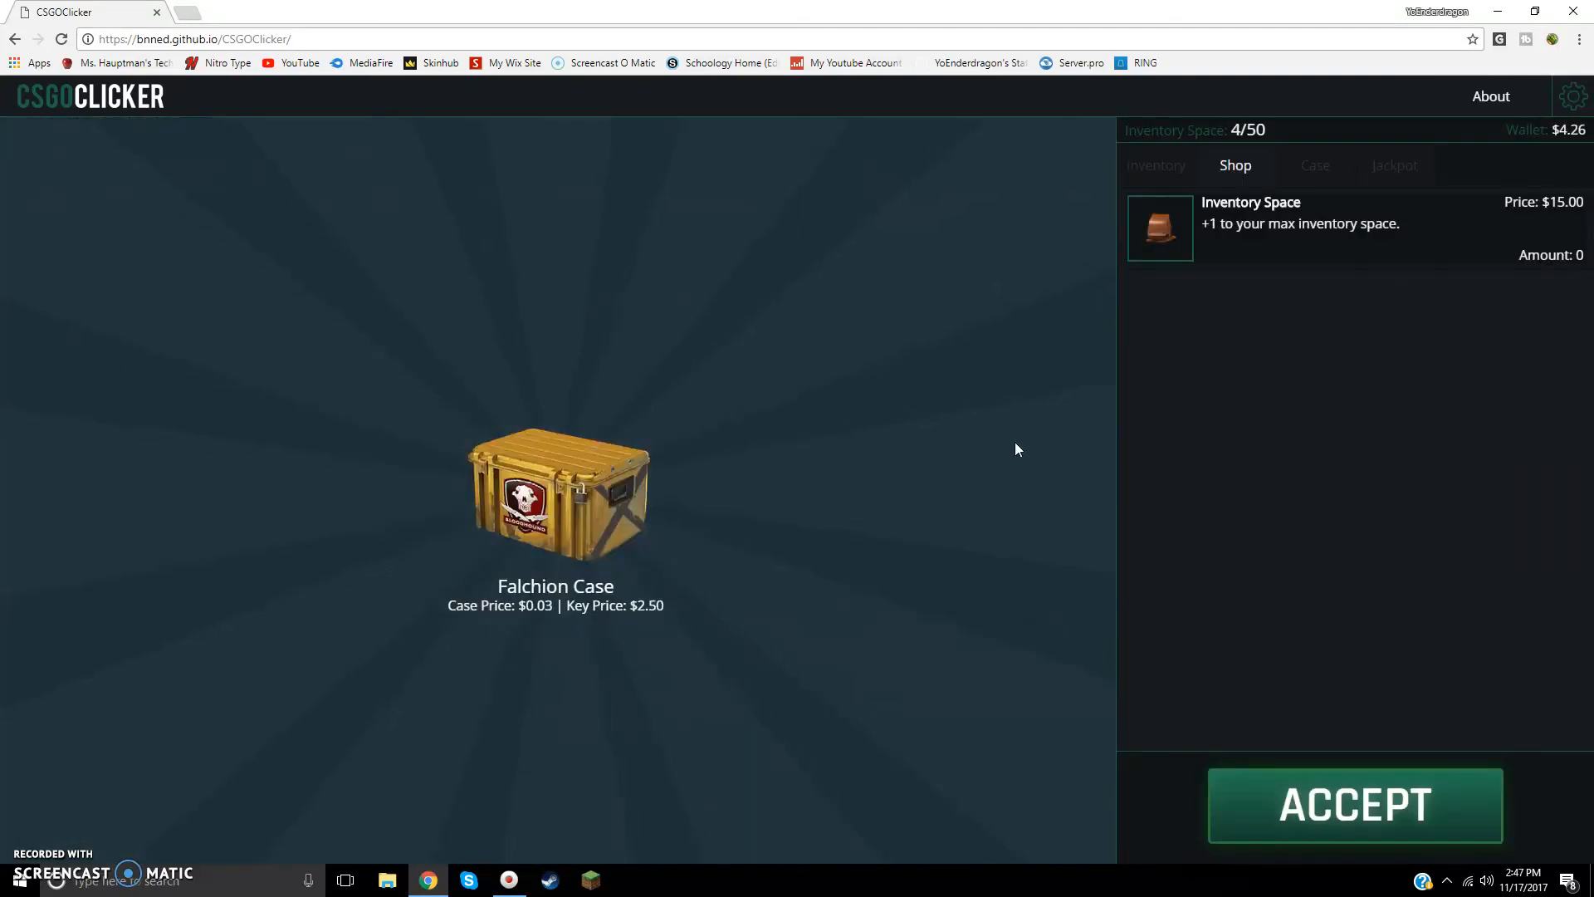
# Step: Open two more Falchion Cases, revealing Galil AR | Rocket Pop and UMP-45 | Riot
pyautogui.click(1354, 804)
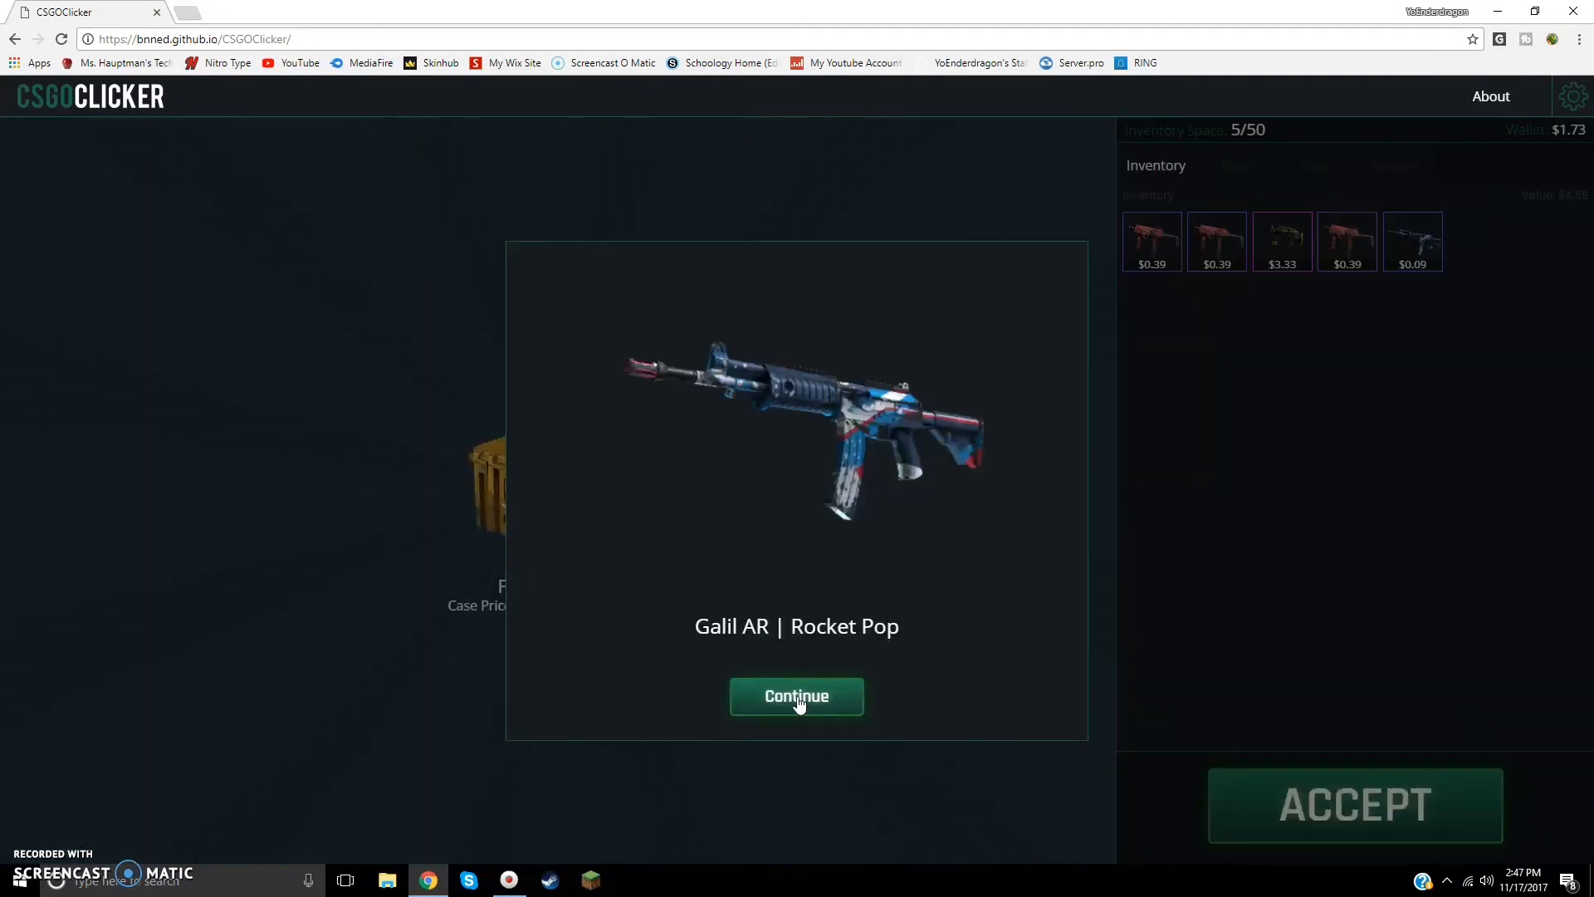
pyautogui.click(797, 696)
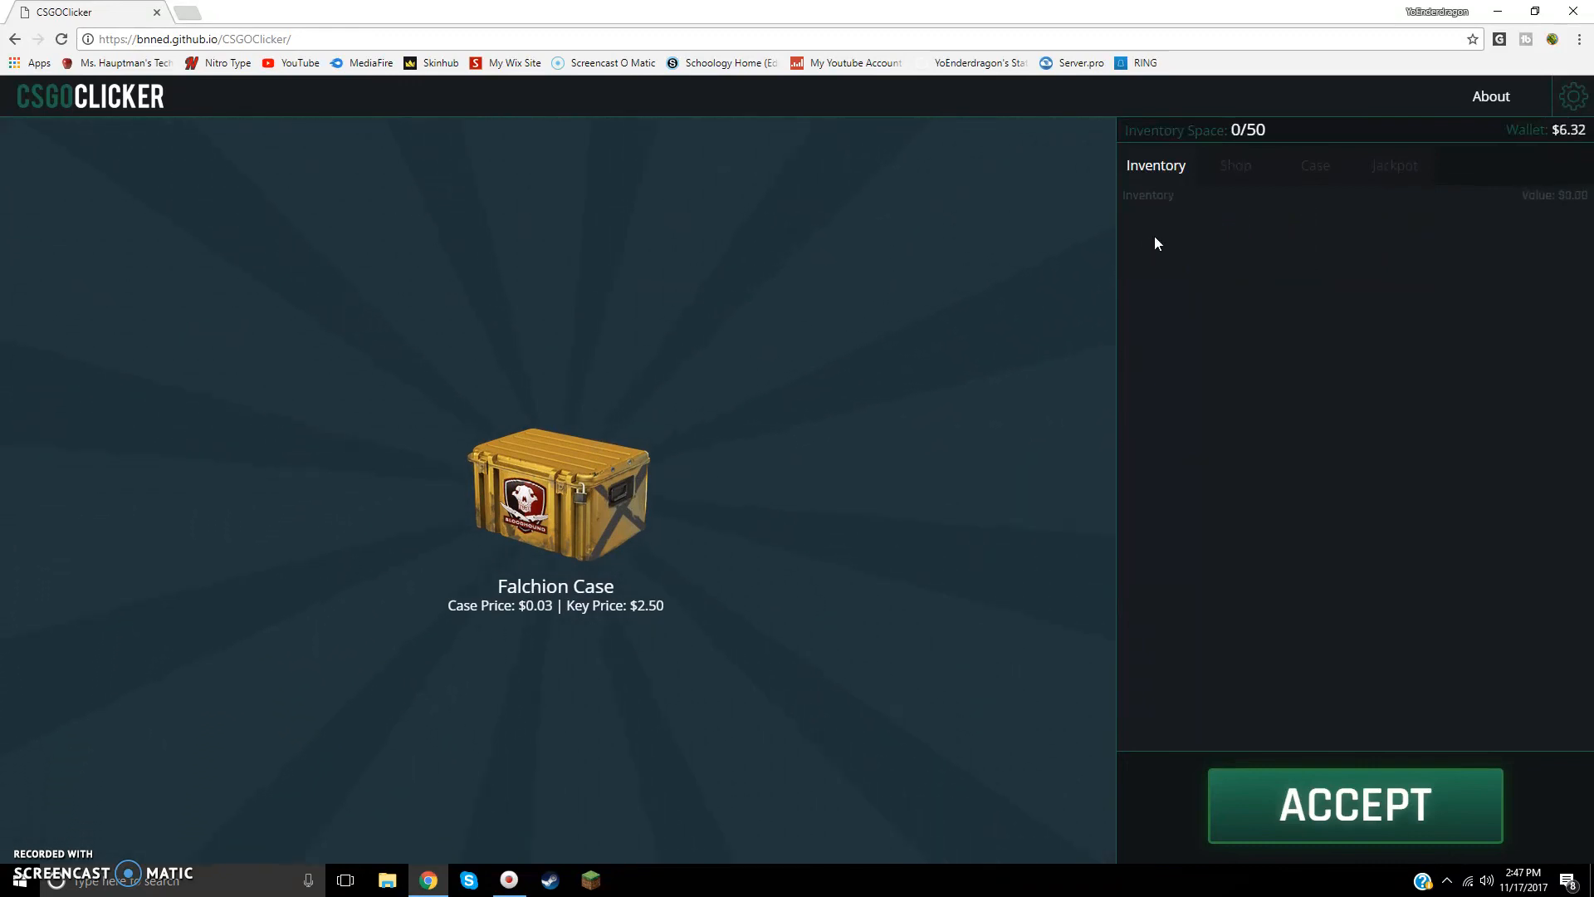
pyautogui.click(1354, 805)
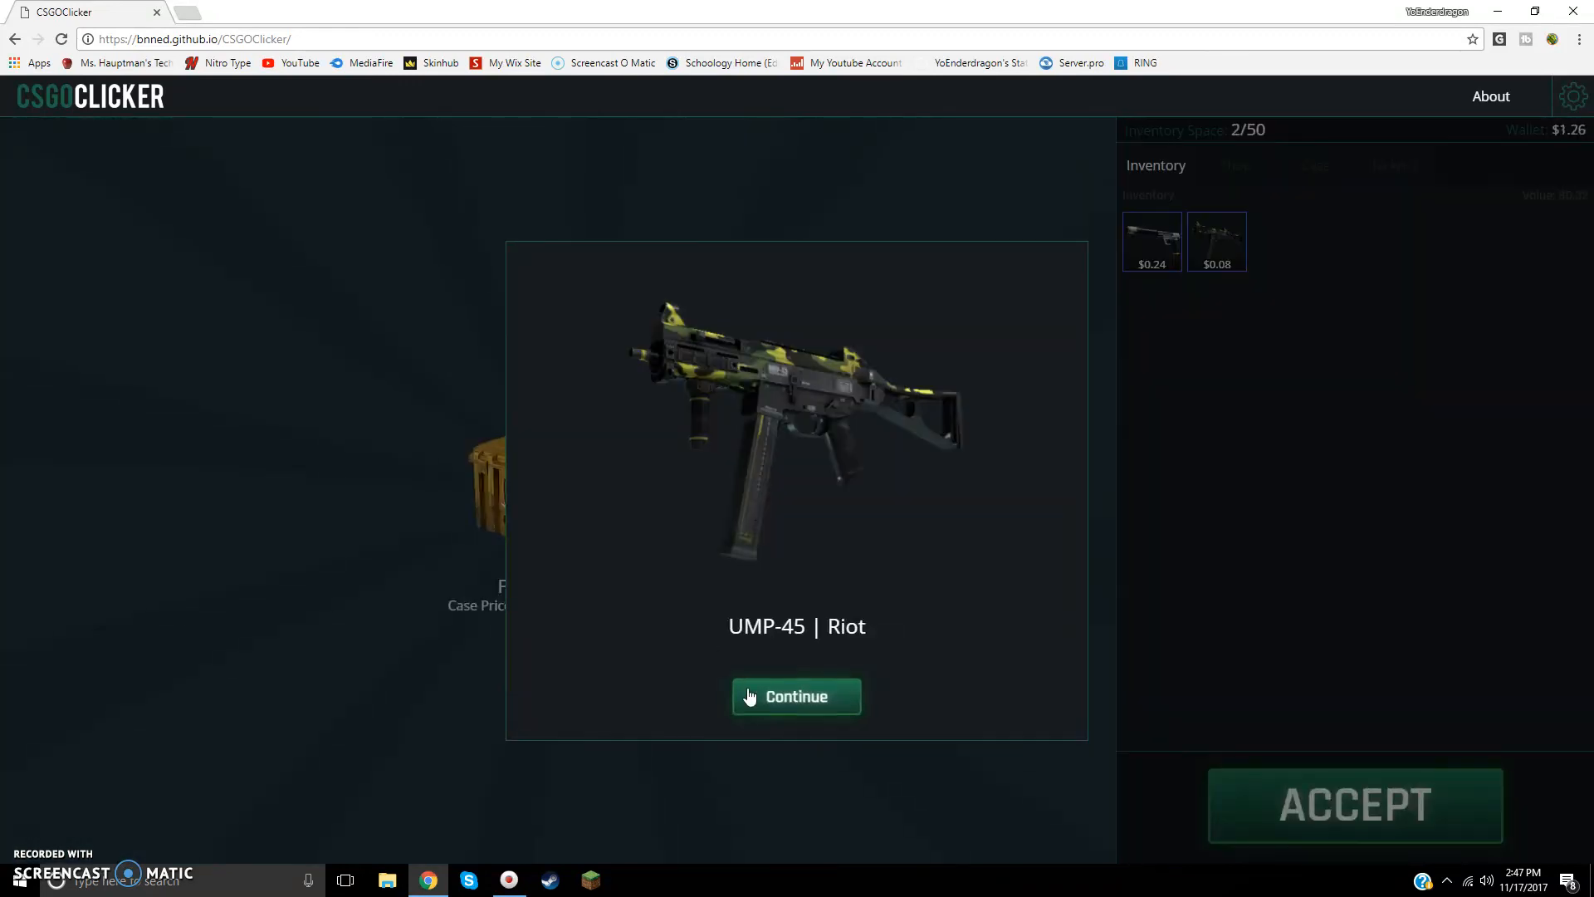
pyautogui.click(796, 696)
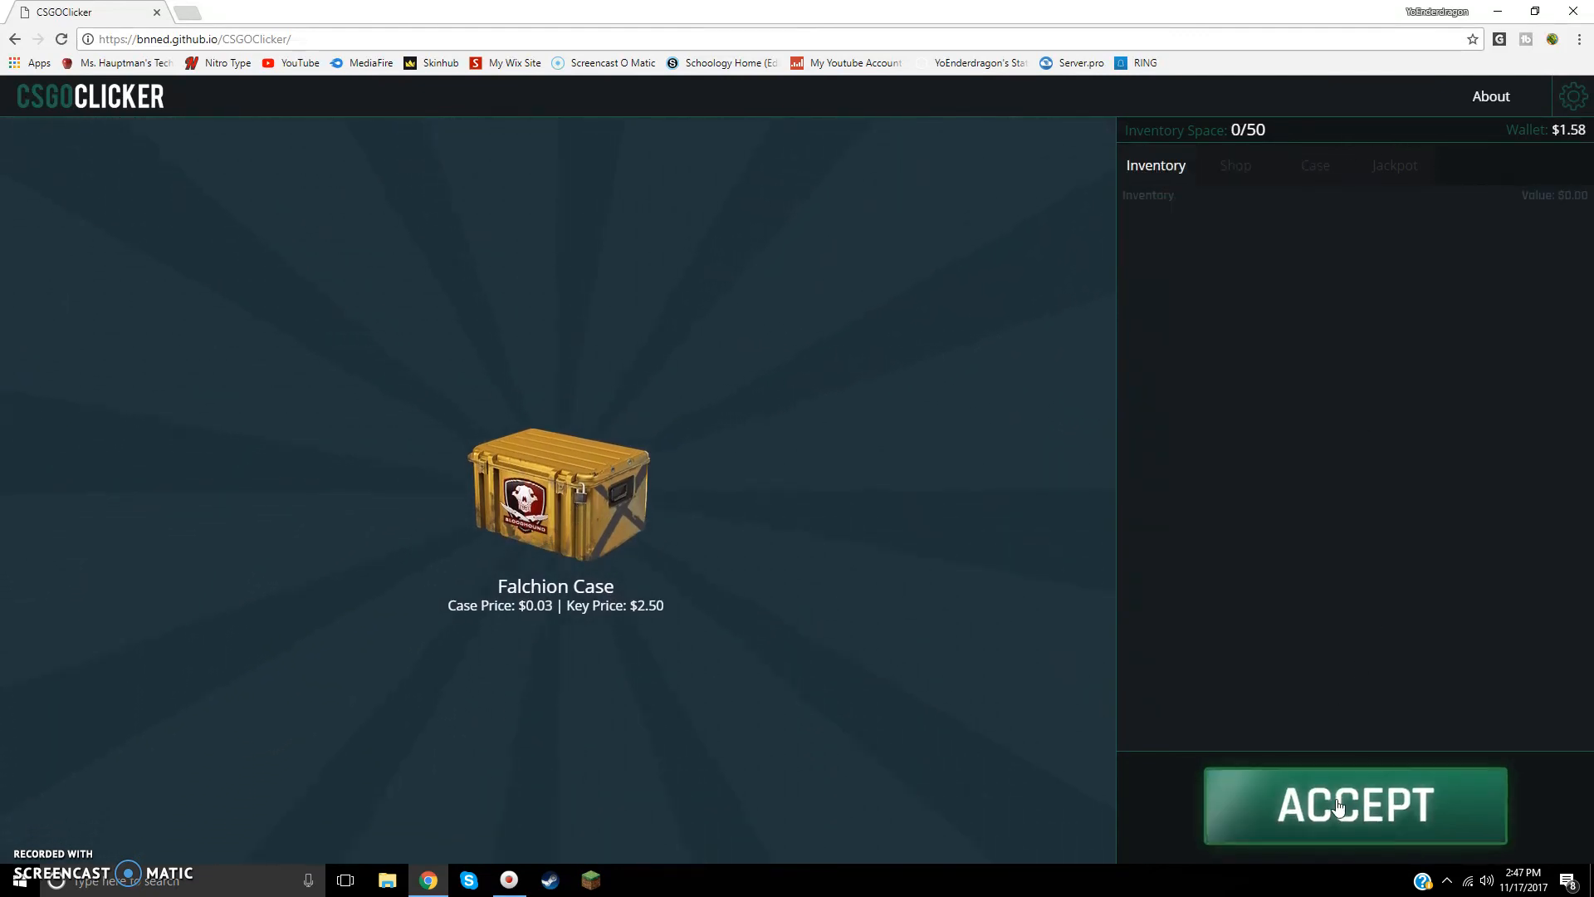
# Step: Earn wallet money and open a Falchion Case, revealing USP-S | Torque
pyautogui.click(1354, 805)
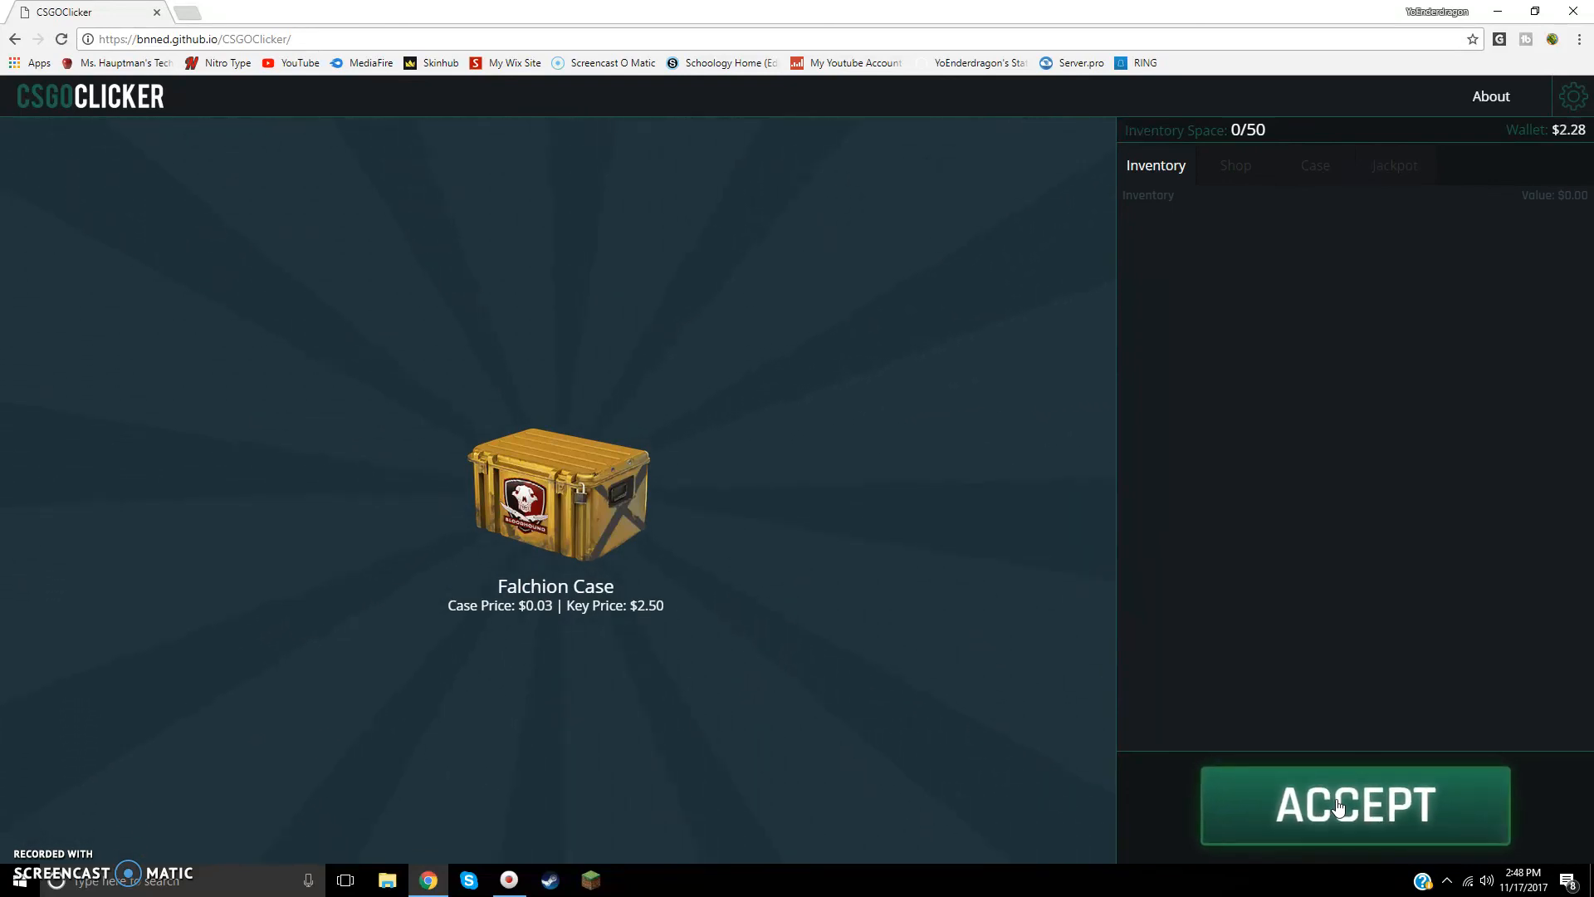
pyautogui.click(1354, 805)
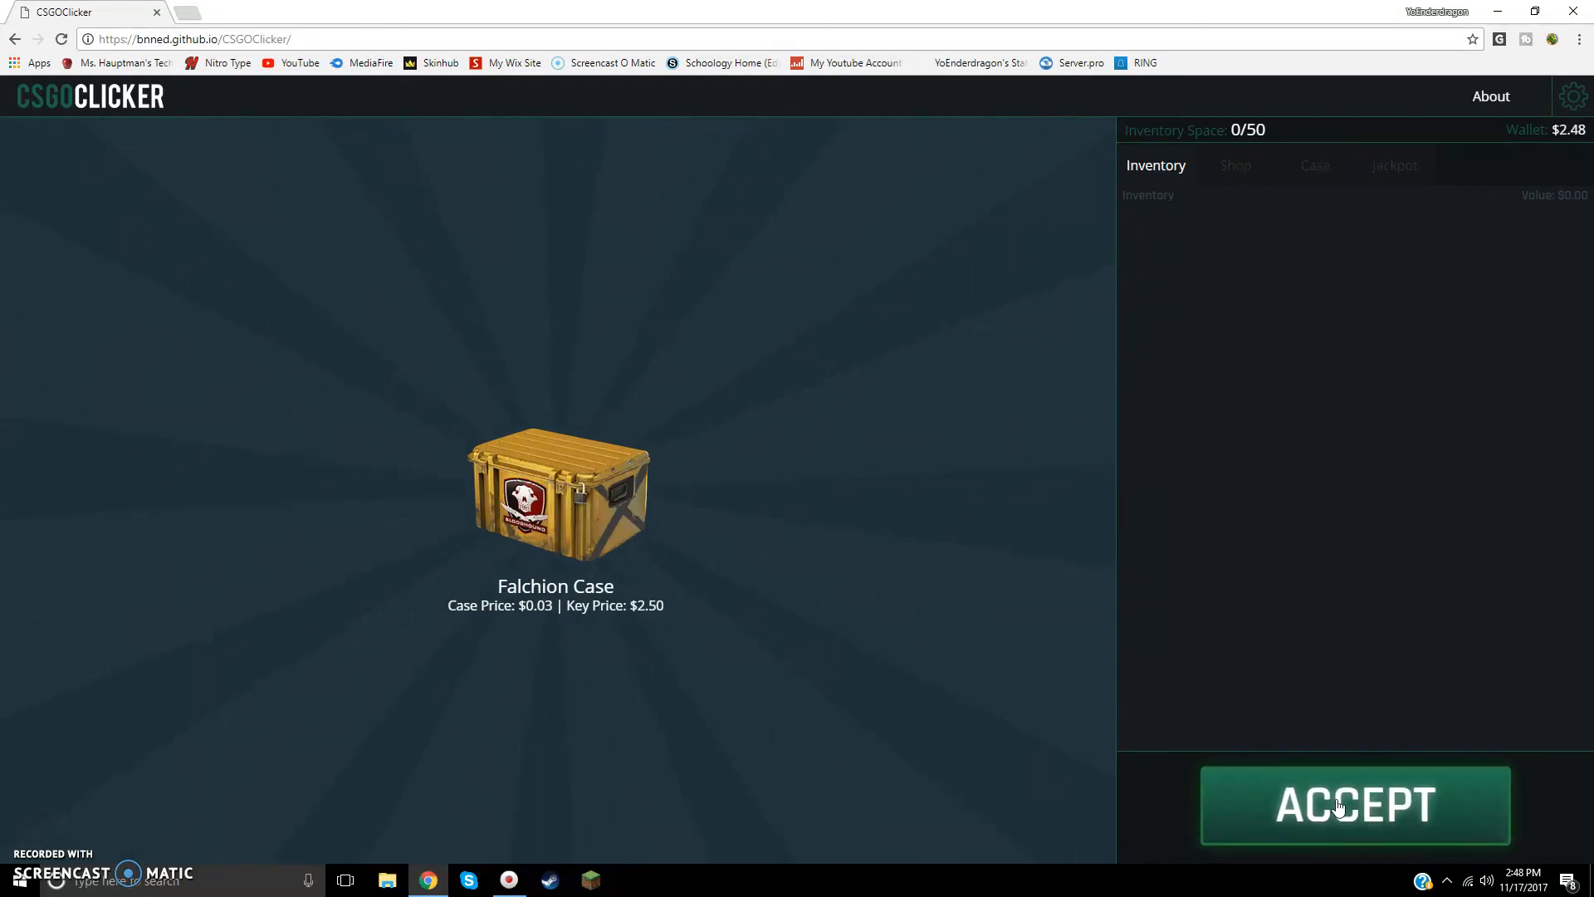
pyautogui.click(1354, 805)
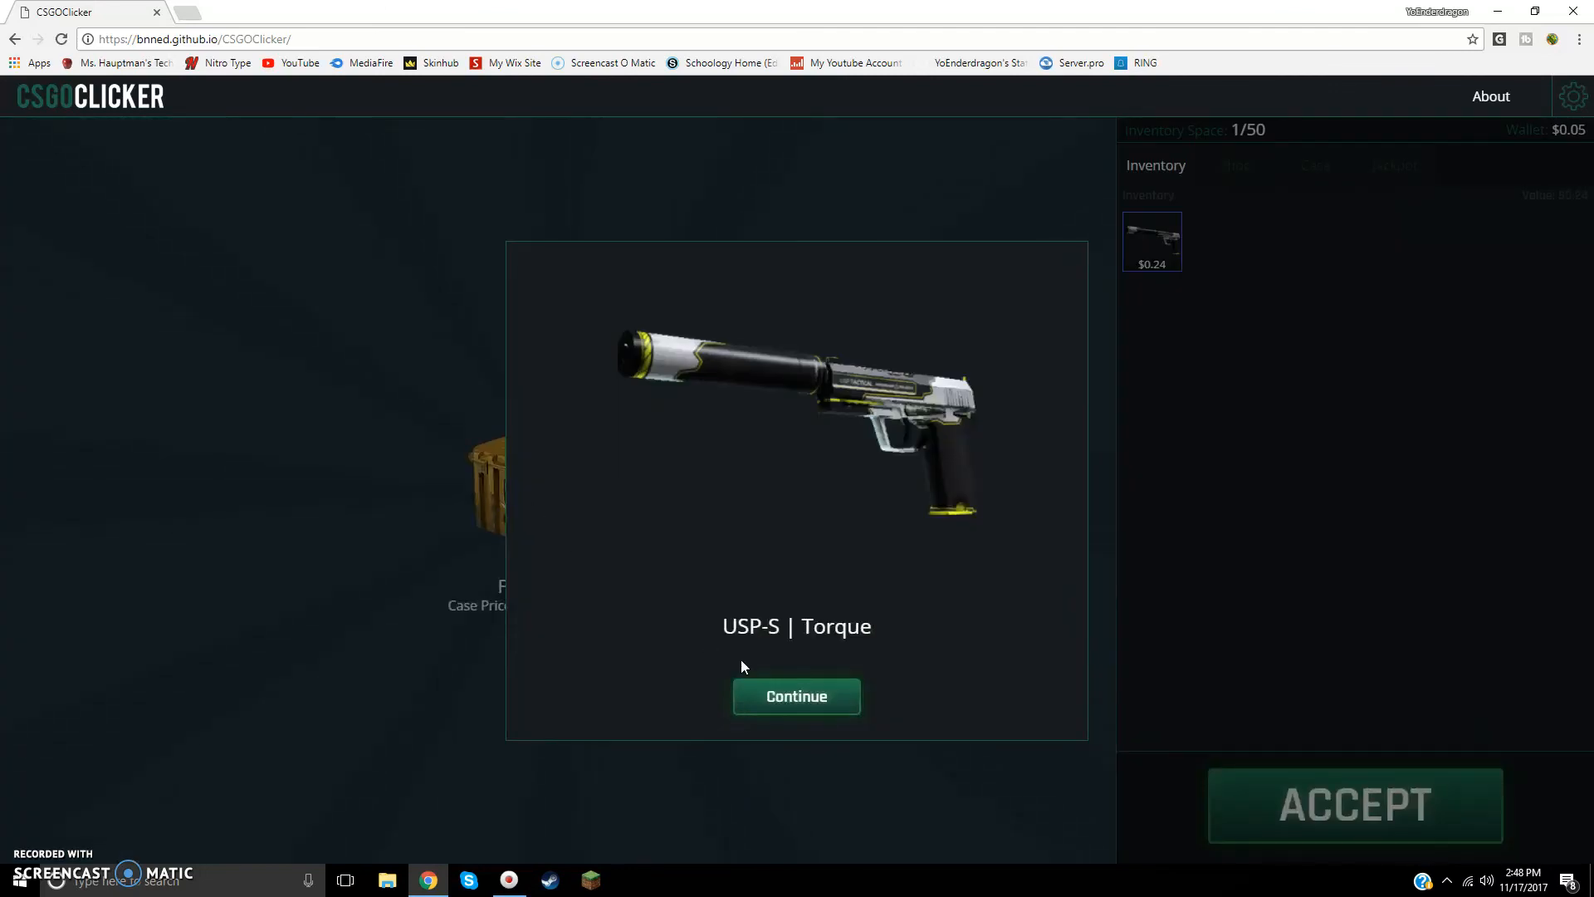
pyautogui.click(796, 696)
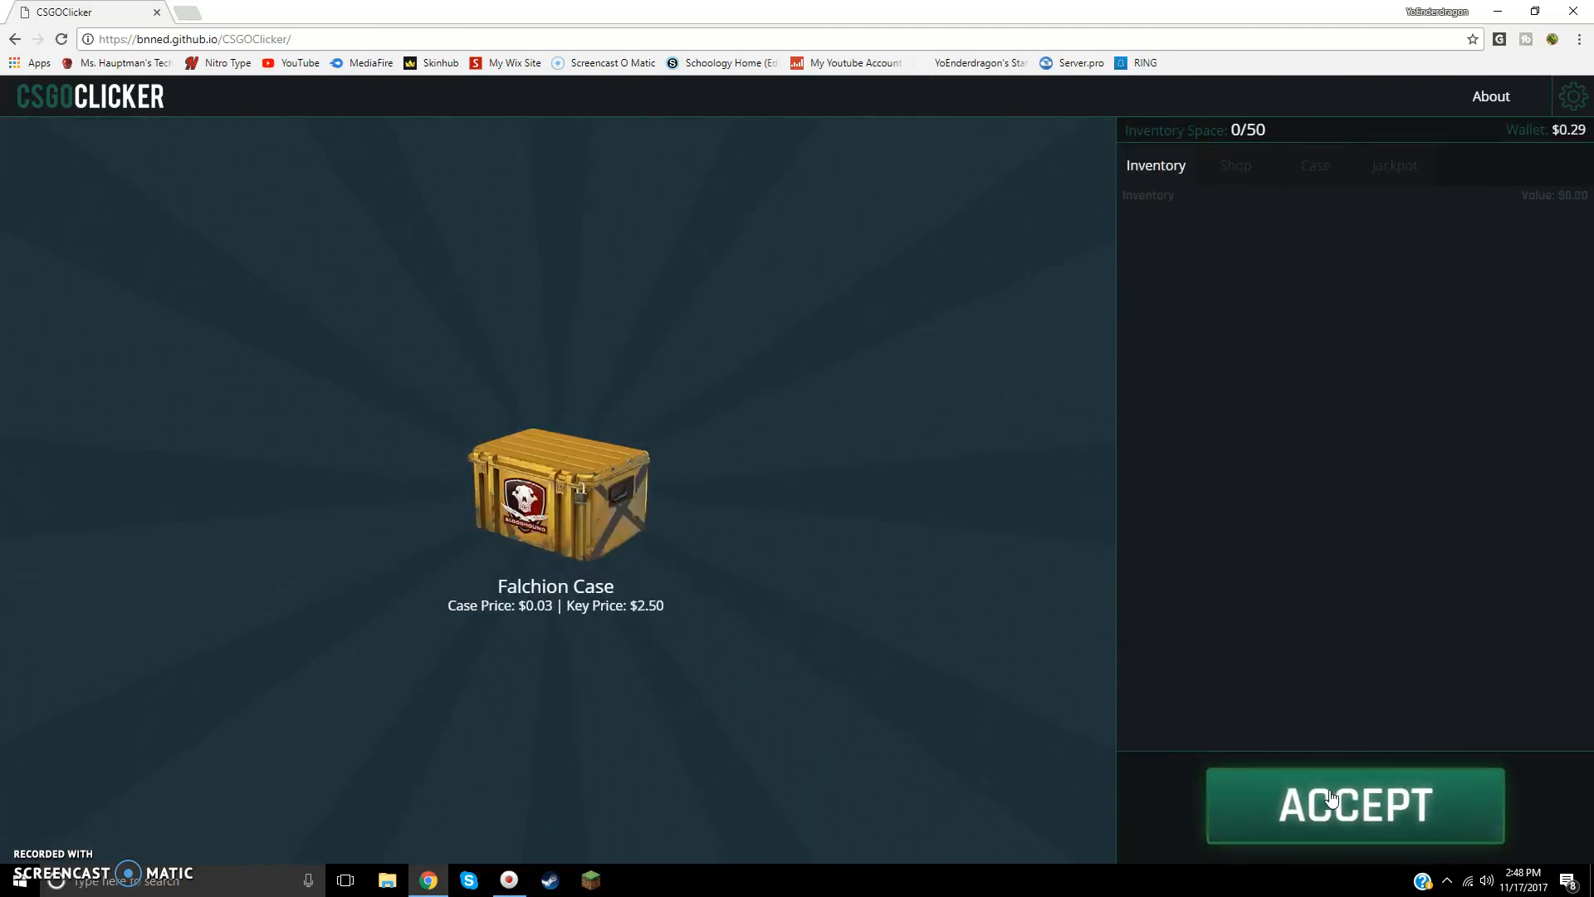
# Step: Earn more money and open another Falchion Case, revealing Nova | Ranger
pyautogui.click(1354, 805)
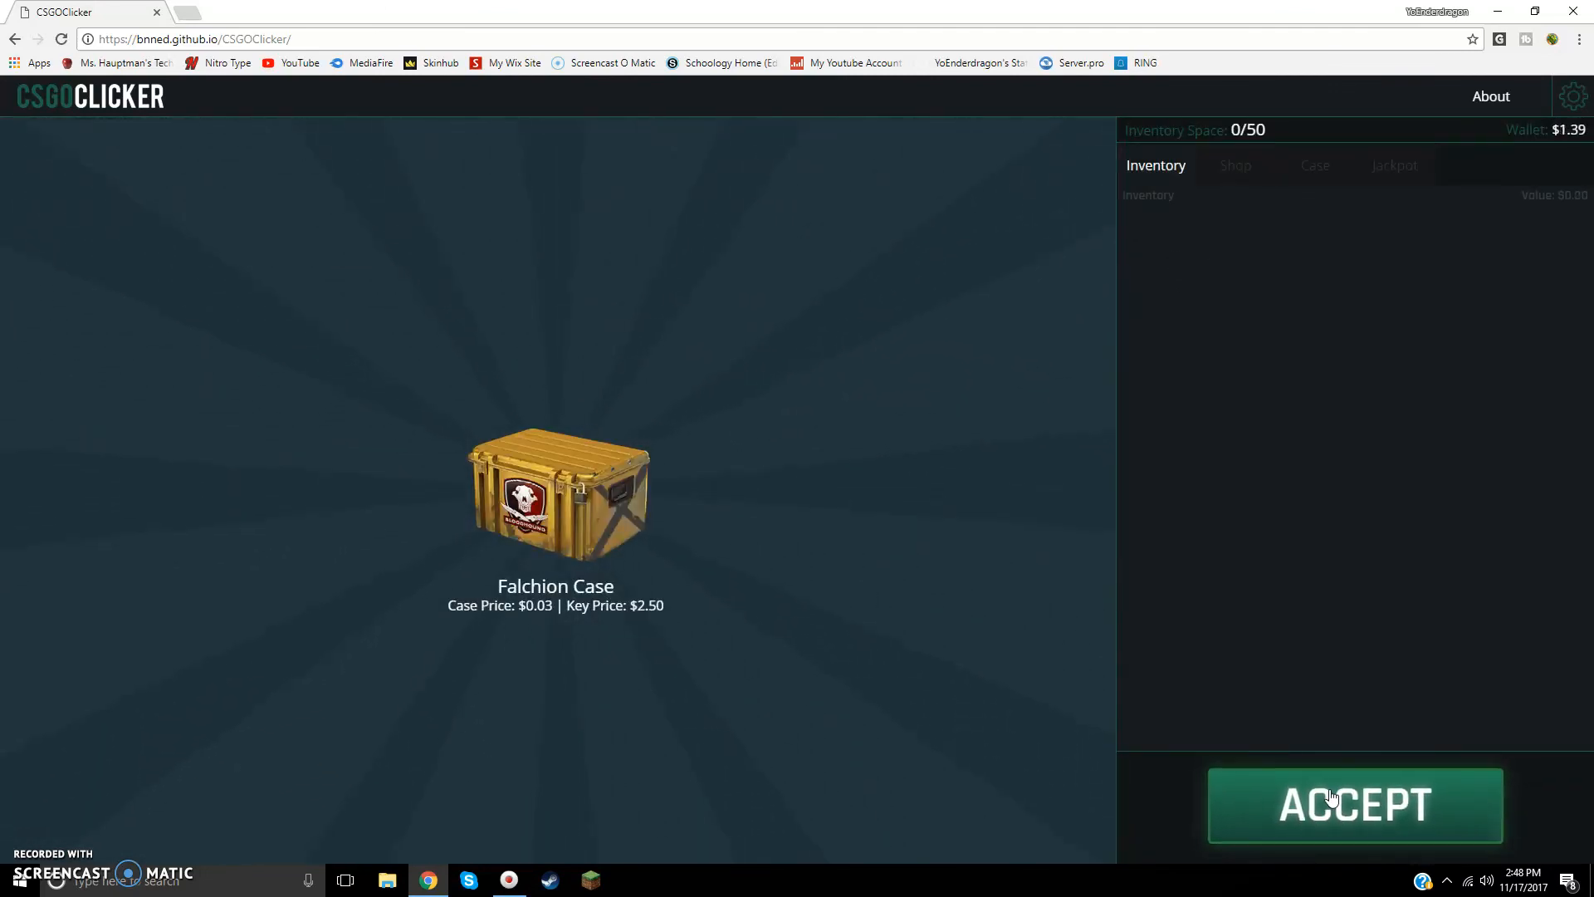
pyautogui.click(1353, 805)
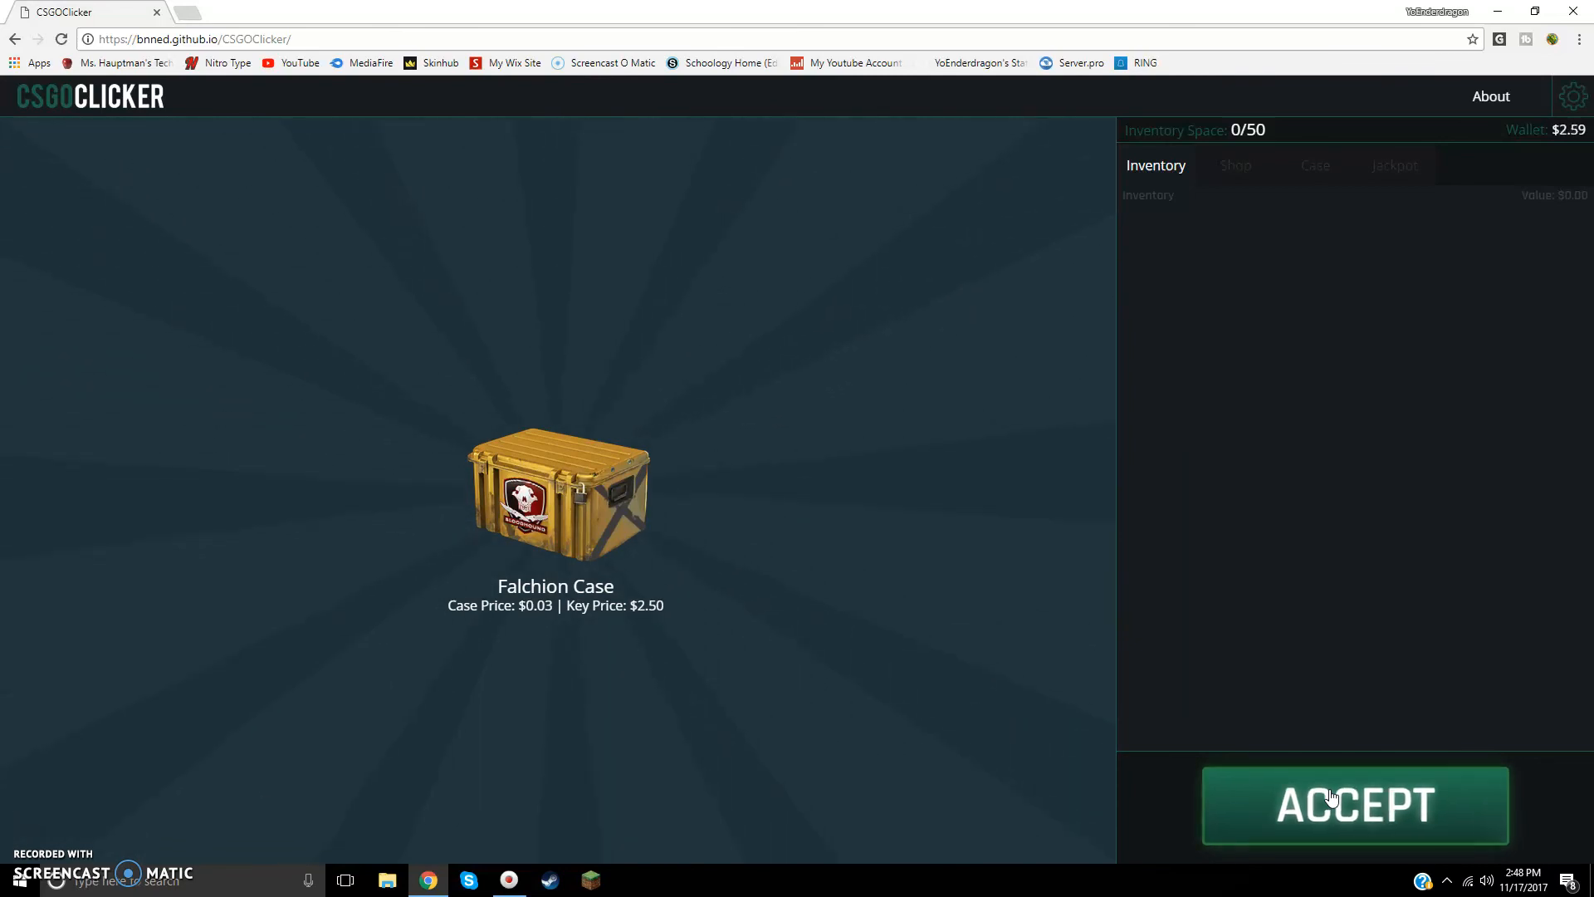
pyautogui.click(1354, 805)
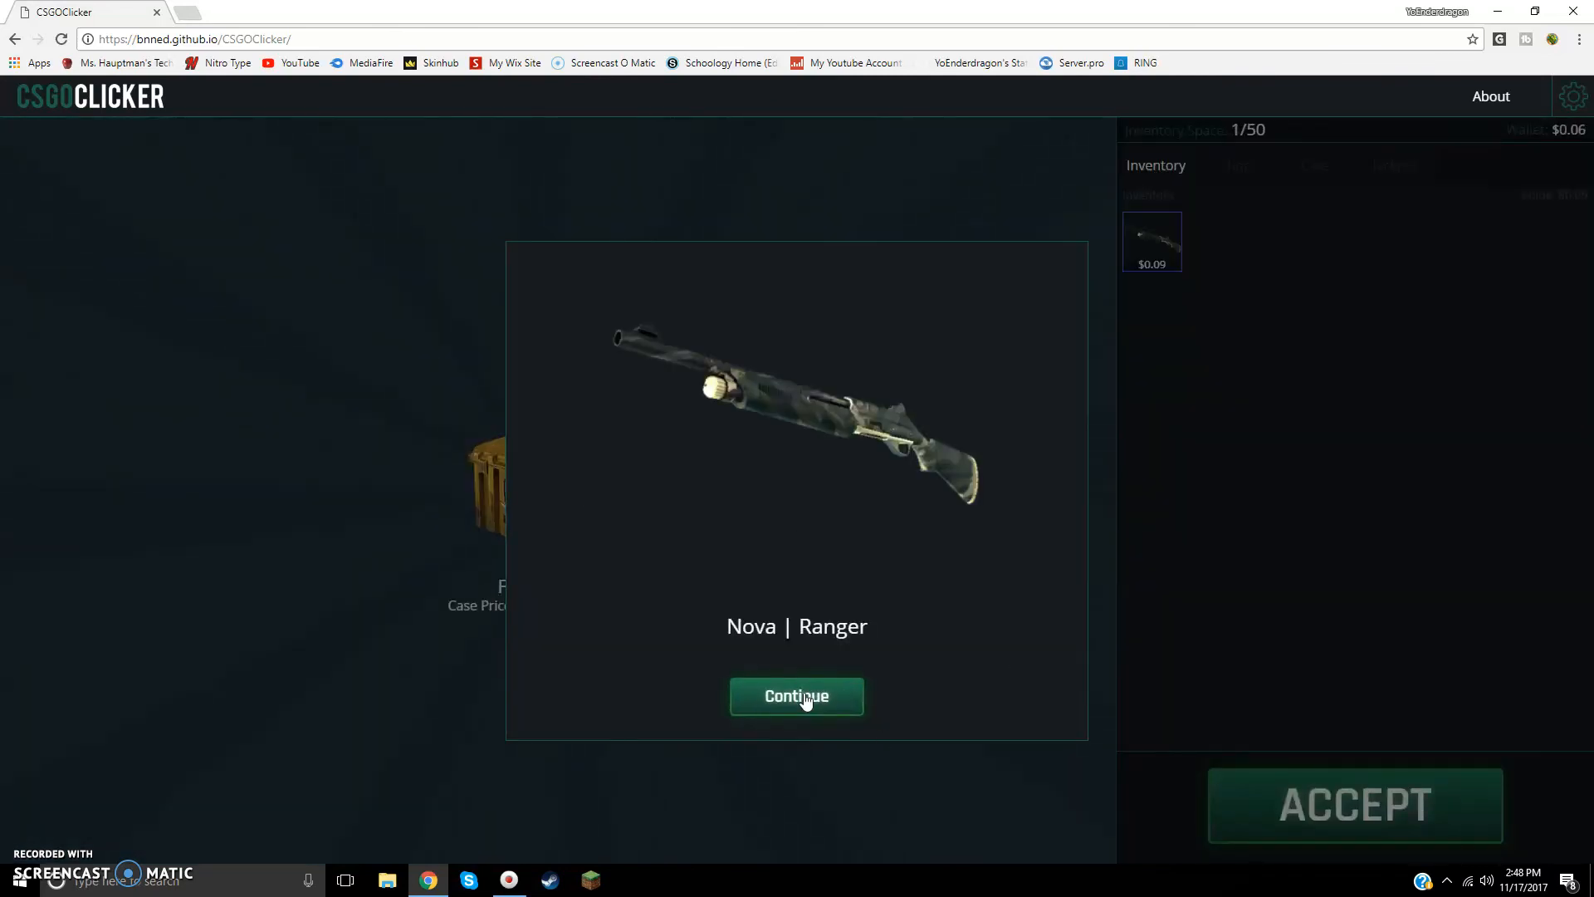
pyautogui.click(796, 696)
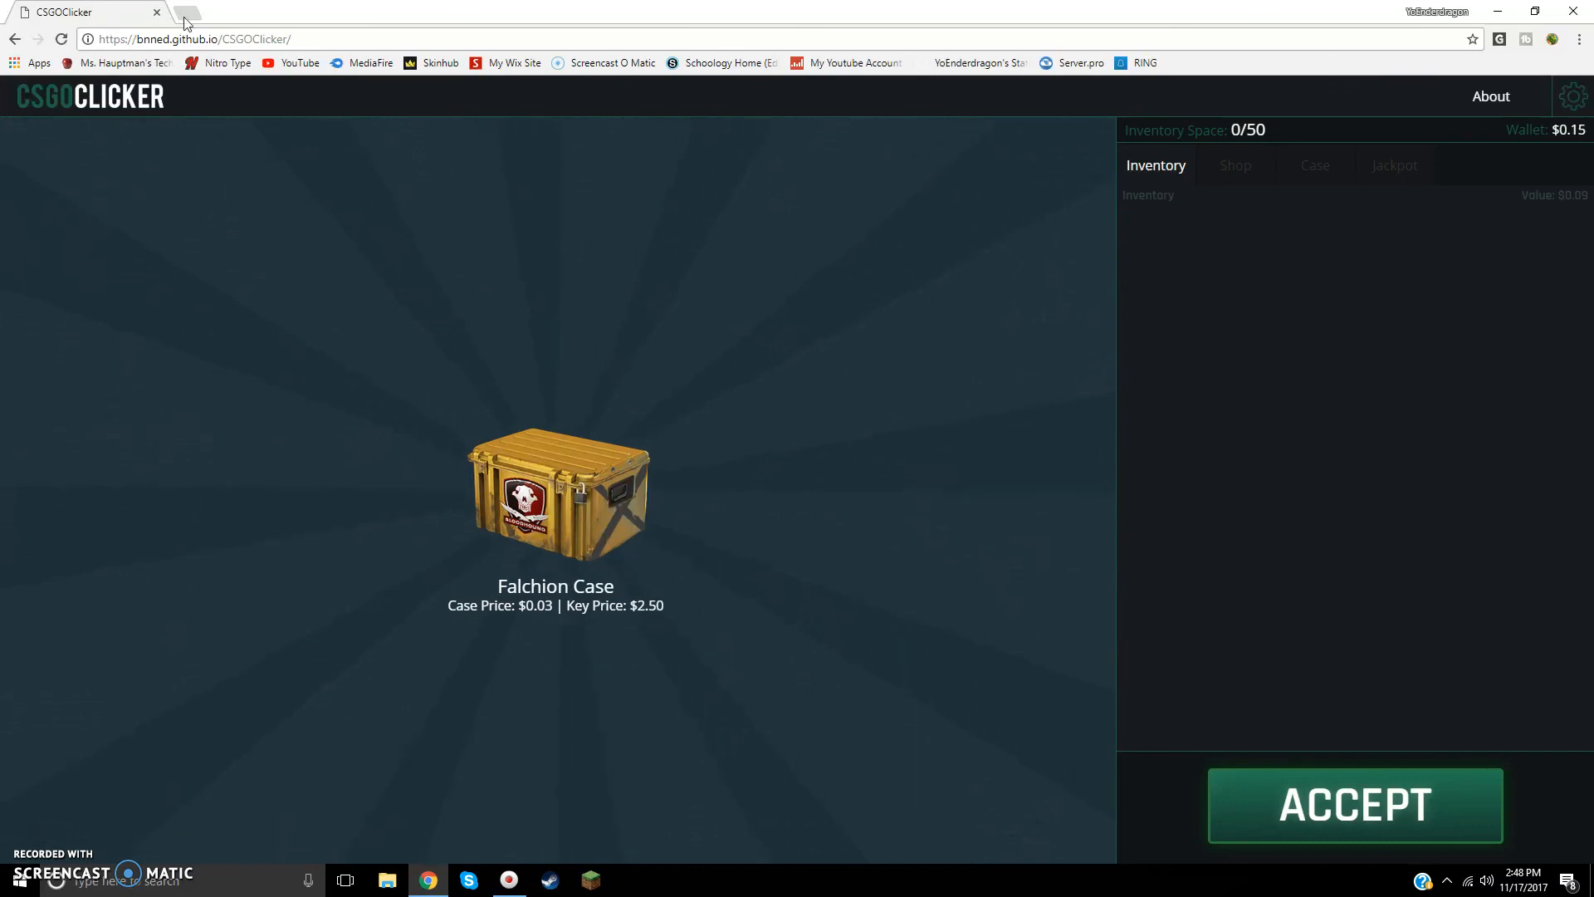
# Step: Open a blank Chrome new tab showing Google search
pyautogui.click(186, 11)
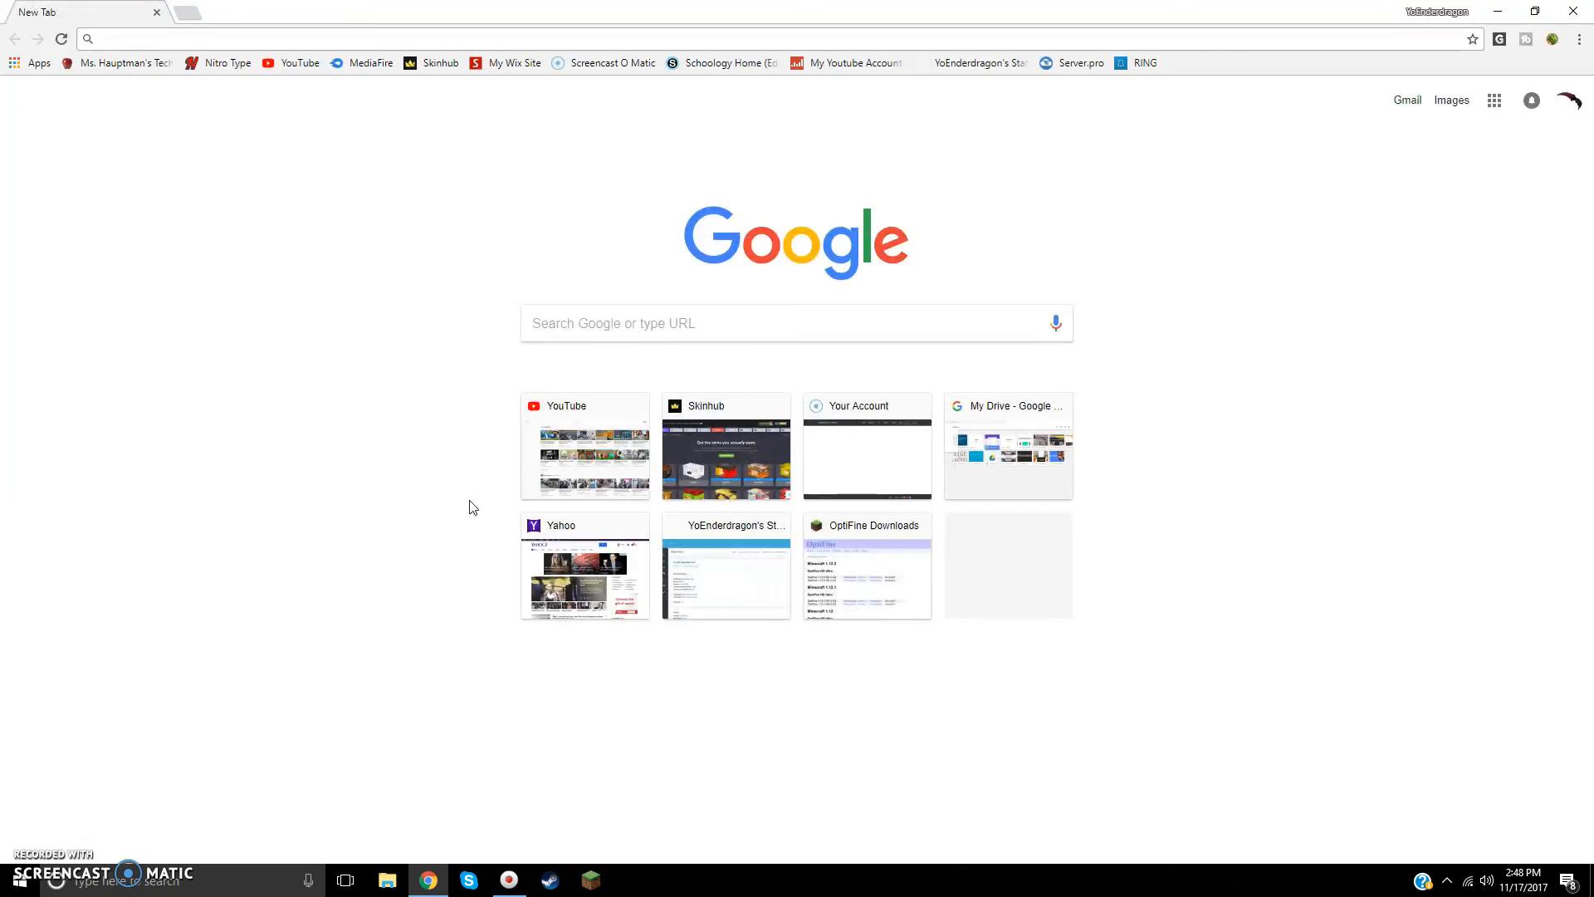
pyautogui.moveTo(498, 435)
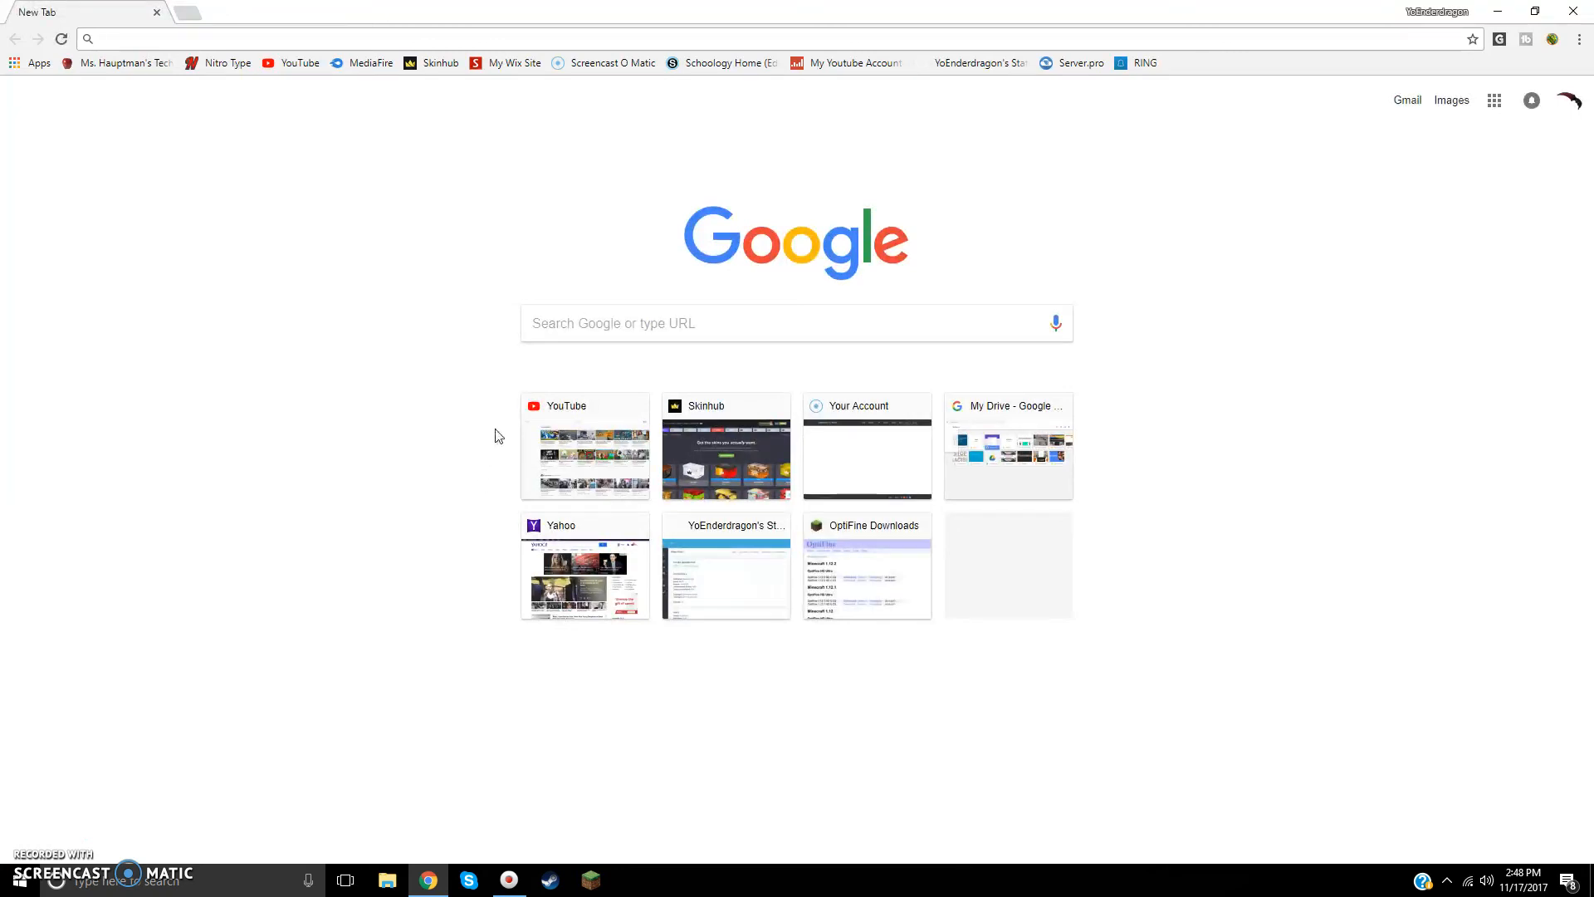
pyautogui.moveTo(606, 417)
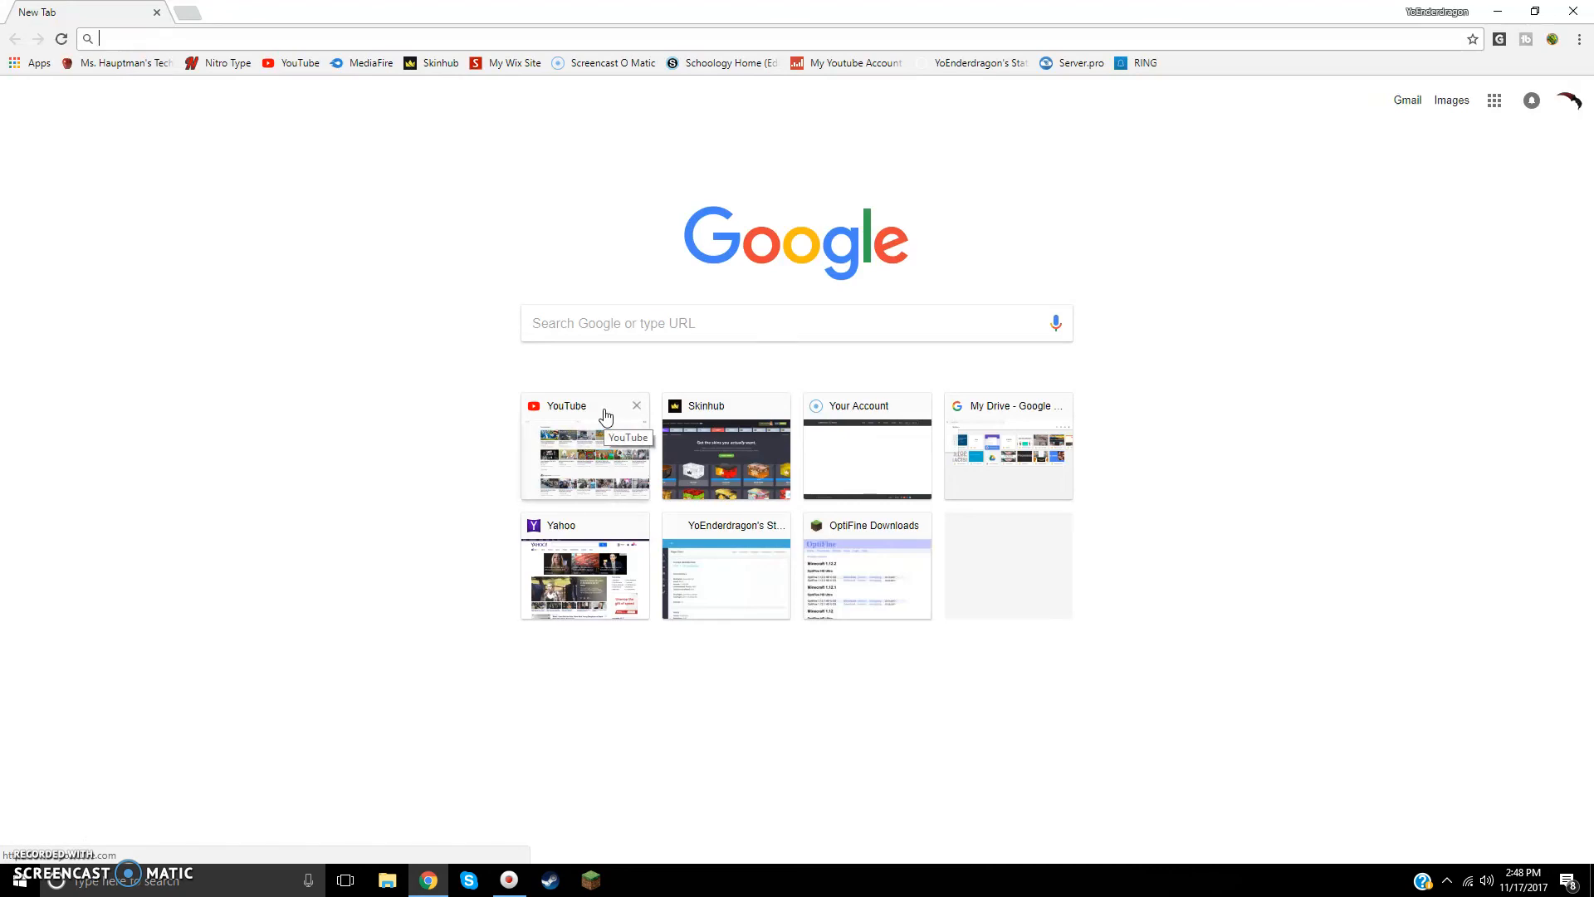
pyautogui.moveTo(666, 427)
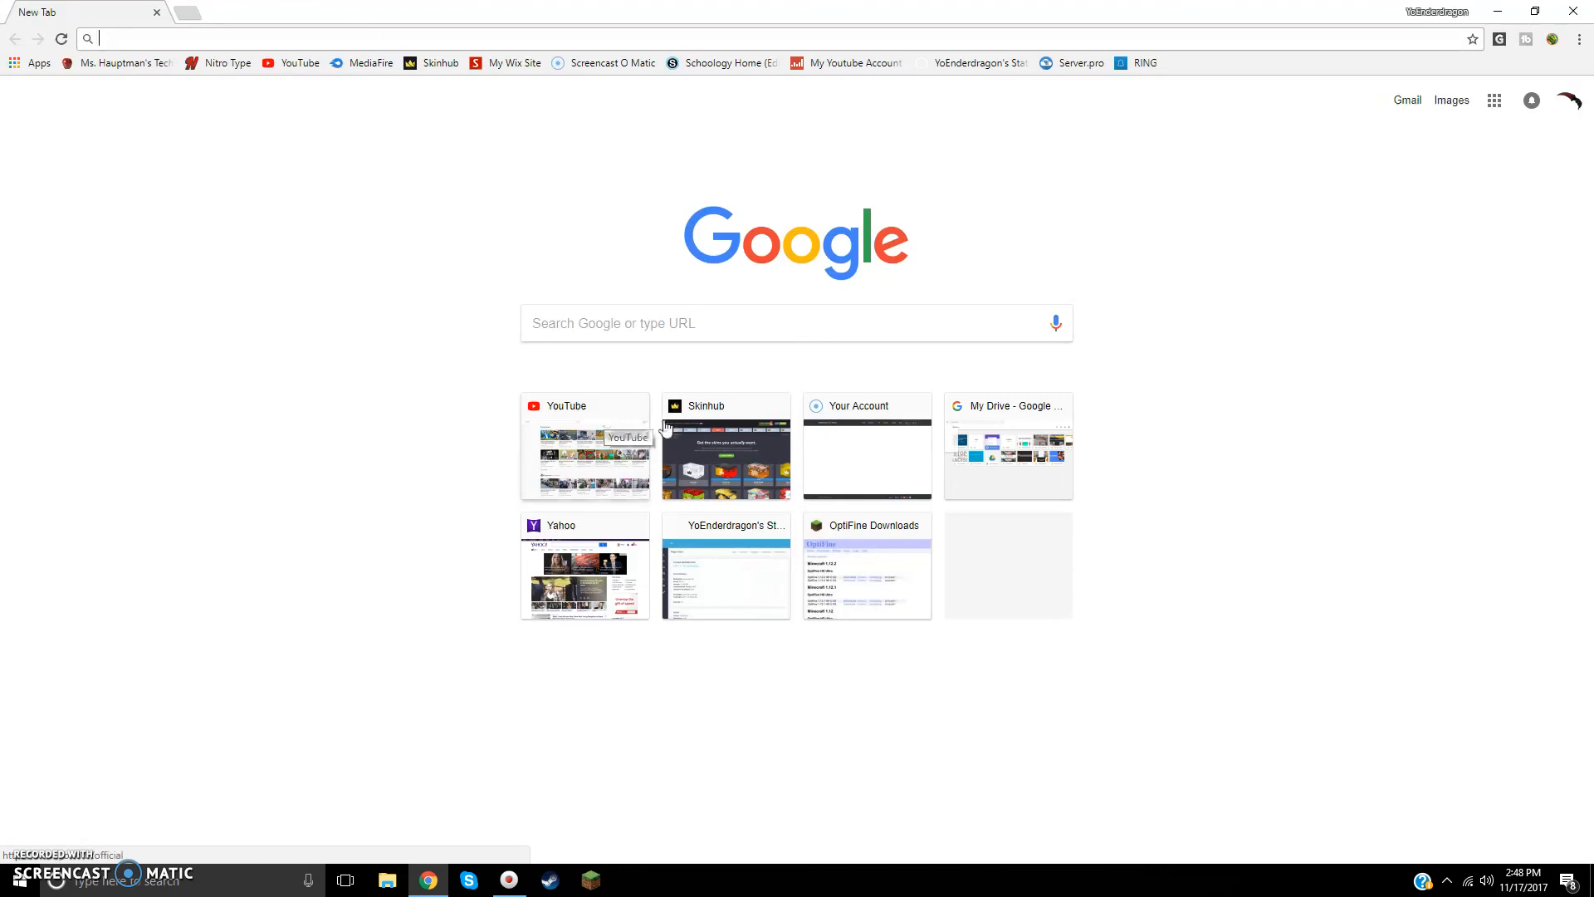
pyautogui.moveTo(739, 370)
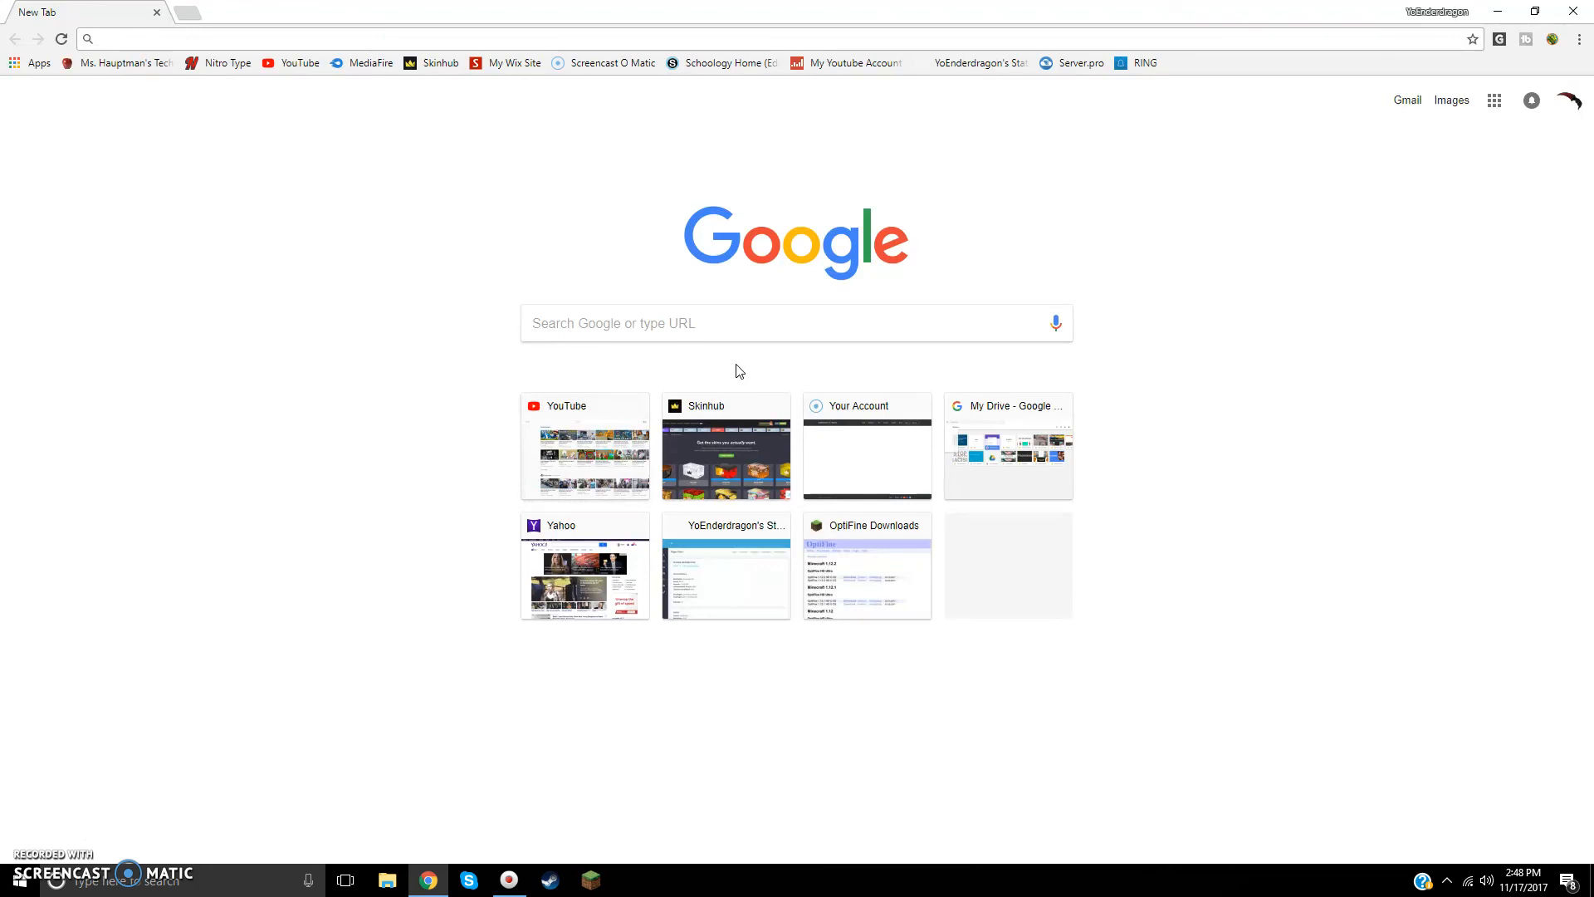
pyautogui.moveTo(706, 367)
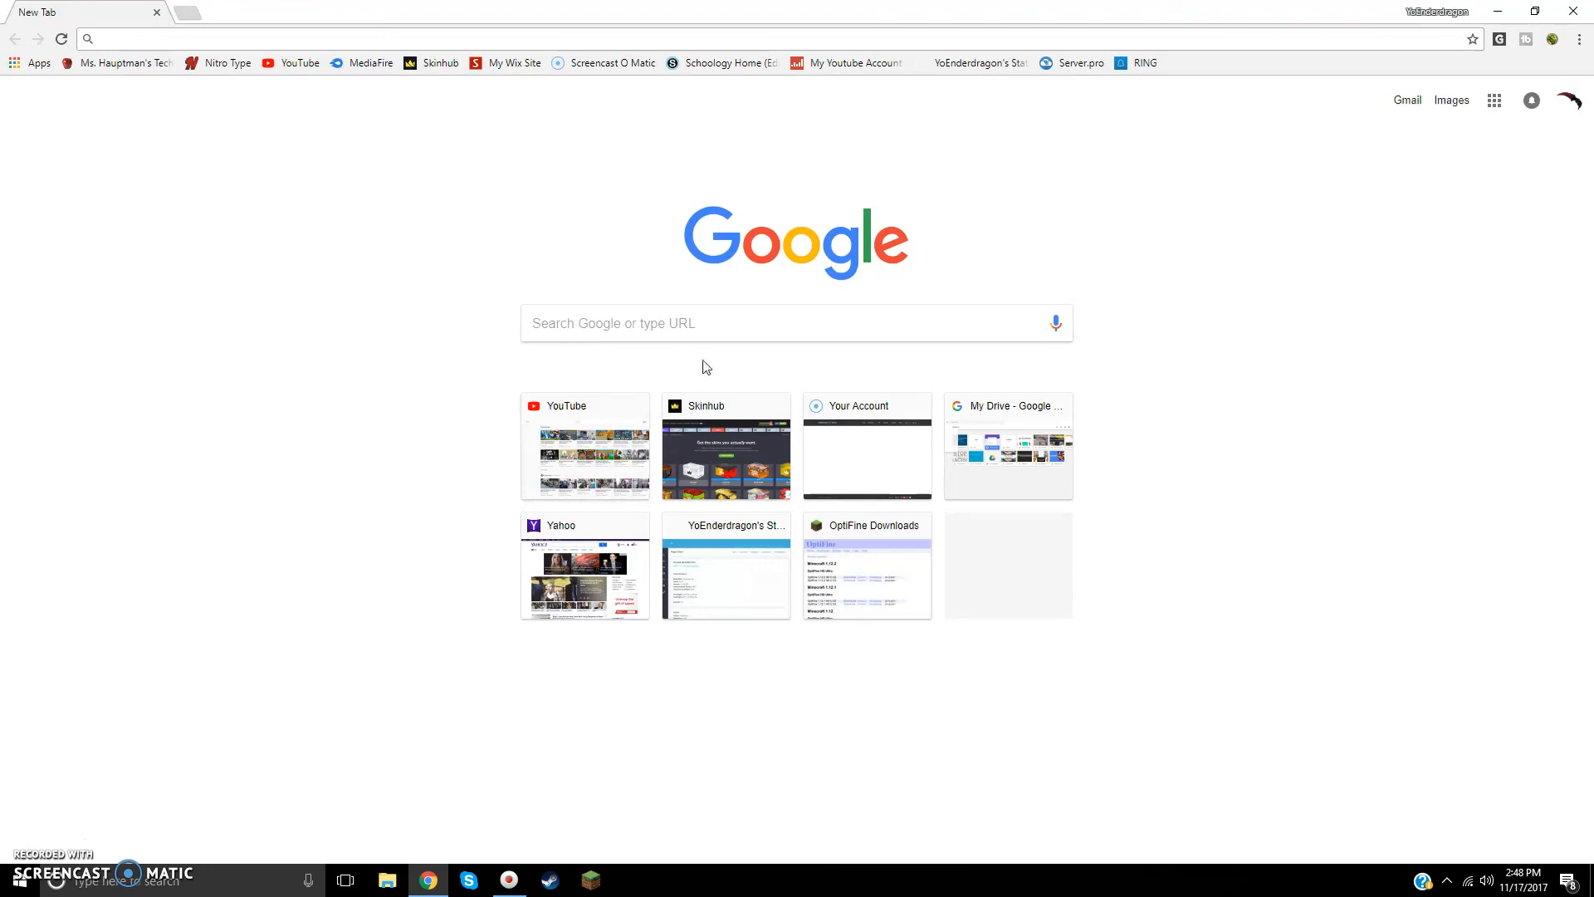